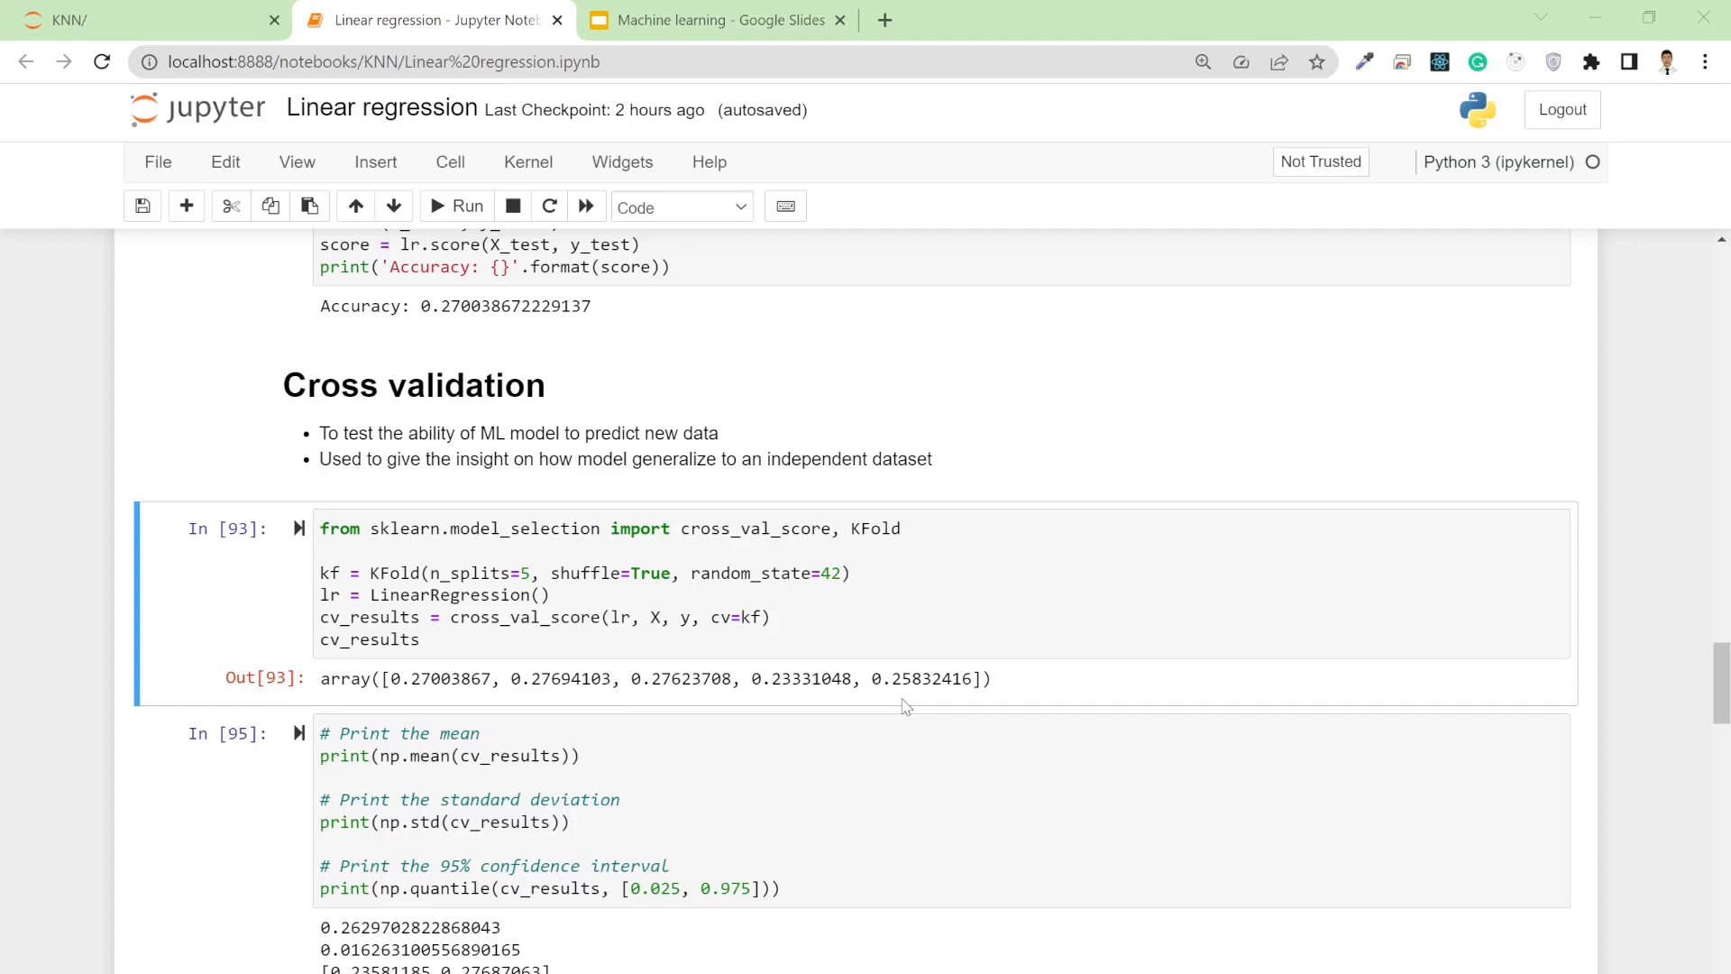
mouse_move(451, 403)
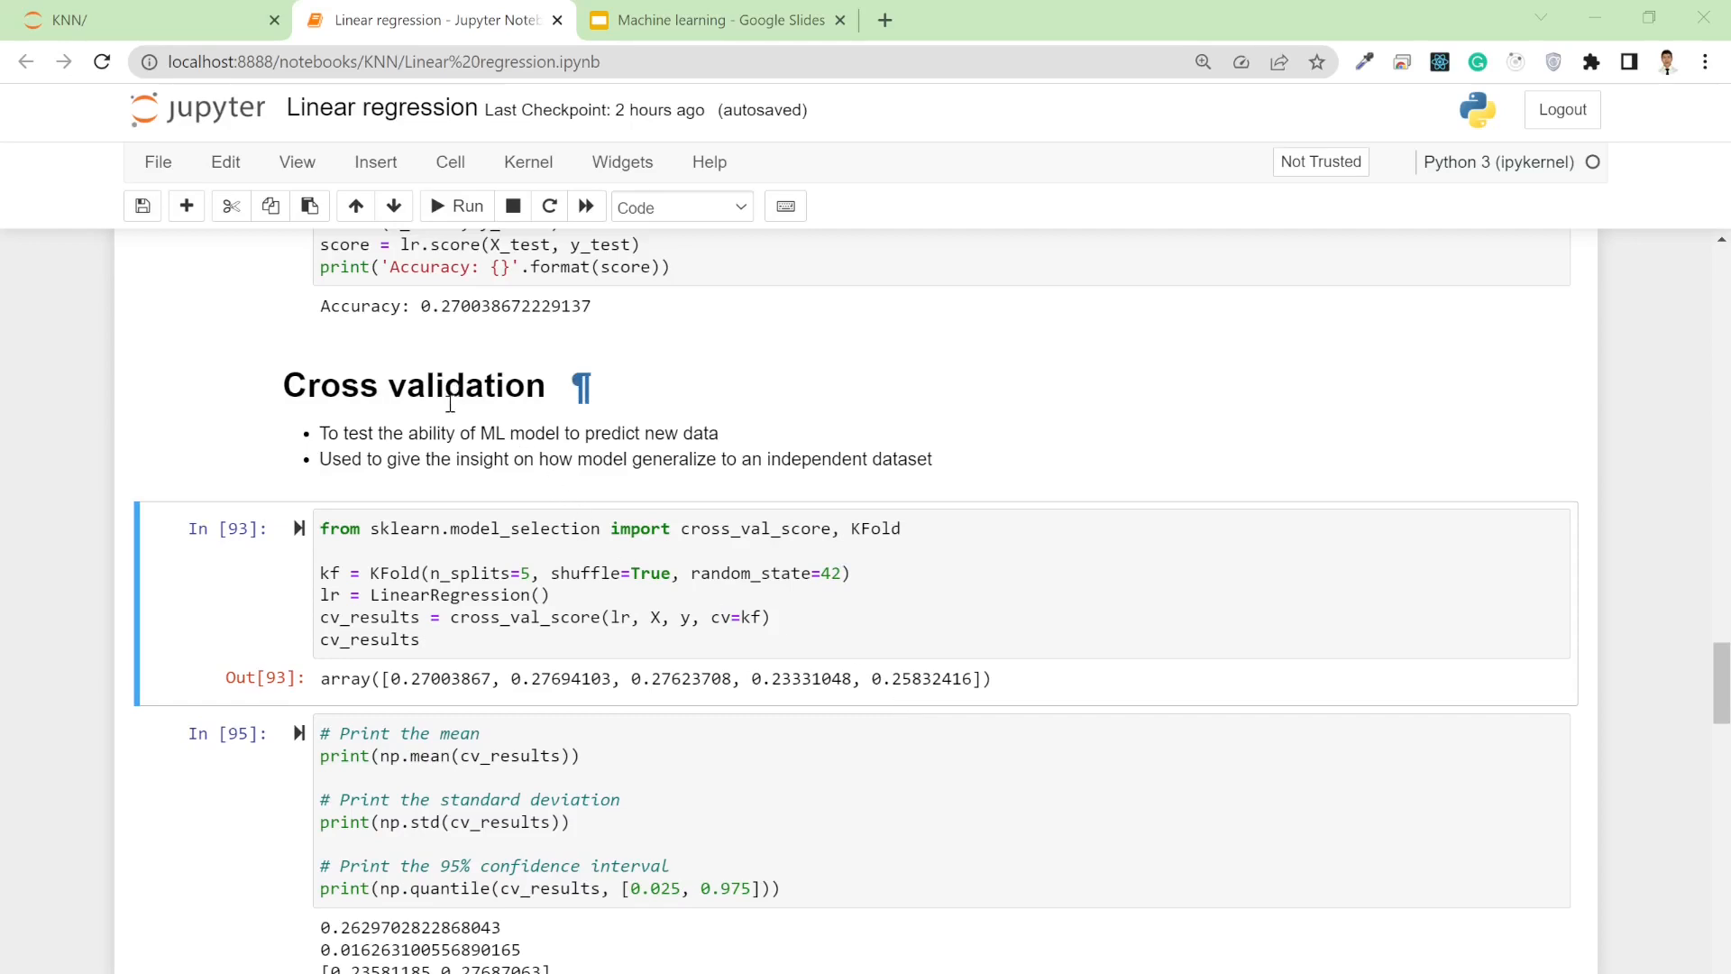
mouse_move(678, 573)
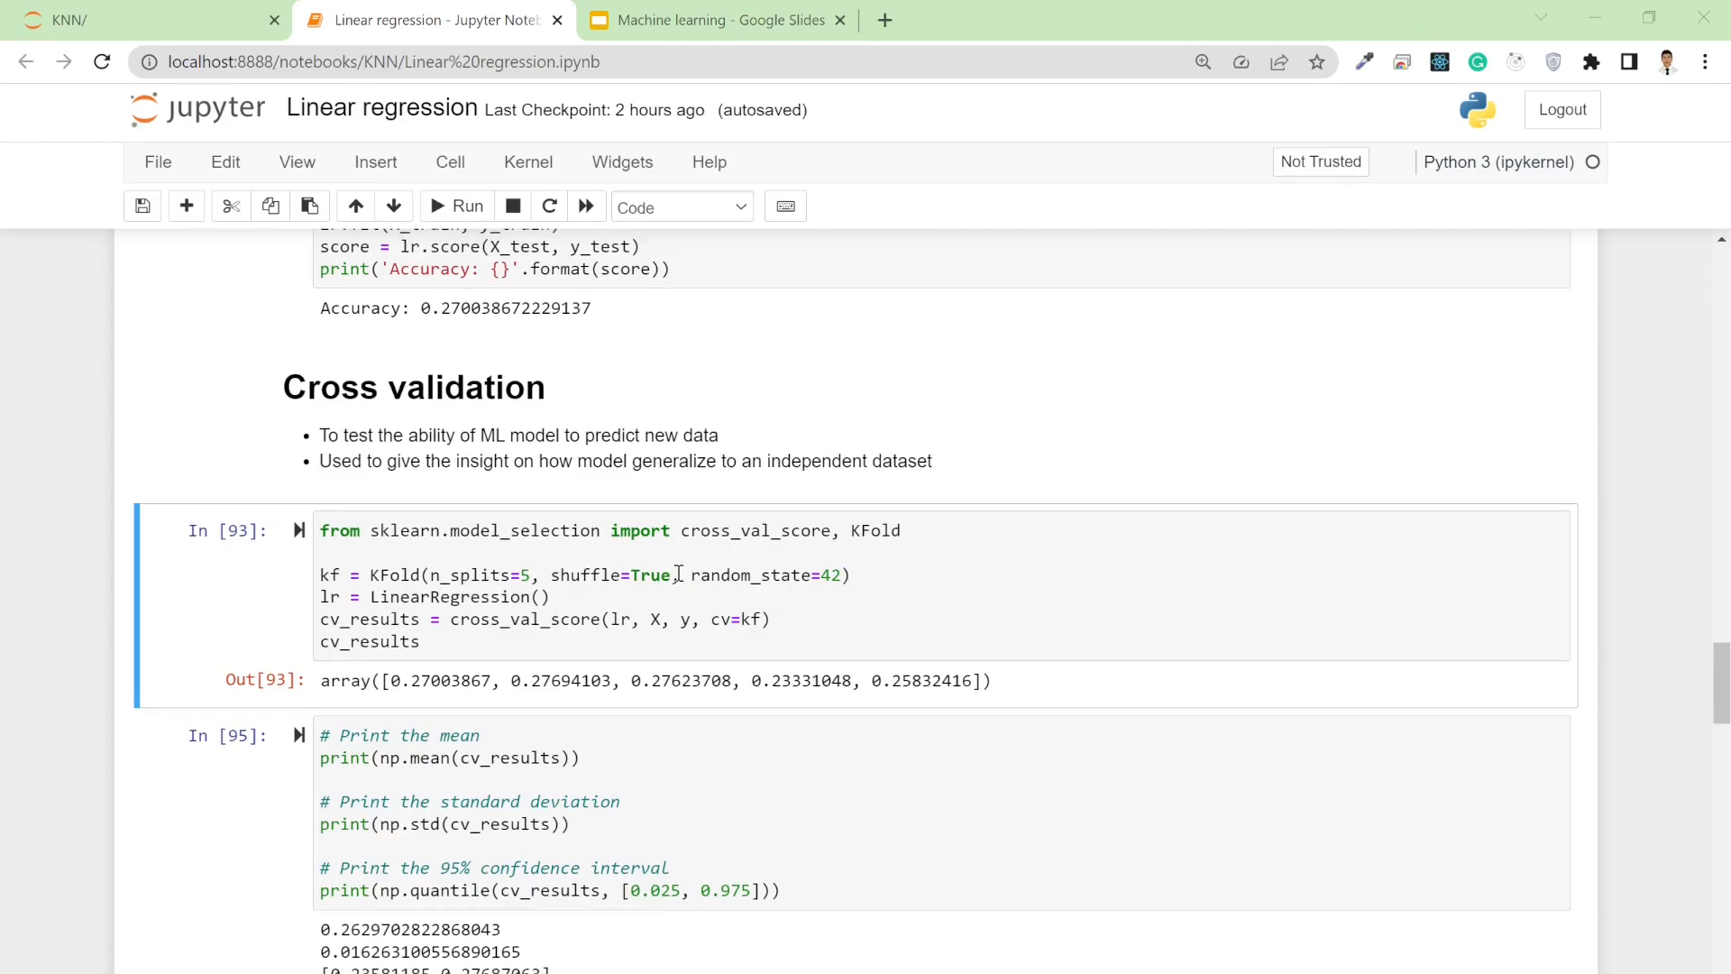
Scroll through the notebook and highlight the 0.27 accuracy figure
scroll(up, 3)
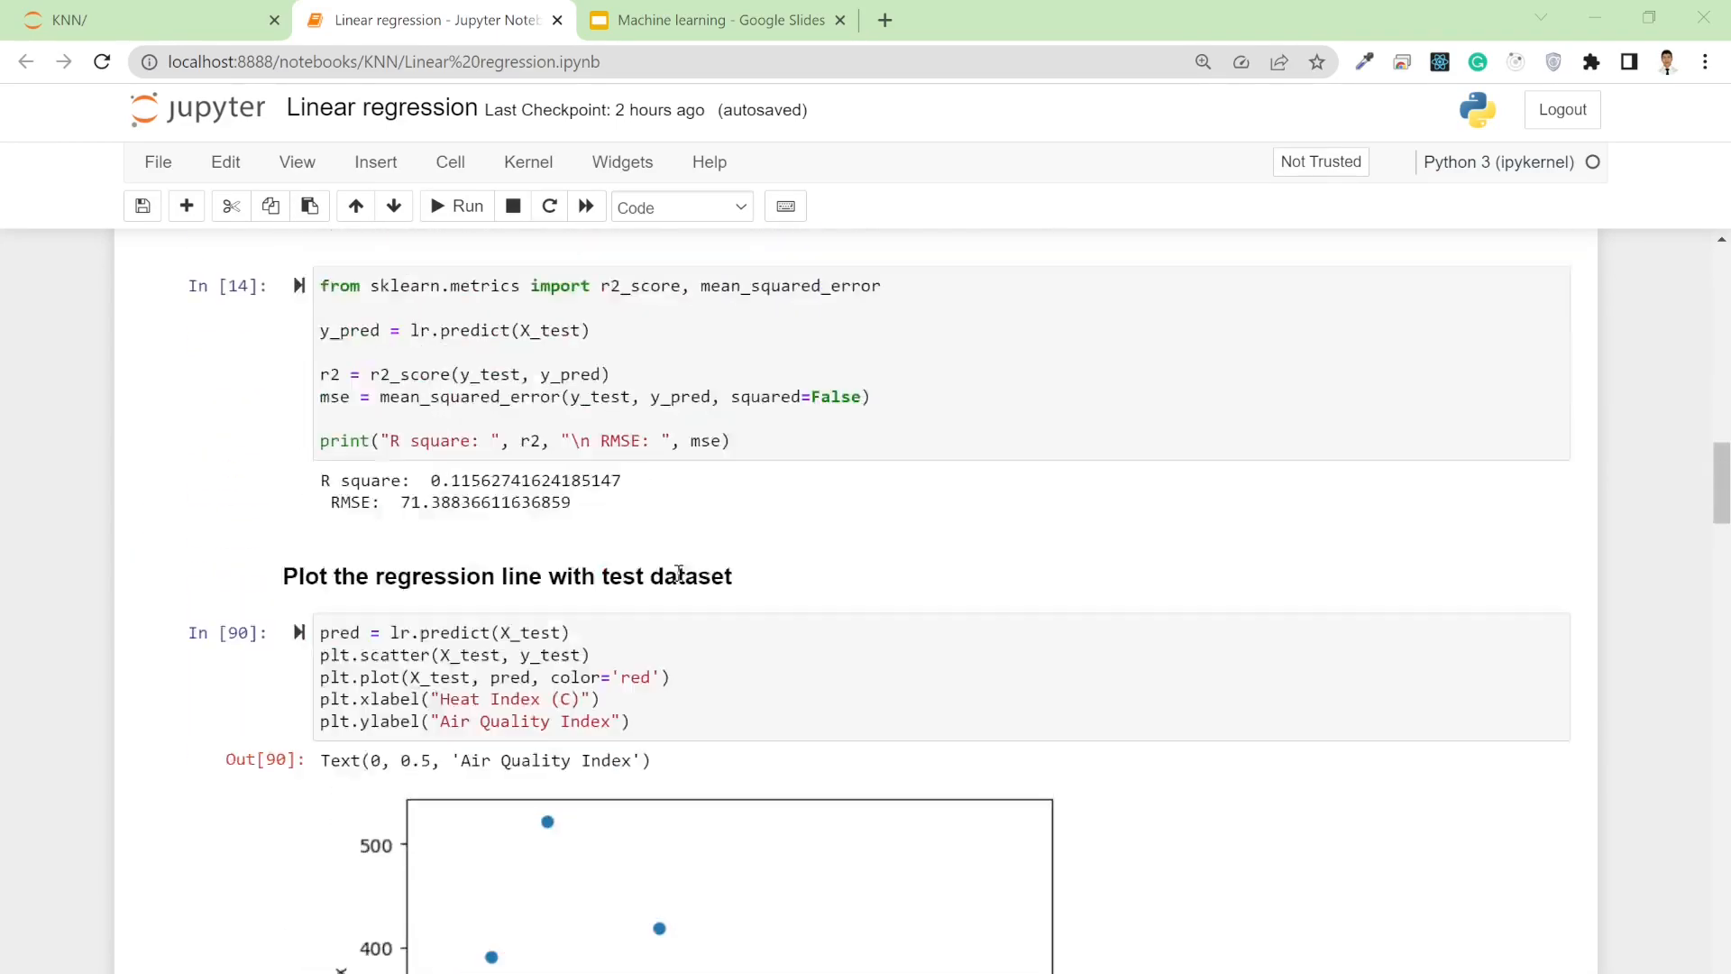
scroll(up, 3)
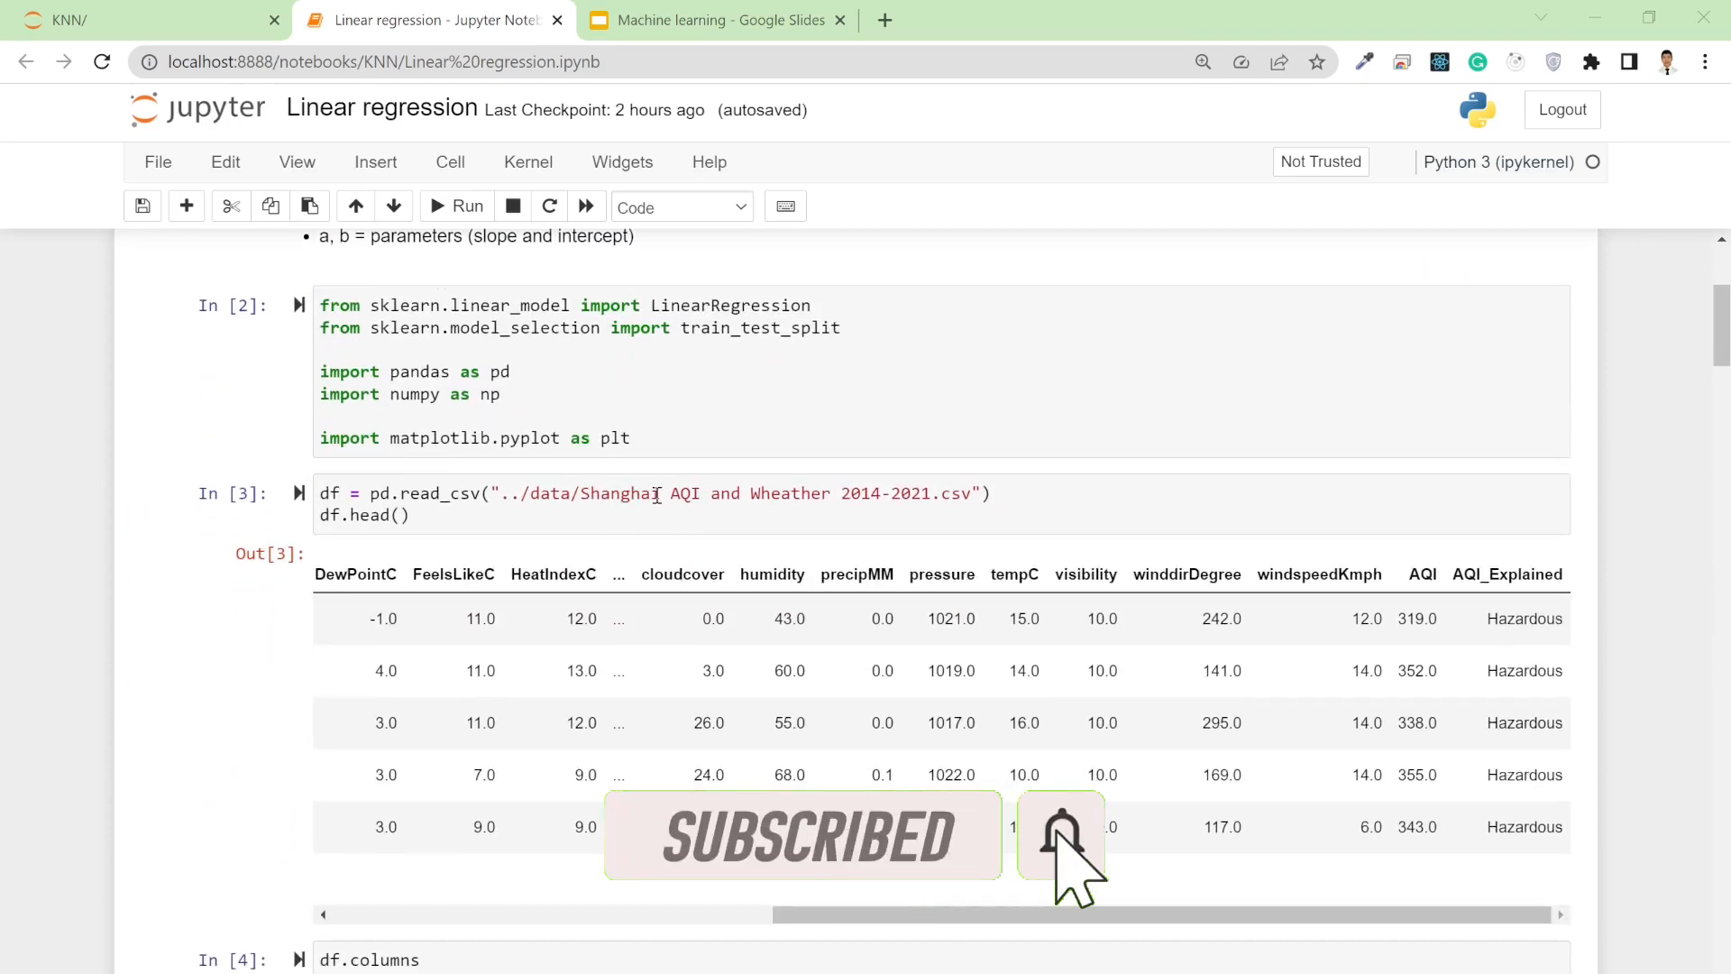
scroll(down, 3)
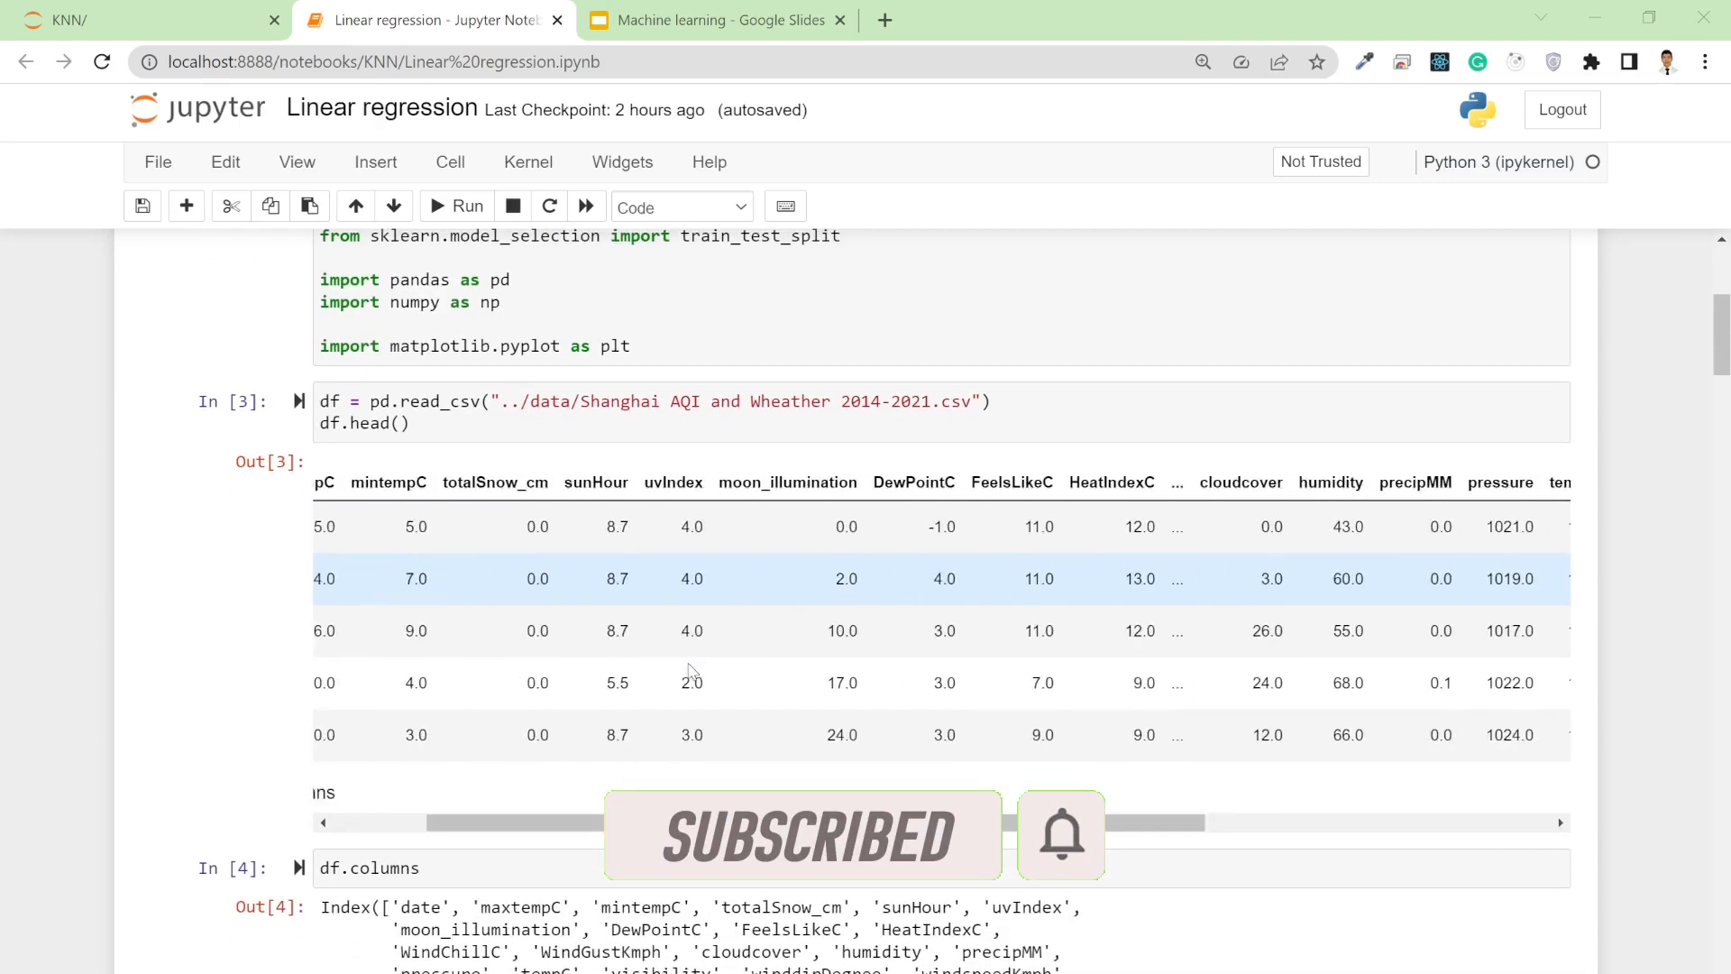
scroll(left, 3)
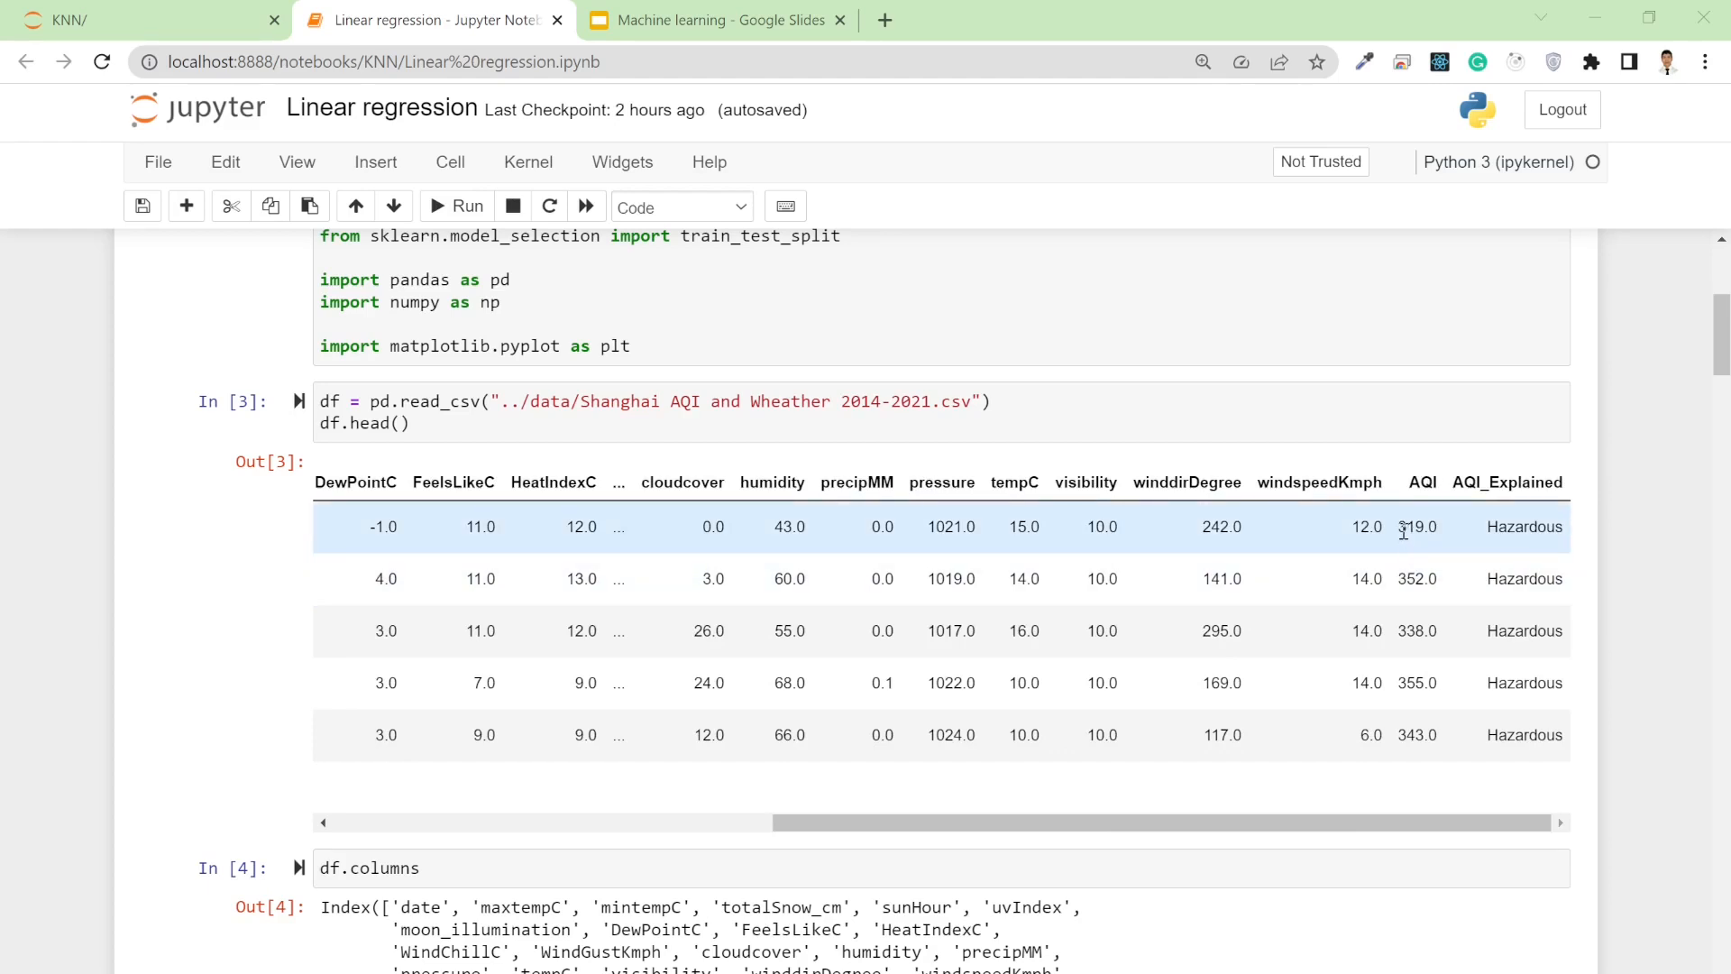
mouse_move(1420, 552)
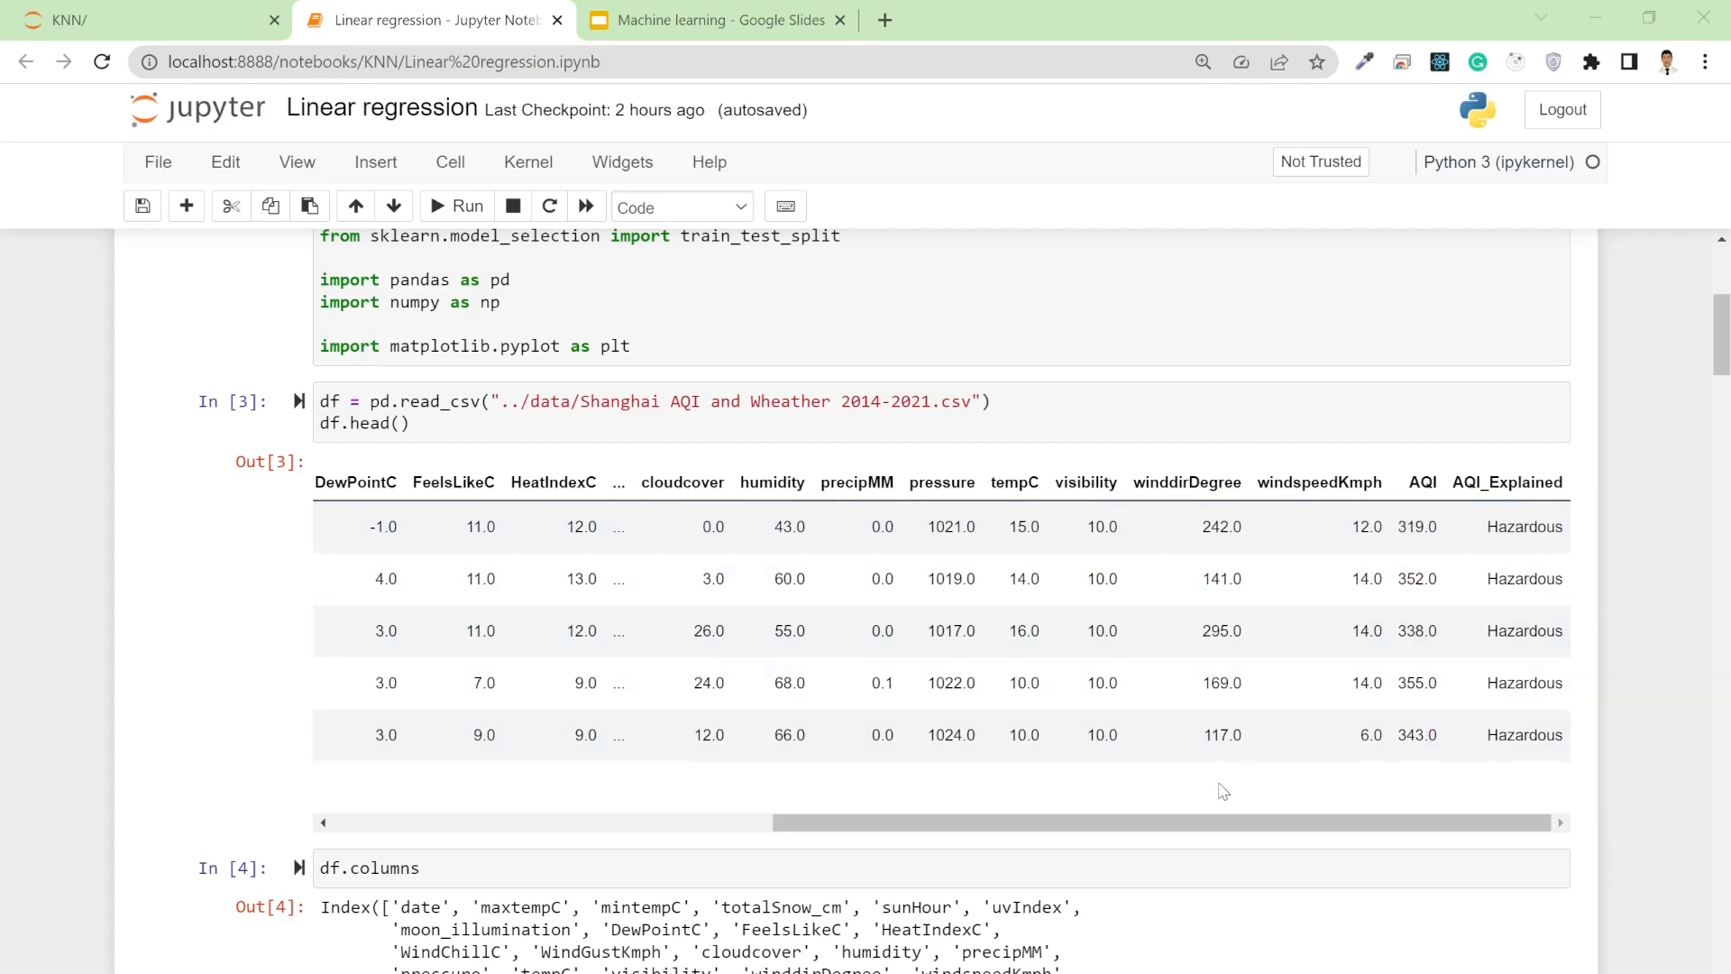
scroll(down, 3)
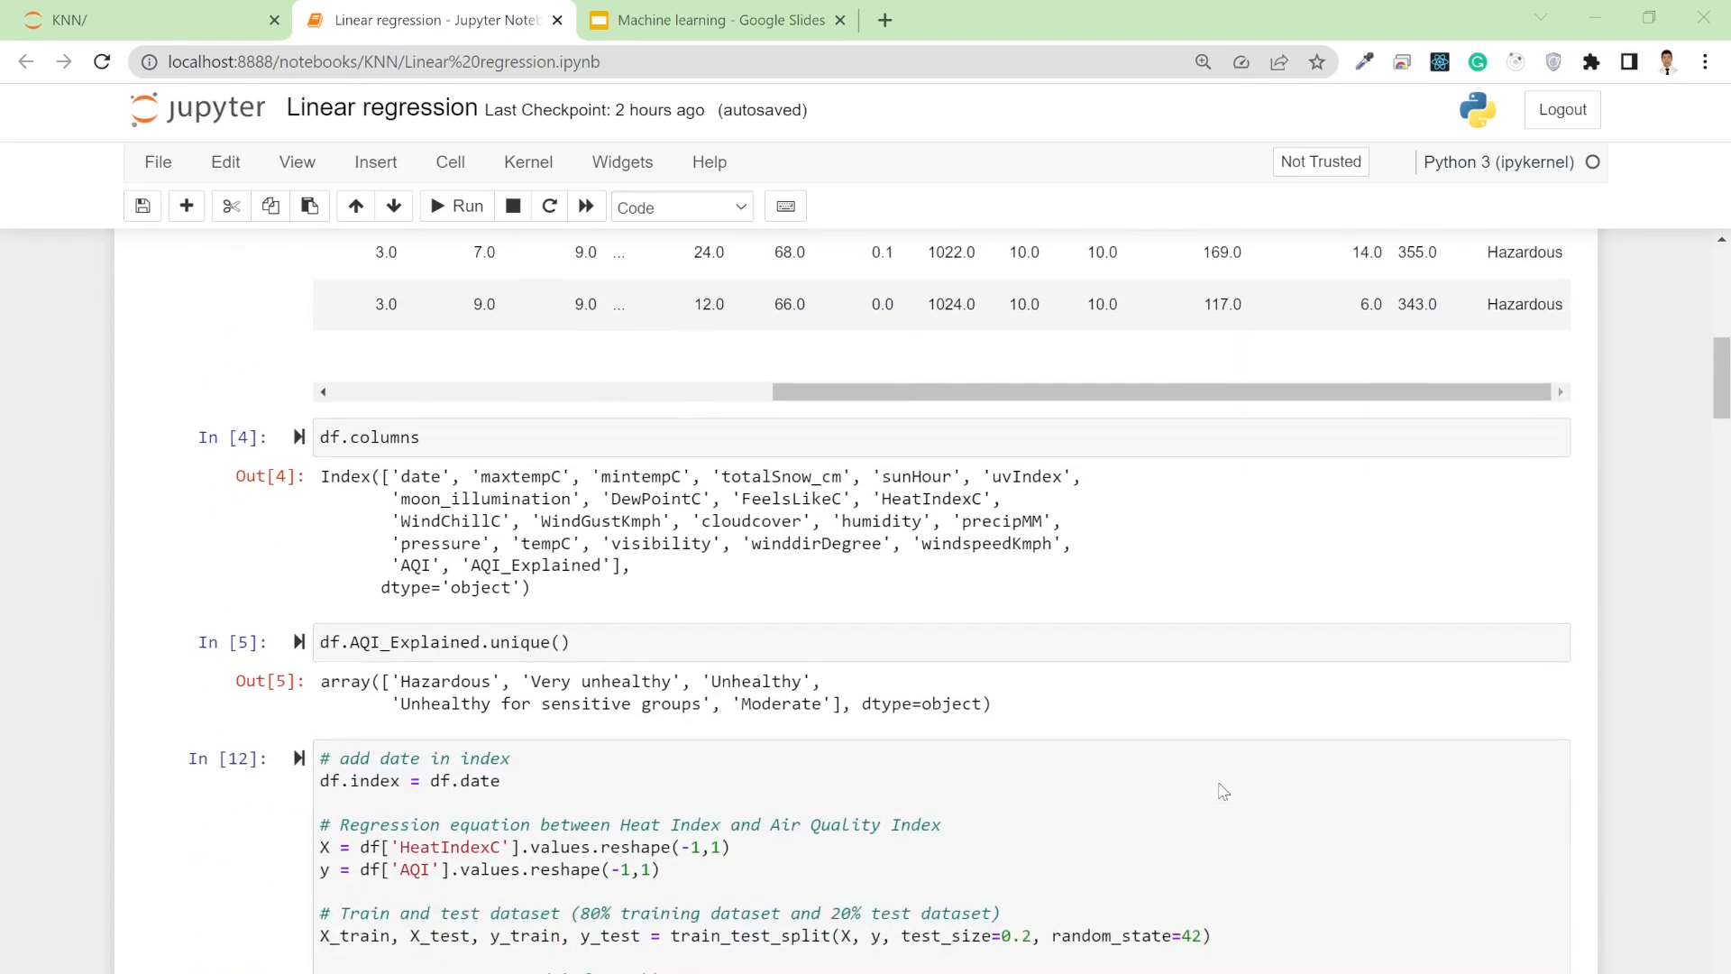
scroll(down, 3)
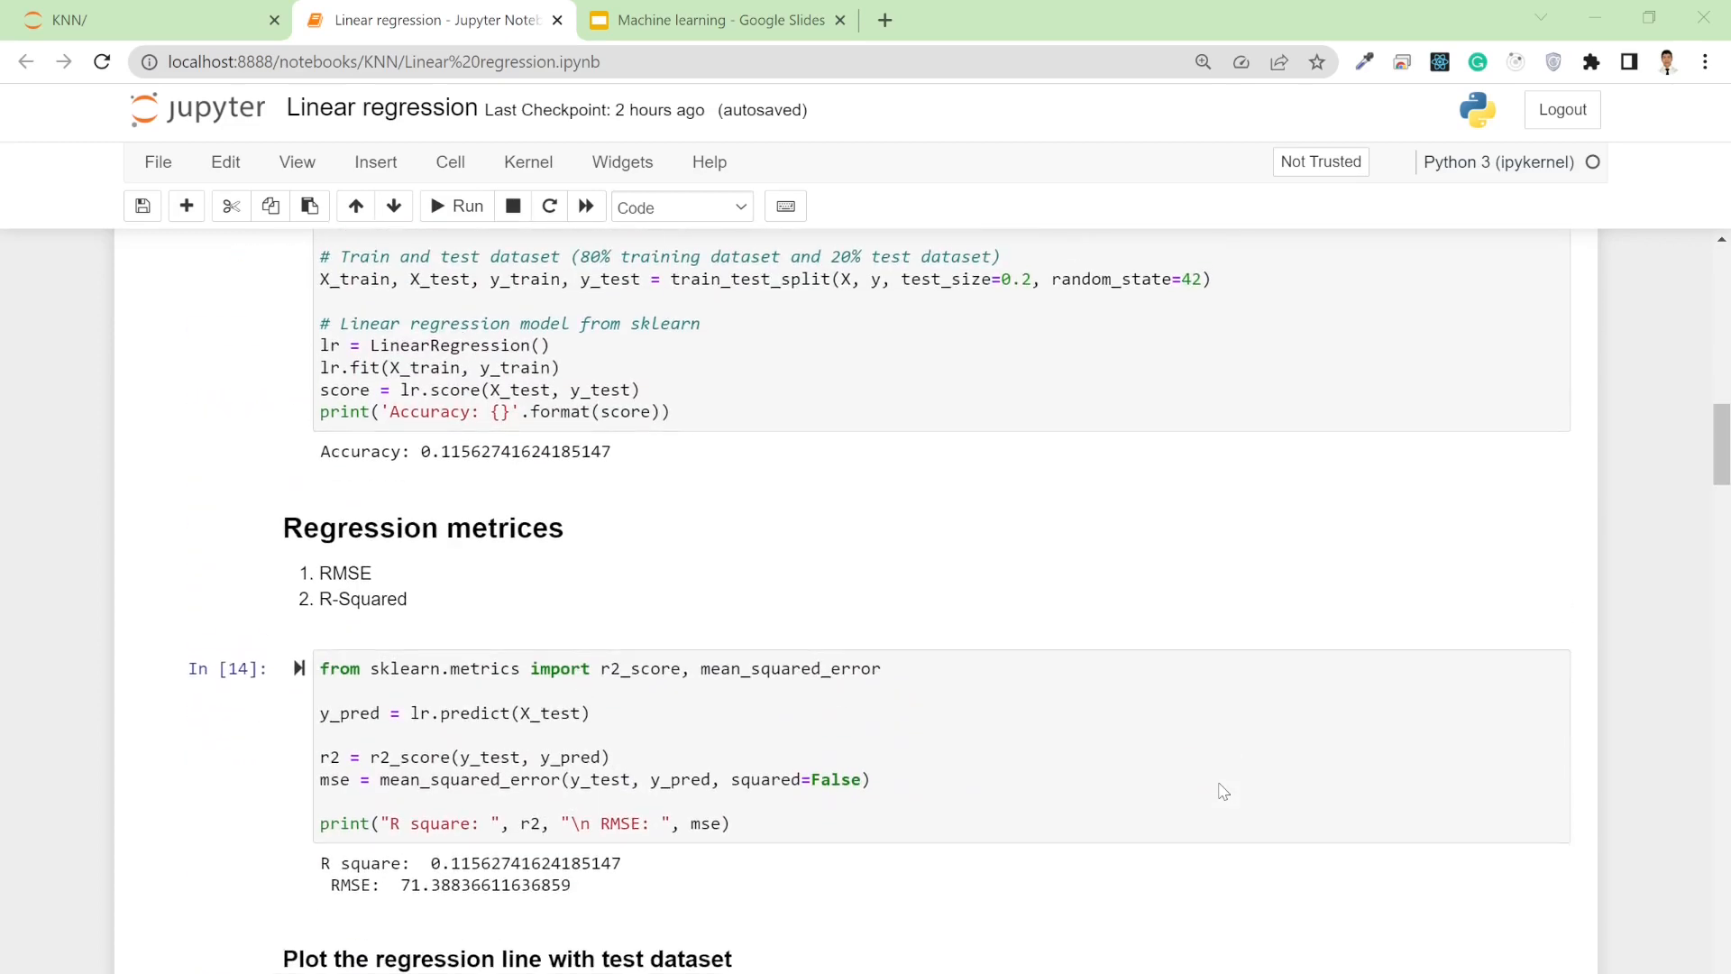
scroll(down, 3)
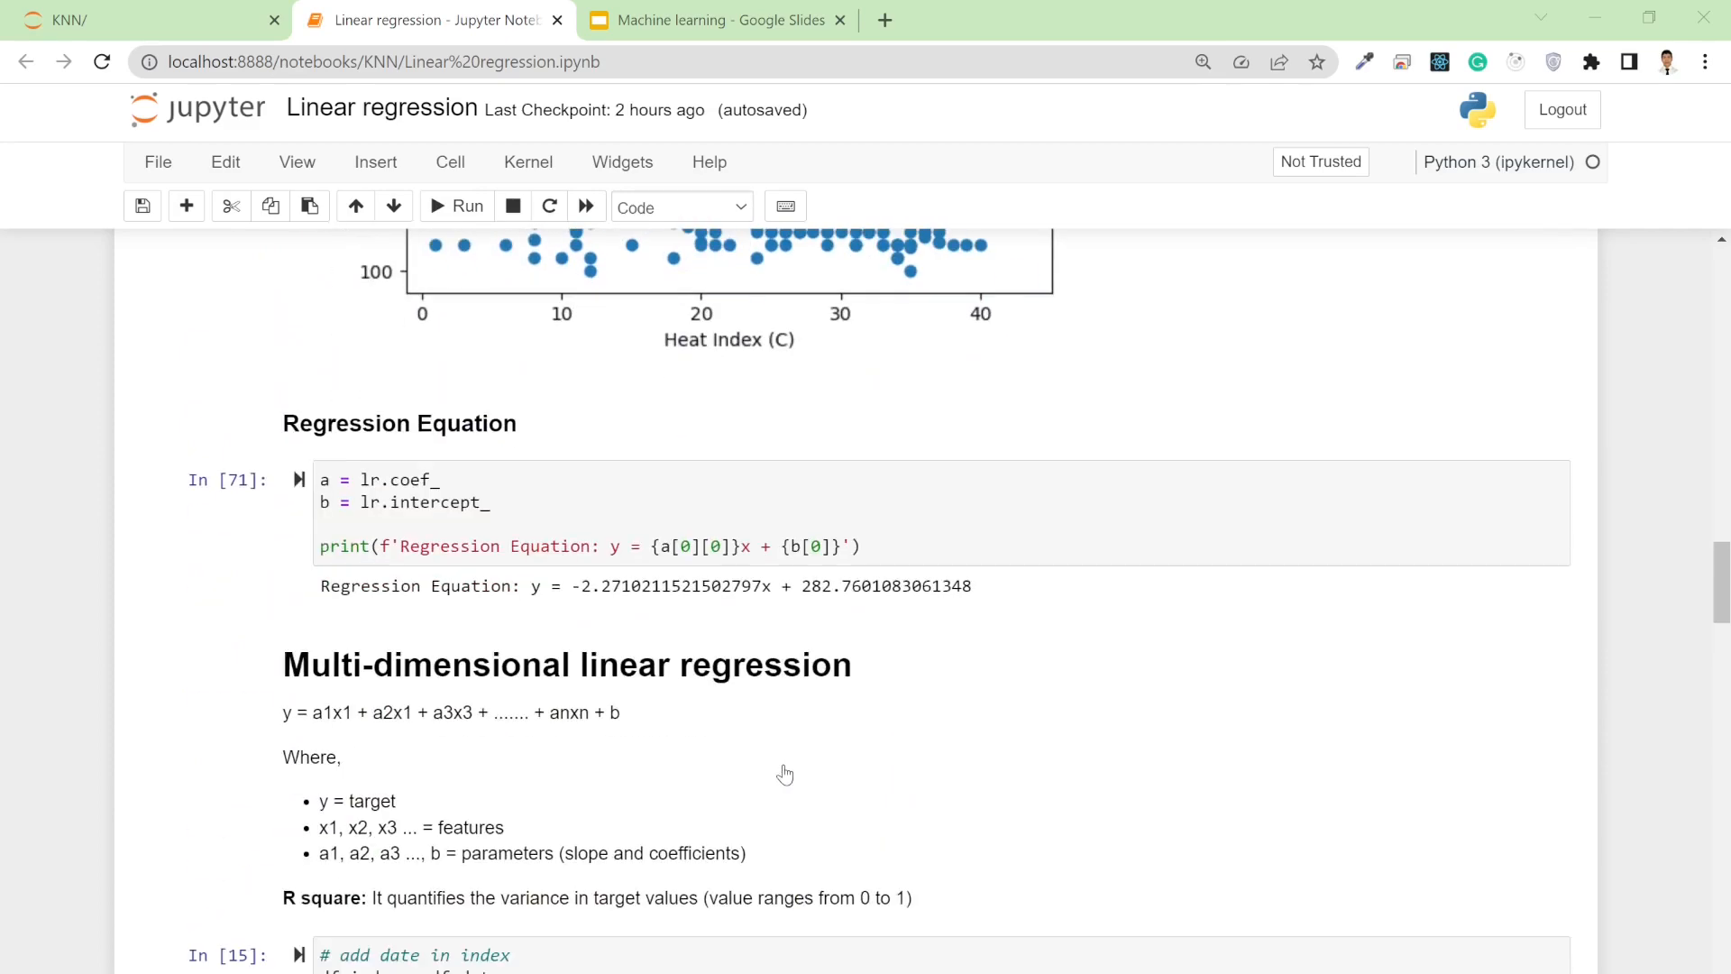
scroll(down, 3)
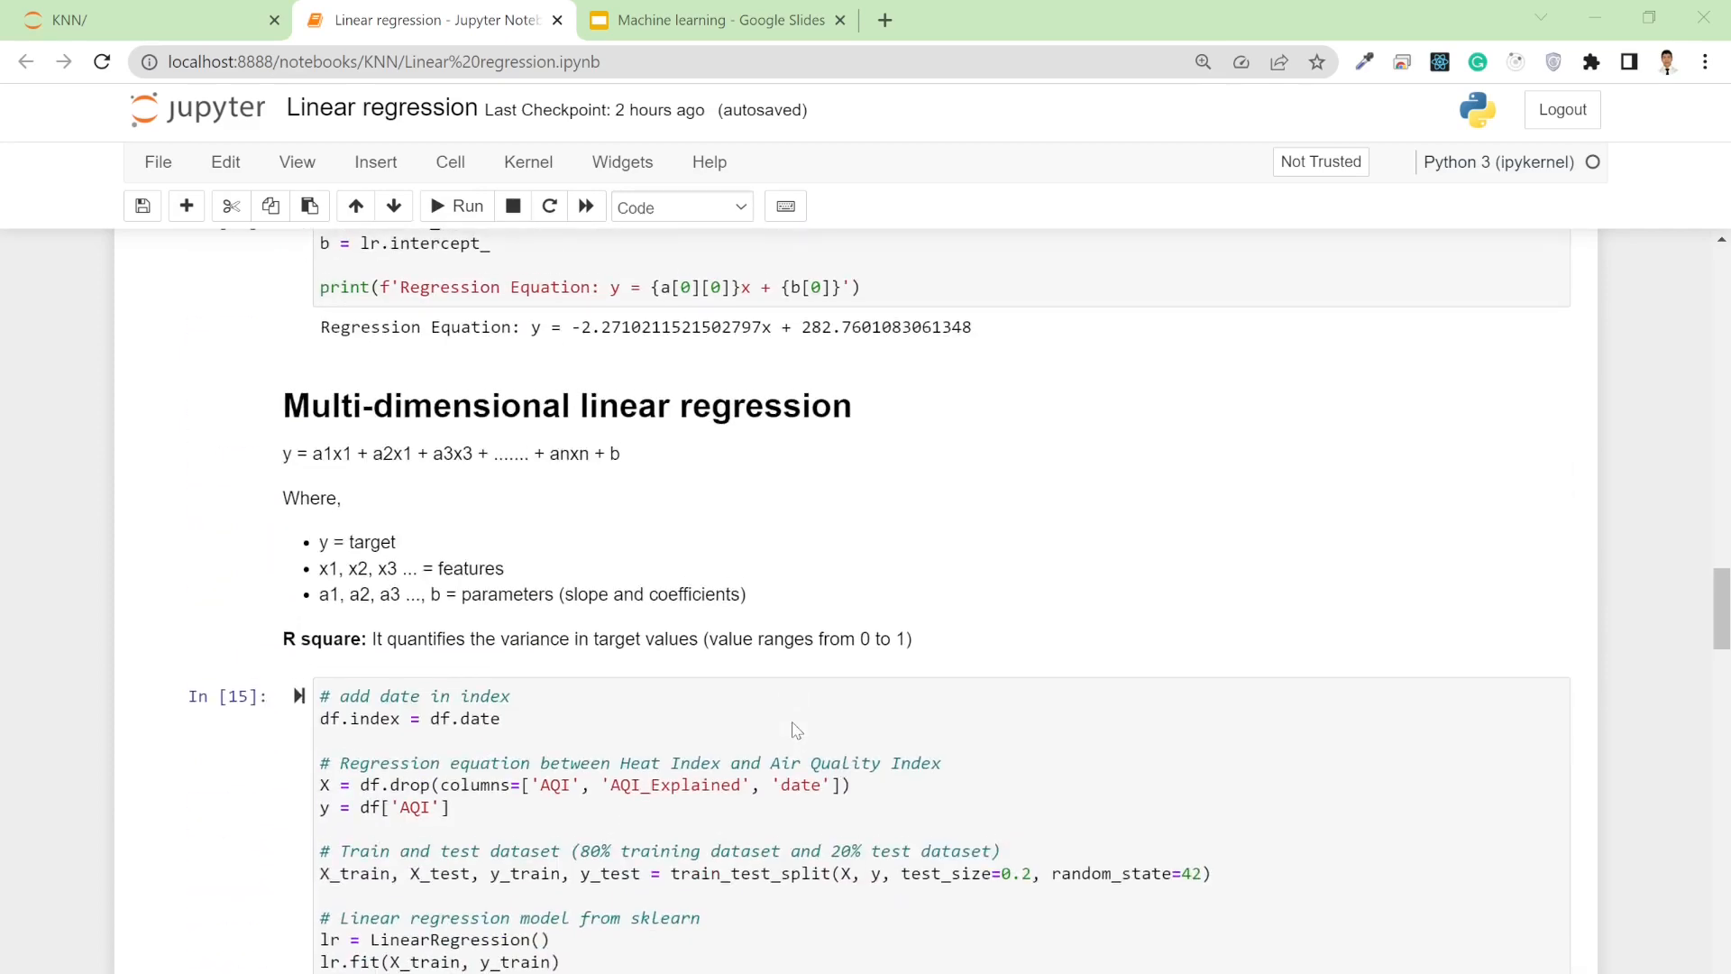
scroll(down, 3)
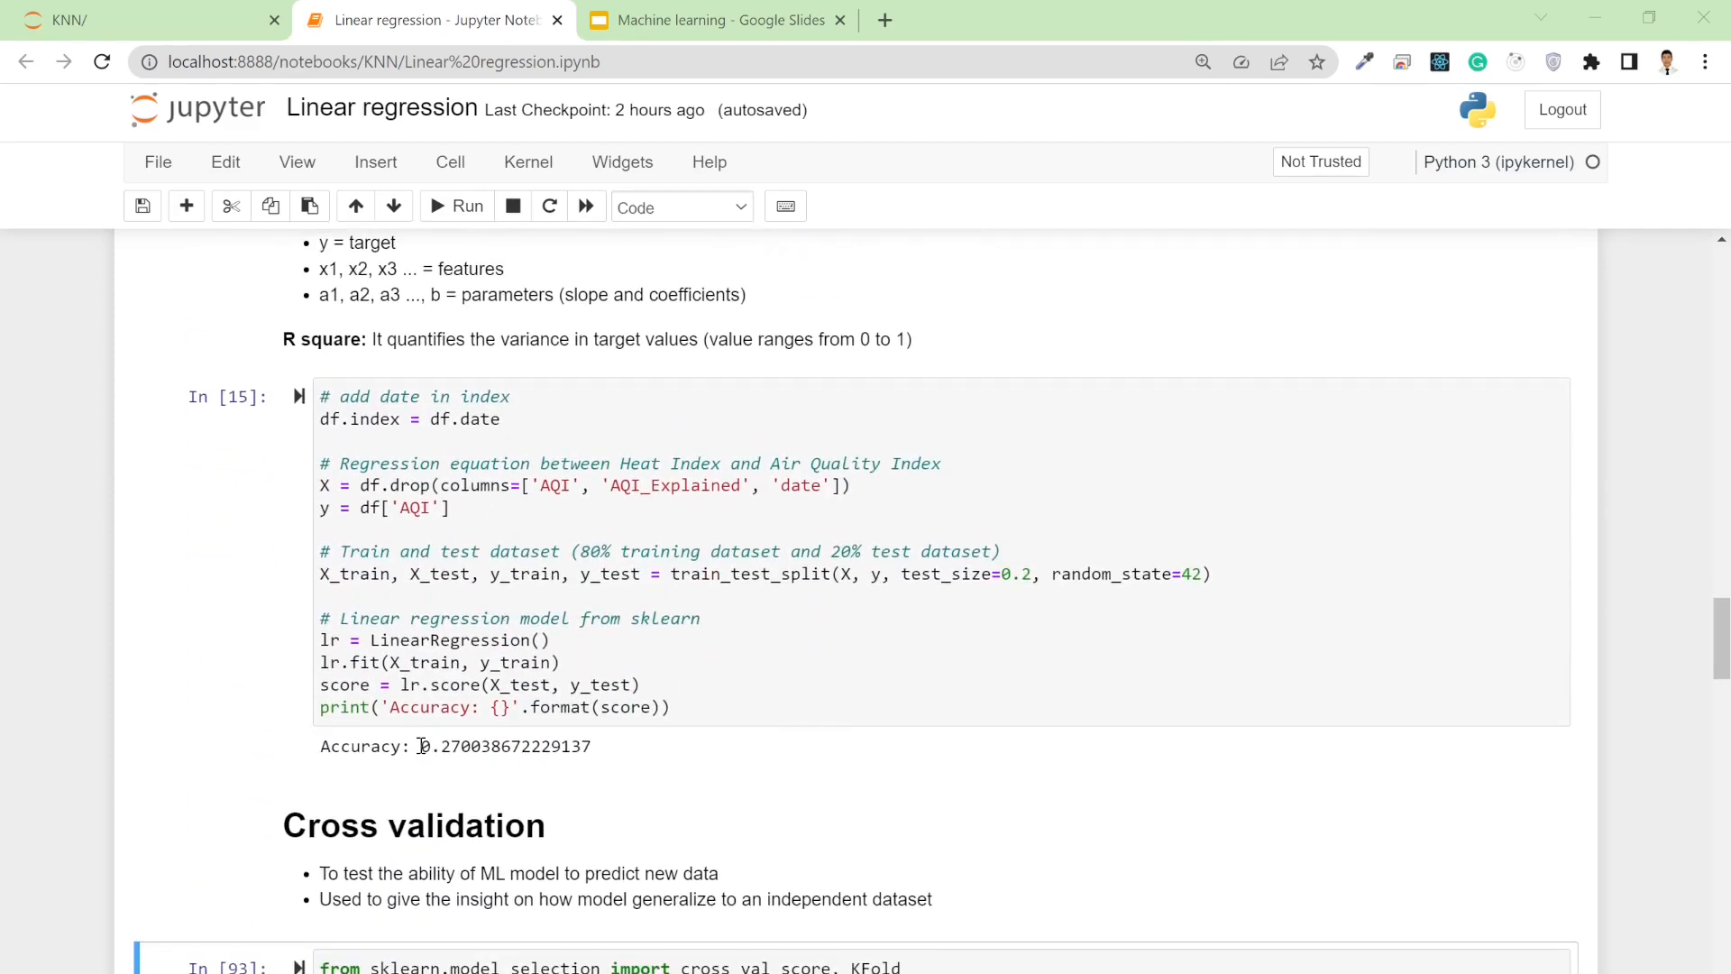
double_click(439, 746)
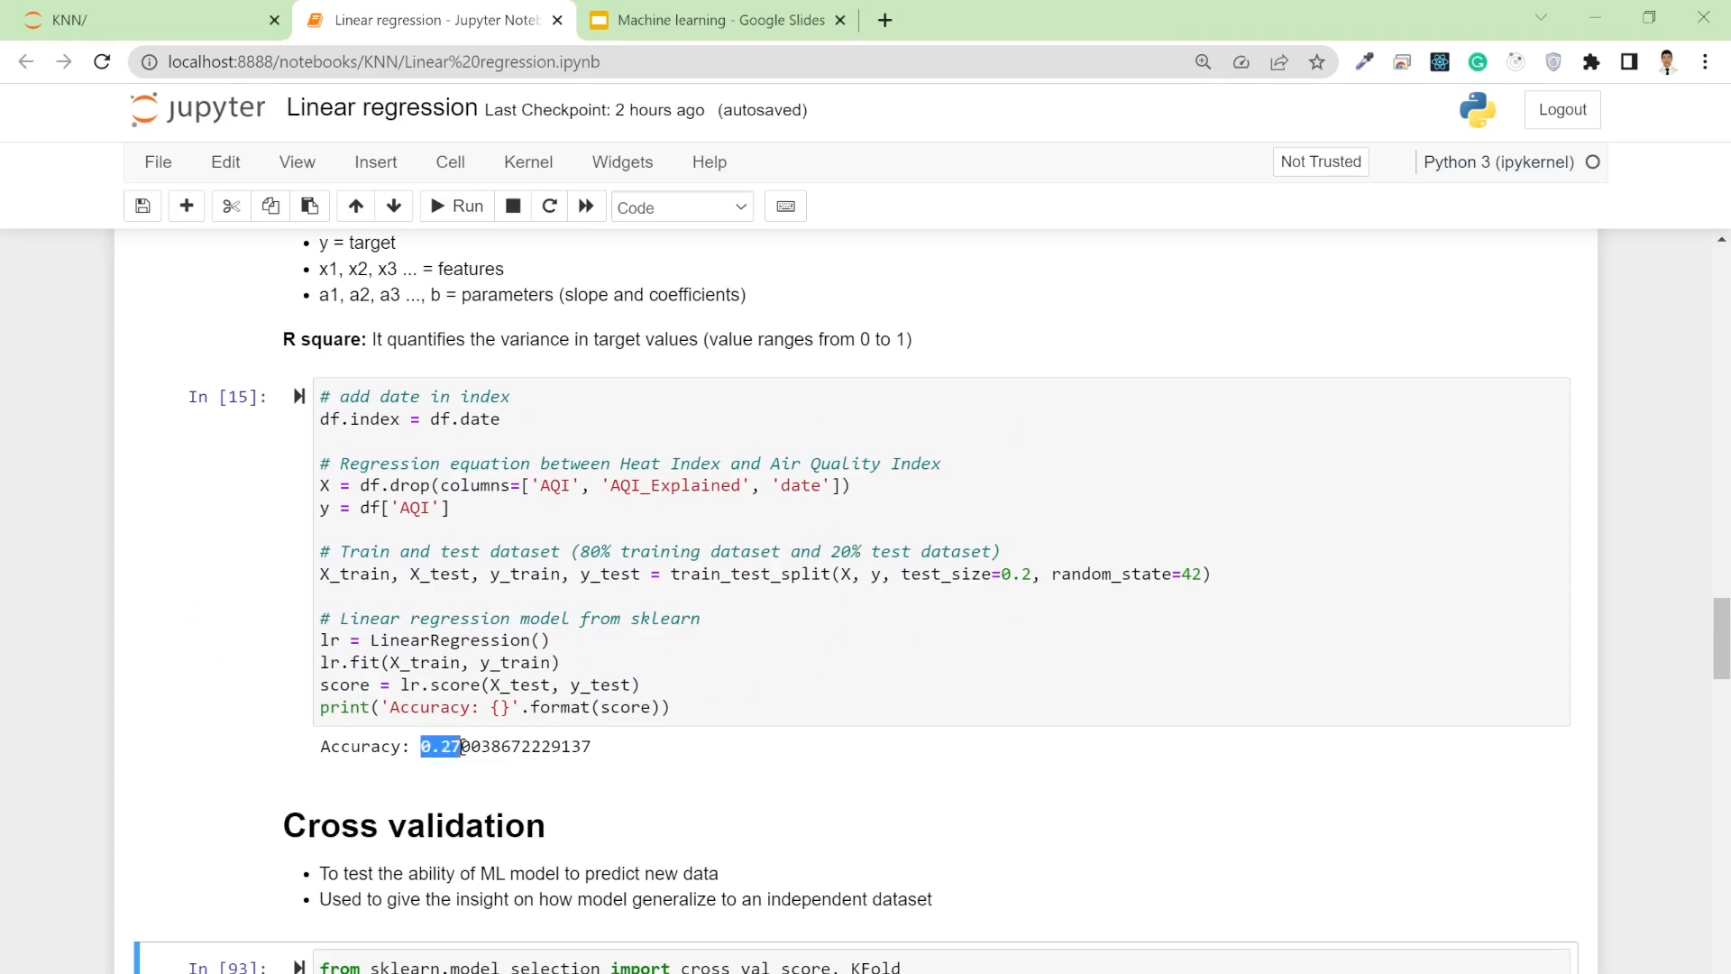
Edit the multi-feature regression cell and rerun it with a changed random seed
click(619, 584)
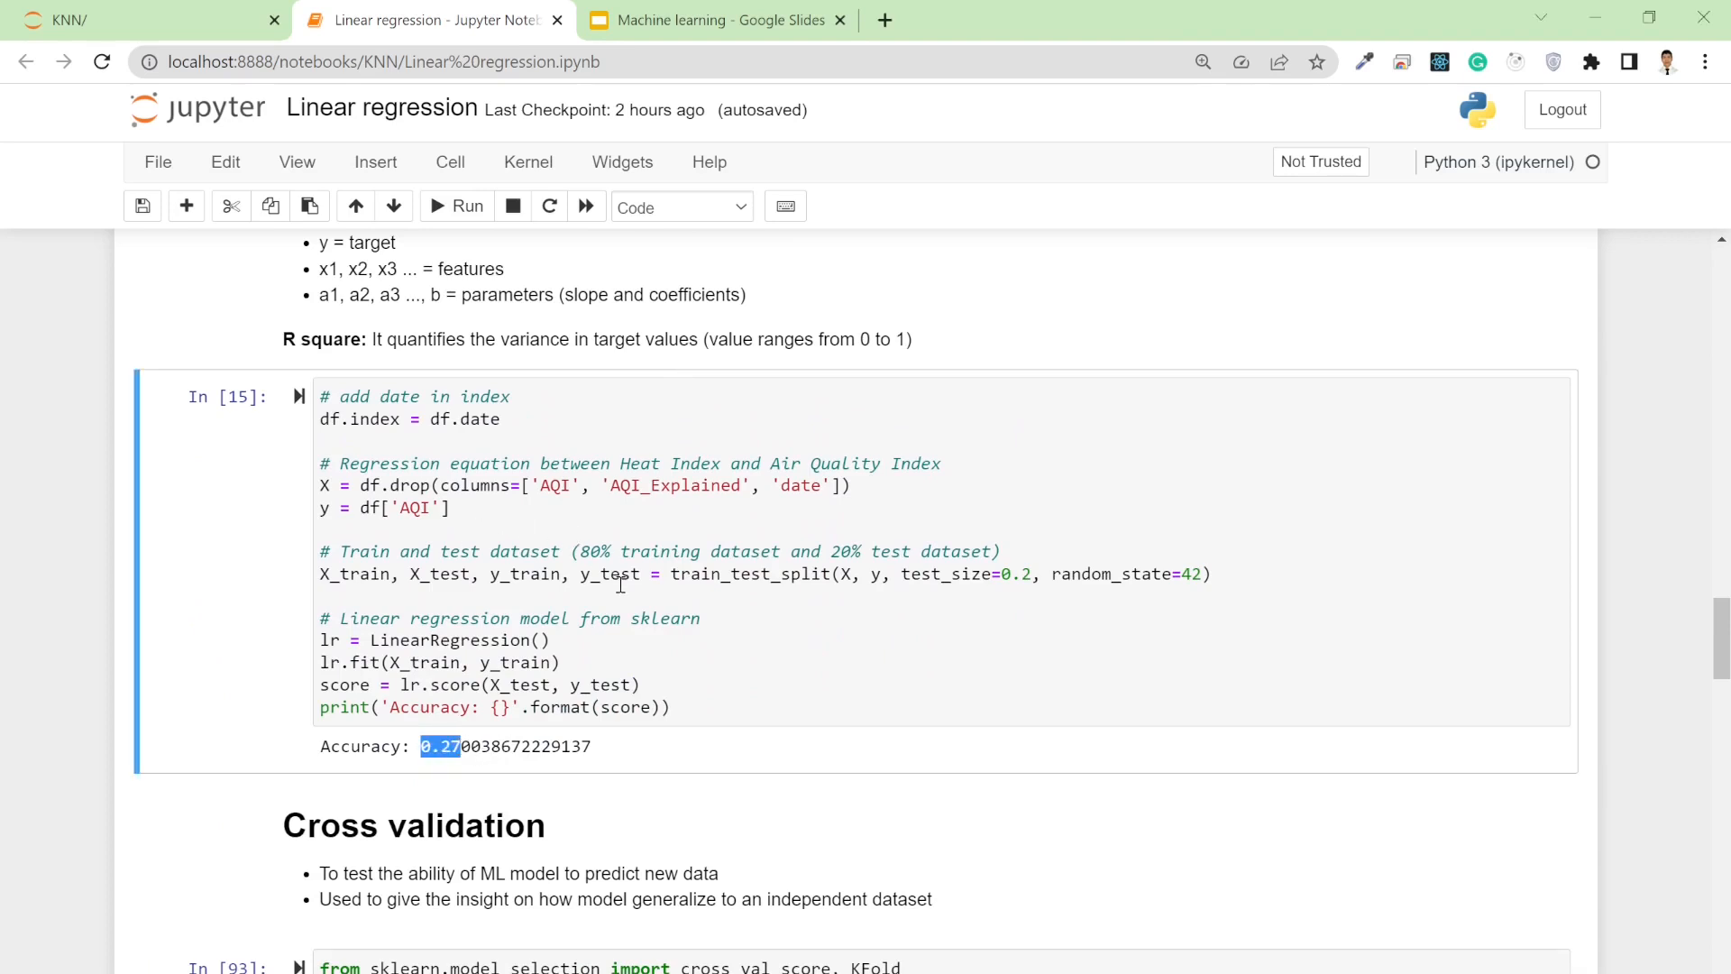
mouse_move(506, 519)
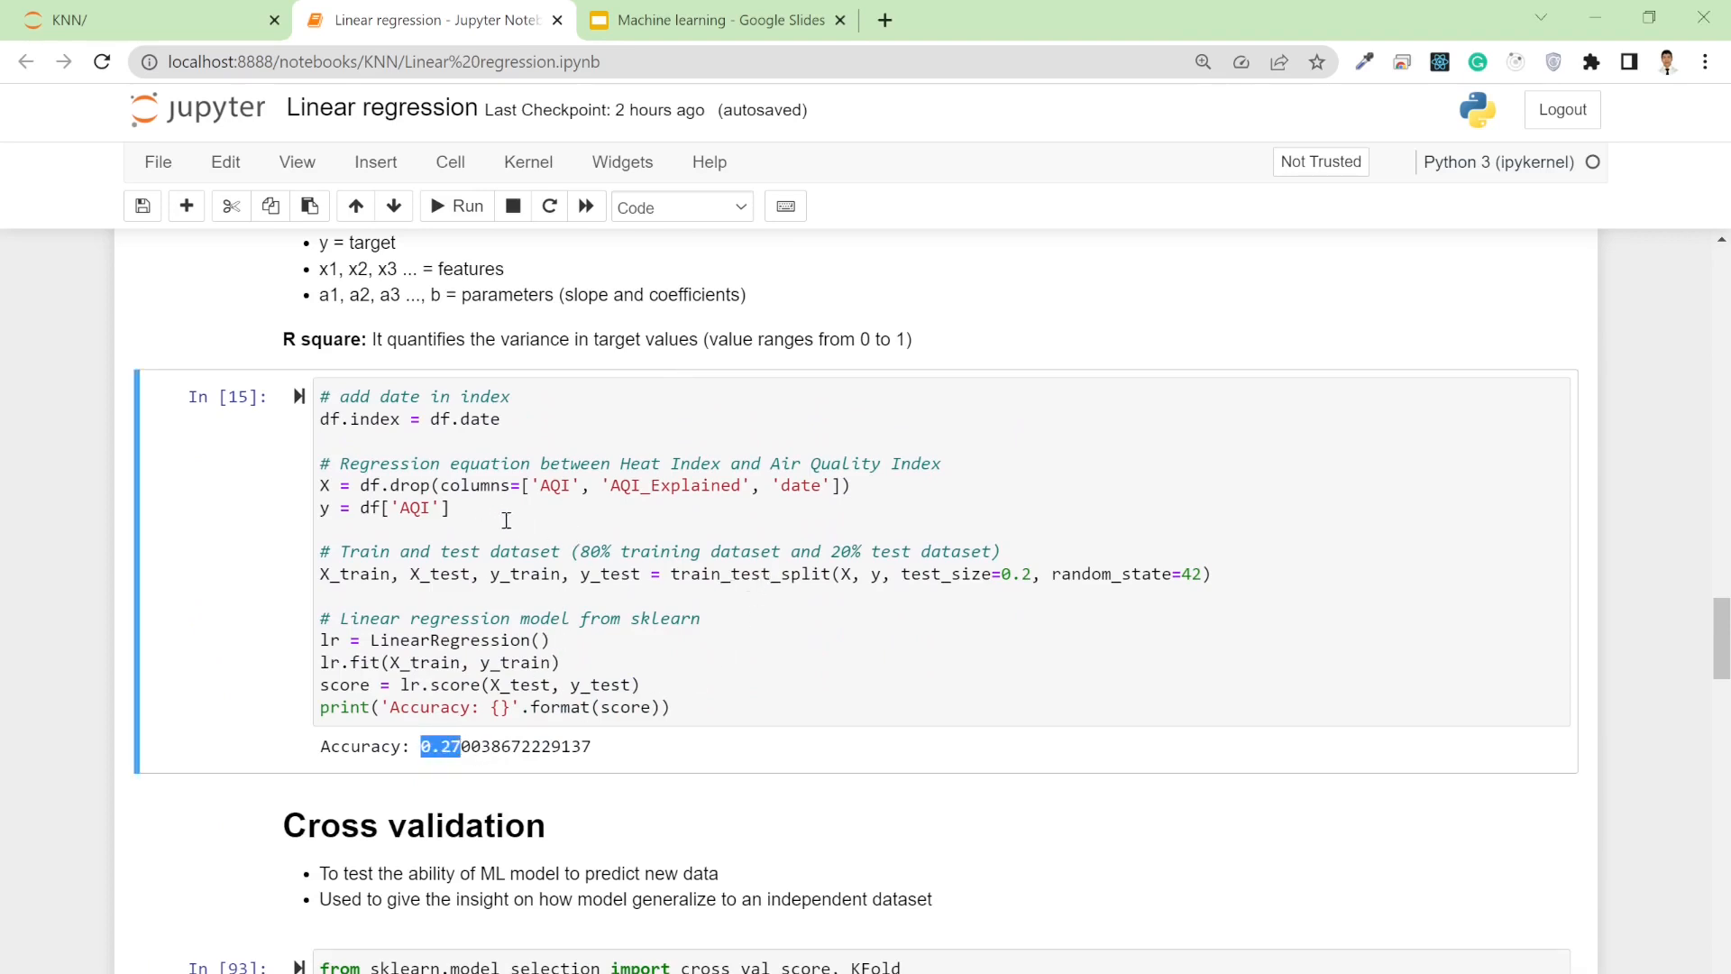
mouse_move(596, 604)
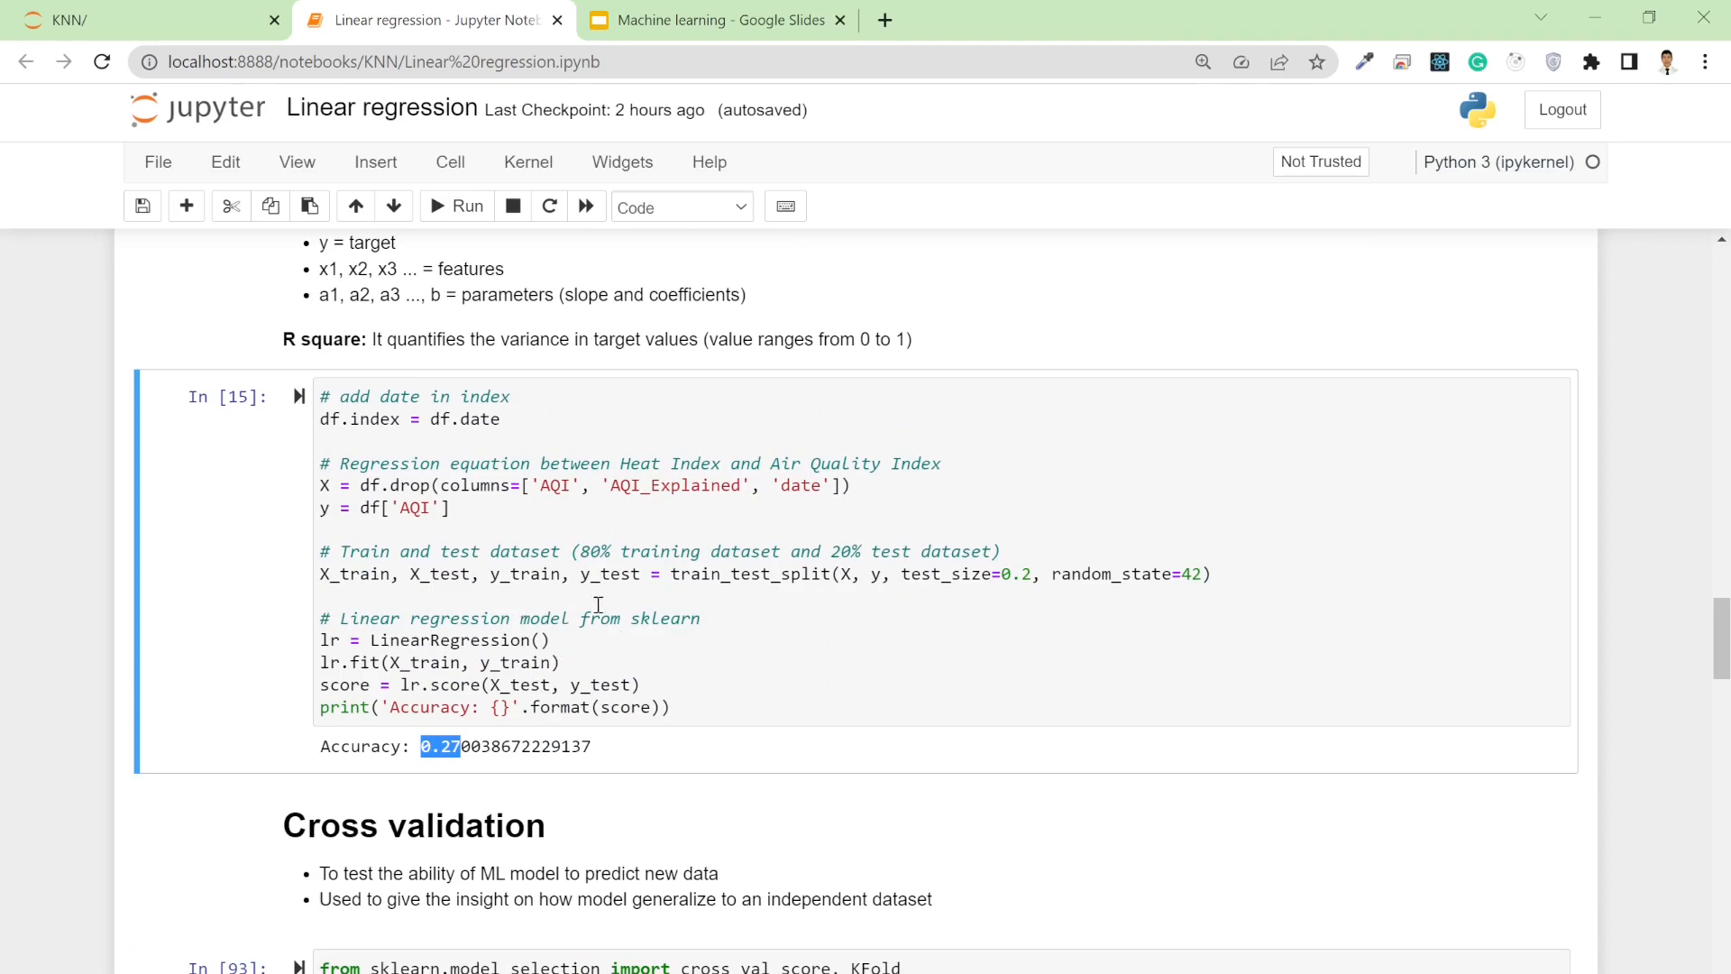
mouse_move(565, 453)
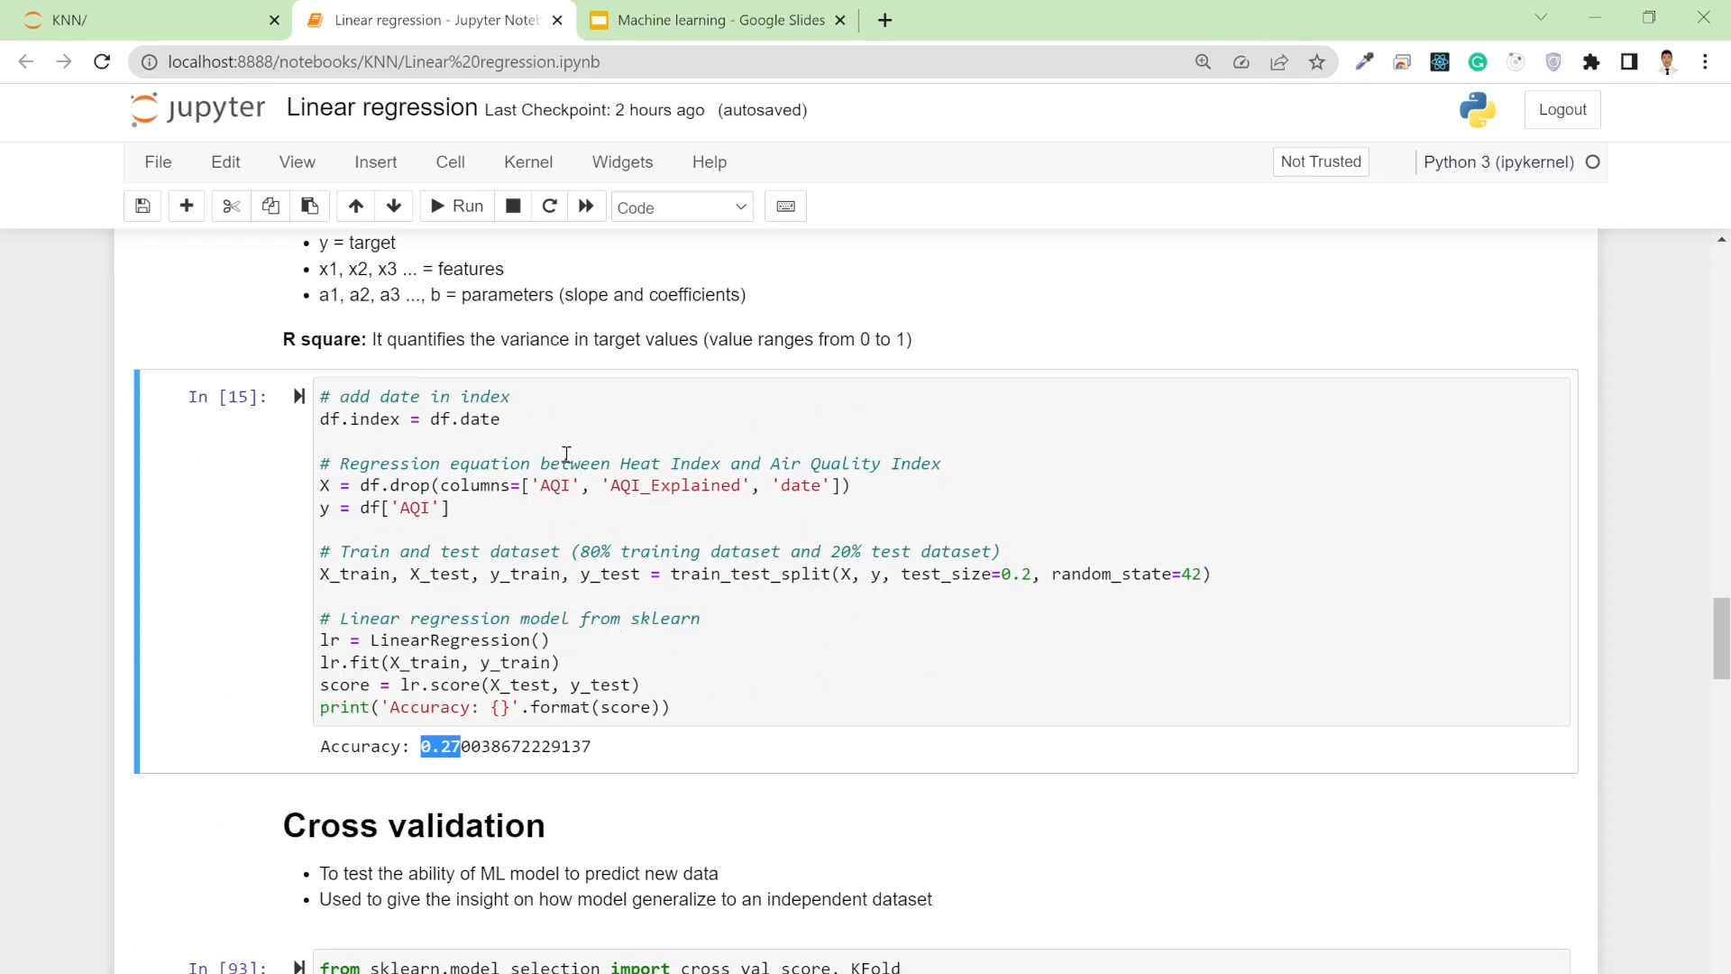
scroll(down, 3)
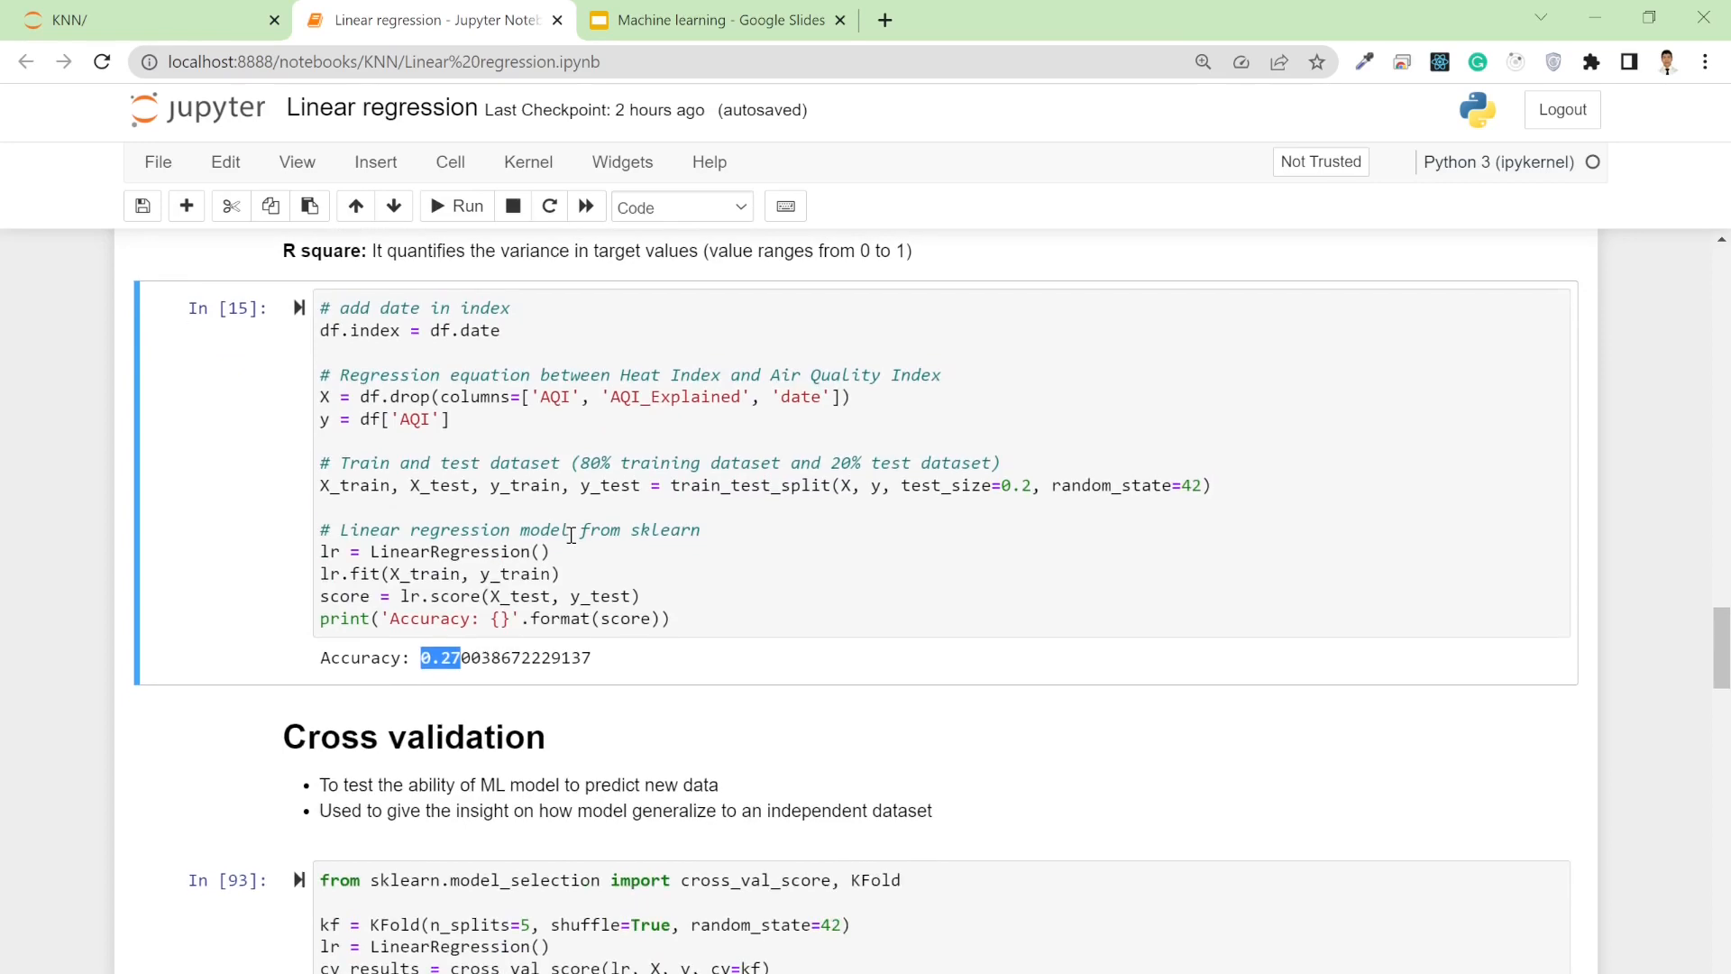
scroll(down, 3)
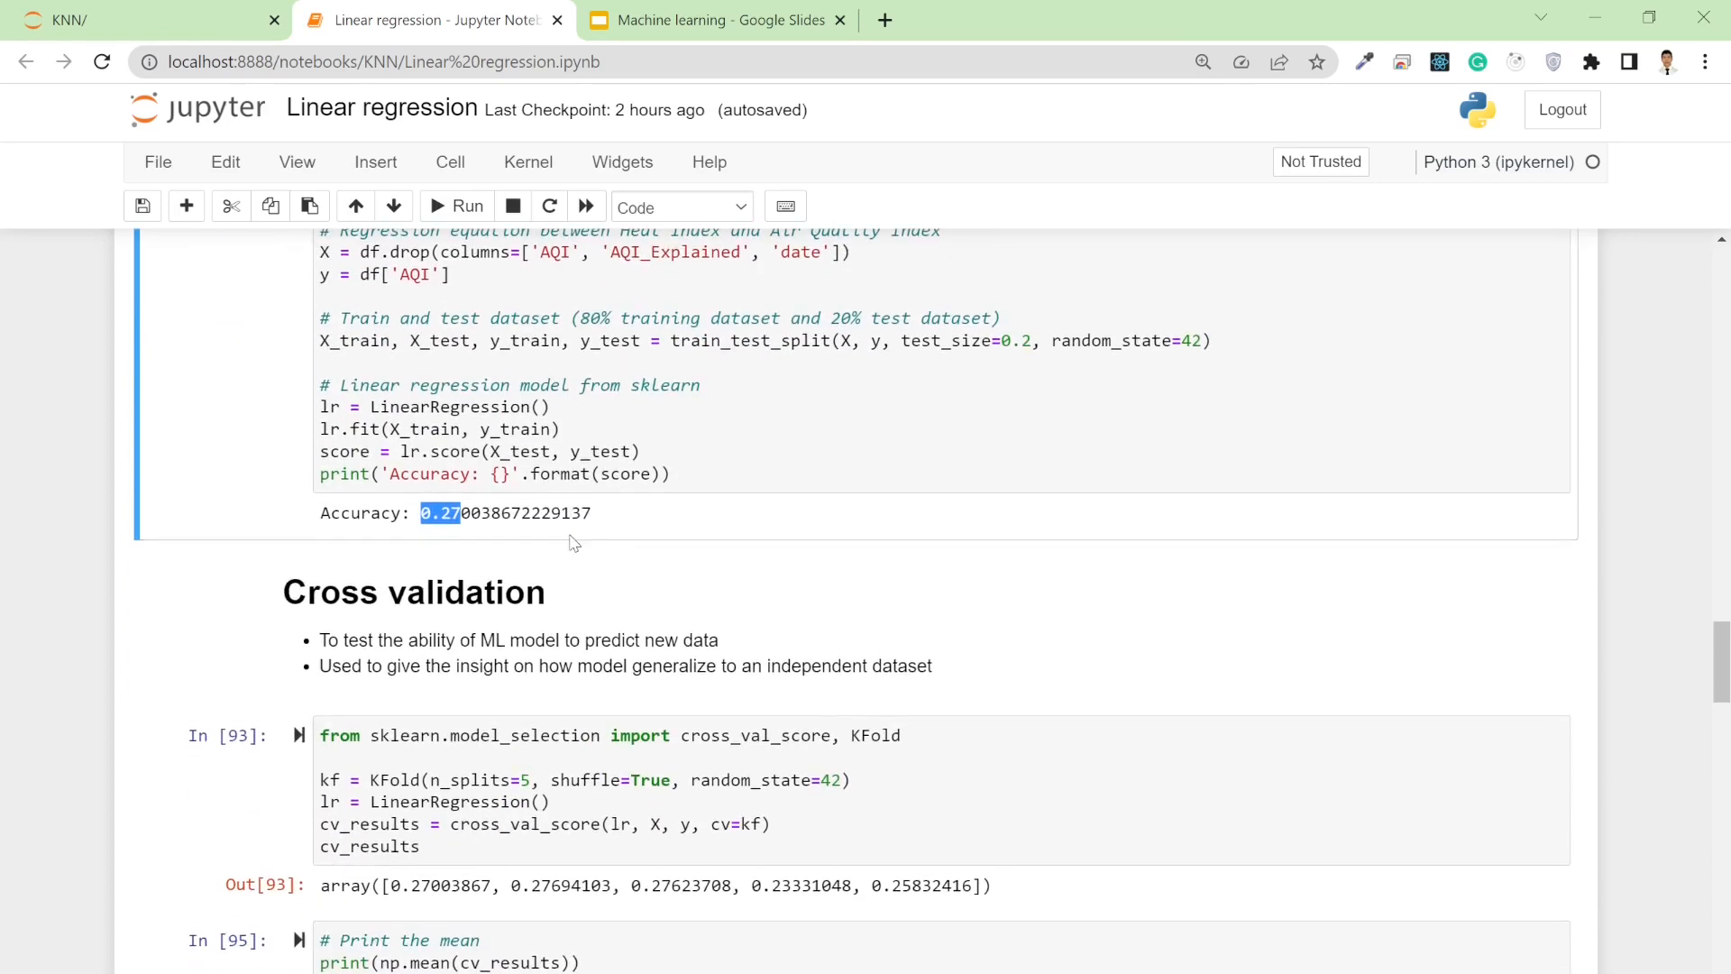
scroll(down, 3)
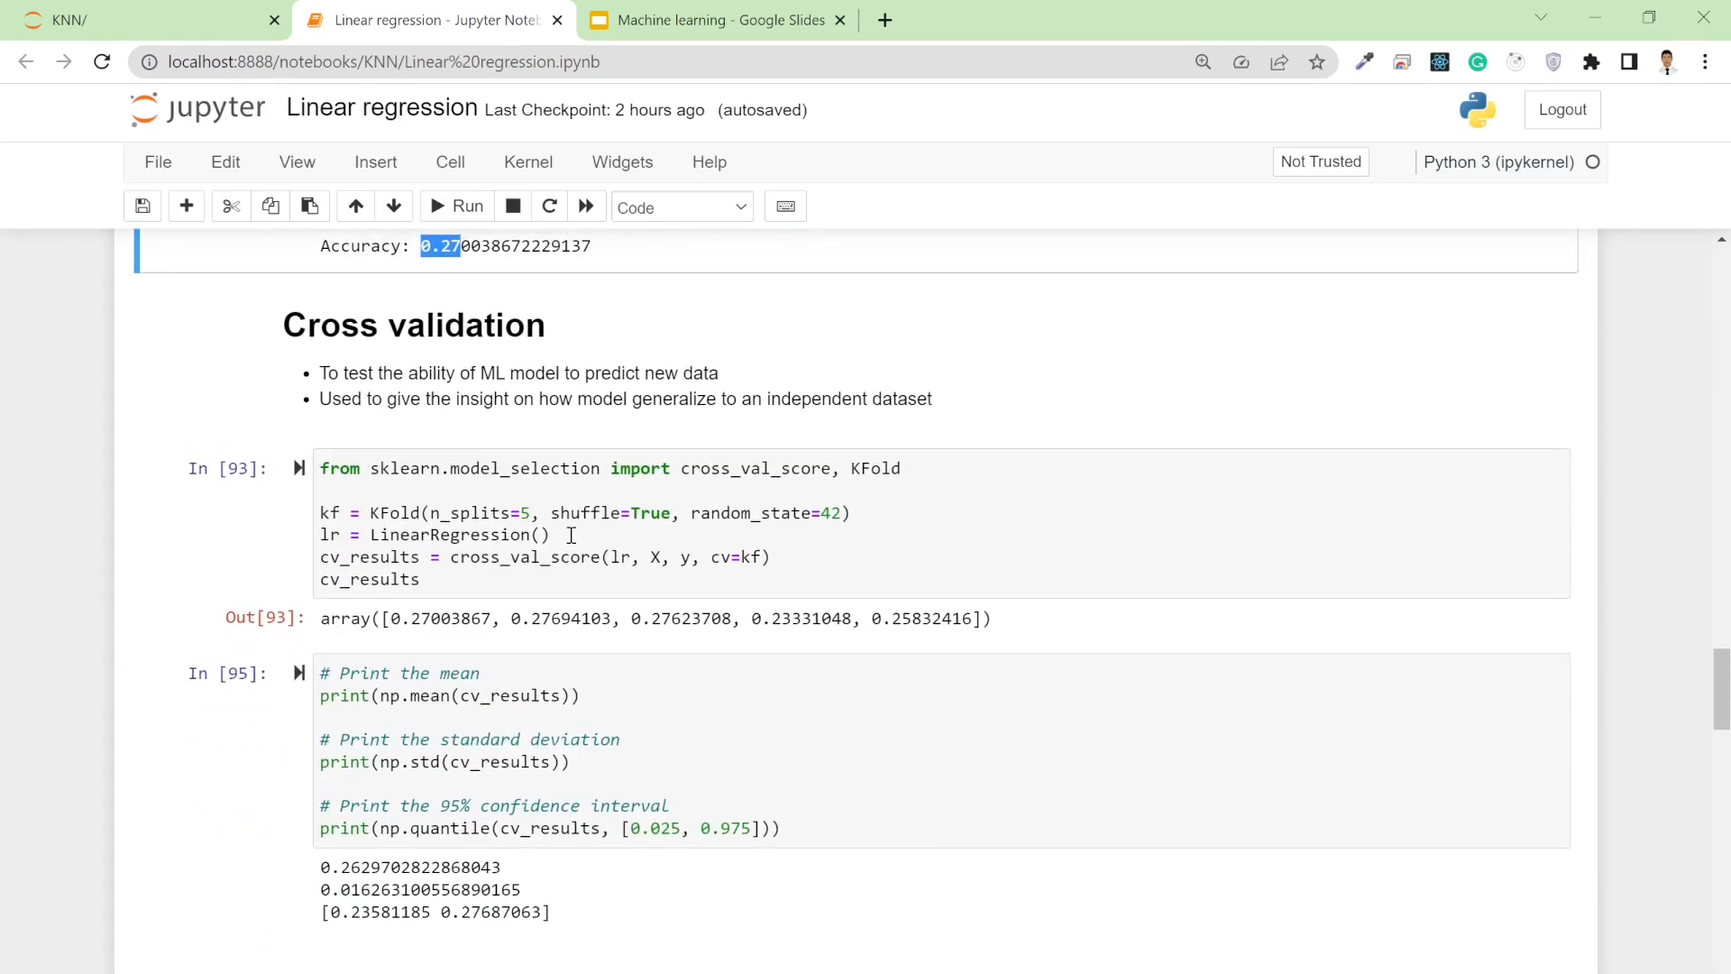
mouse_move(398, 375)
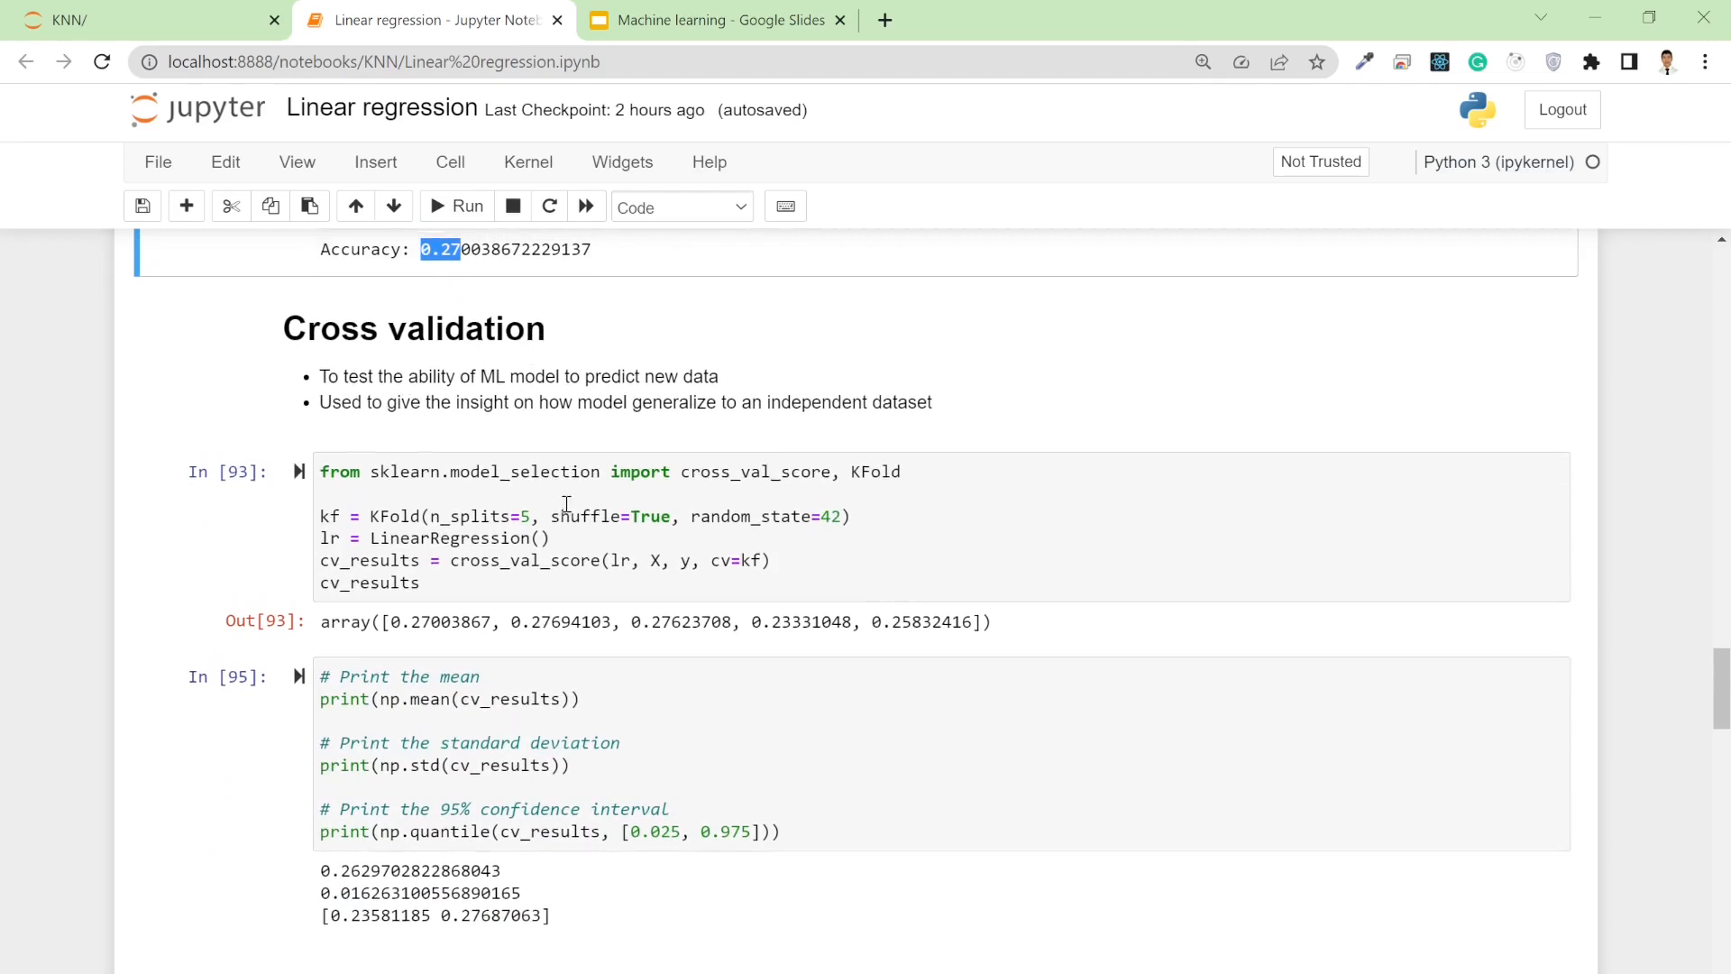
scroll(up, 3)
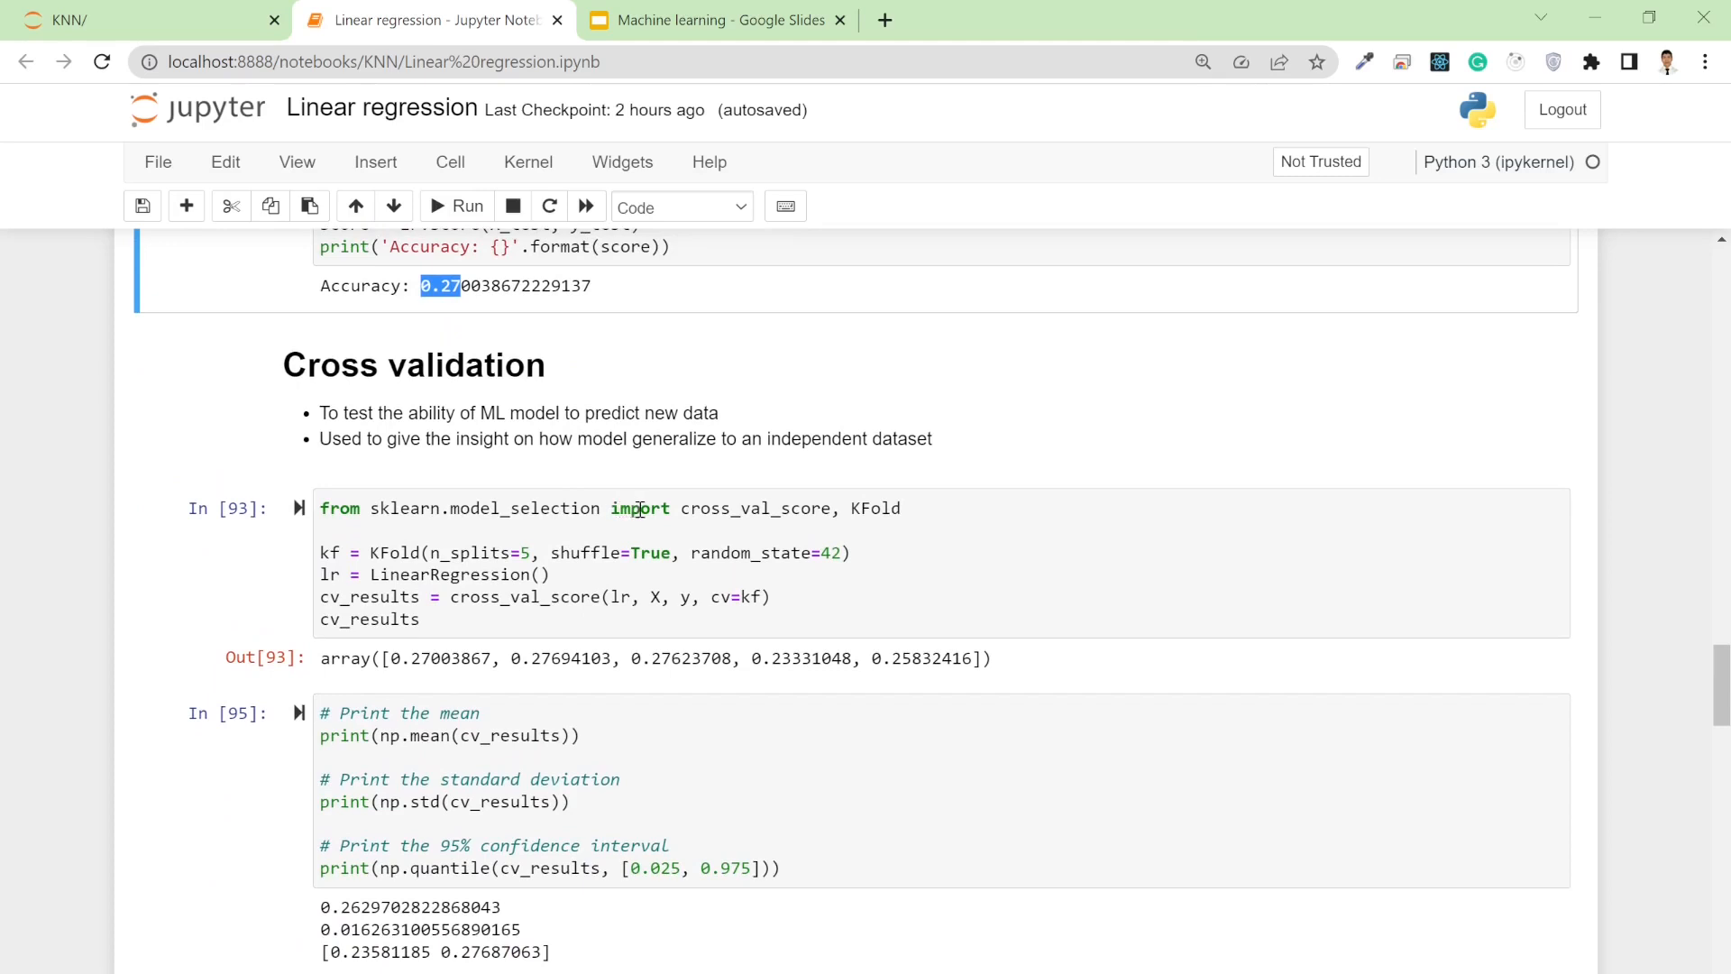
mouse_move(652, 519)
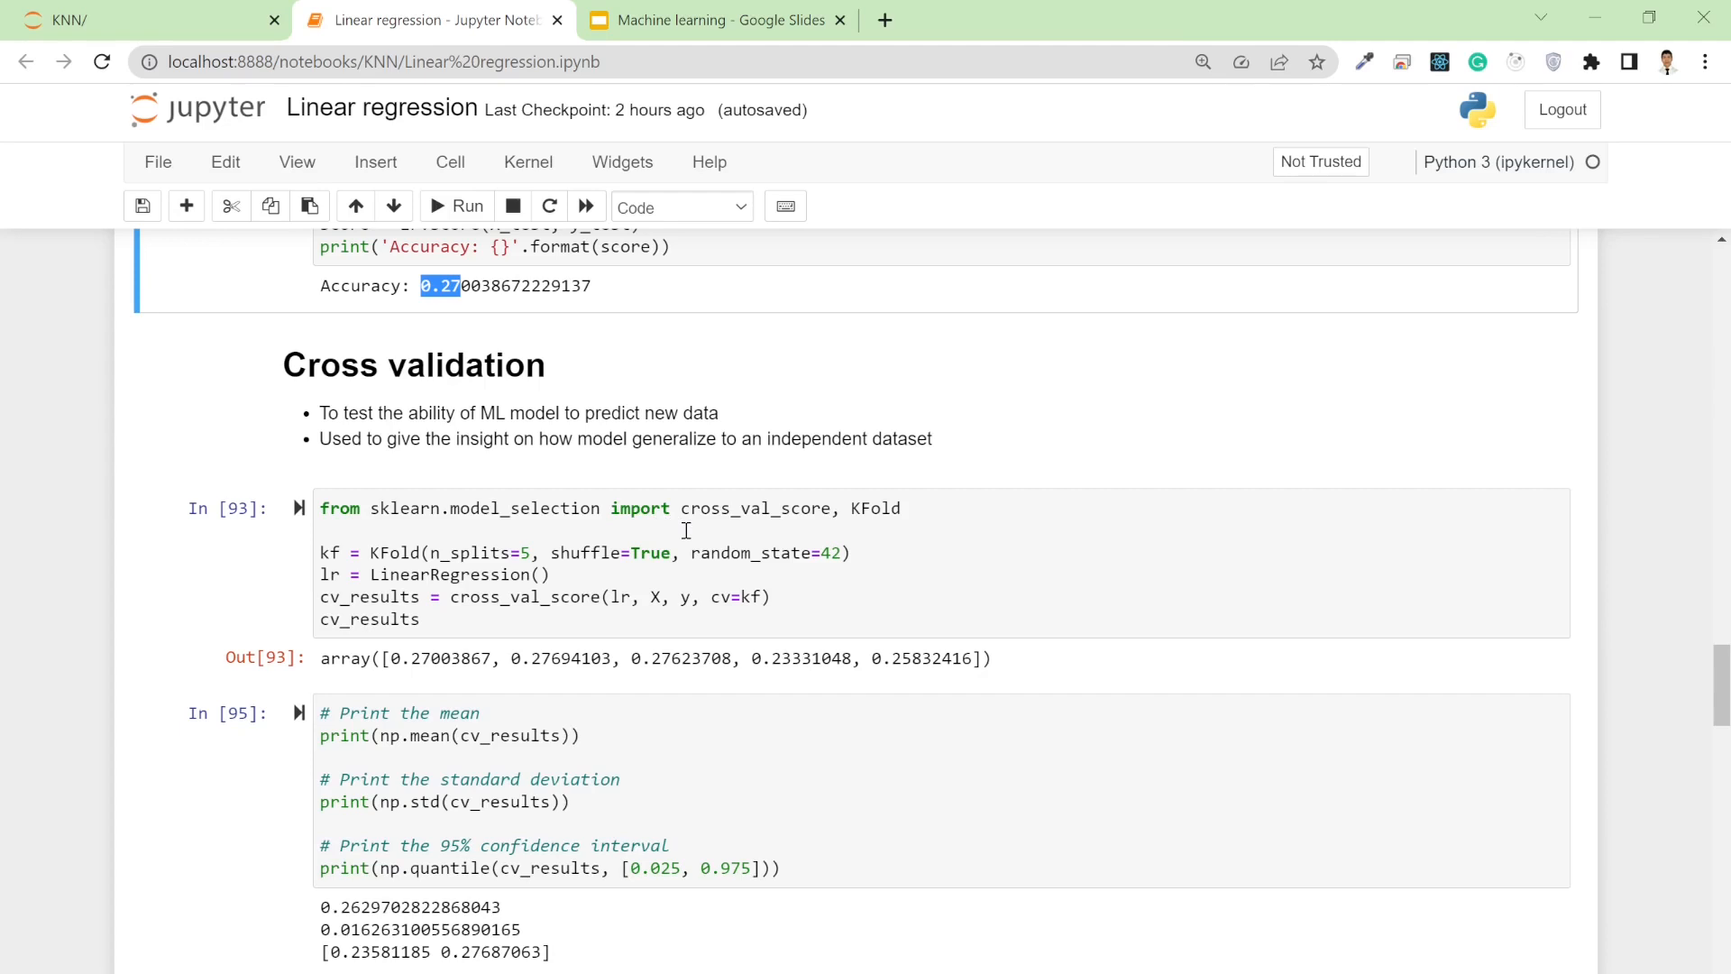
scroll(up, 3)
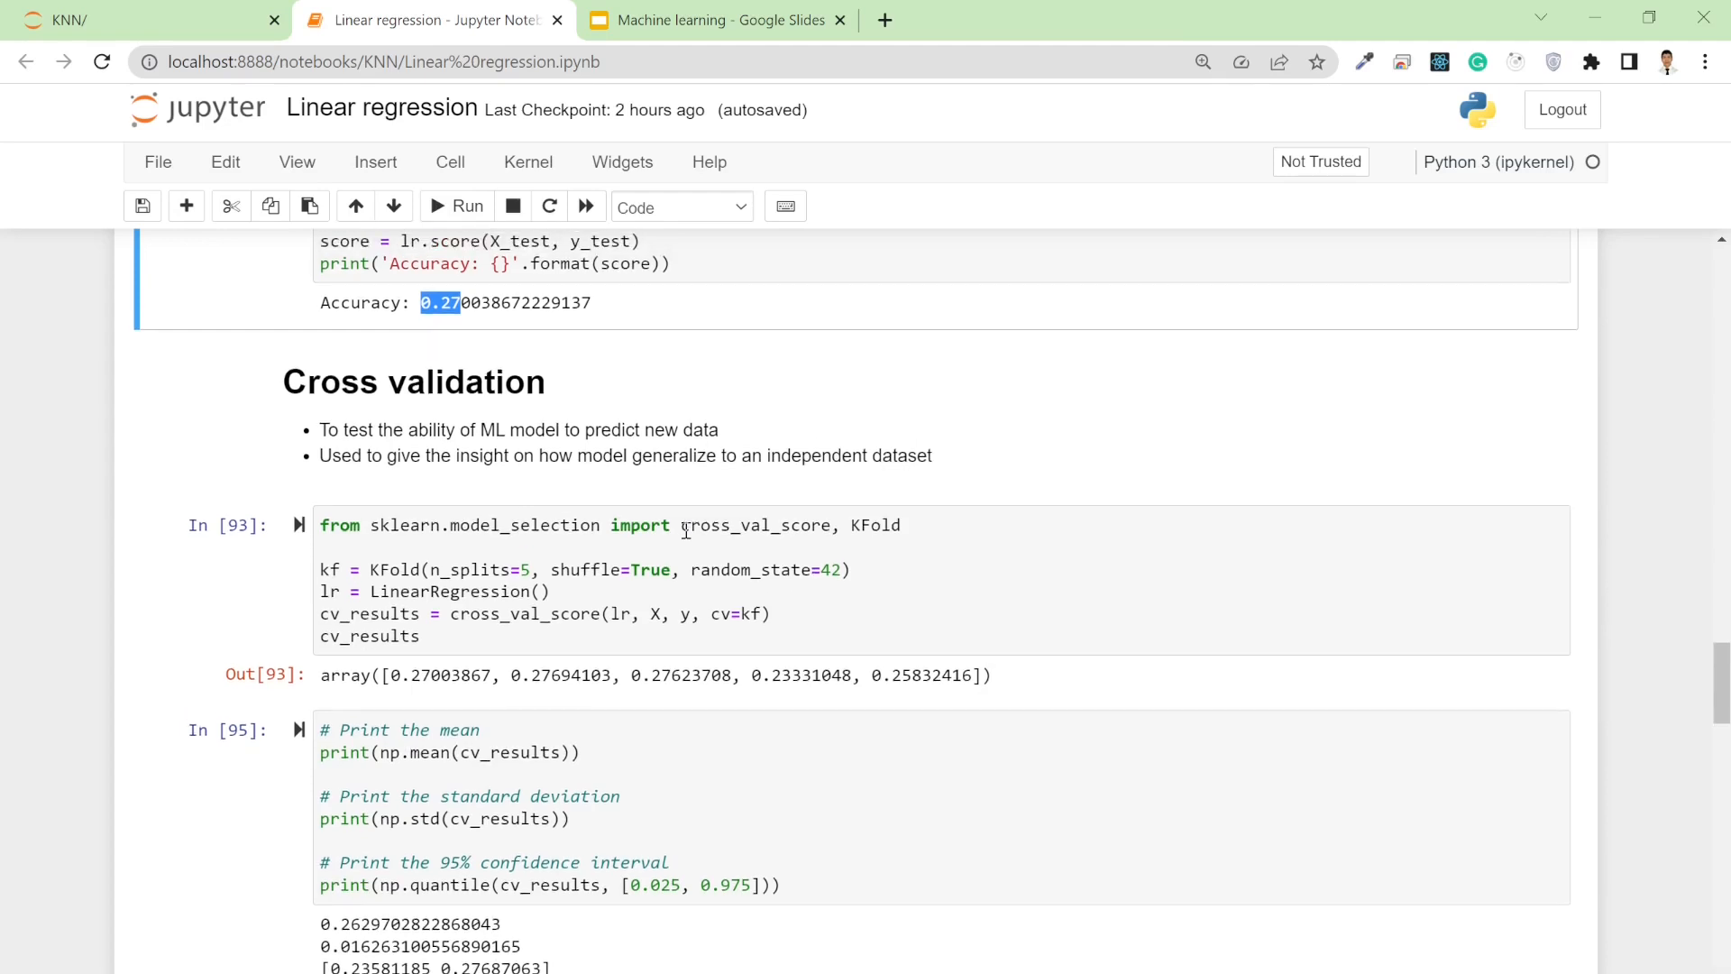
scroll(up, 3)
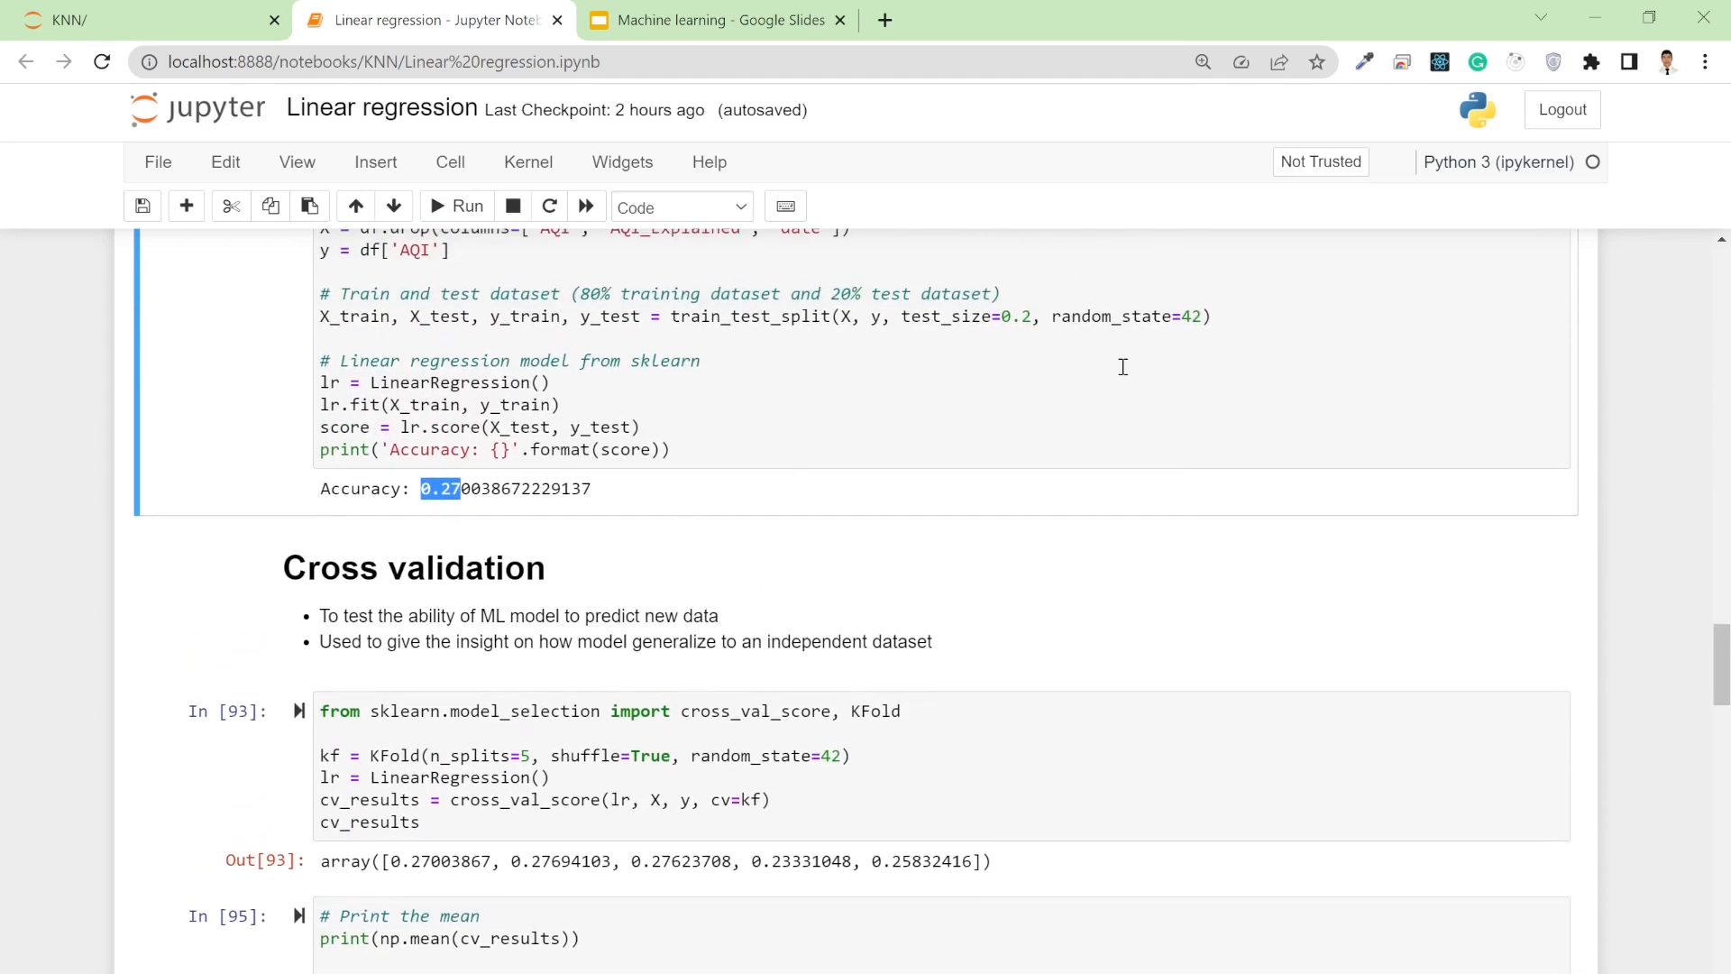
click(1203, 316)
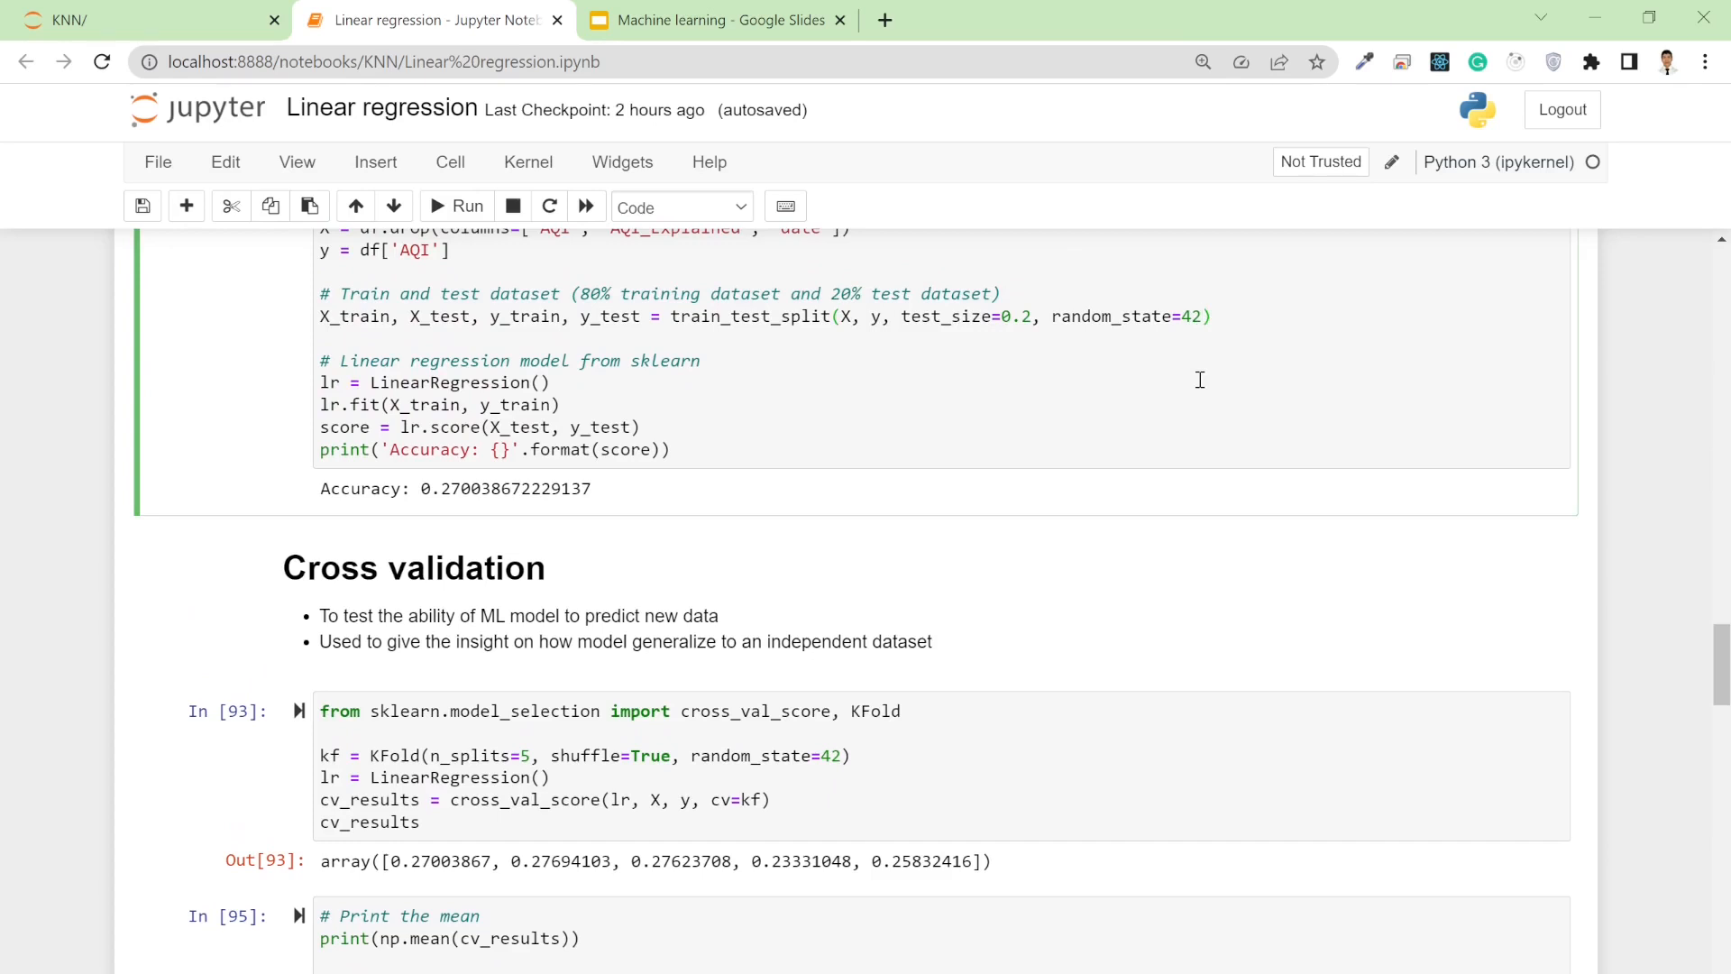
mouse_move(510, 500)
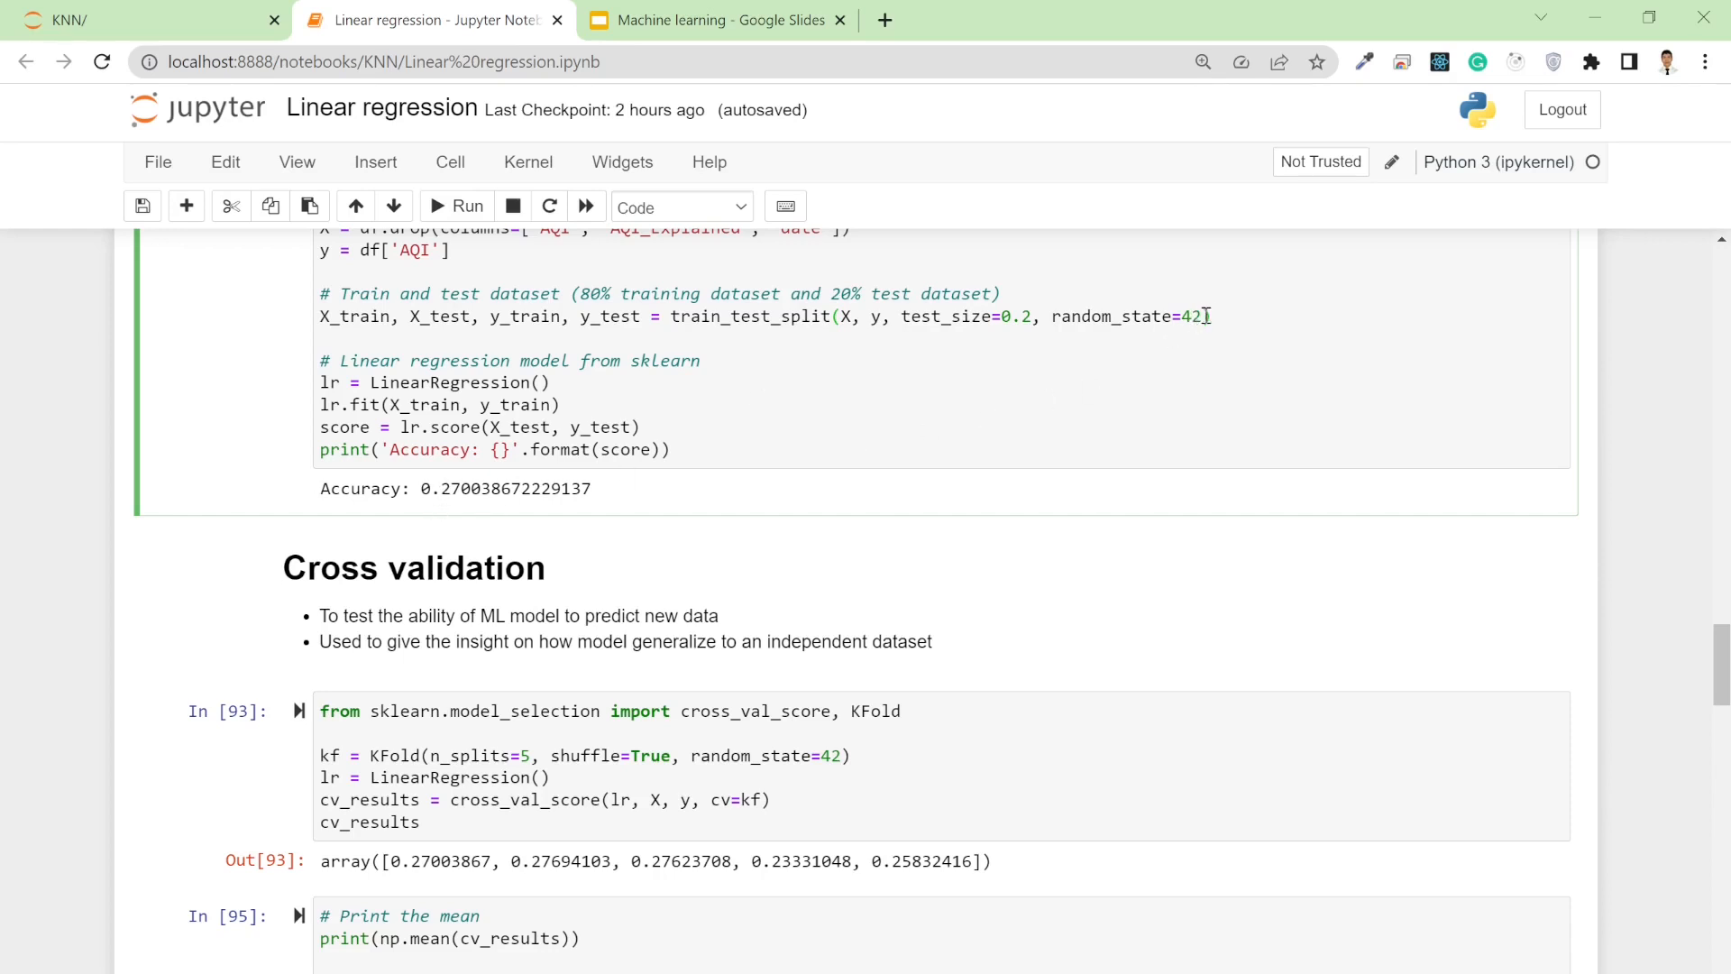
key(Backspace)
text(0)
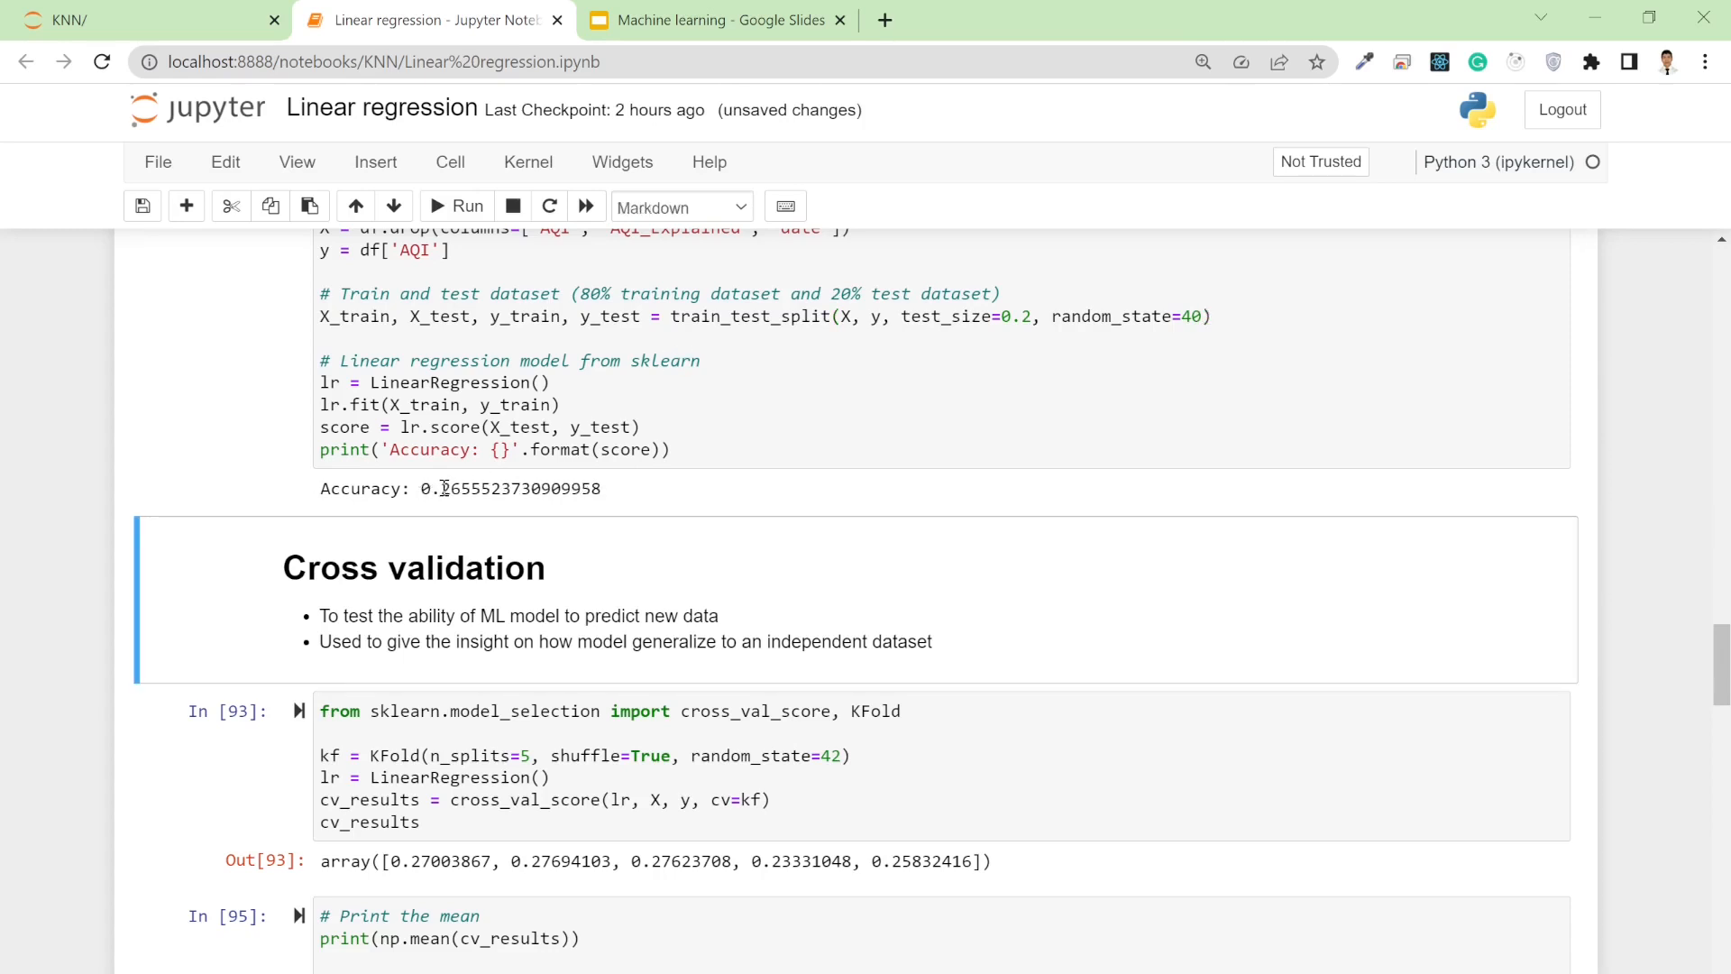
mouse_move(456, 487)
text(5)
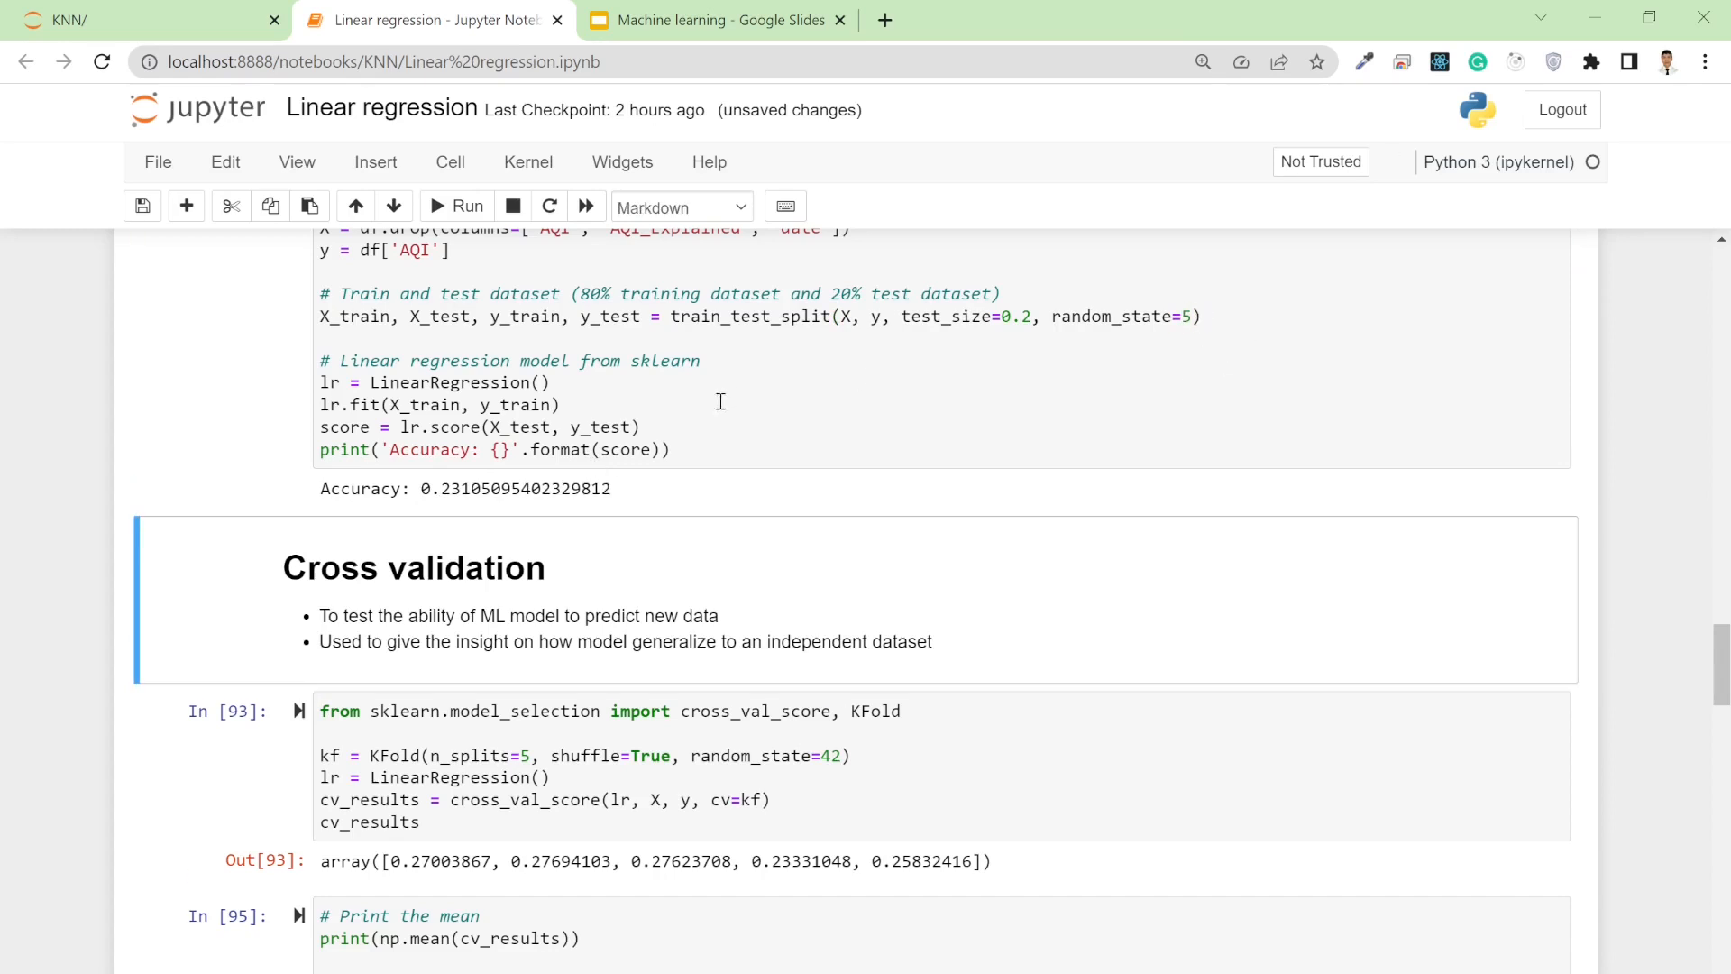
mouse_move(442, 489)
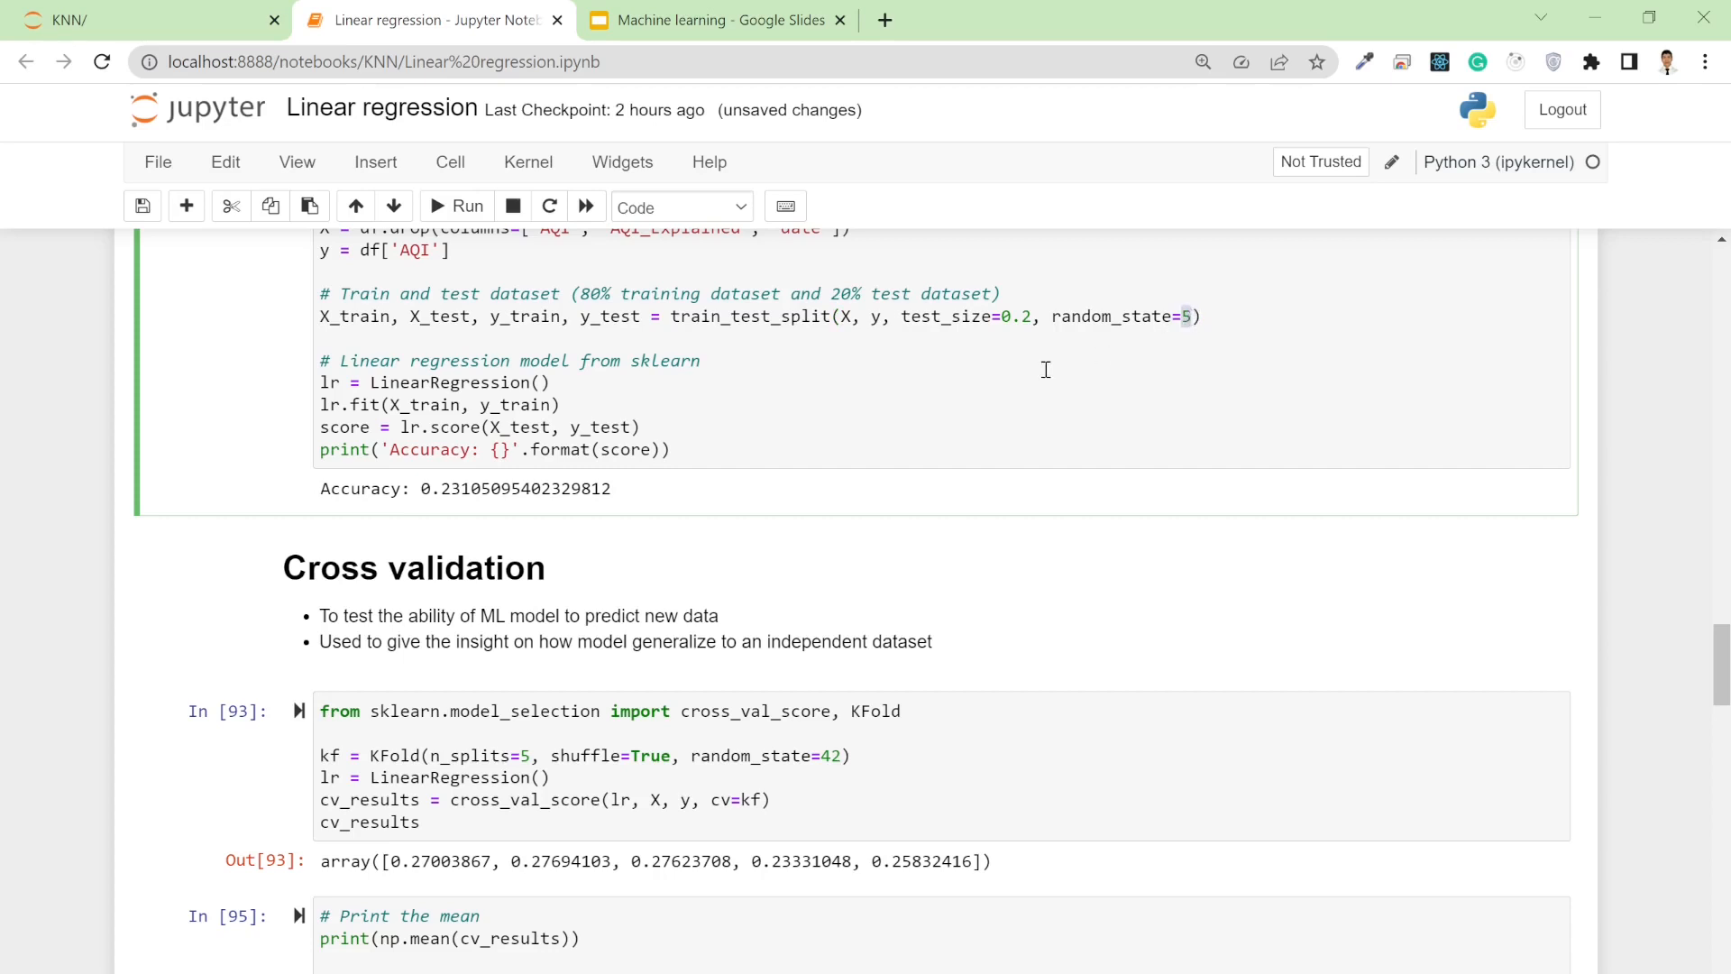
In the cross-validation cell, emphasise KFold, random_state 42 and lowest fold score 0.23331048
scroll(down, 3)
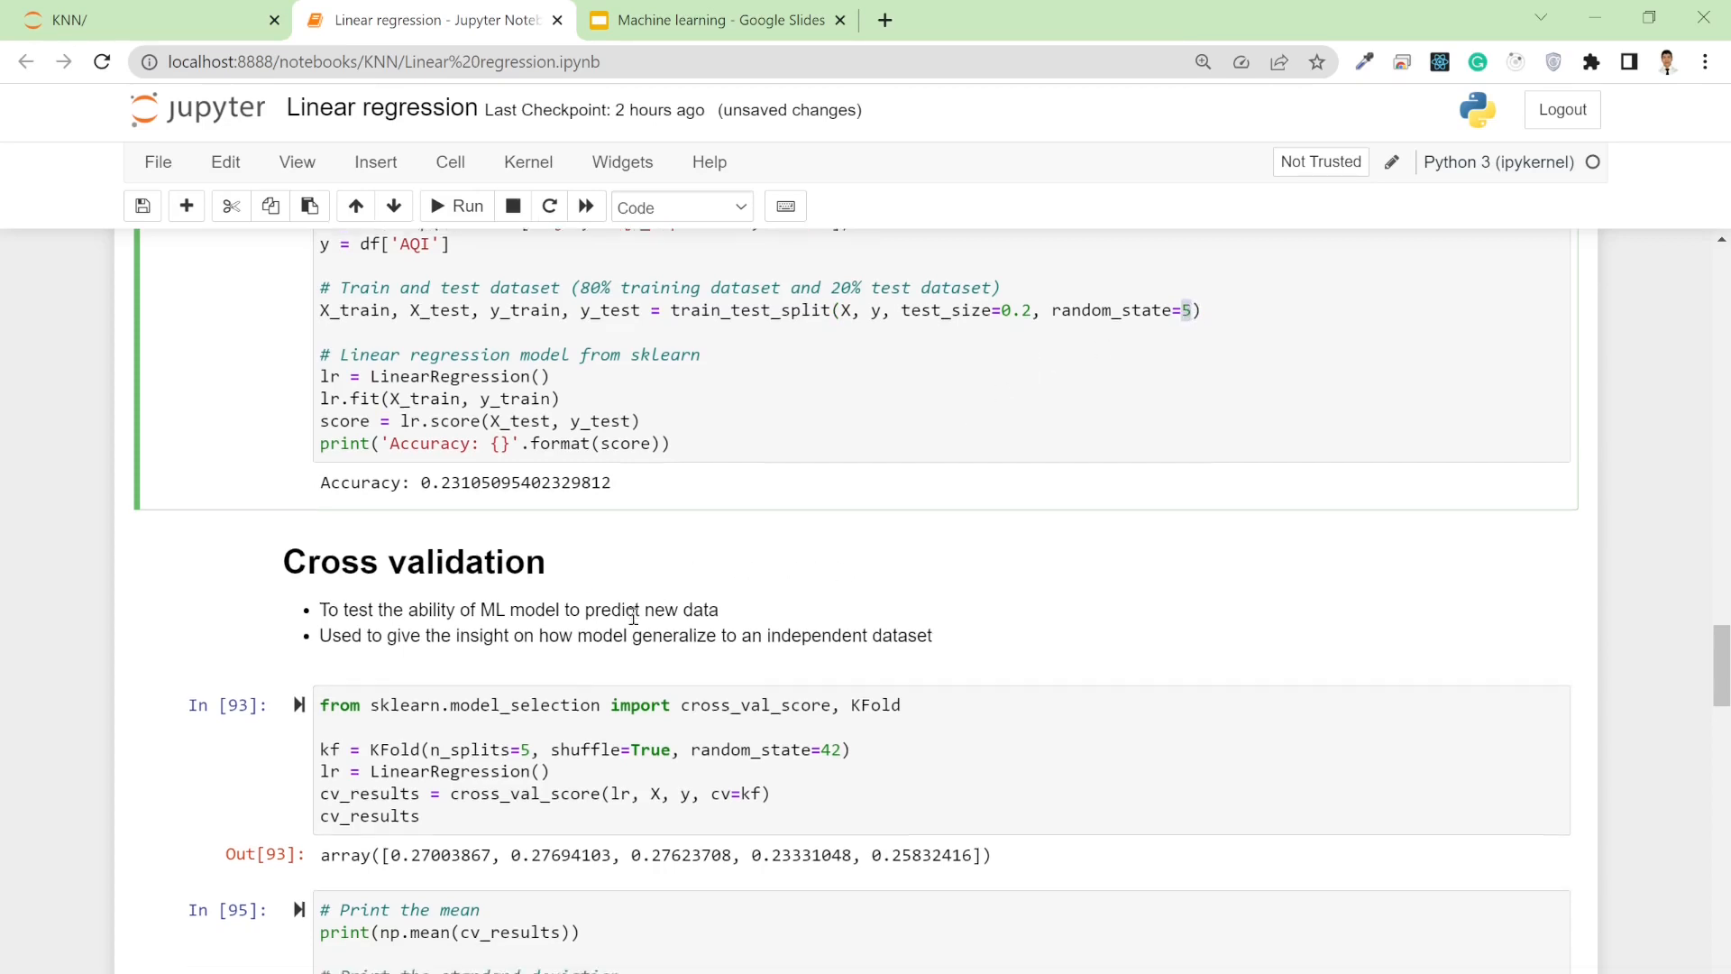
scroll(down, 3)
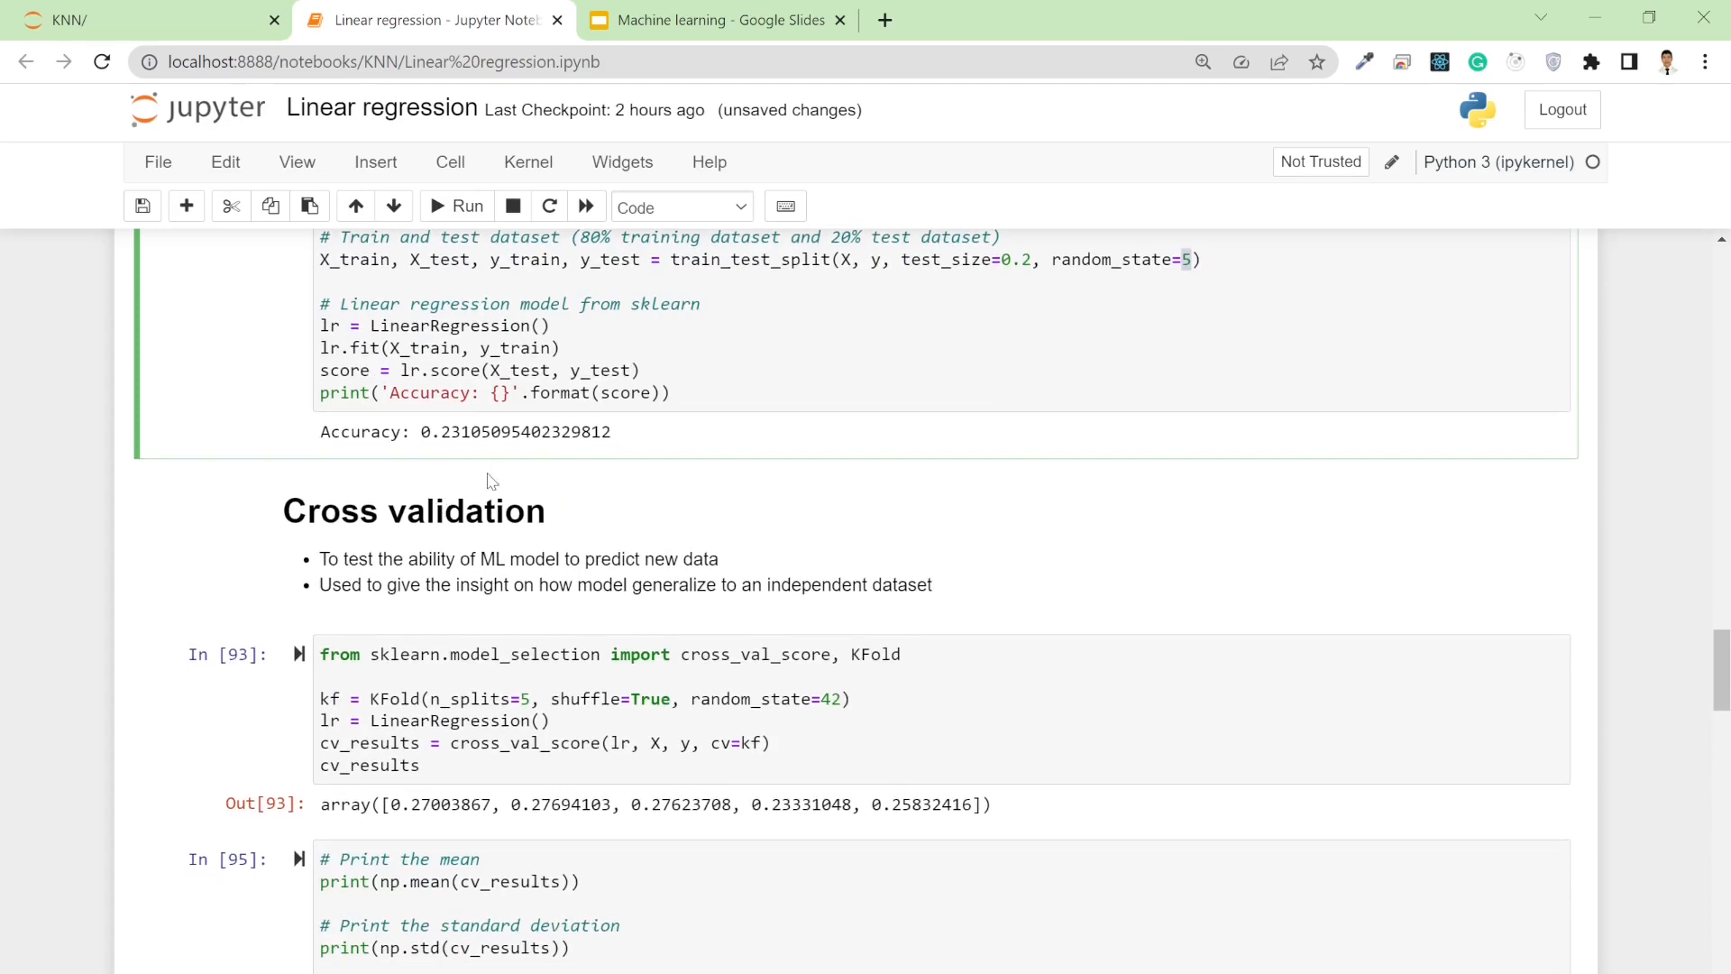
mouse_move(509, 651)
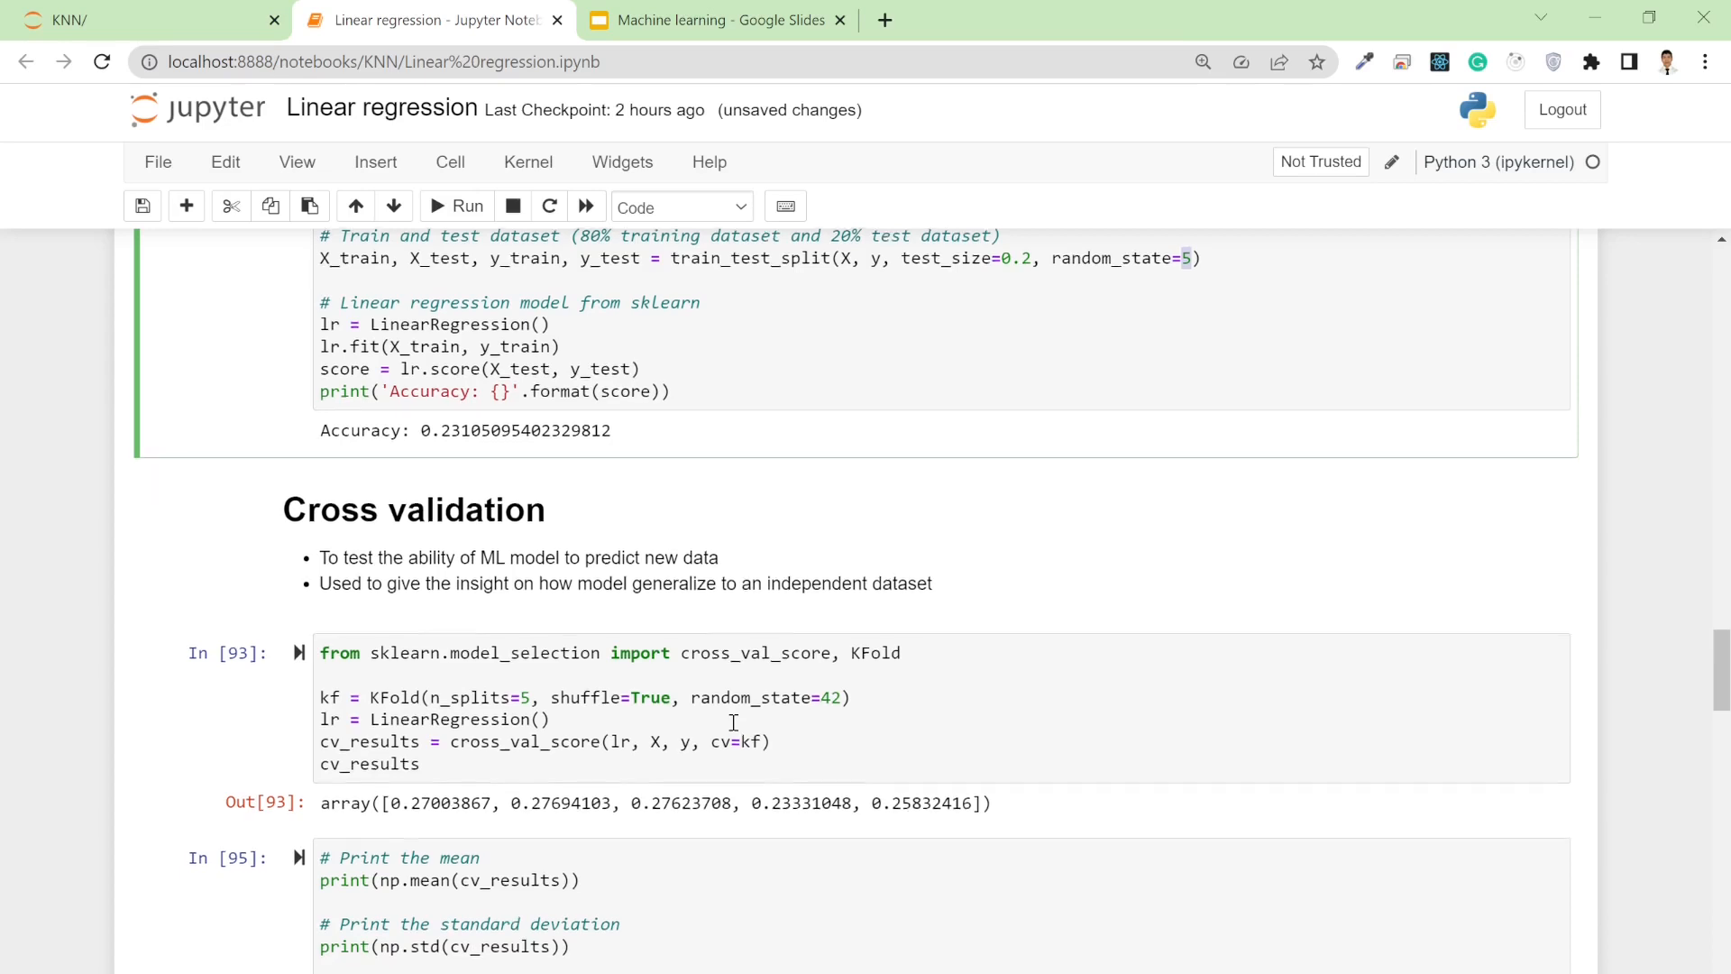
scroll(down, 3)
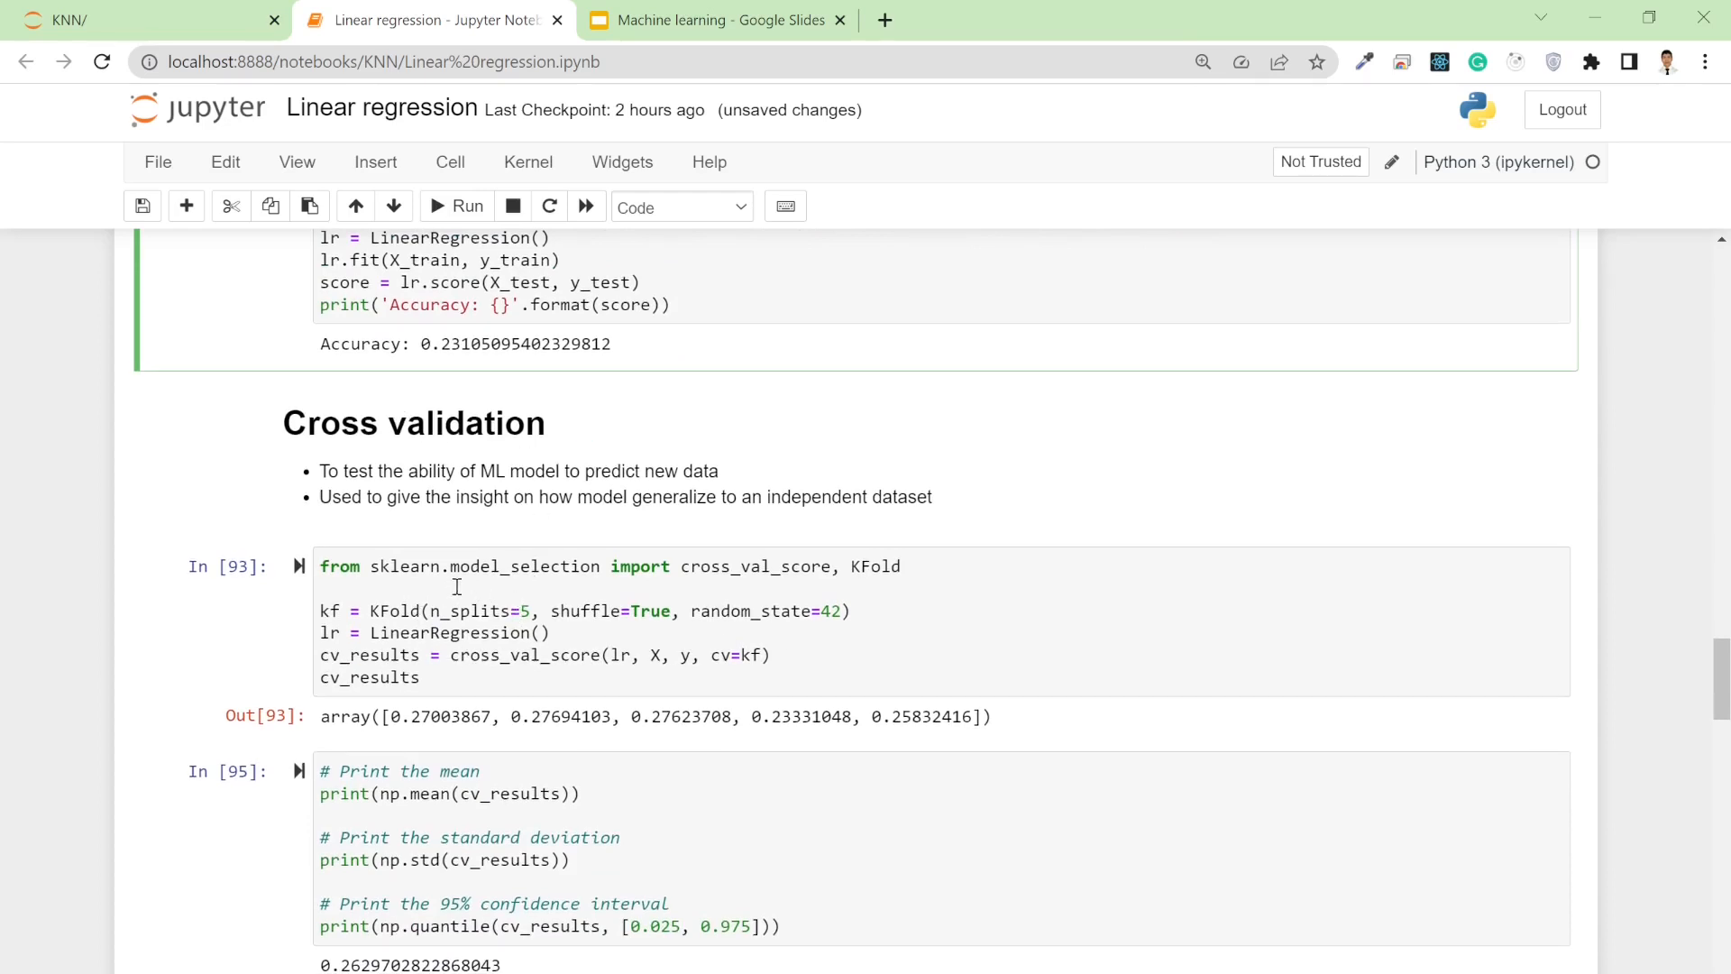
mouse_move(822, 571)
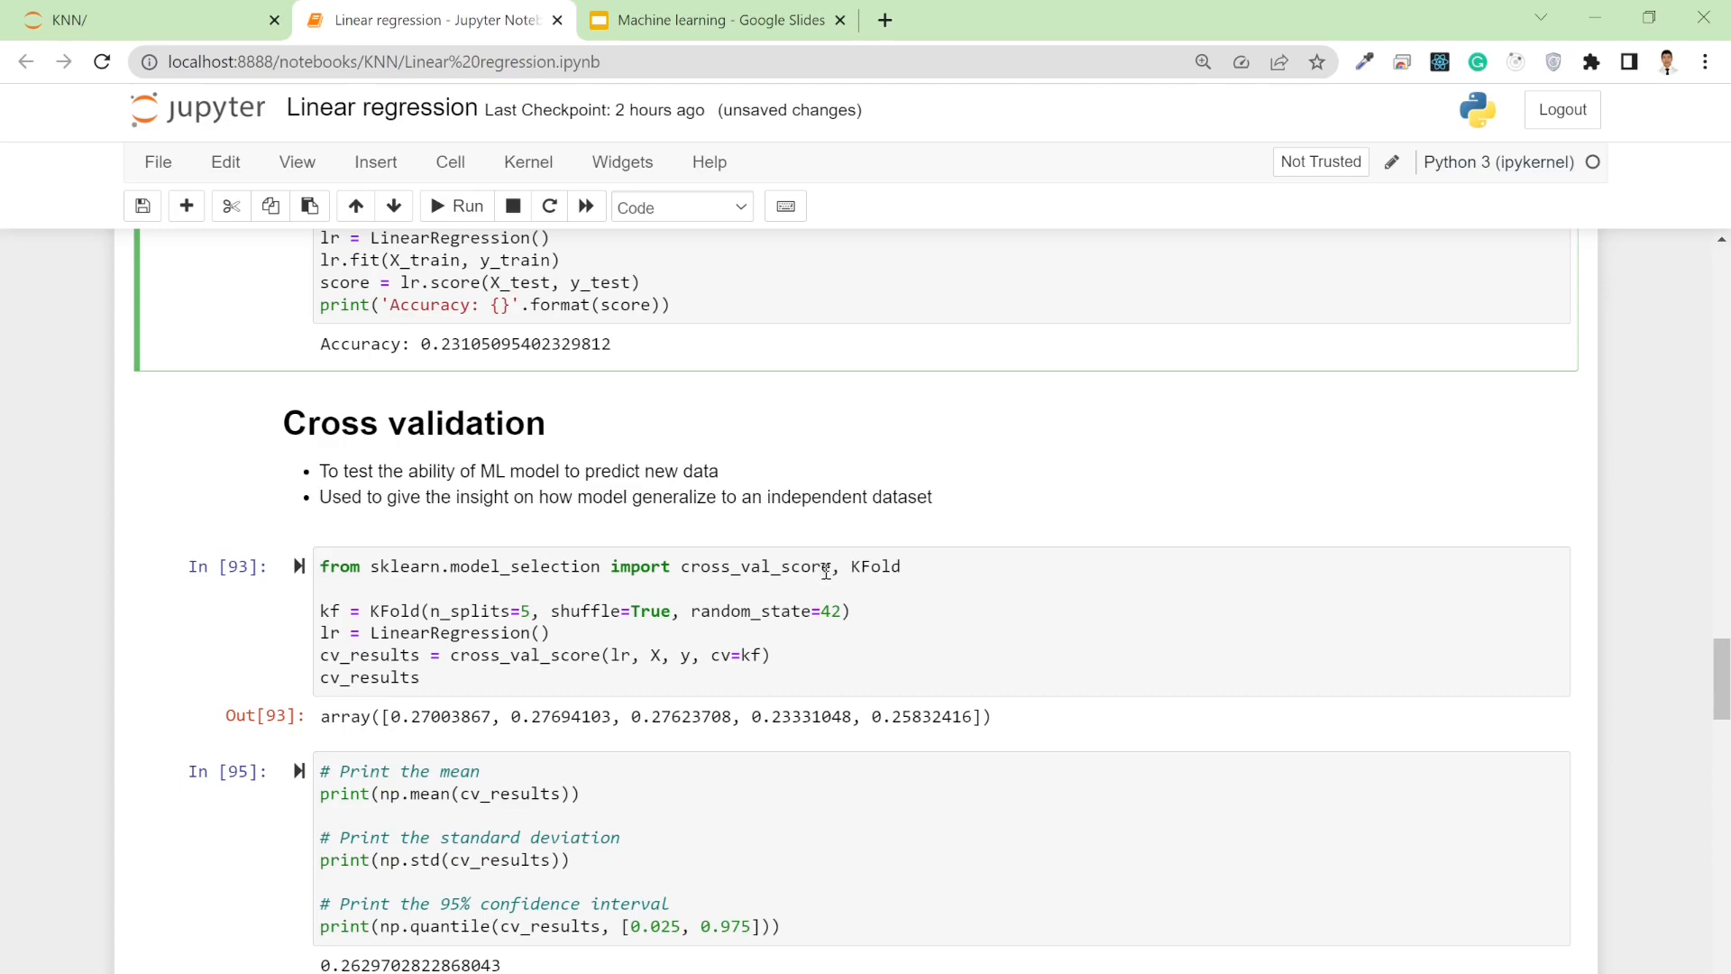
mouse_move(697, 582)
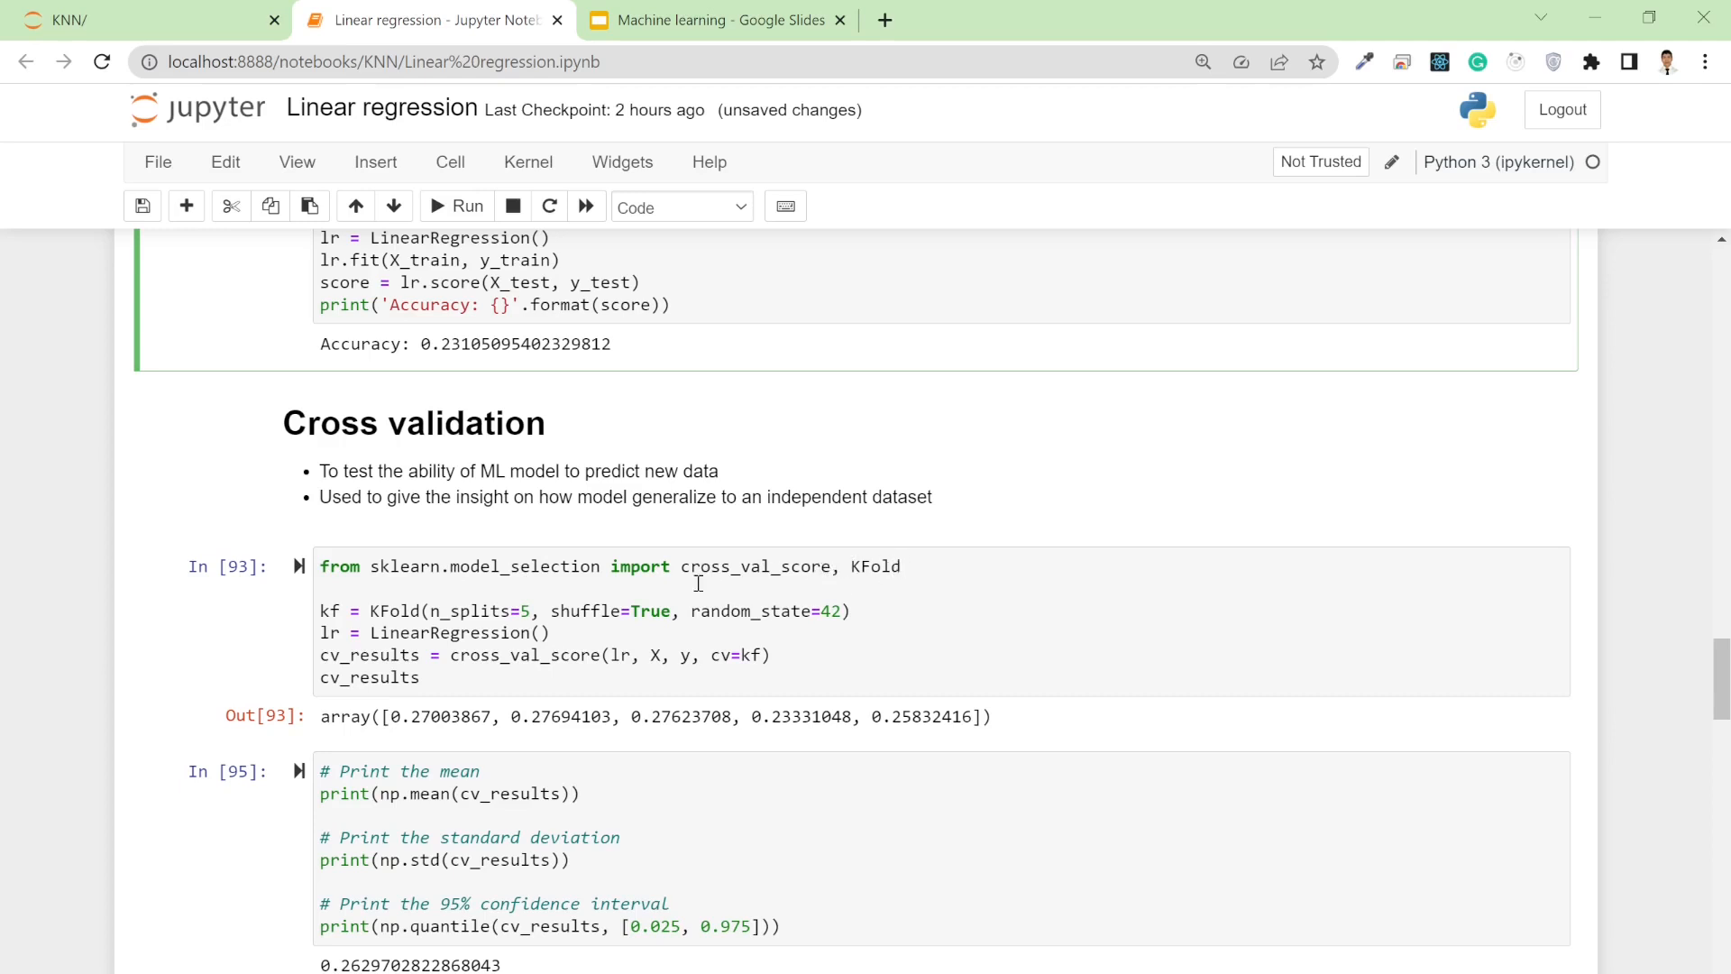
mouse_move(566, 565)
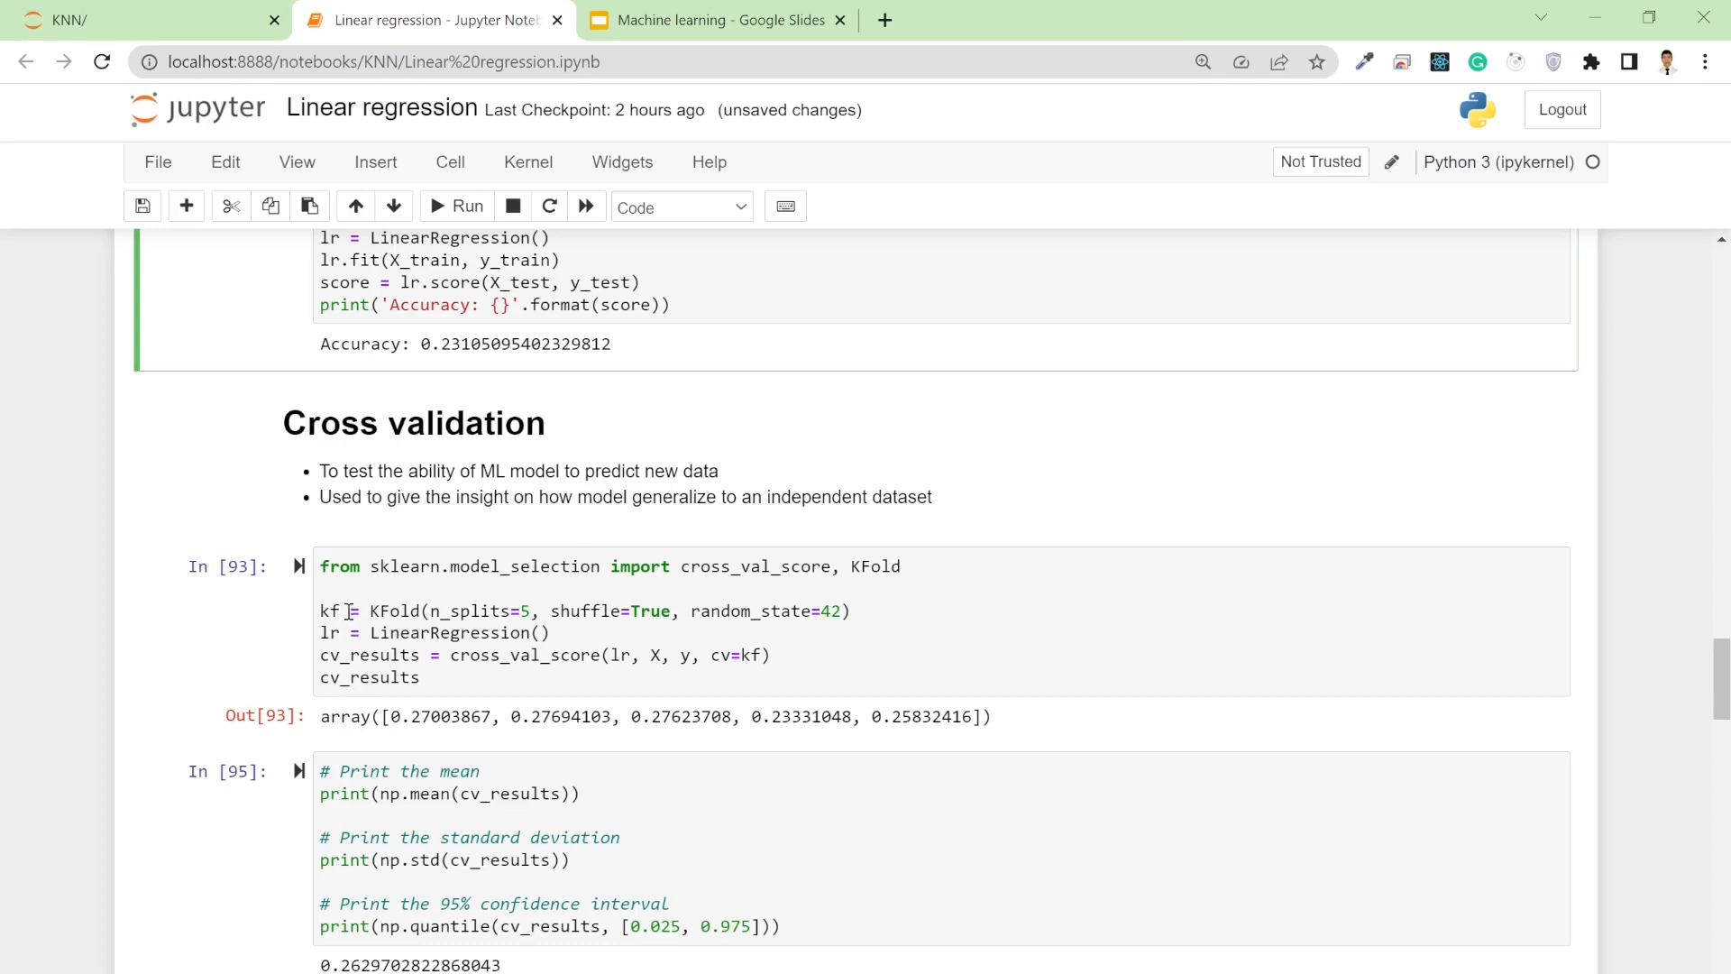
click(369, 611)
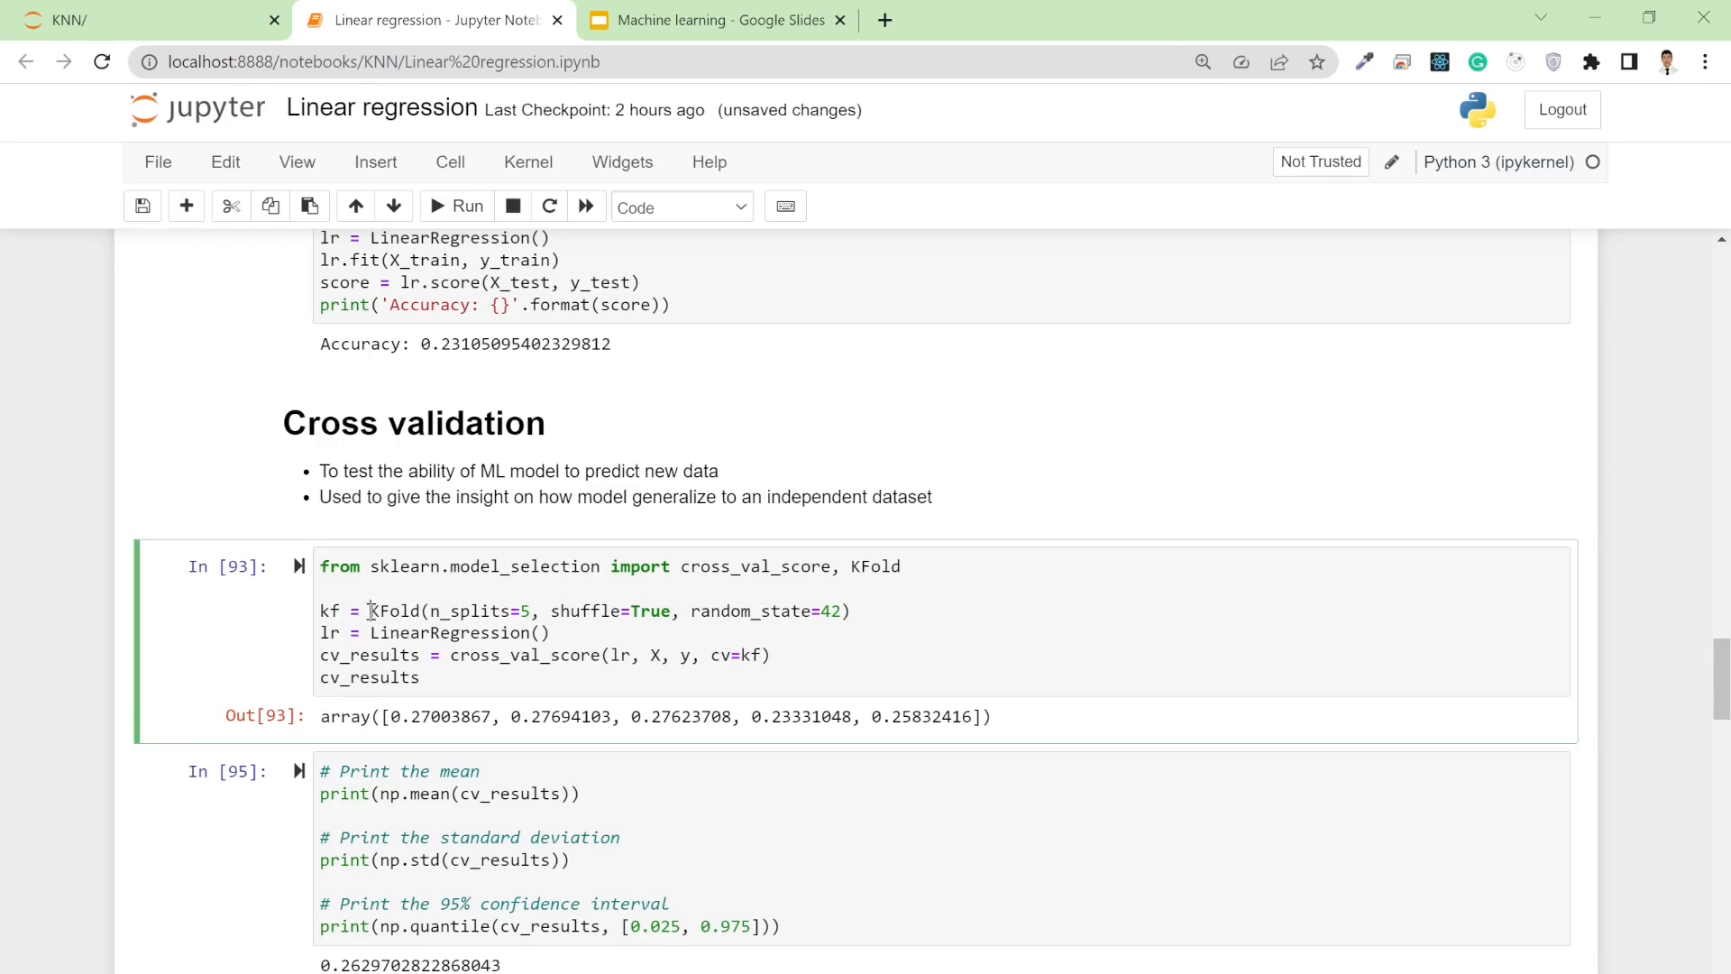
double_click(393, 610)
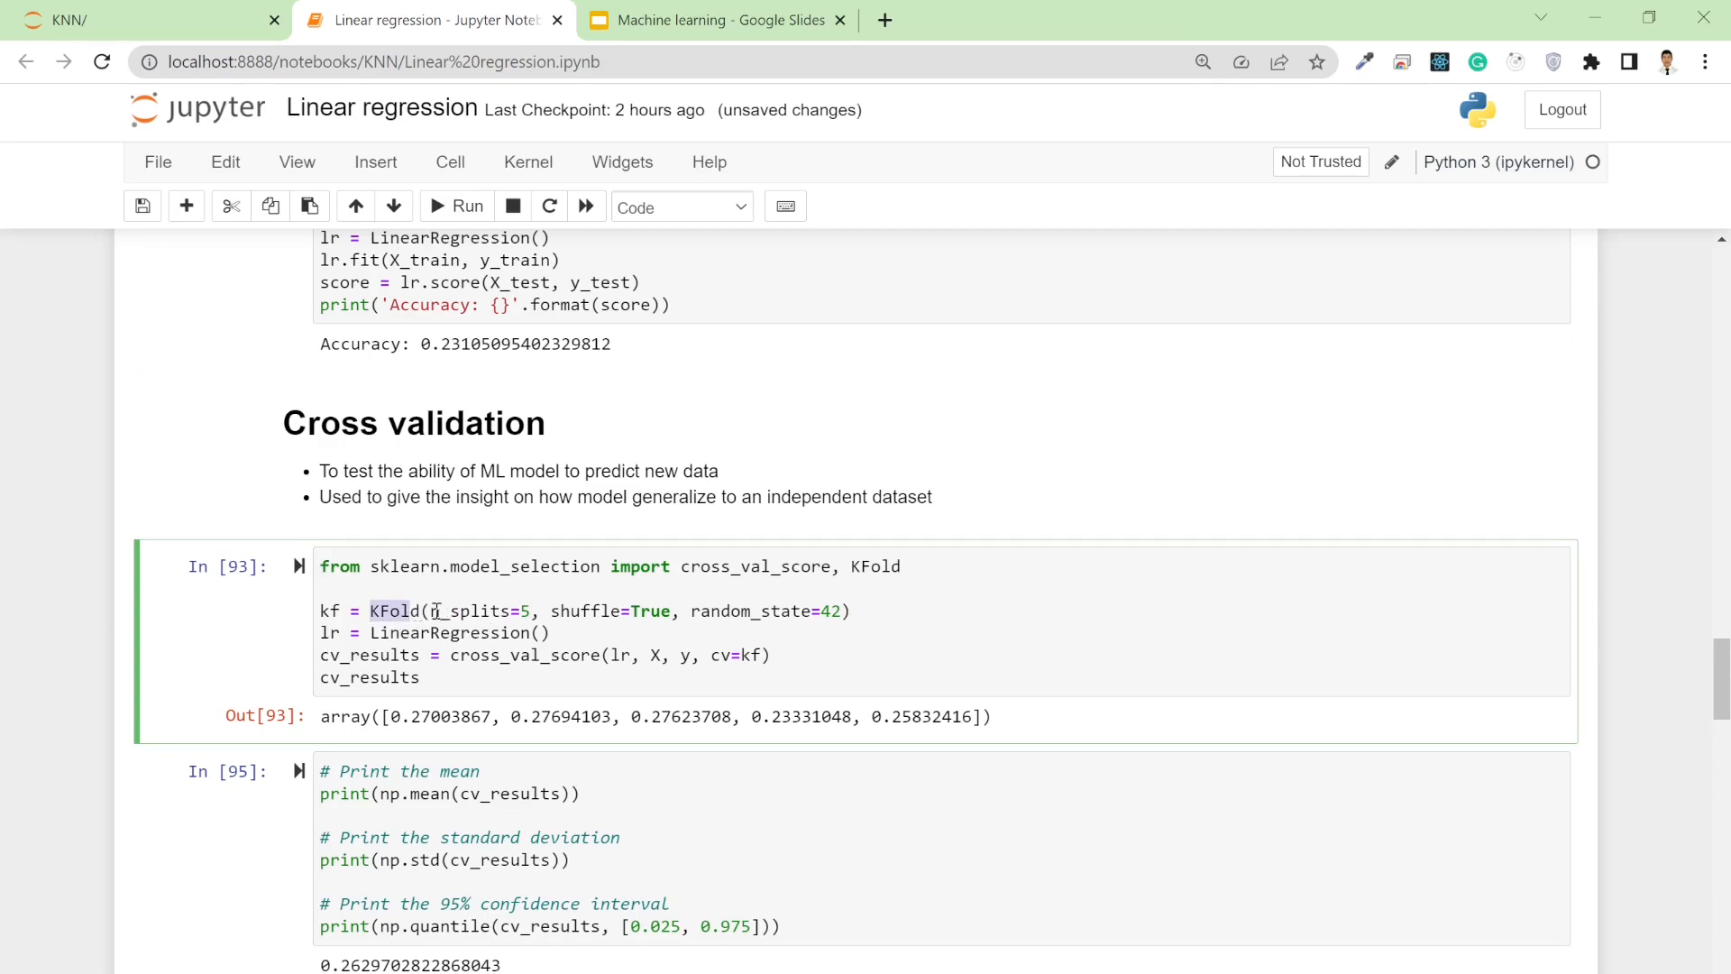
double_click(475, 610)
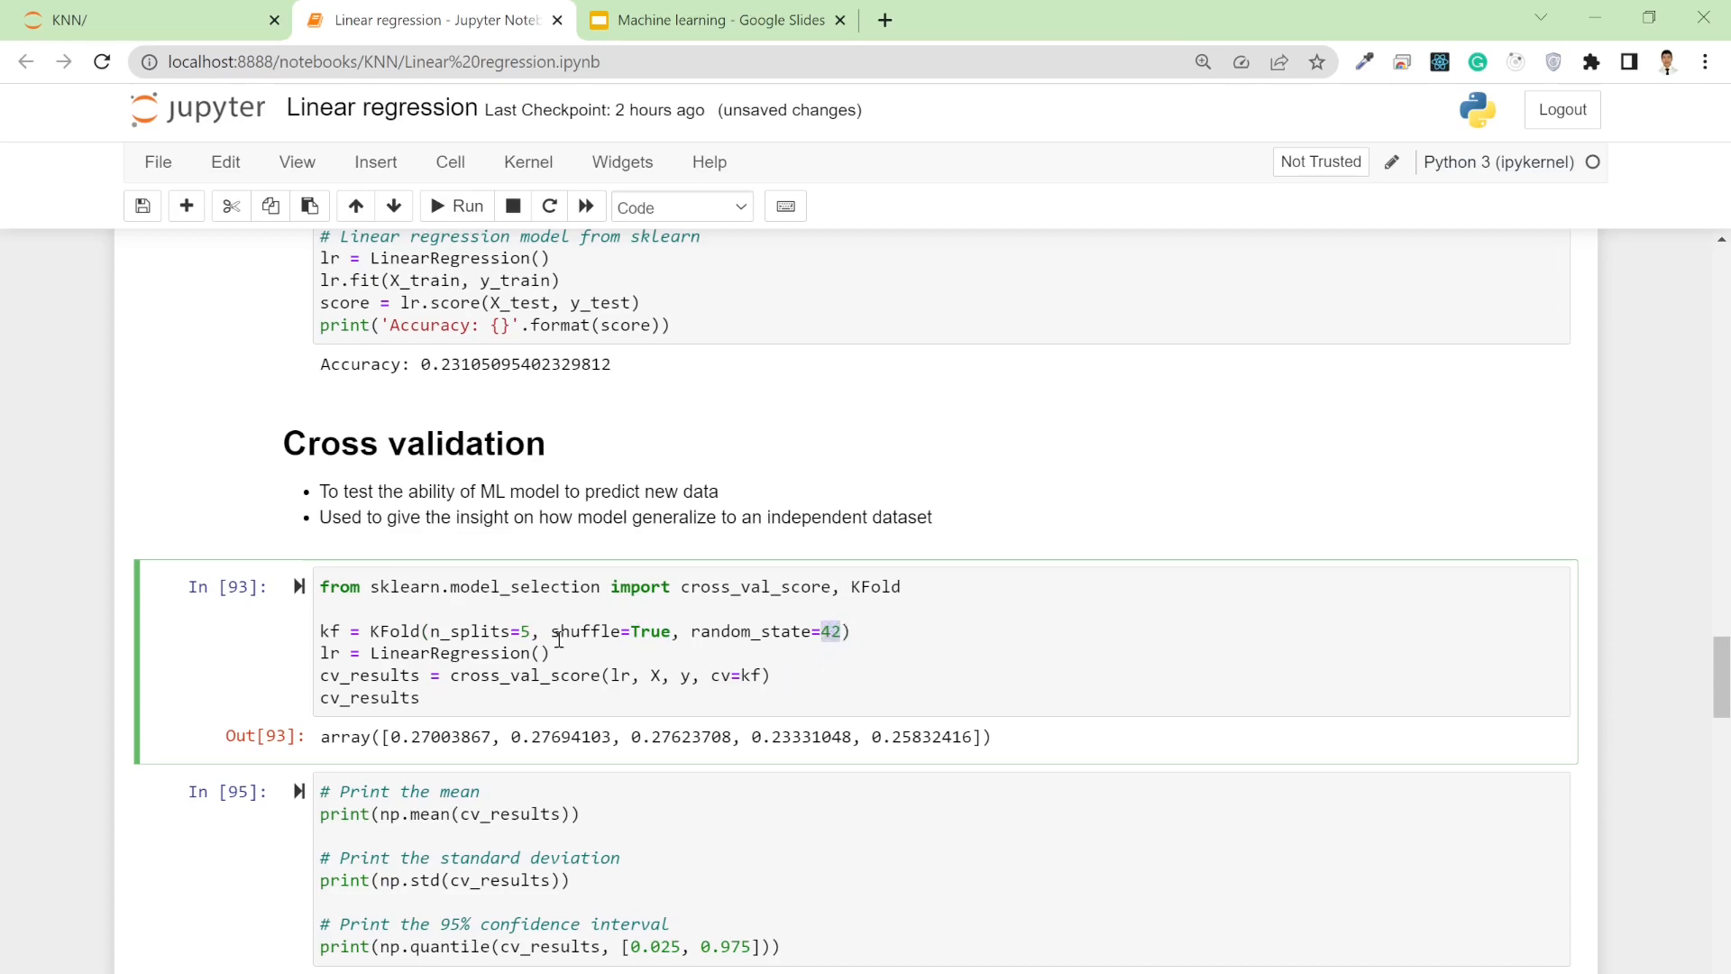
mouse_move(549, 638)
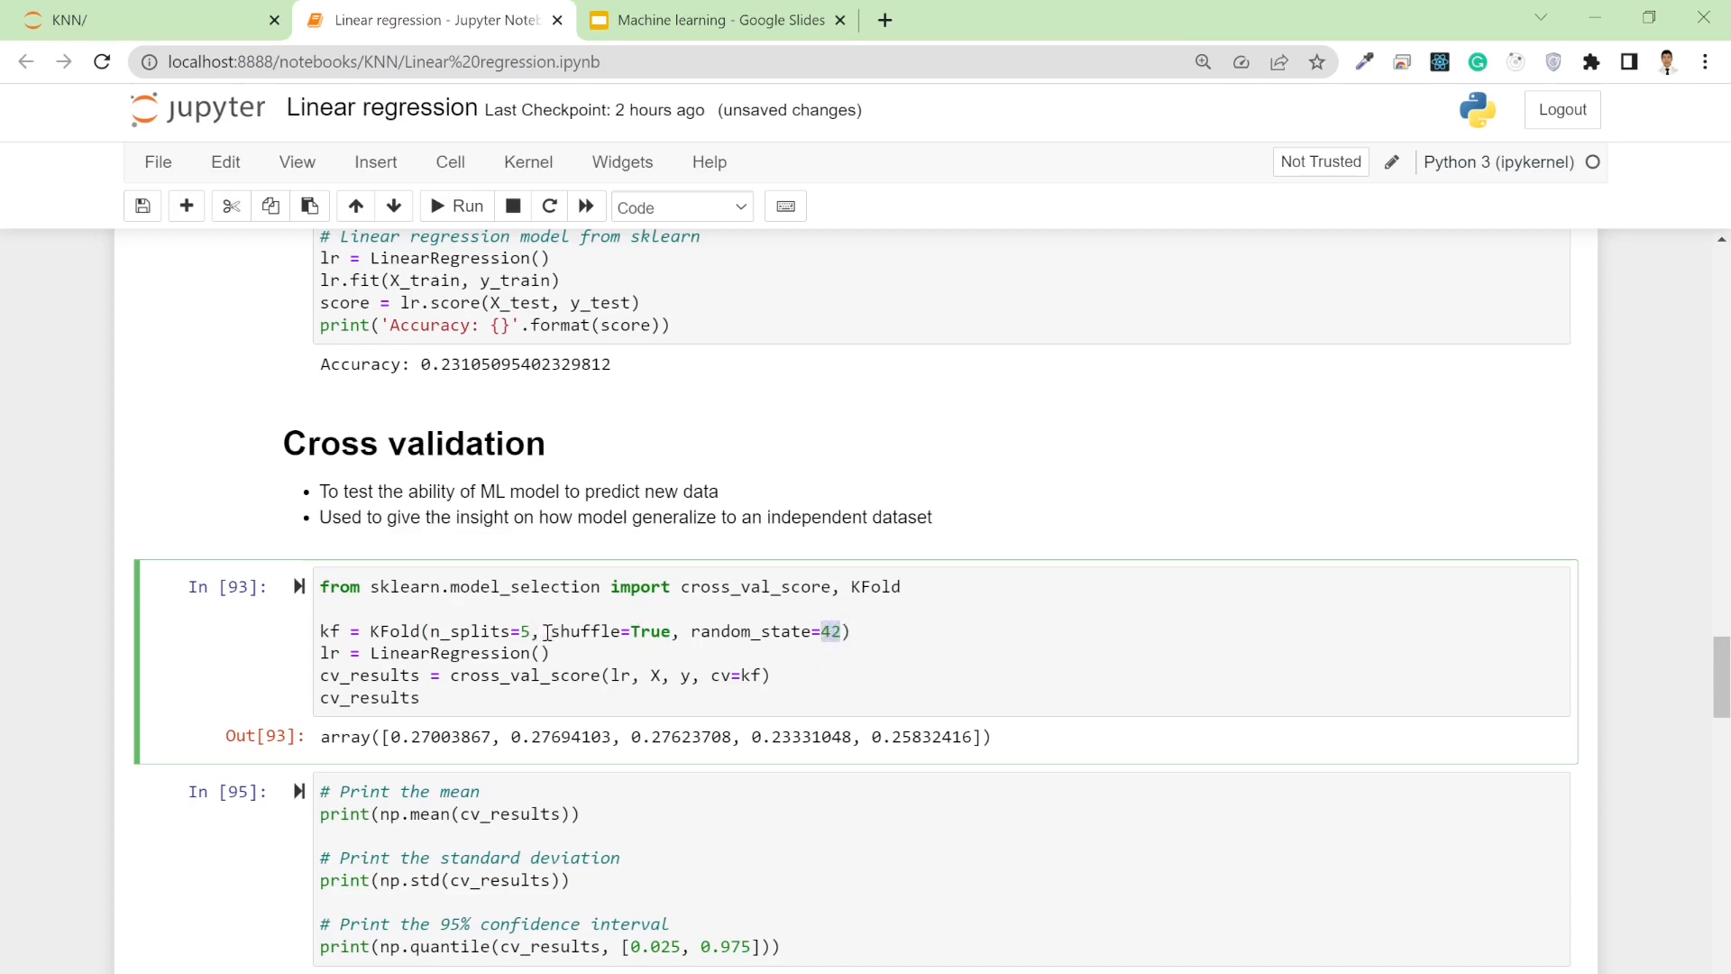
mouse_move(788, 651)
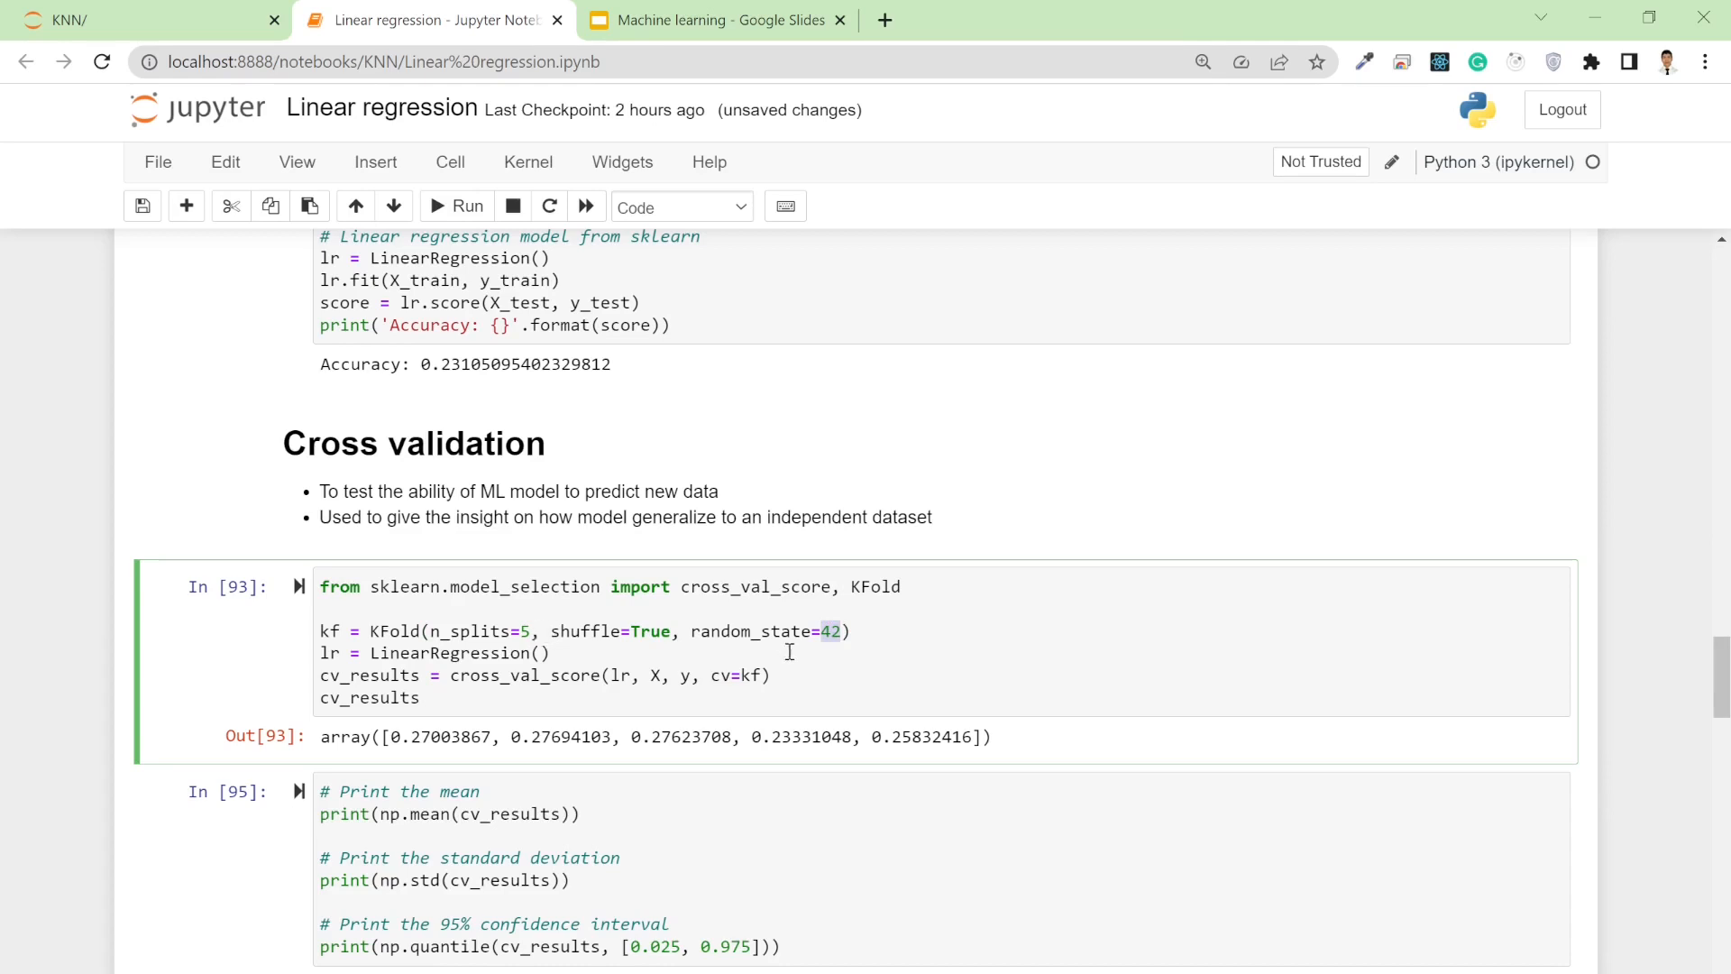
mouse_move(345, 669)
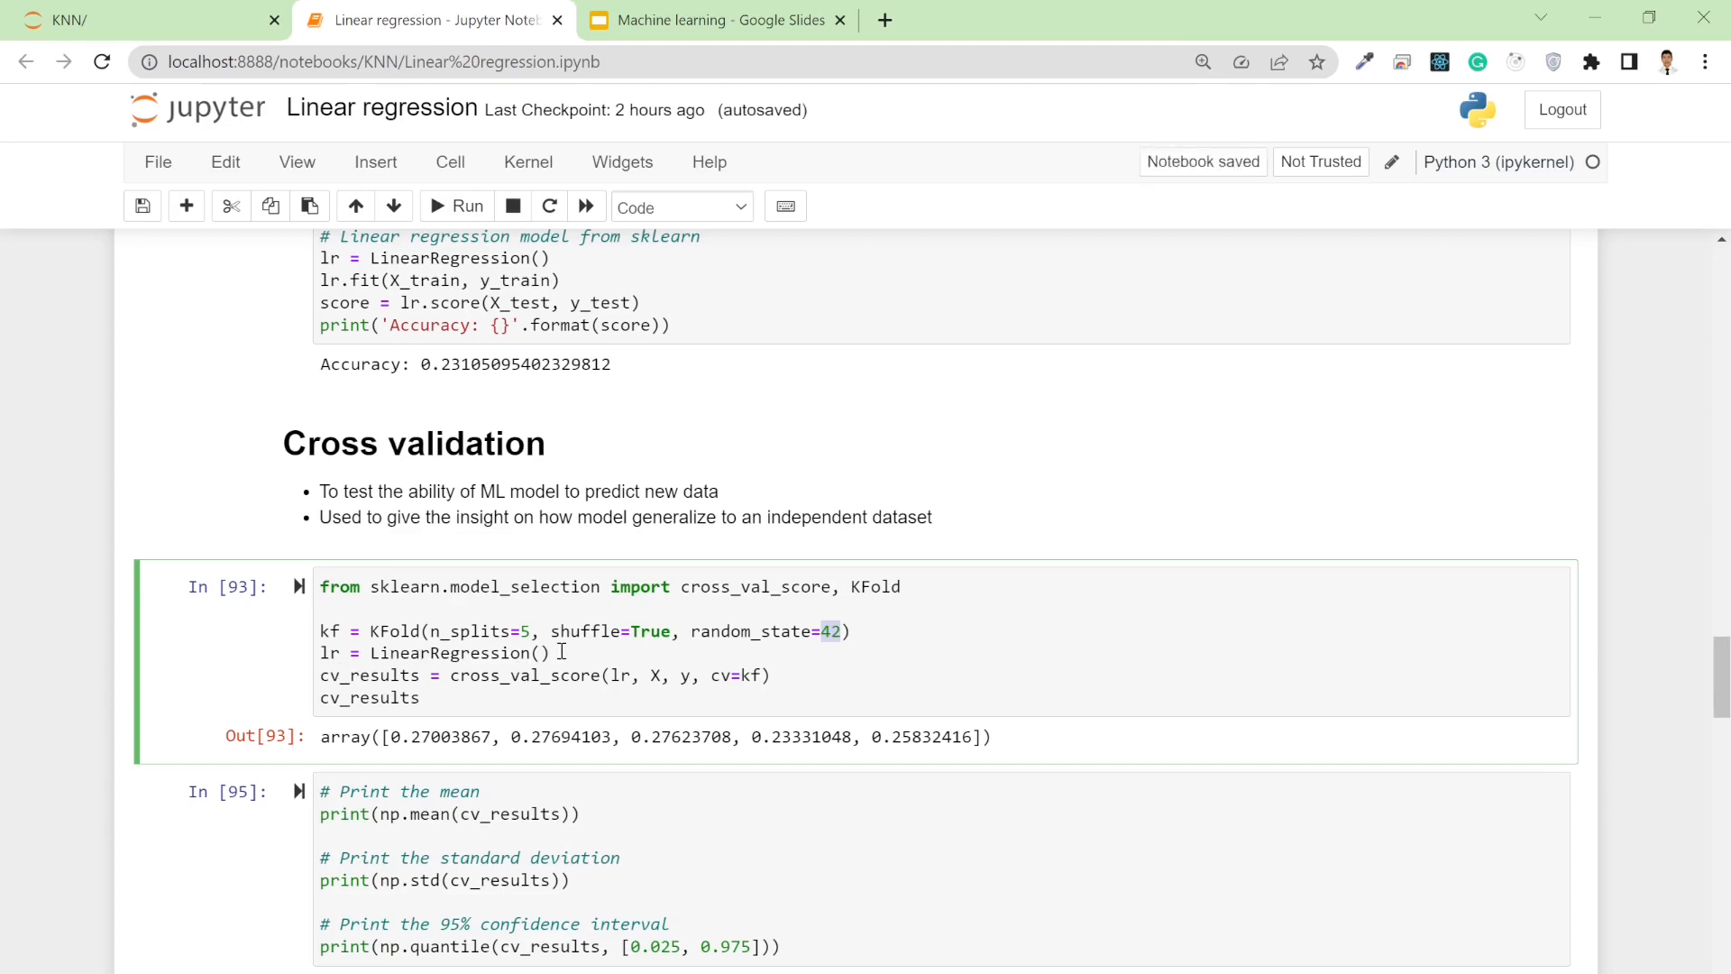
mouse_move(463, 683)
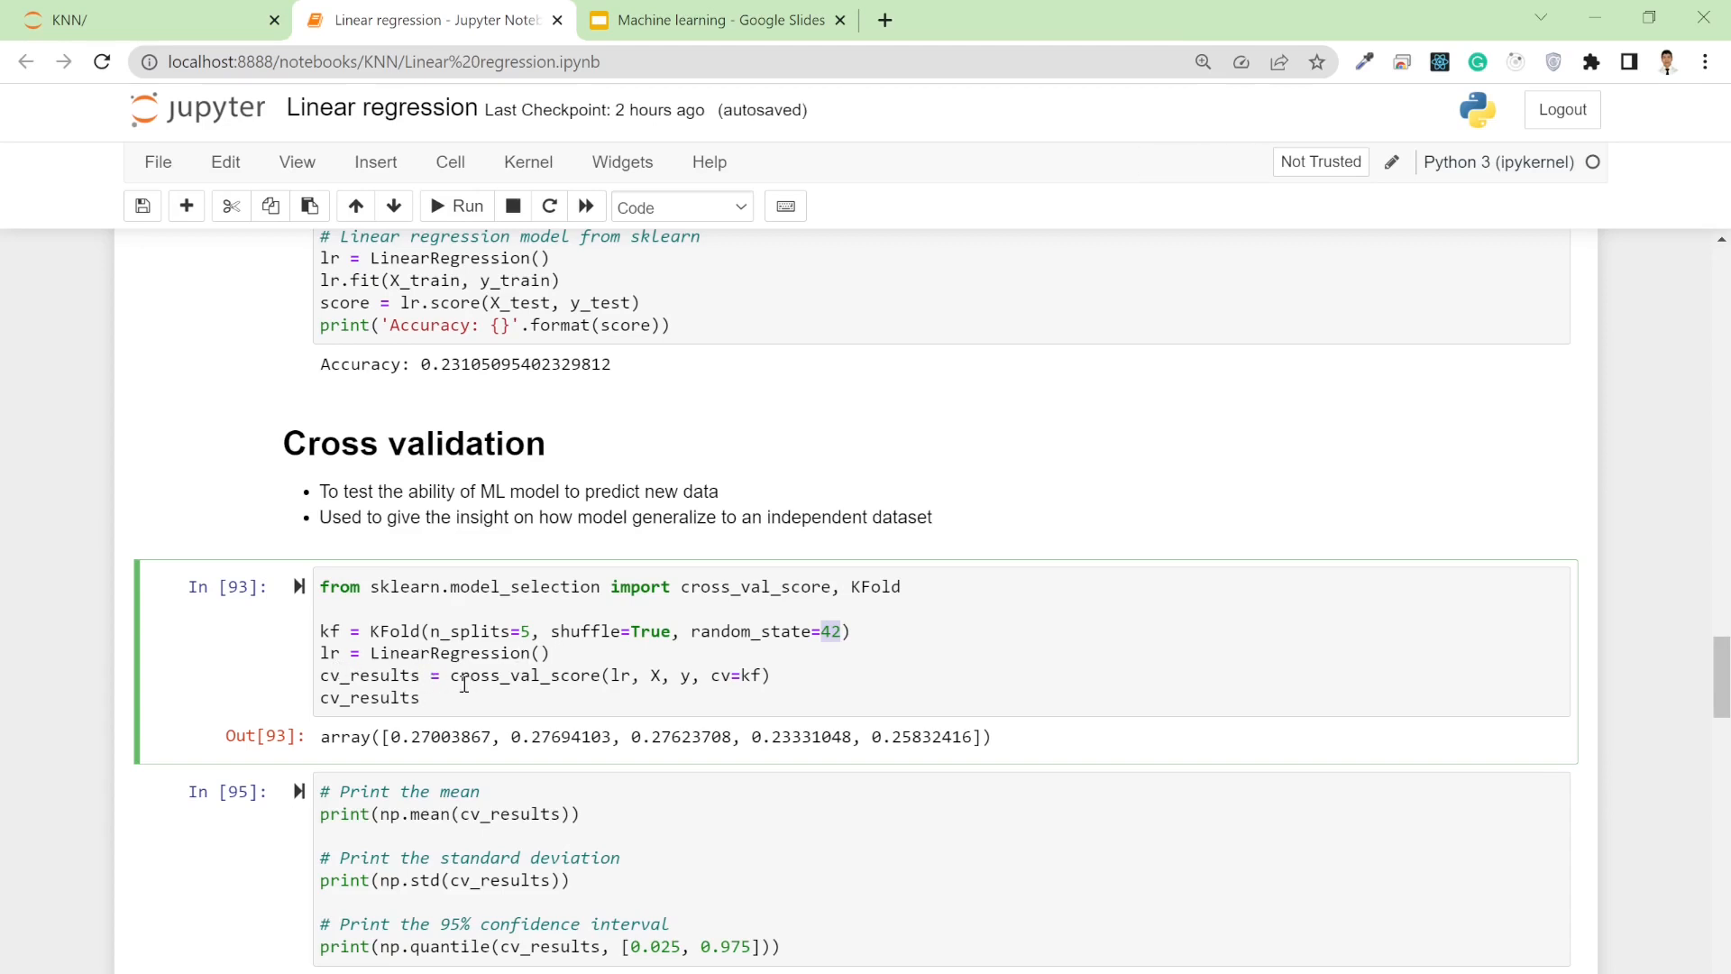
mouse_move(607, 683)
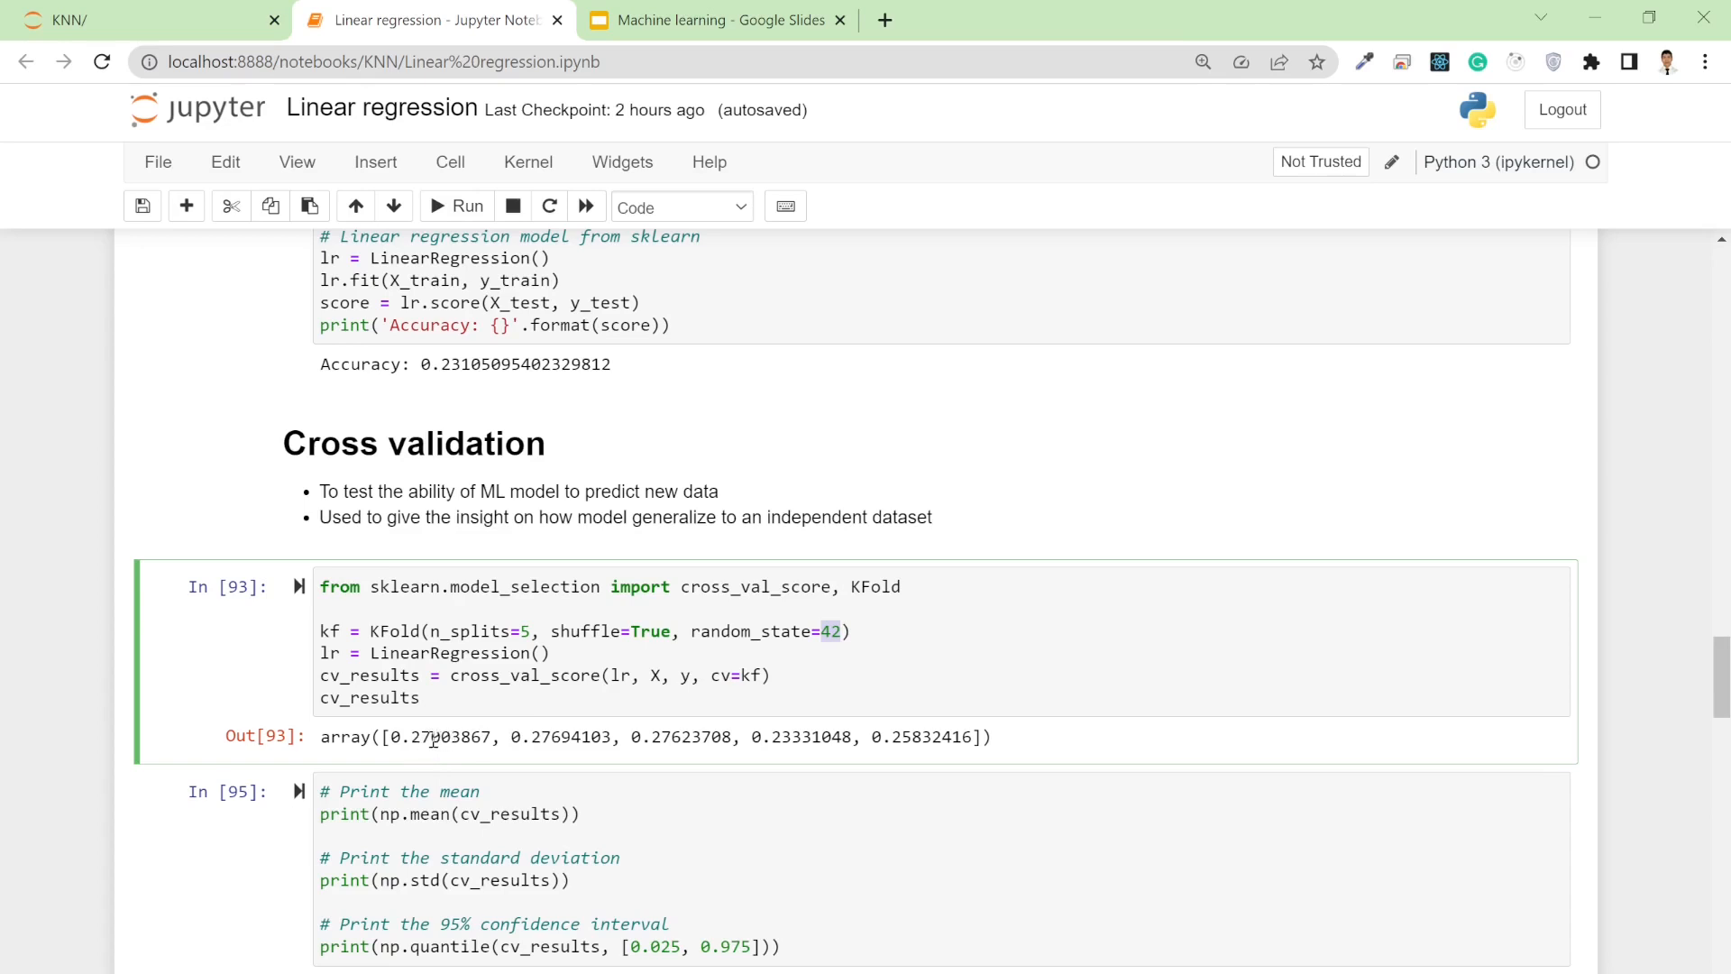
mouse_move(533, 737)
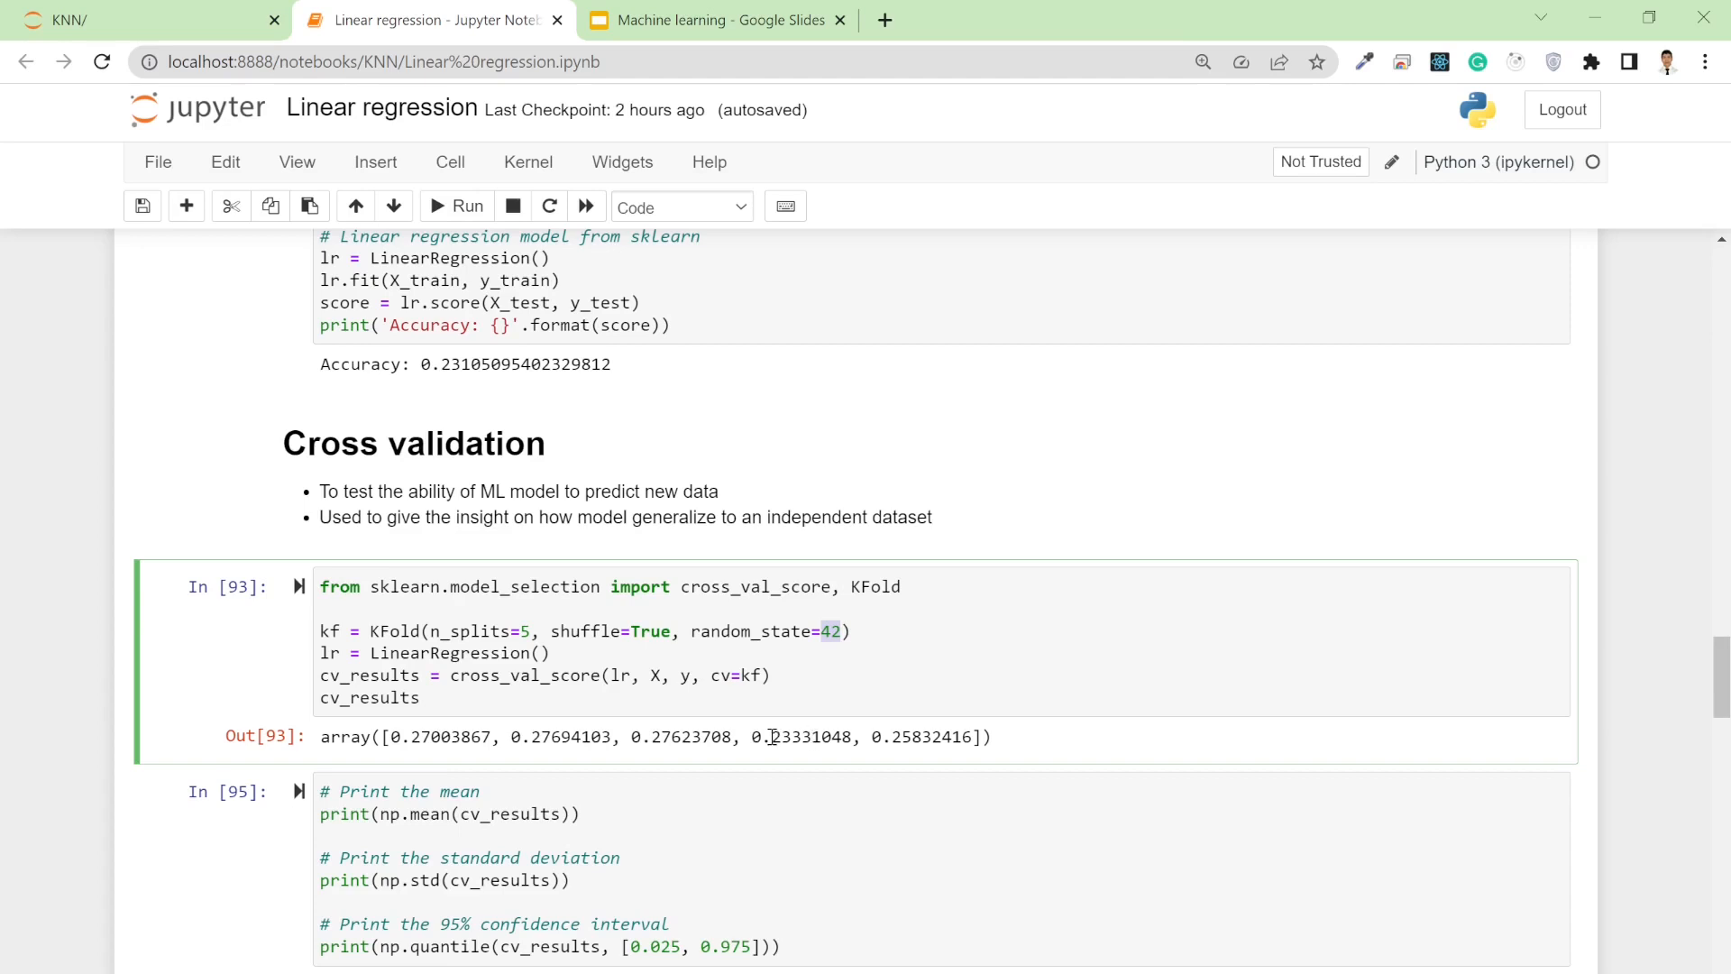
double_click(778, 736)
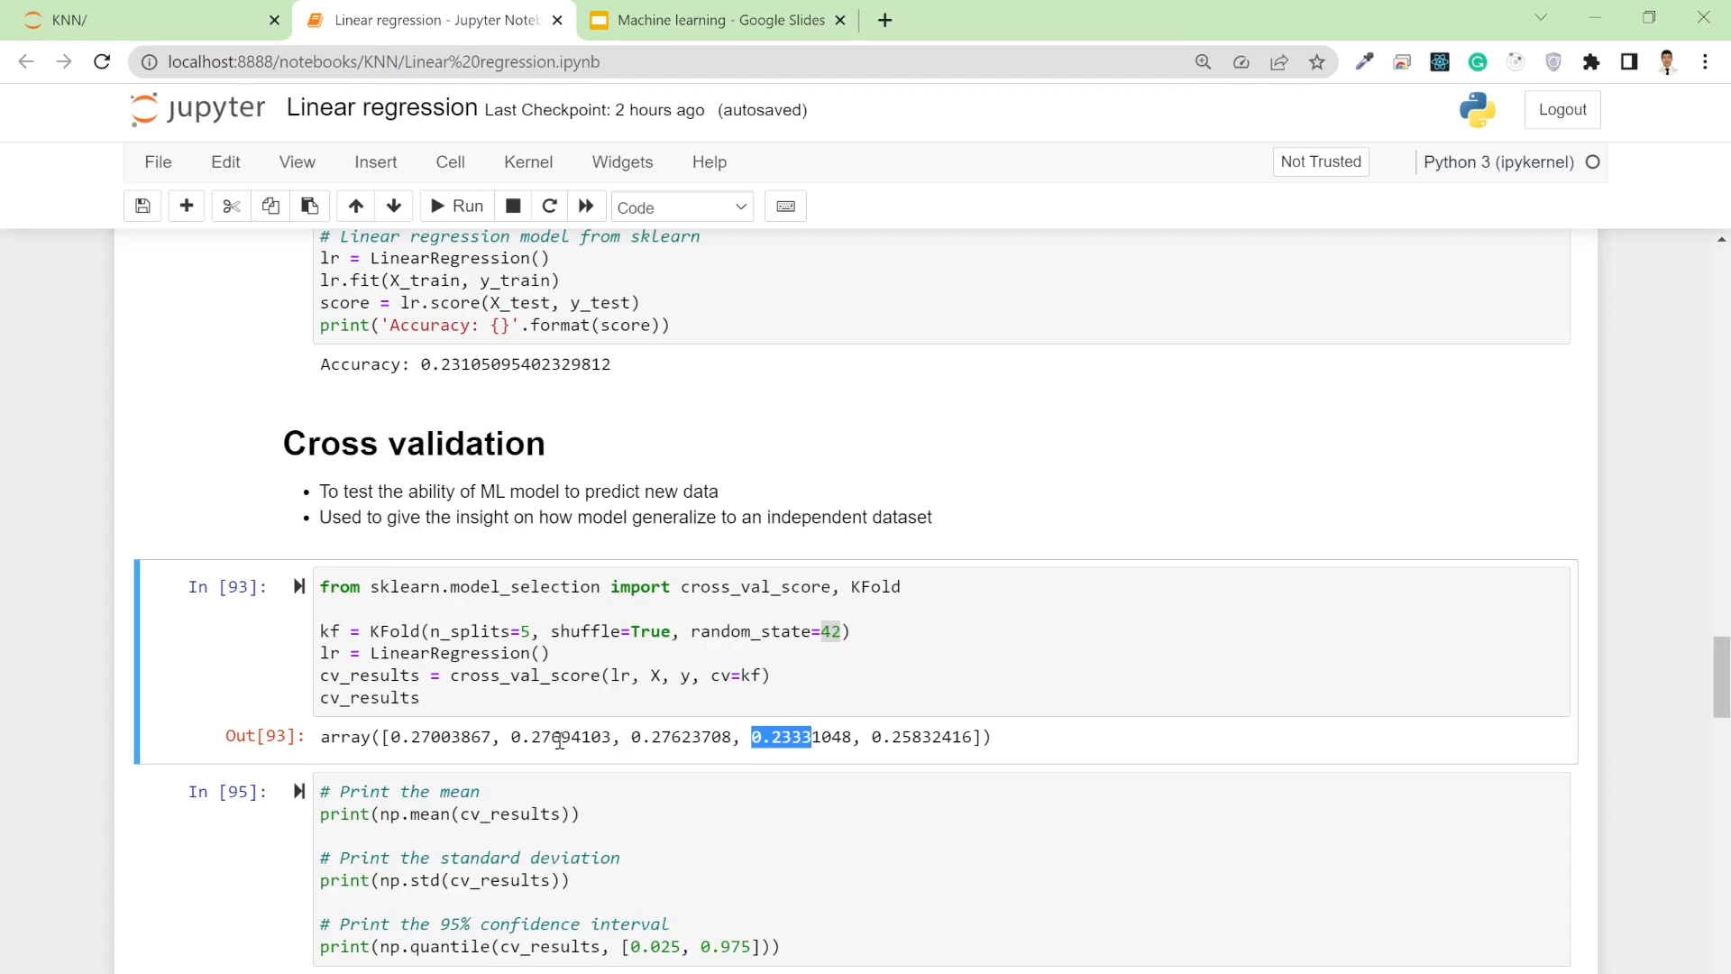
mouse_move(515, 807)
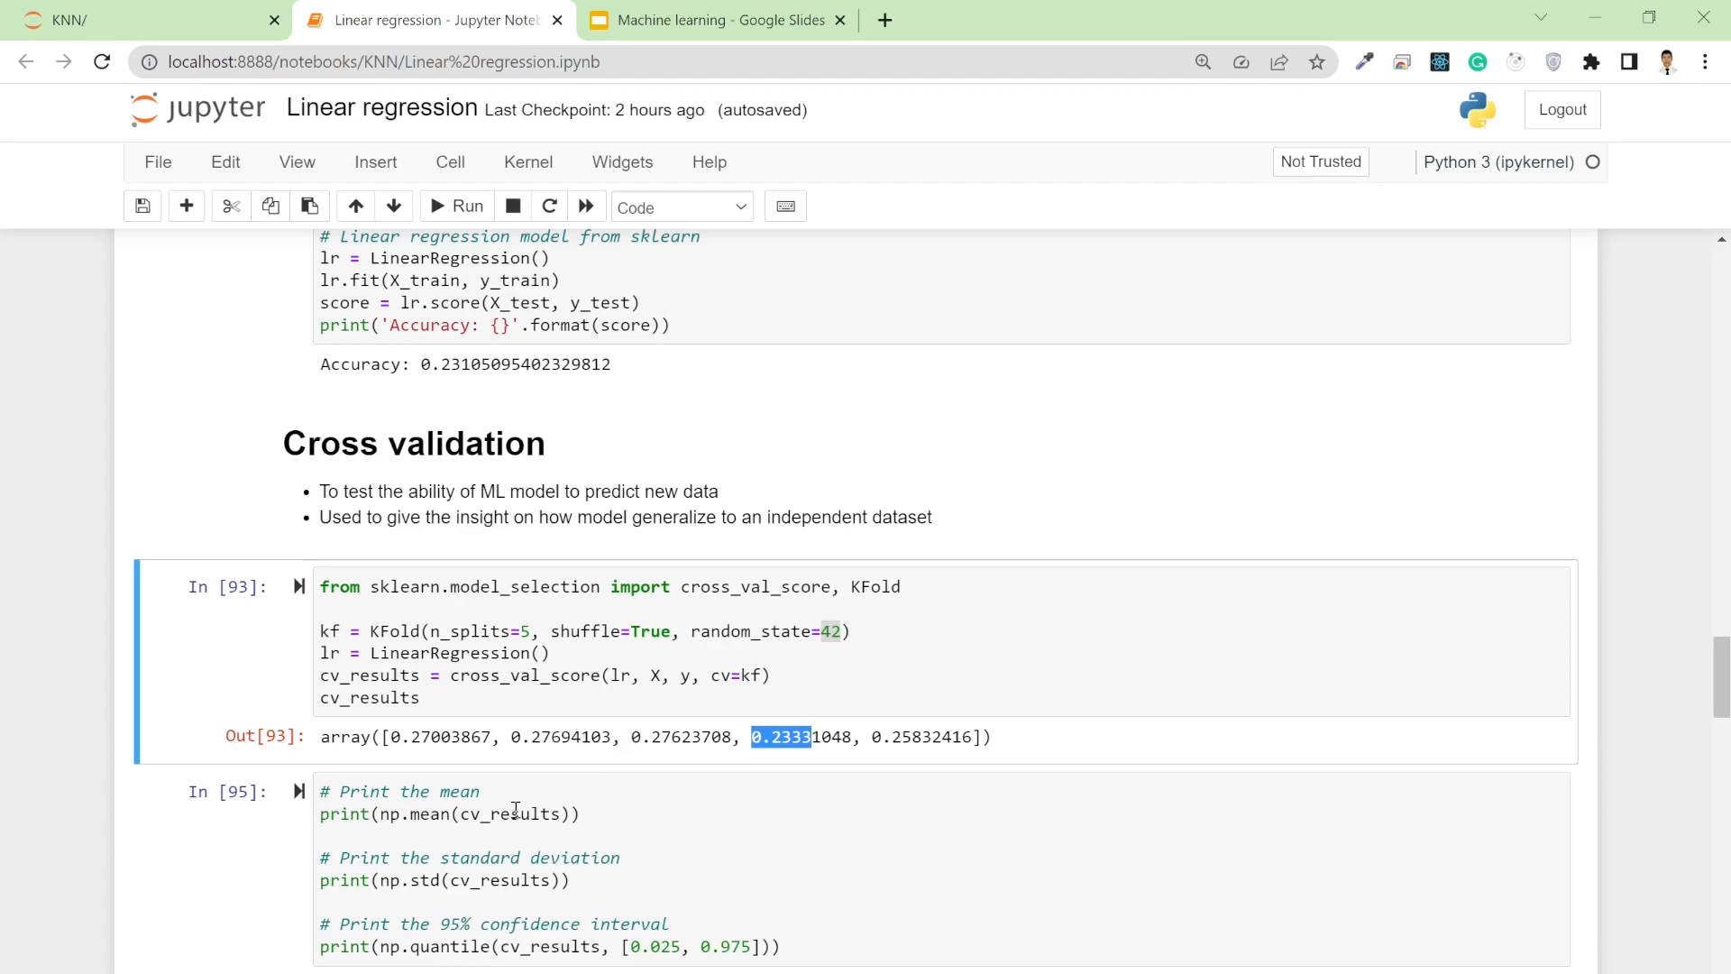
Select the cell printing mean, deviation and interval, then scroll past it
scroll(down, 3)
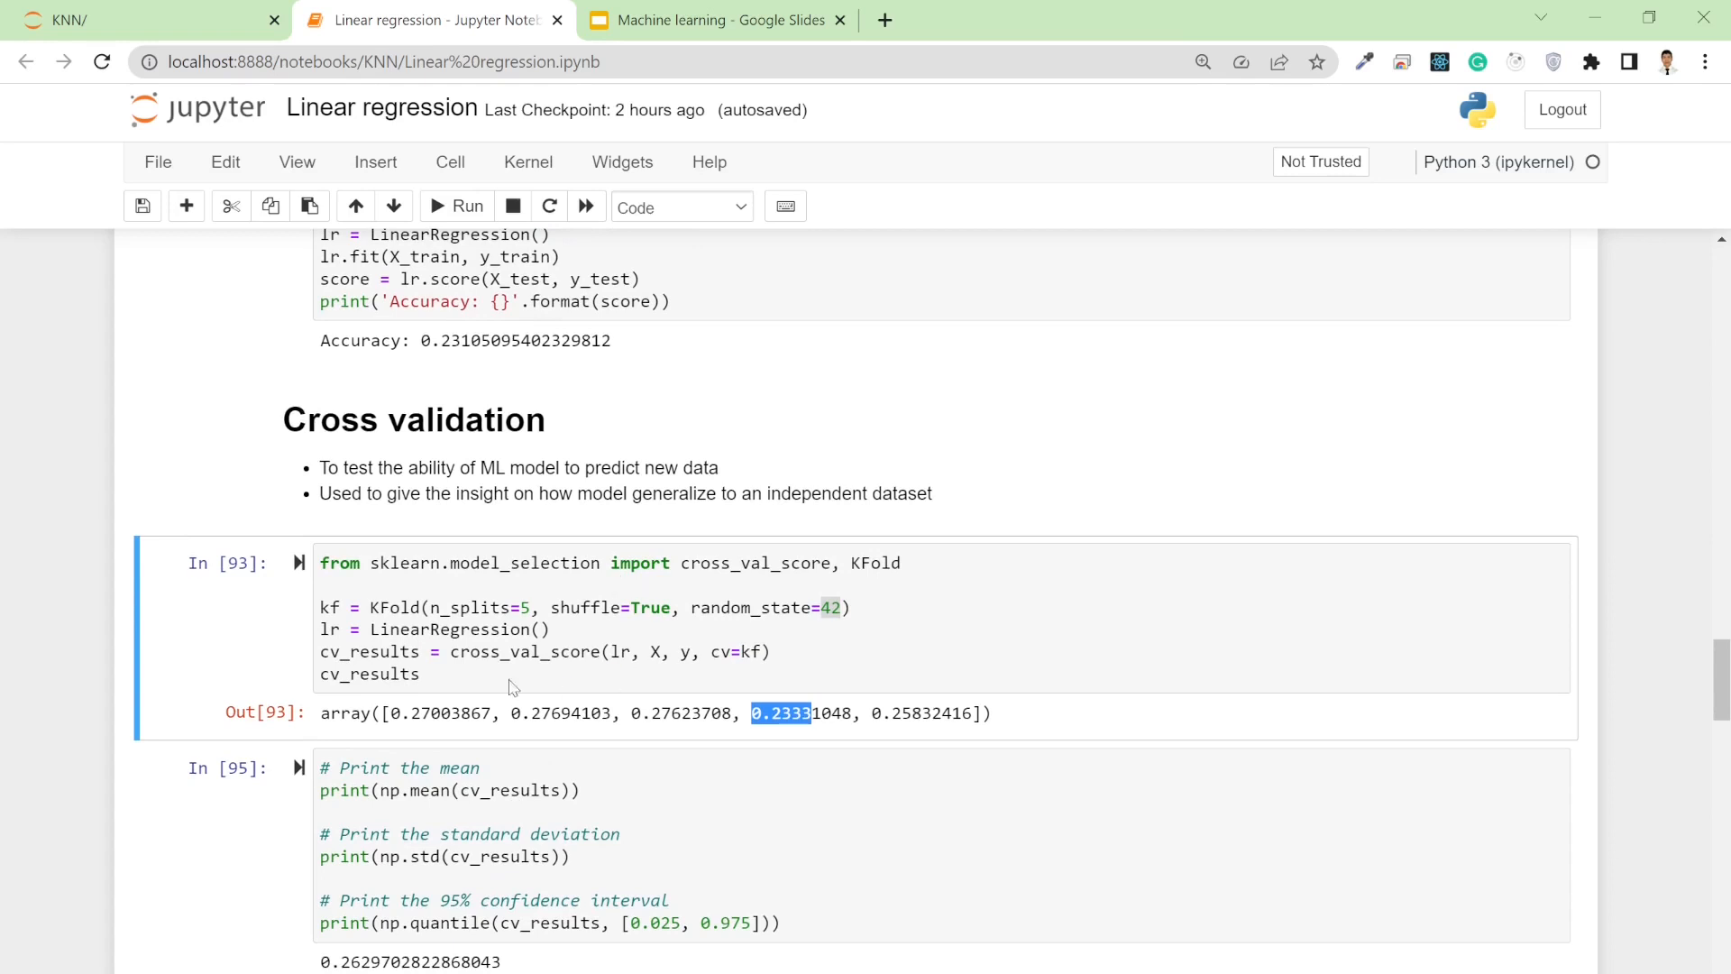
mouse_move(414, 746)
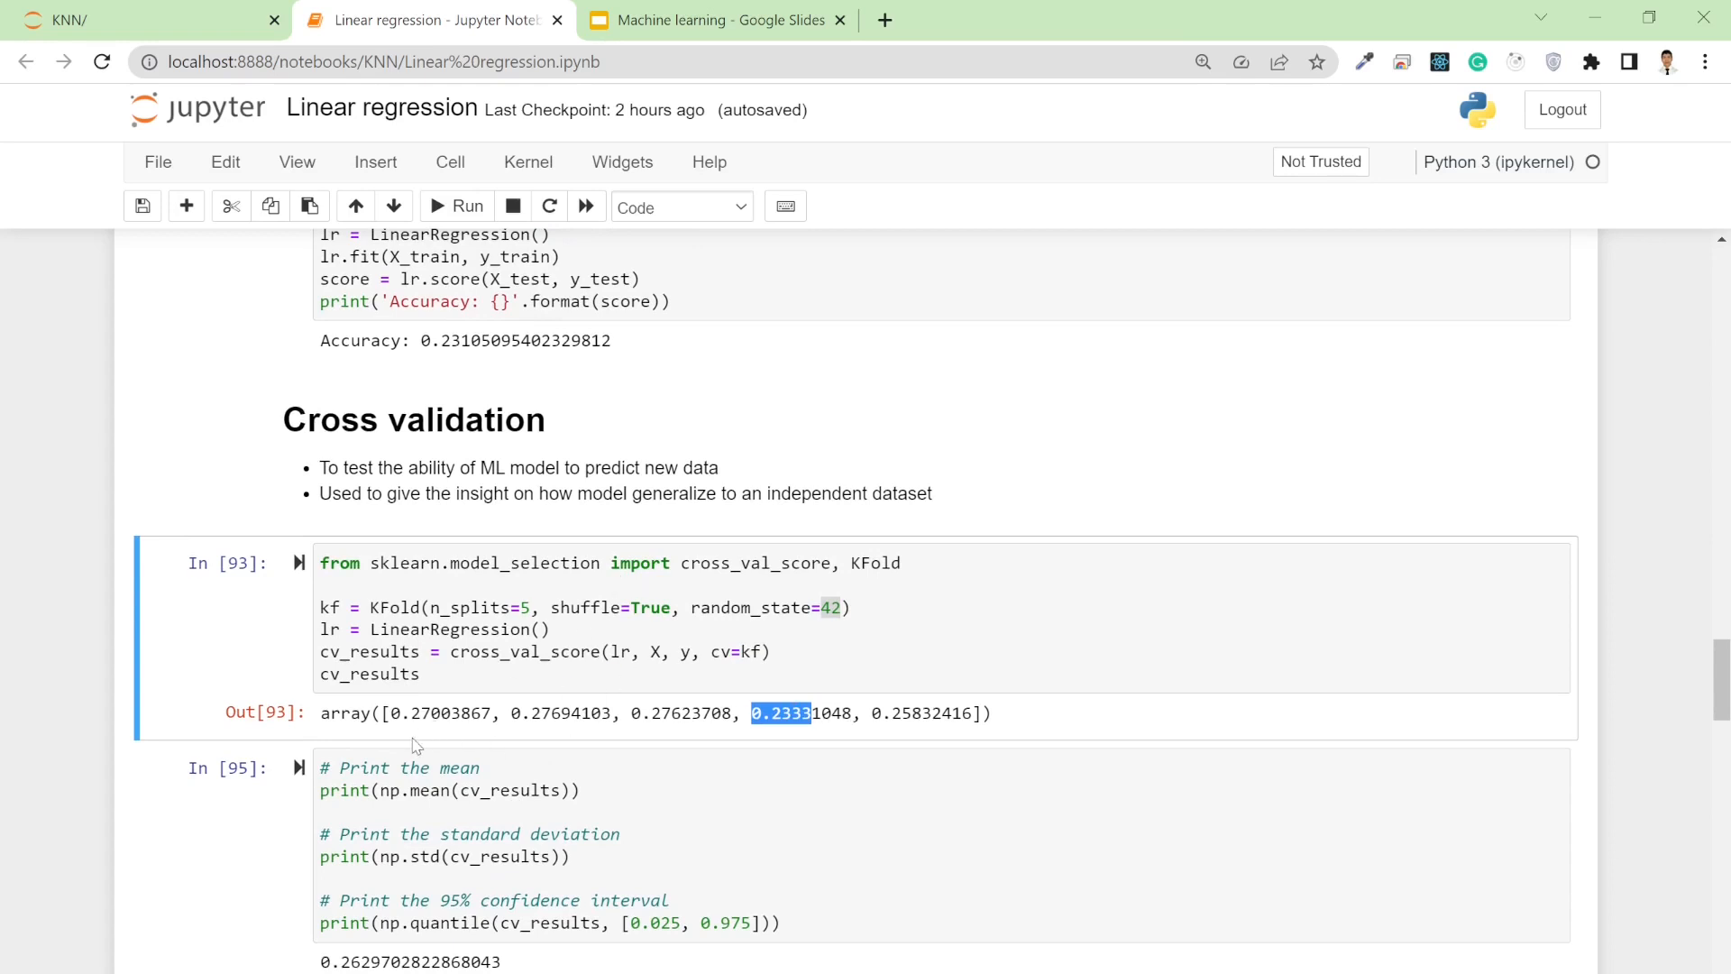
scroll(down, 3)
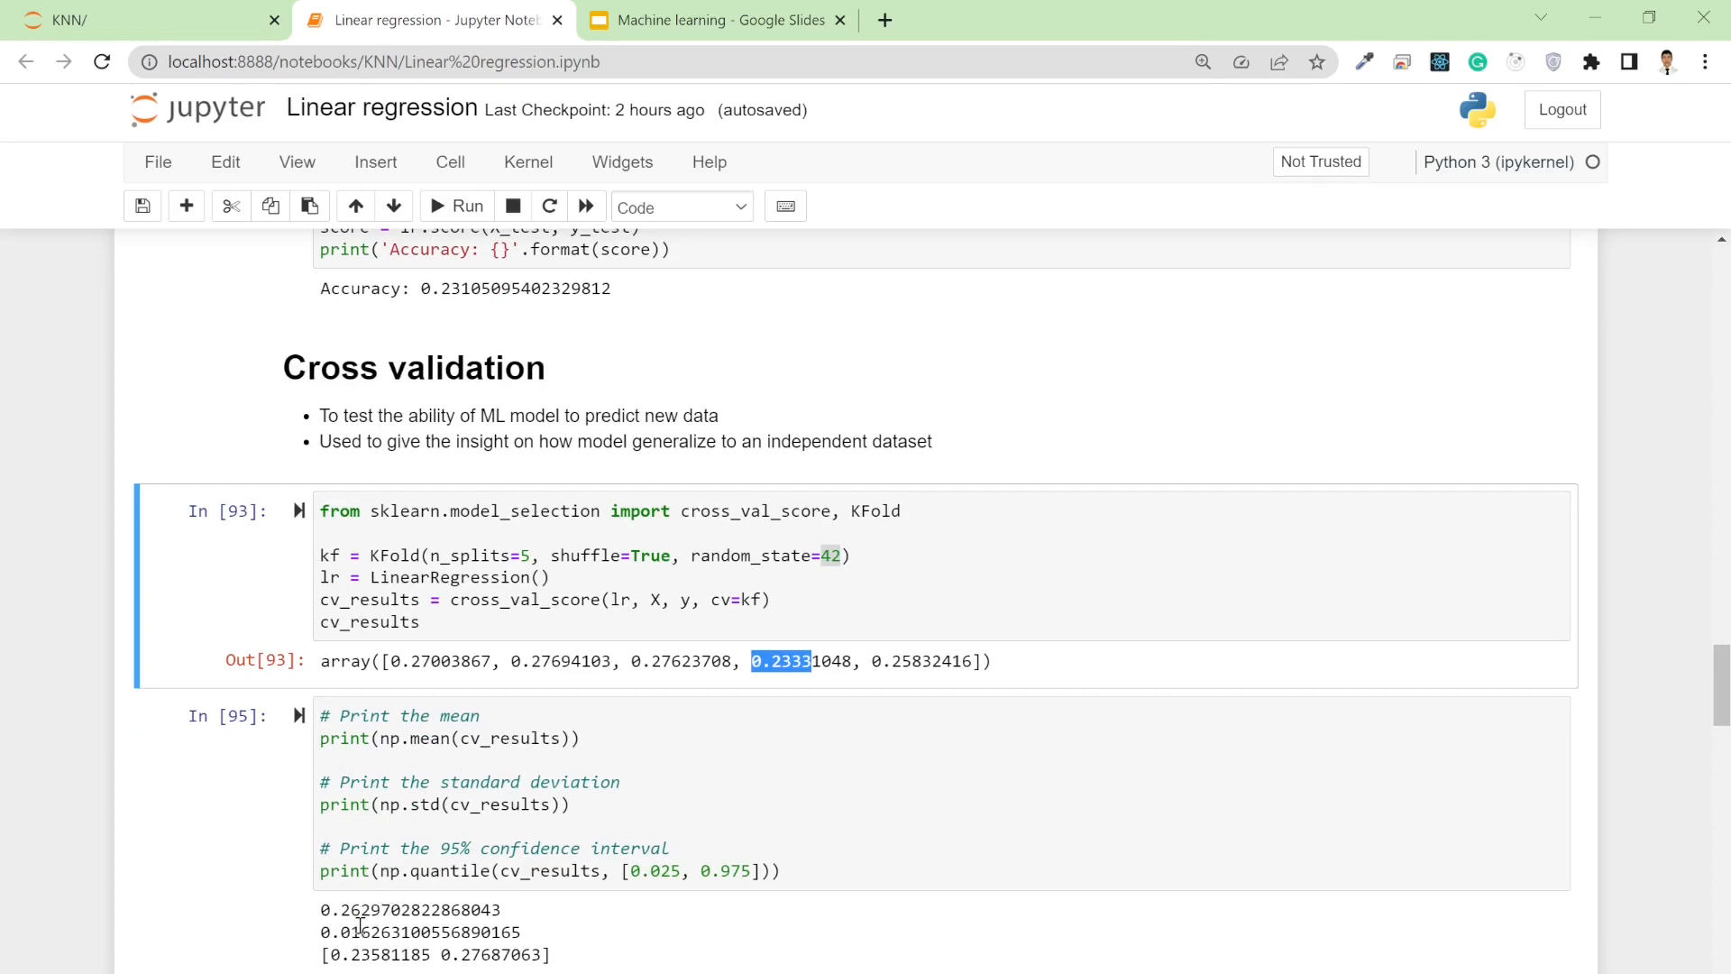
mouse_move(458, 684)
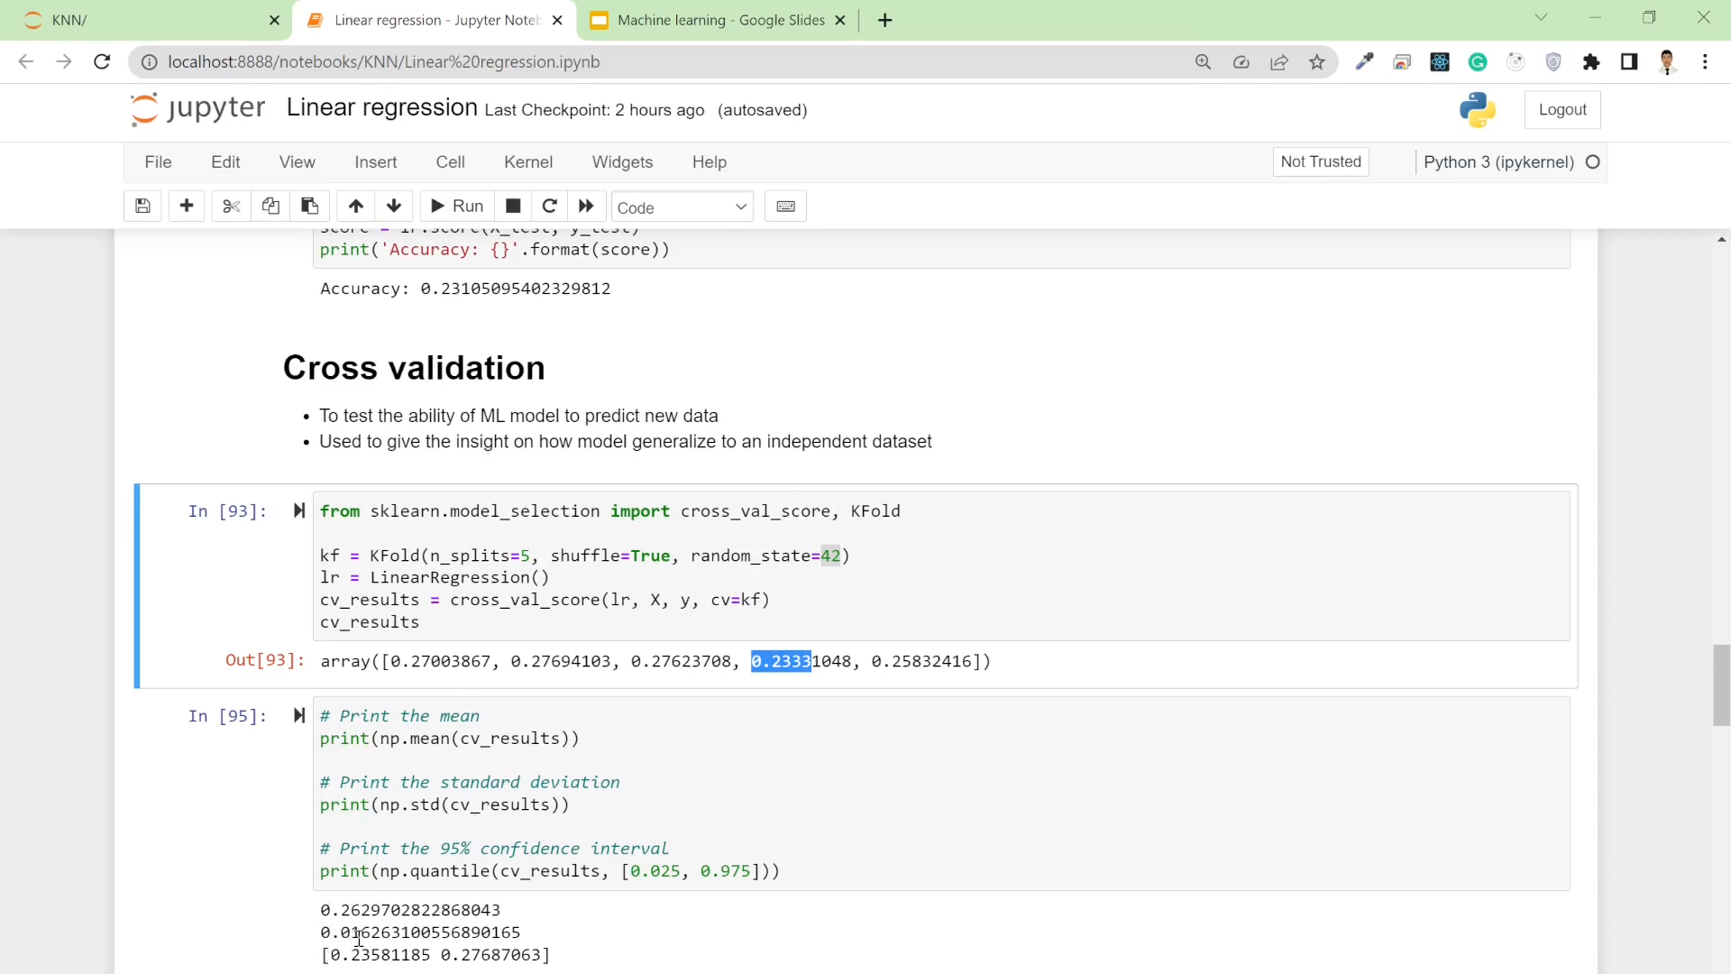
mouse_move(401, 743)
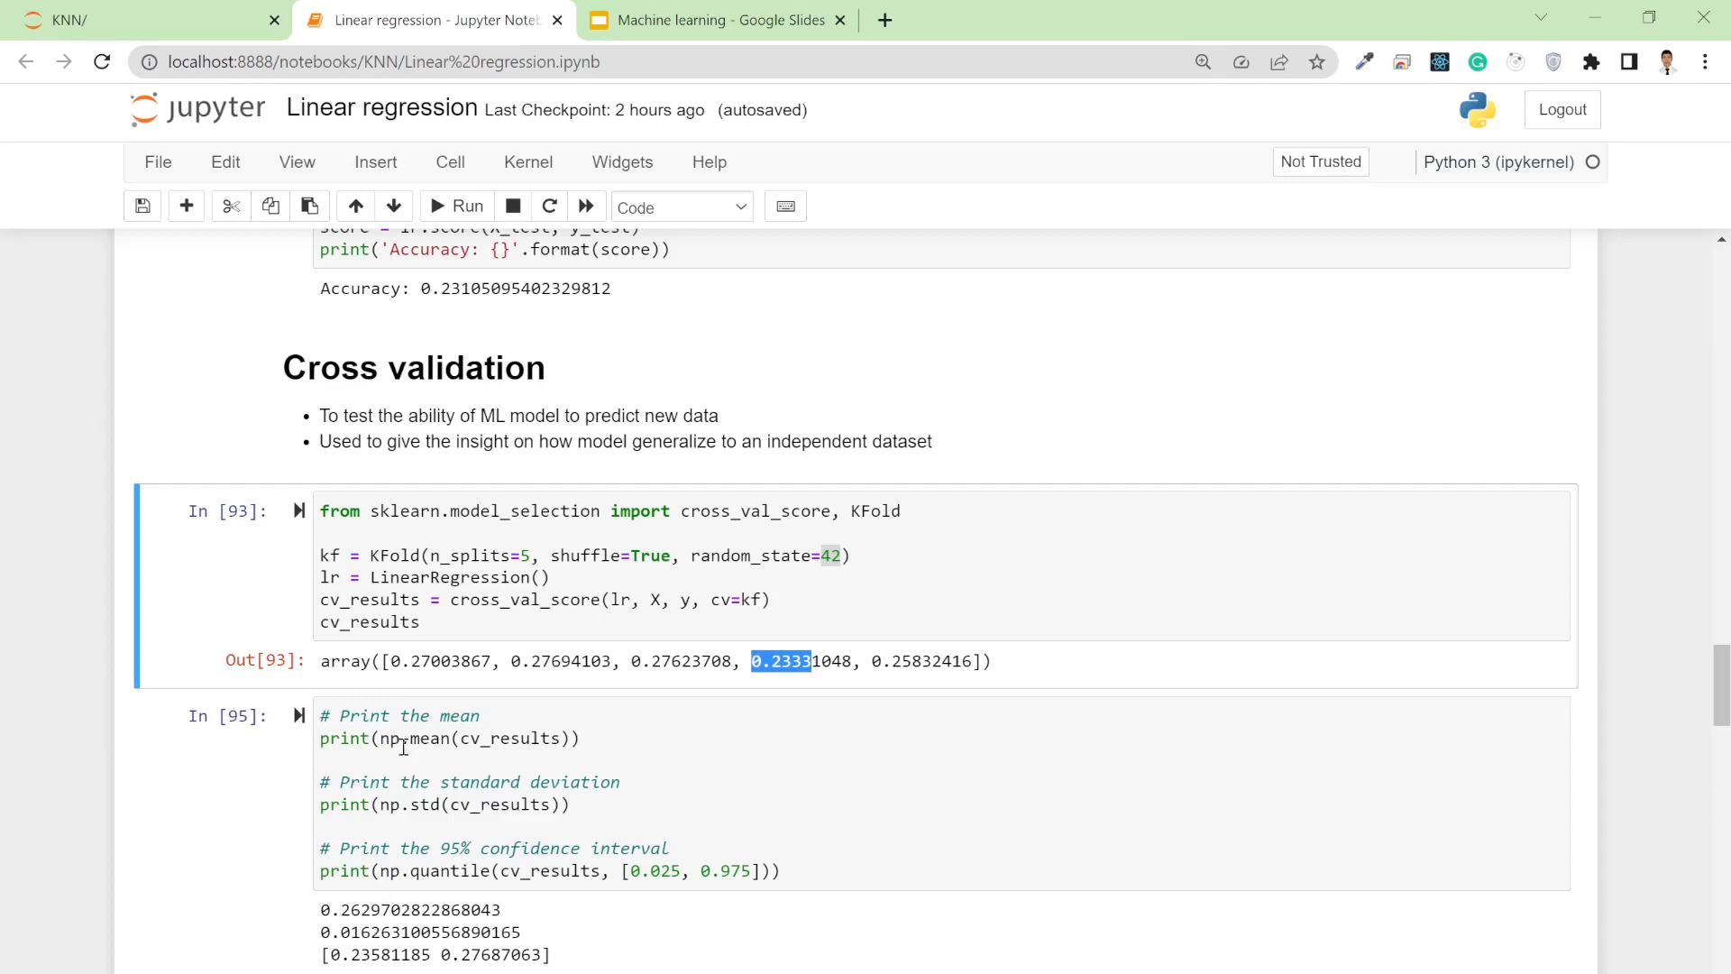
mouse_move(423, 883)
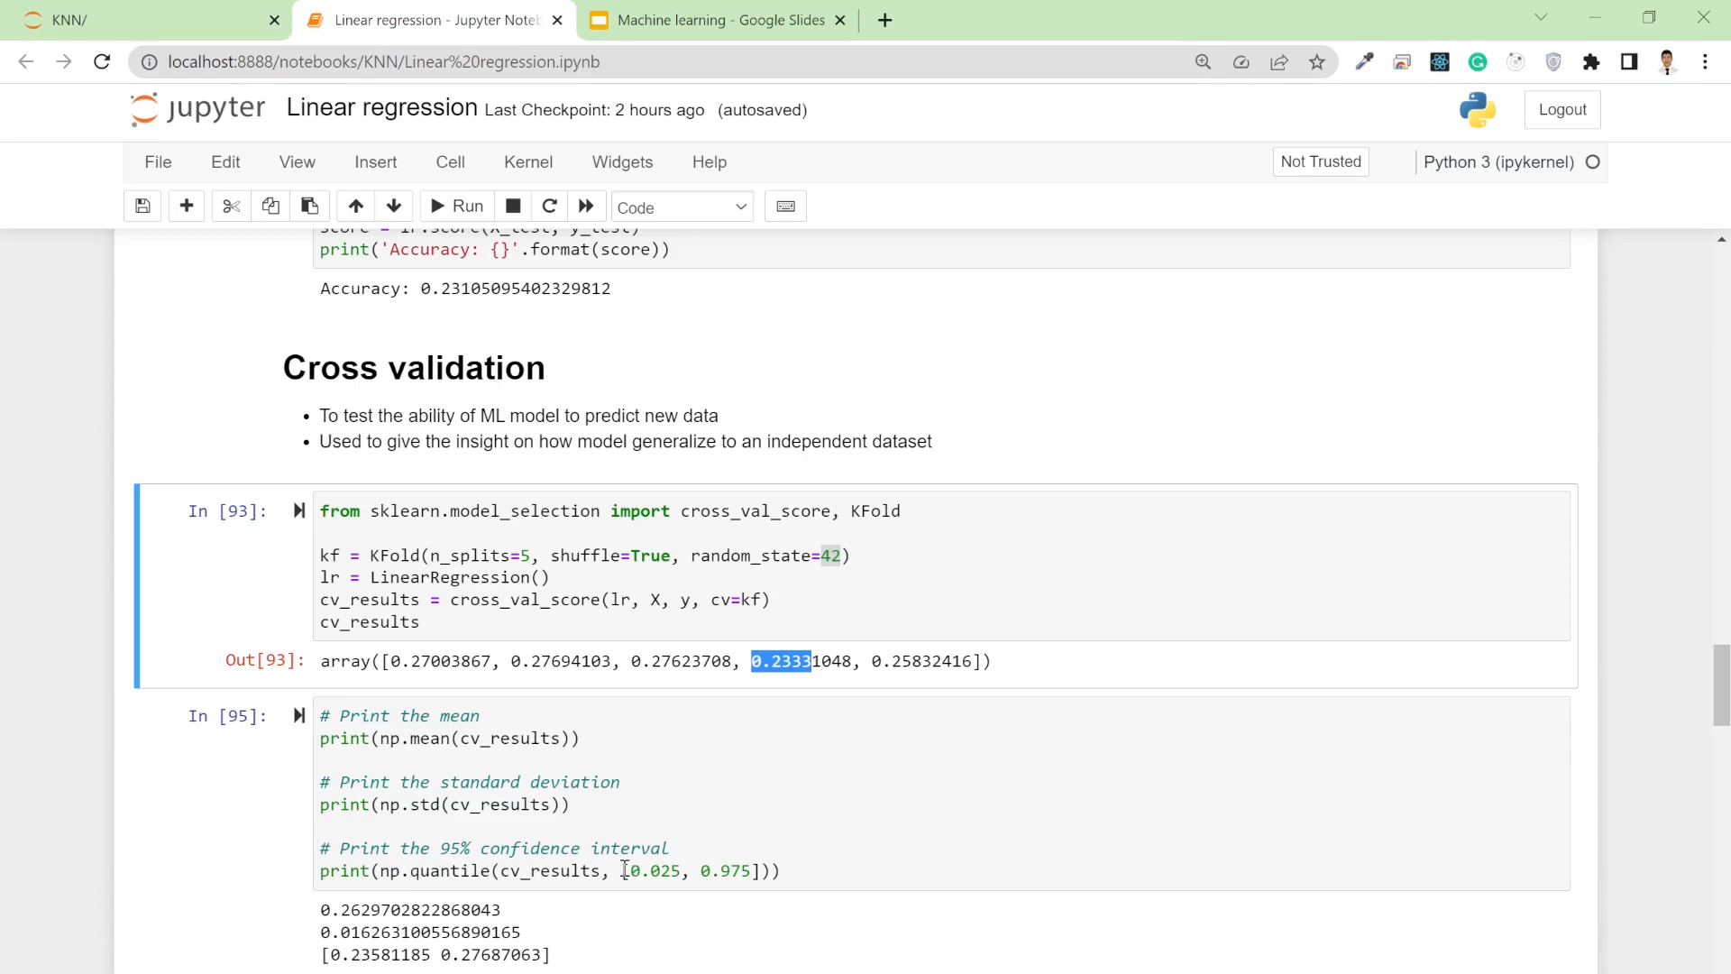
click(654, 870)
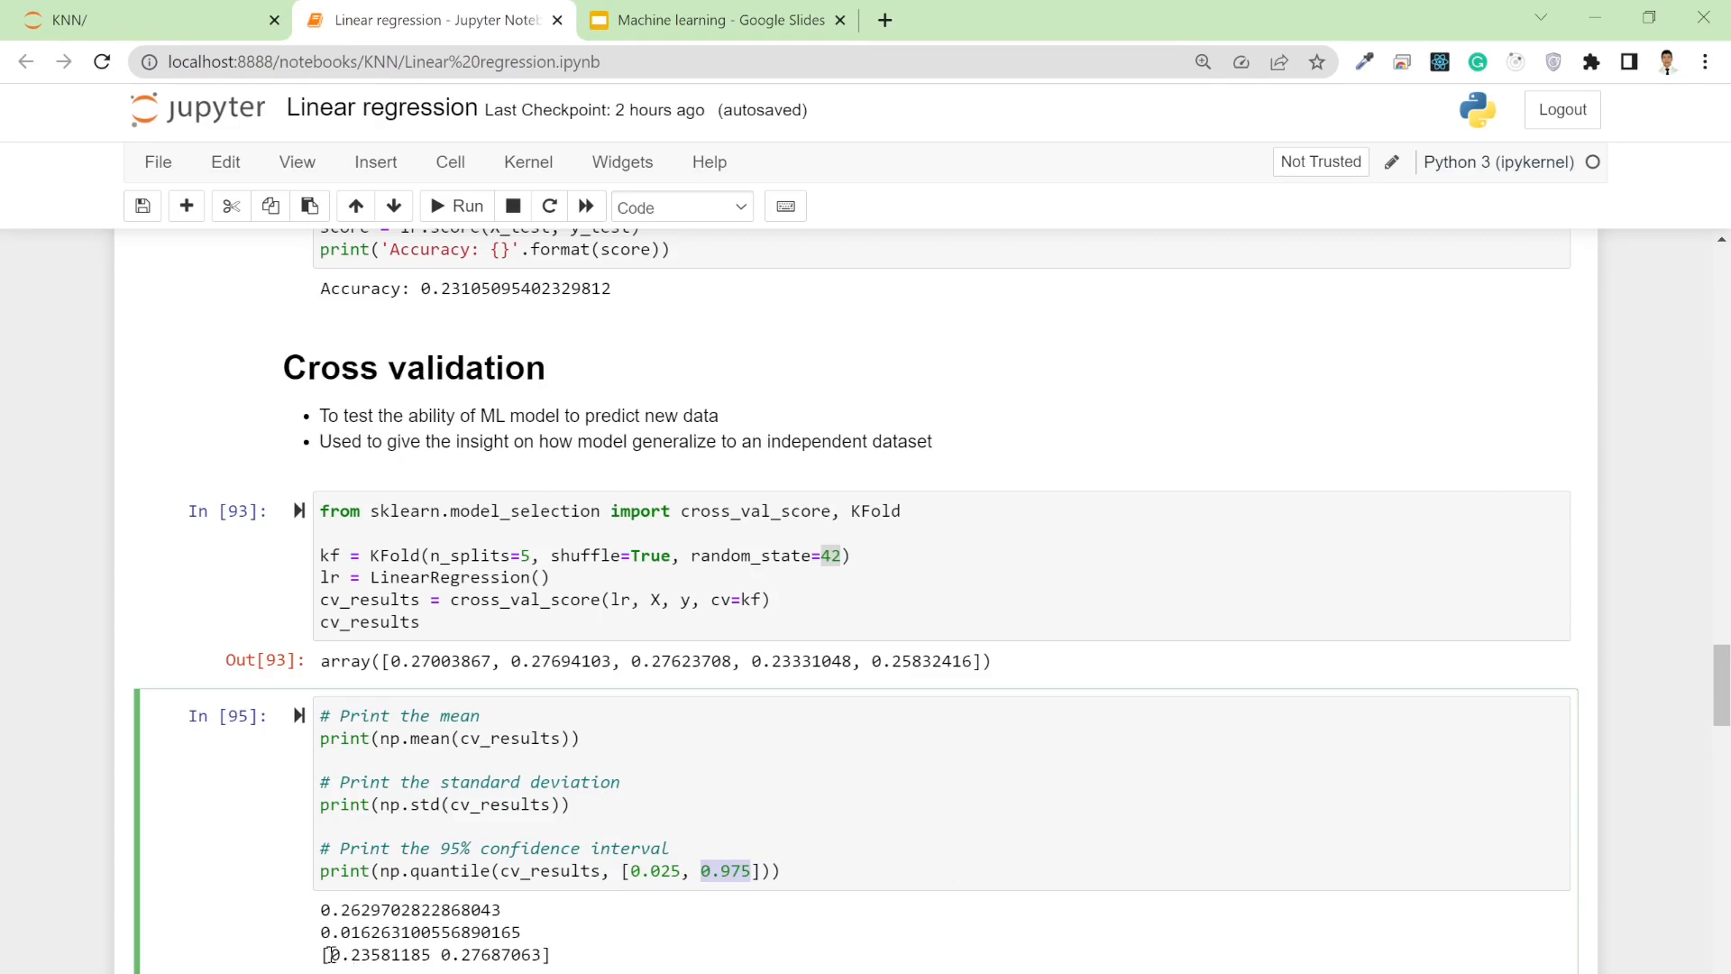
mouse_move(577, 856)
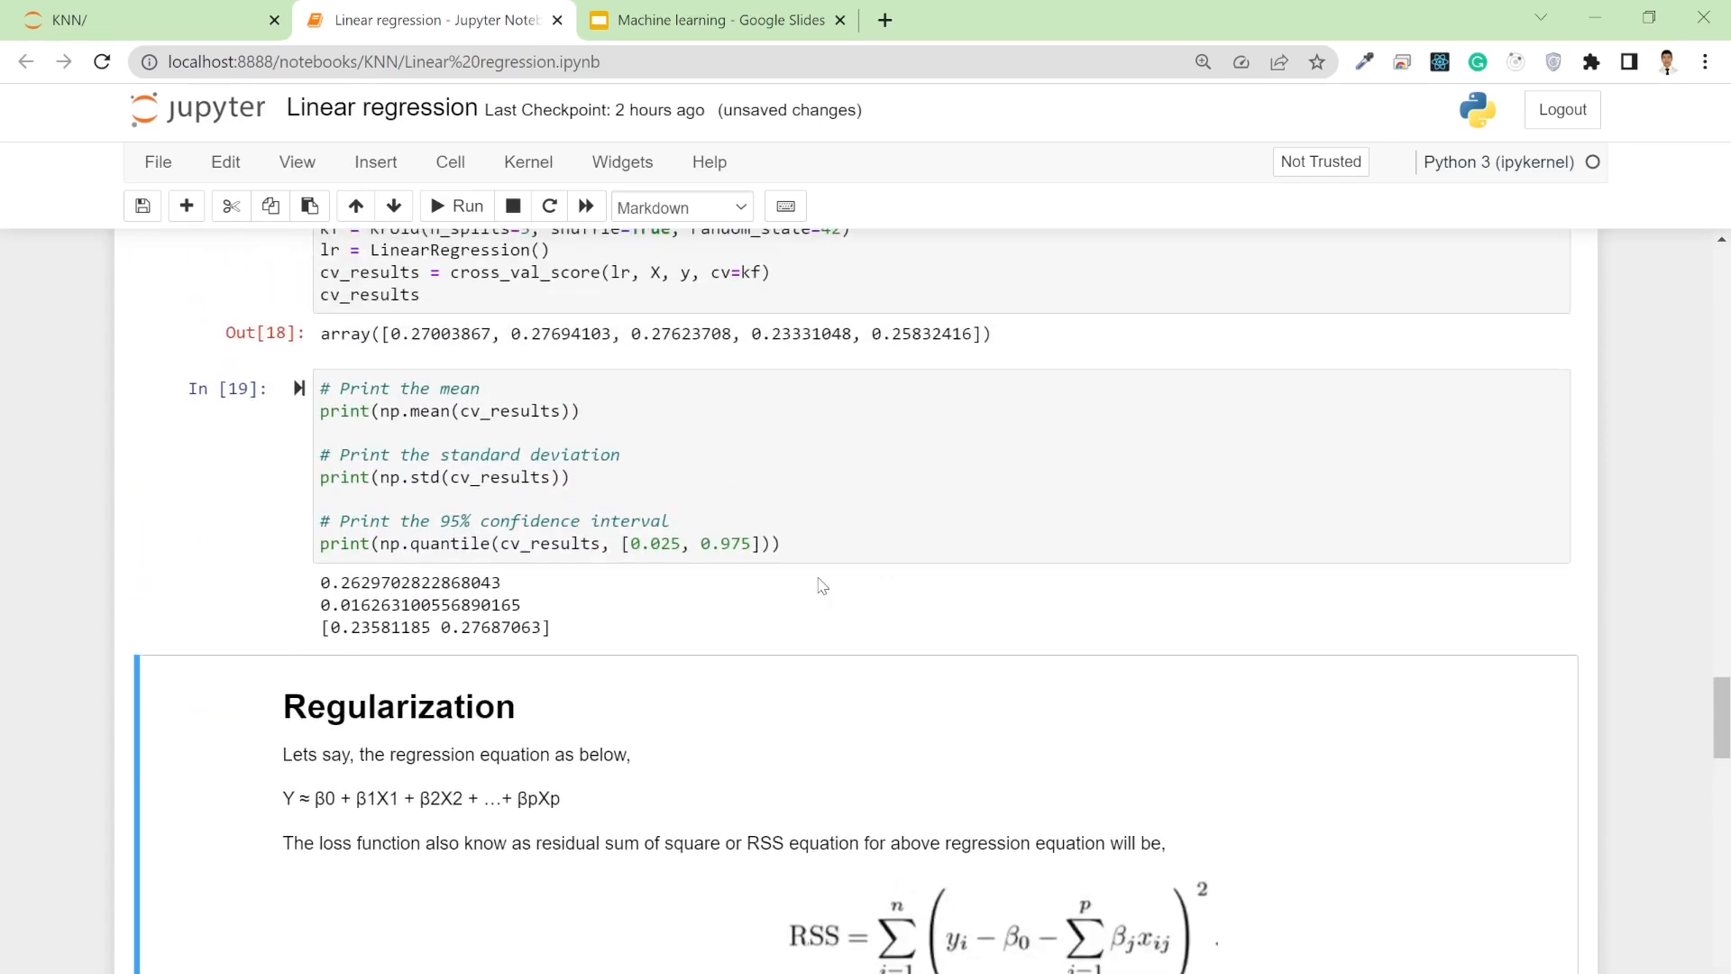
mouse_move(551, 709)
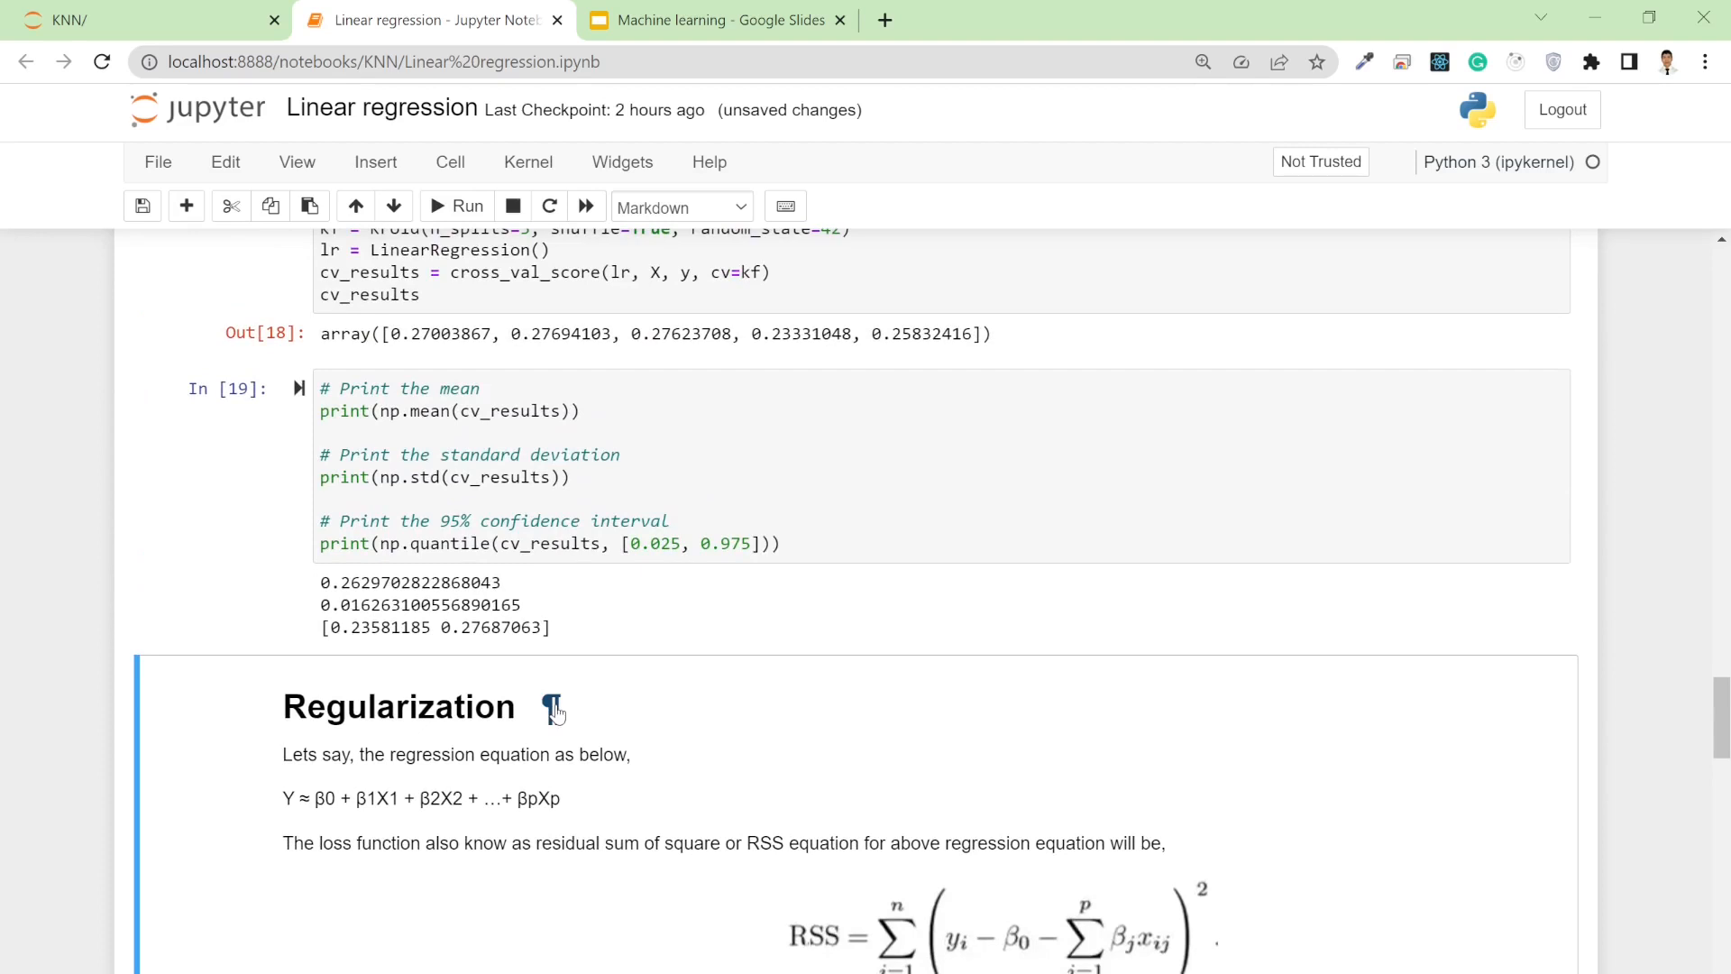
mouse_move(465, 736)
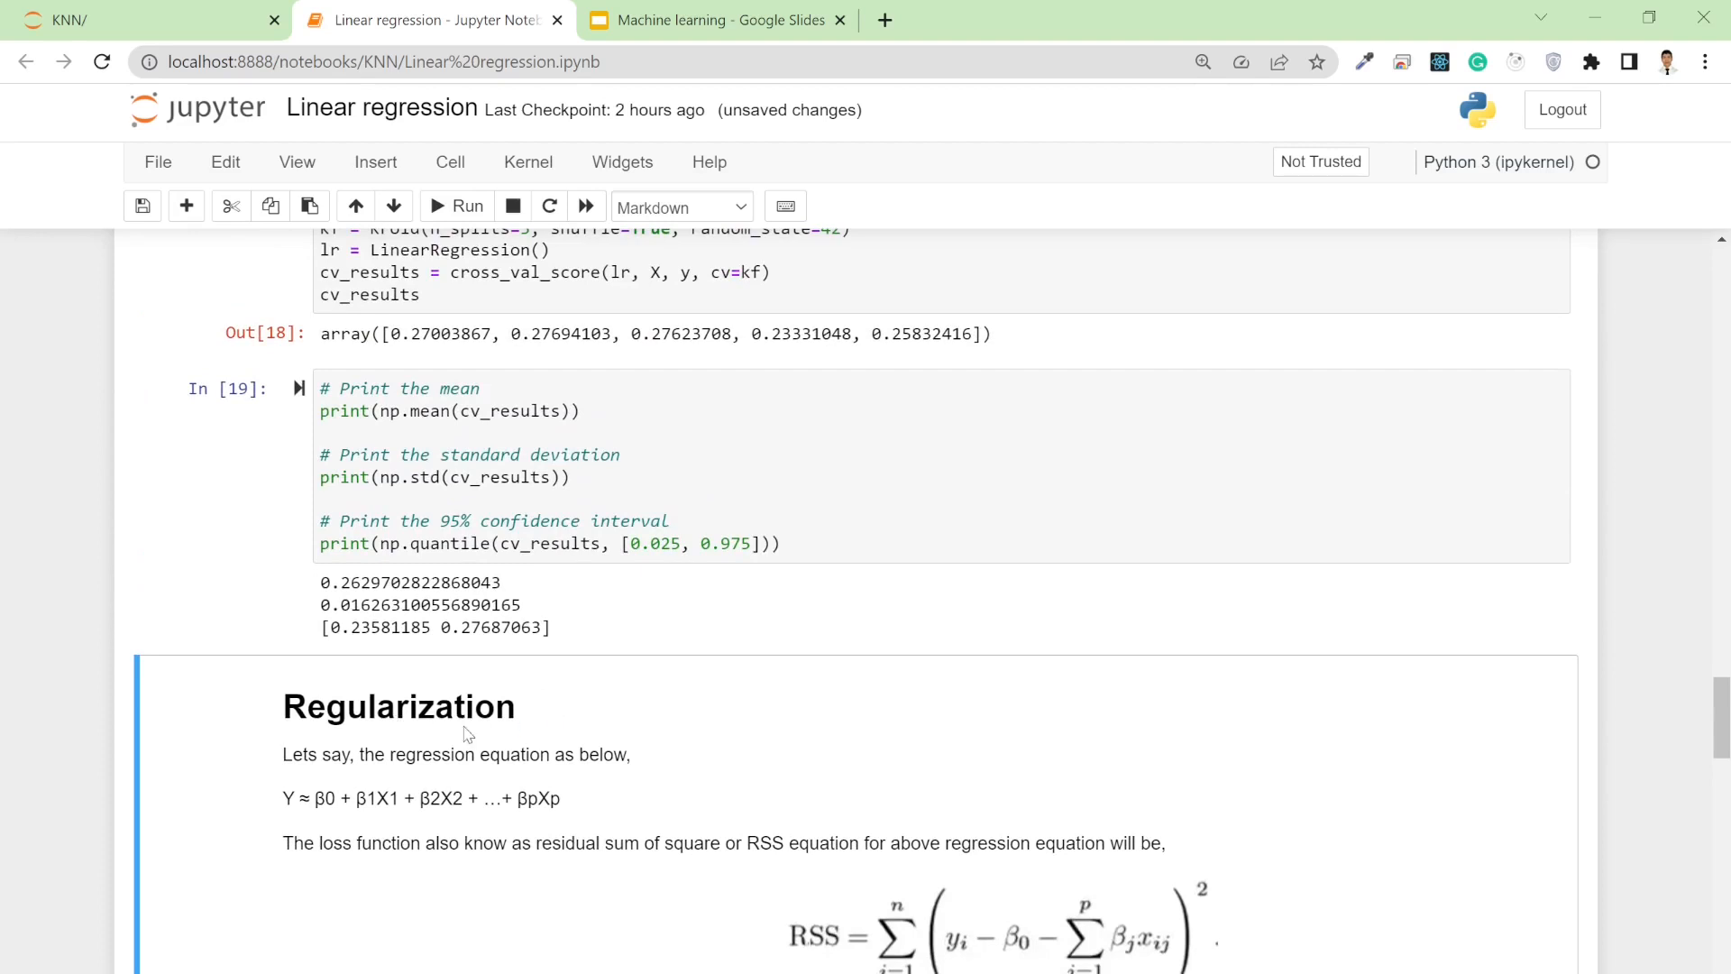
mouse_move(483, 723)
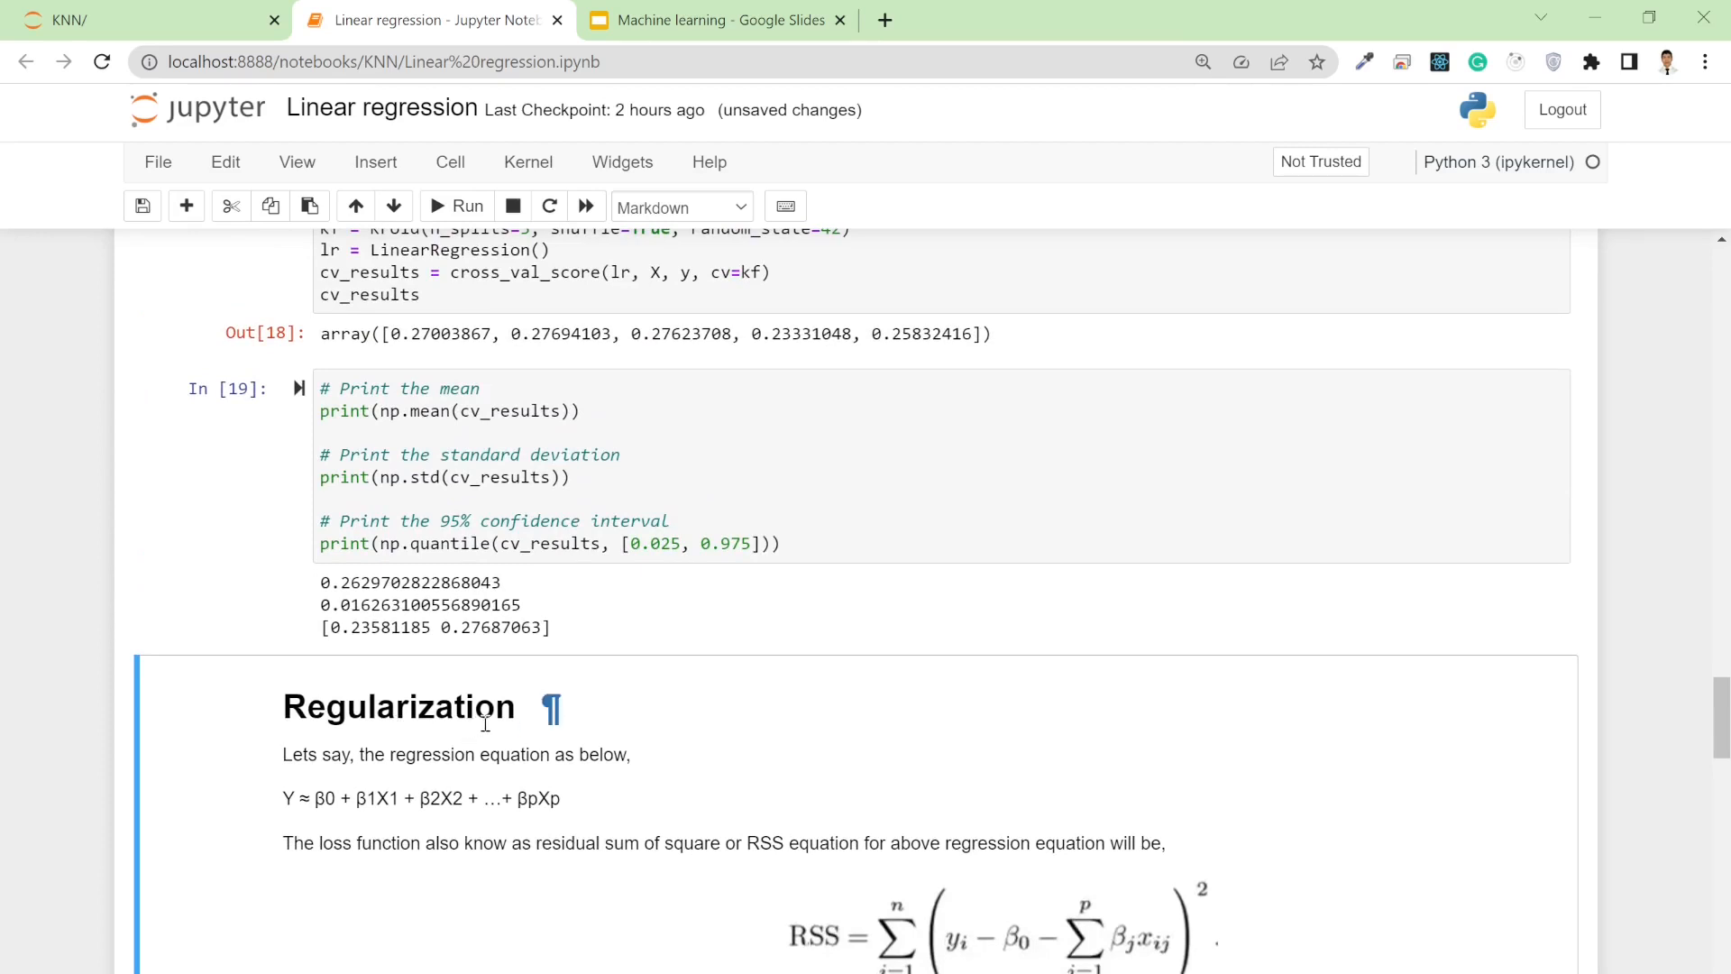
scroll(down, 3)
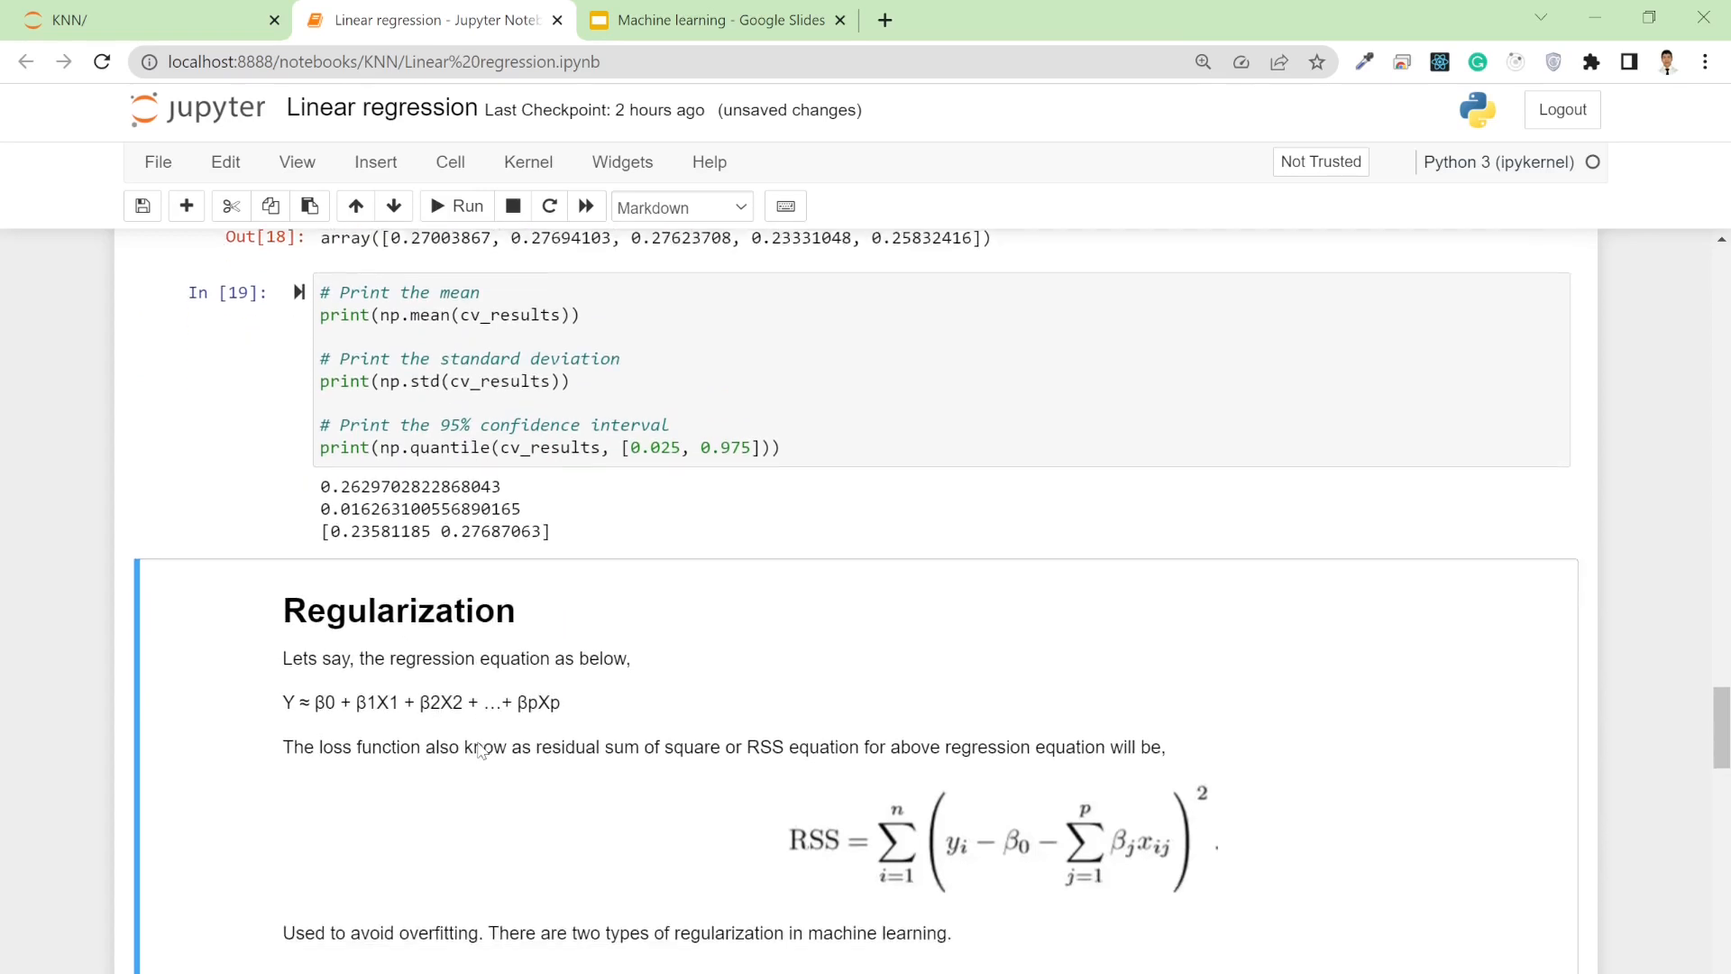
scroll(down, 3)
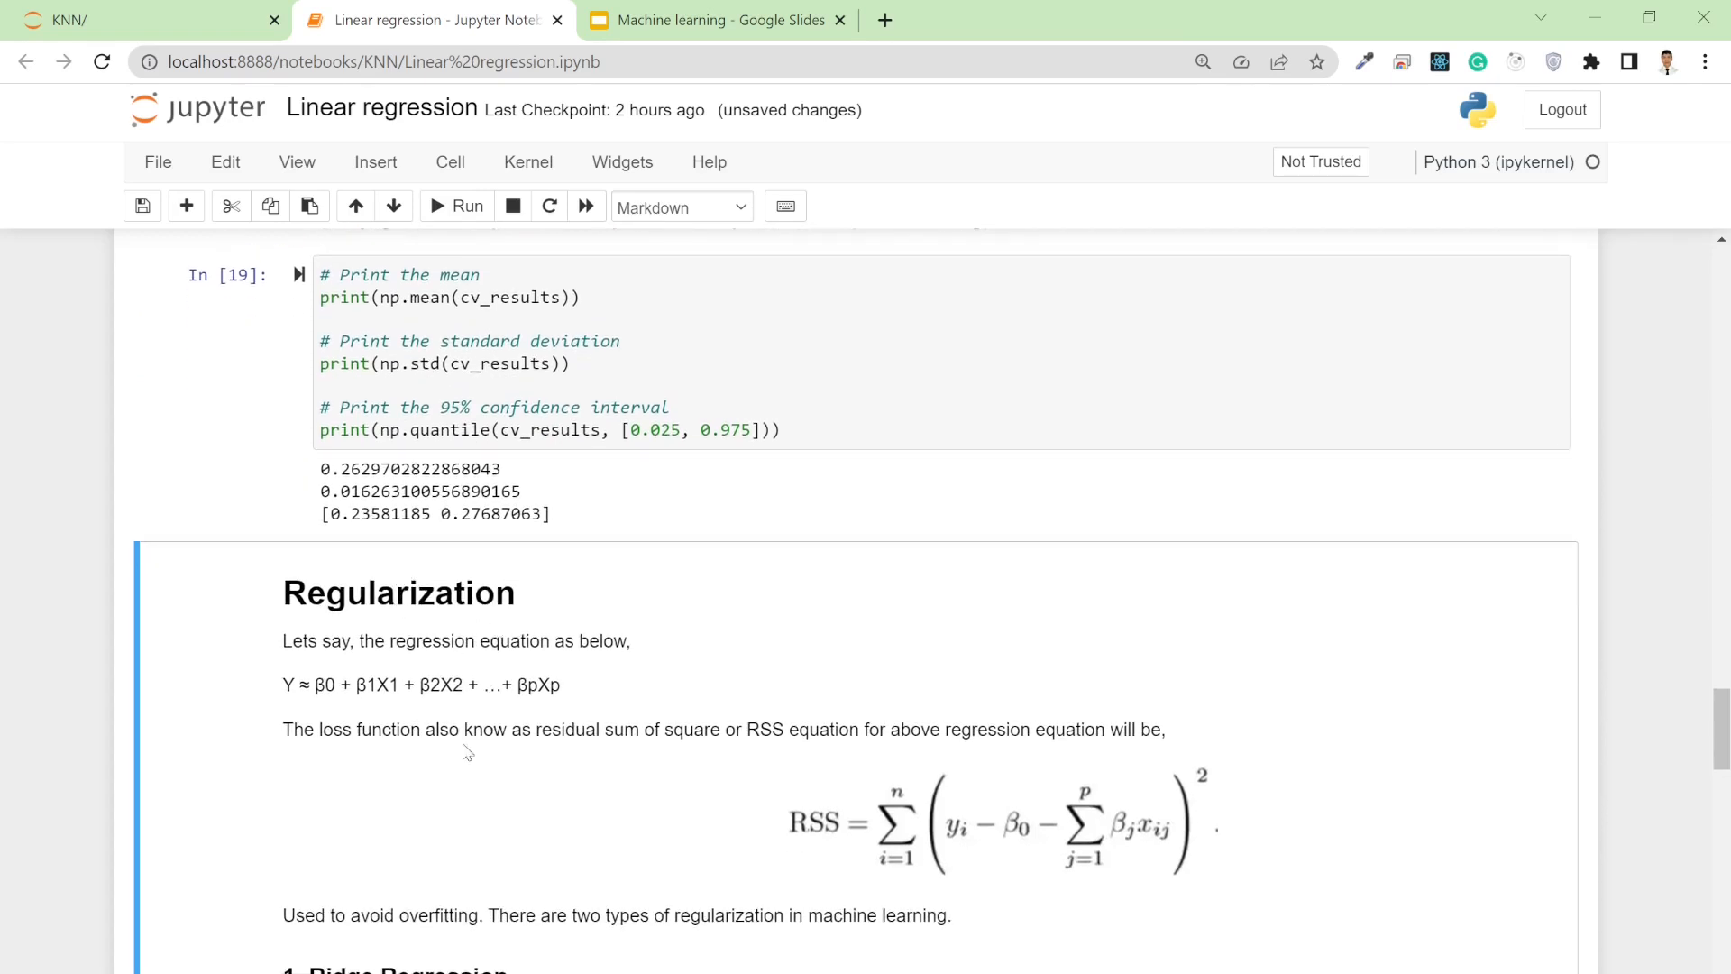
mouse_move(488, 795)
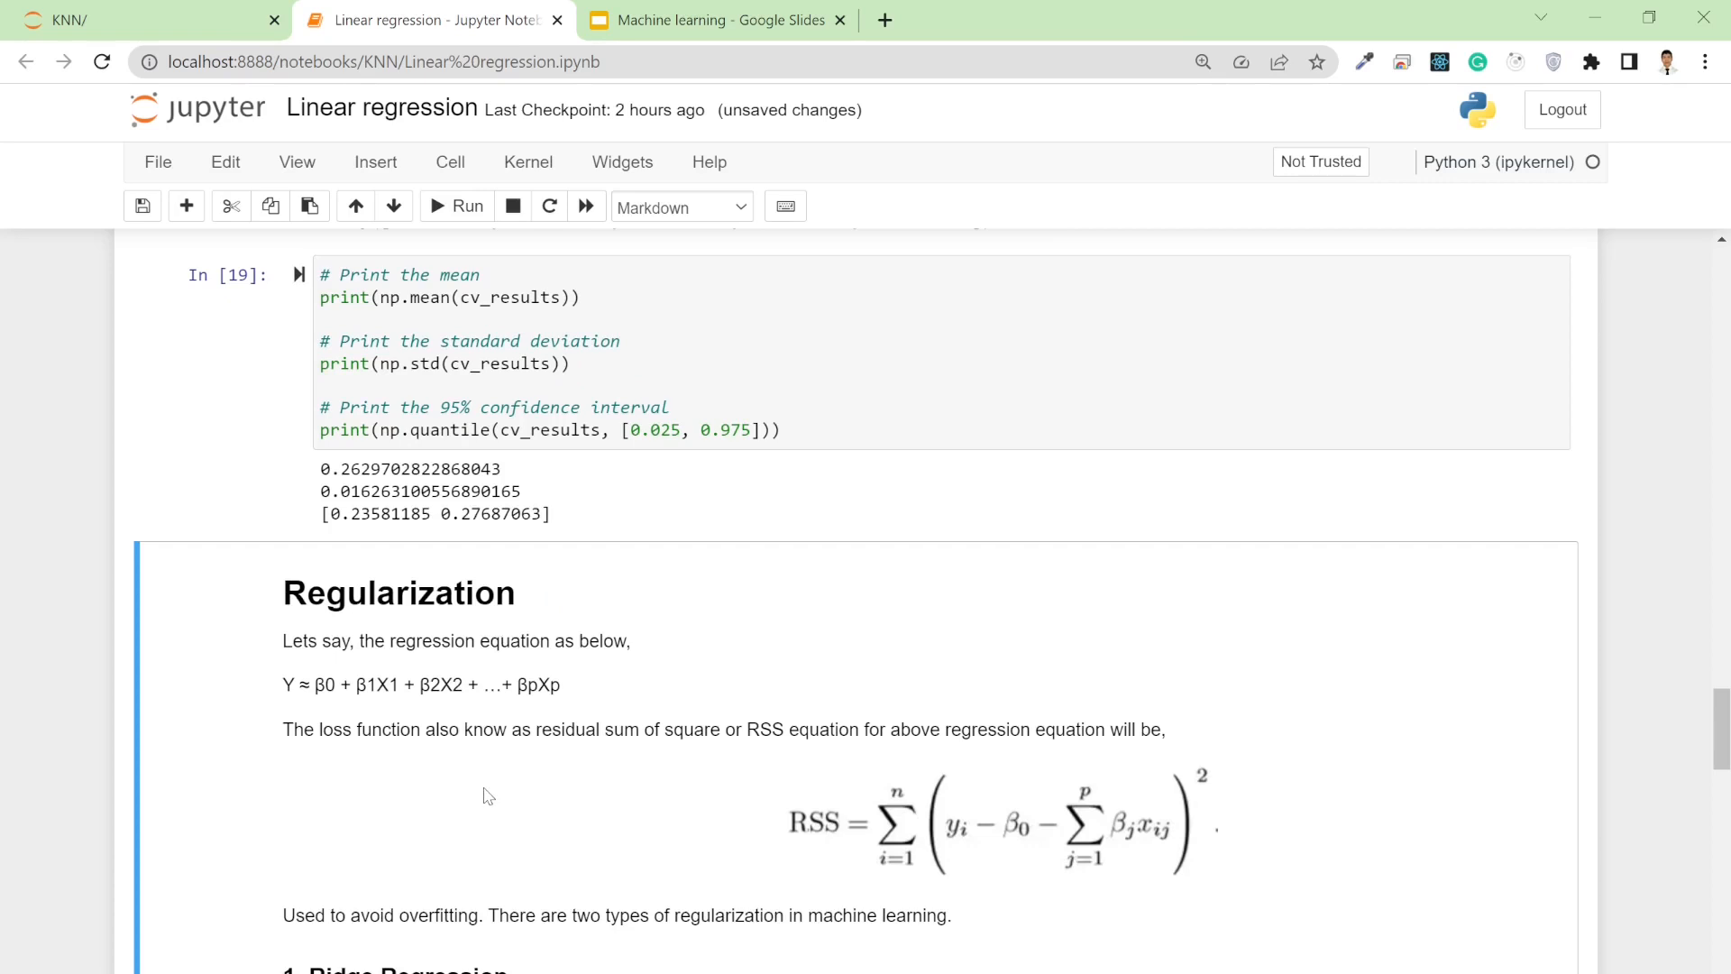
scroll(down, 3)
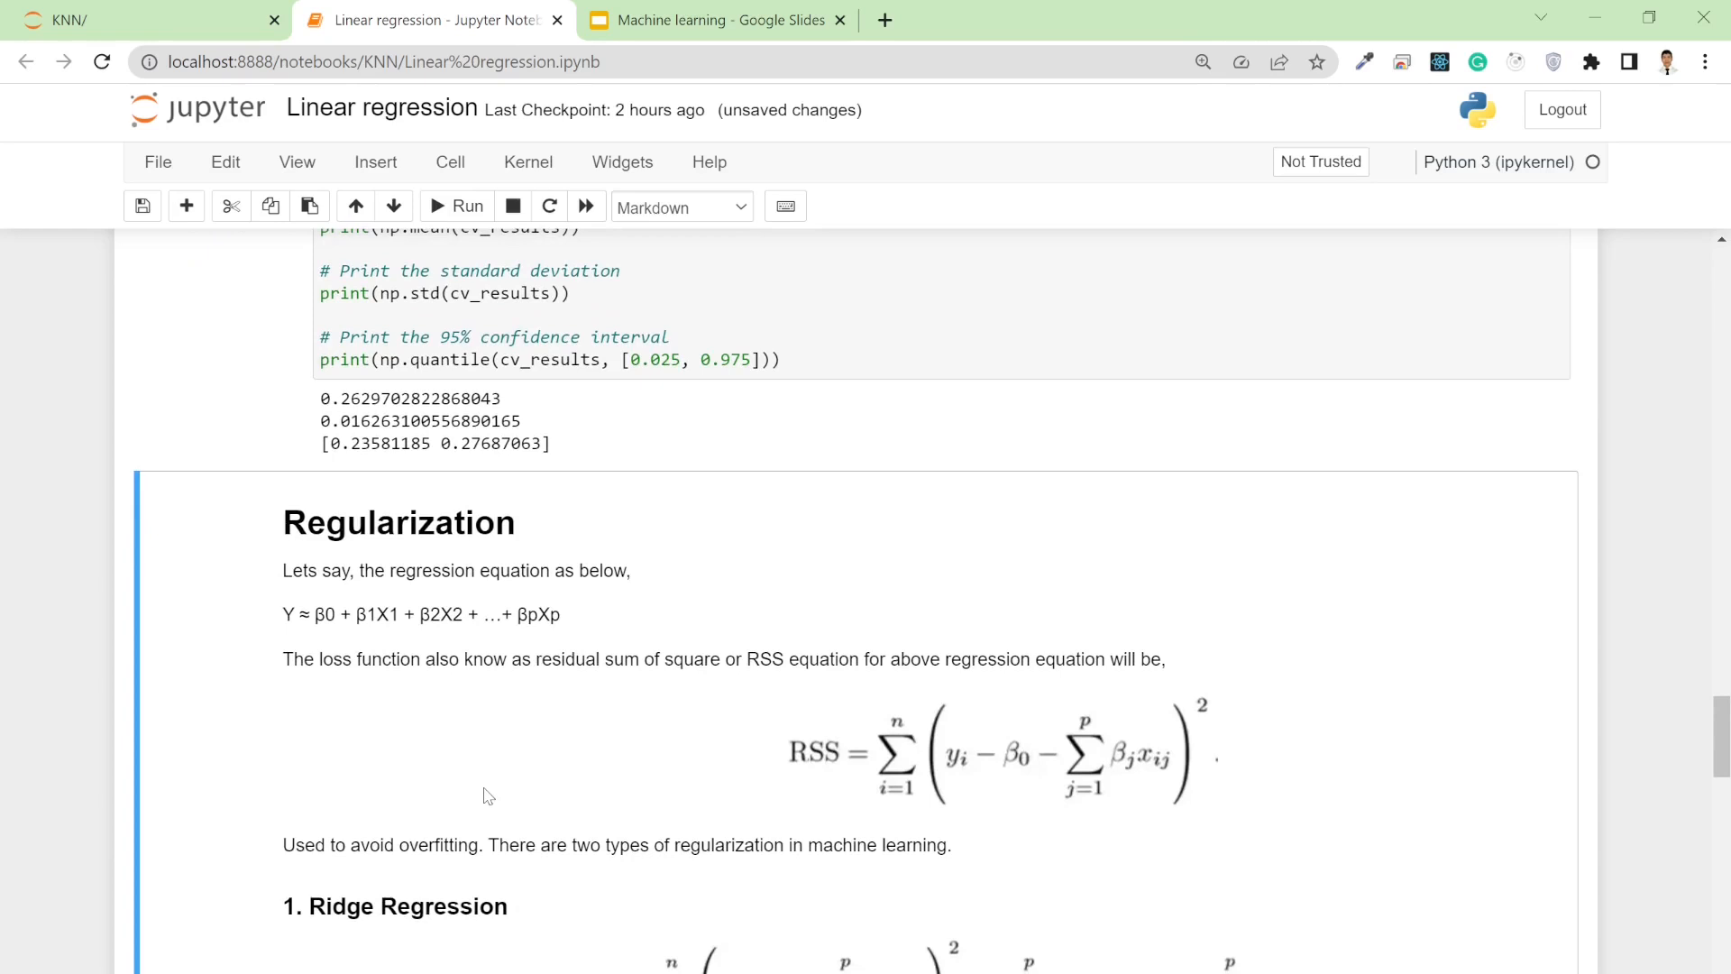
scroll(down, 3)
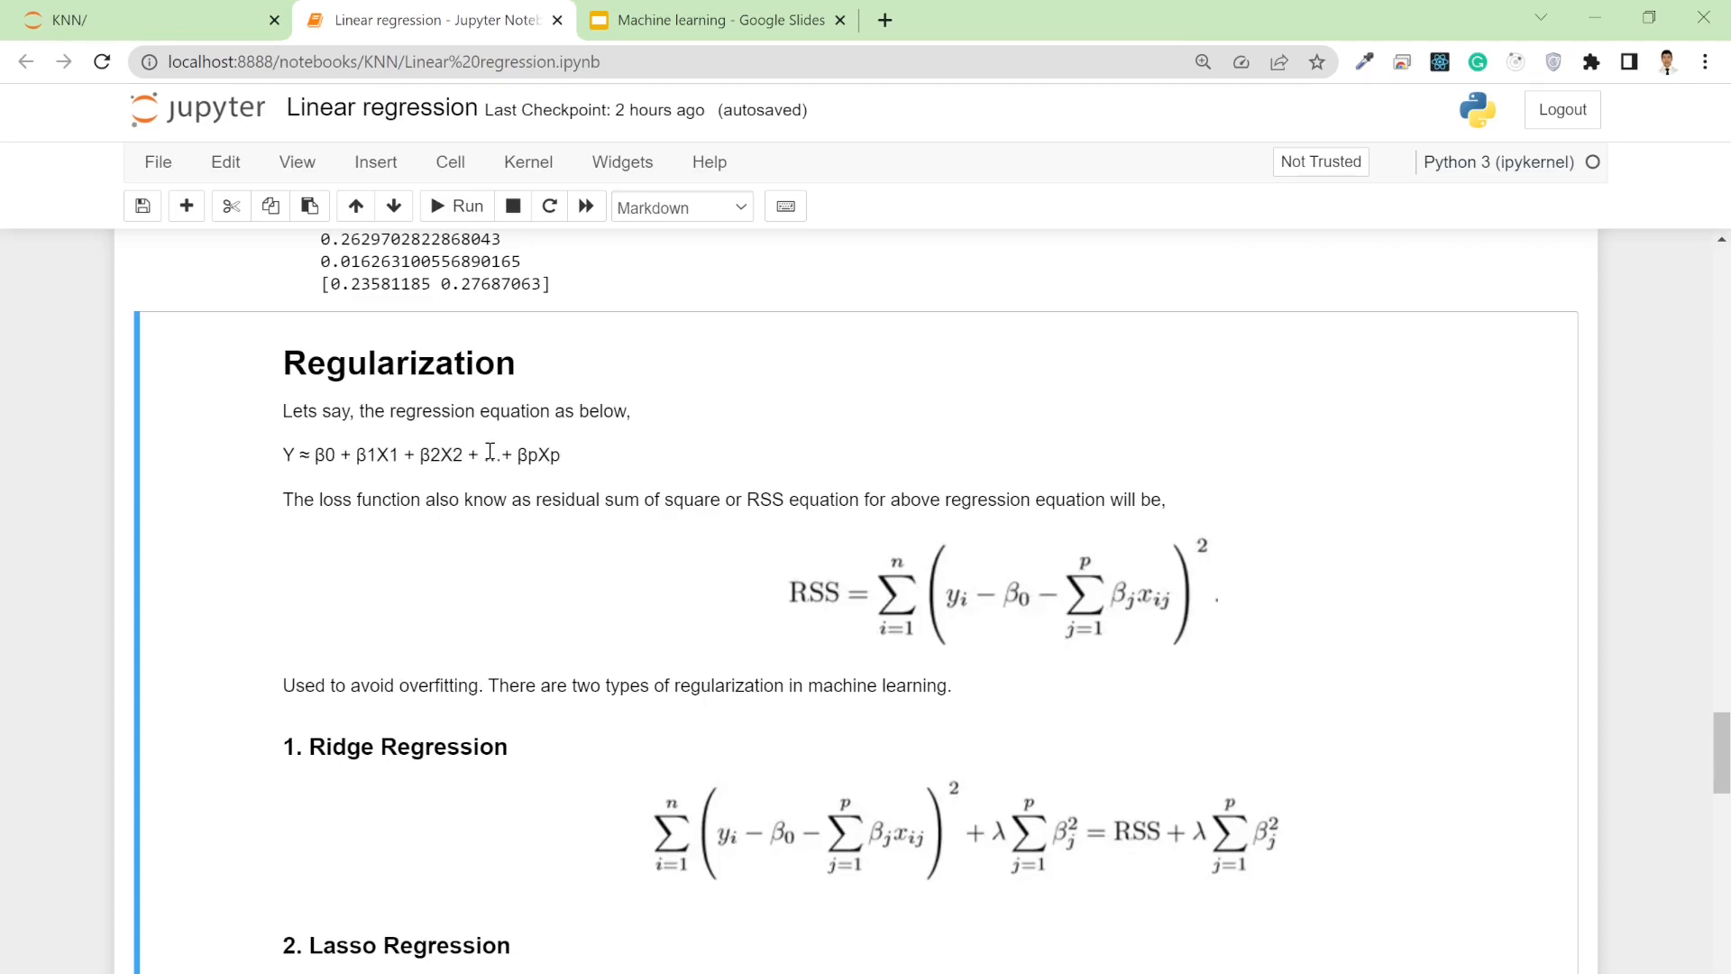
mouse_move(306, 460)
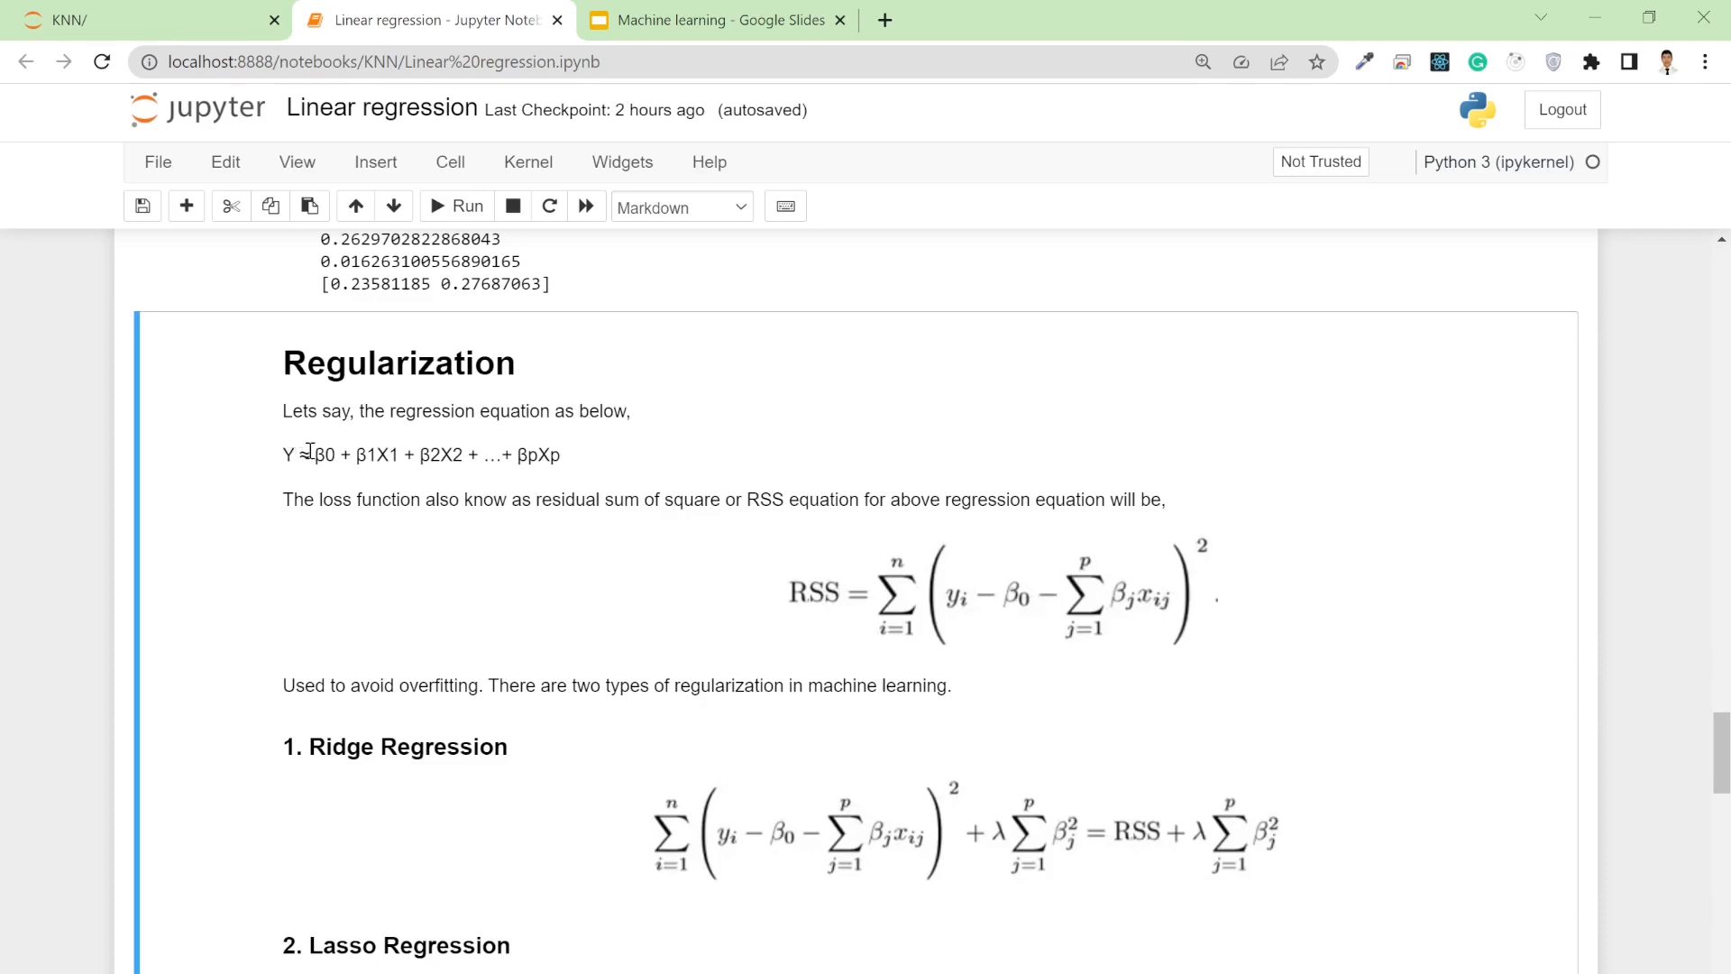
mouse_move(383, 454)
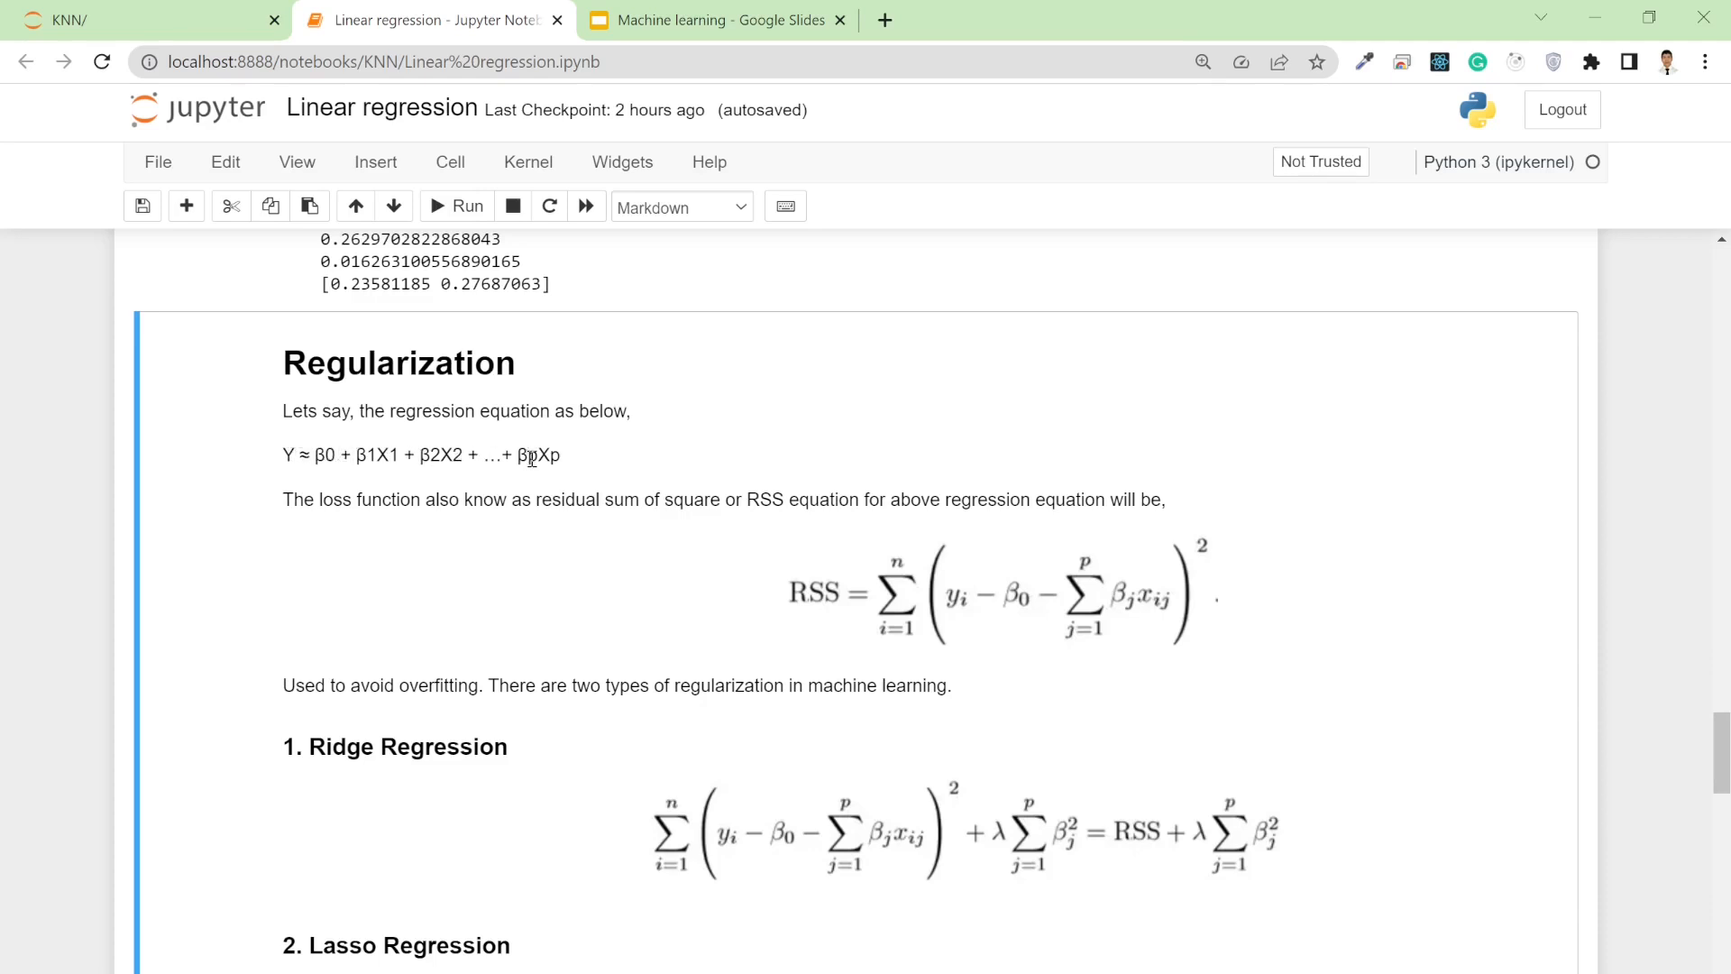
mouse_move(378, 527)
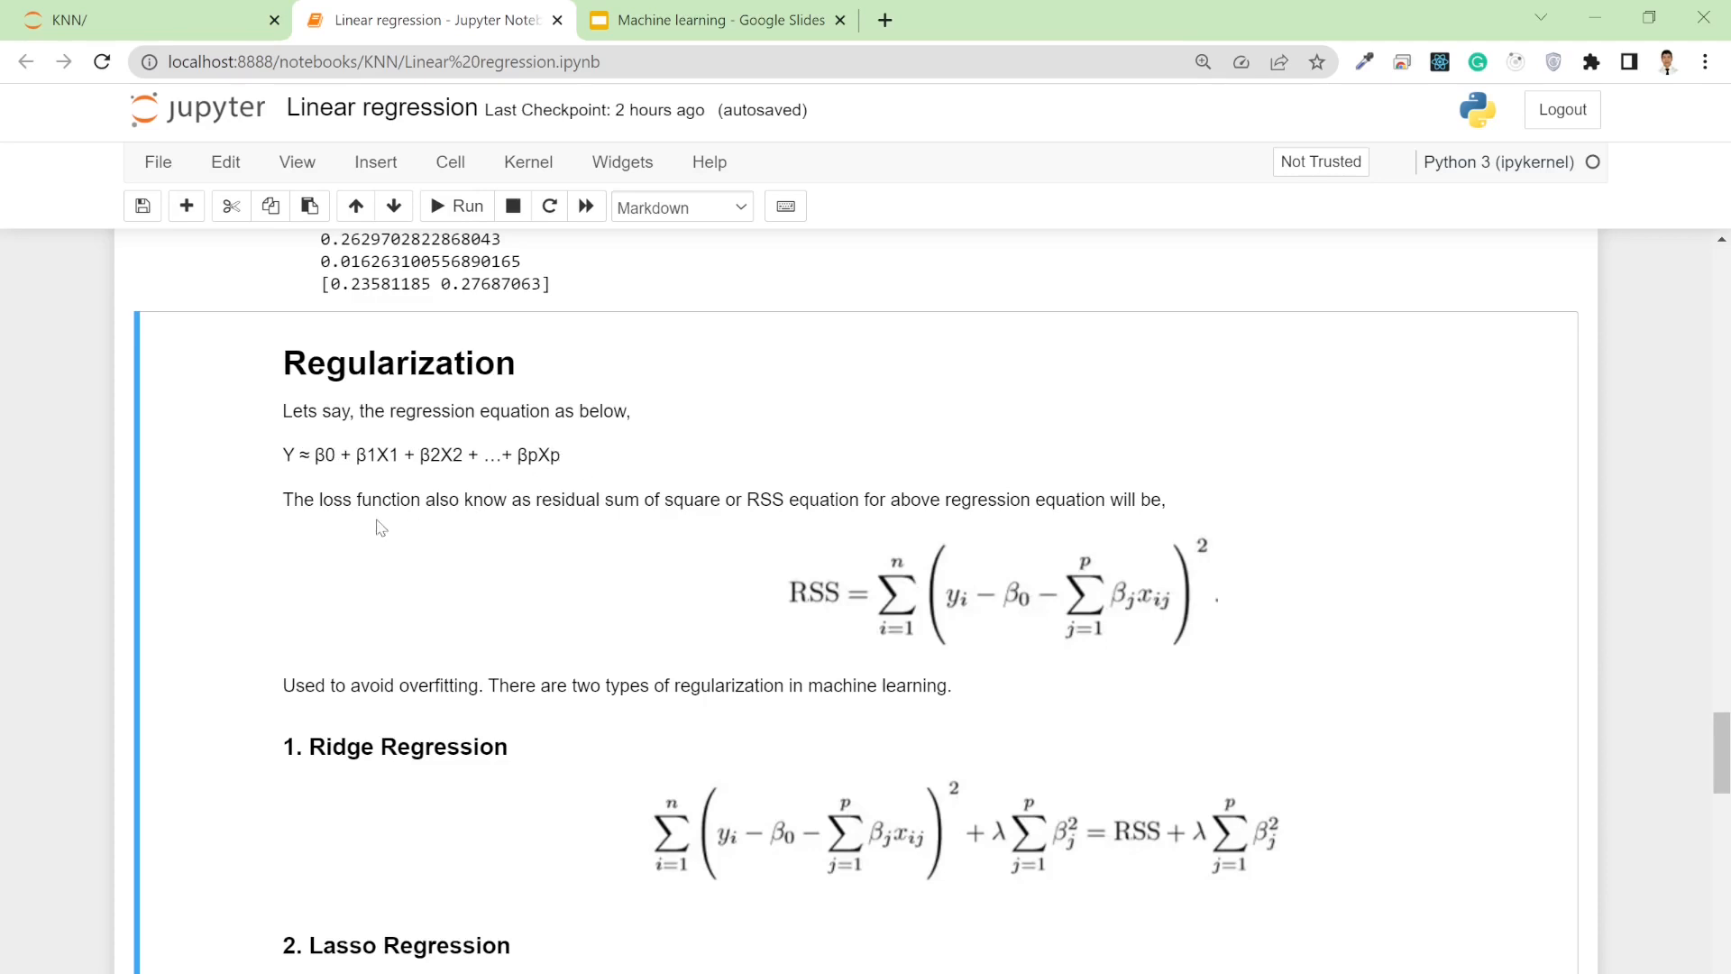
mouse_move(521, 519)
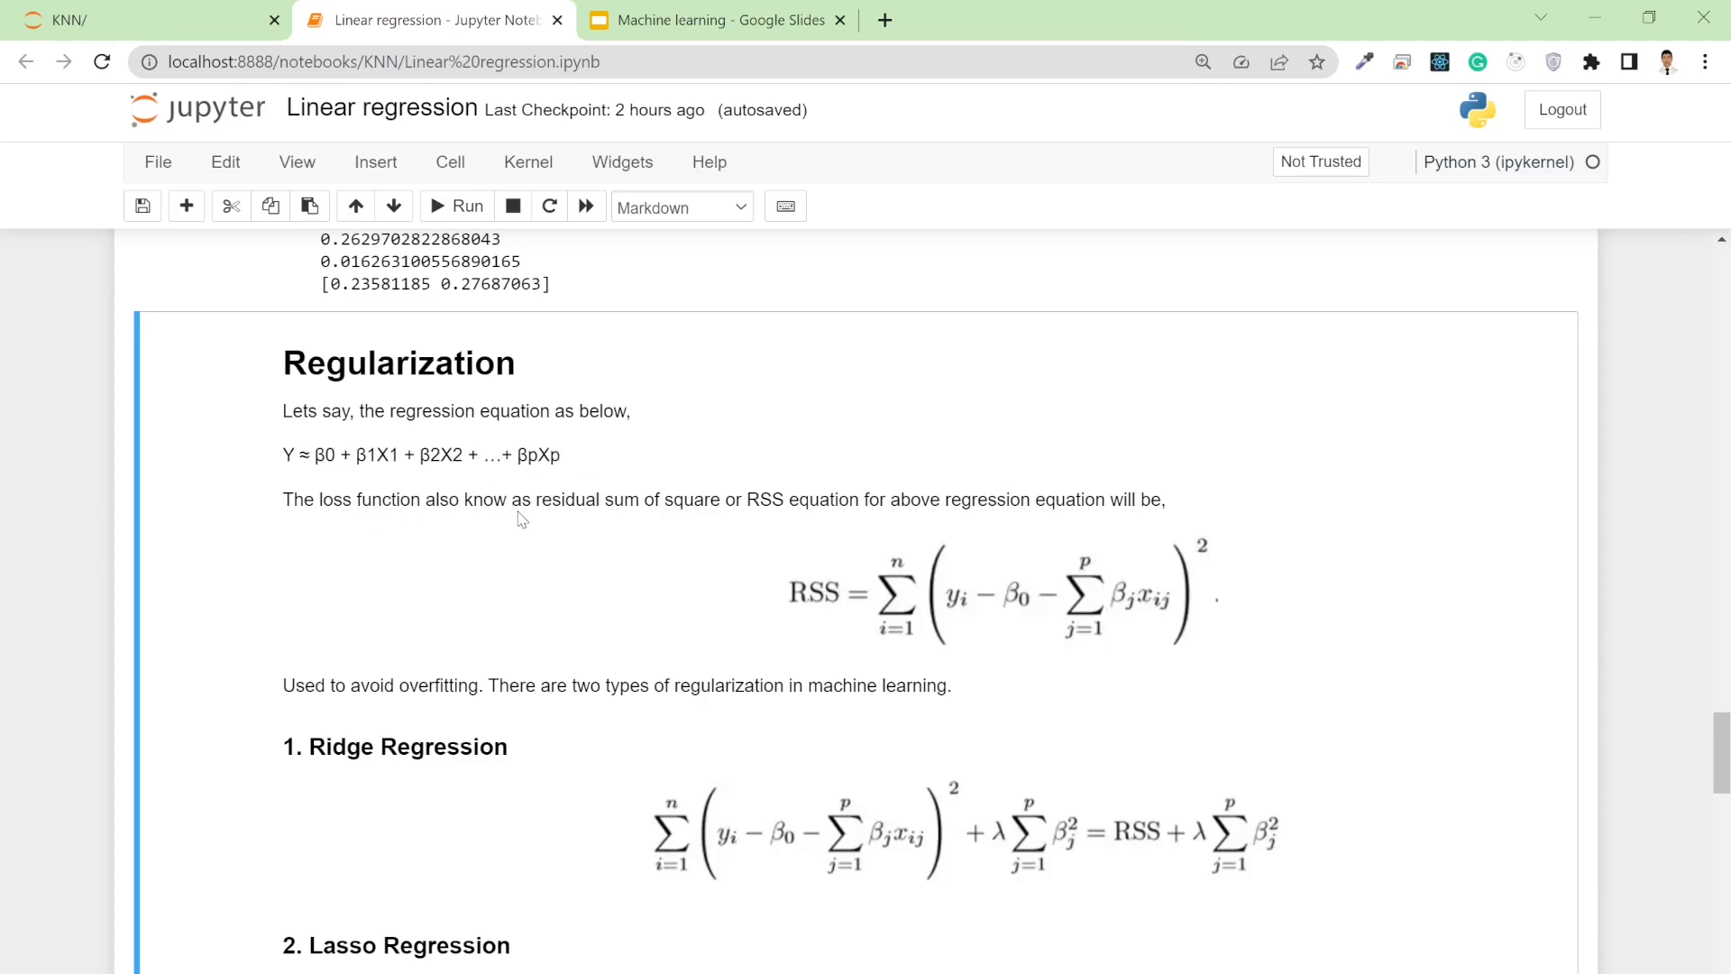
mouse_move(606, 522)
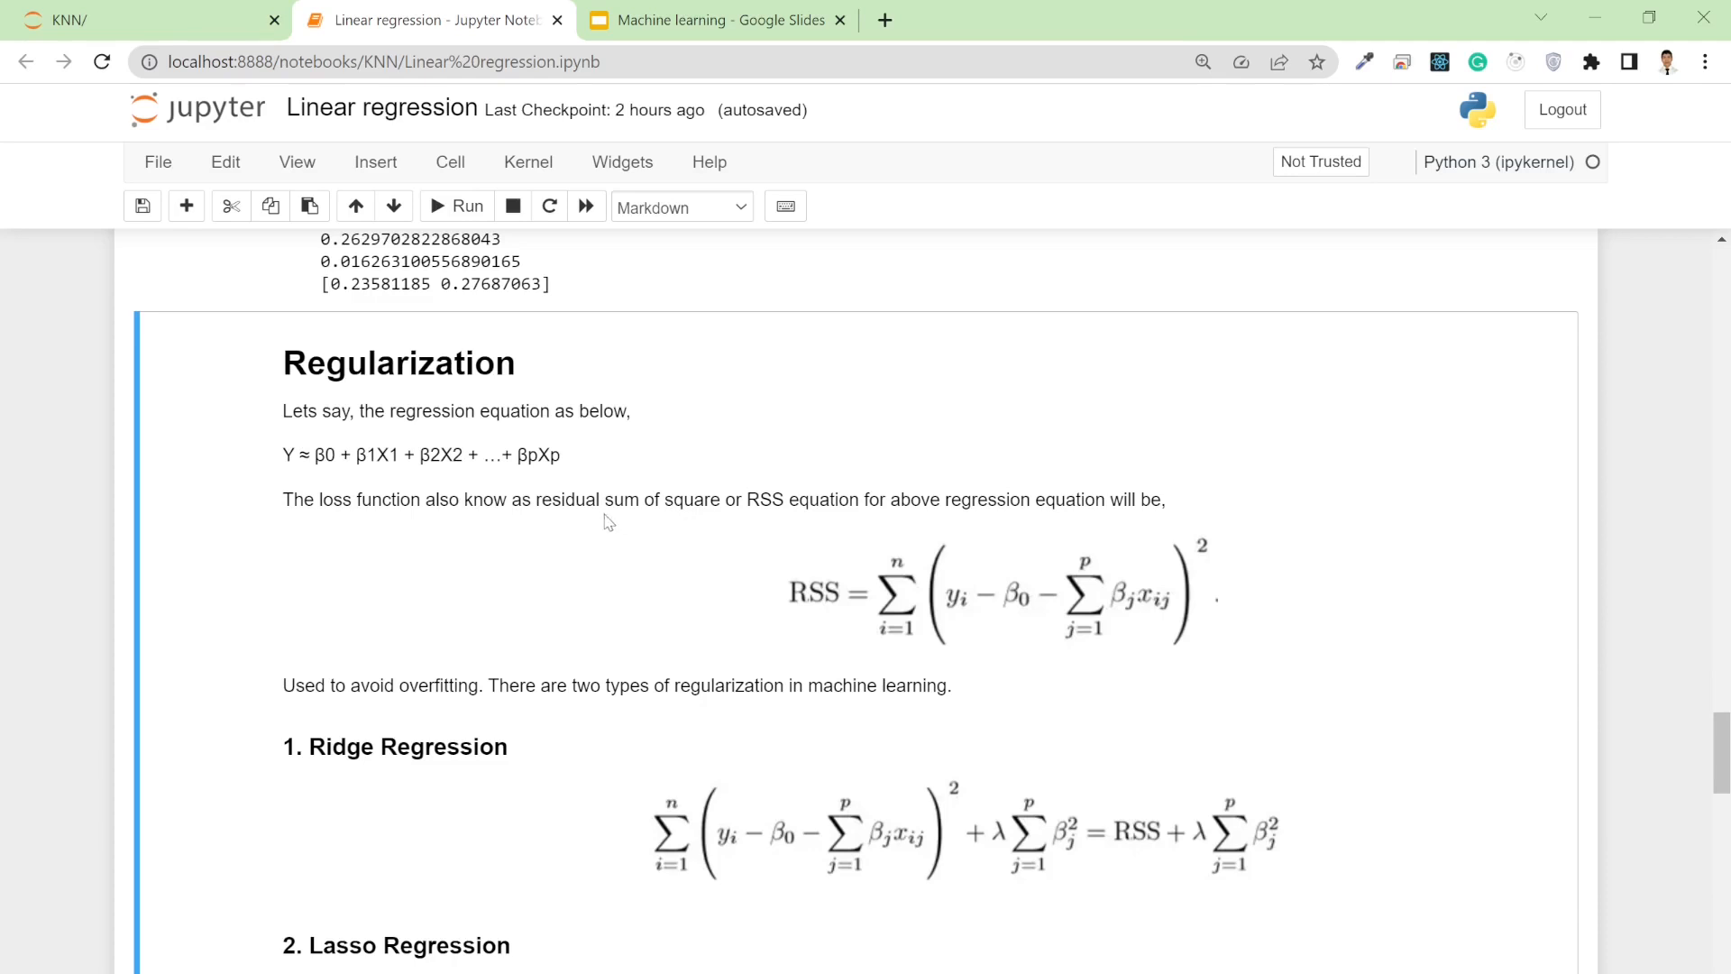
mouse_move(649, 501)
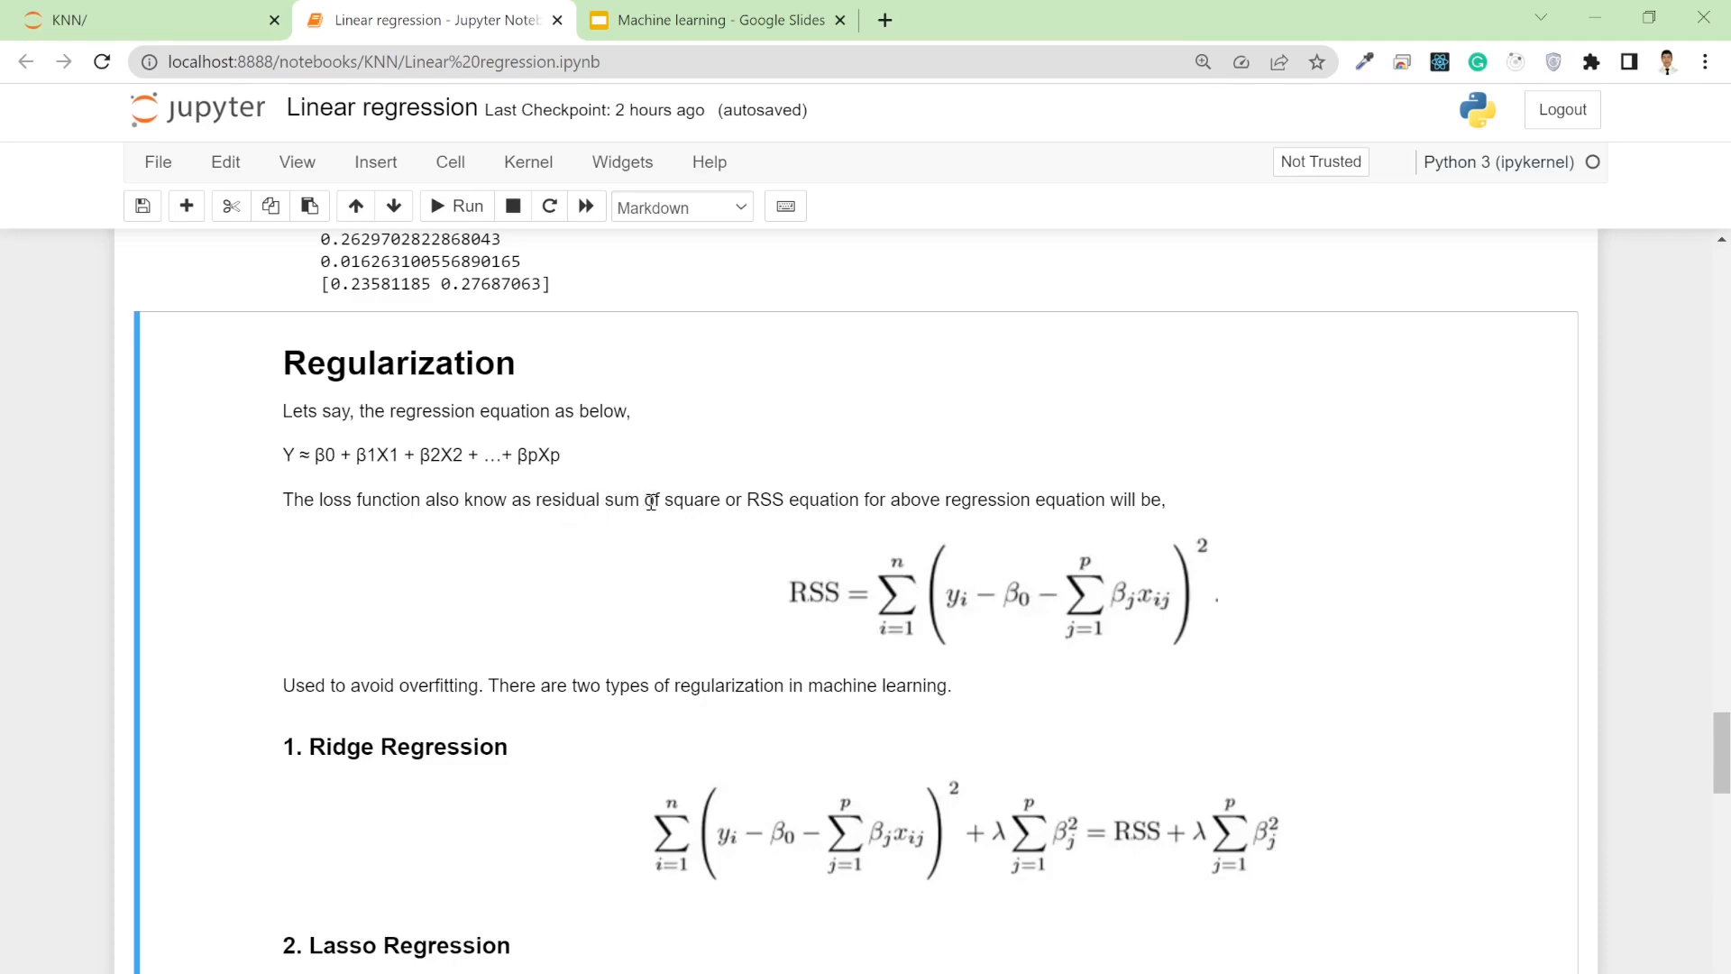
mouse_move(905, 585)
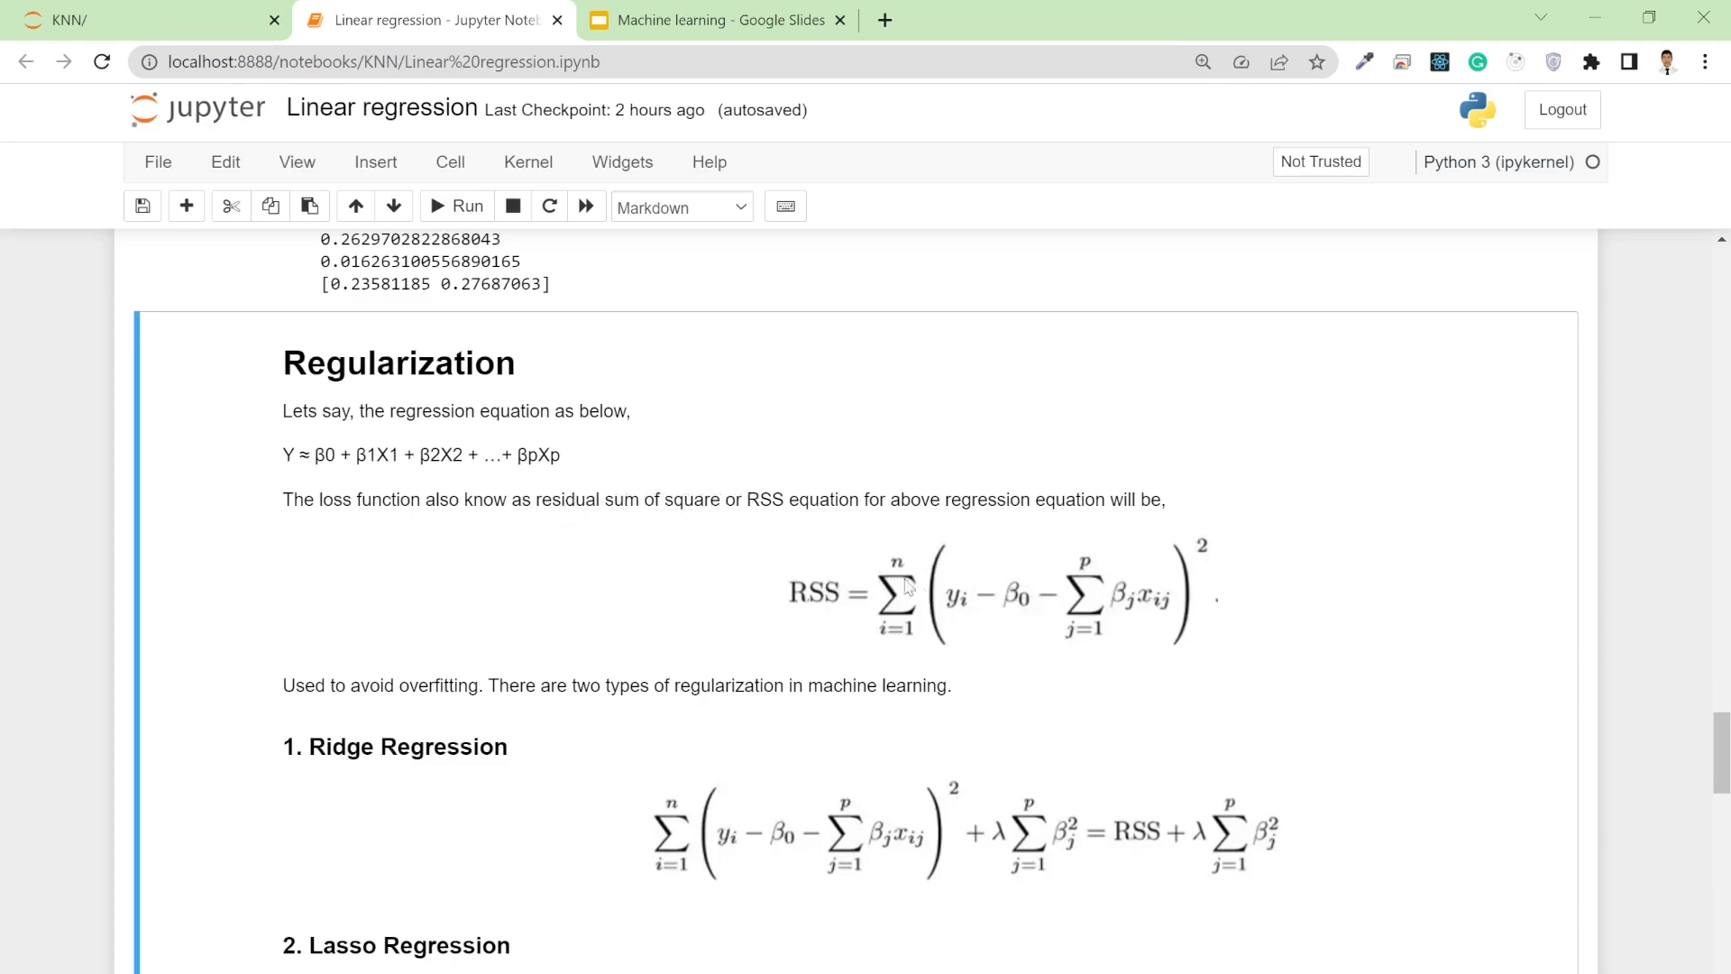
mouse_move(971, 606)
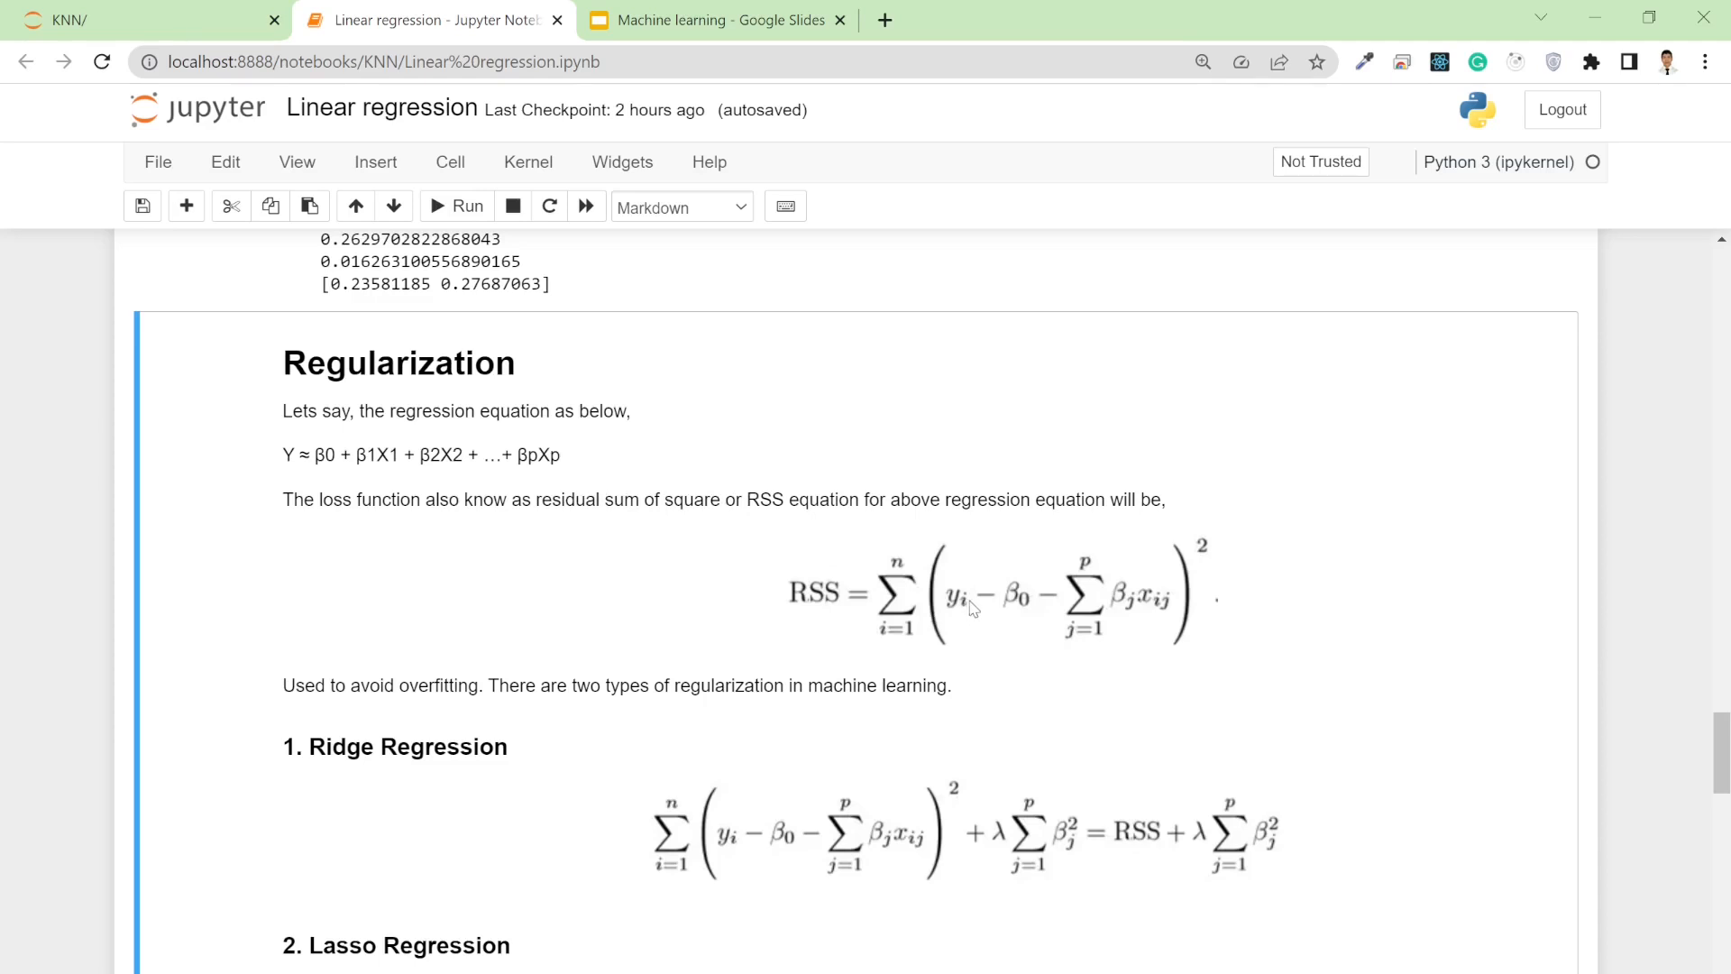
mouse_move(495, 481)
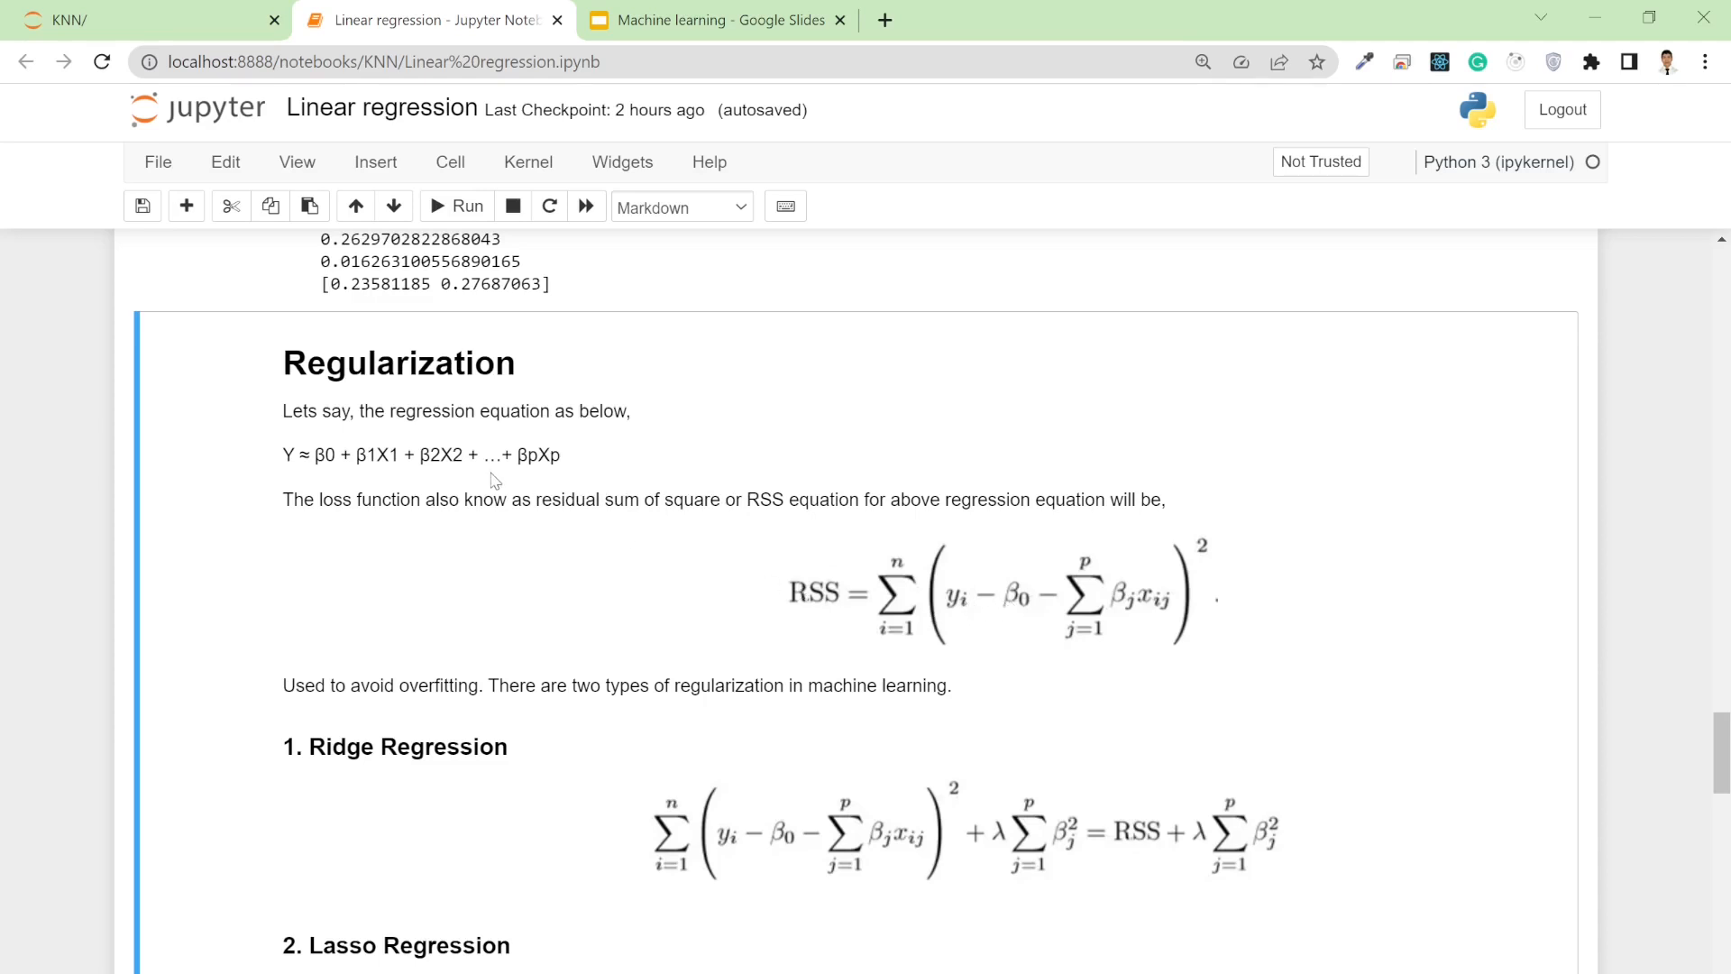
mouse_move(593, 496)
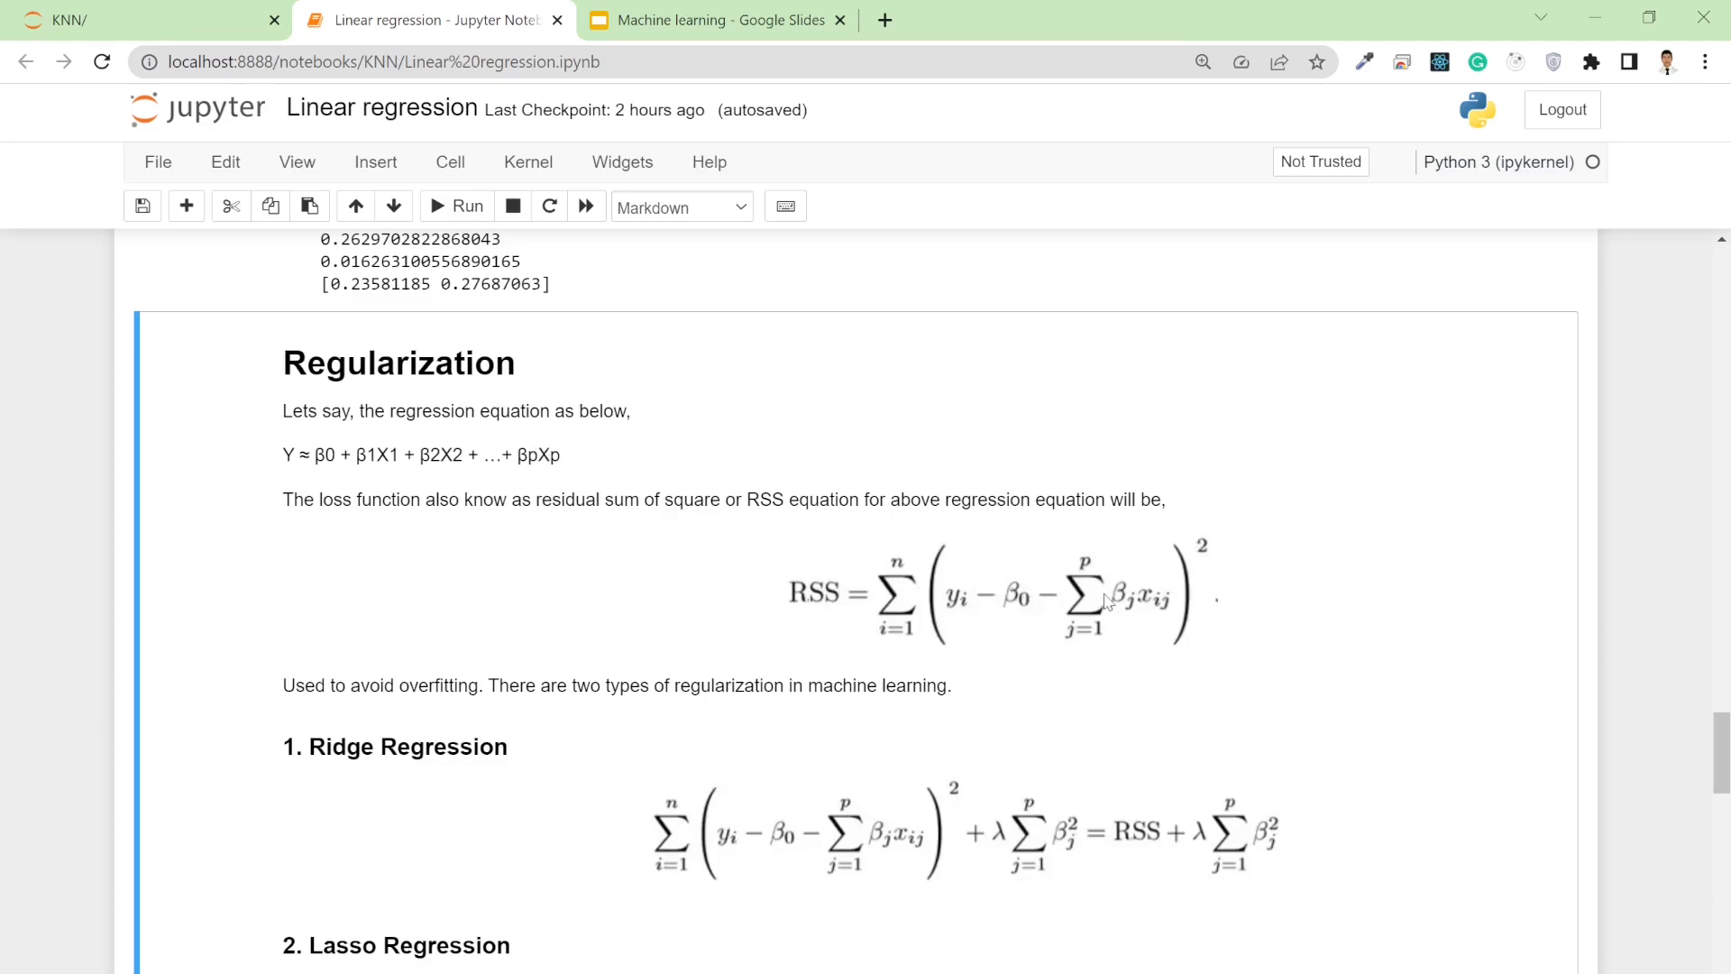
mouse_move(663, 516)
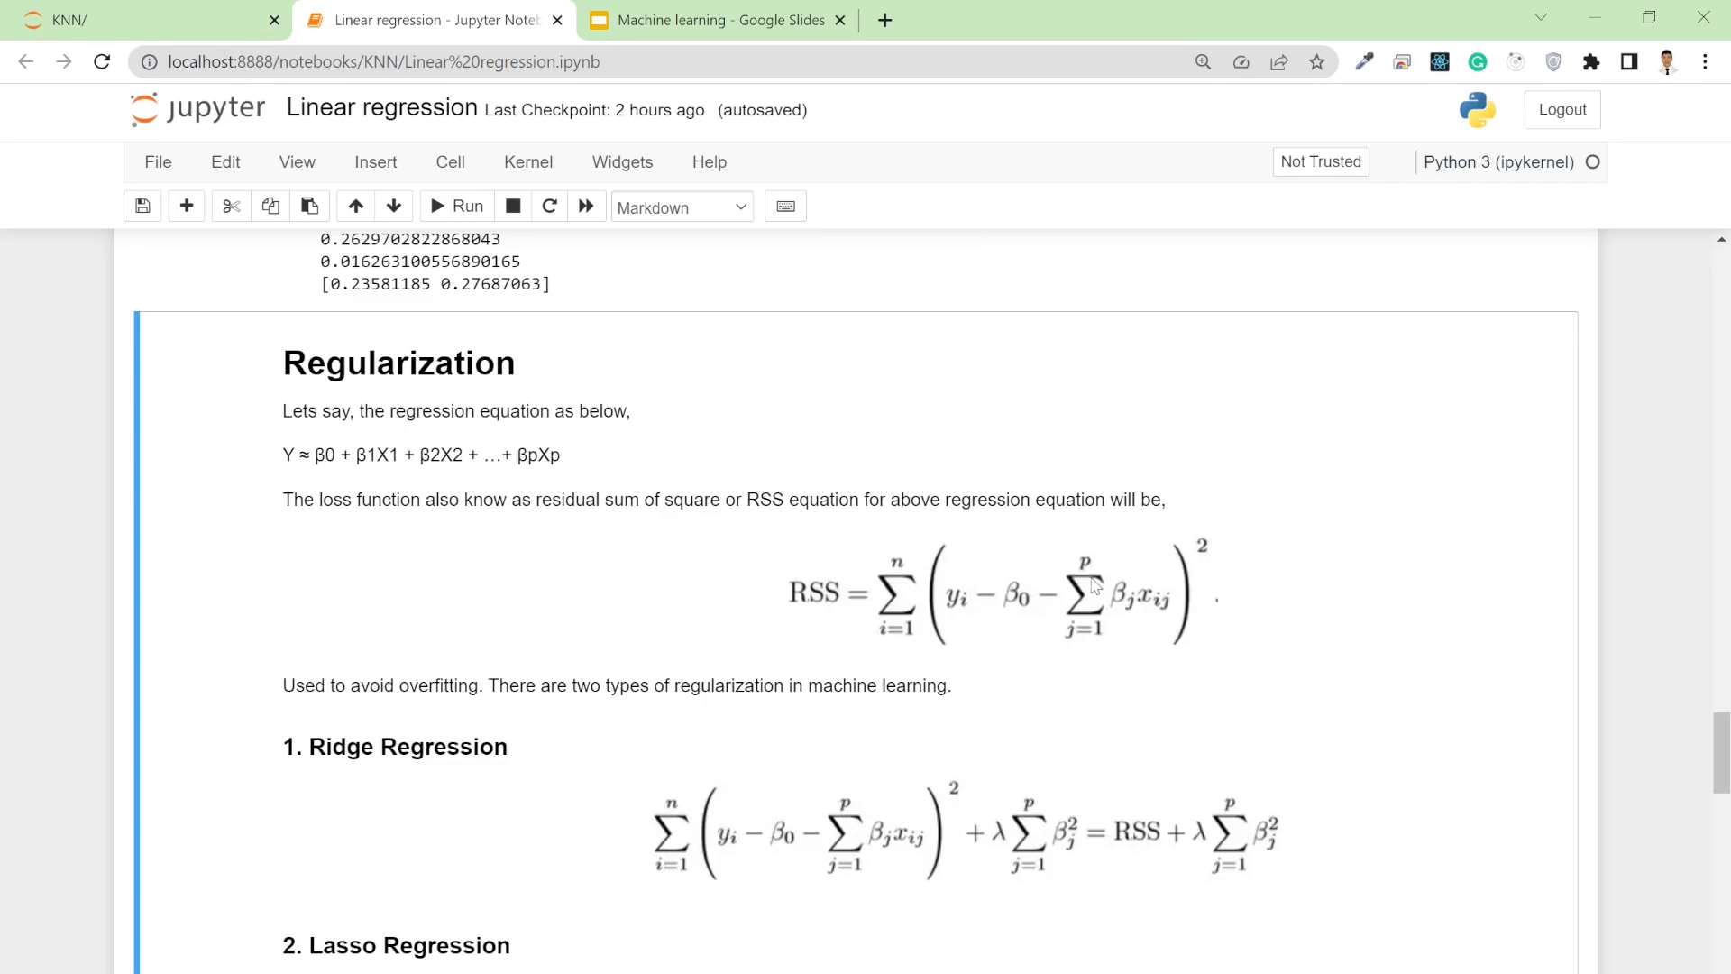
mouse_move(1105, 639)
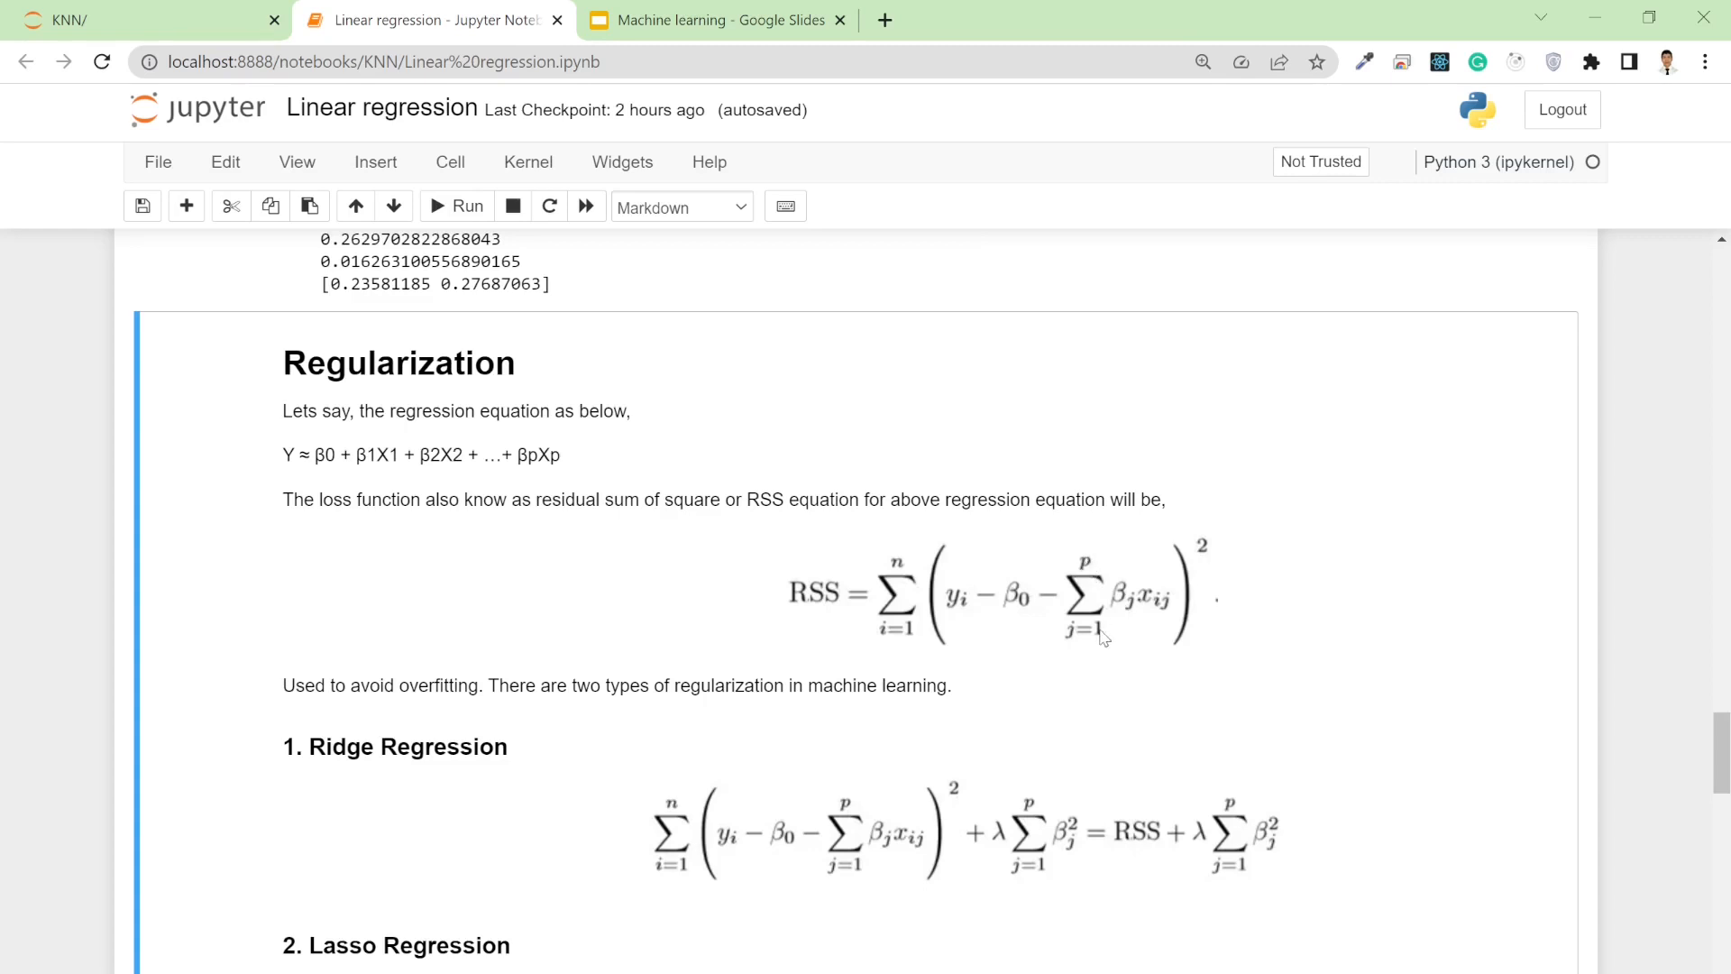
mouse_move(689, 552)
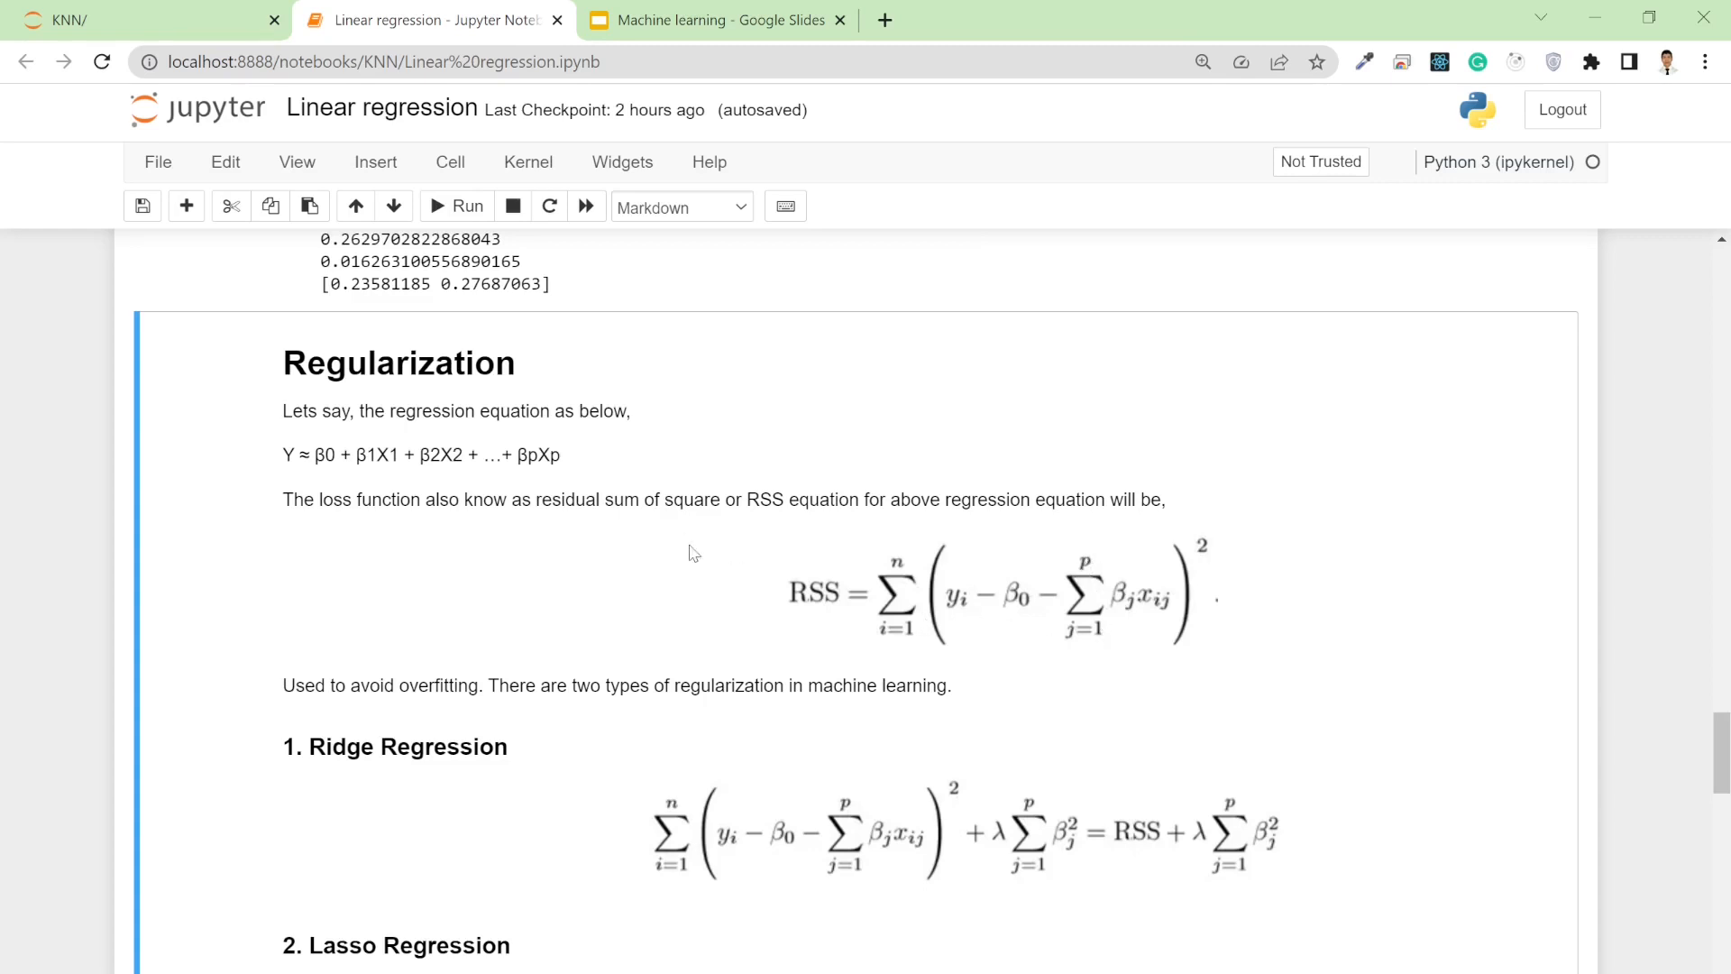
mouse_move(320, 496)
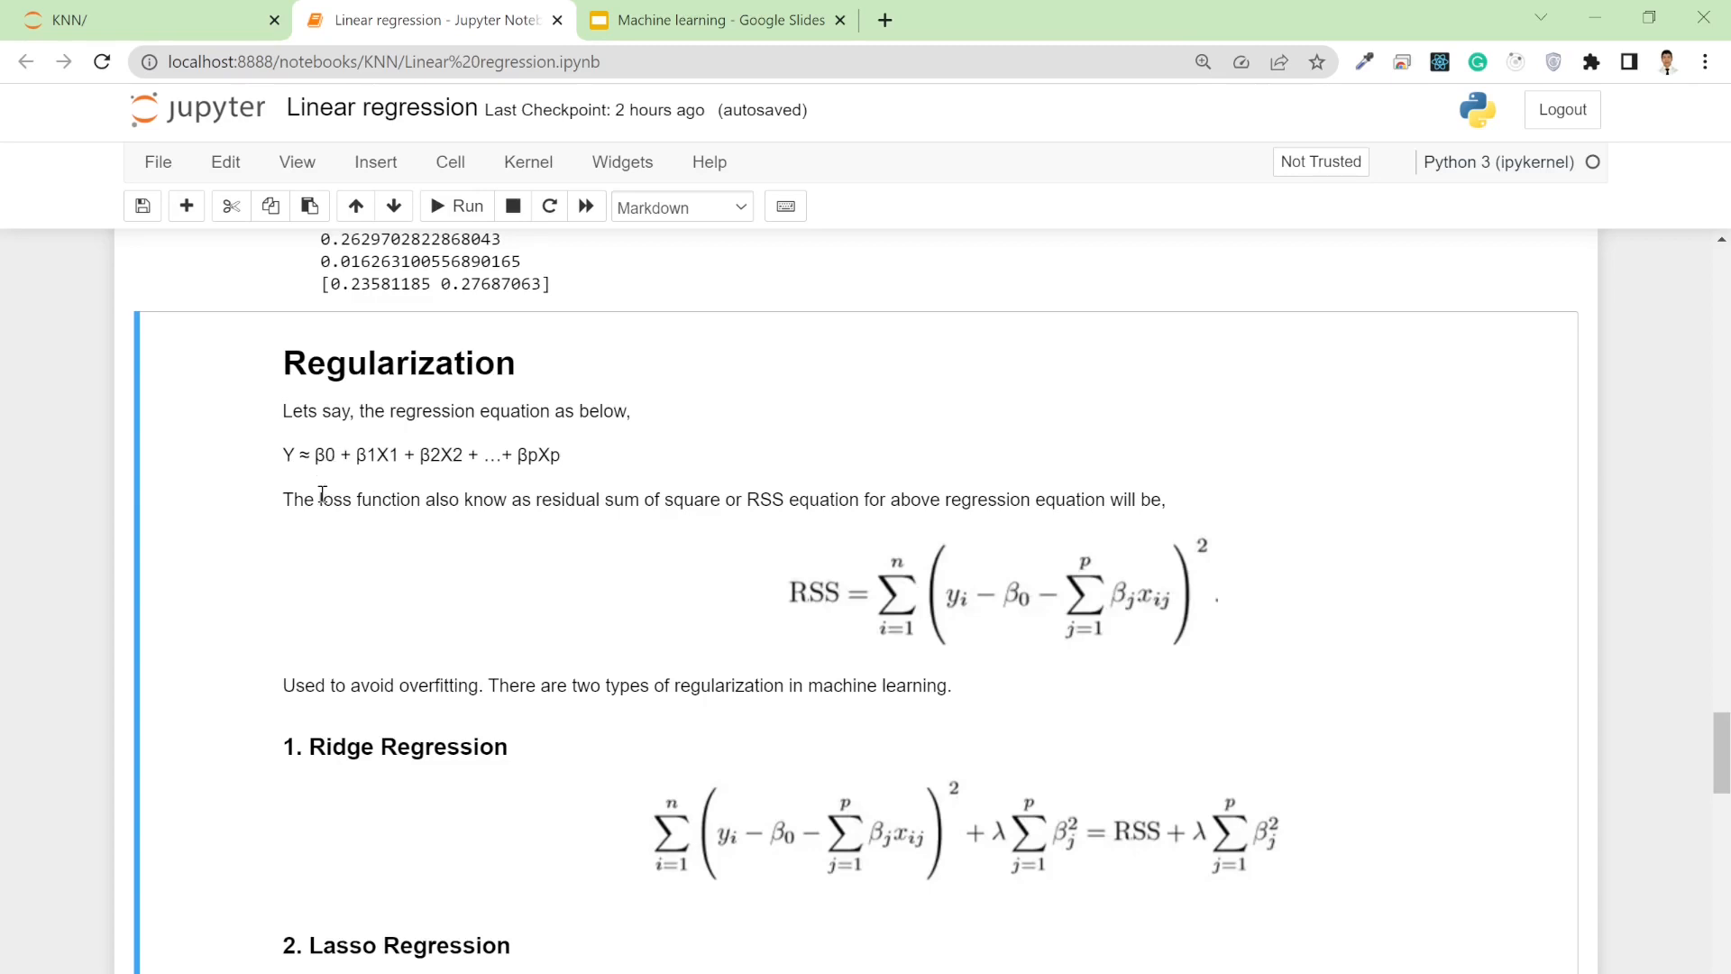
mouse_move(326, 526)
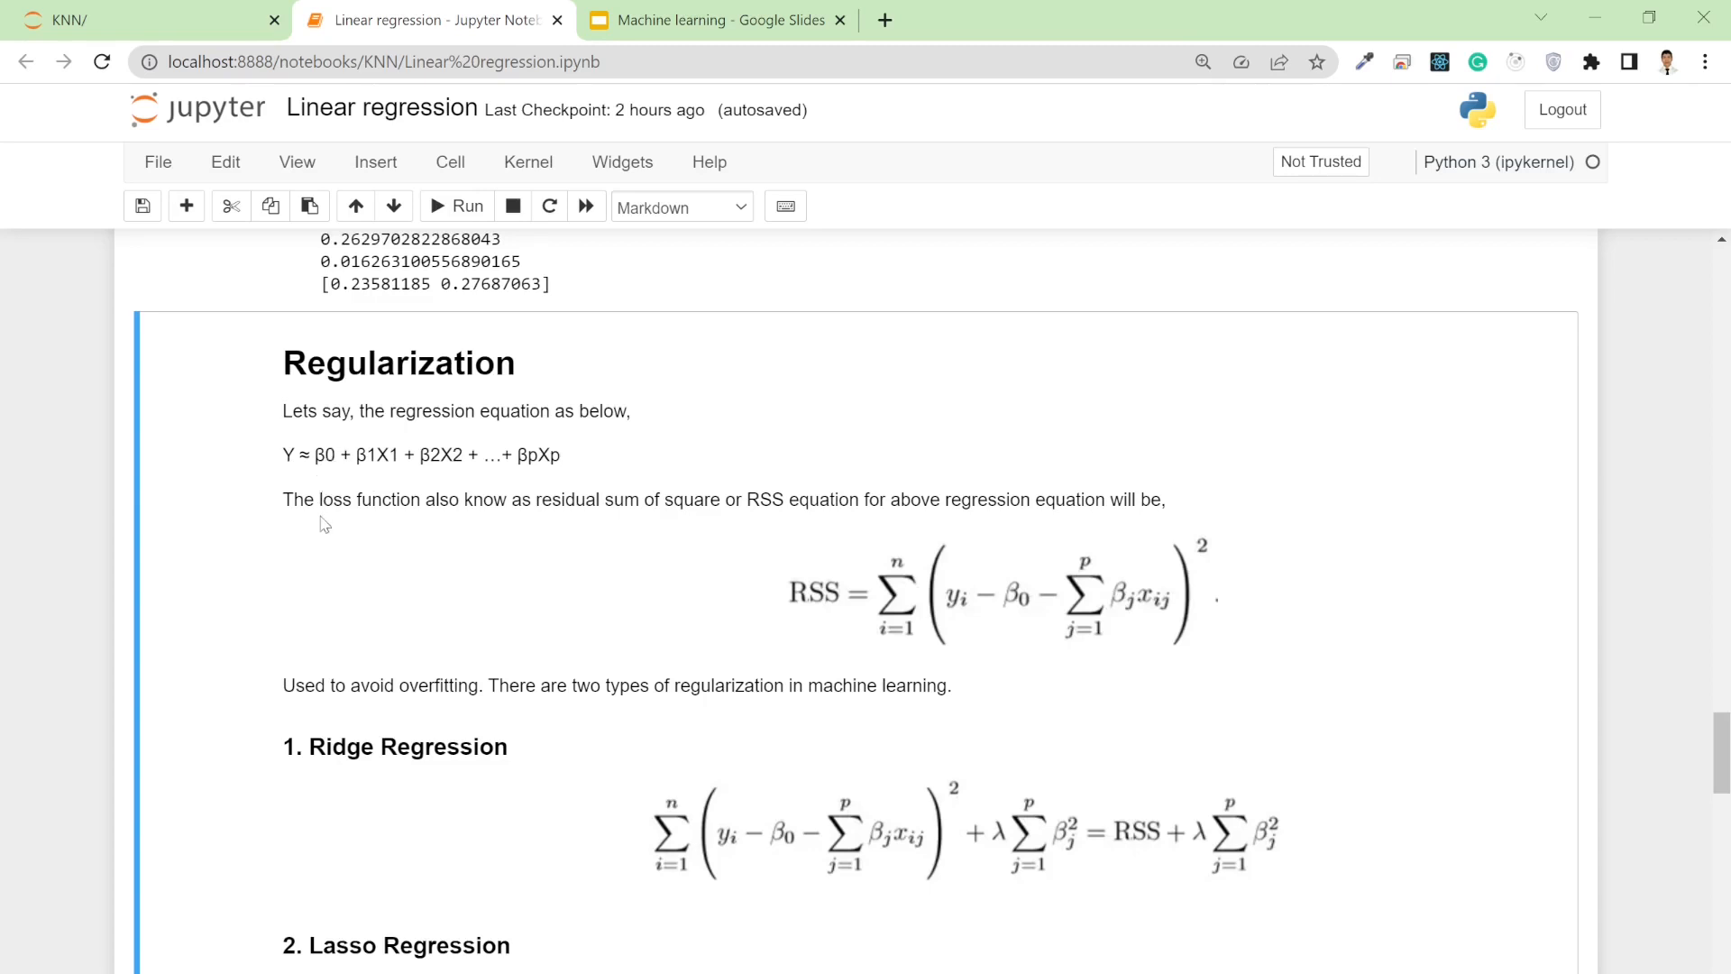
mouse_move(328, 477)
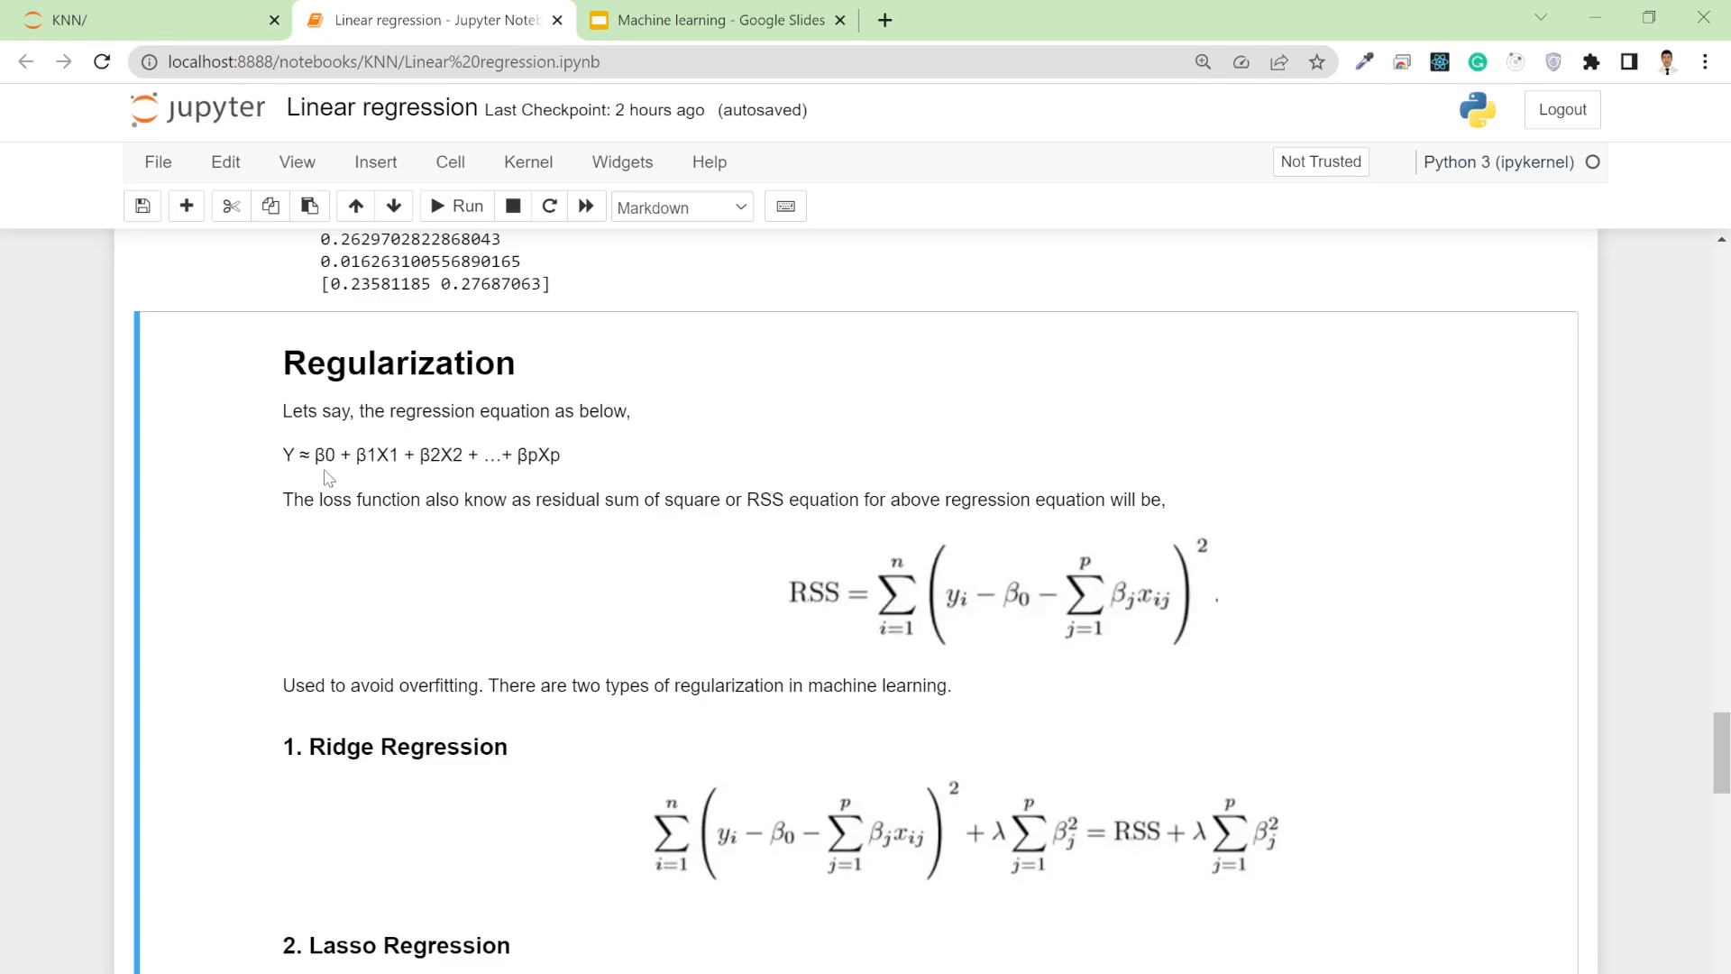
mouse_move(1019, 614)
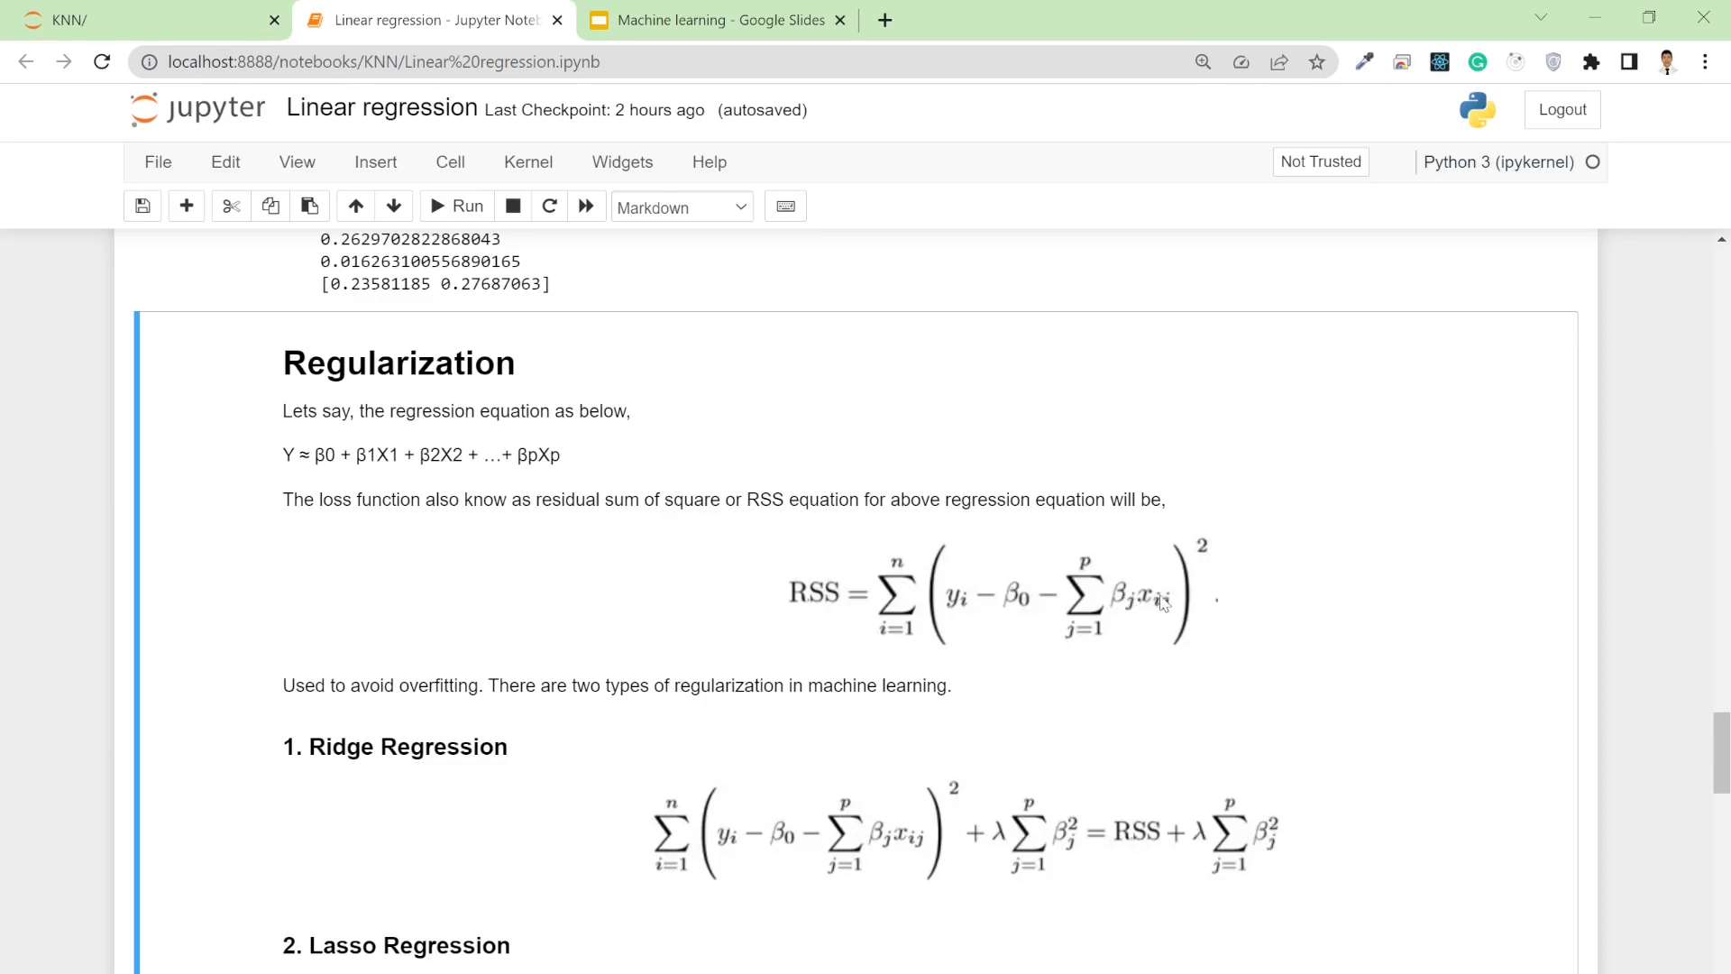
mouse_move(1146, 571)
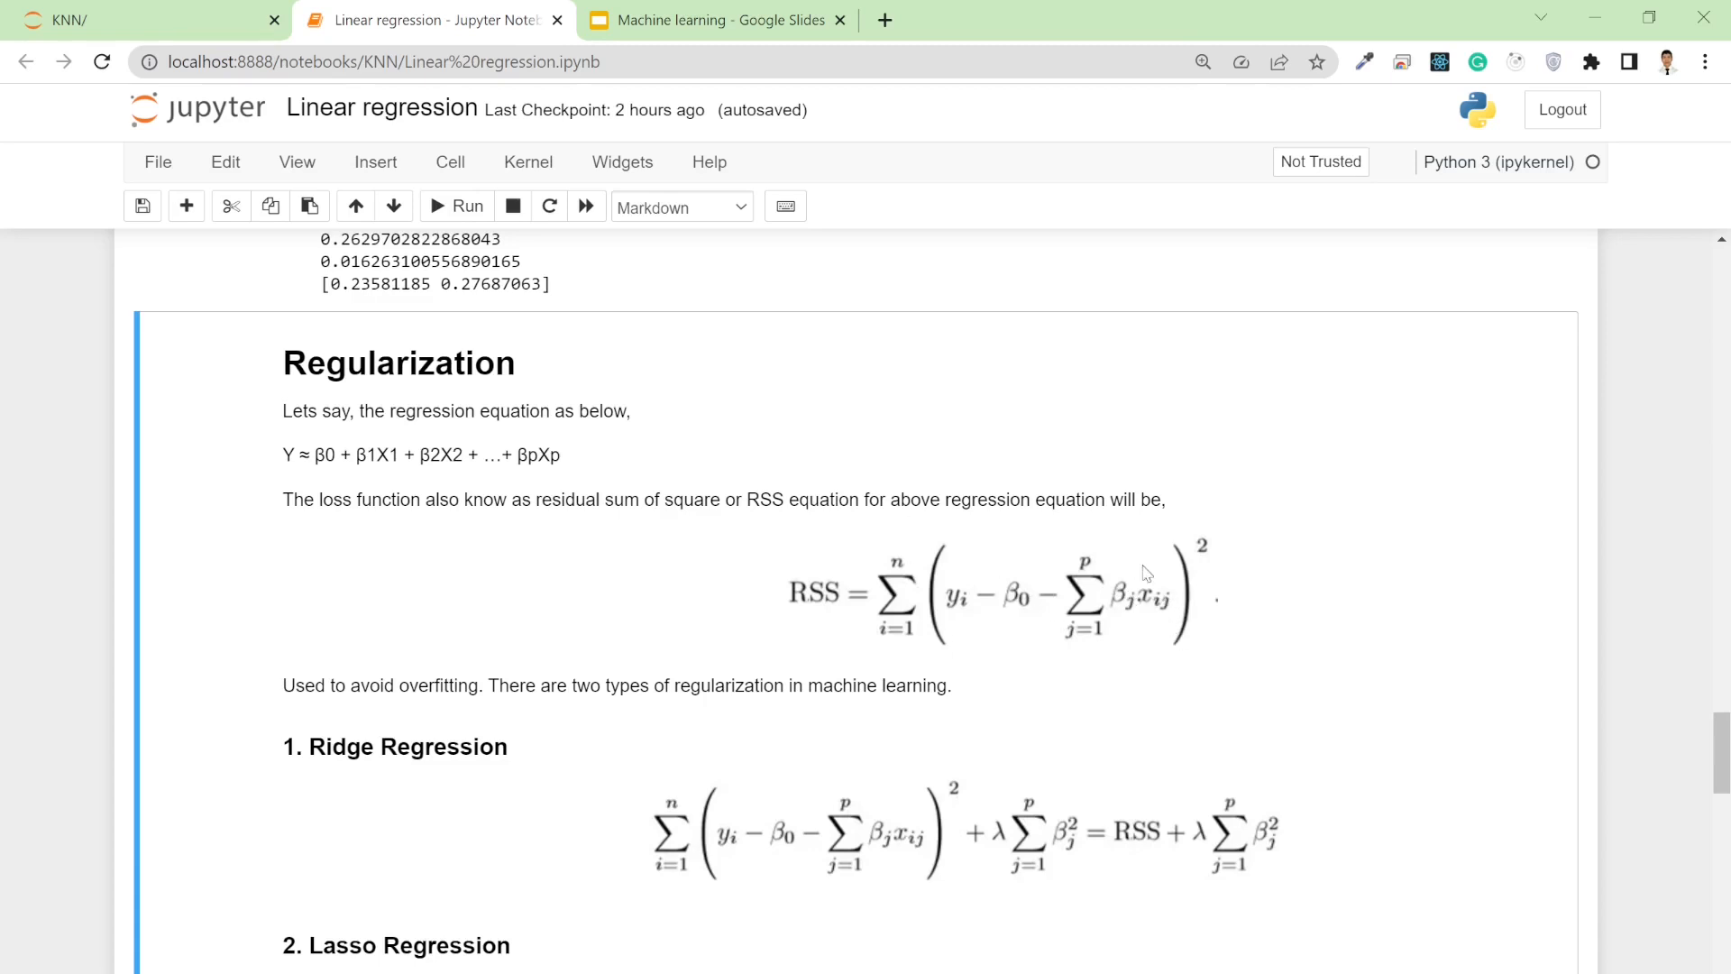
mouse_move(860, 606)
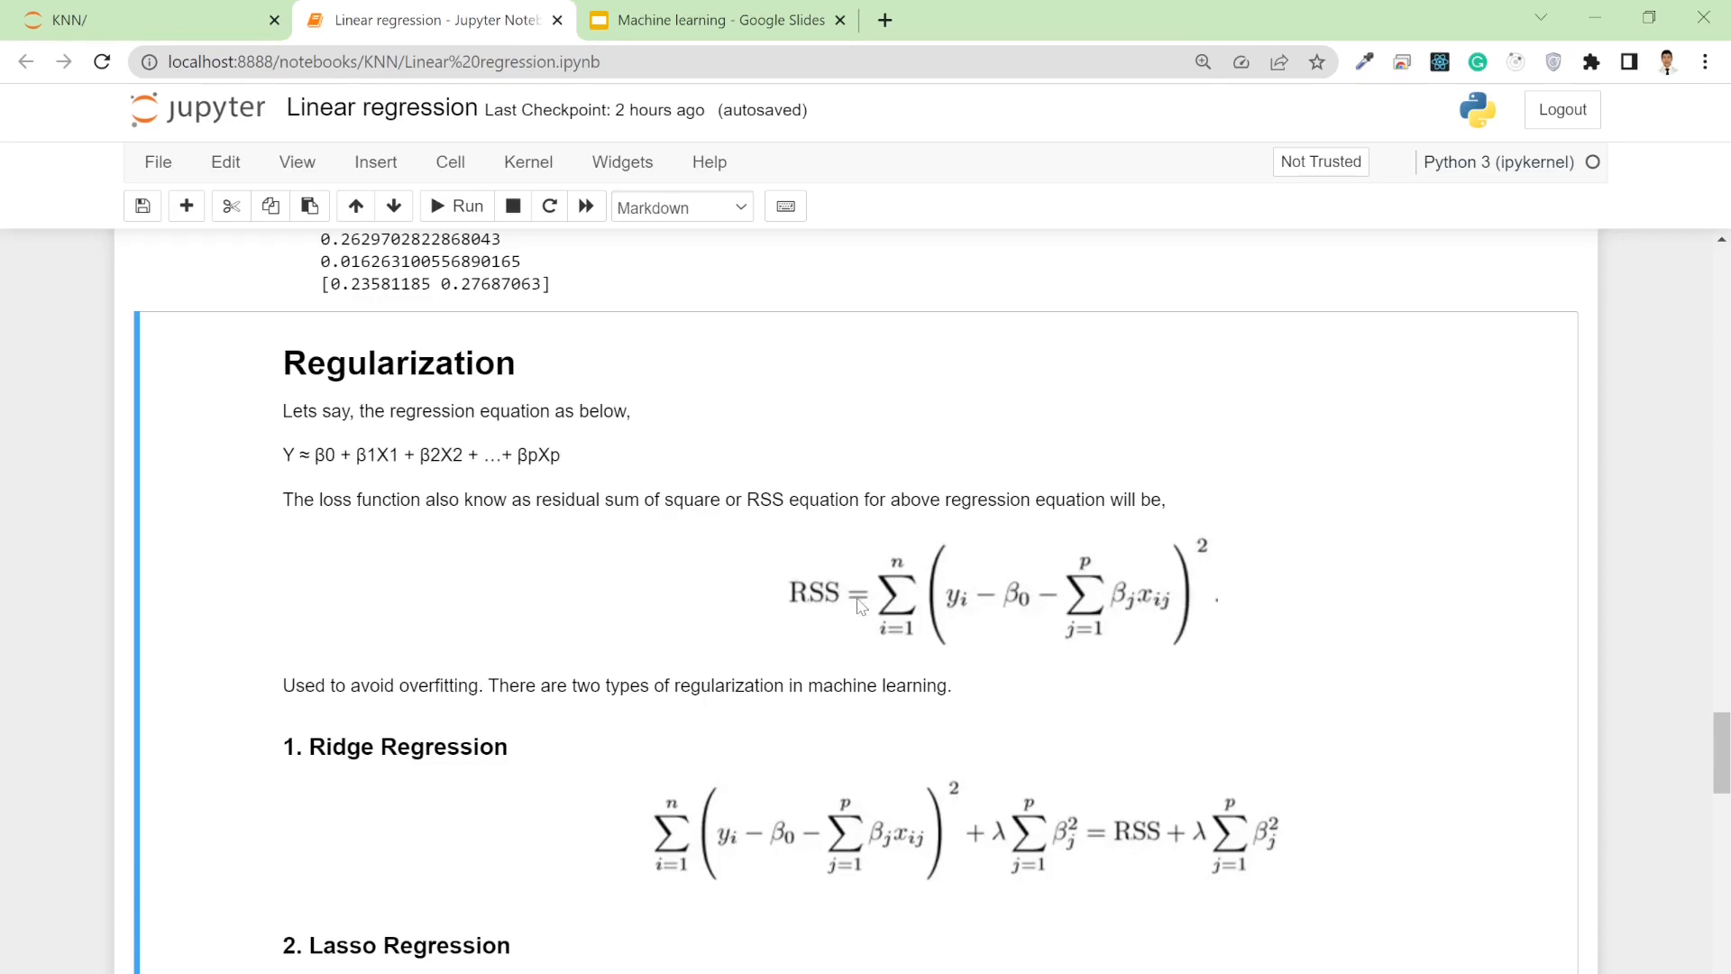
Scroll down through the later cells and double-click a value in the output
scroll(down, 3)
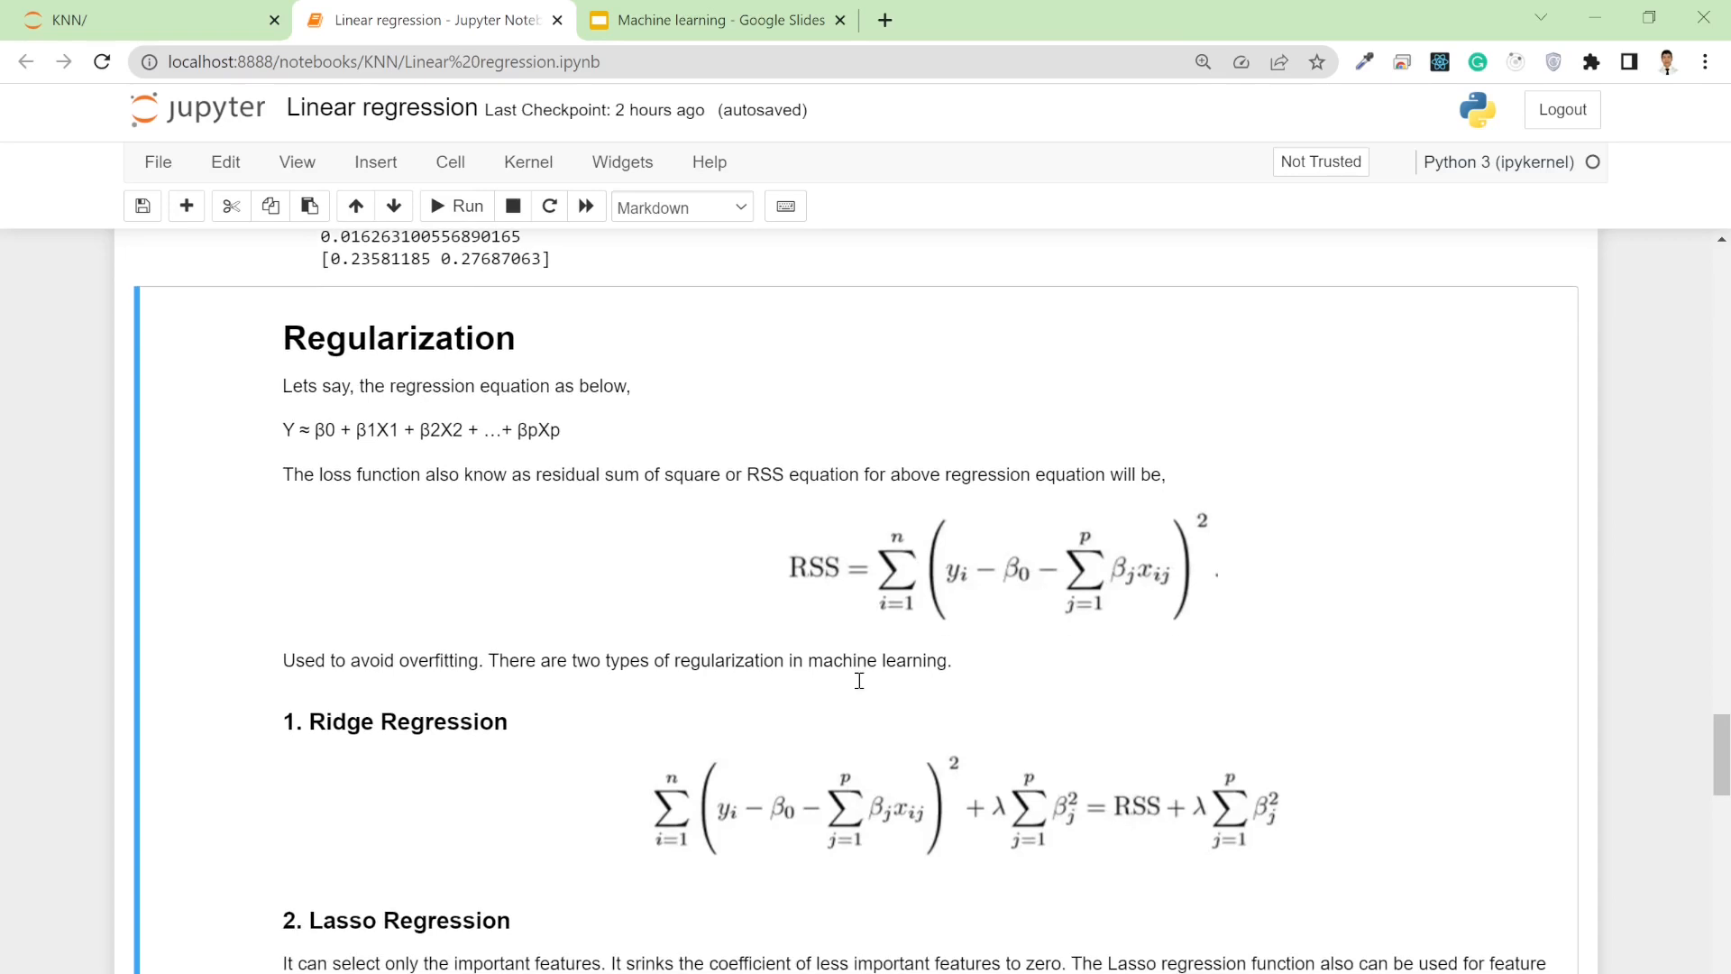
scroll(down, 3)
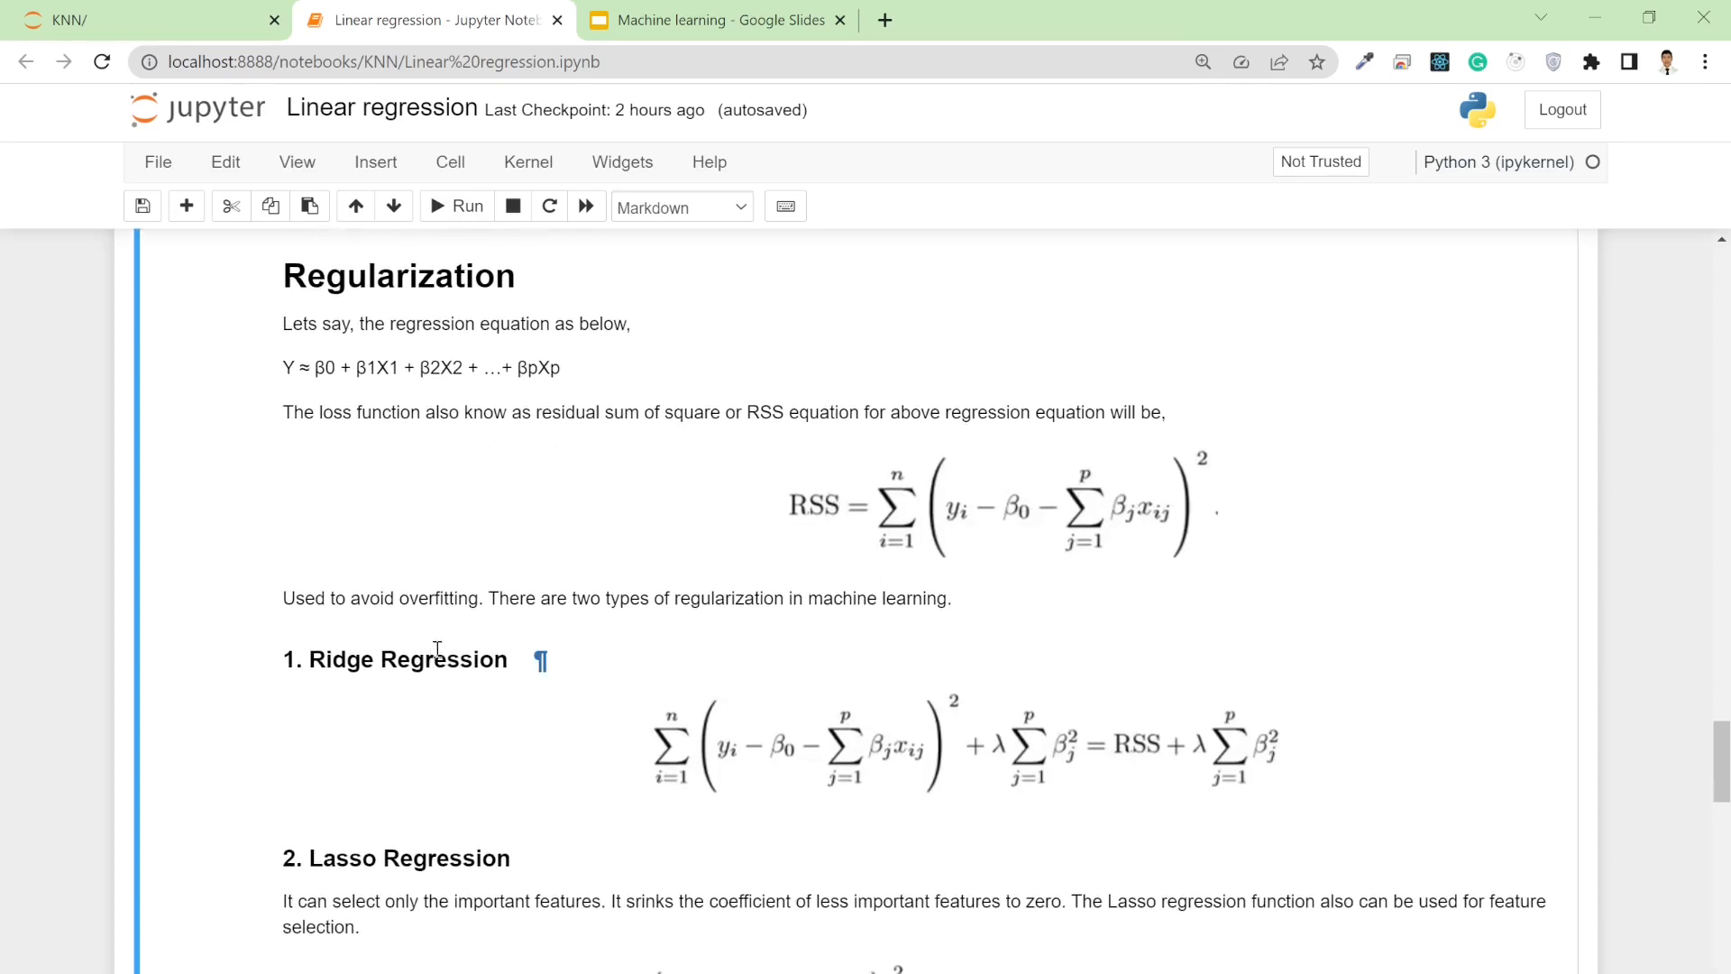
scroll(down, 3)
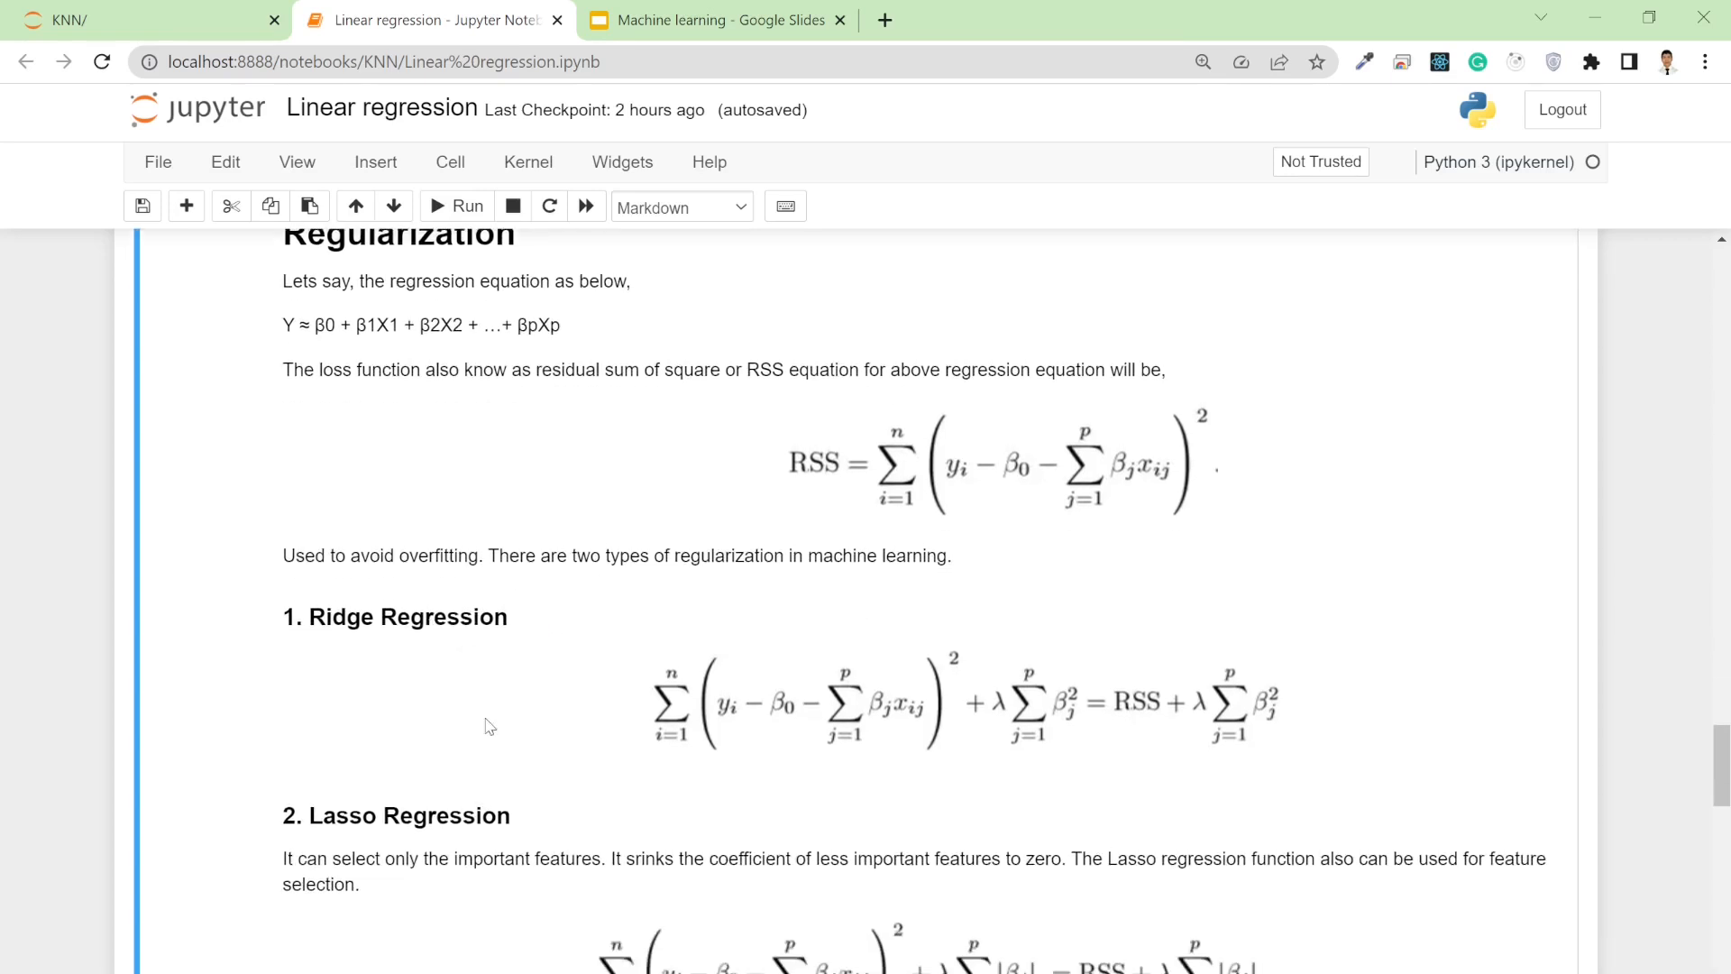
mouse_move(907, 703)
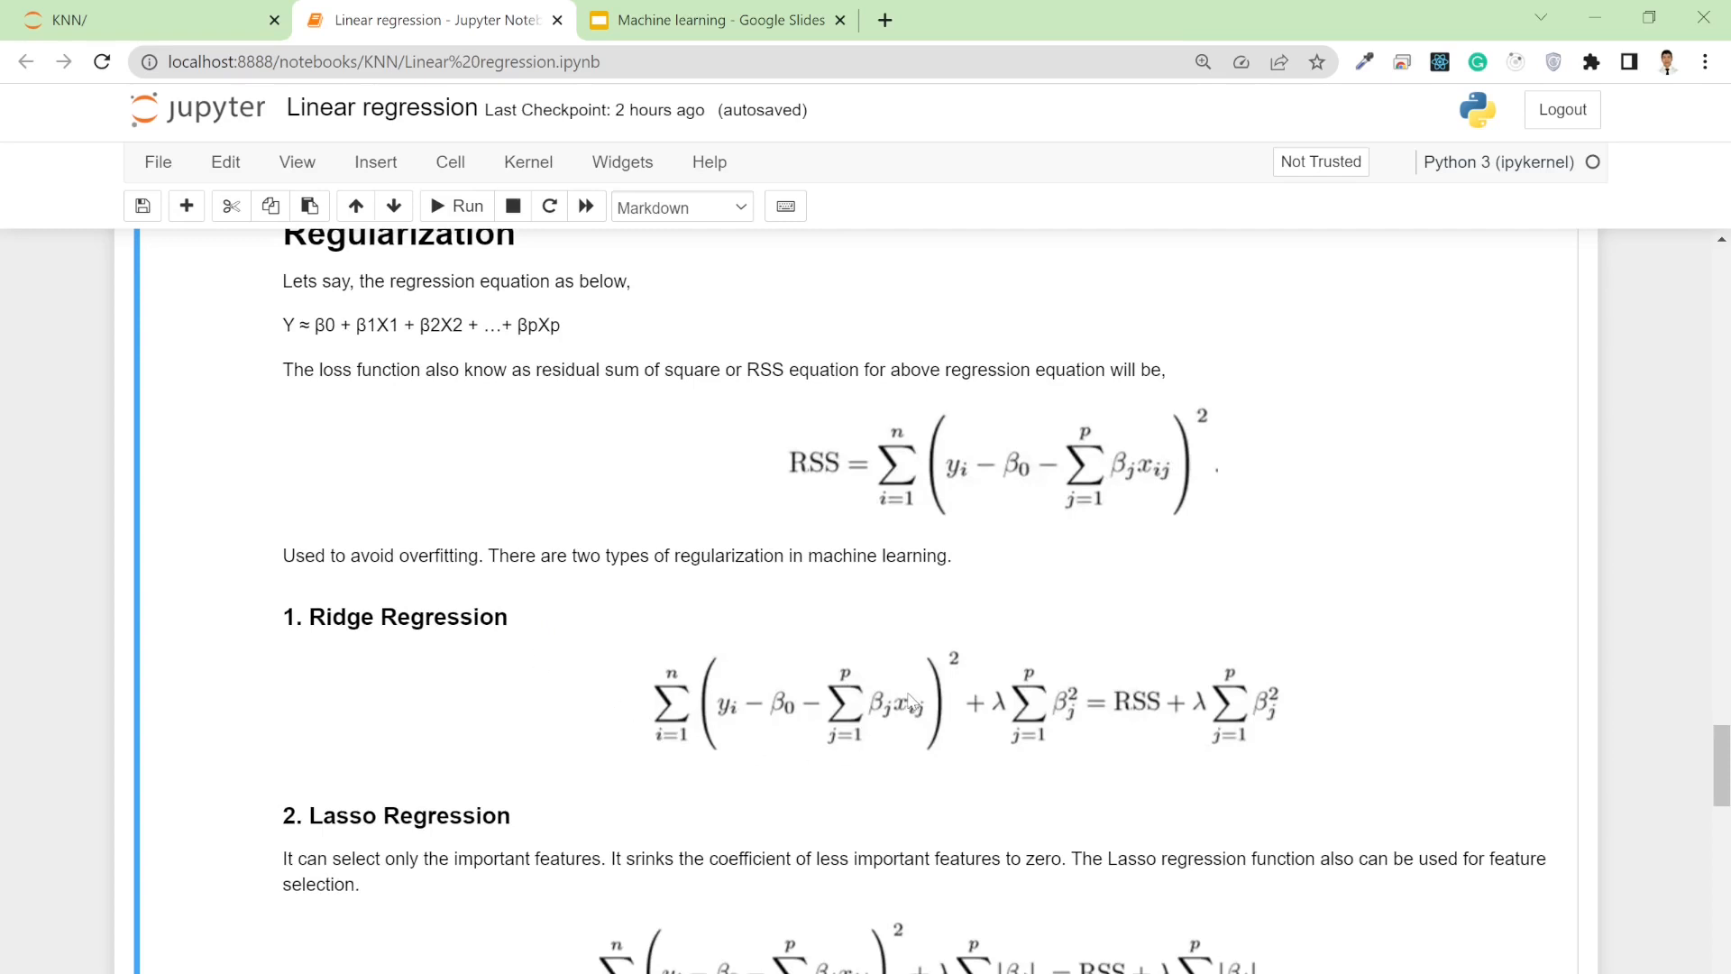
mouse_move(872, 698)
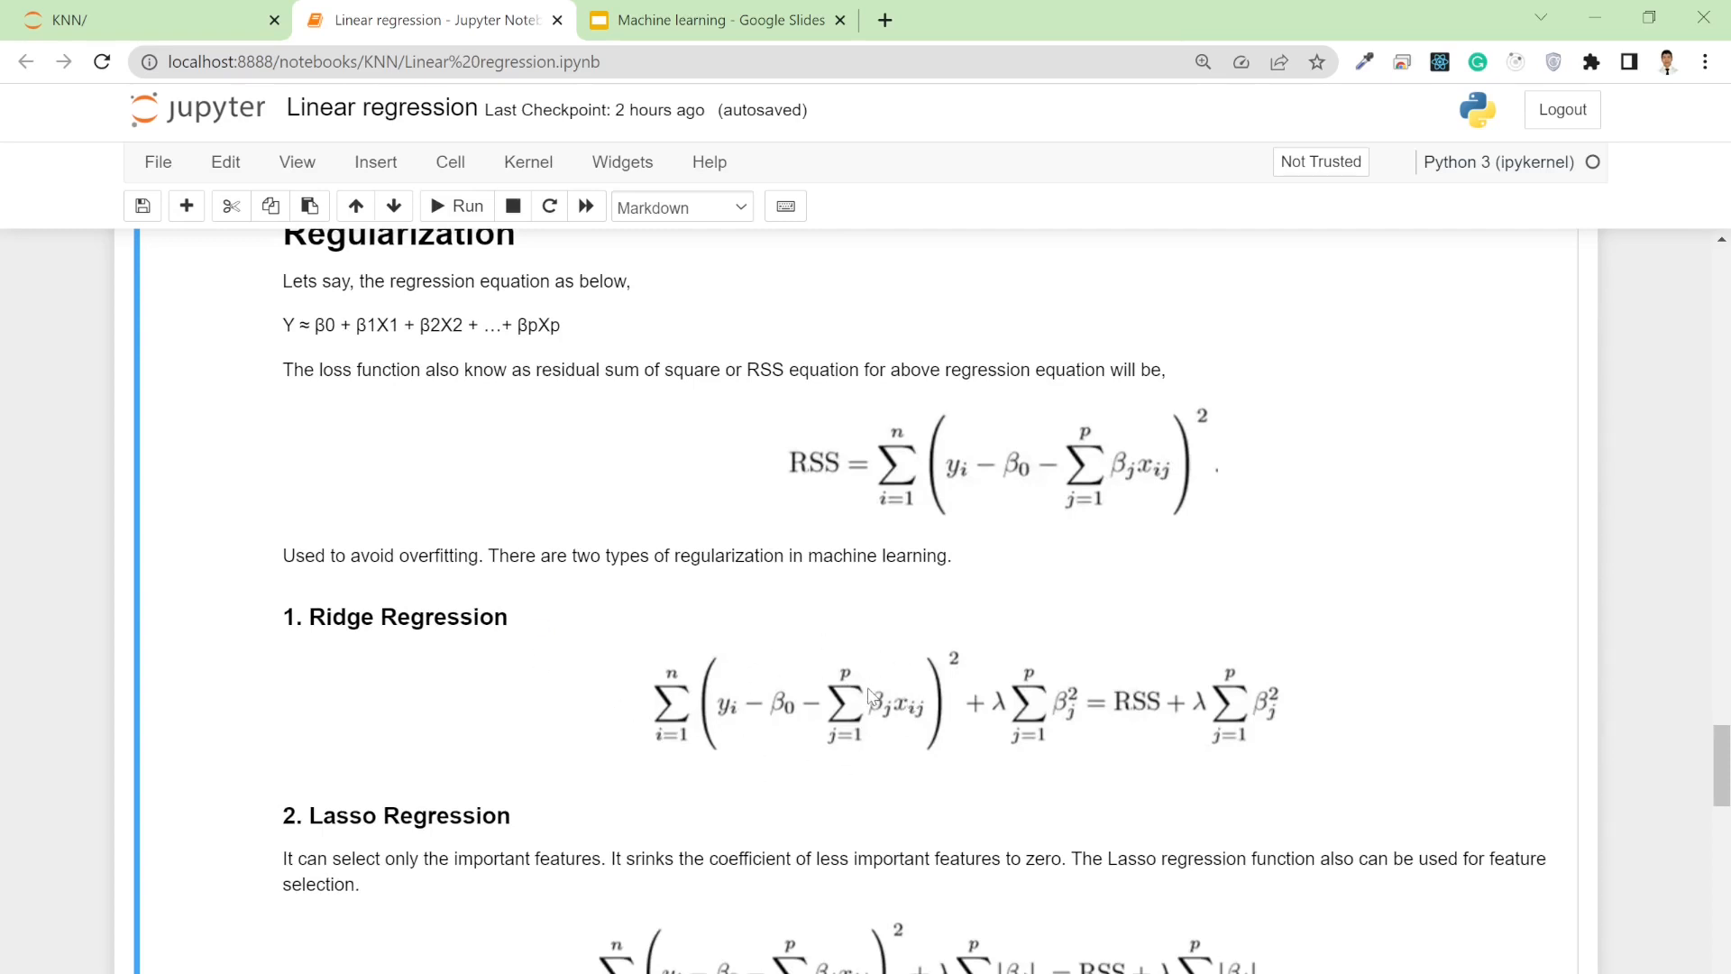
mouse_move(1078, 669)
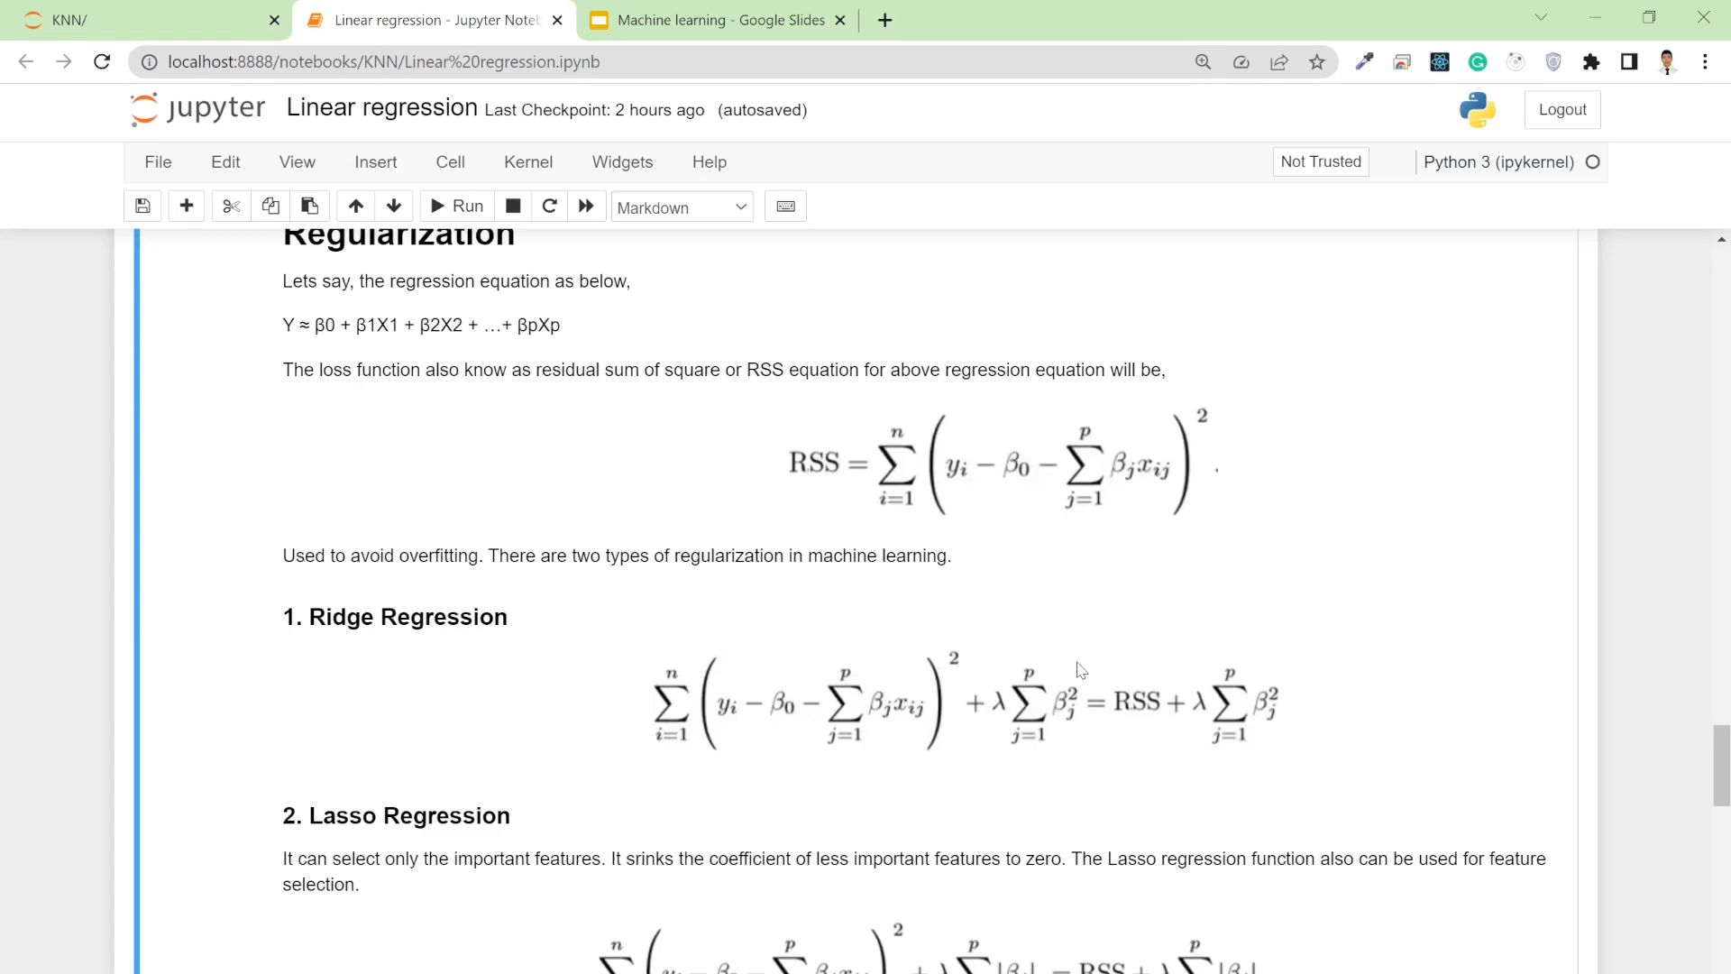
mouse_move(1013, 651)
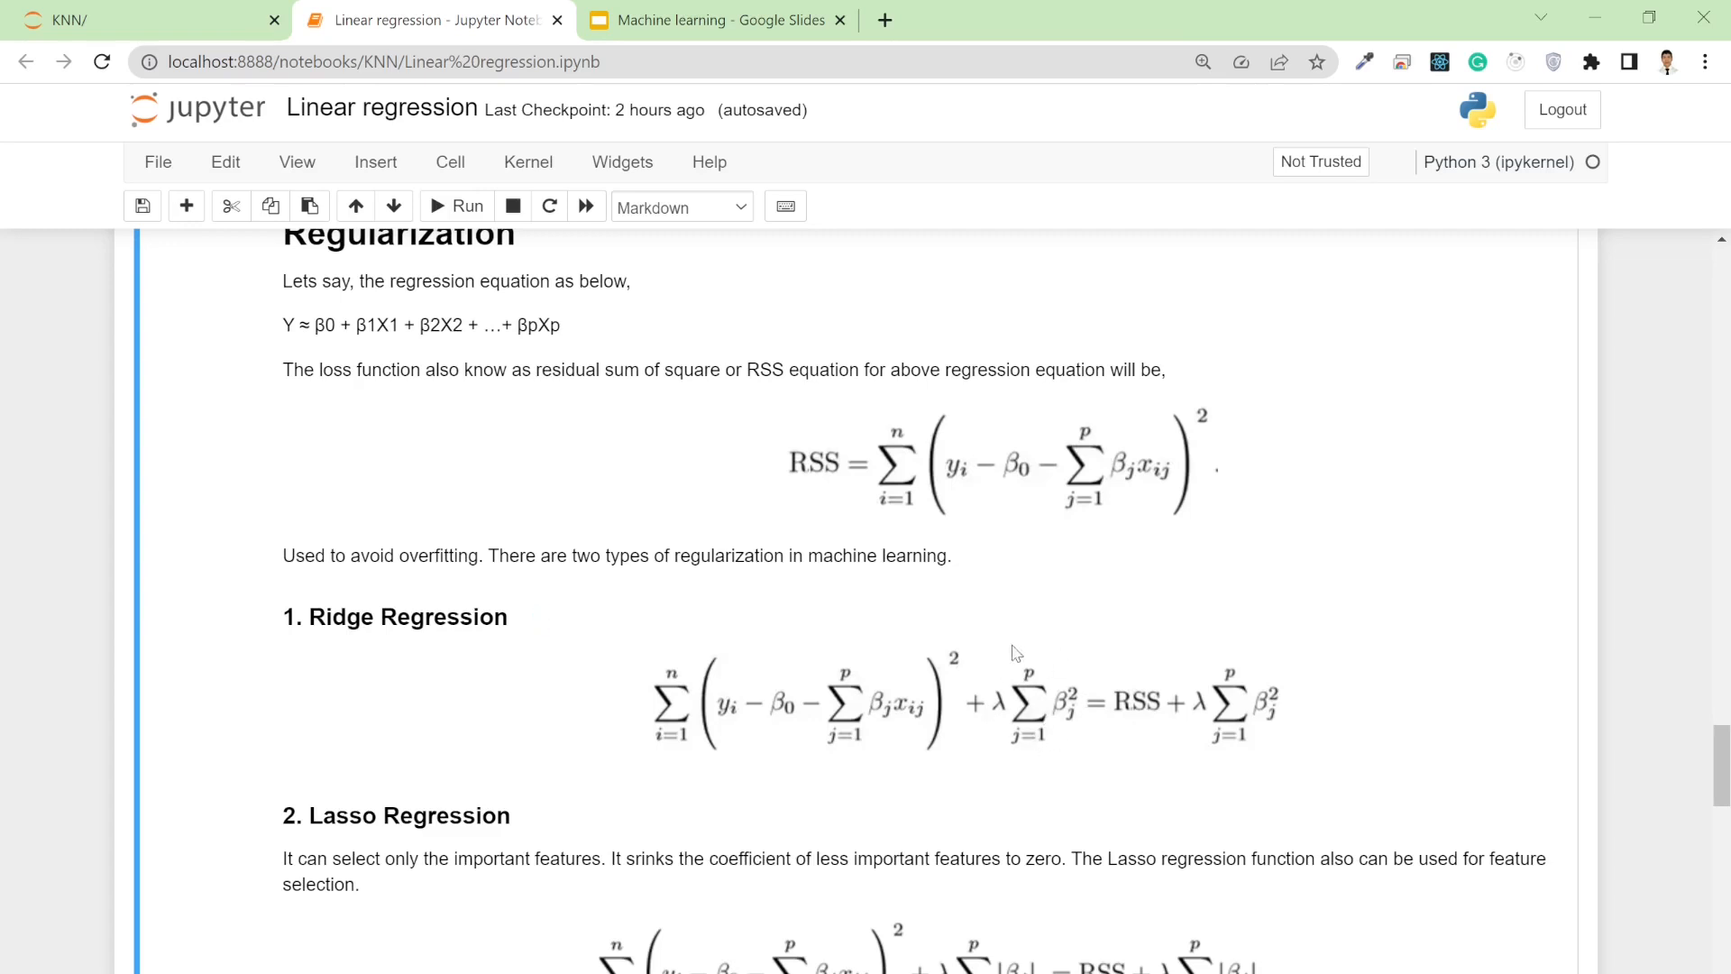
mouse_move(941, 531)
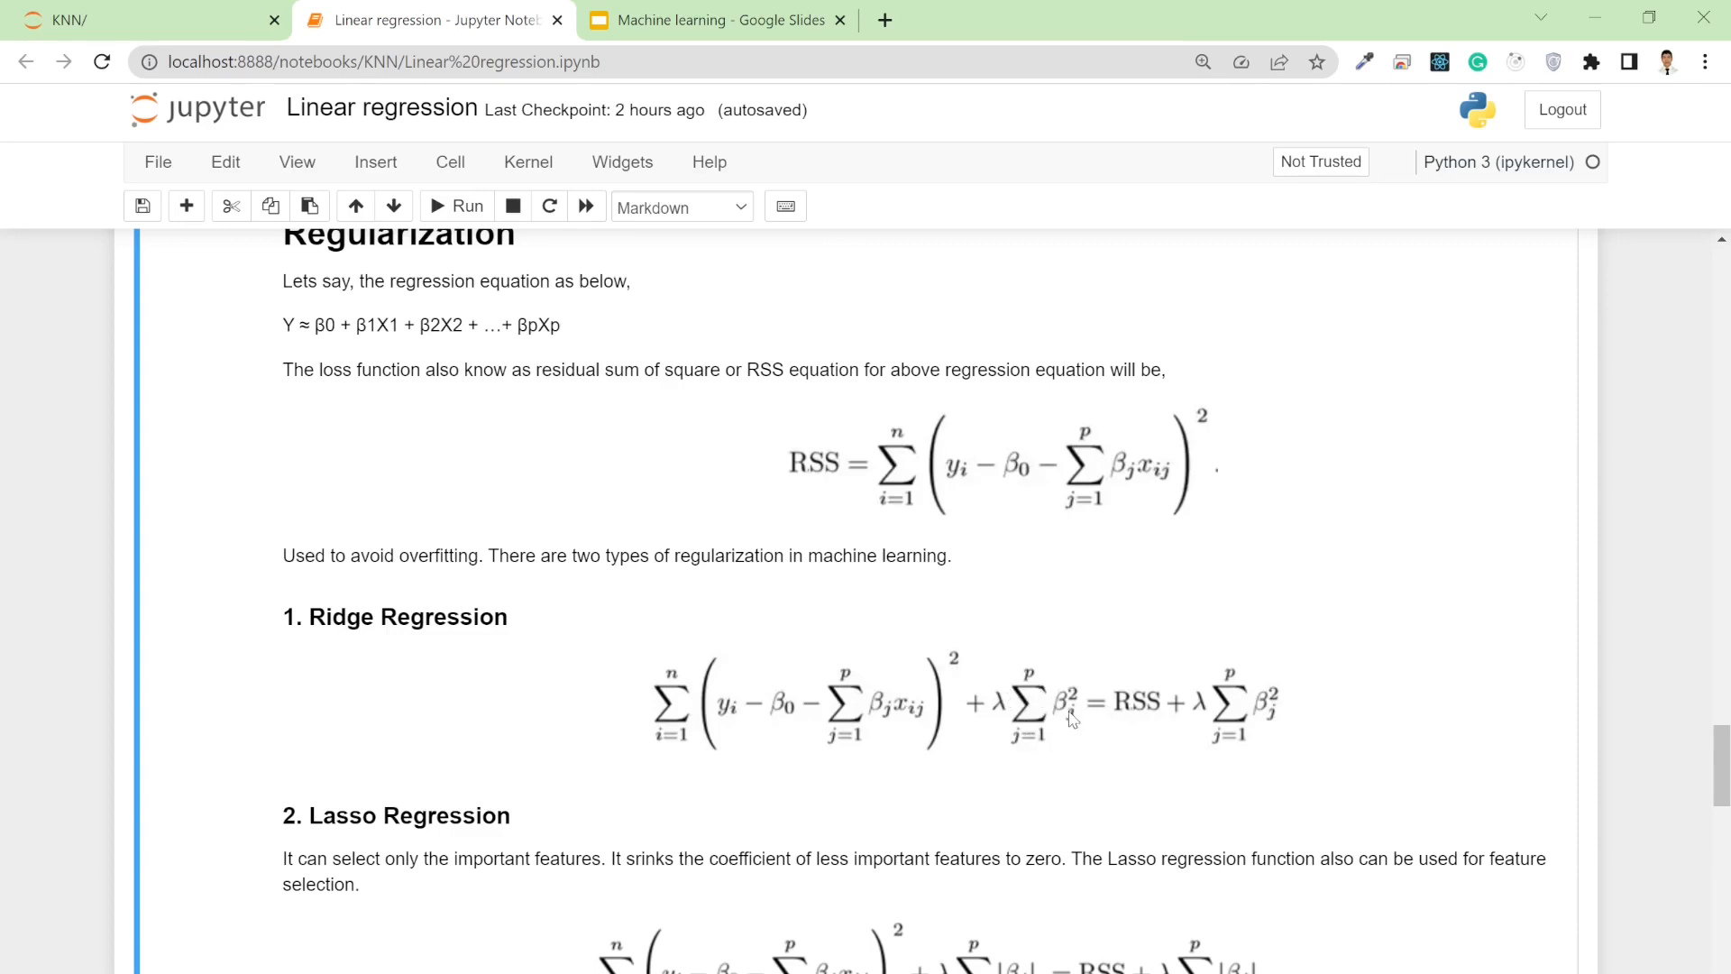
mouse_move(1240, 744)
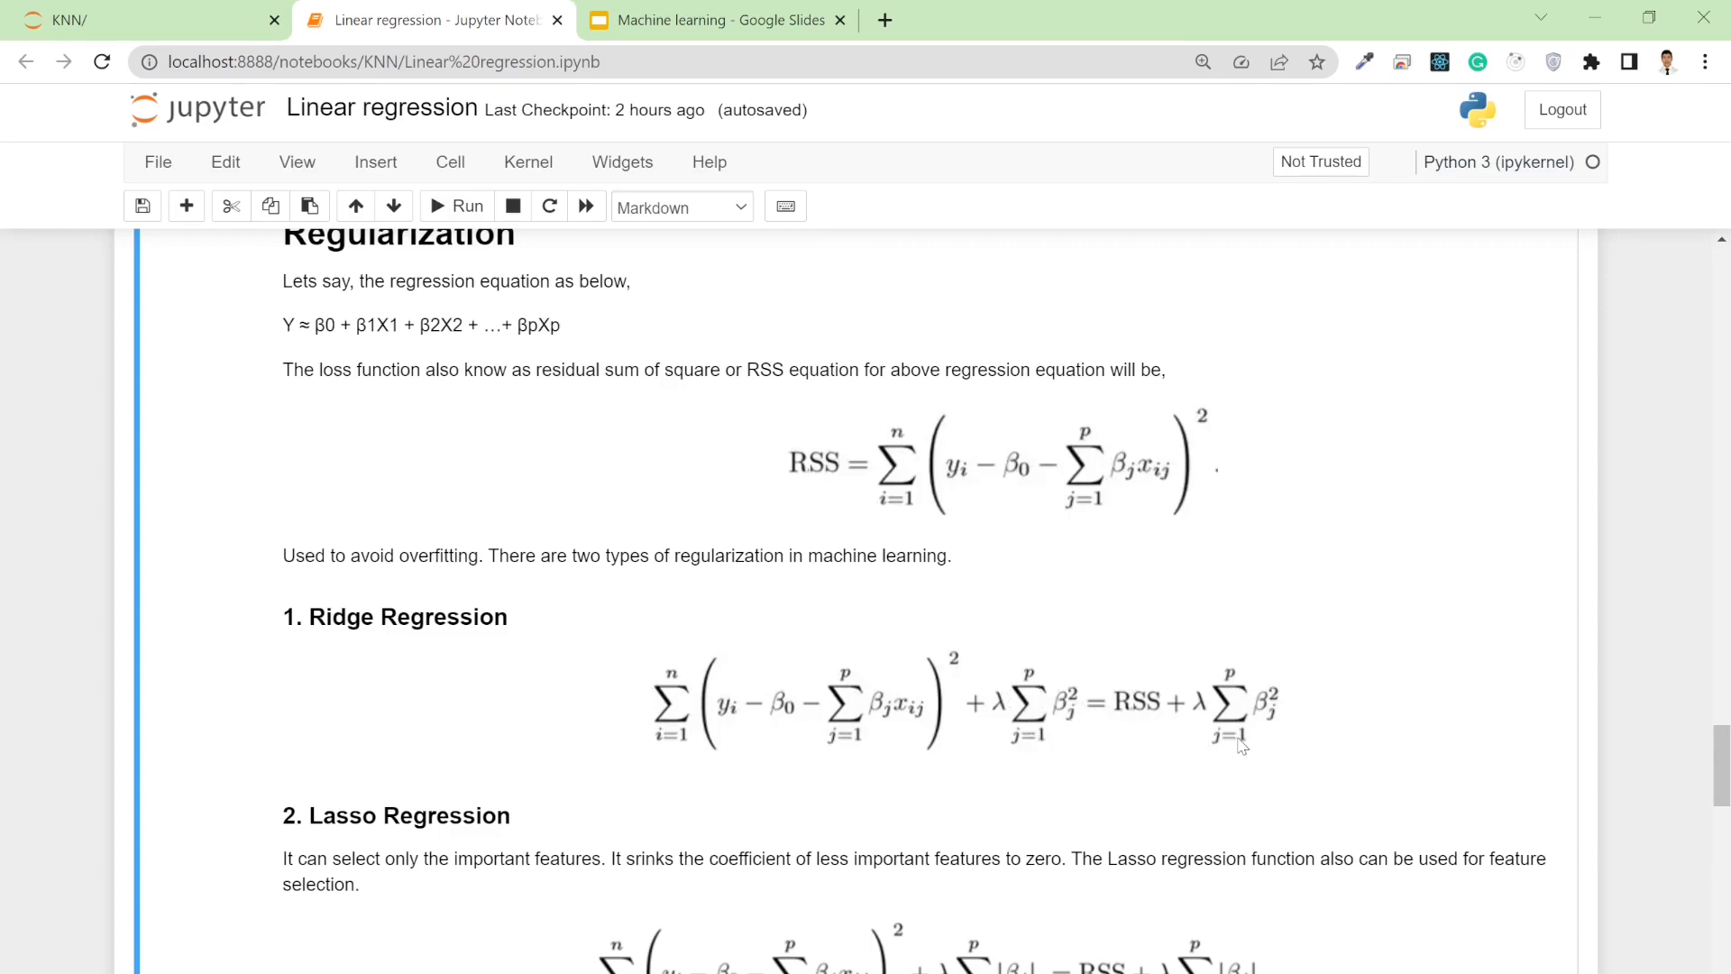
mouse_move(1214, 729)
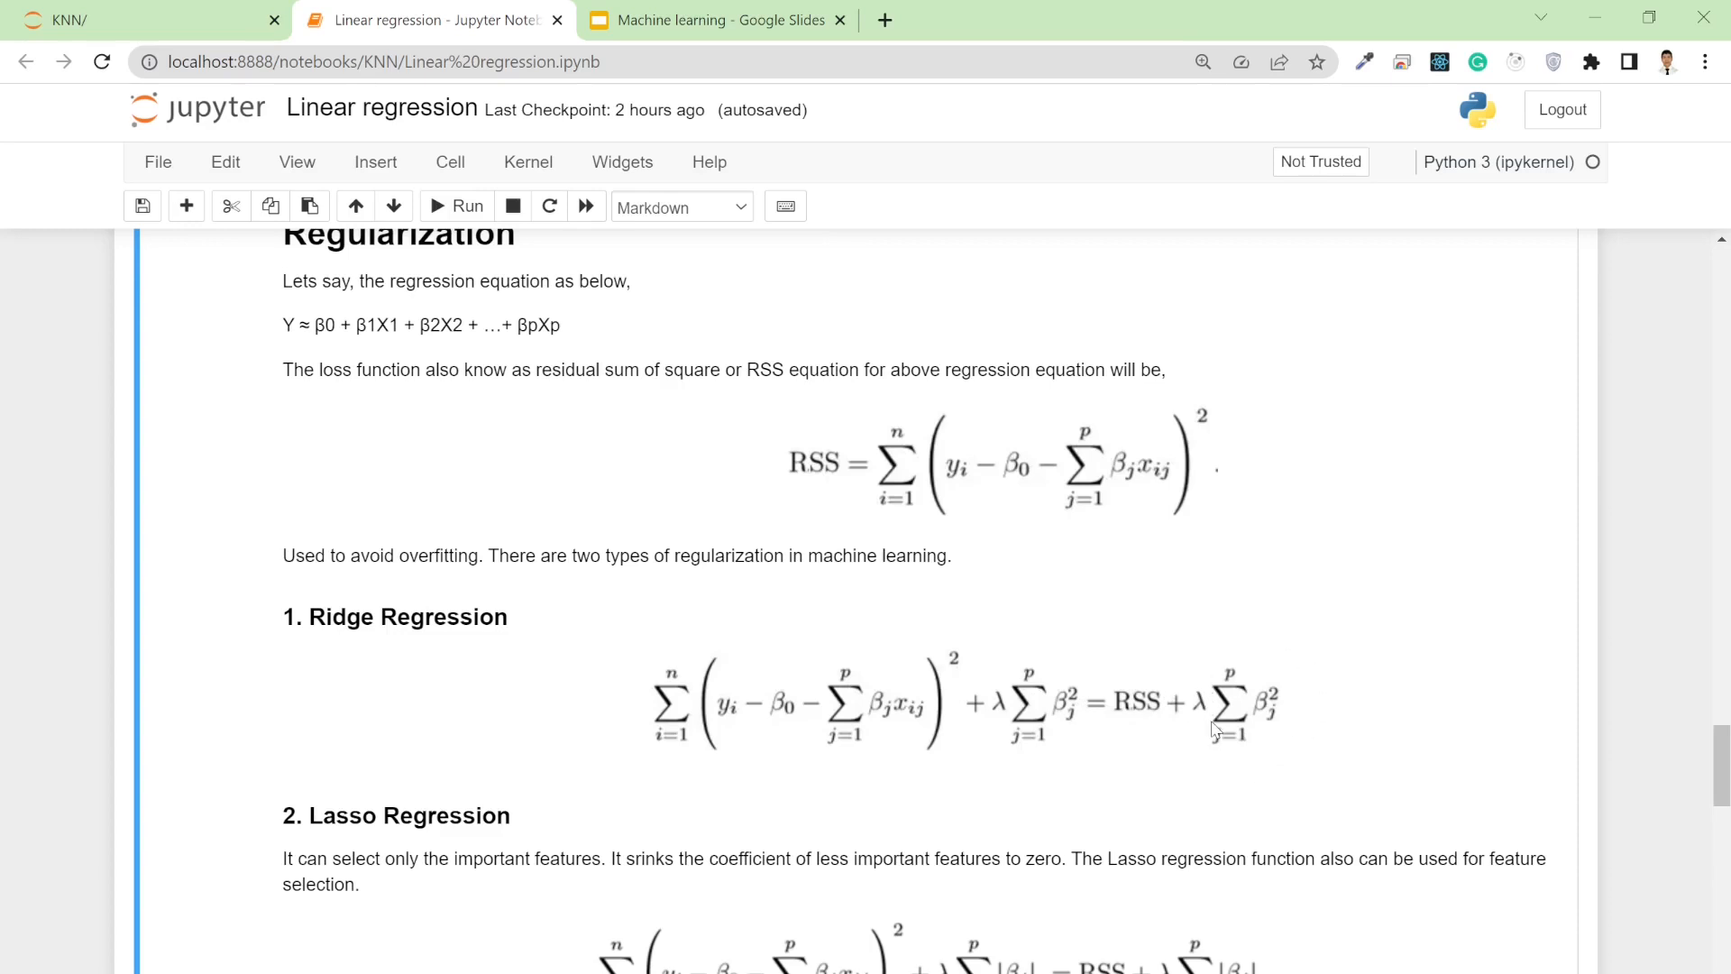
mouse_move(969, 775)
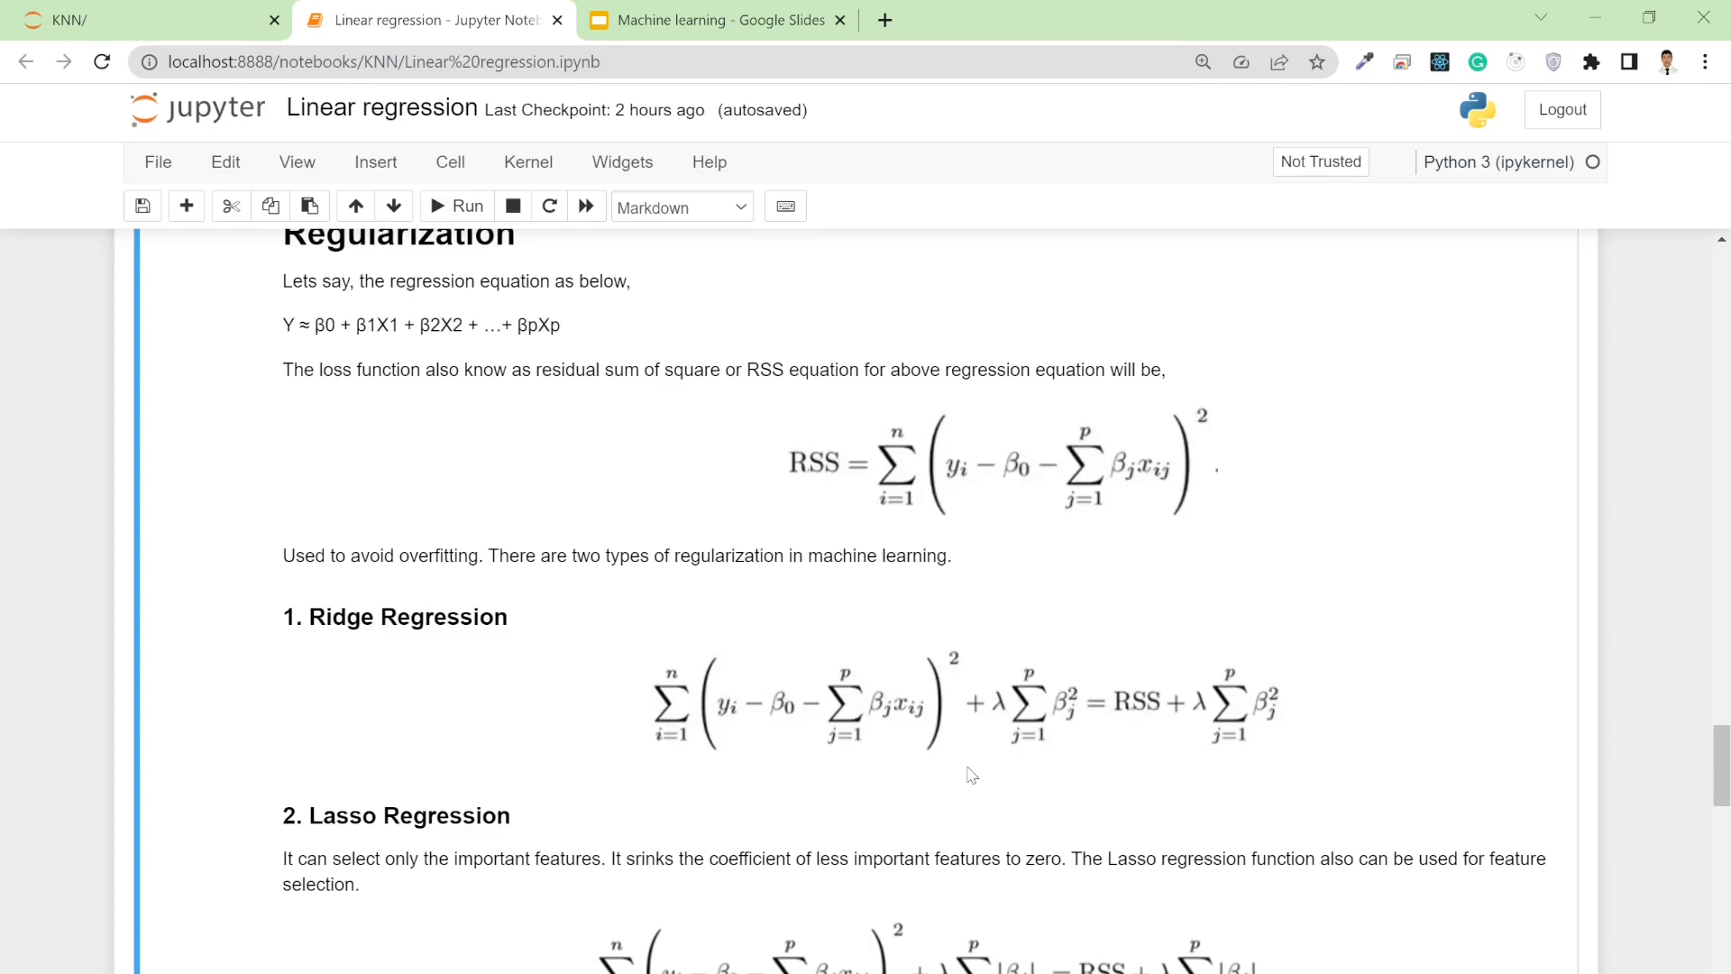
scroll(down, 3)
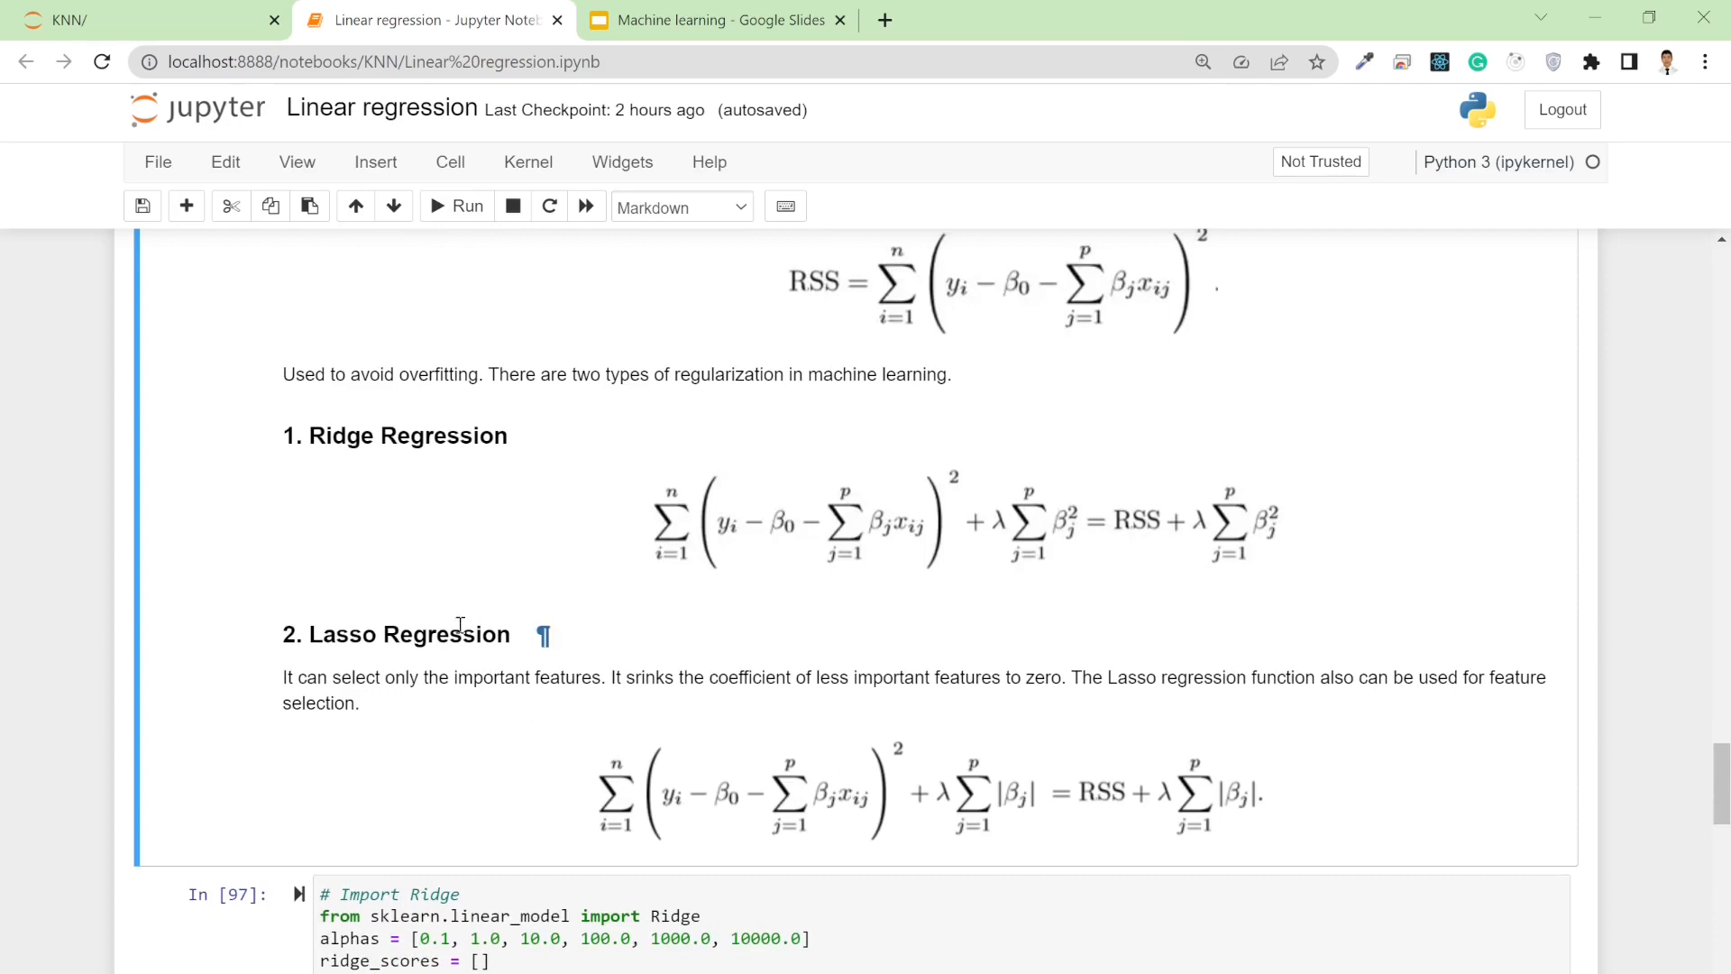
mouse_move(546, 722)
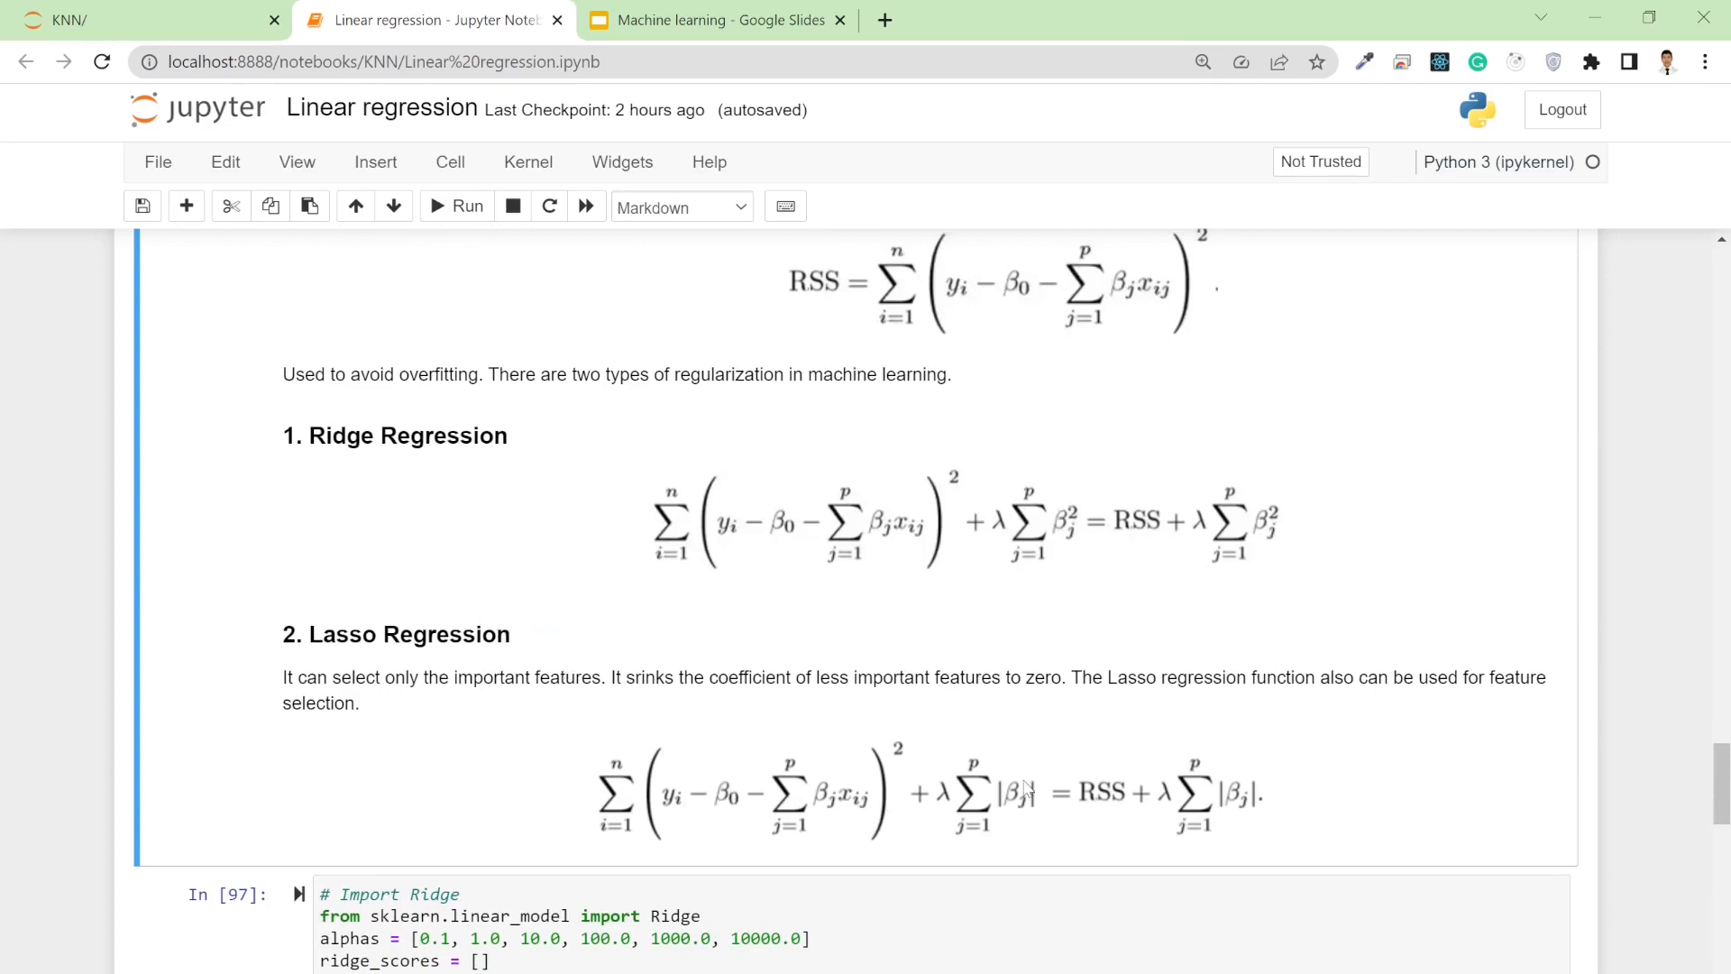
mouse_move(1016, 804)
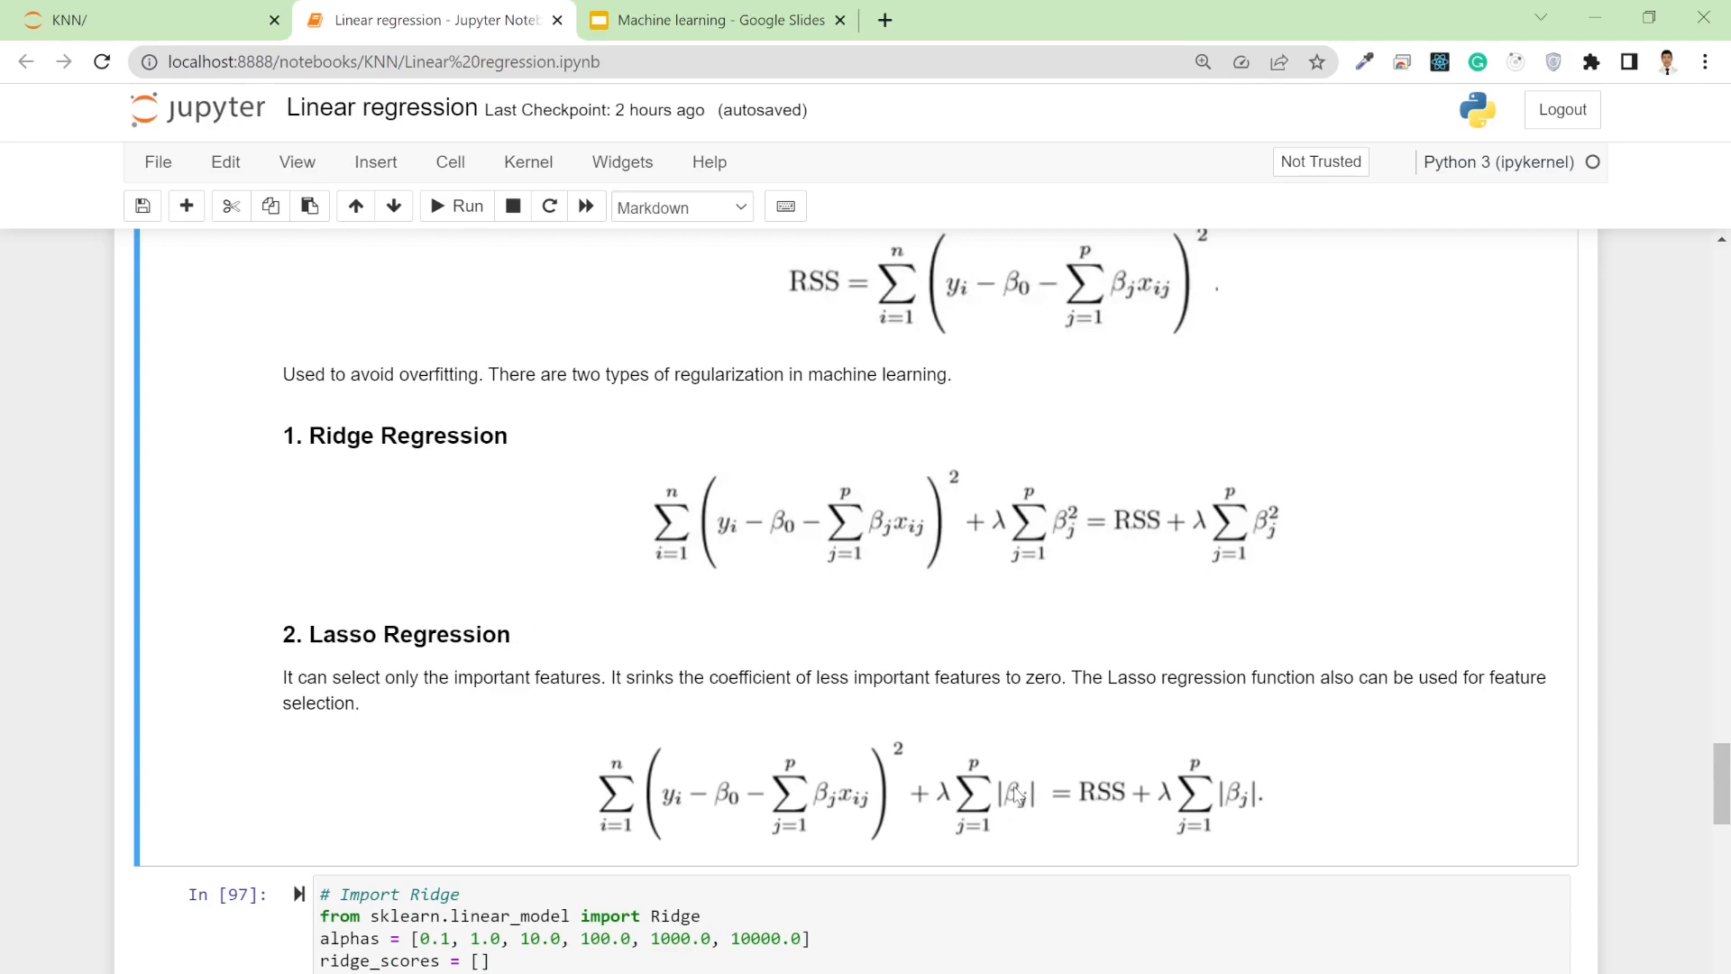
mouse_move(1016, 772)
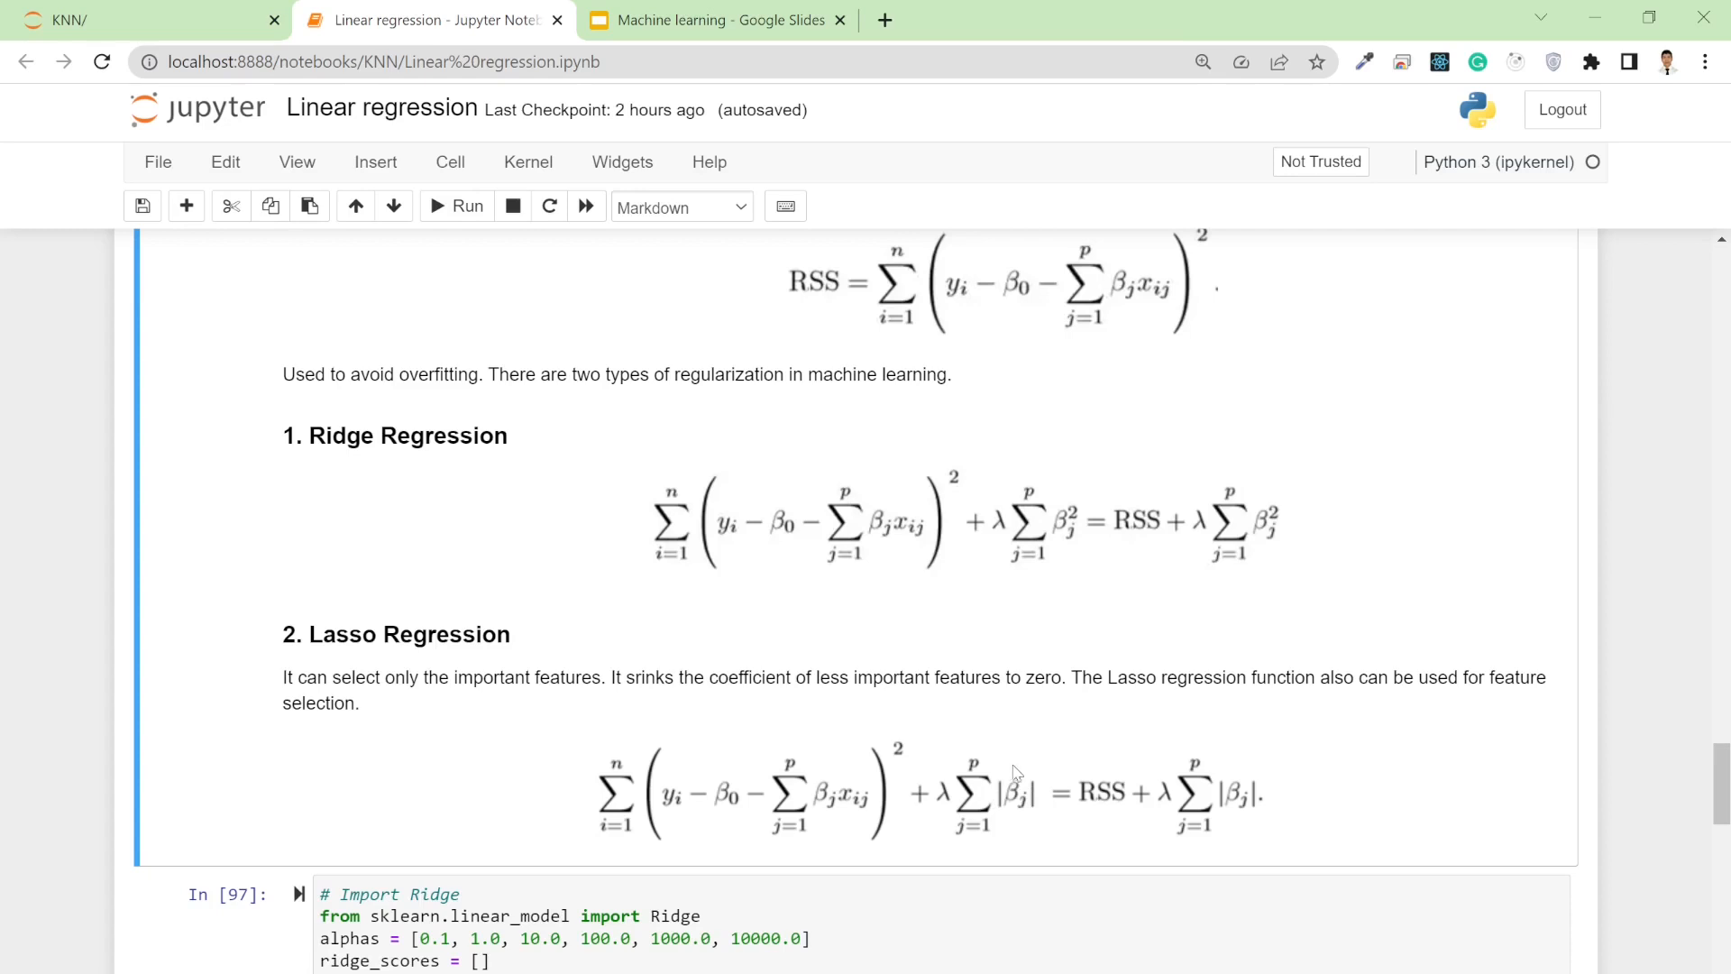
mouse_move(1026, 816)
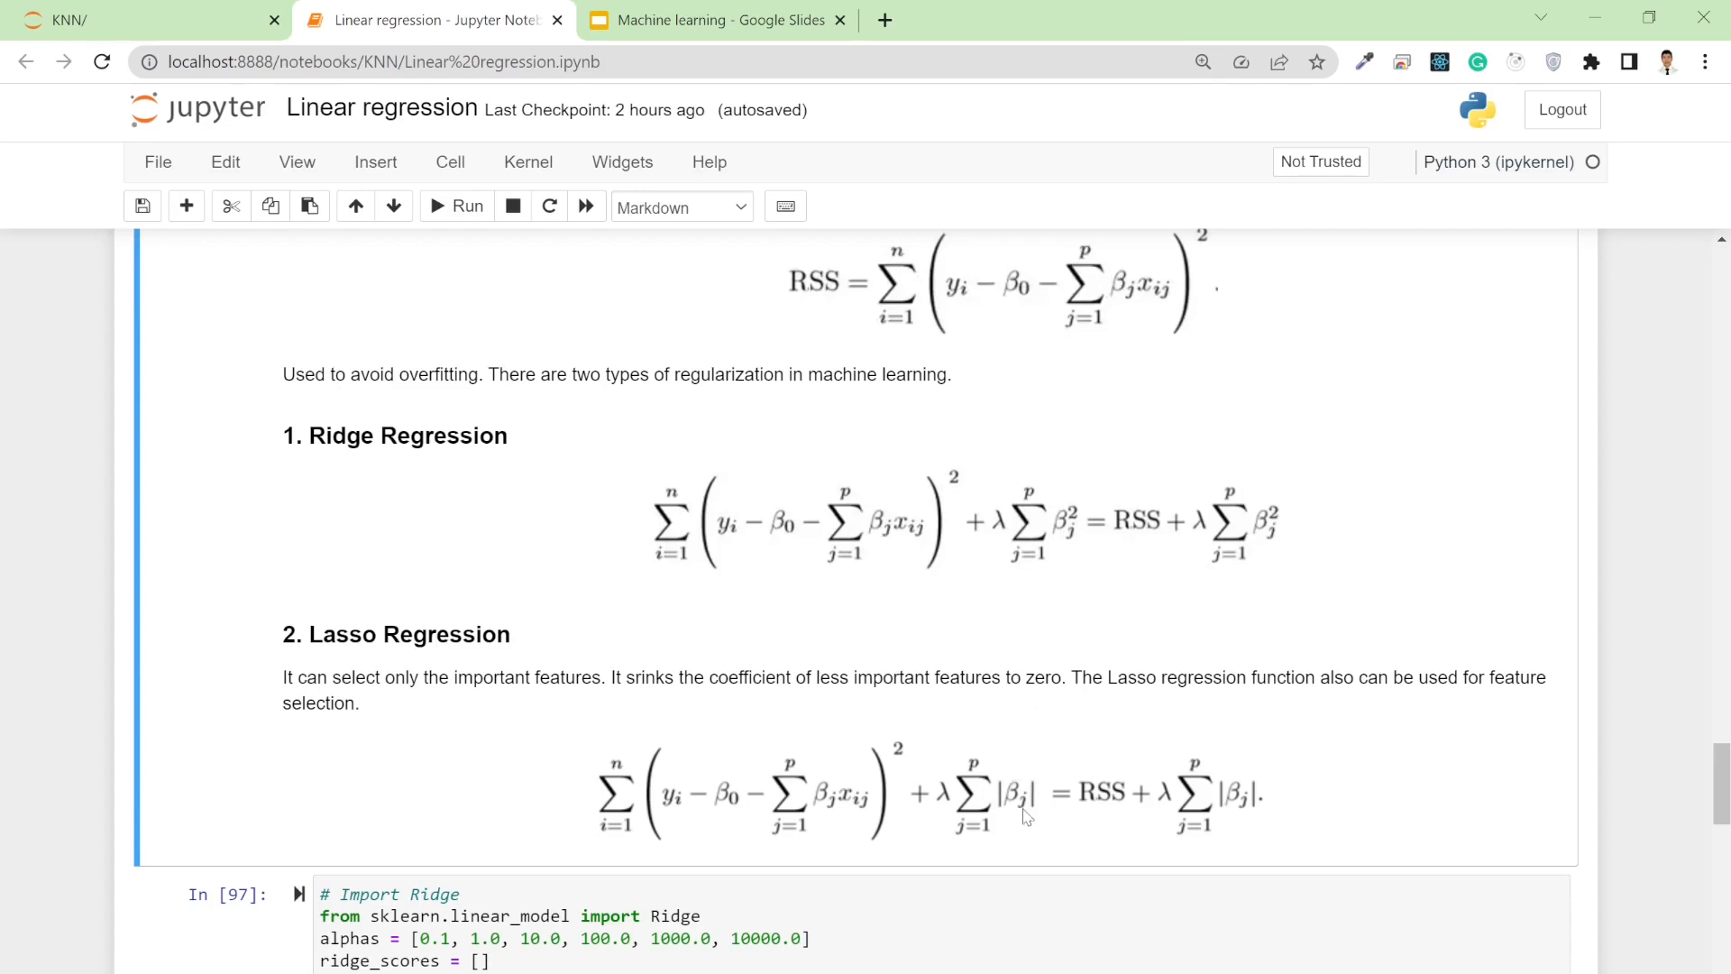
mouse_move(511, 752)
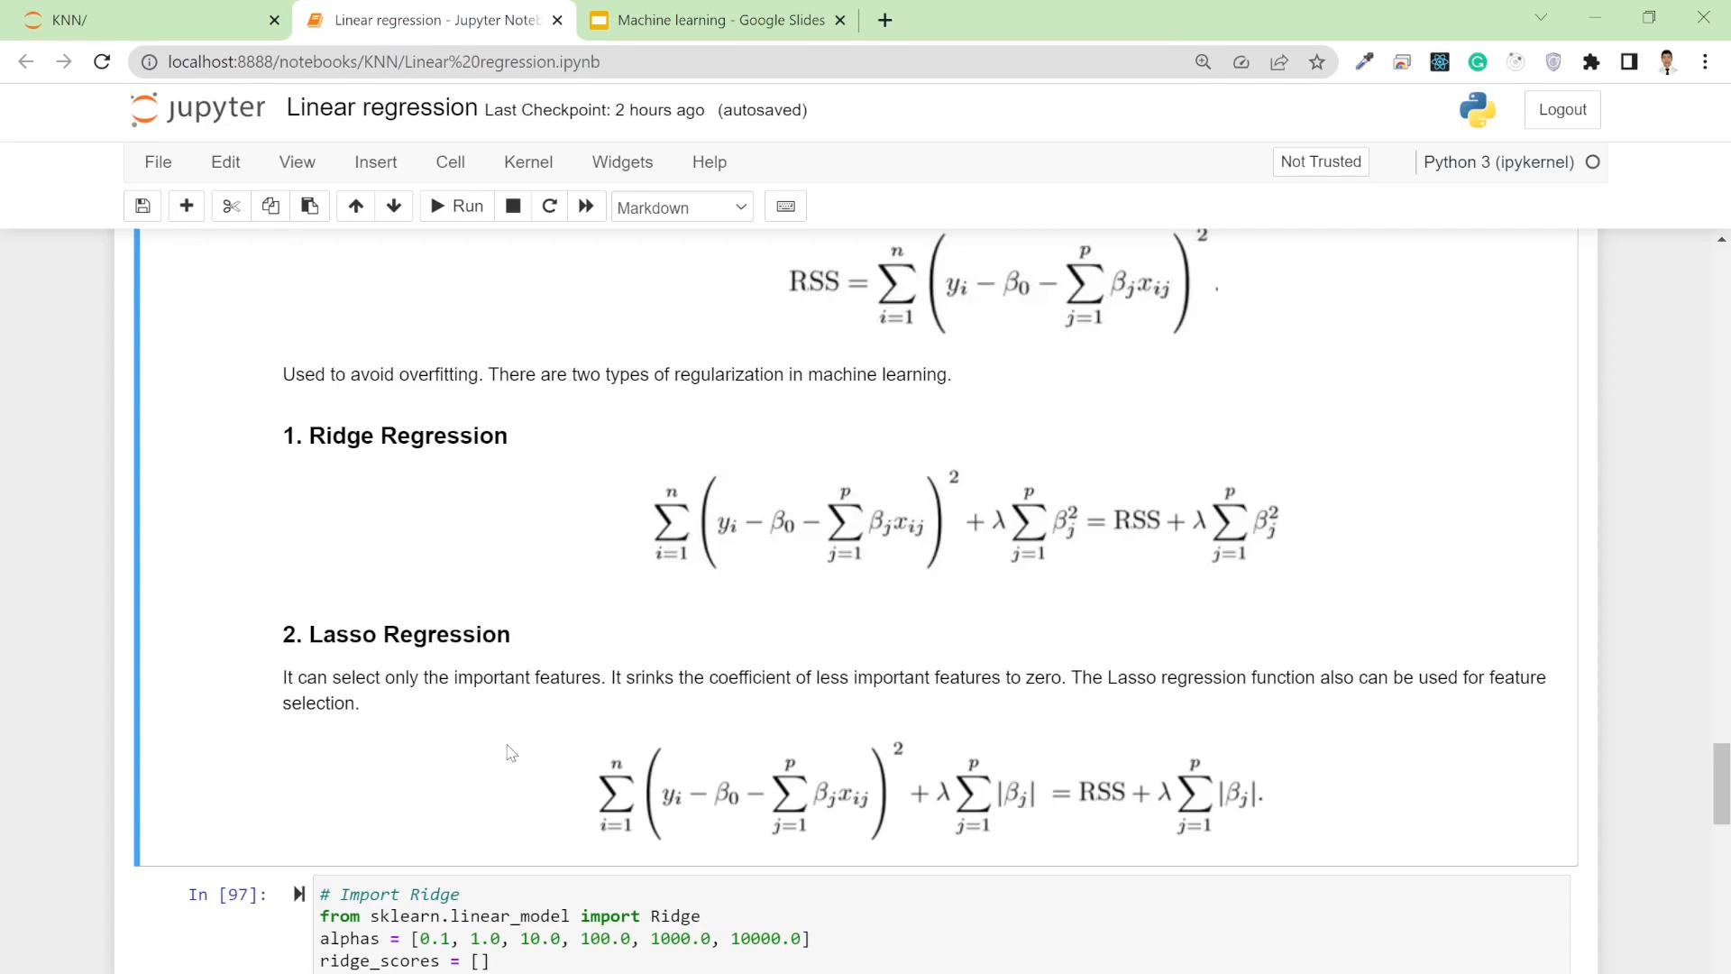
mouse_move(581, 736)
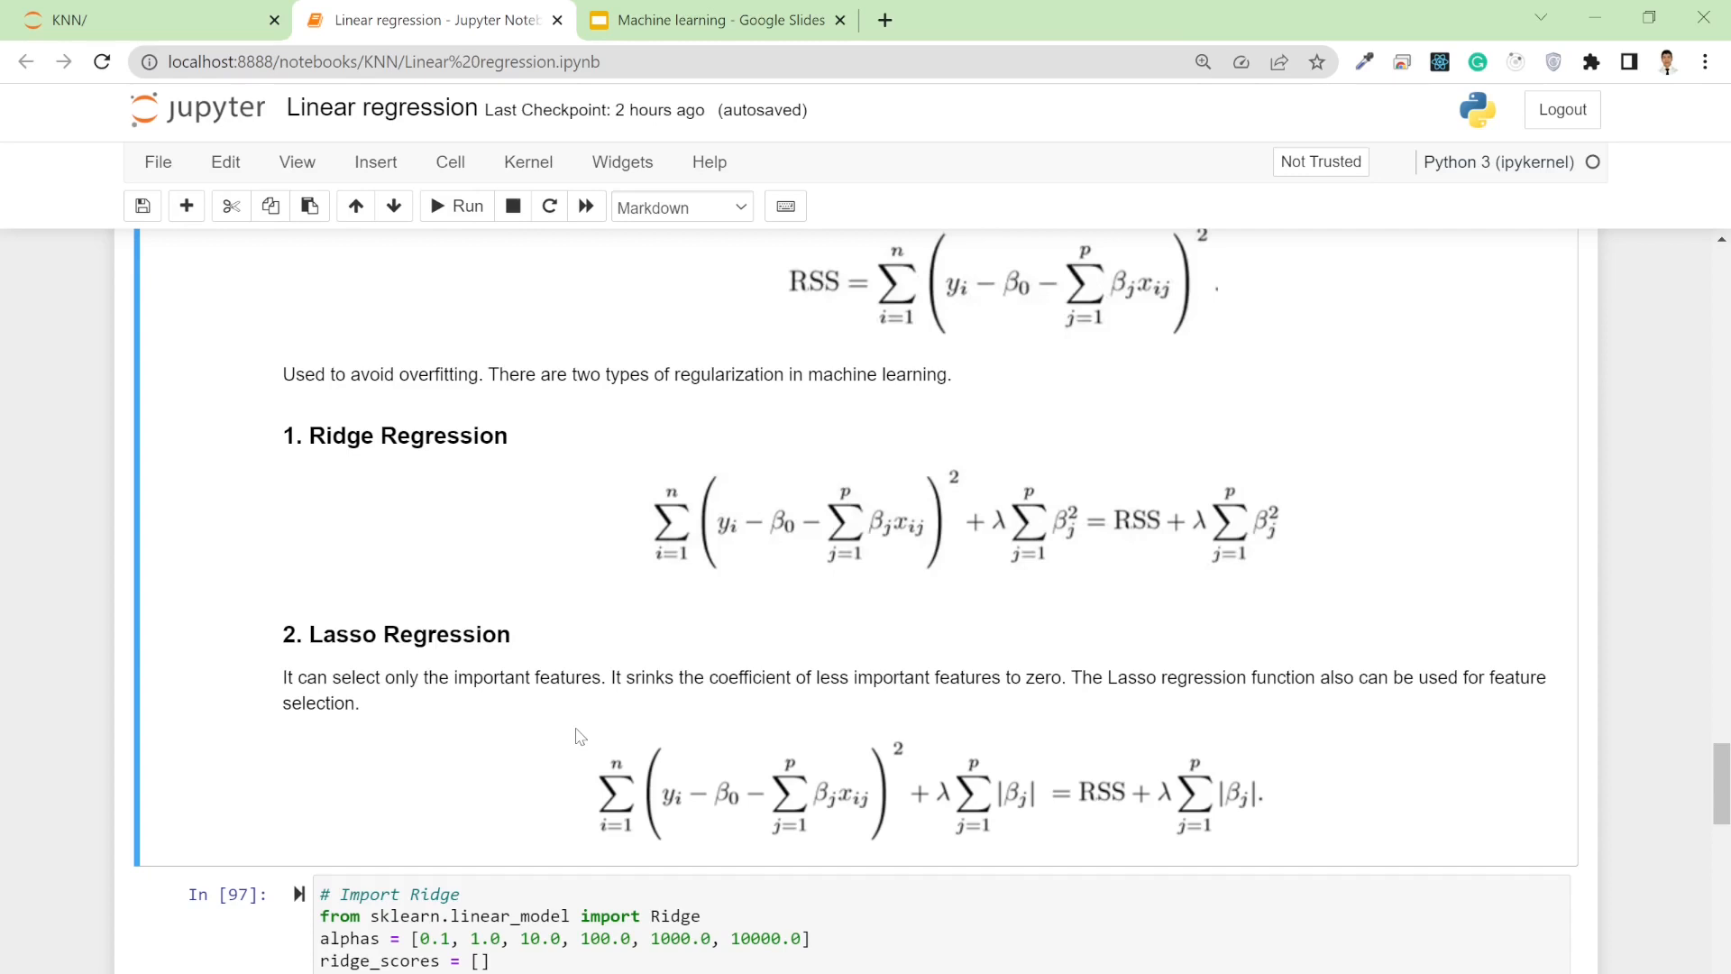
scroll(down, 3)
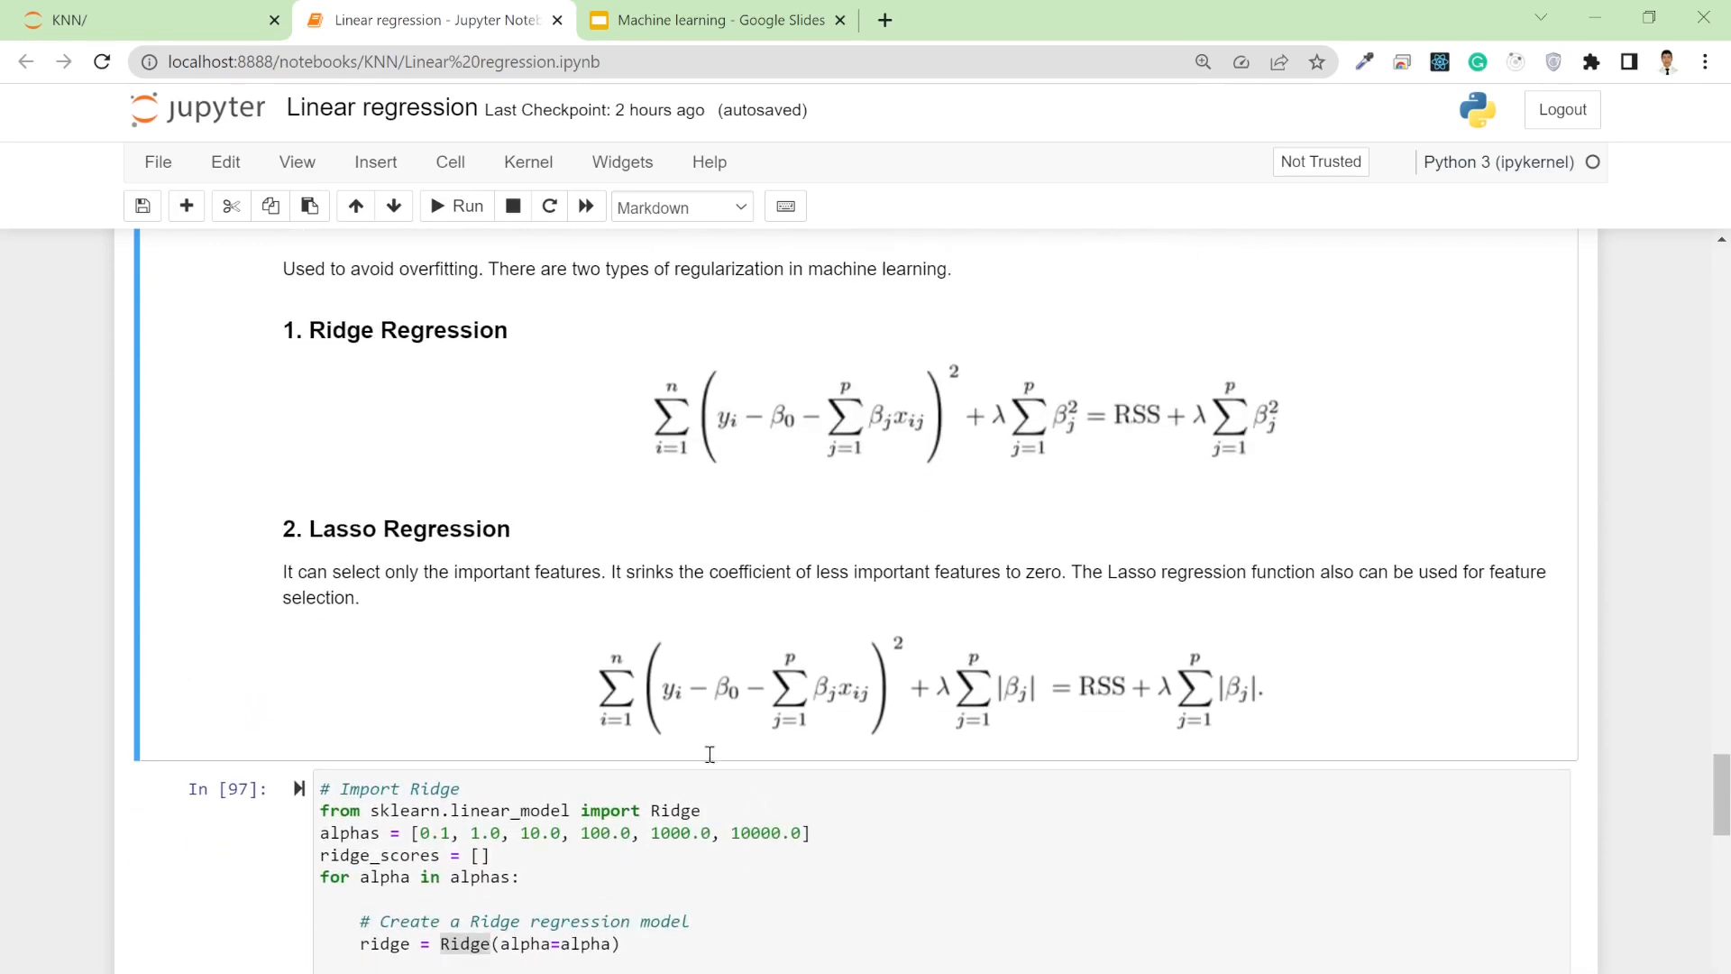
mouse_move(503, 654)
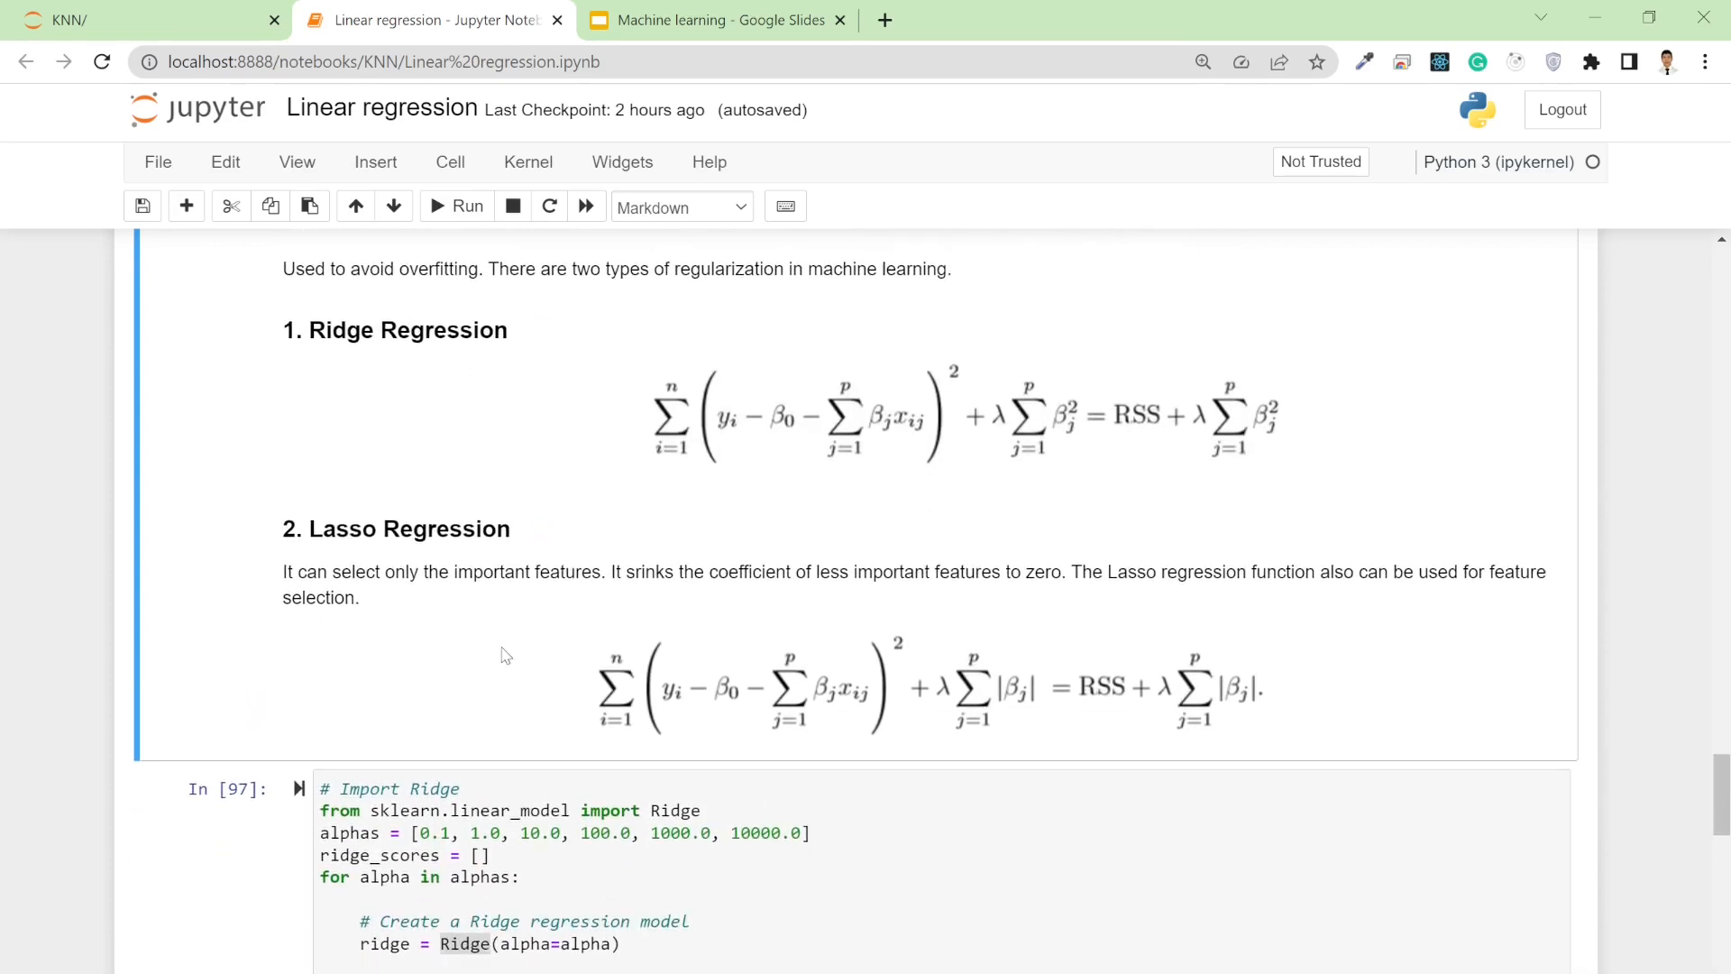
scroll(down, 3)
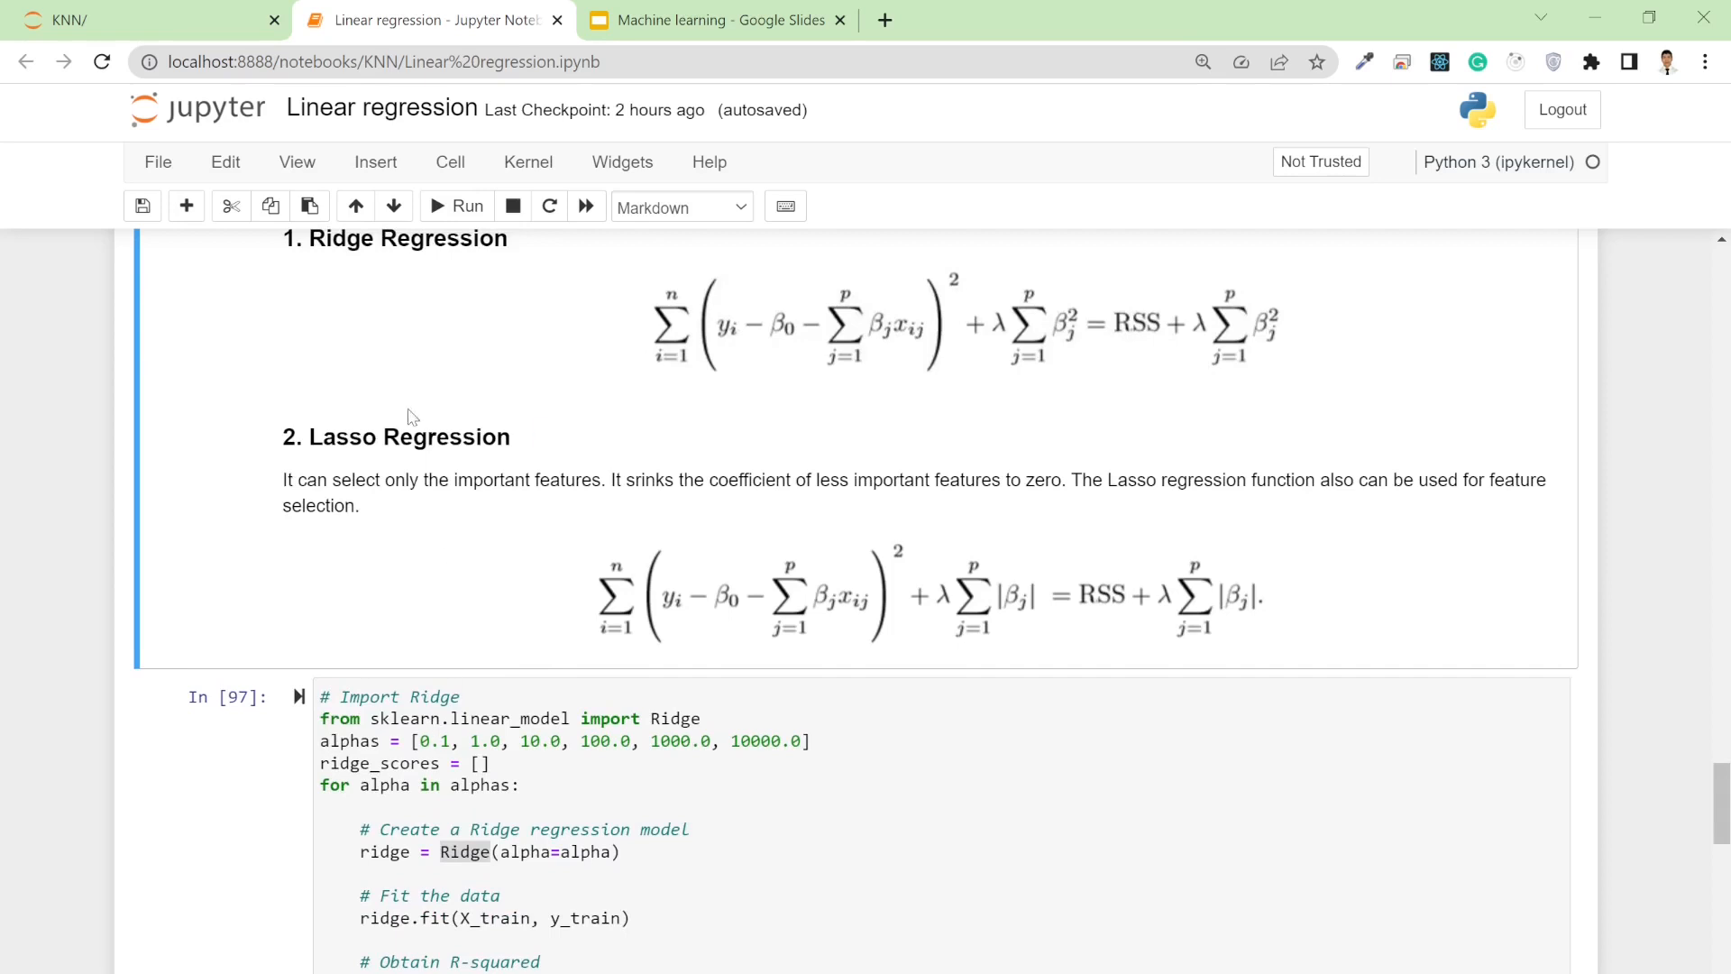
mouse_move(433, 717)
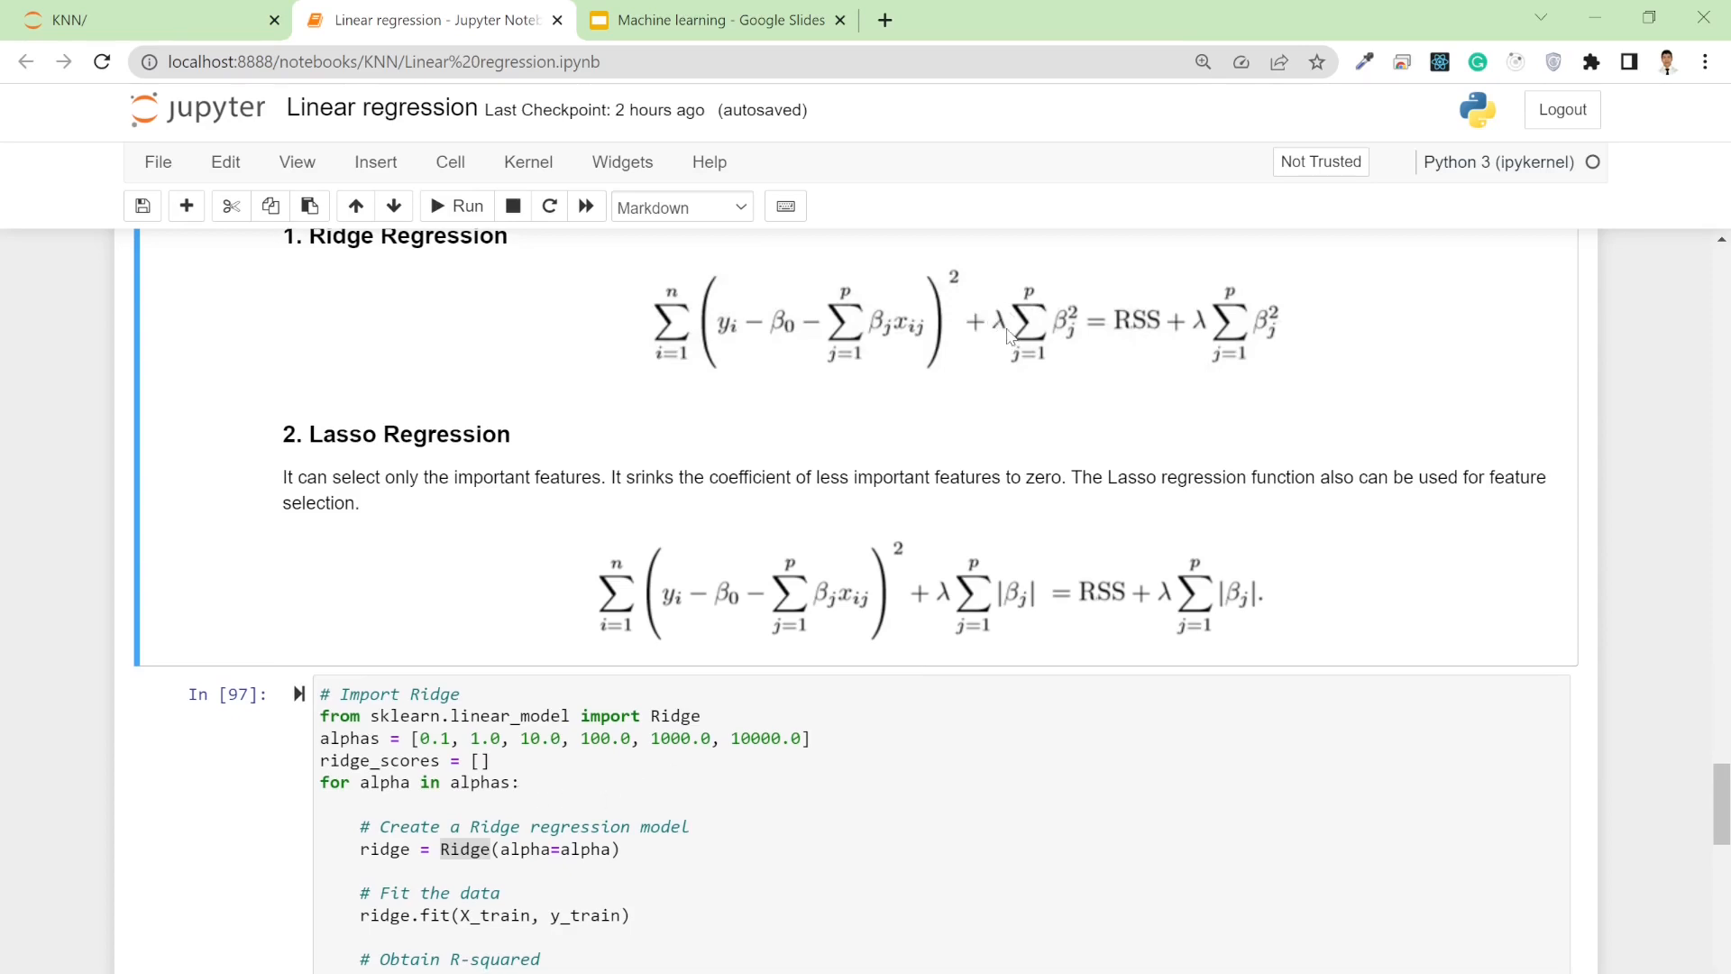
mouse_move(506, 859)
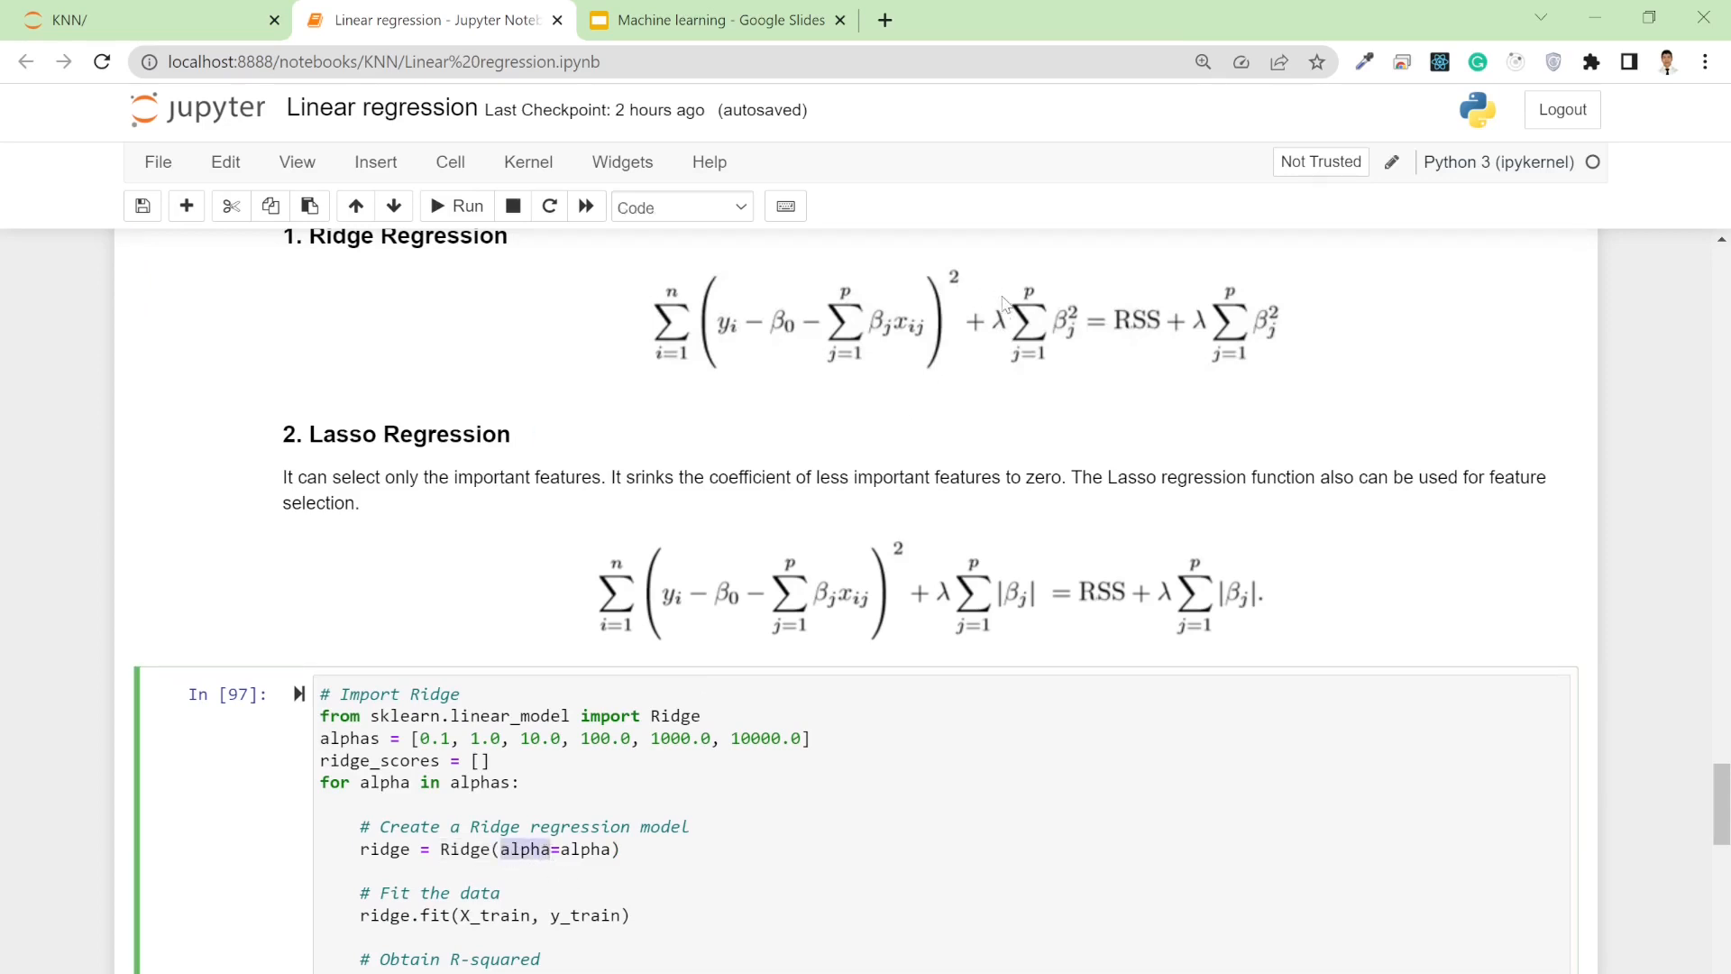
mouse_move(644, 826)
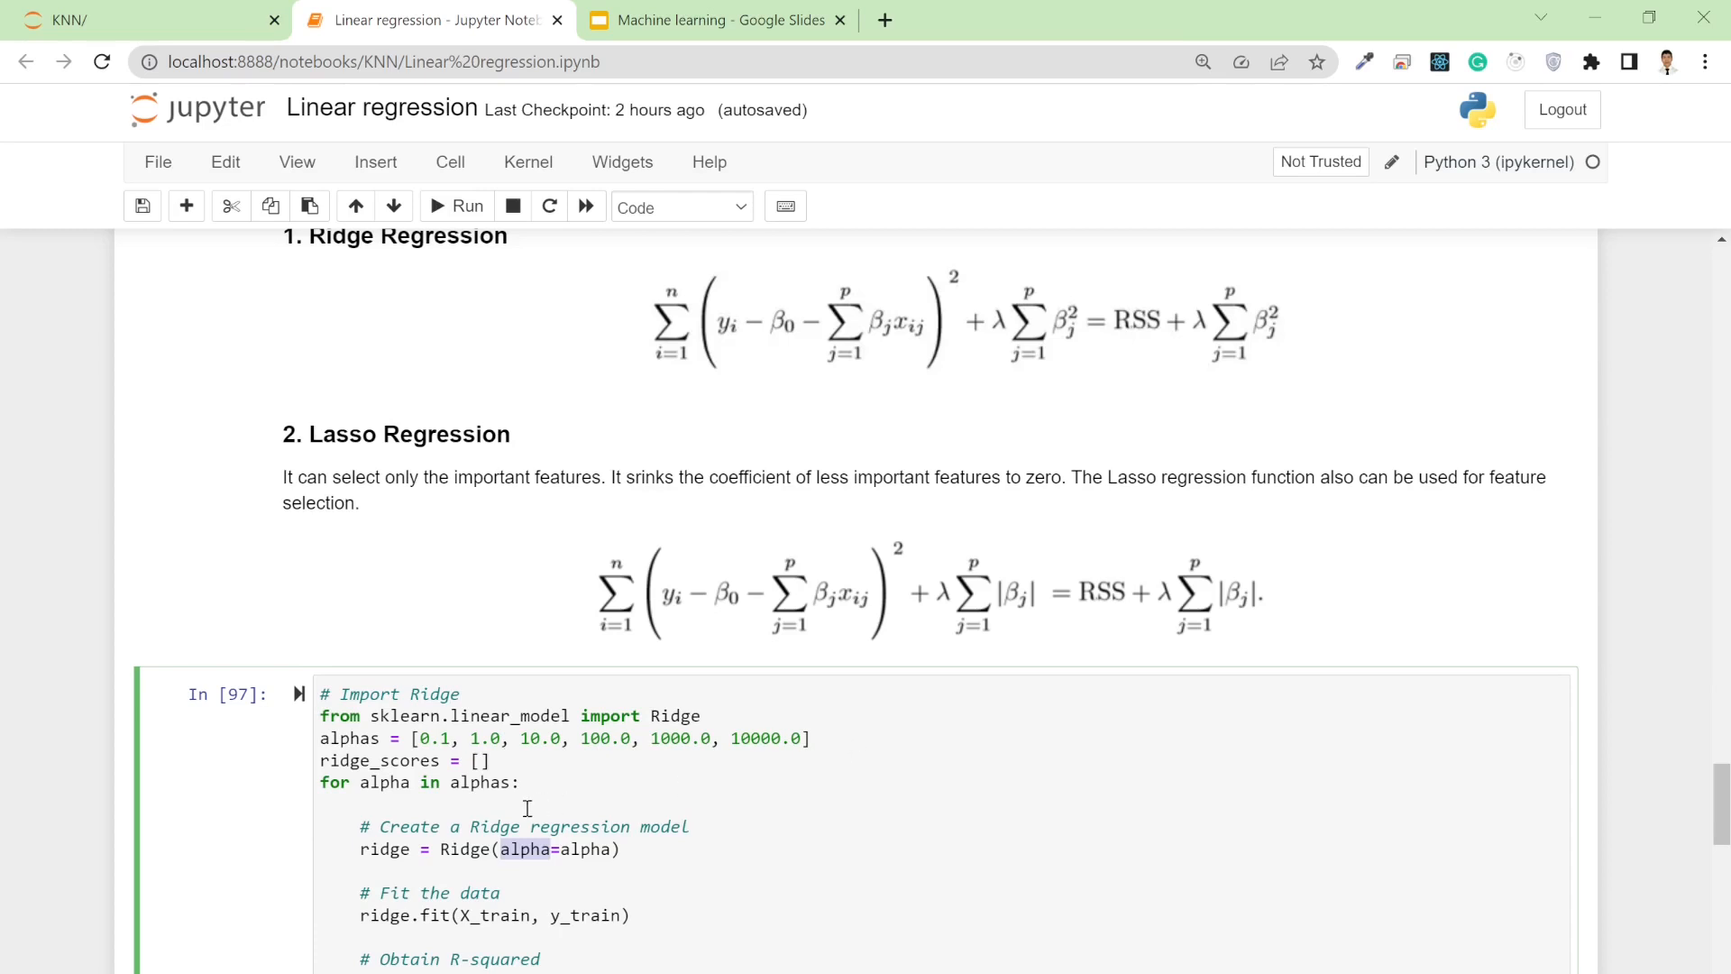
mouse_move(606, 852)
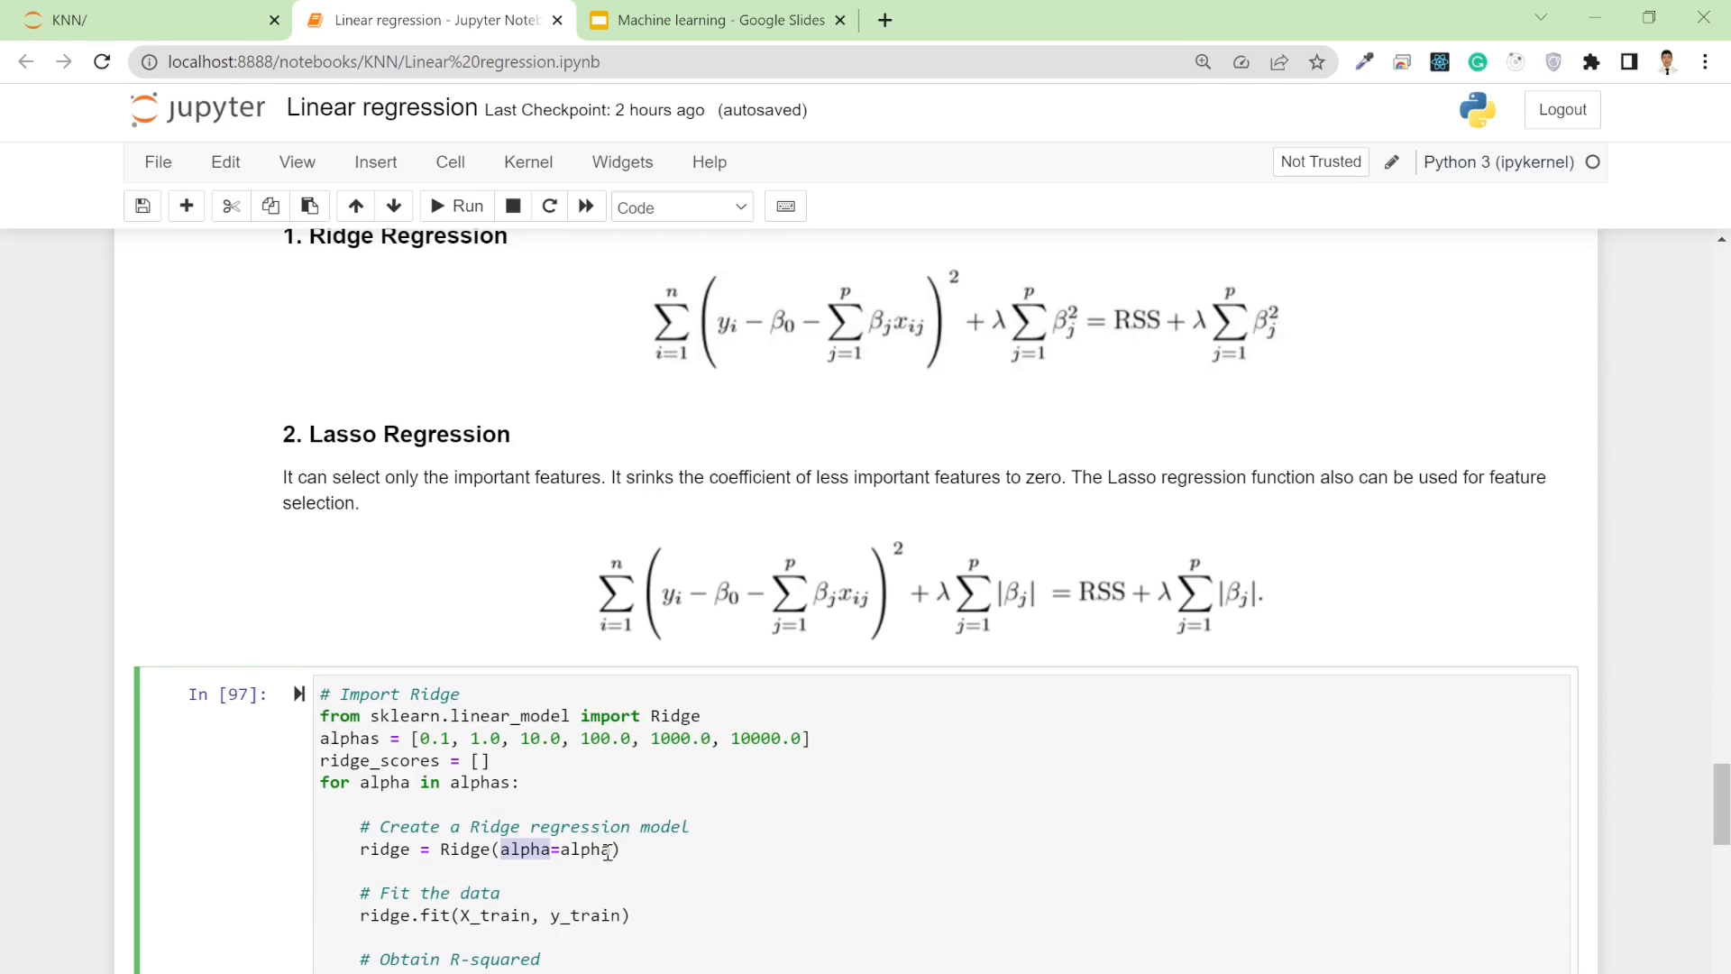
scroll(down, 3)
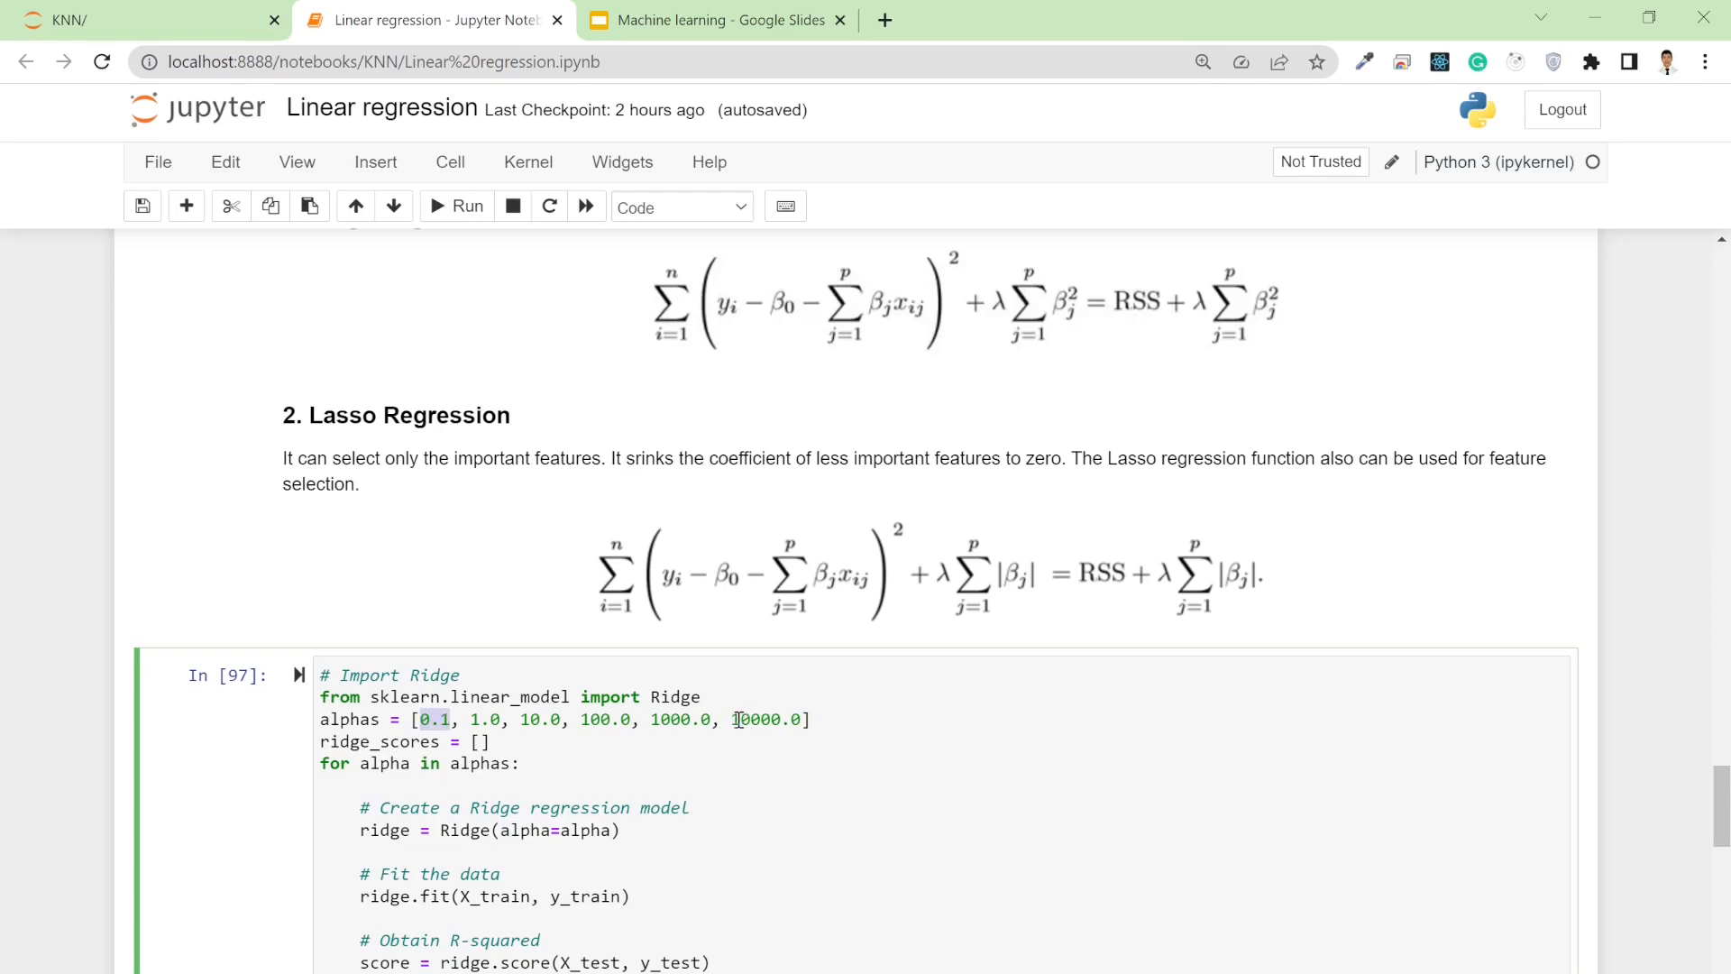
double_click(768, 718)
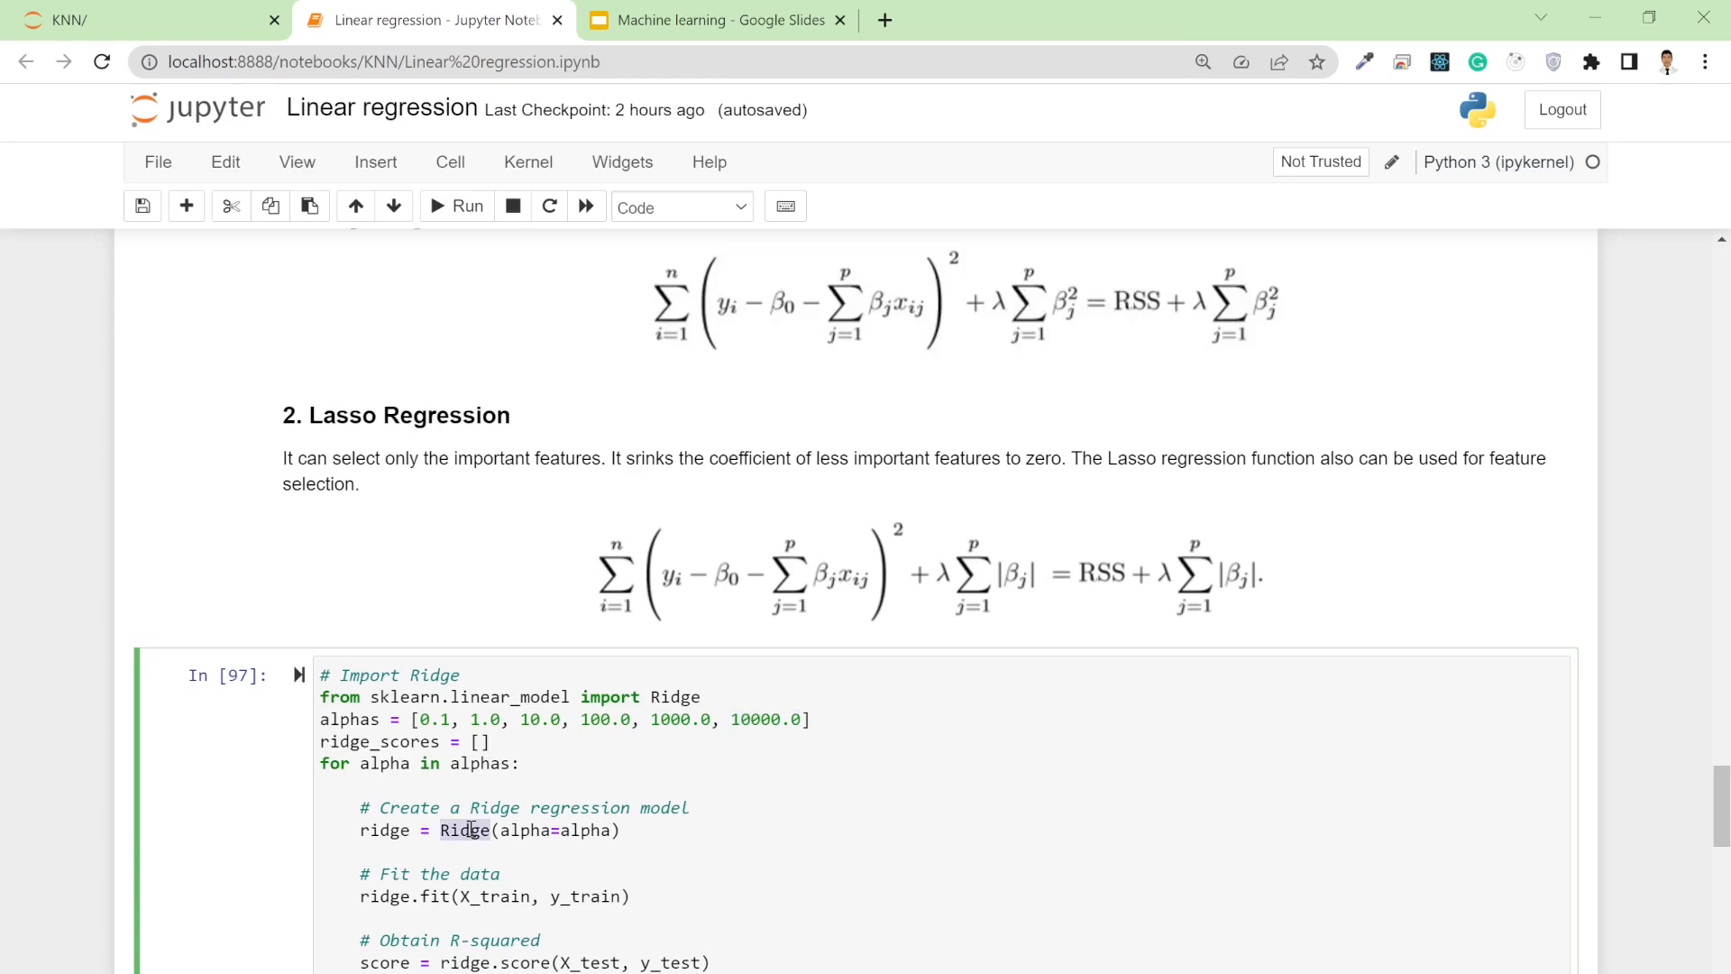
Scroll past the Ridge scores (0.270 to 0.249) to the Lasso alpha 0.3 cell
scroll(down, 3)
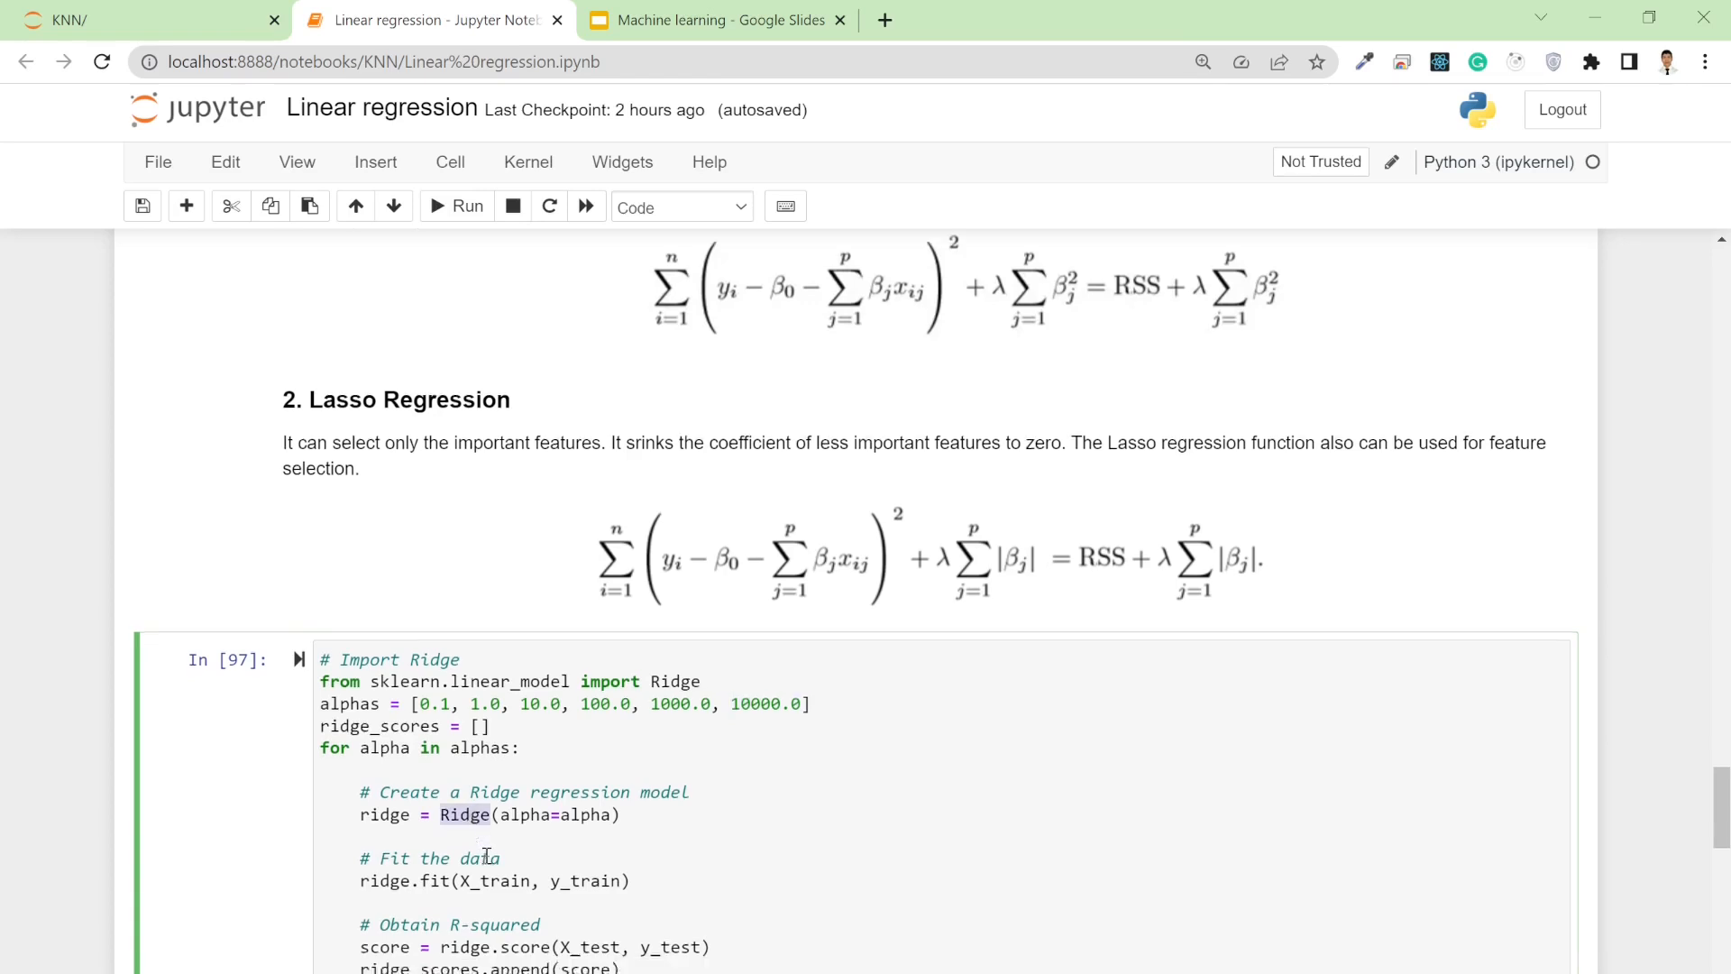
scroll(down, 3)
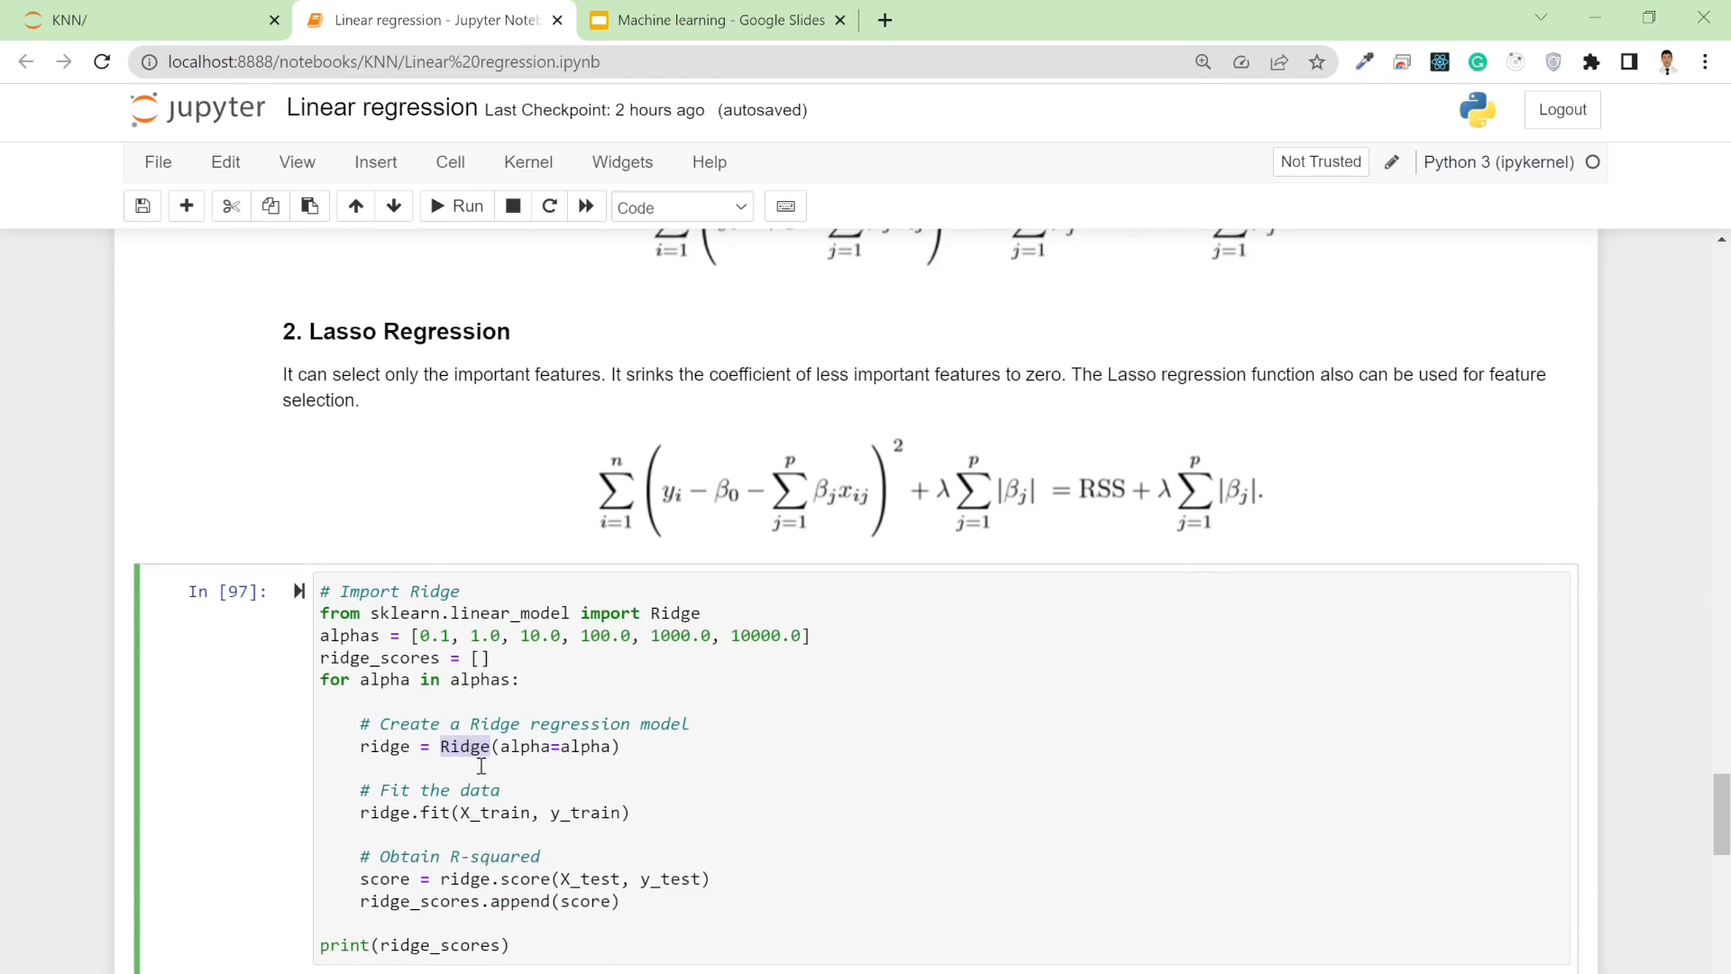
mouse_move(585, 746)
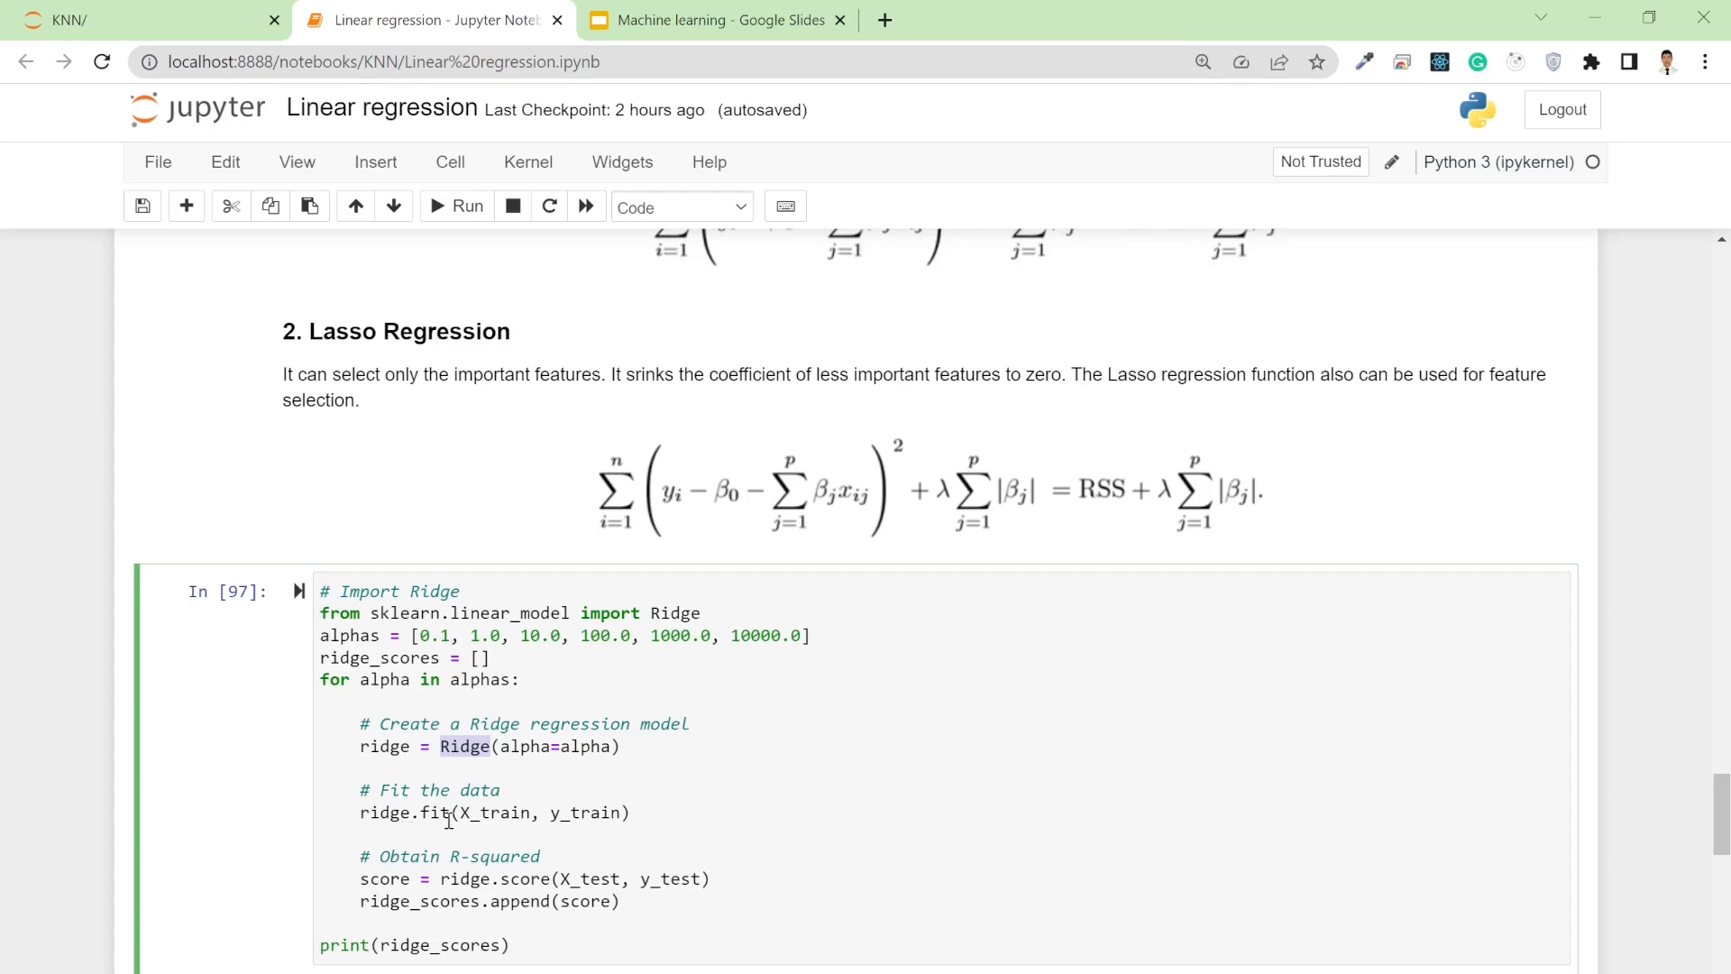
mouse_move(505, 826)
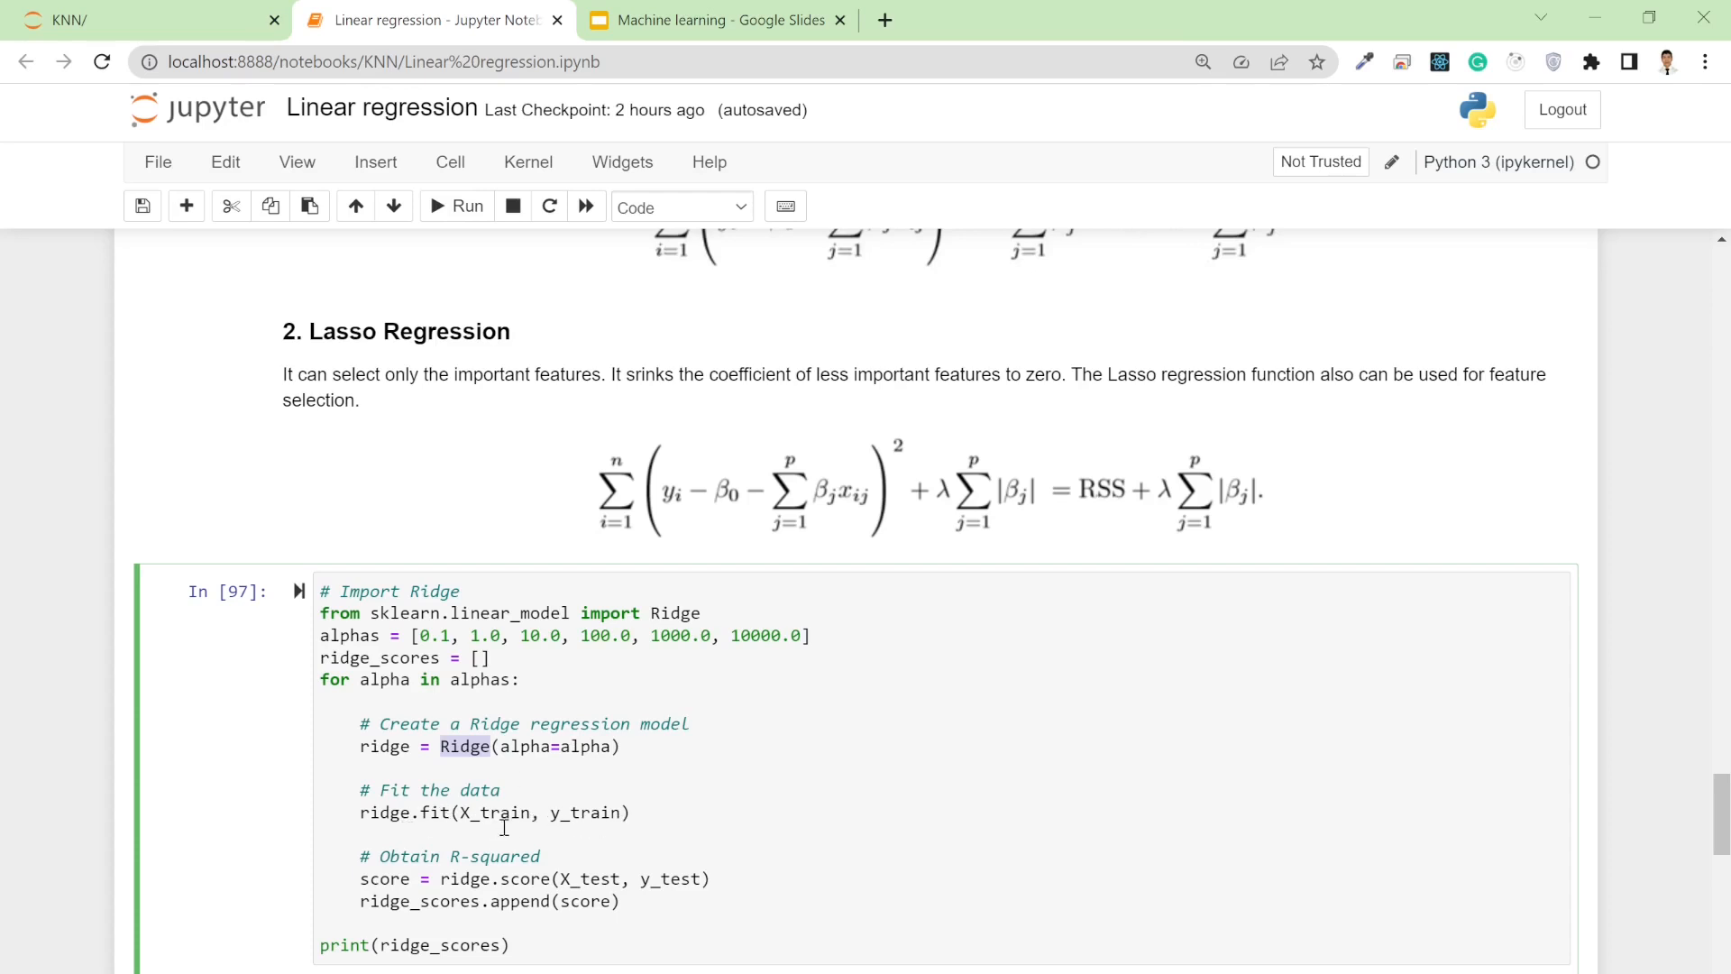
mouse_move(505, 883)
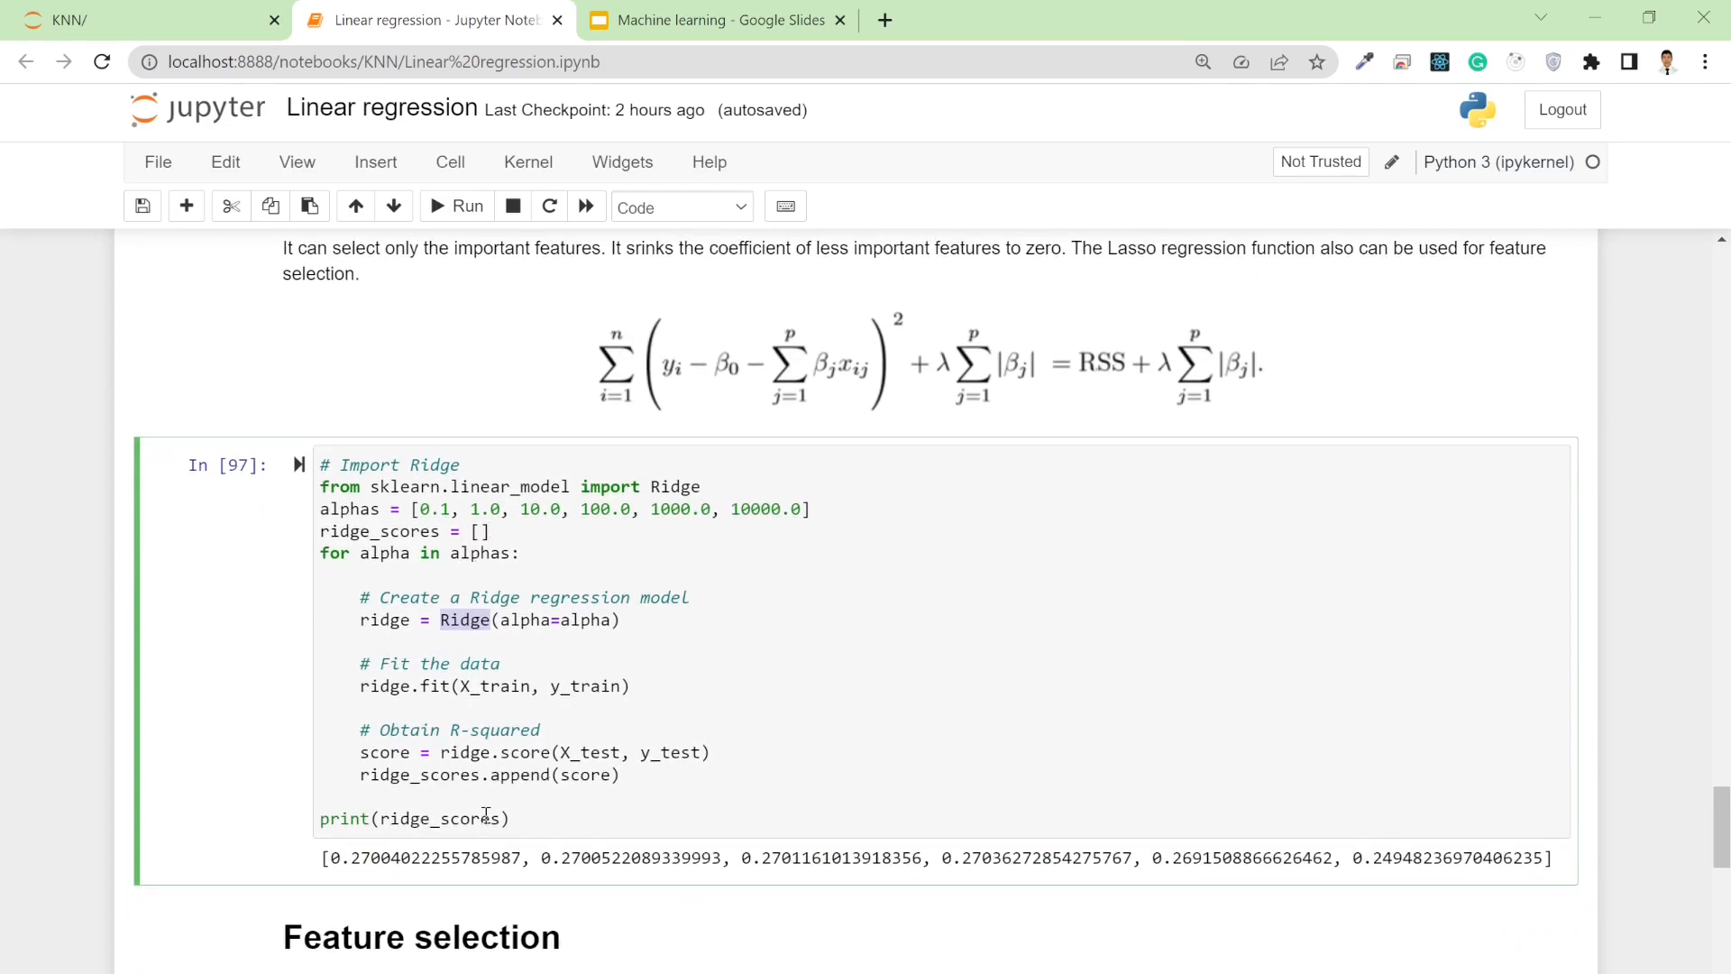
mouse_move(725, 862)
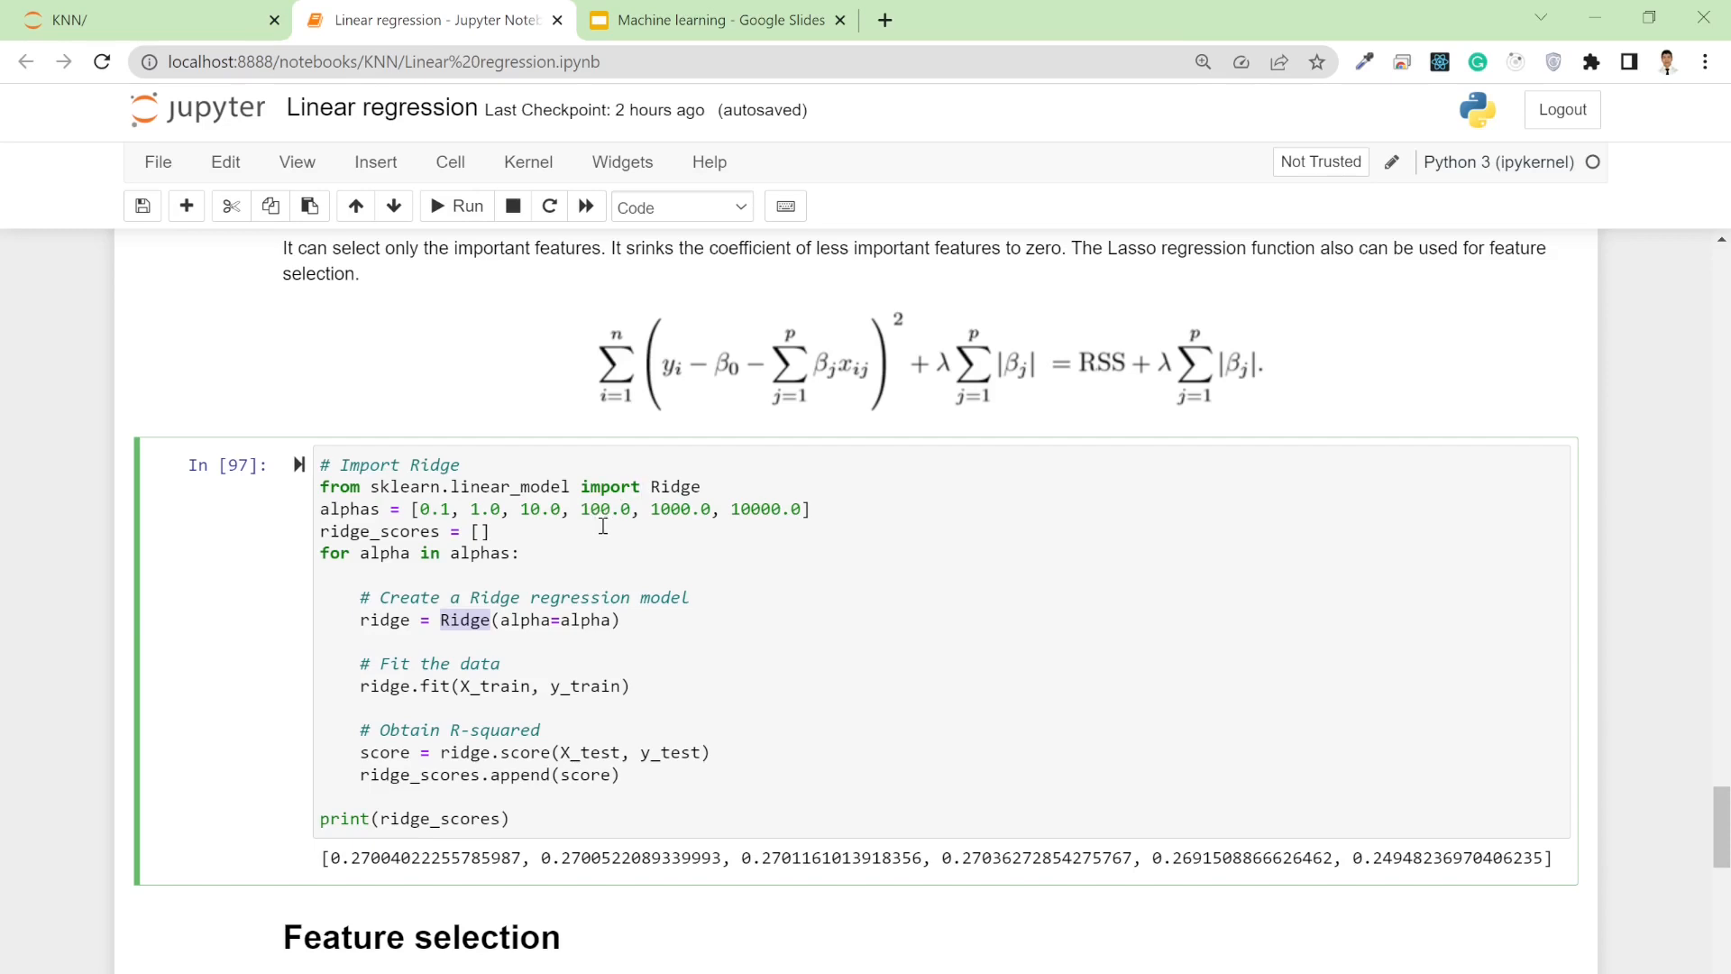
mouse_move(796, 539)
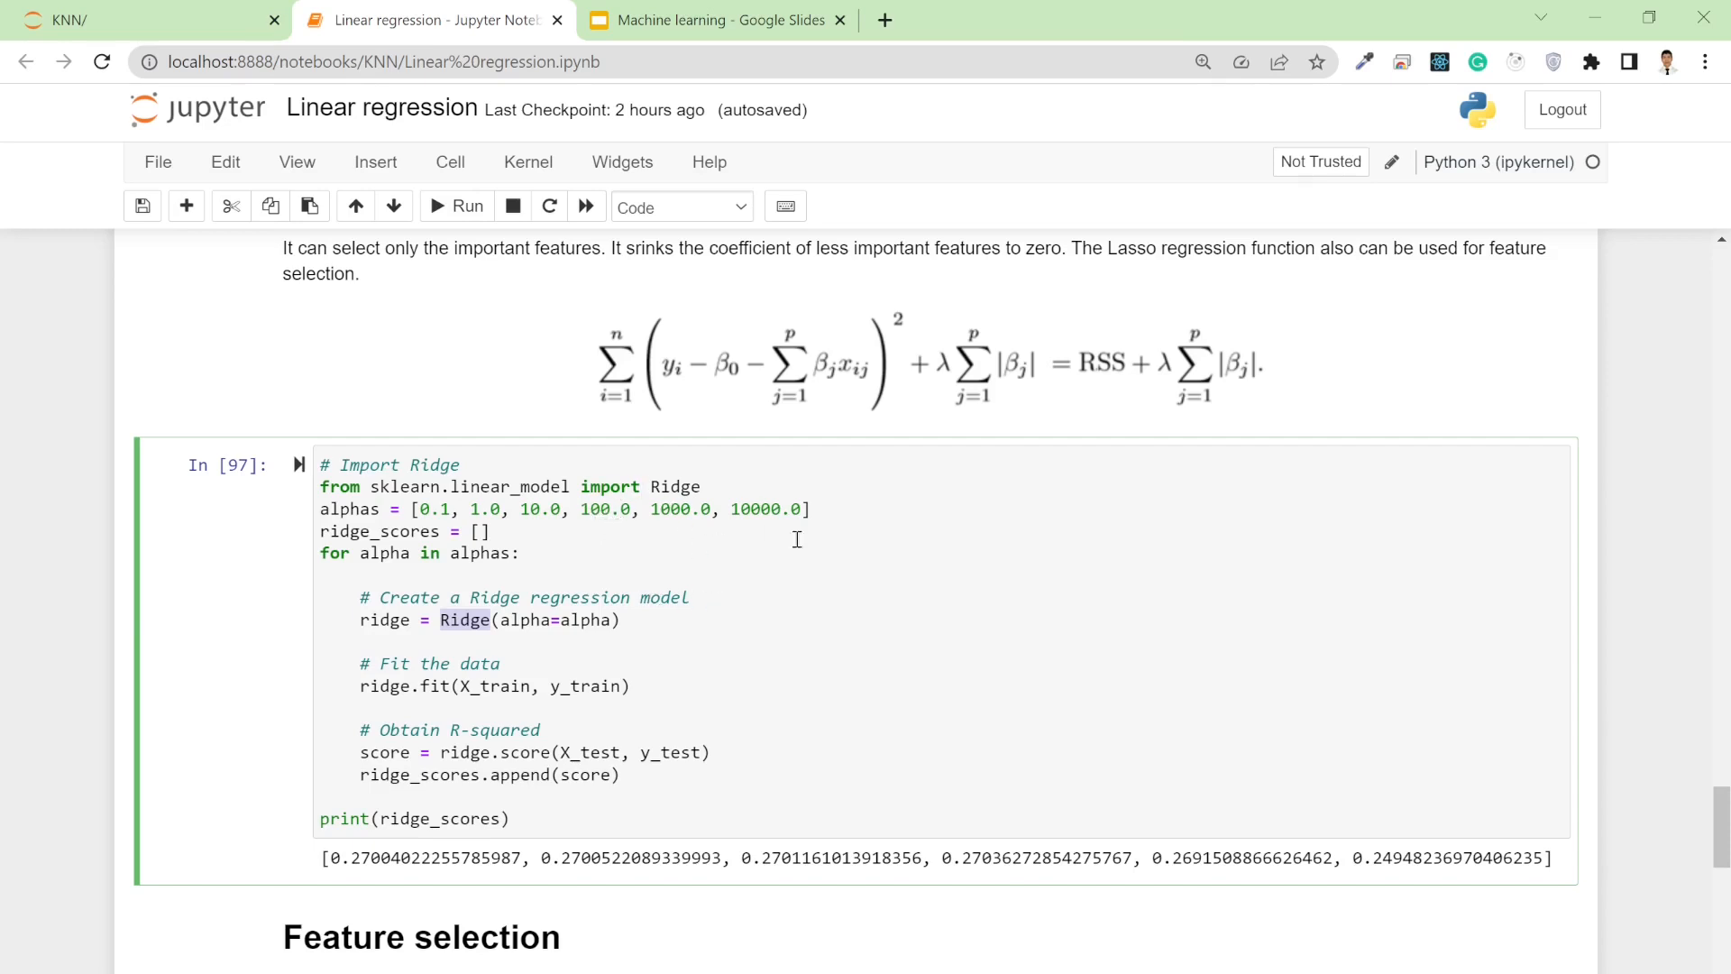
mouse_move(1148, 857)
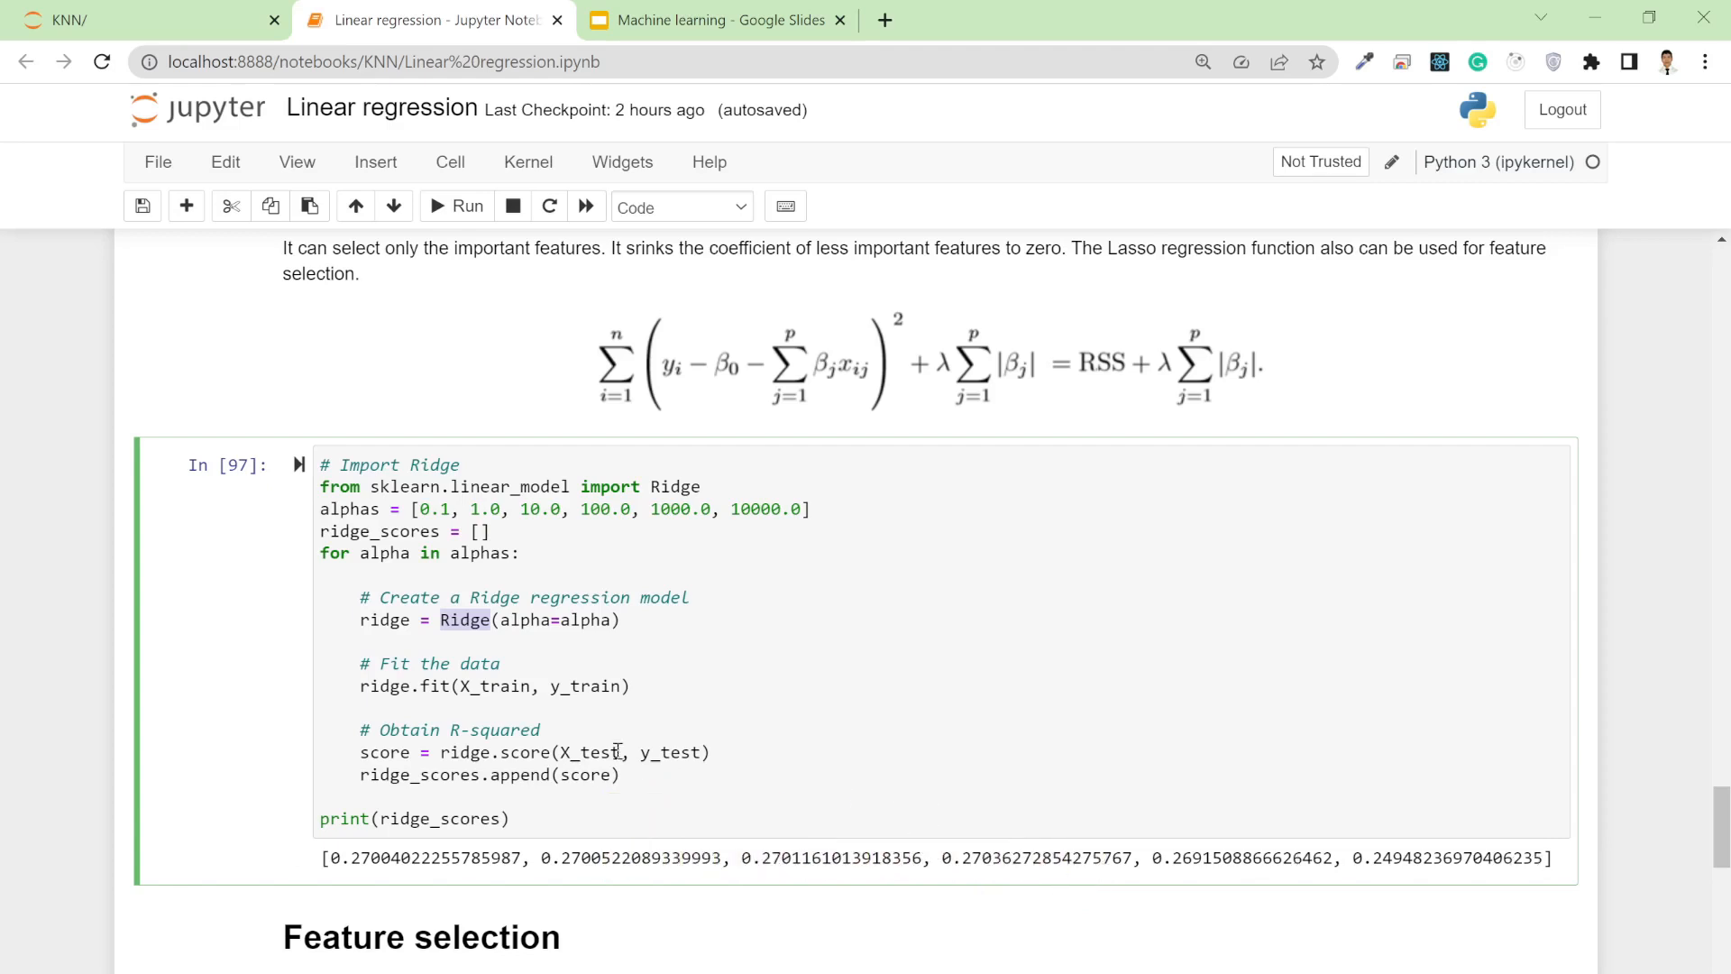
scroll(up, 3)
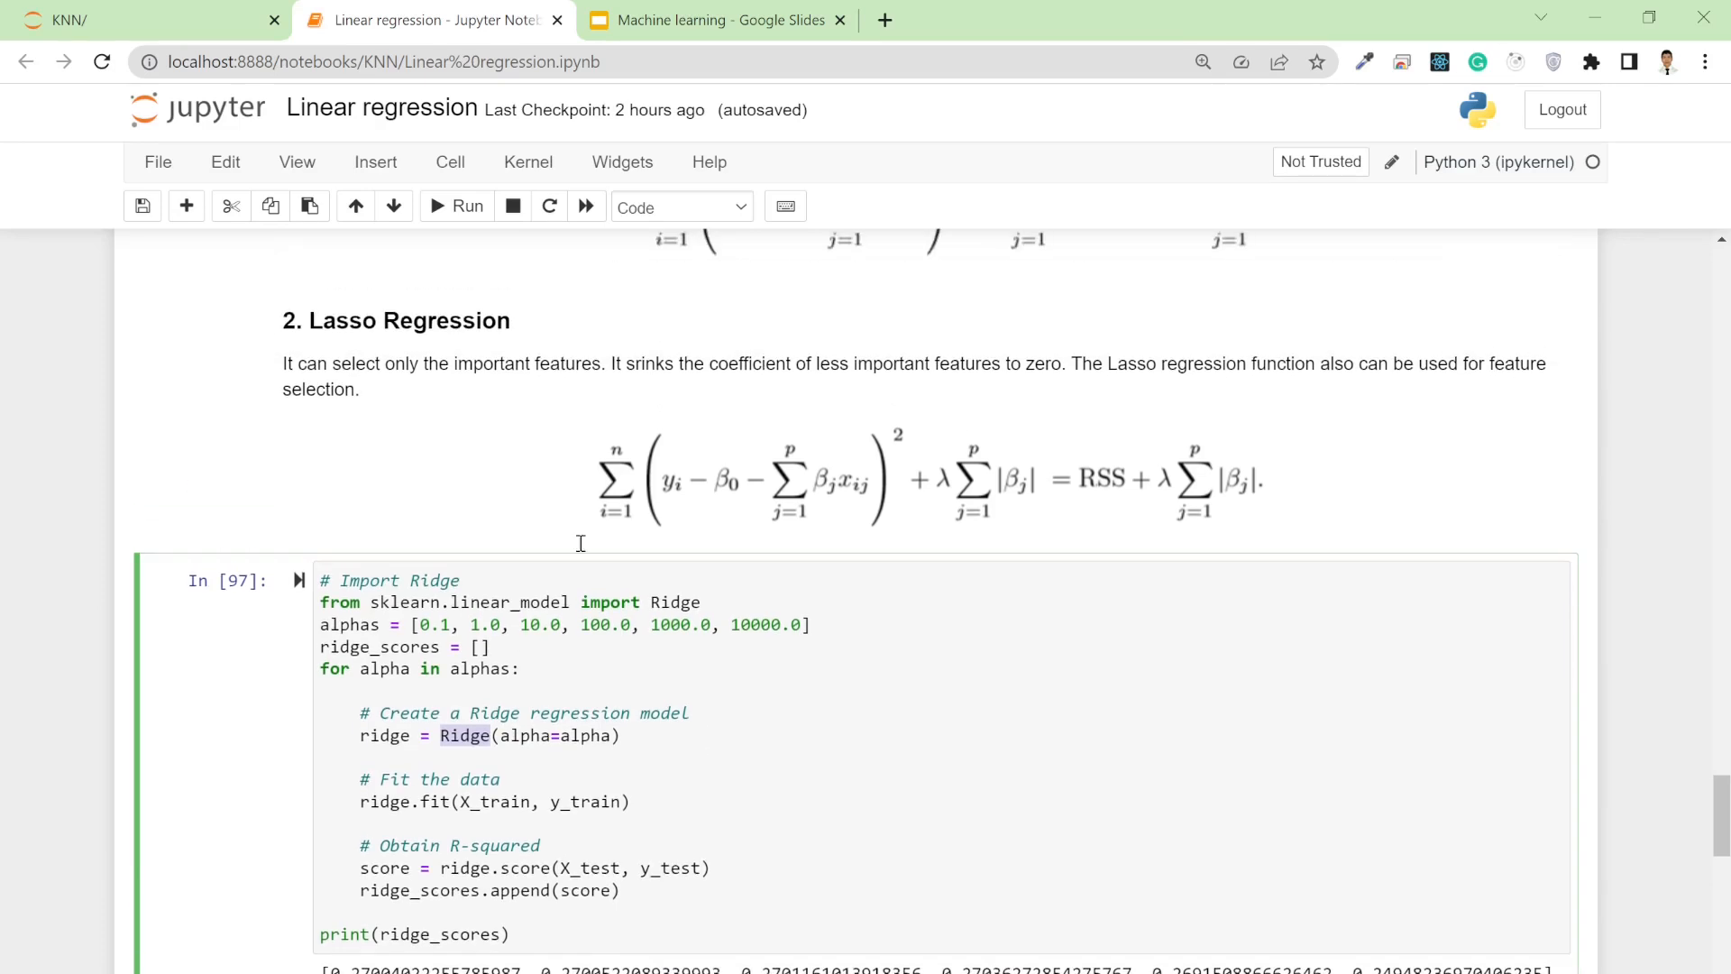
mouse_move(624, 575)
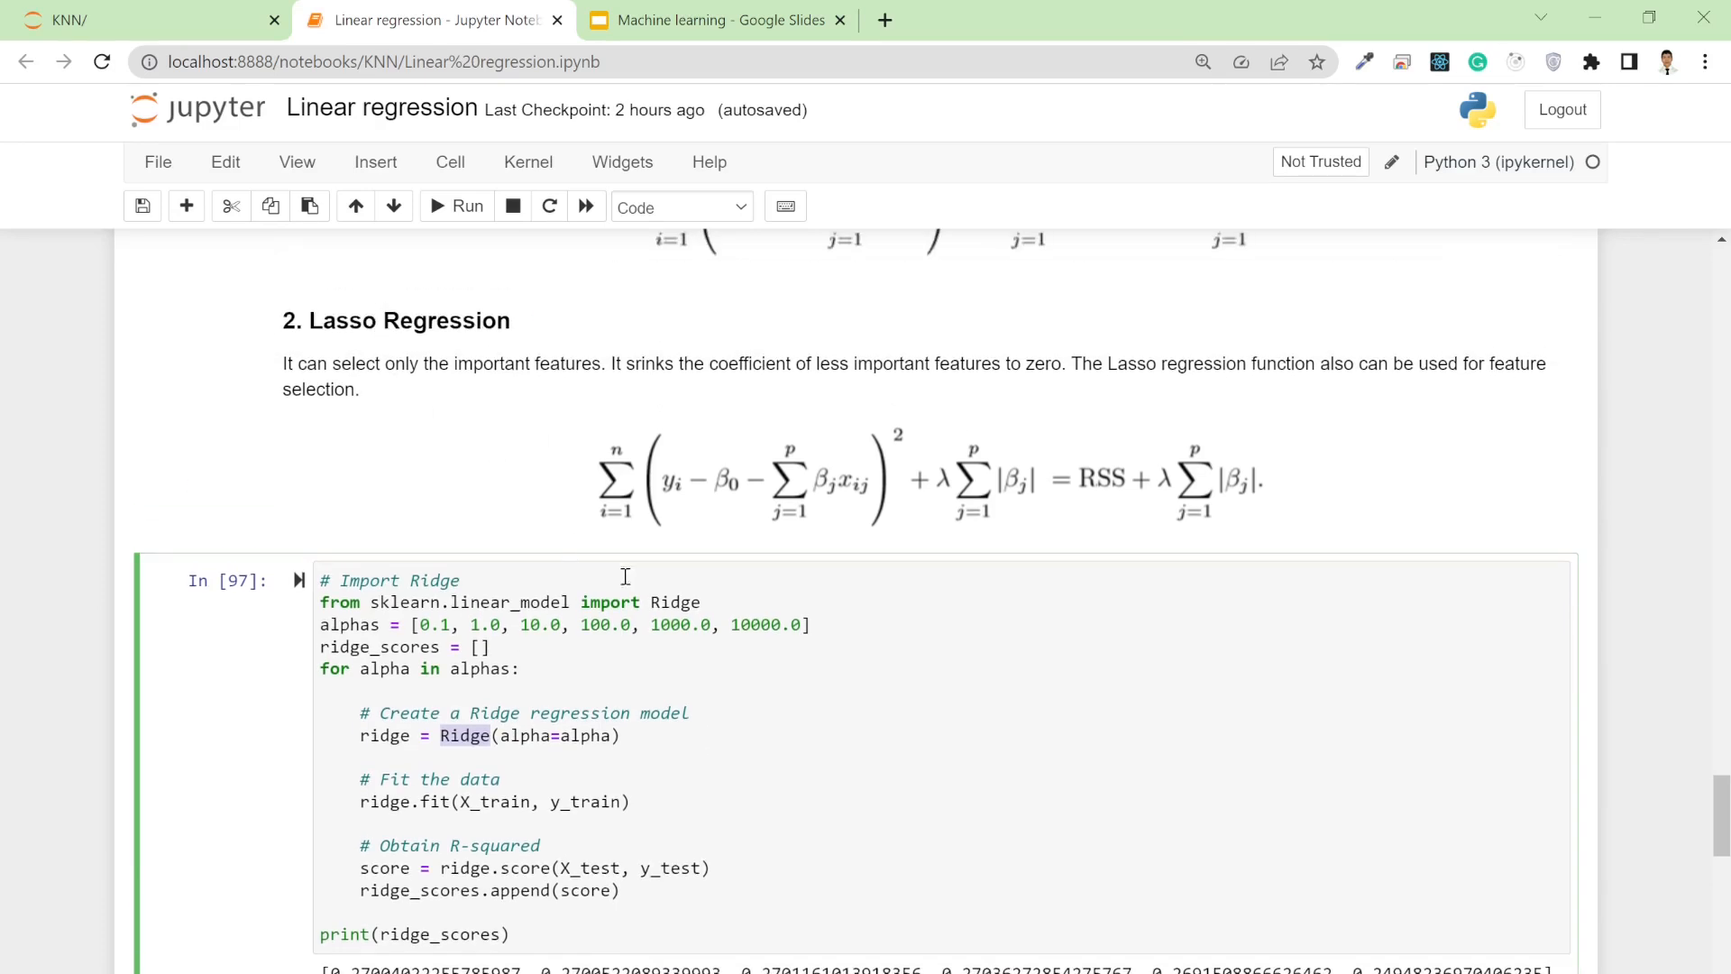
mouse_move(704, 605)
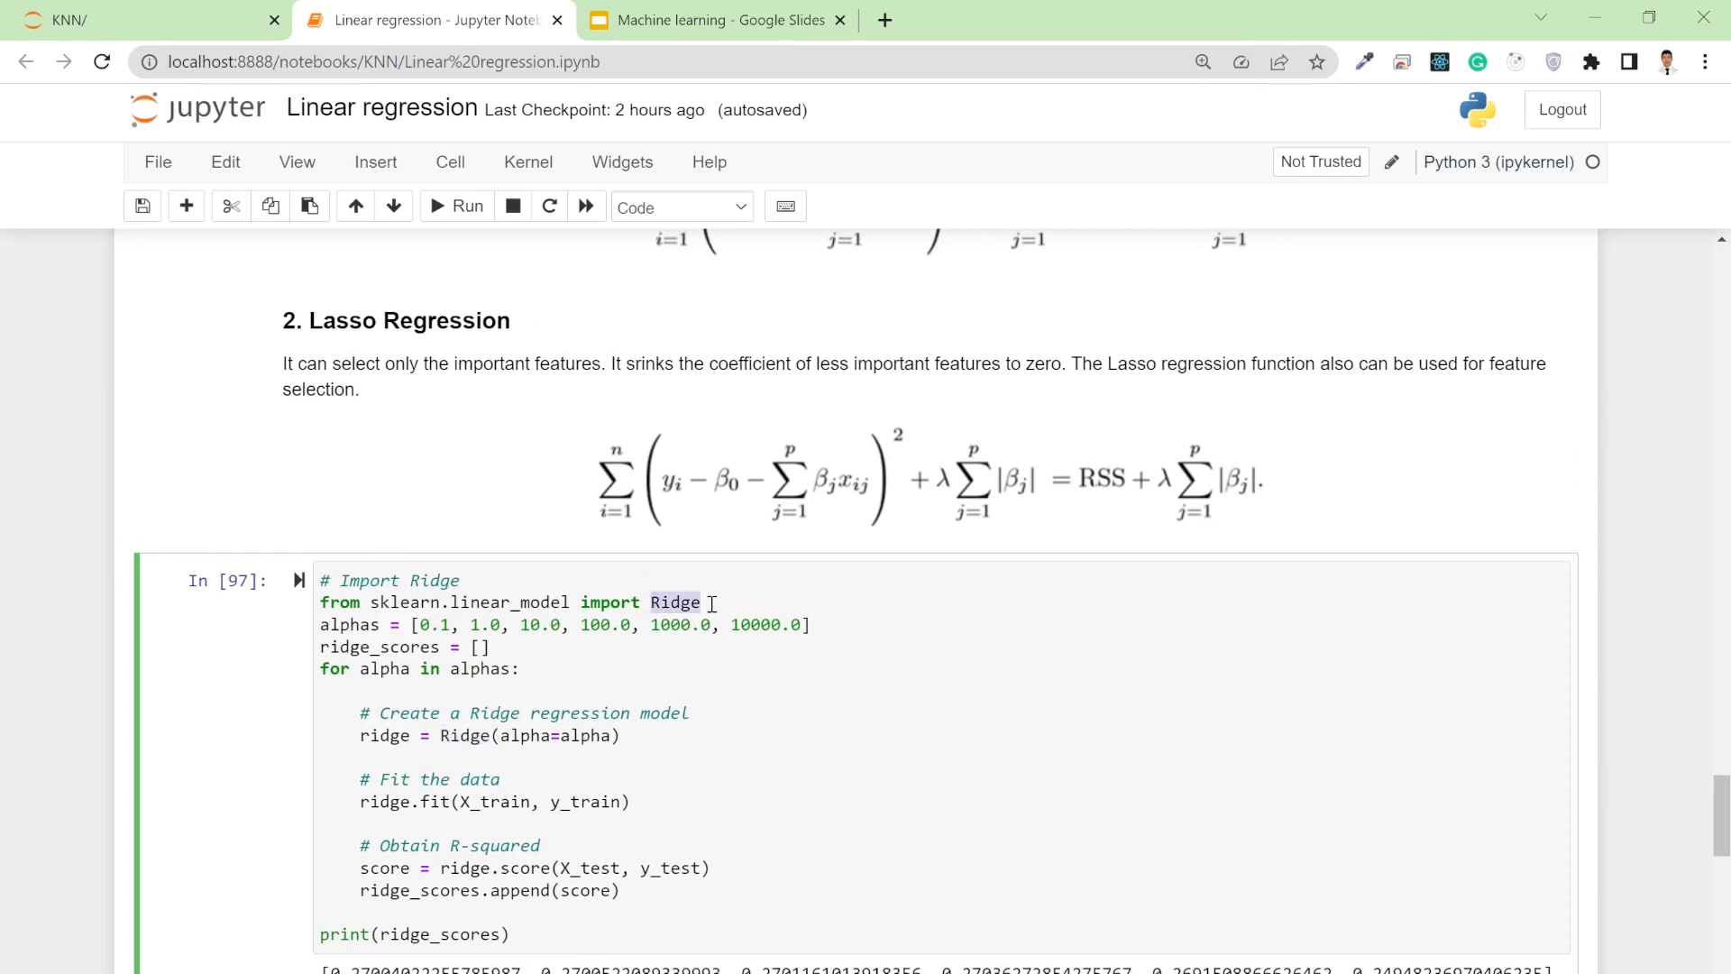
mouse_move(569, 685)
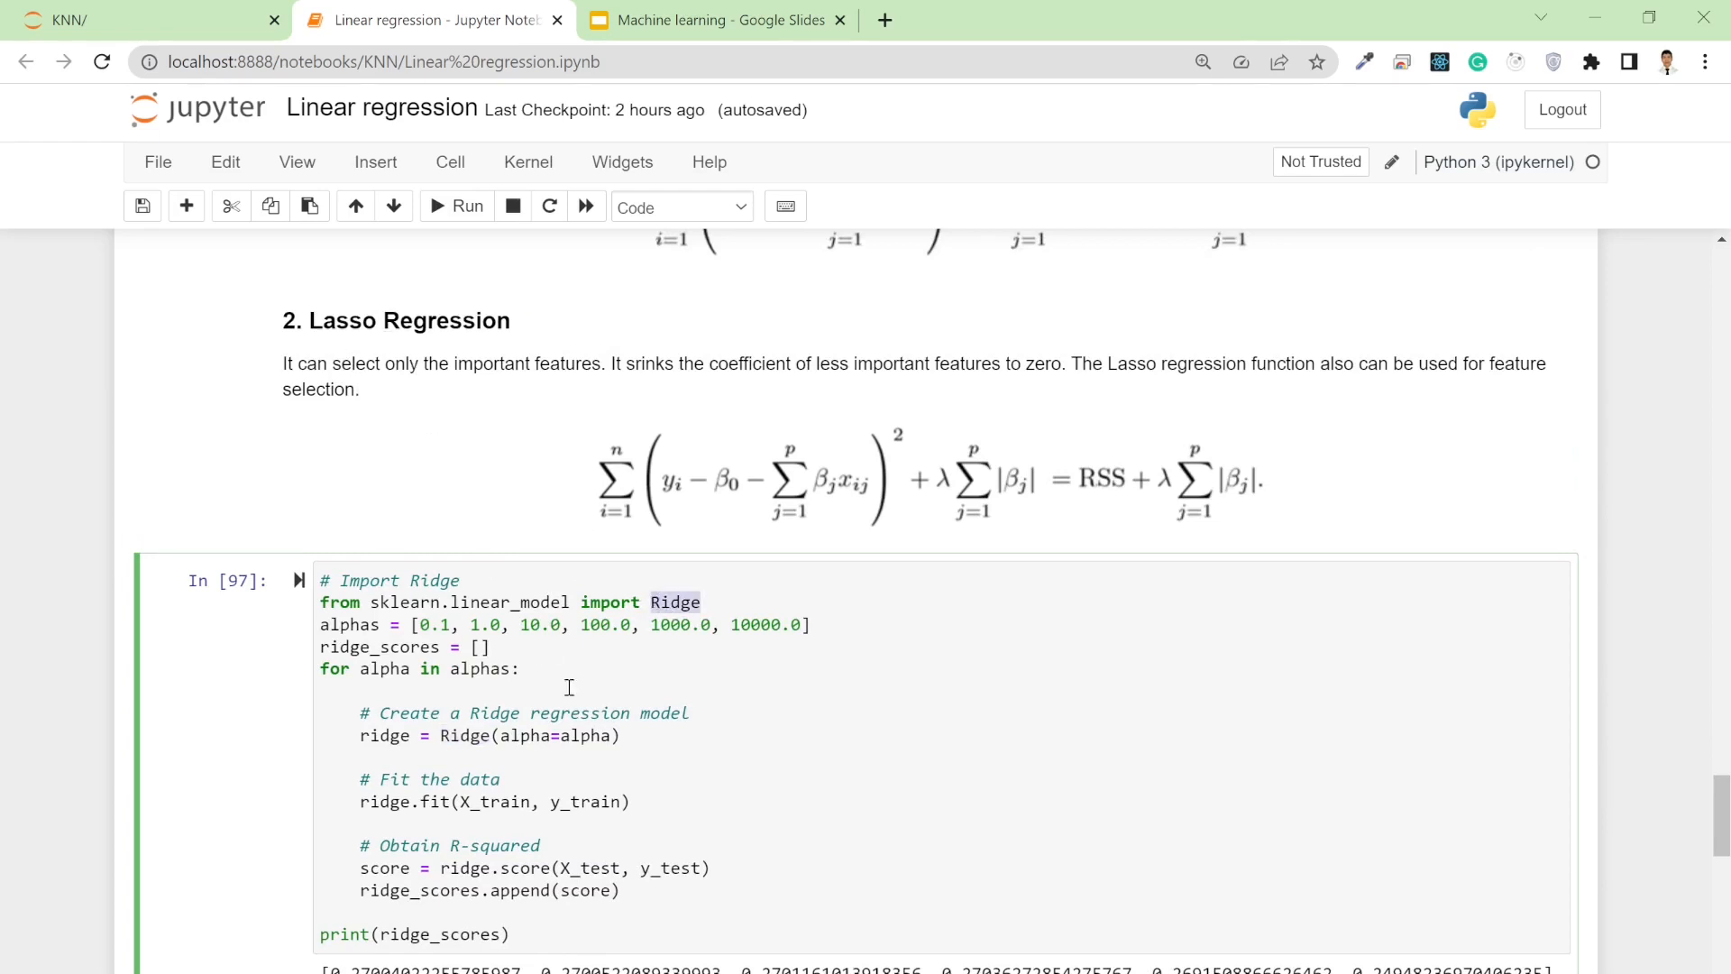
scroll(down, 3)
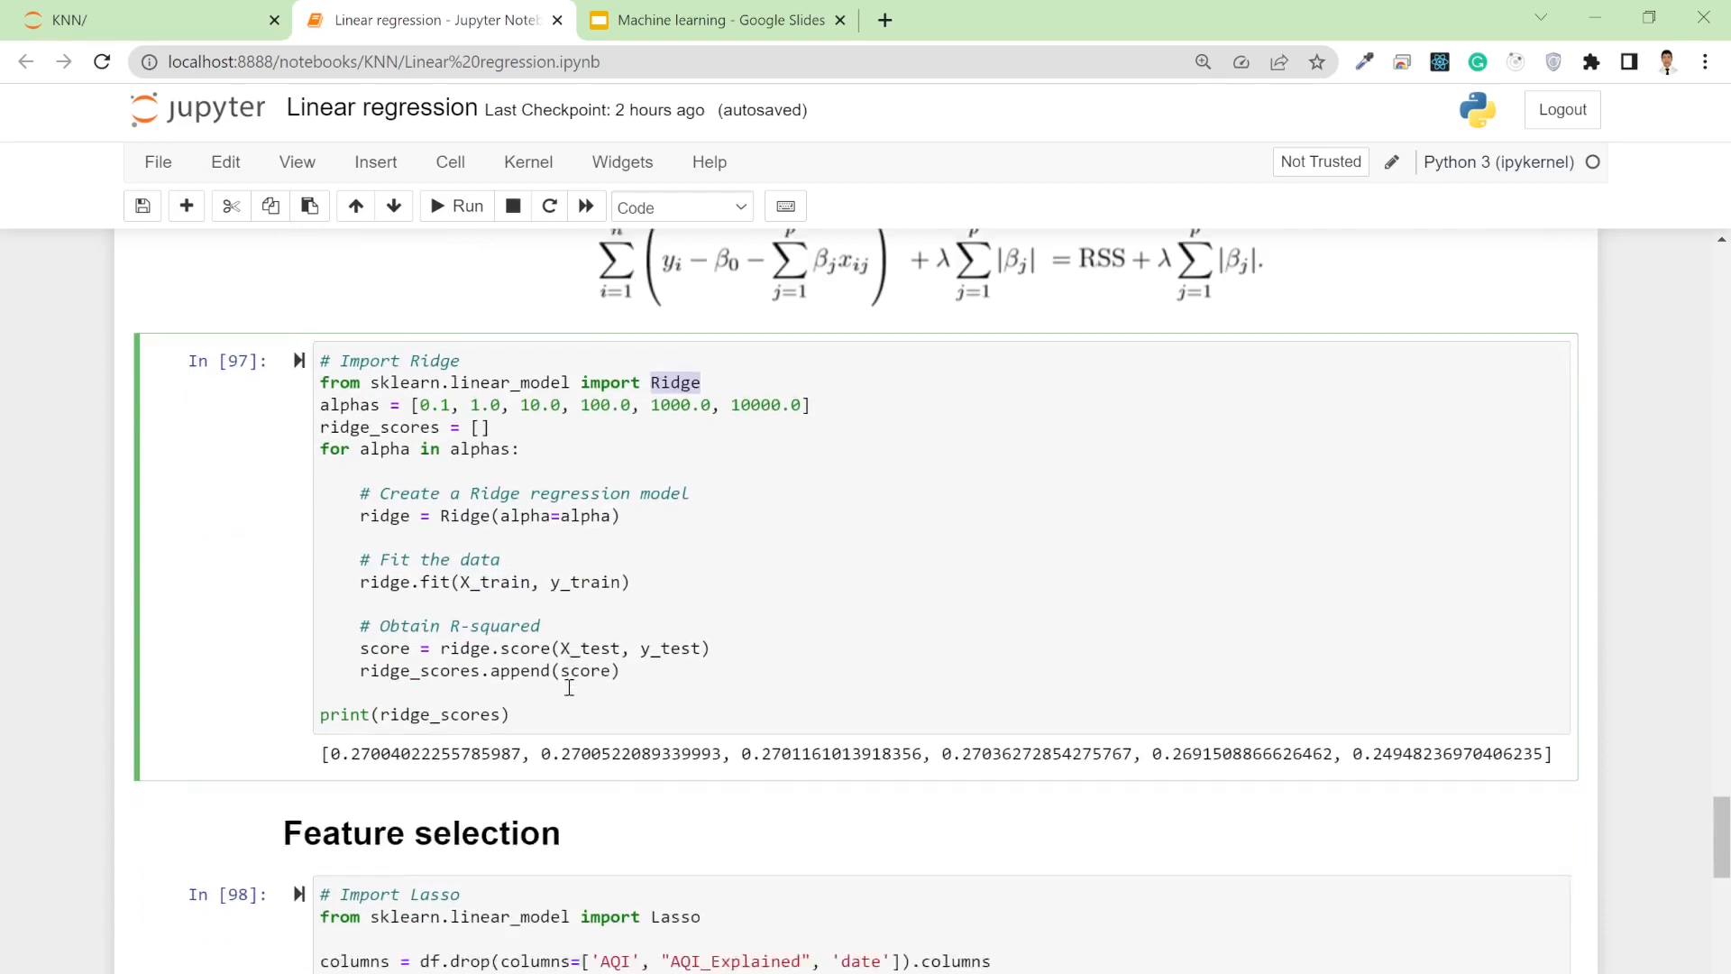
scroll(down, 3)
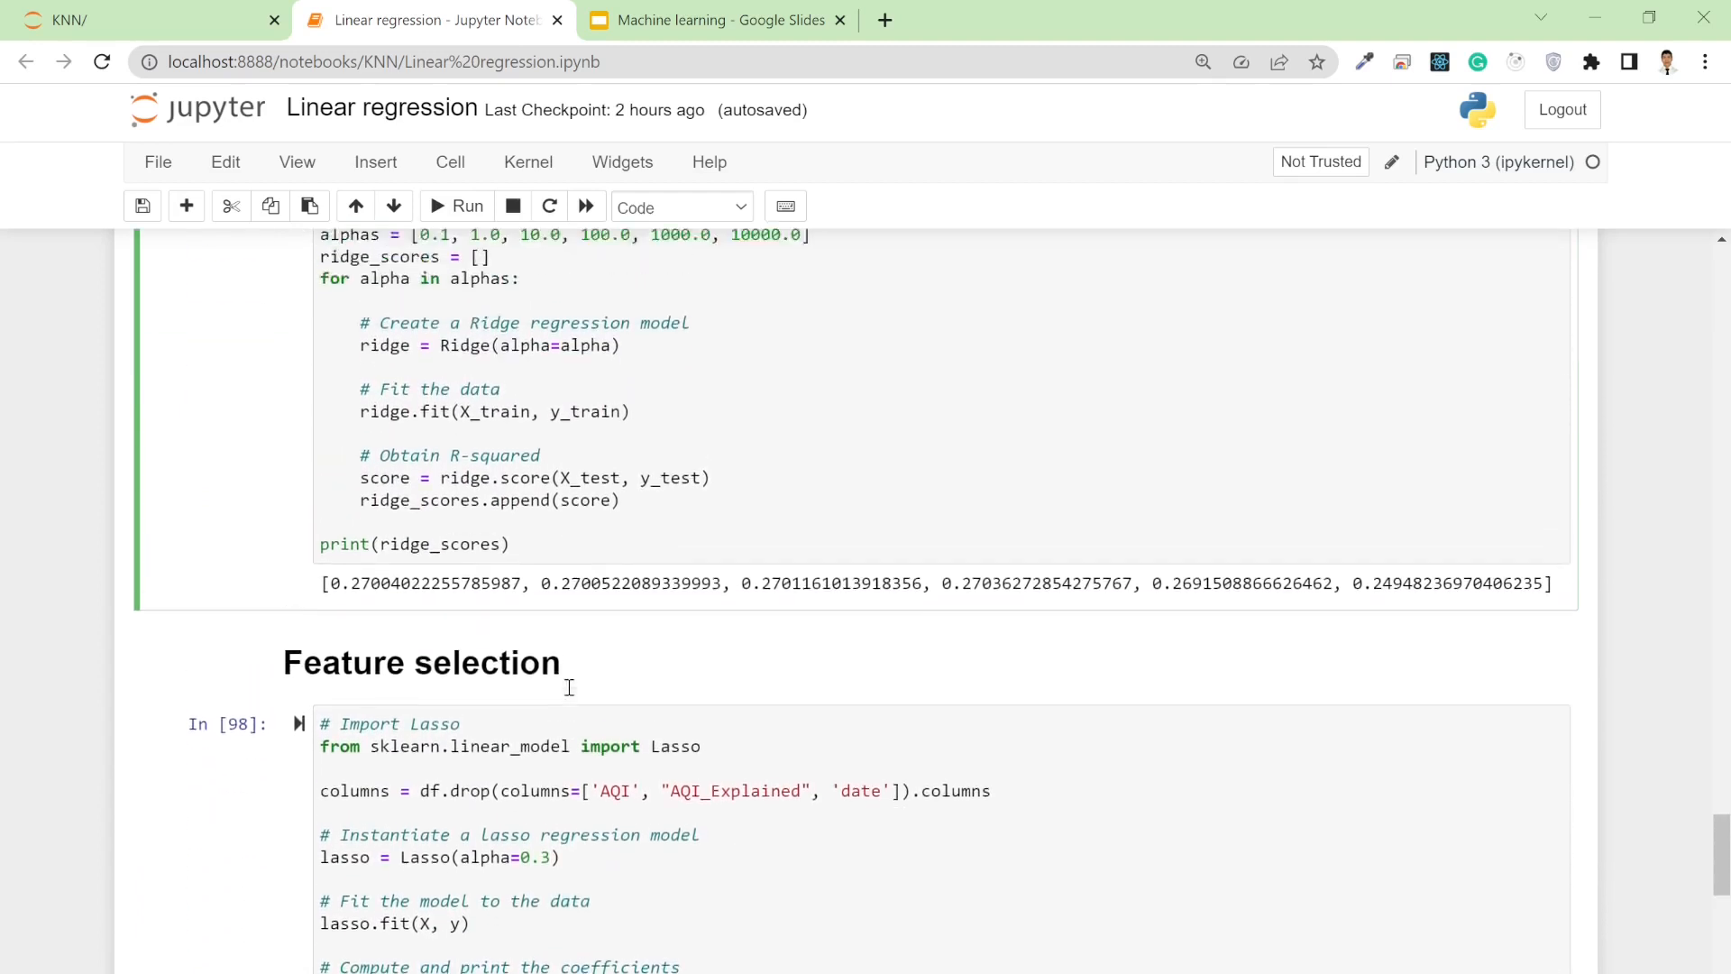
Highlight AQI and AQI_Explained in the df.columns output, then scroll to the Ridge/Lasso formulas
scroll(down, 3)
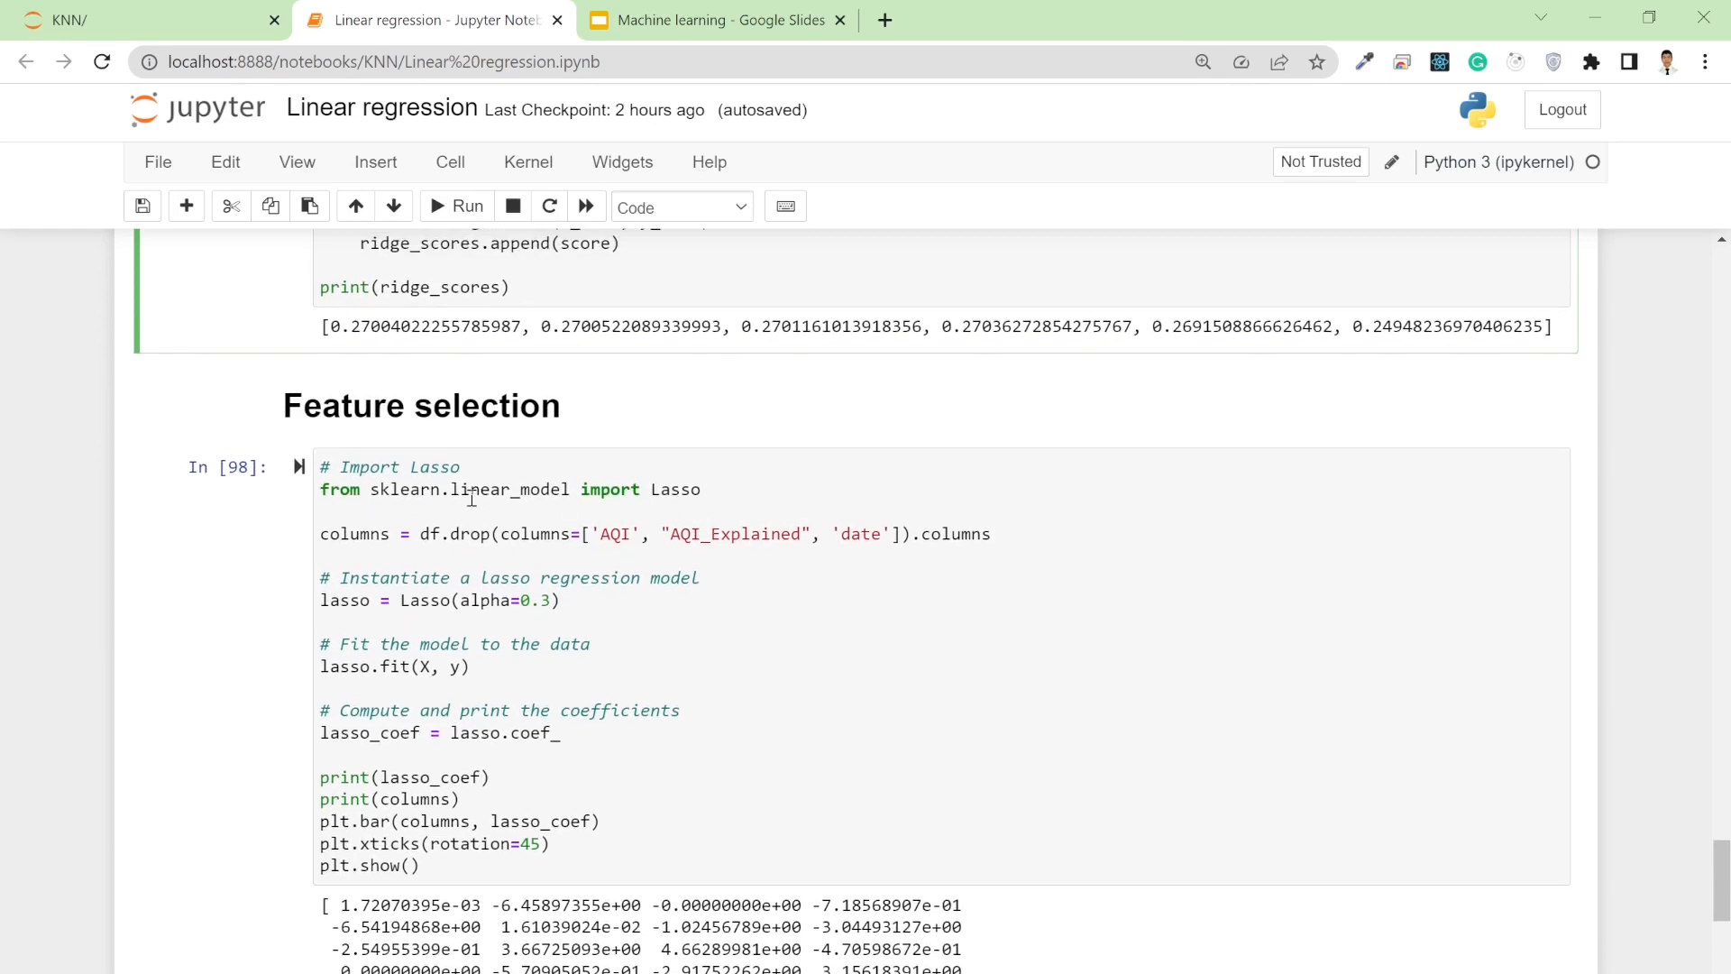
mouse_move(369, 533)
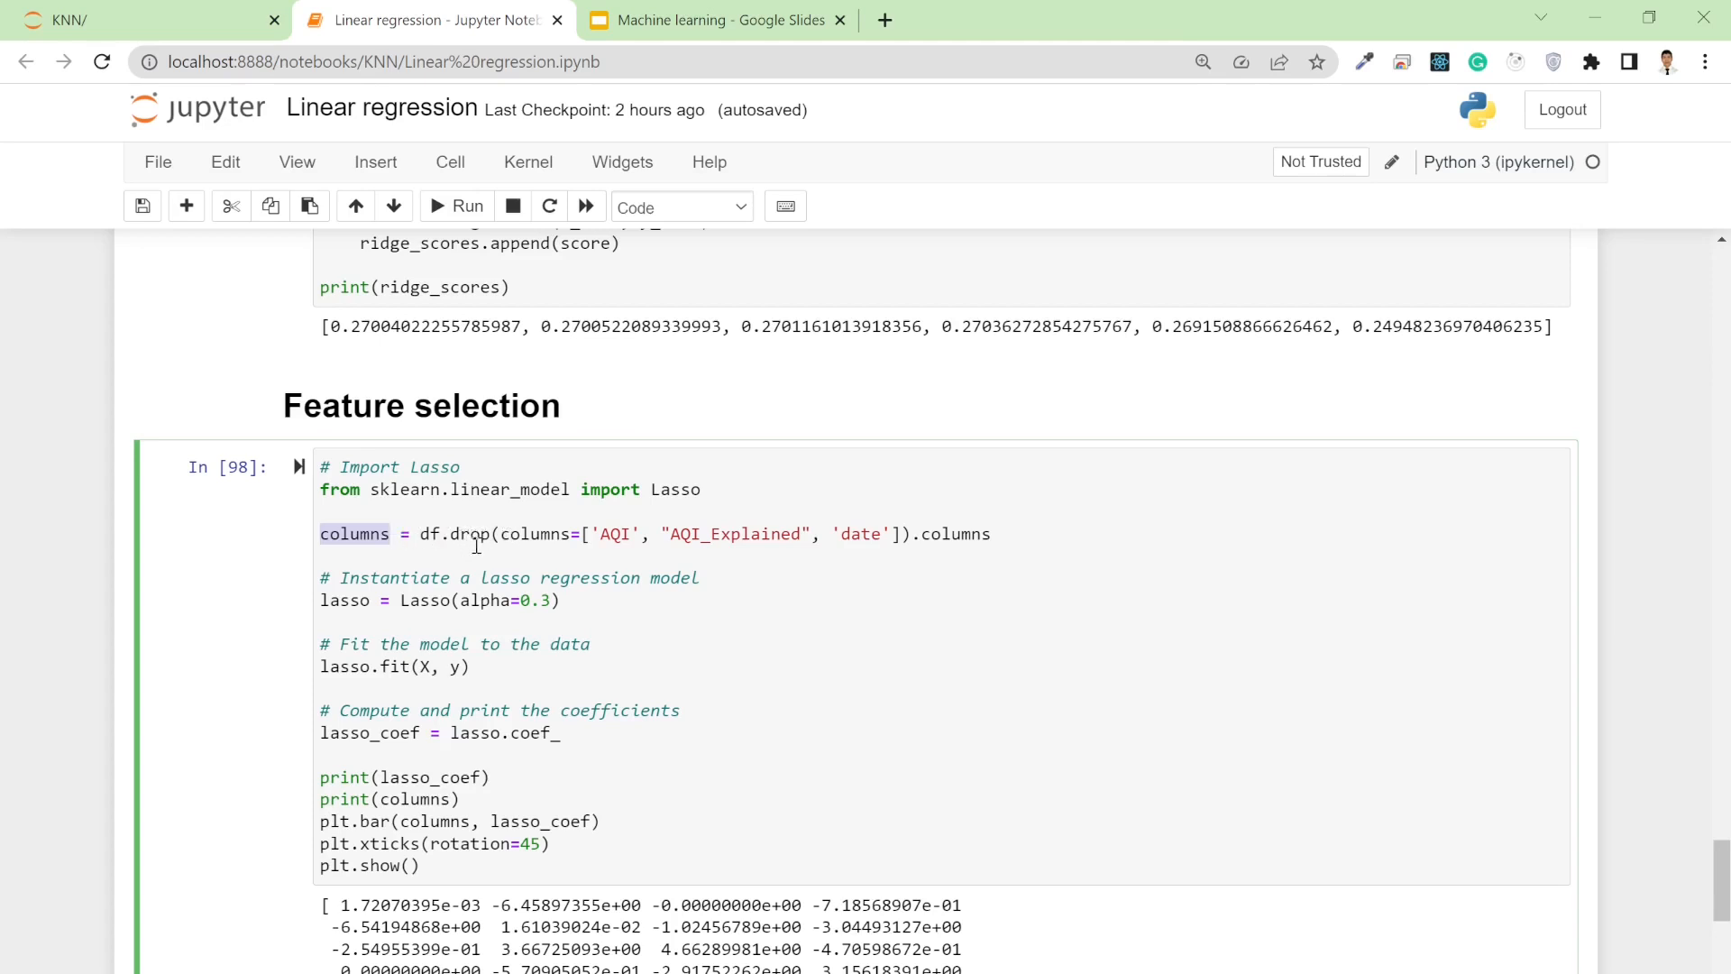
mouse_move(571, 530)
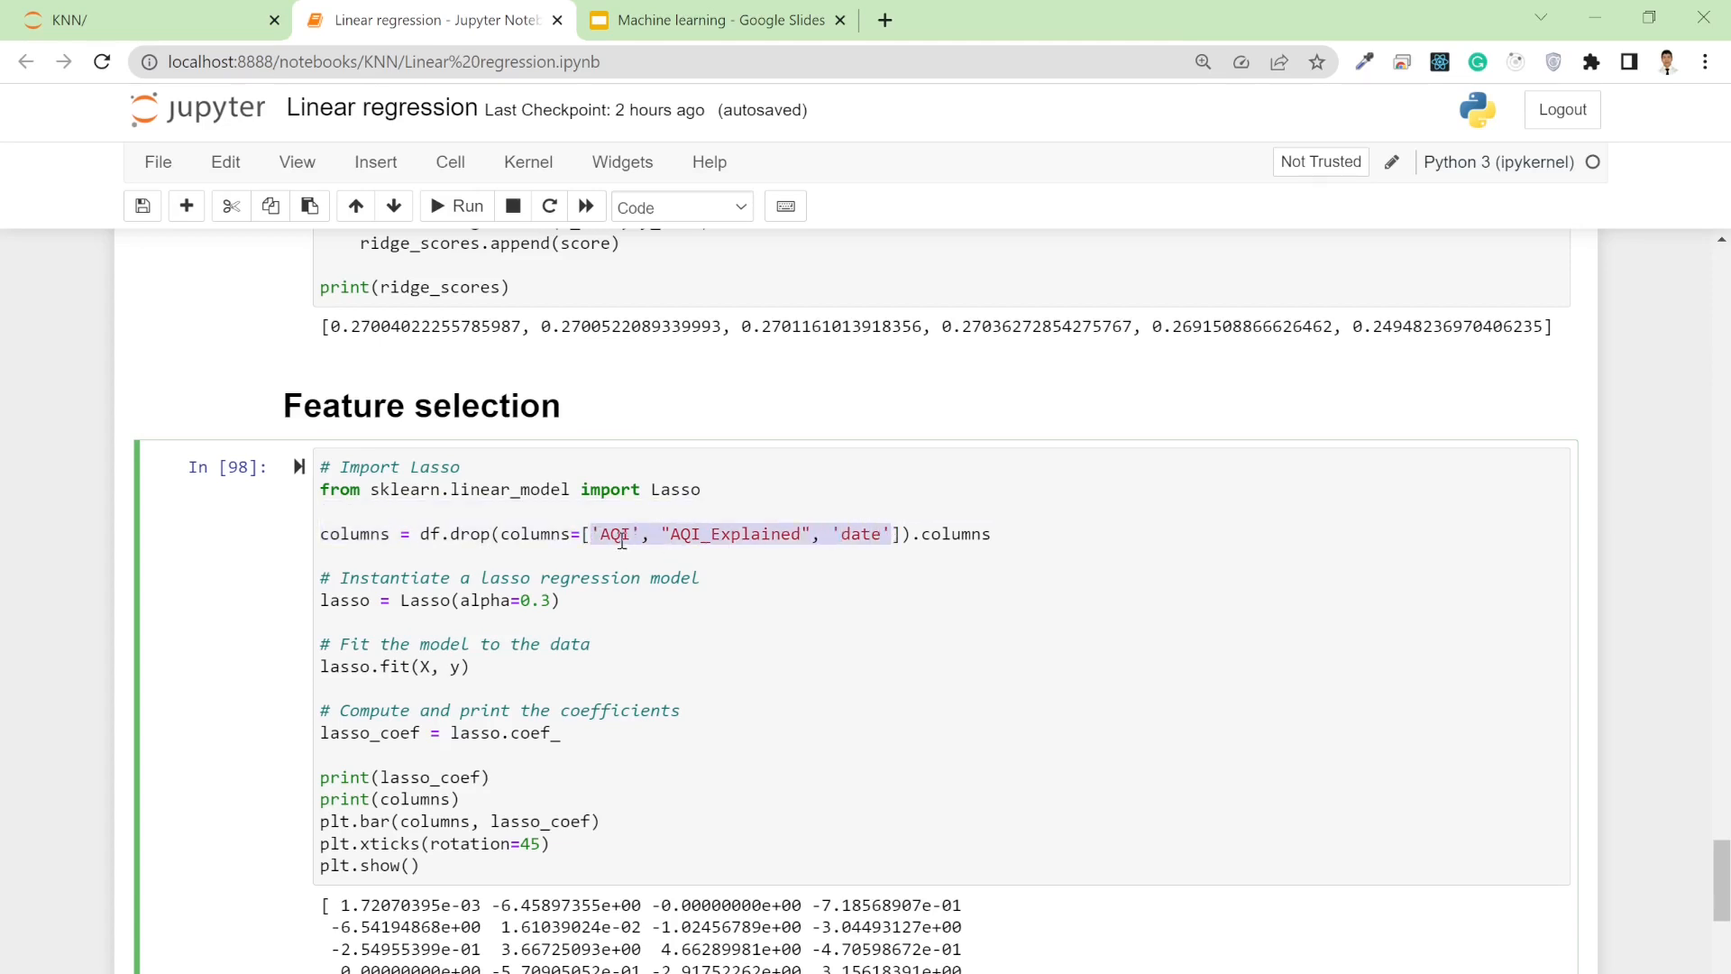
mouse_move(905, 534)
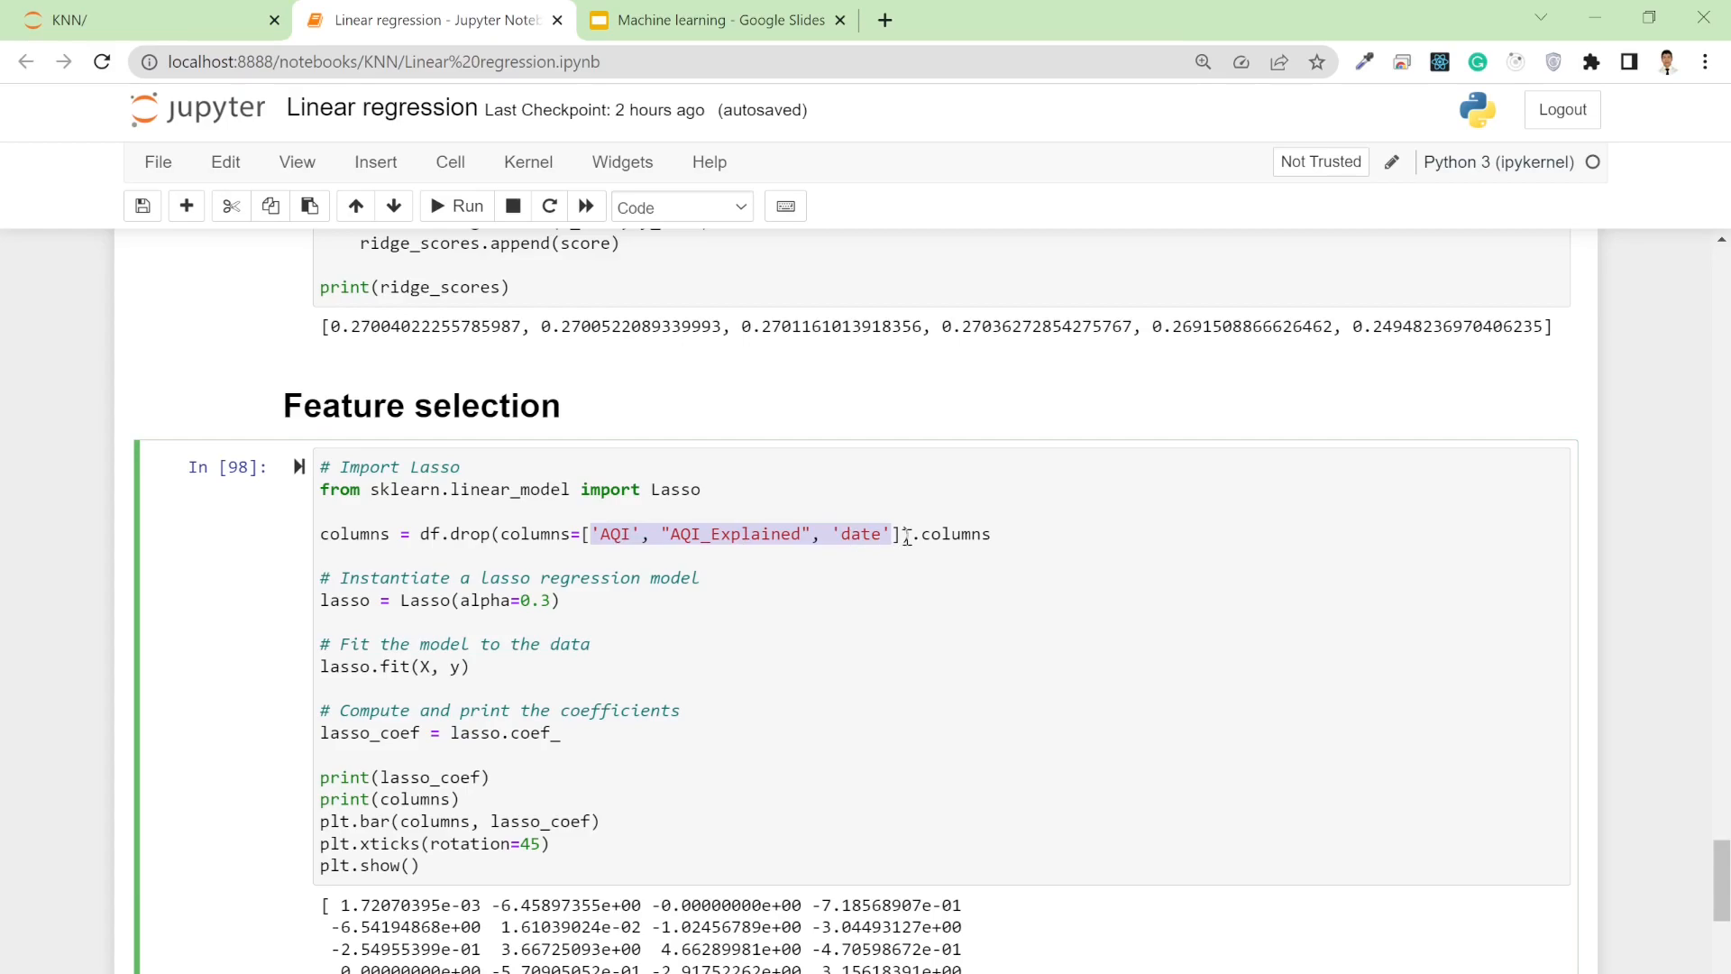
scroll(up, 3)
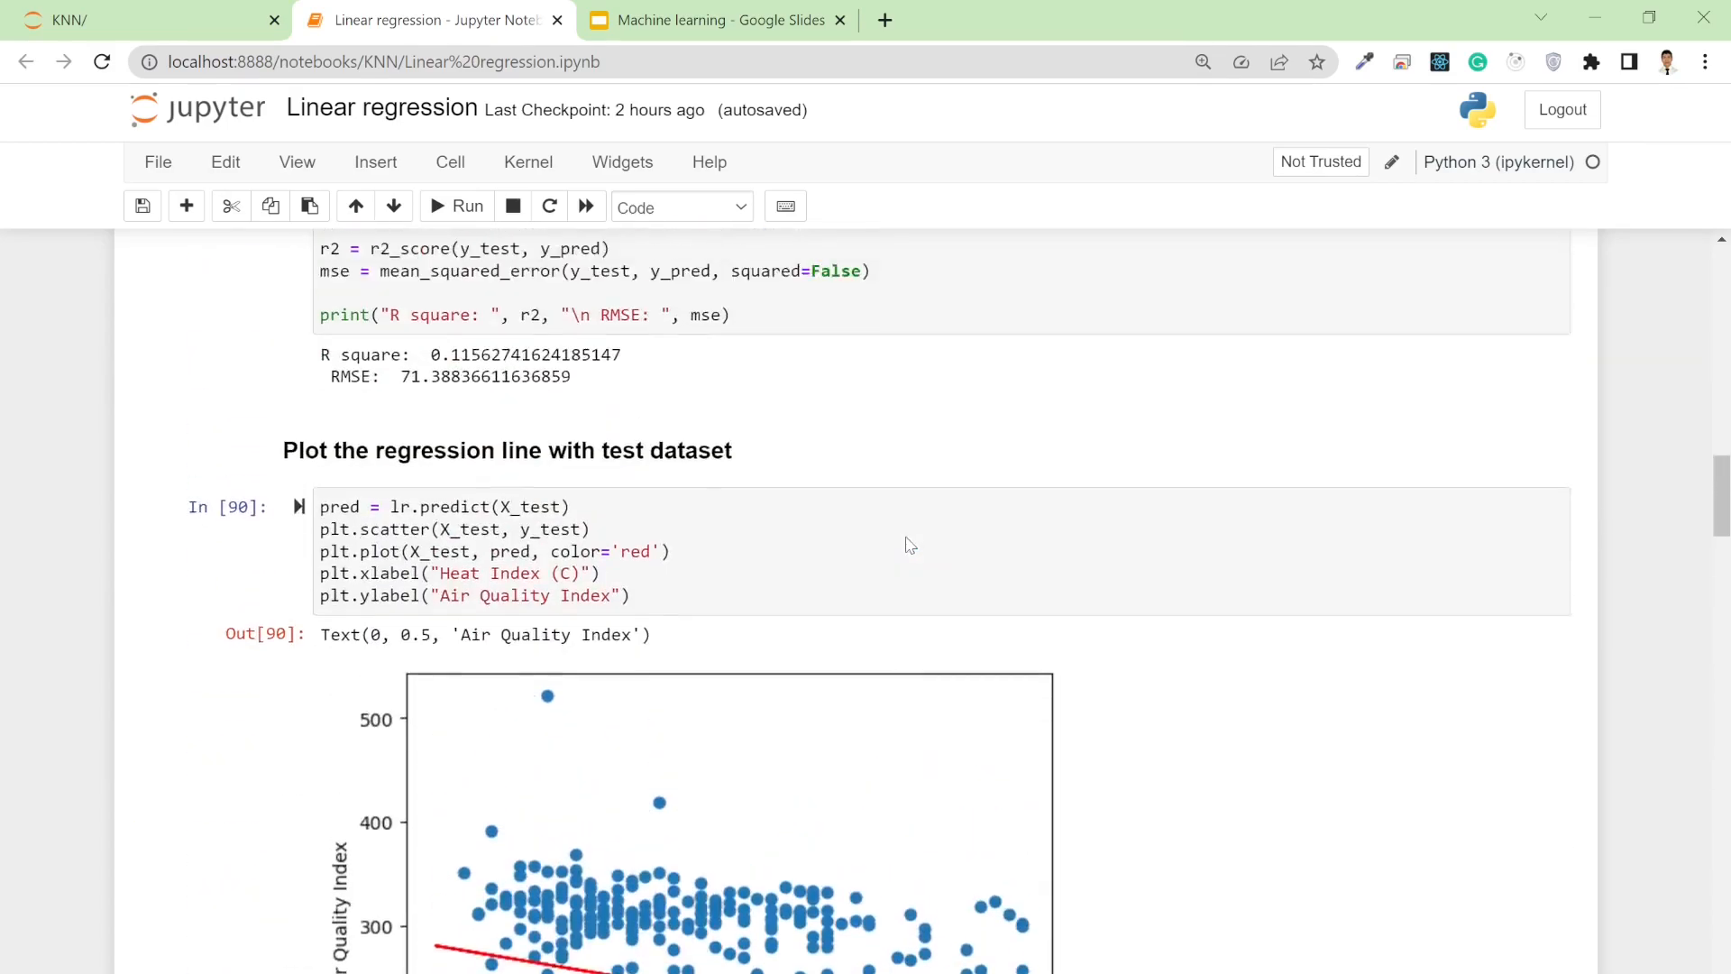
scroll(up, 3)
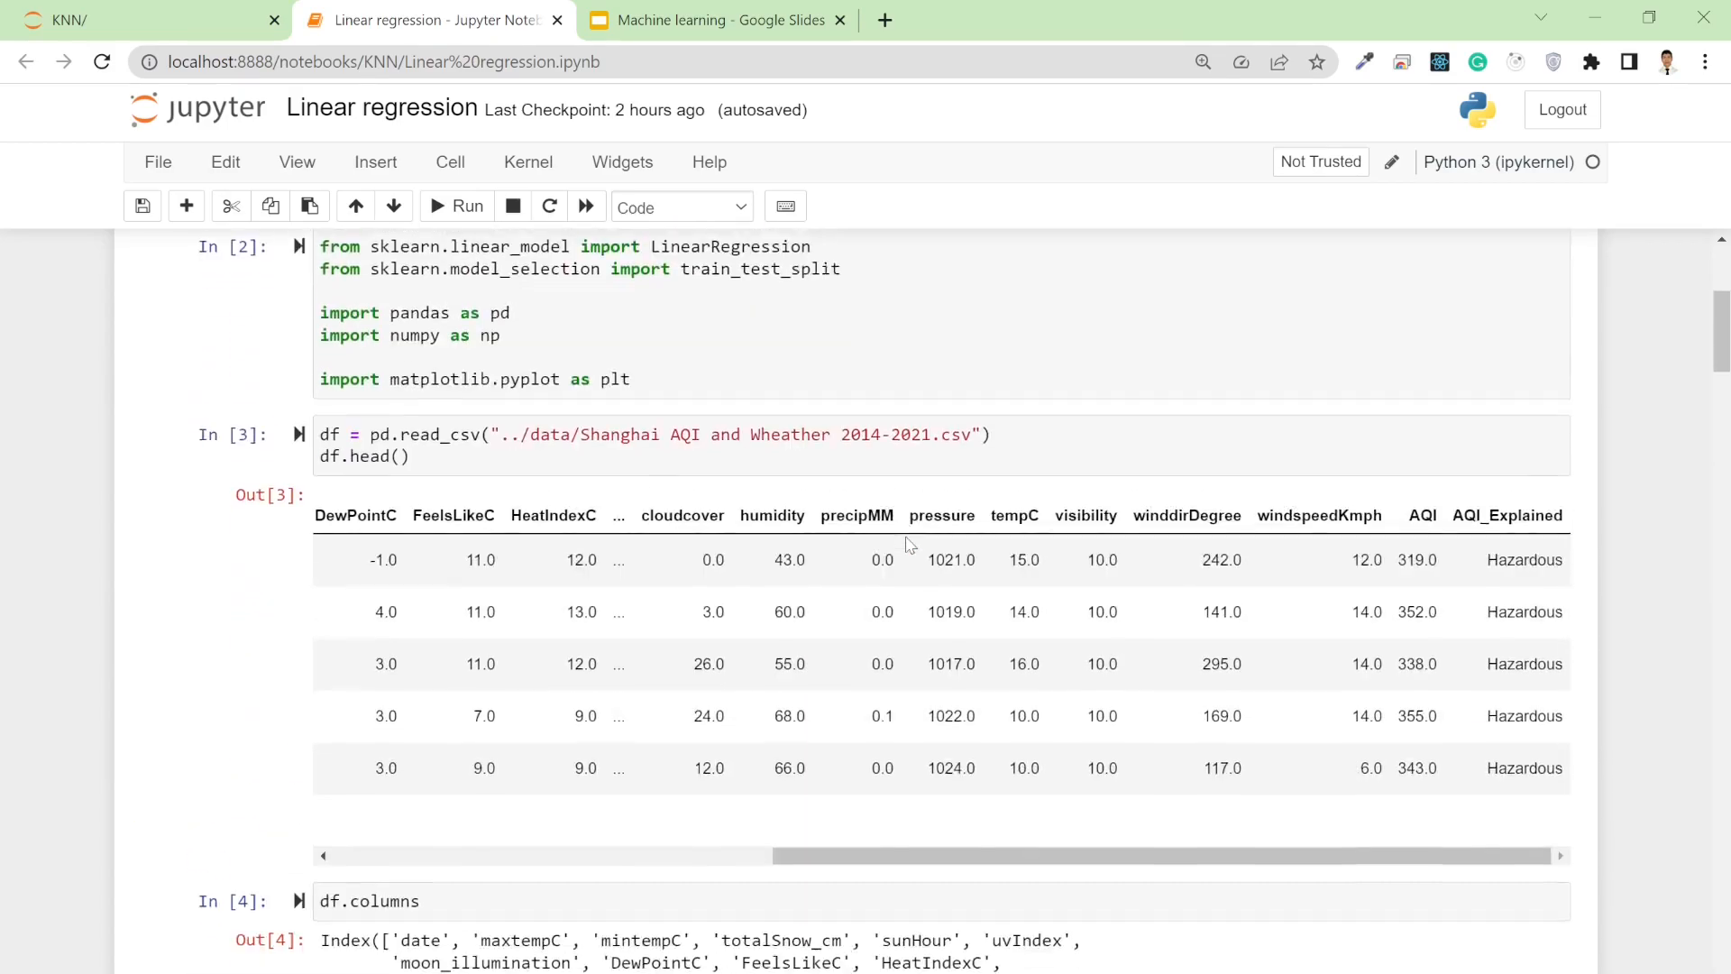
scroll(down, 3)
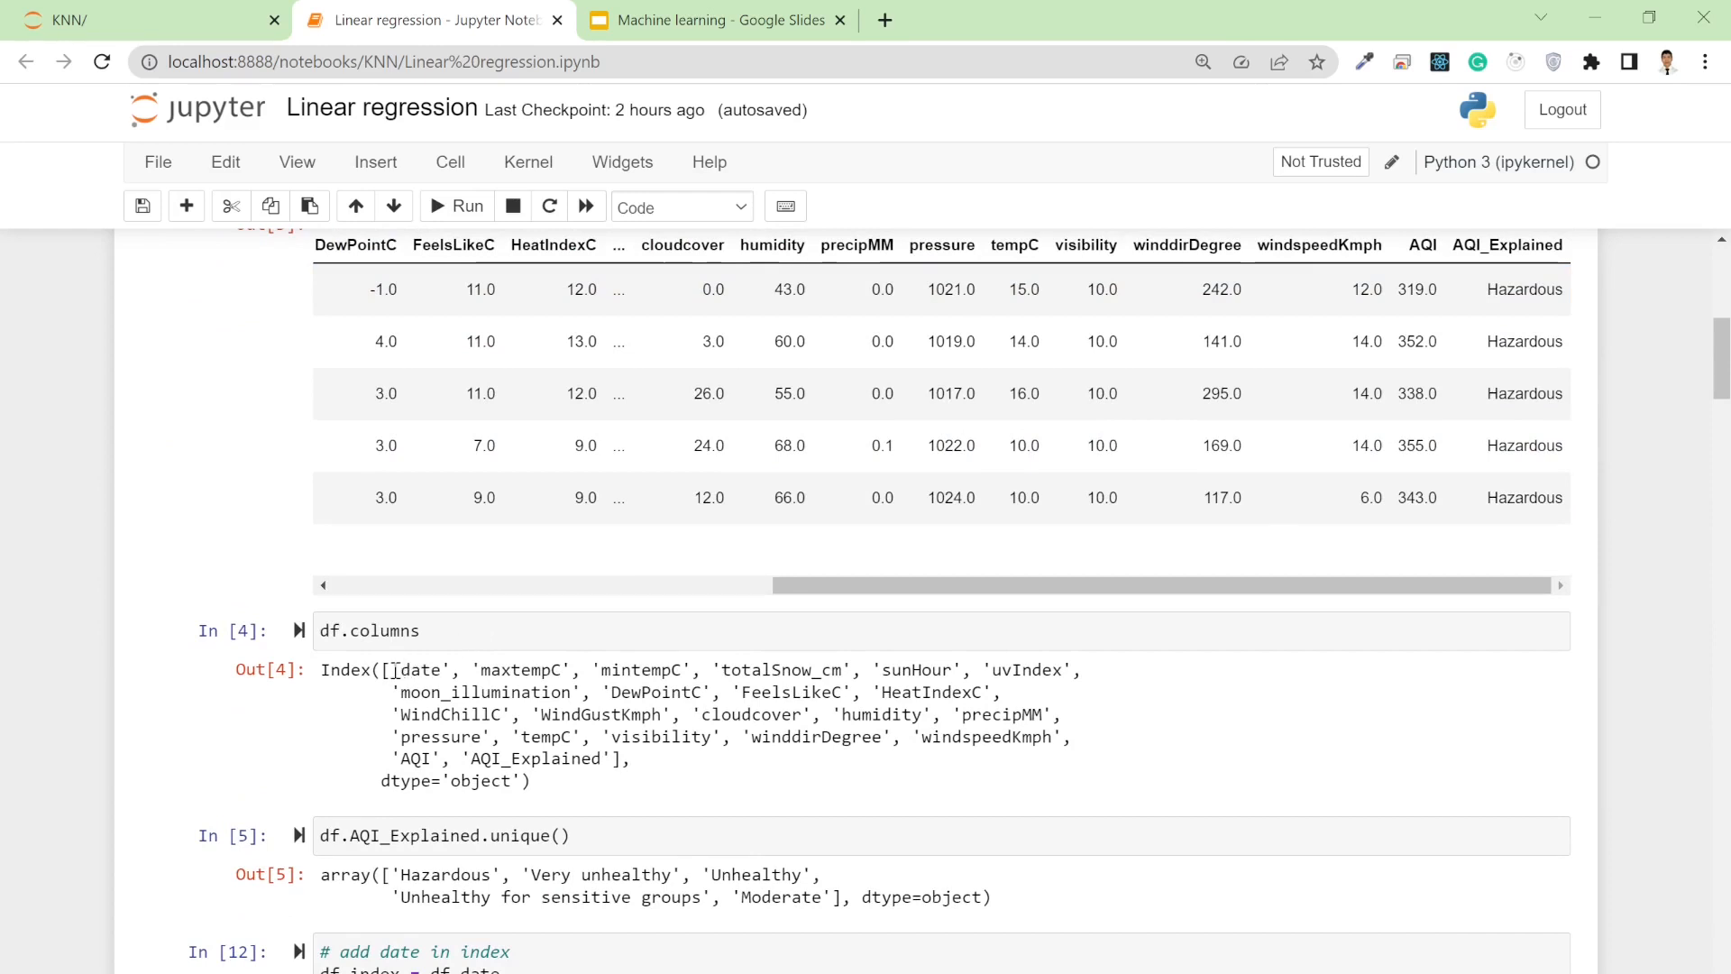
double_click(417, 670)
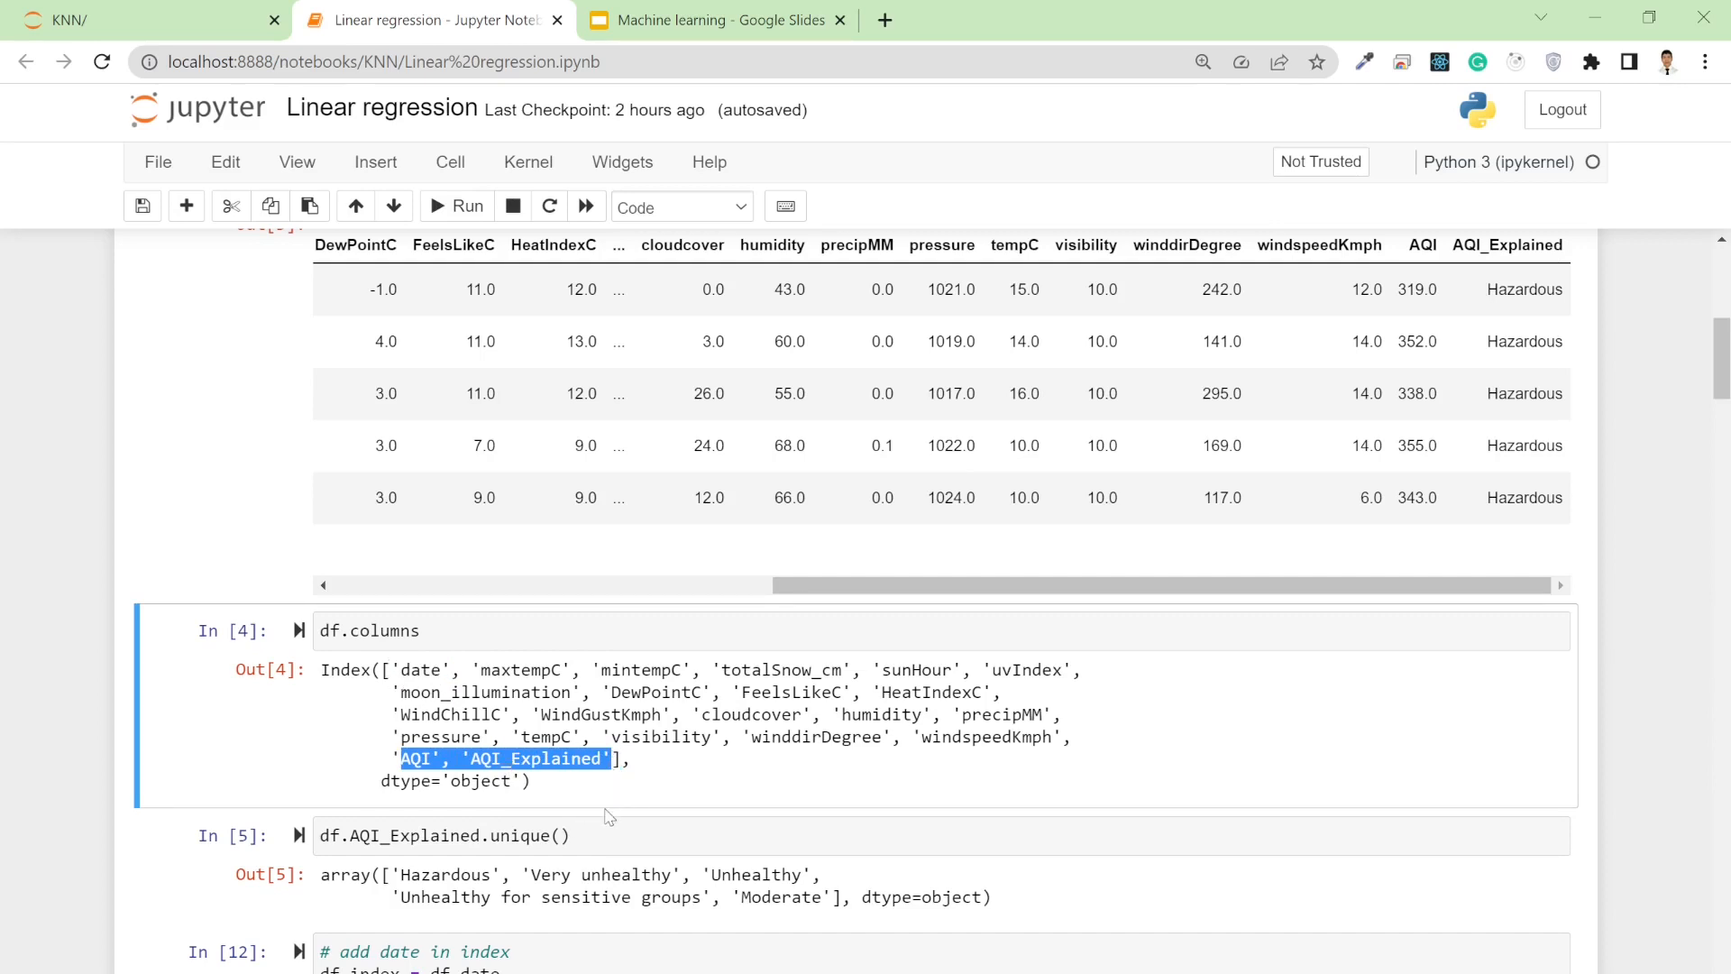
scroll(down, 3)
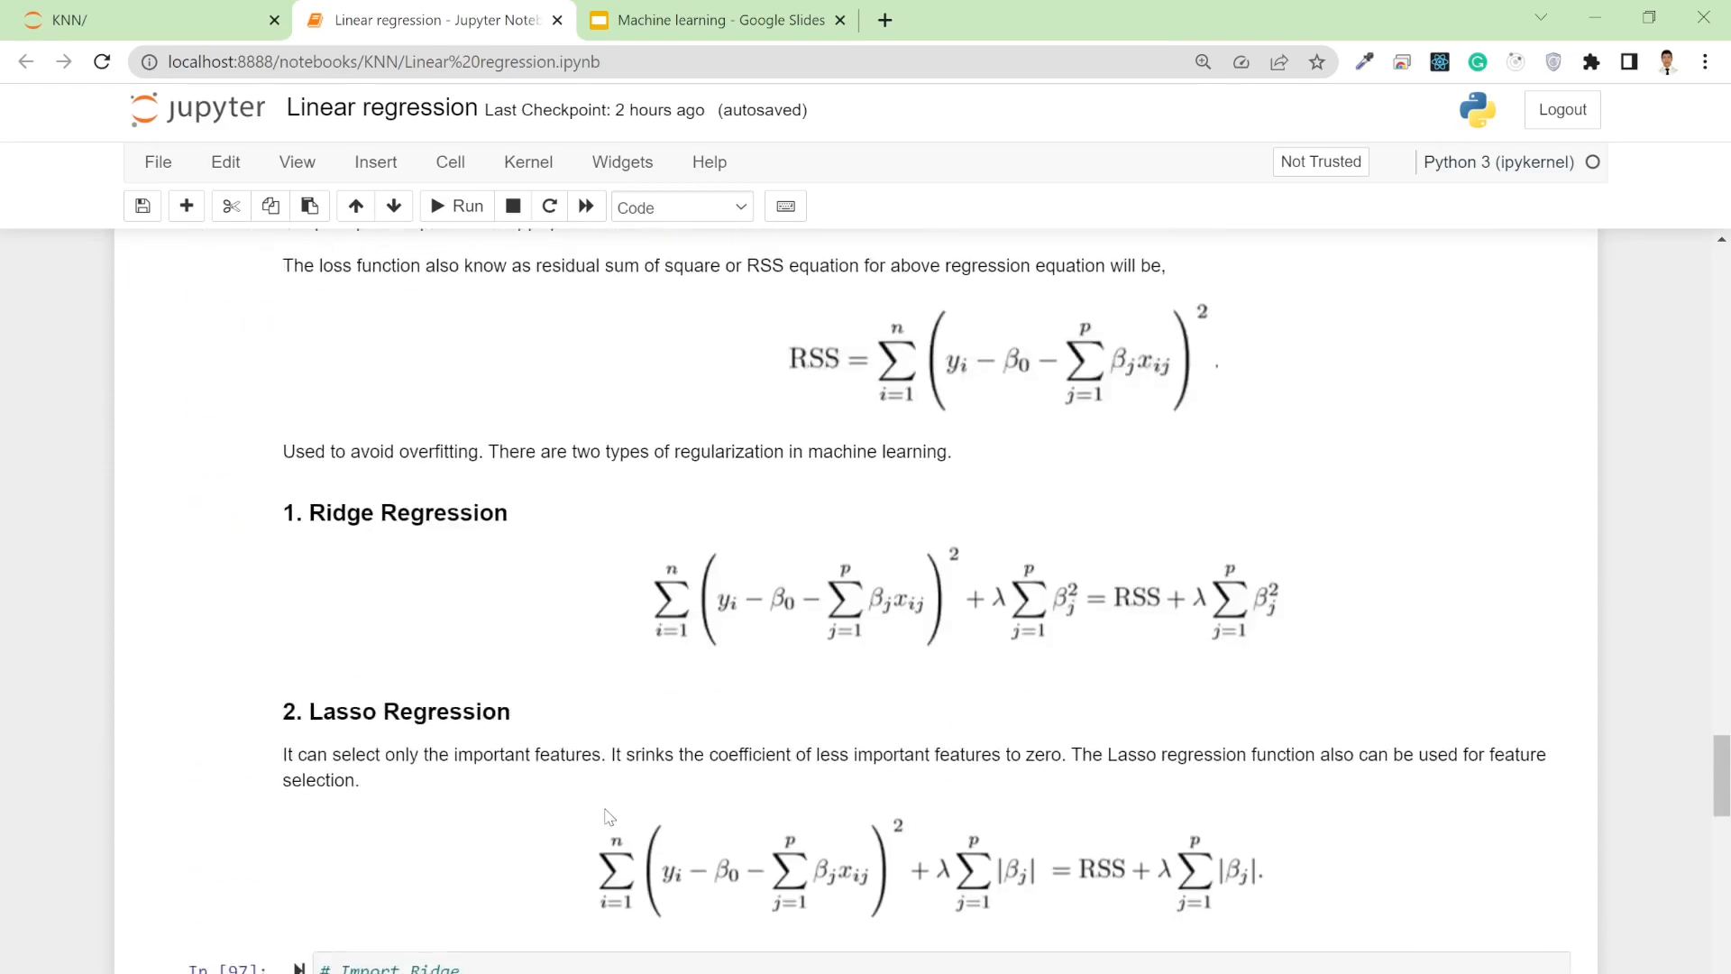
Scroll to the Lasso cell output showing coefficients, some zero, and remaining feature names
scroll(down, 3)
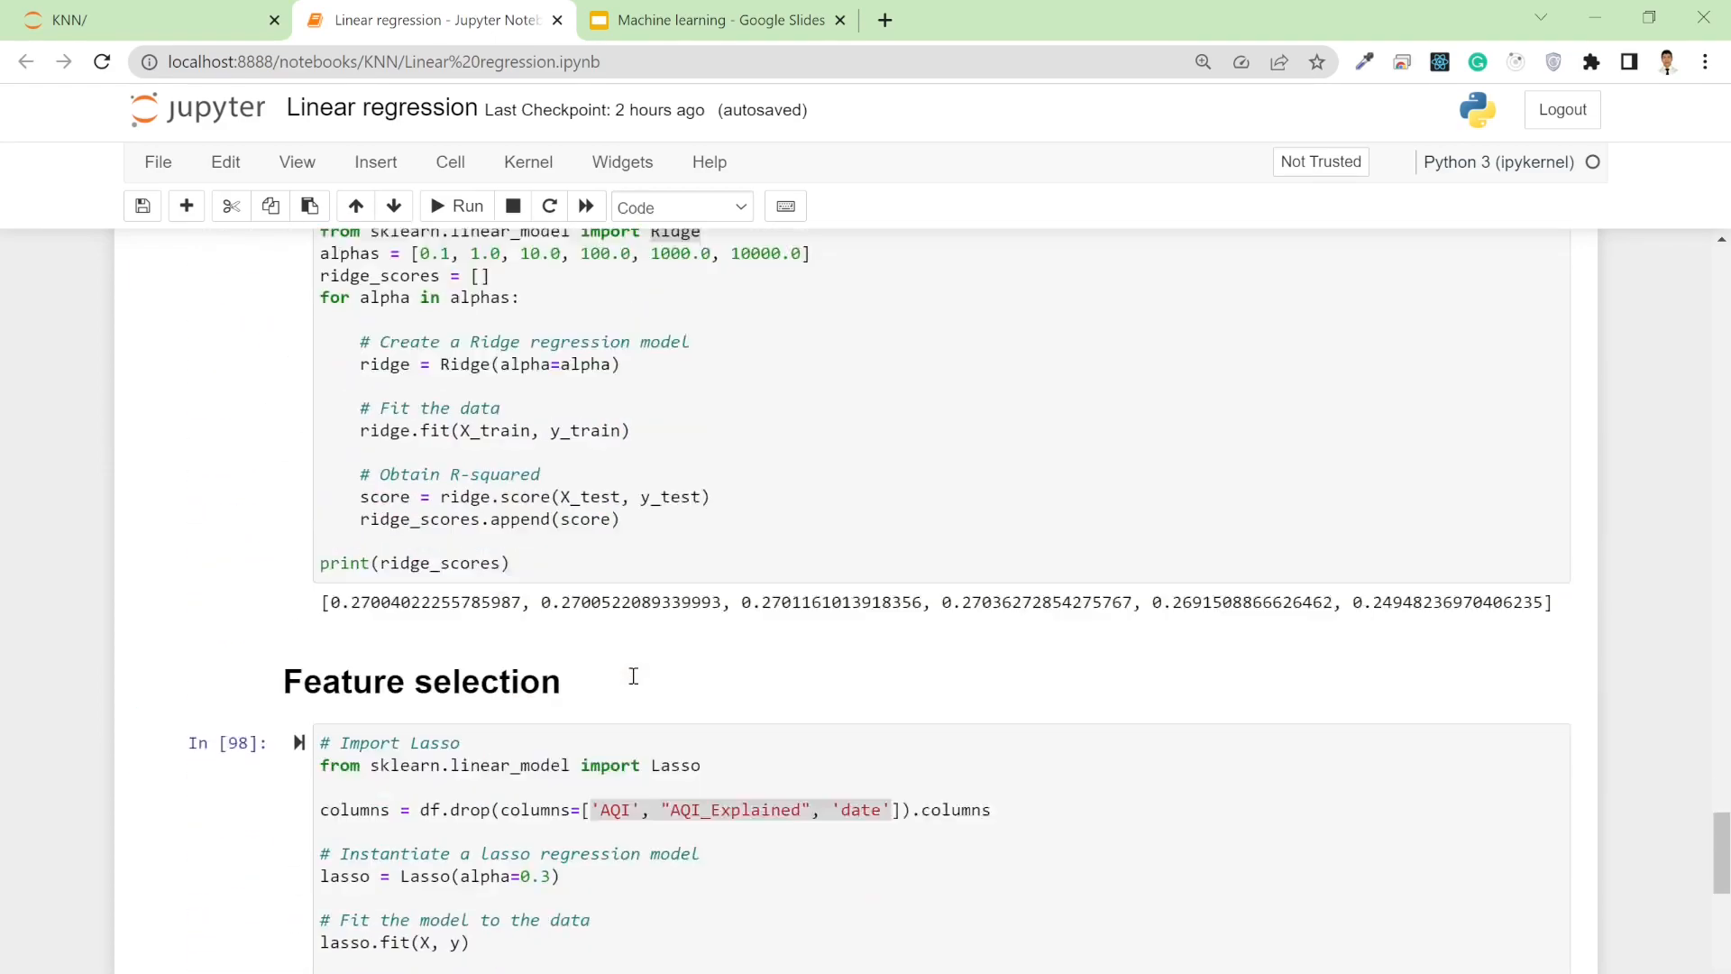
scroll(down, 3)
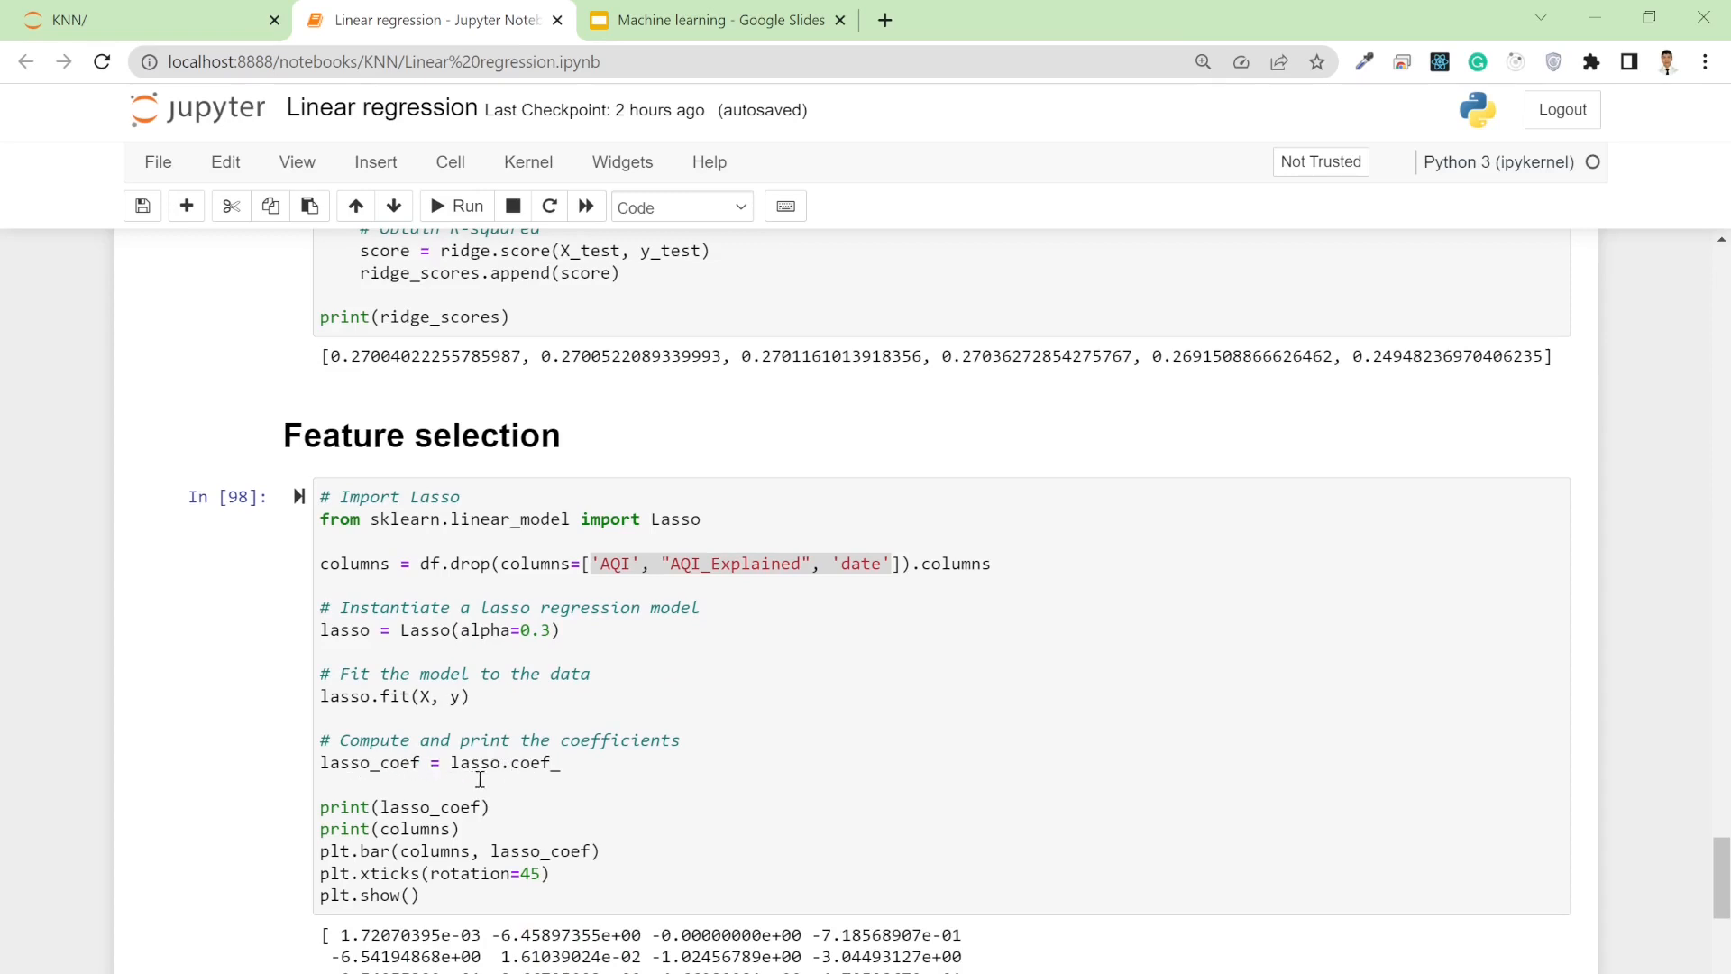
scroll(down, 3)
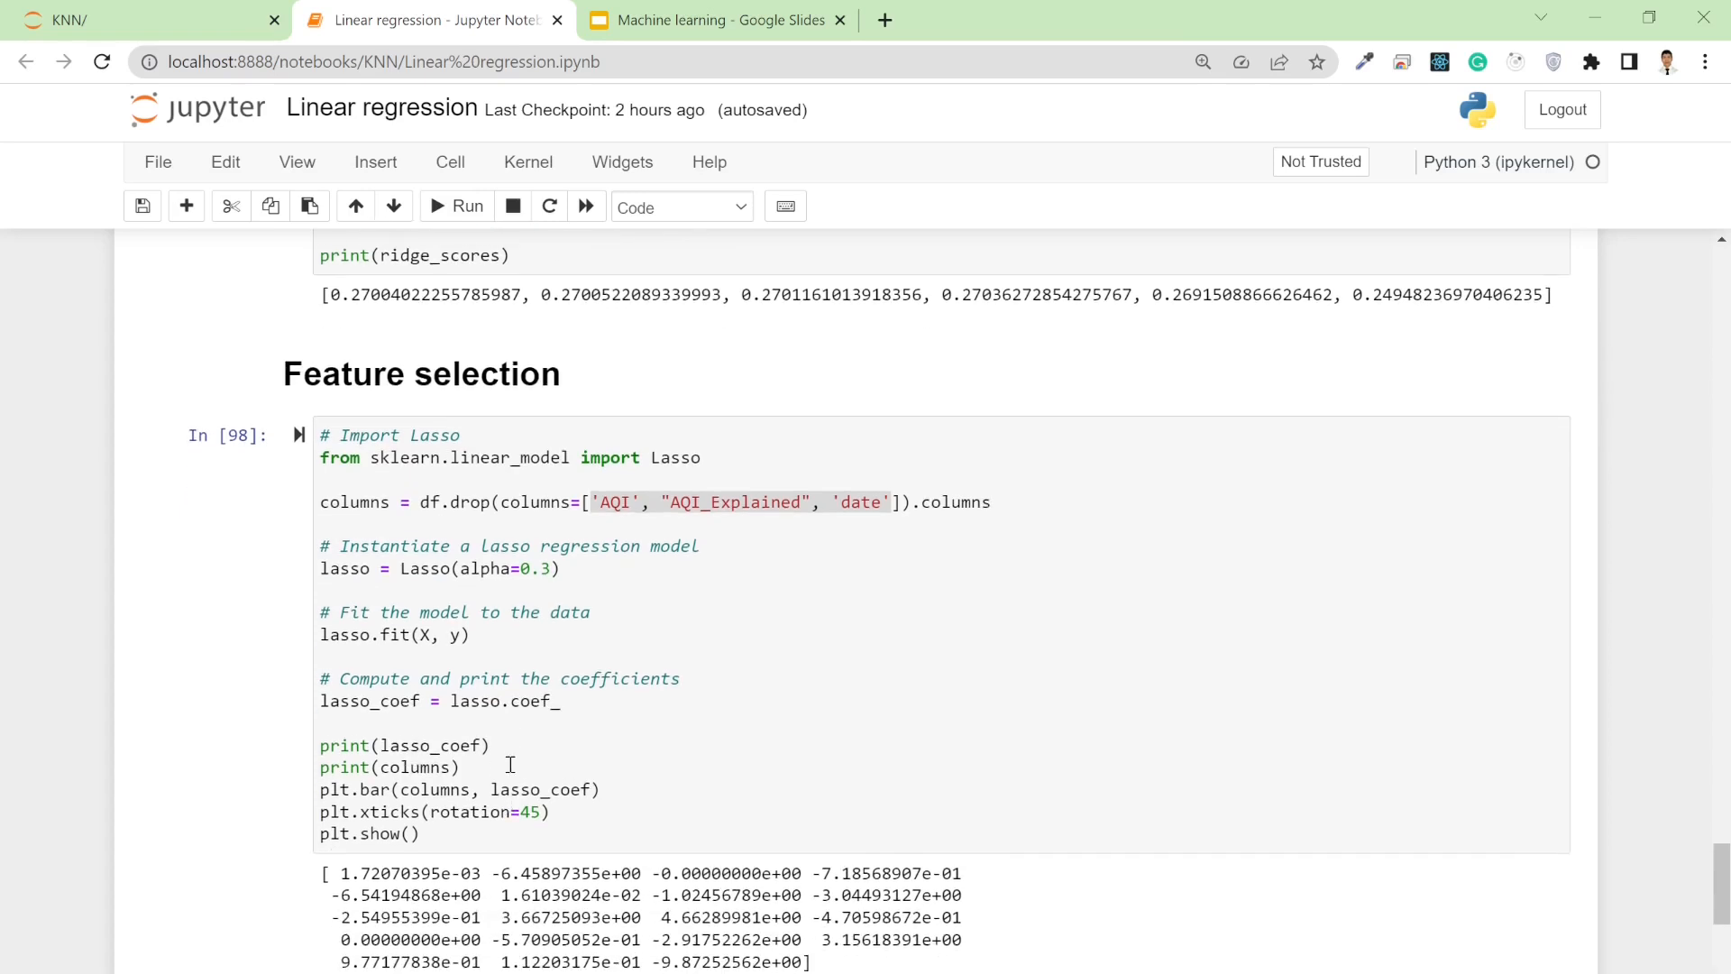
scroll(down, 3)
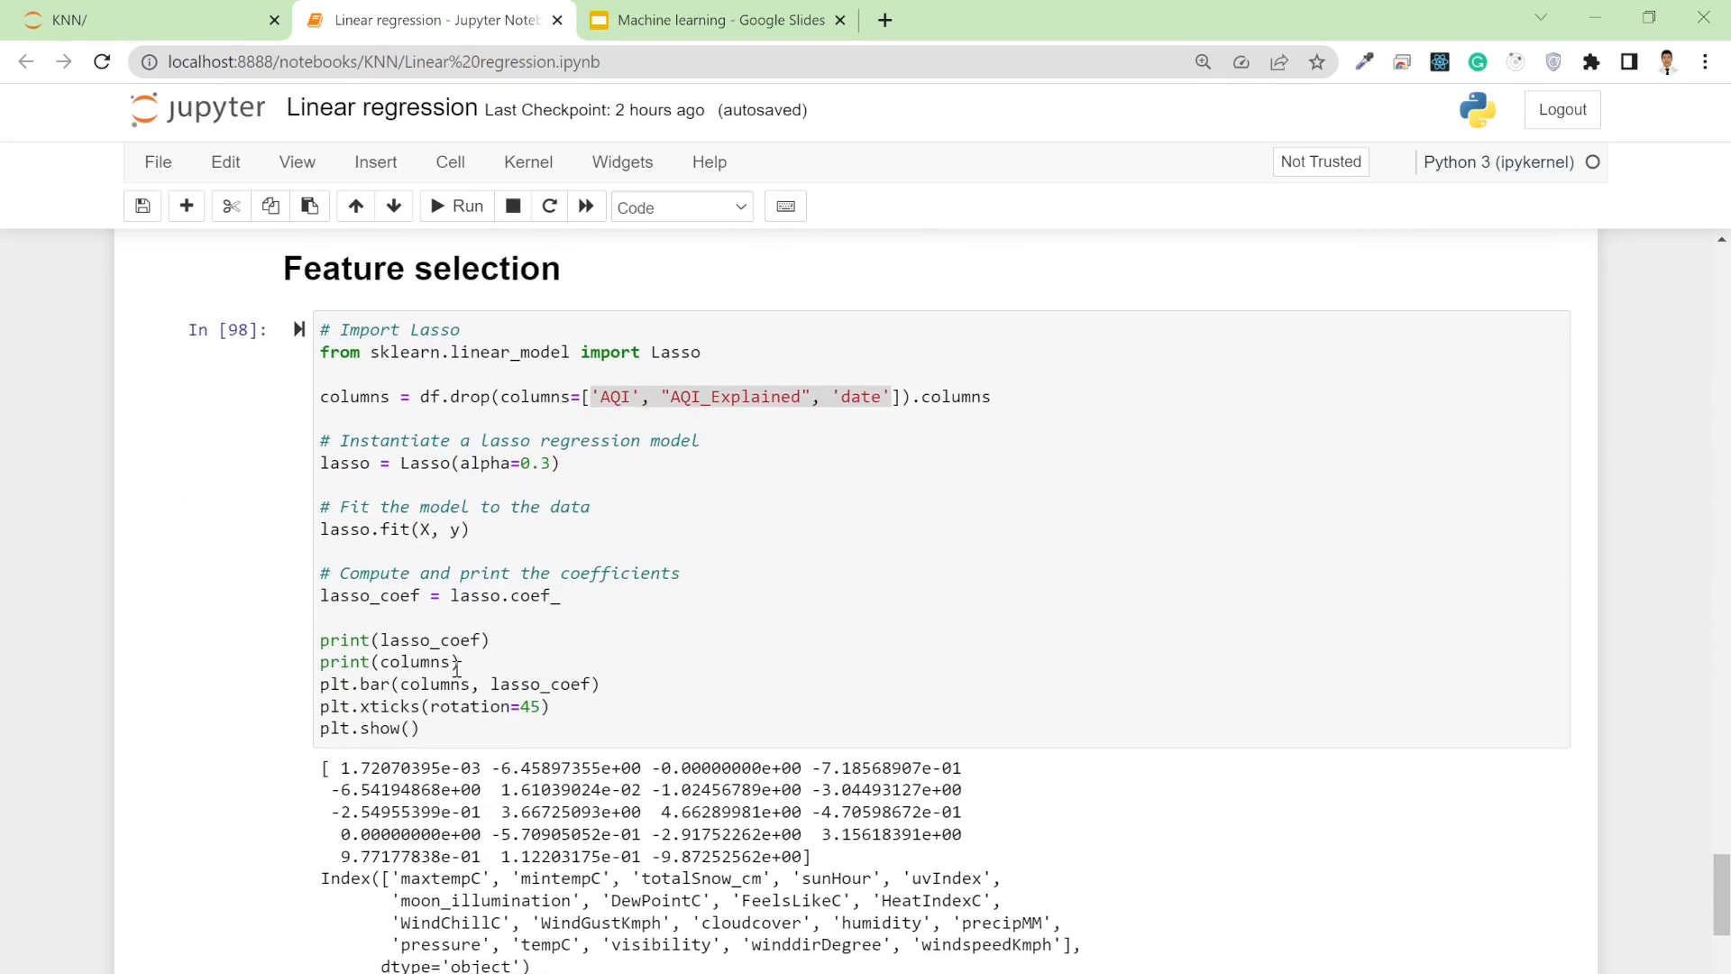
mouse_move(414, 783)
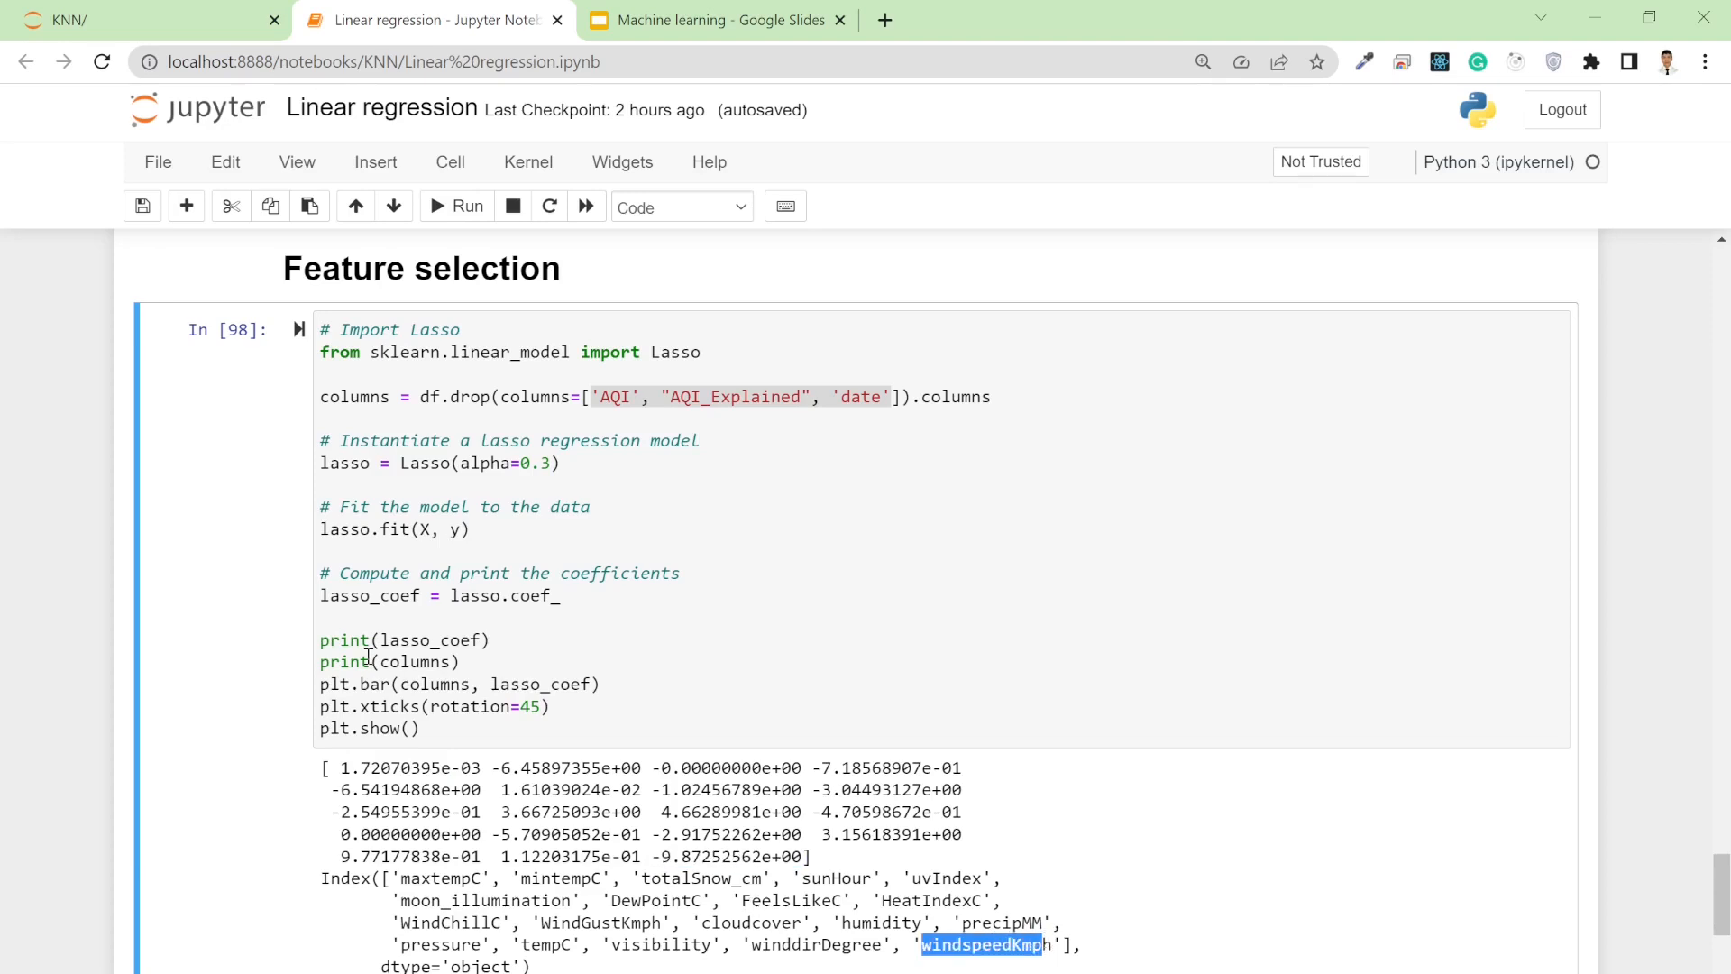
mouse_move(423, 679)
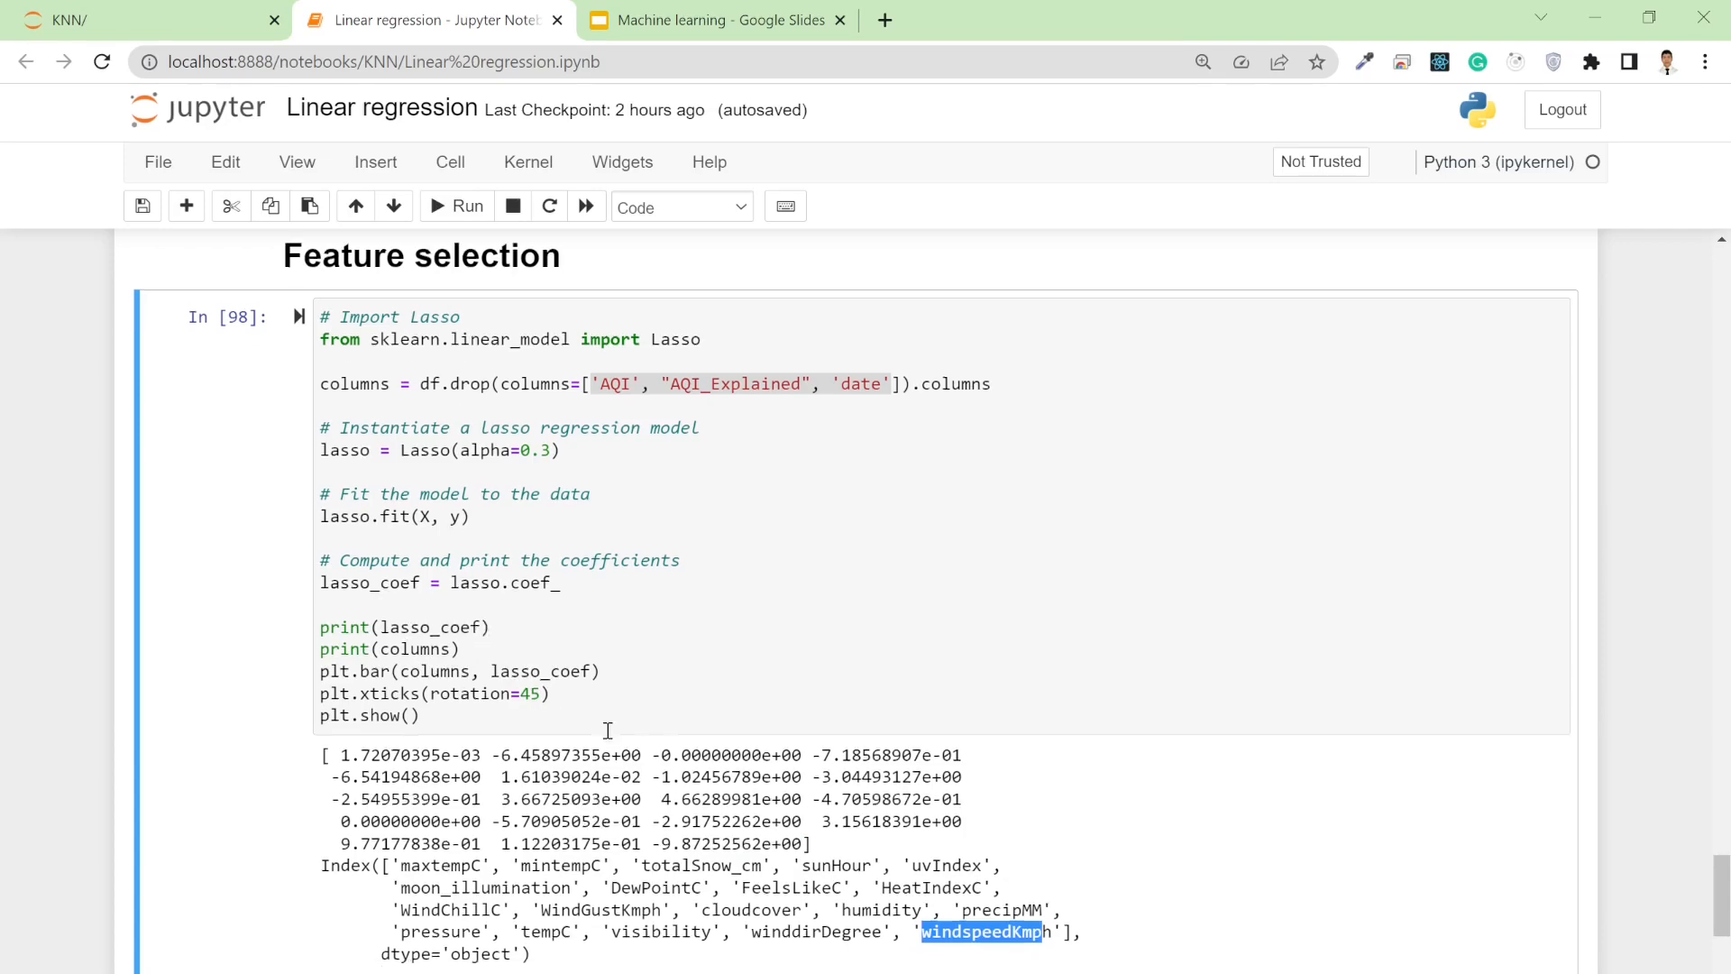
scroll(down, 3)
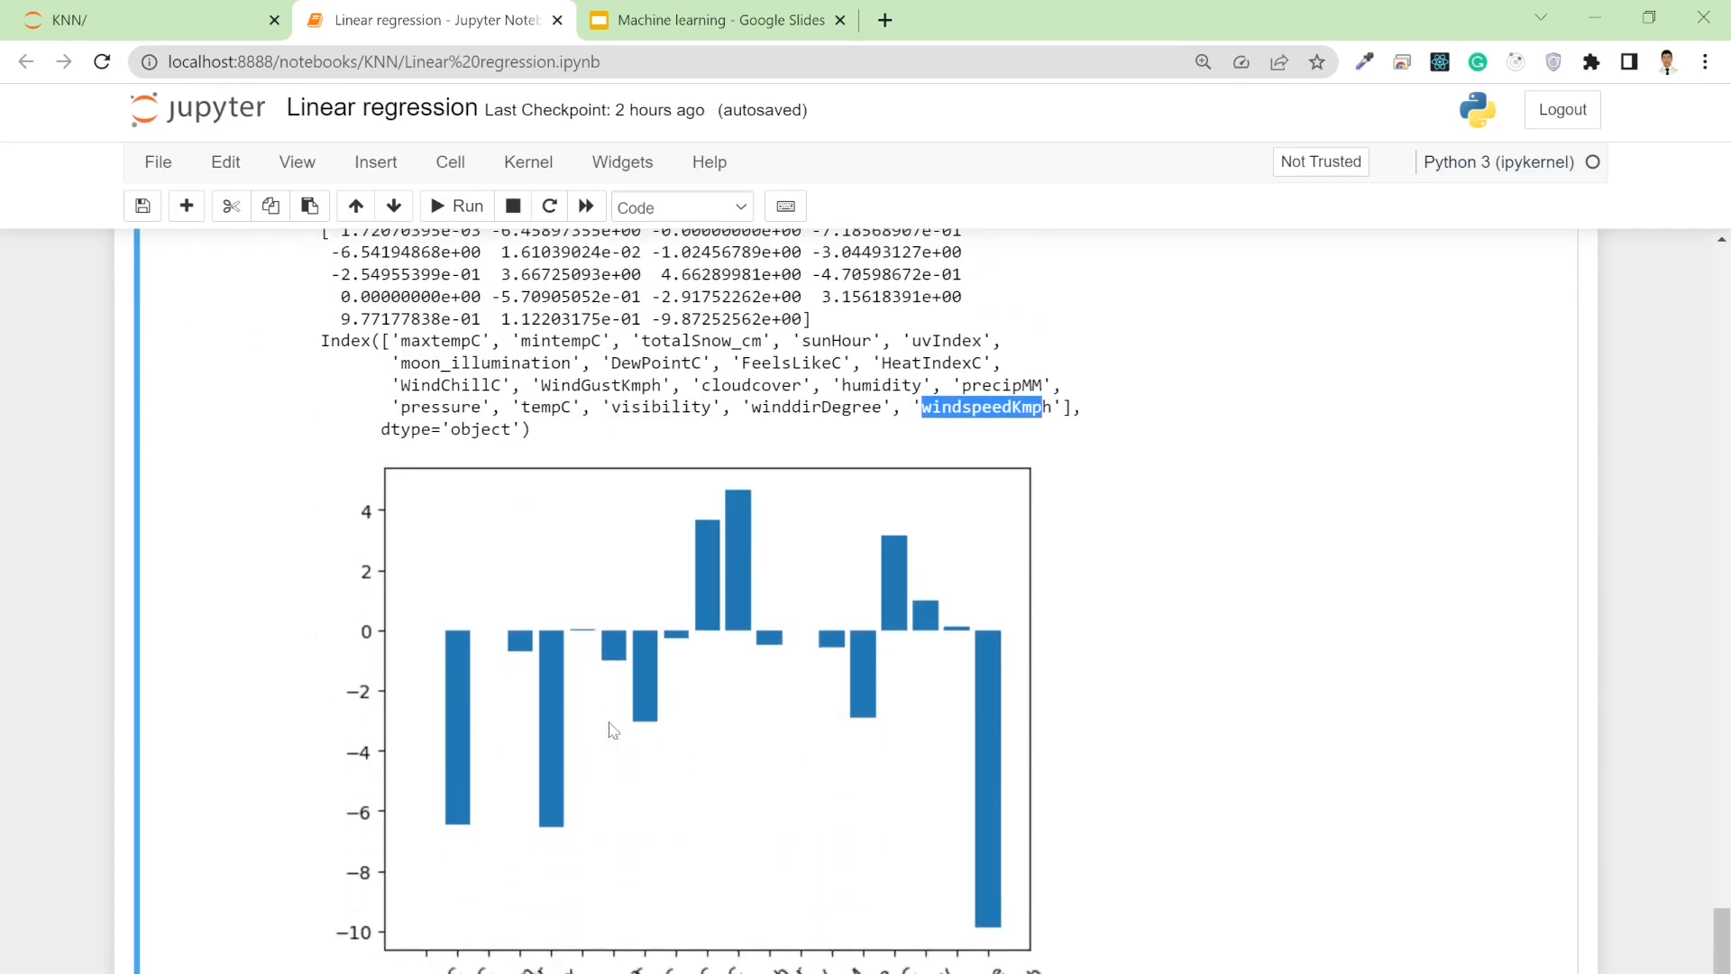
mouse_move(551, 658)
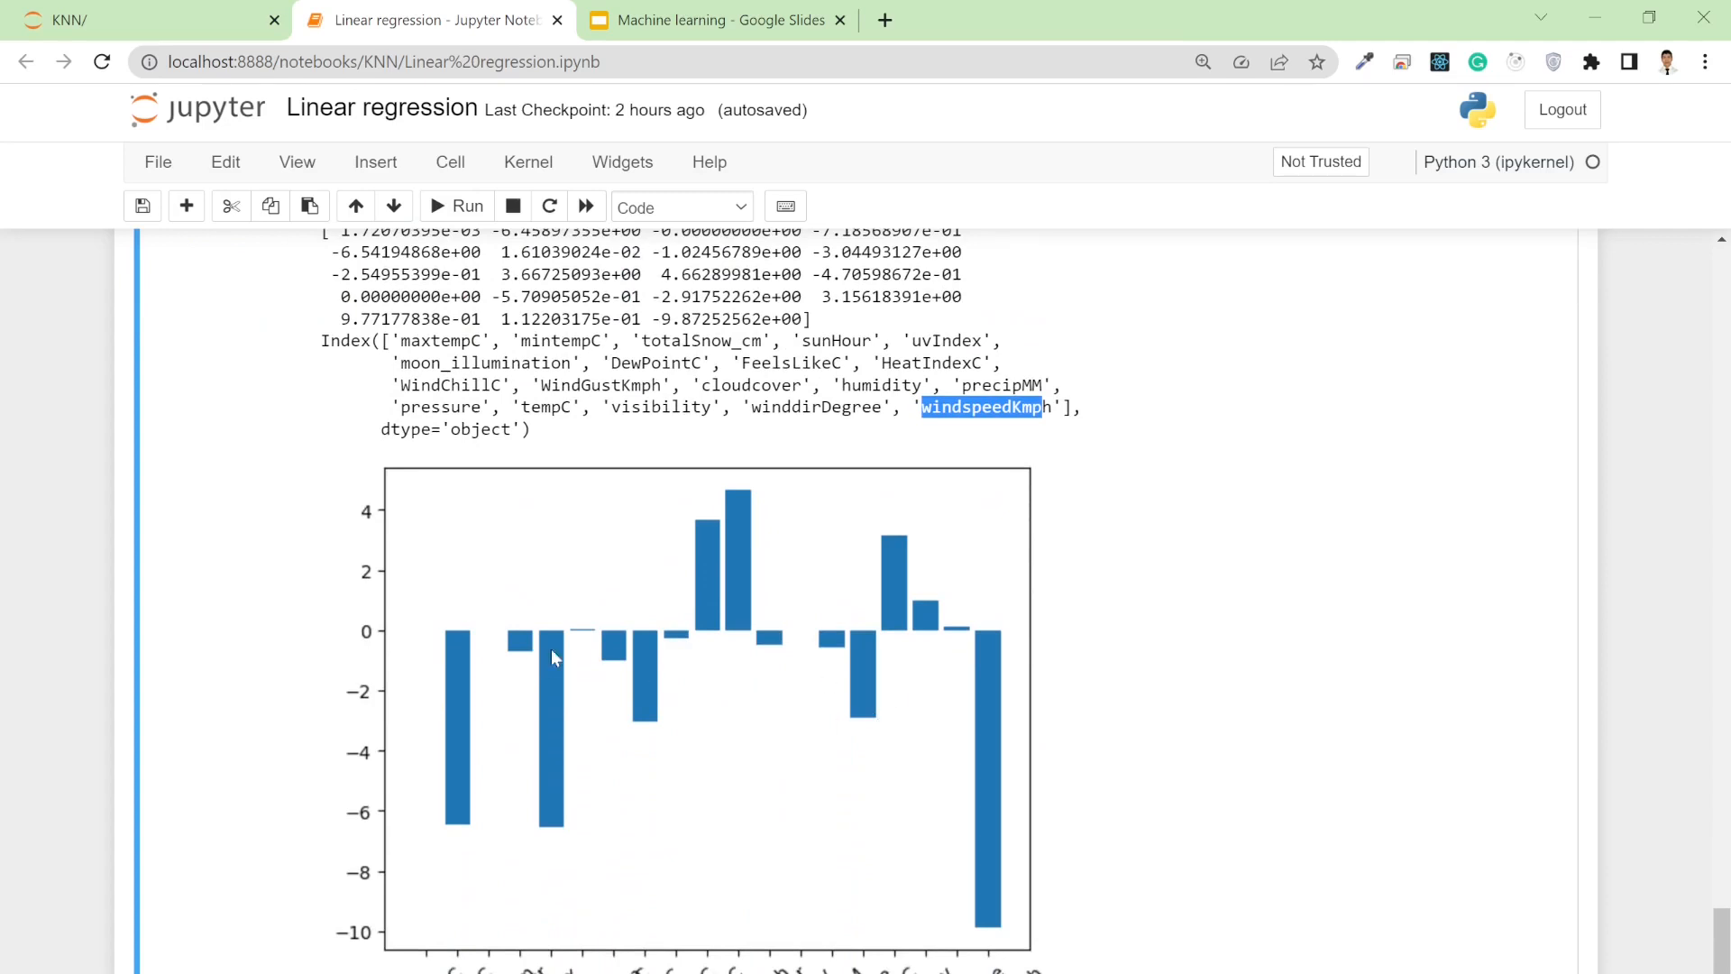
mouse_move(489, 786)
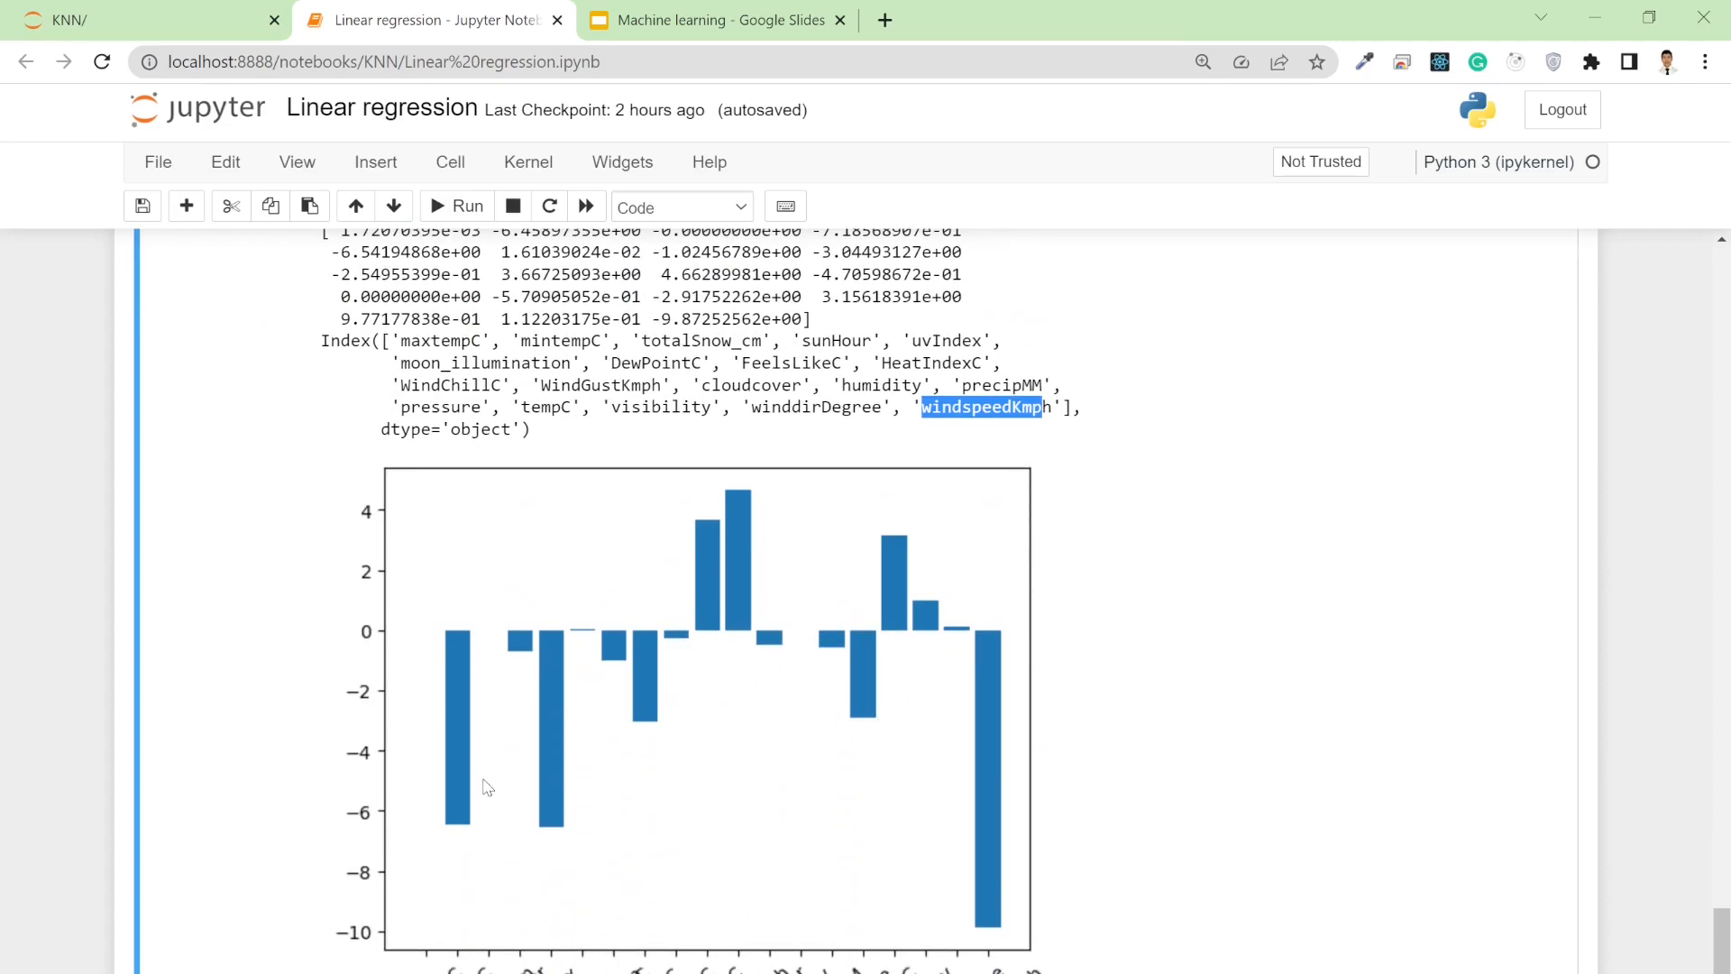
mouse_move(451, 667)
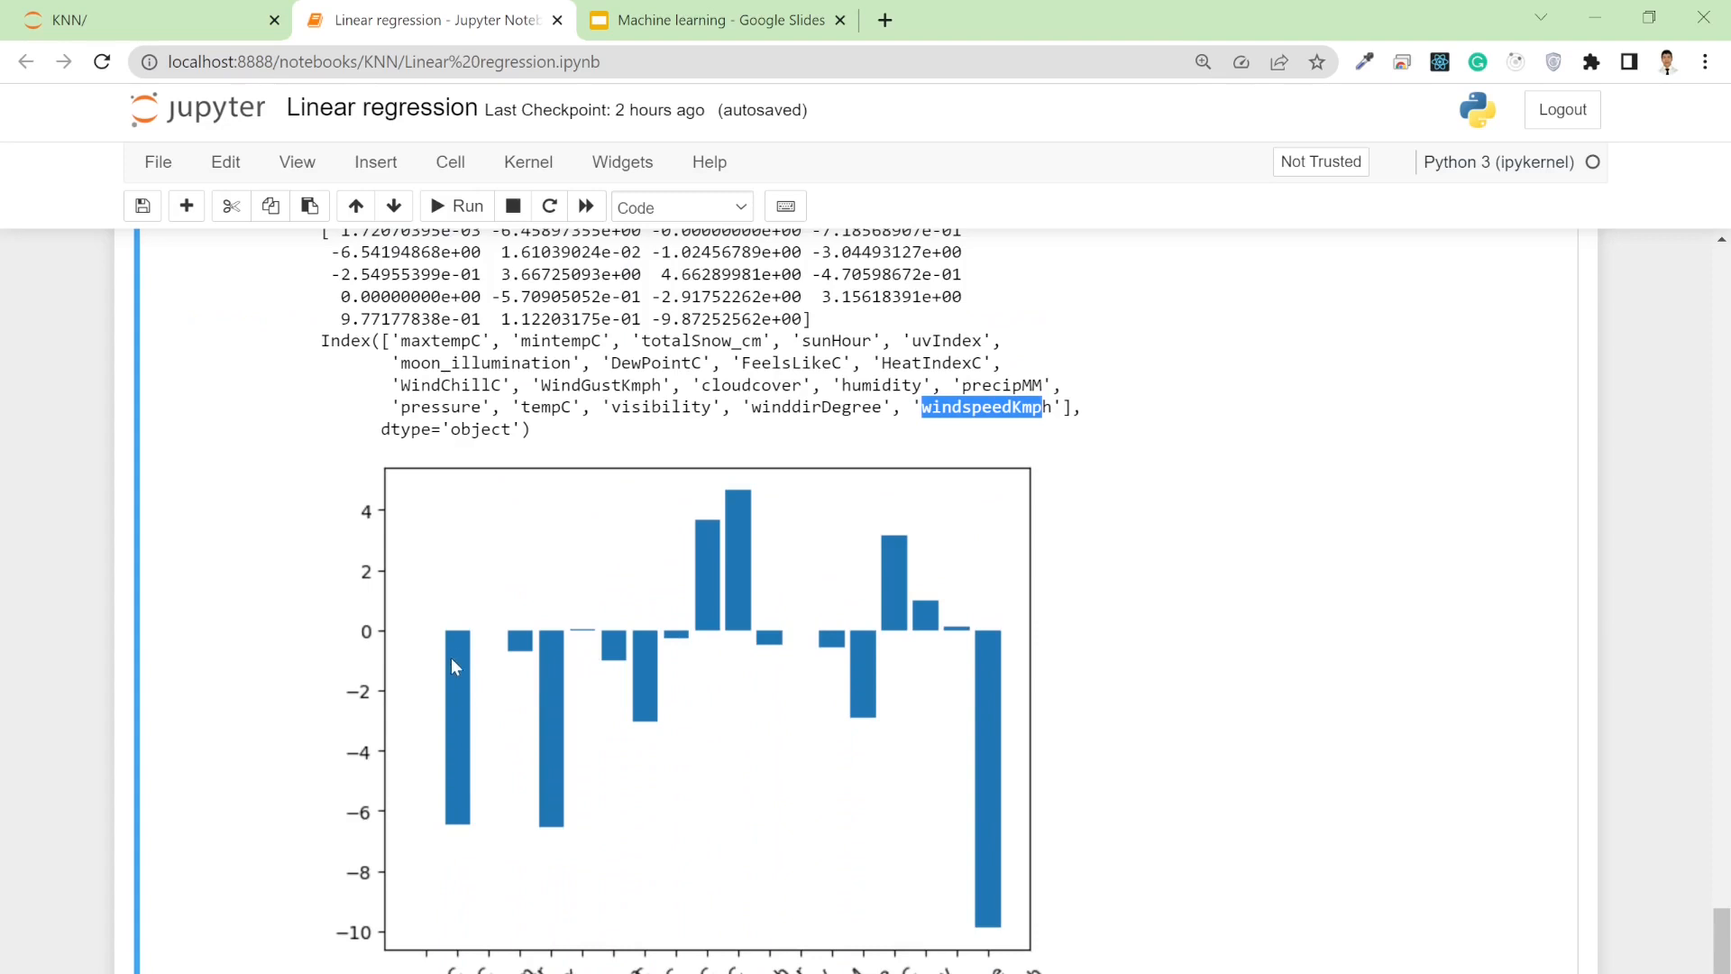
mouse_move(464, 776)
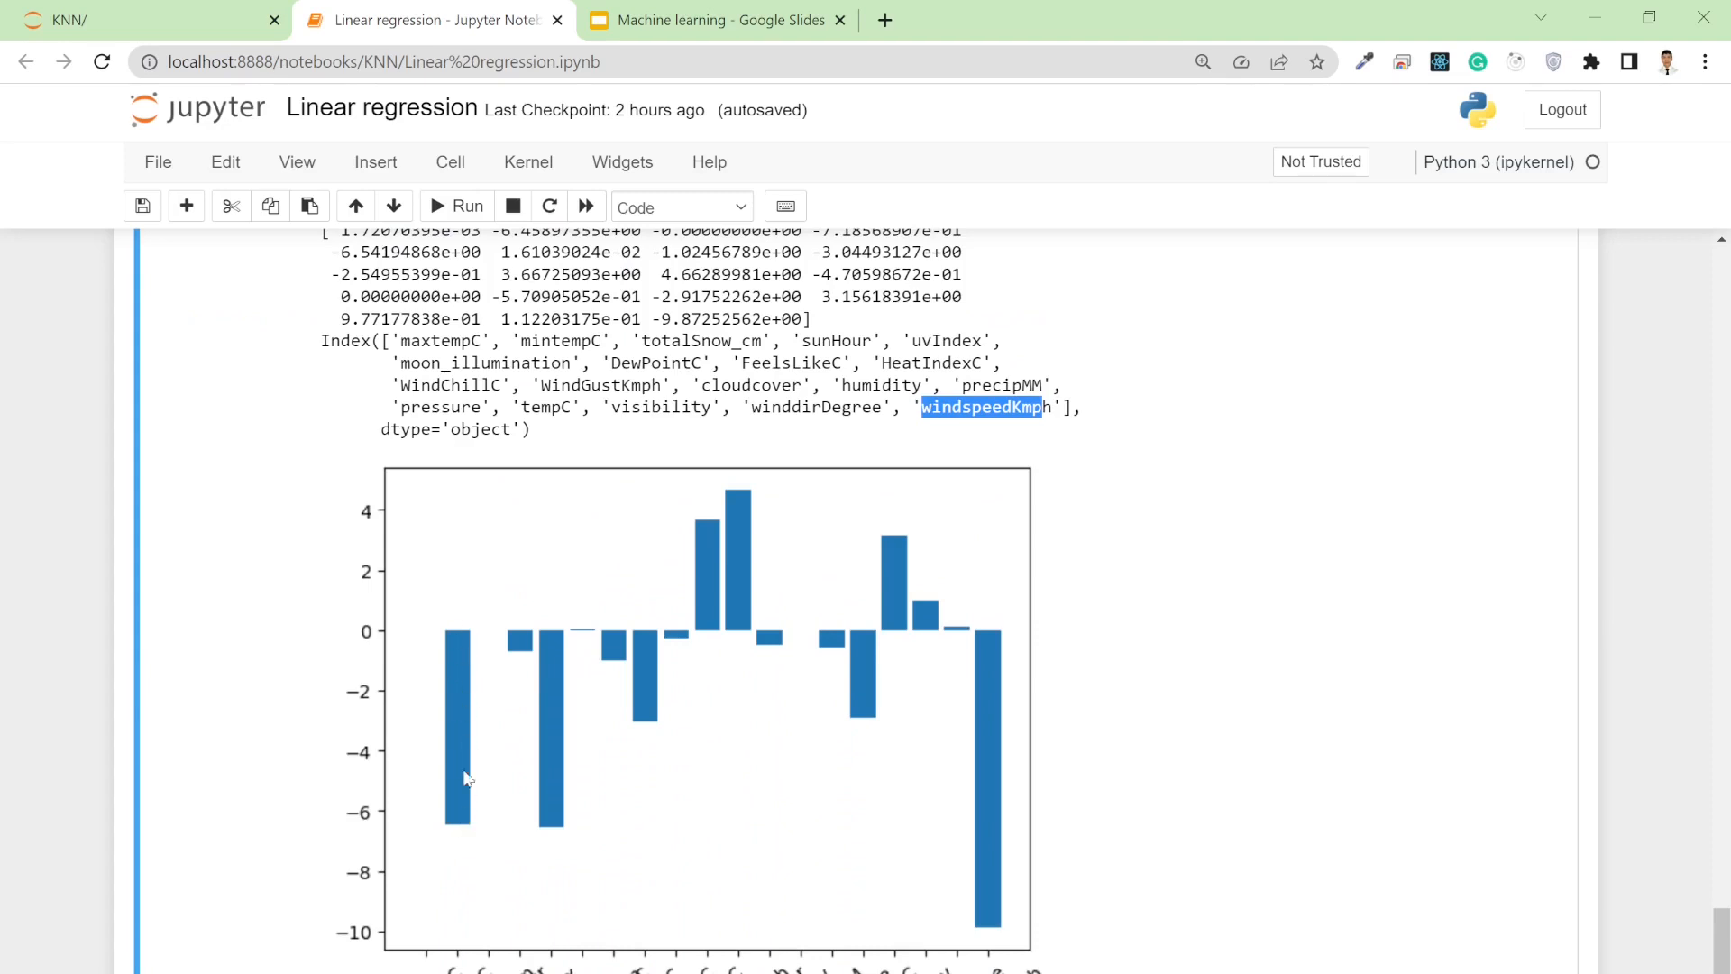
mouse_move(835, 621)
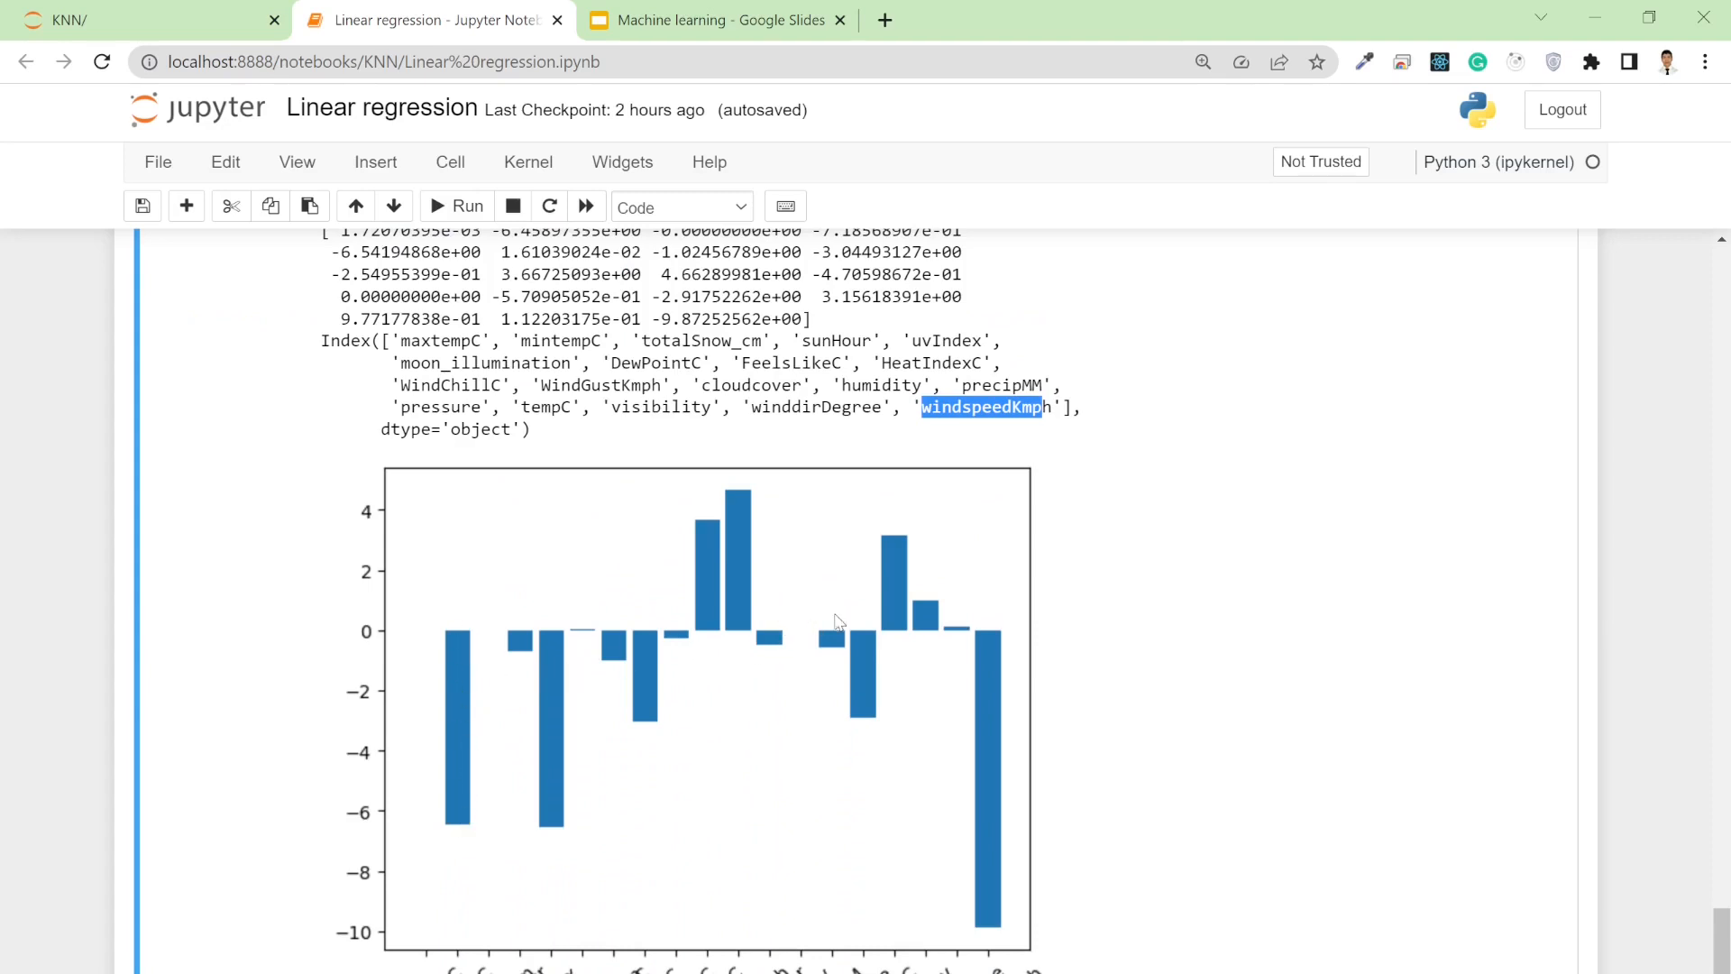
mouse_move(972, 760)
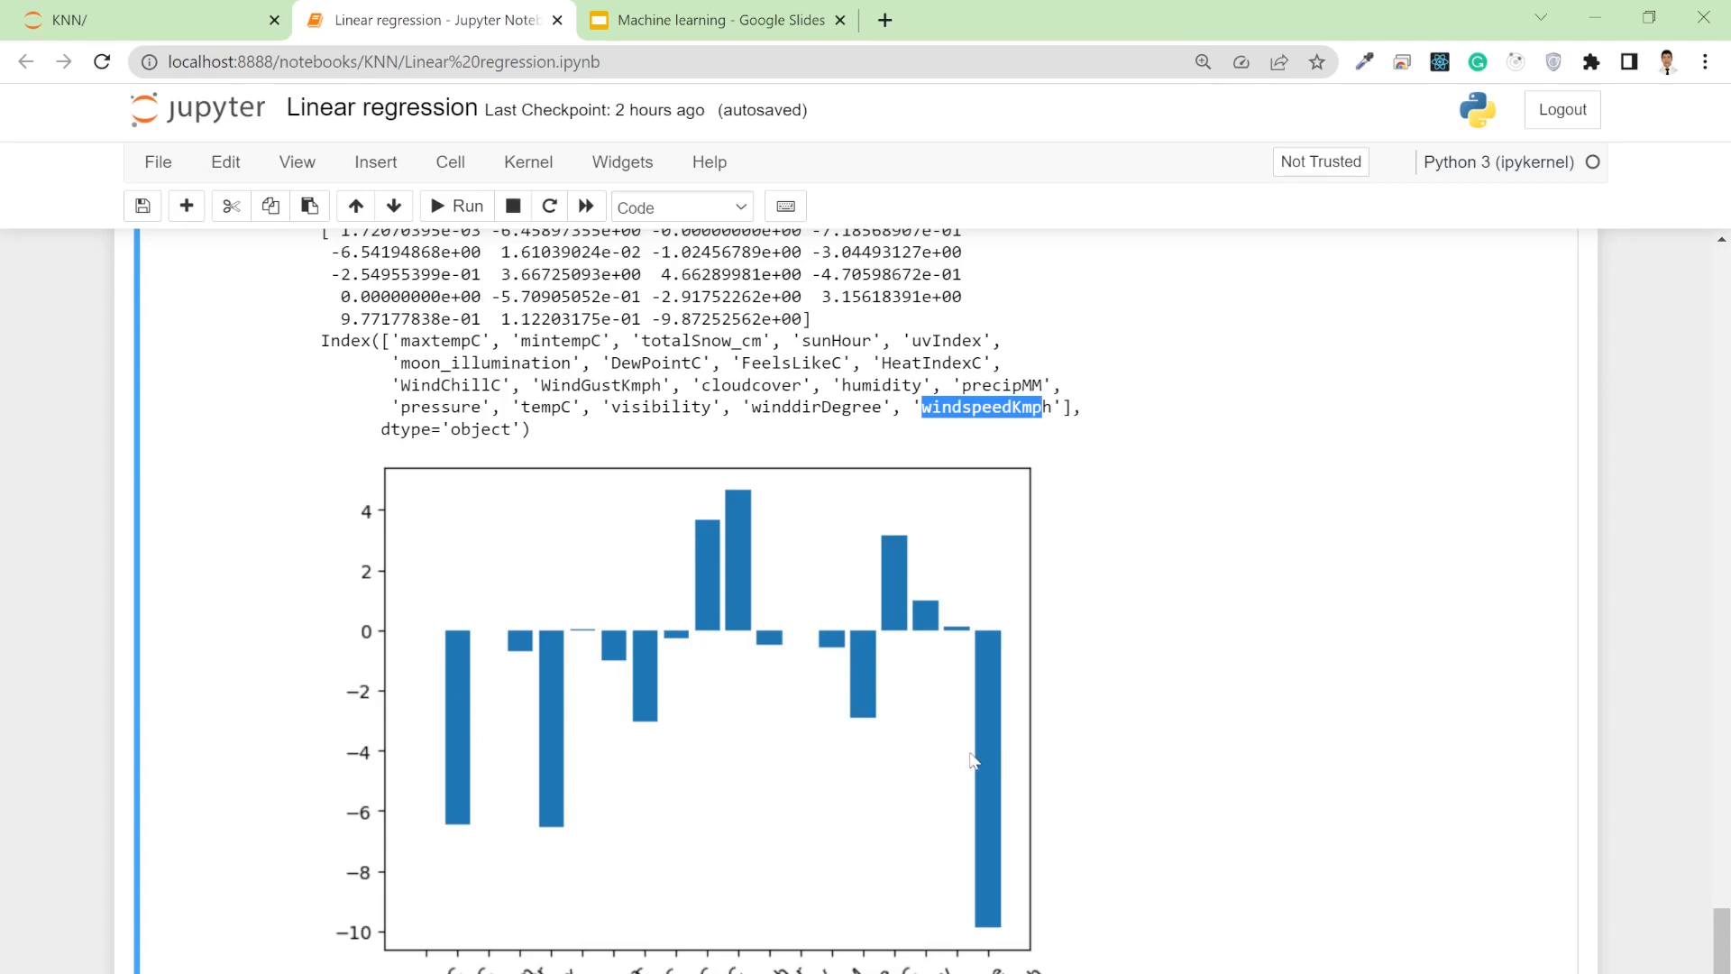
mouse_move(898, 786)
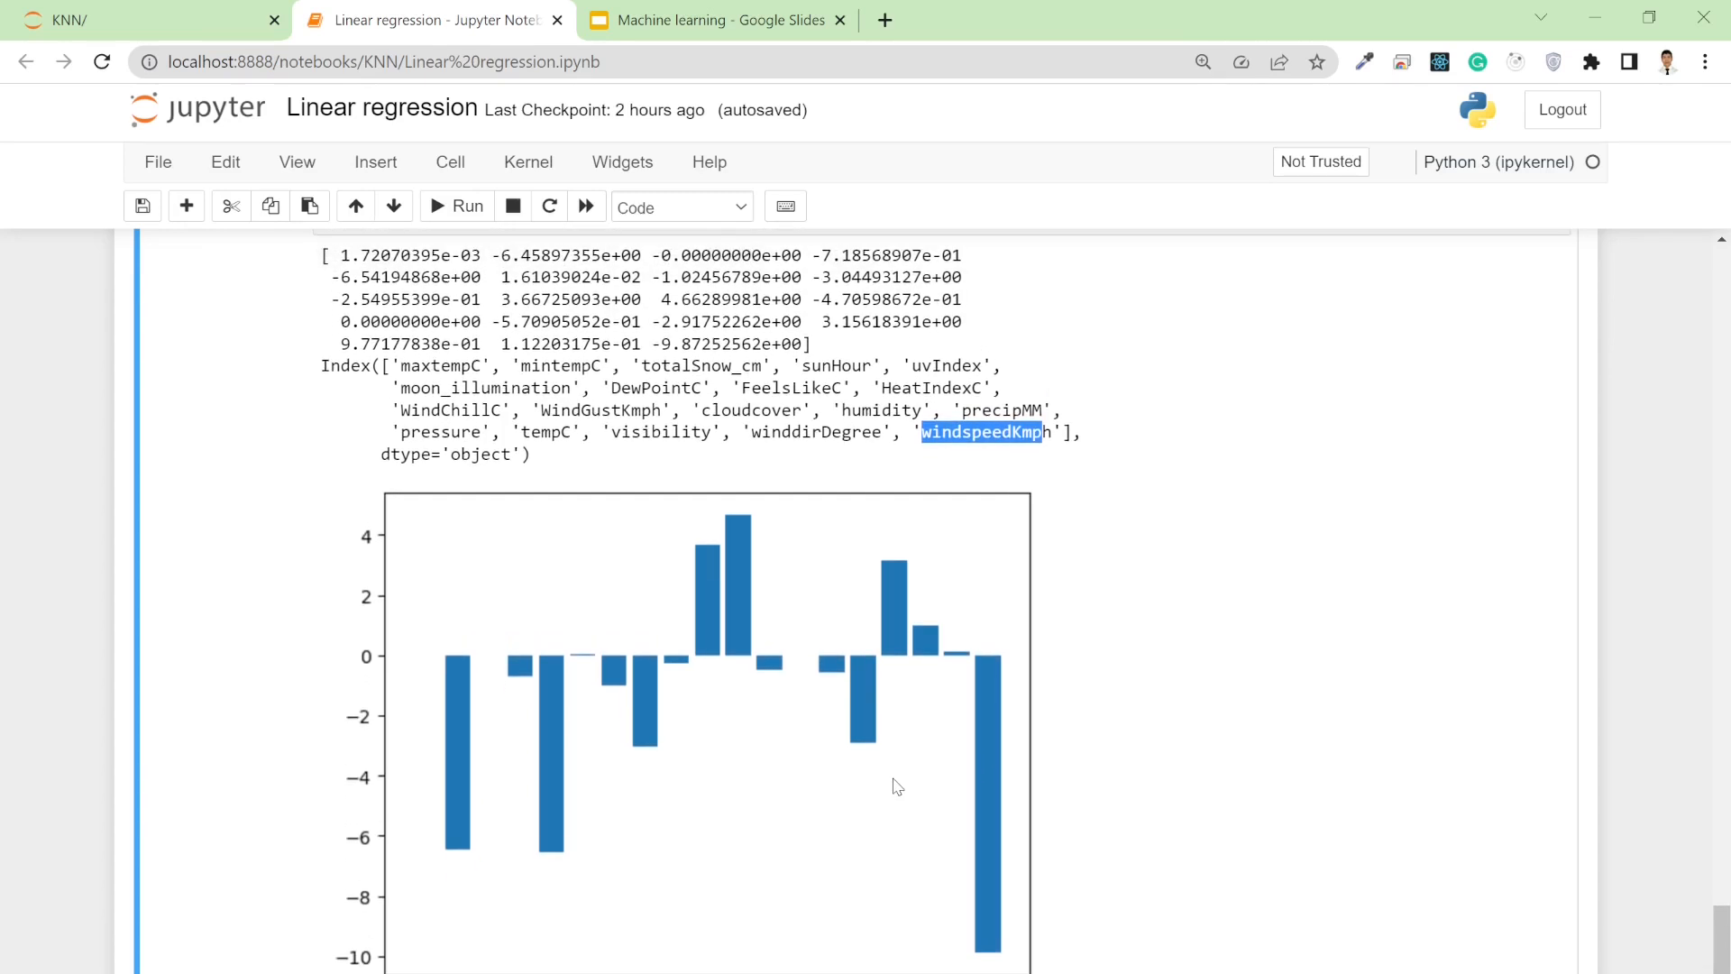
scroll(up, 3)
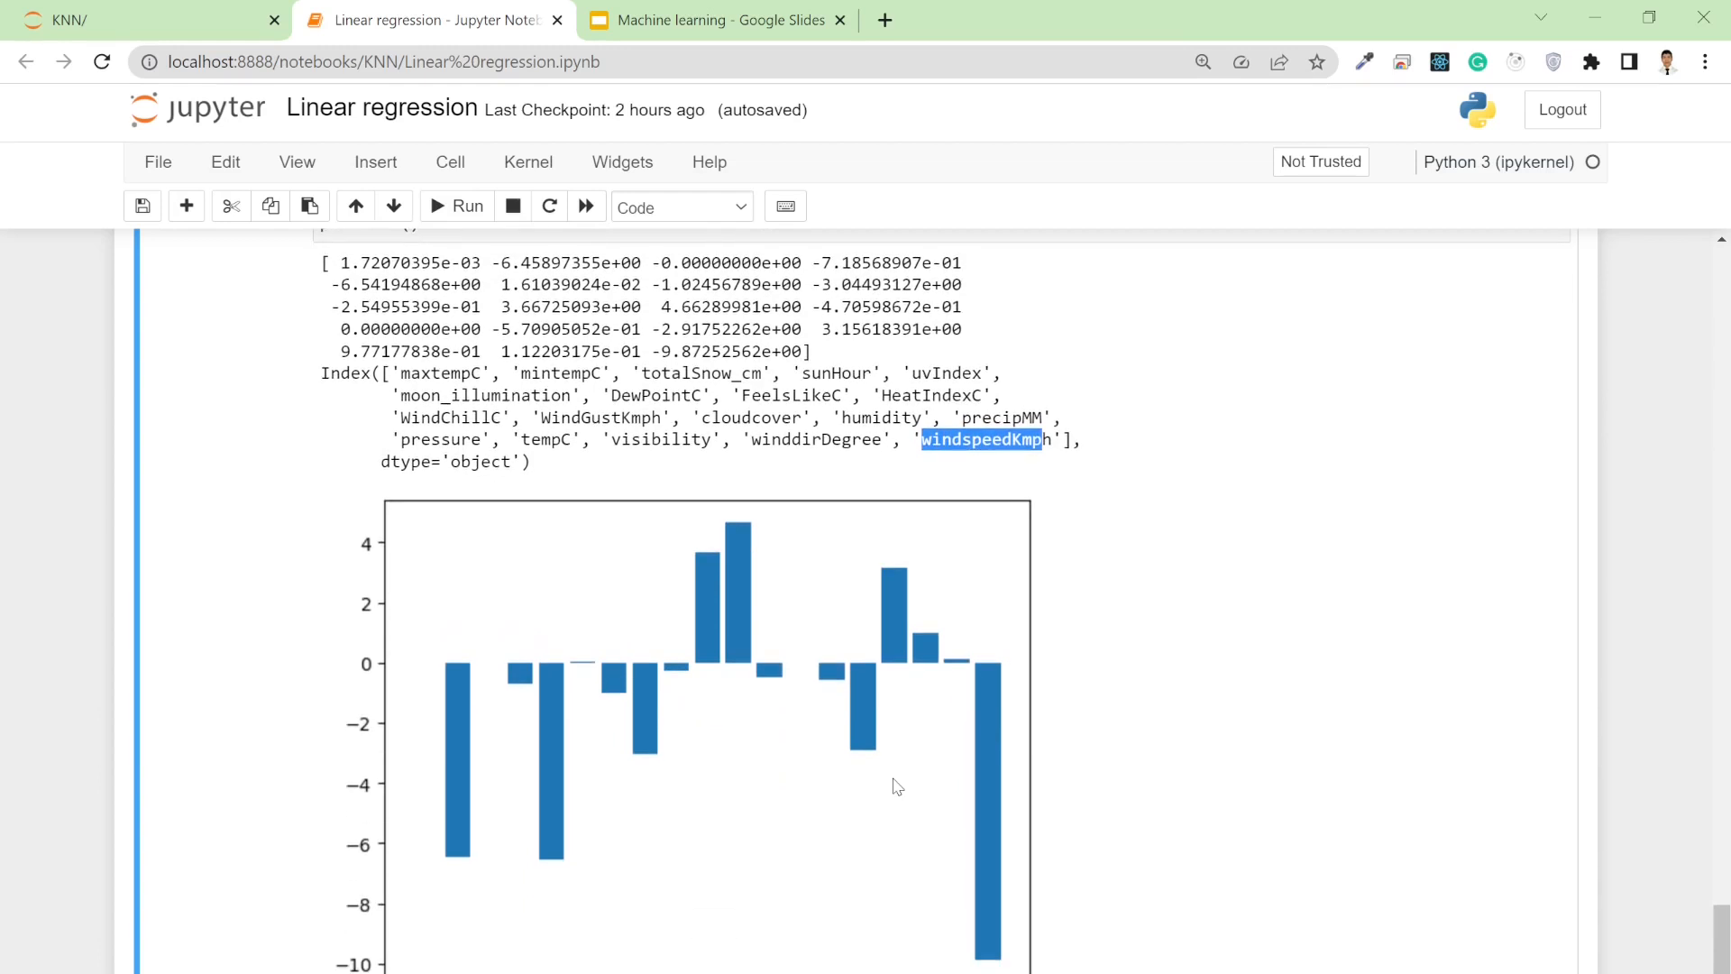
scroll(down, 3)
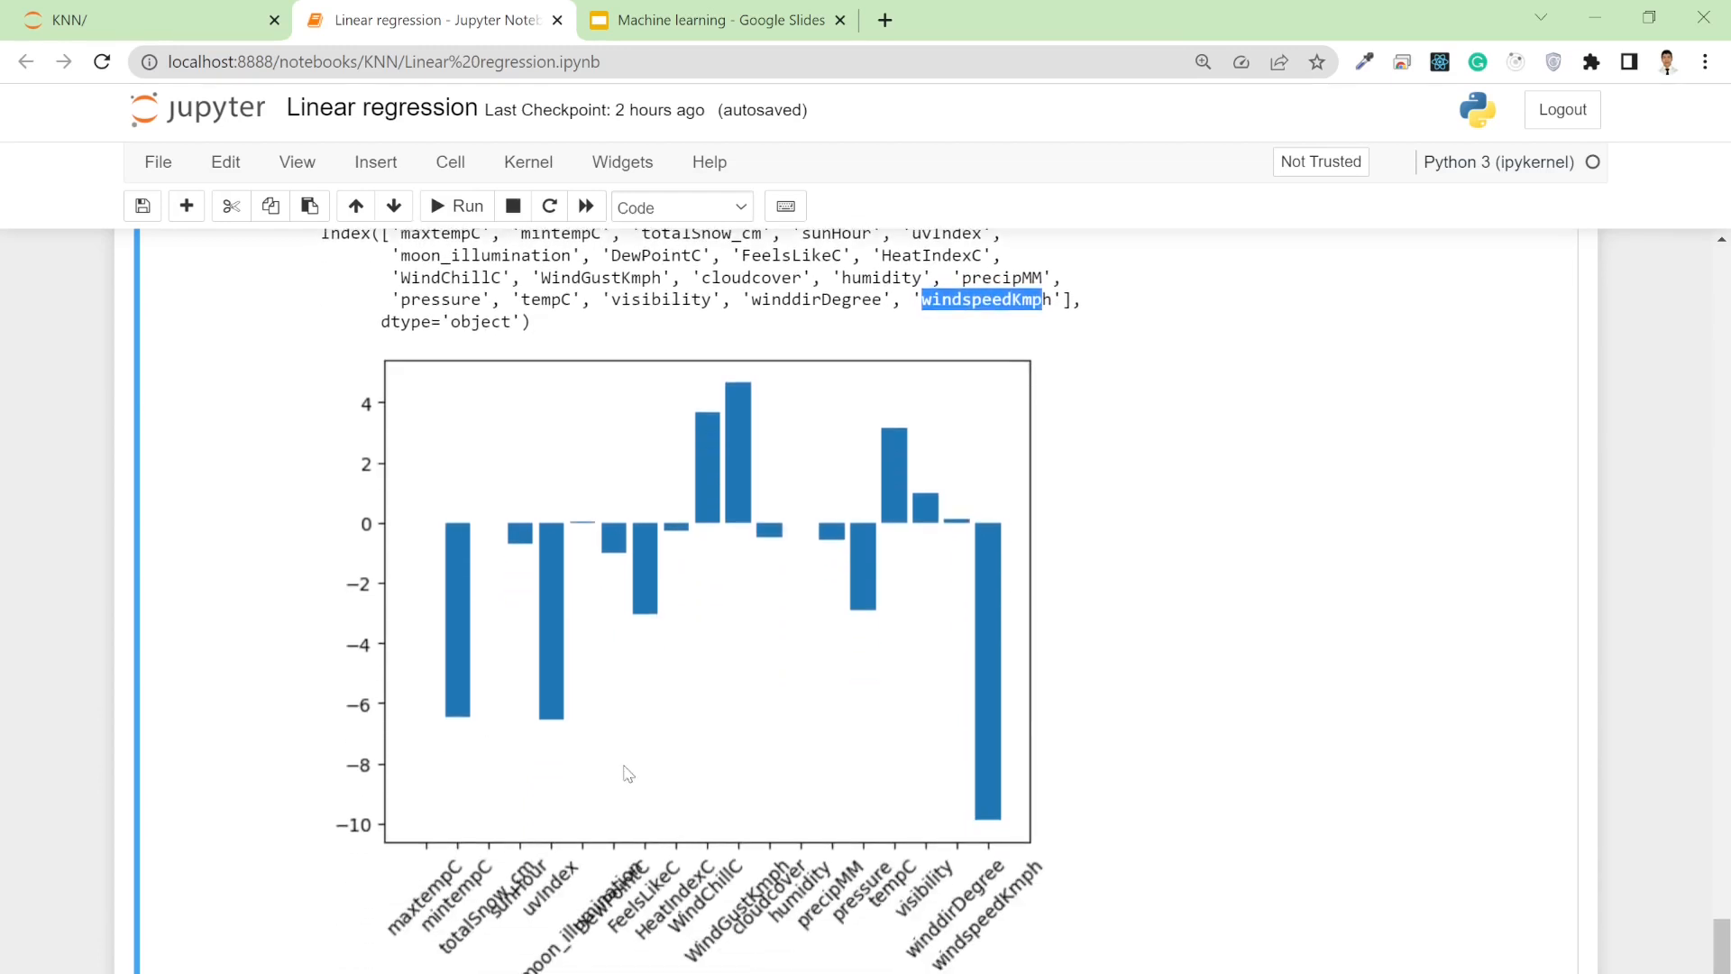
mouse_move(628, 772)
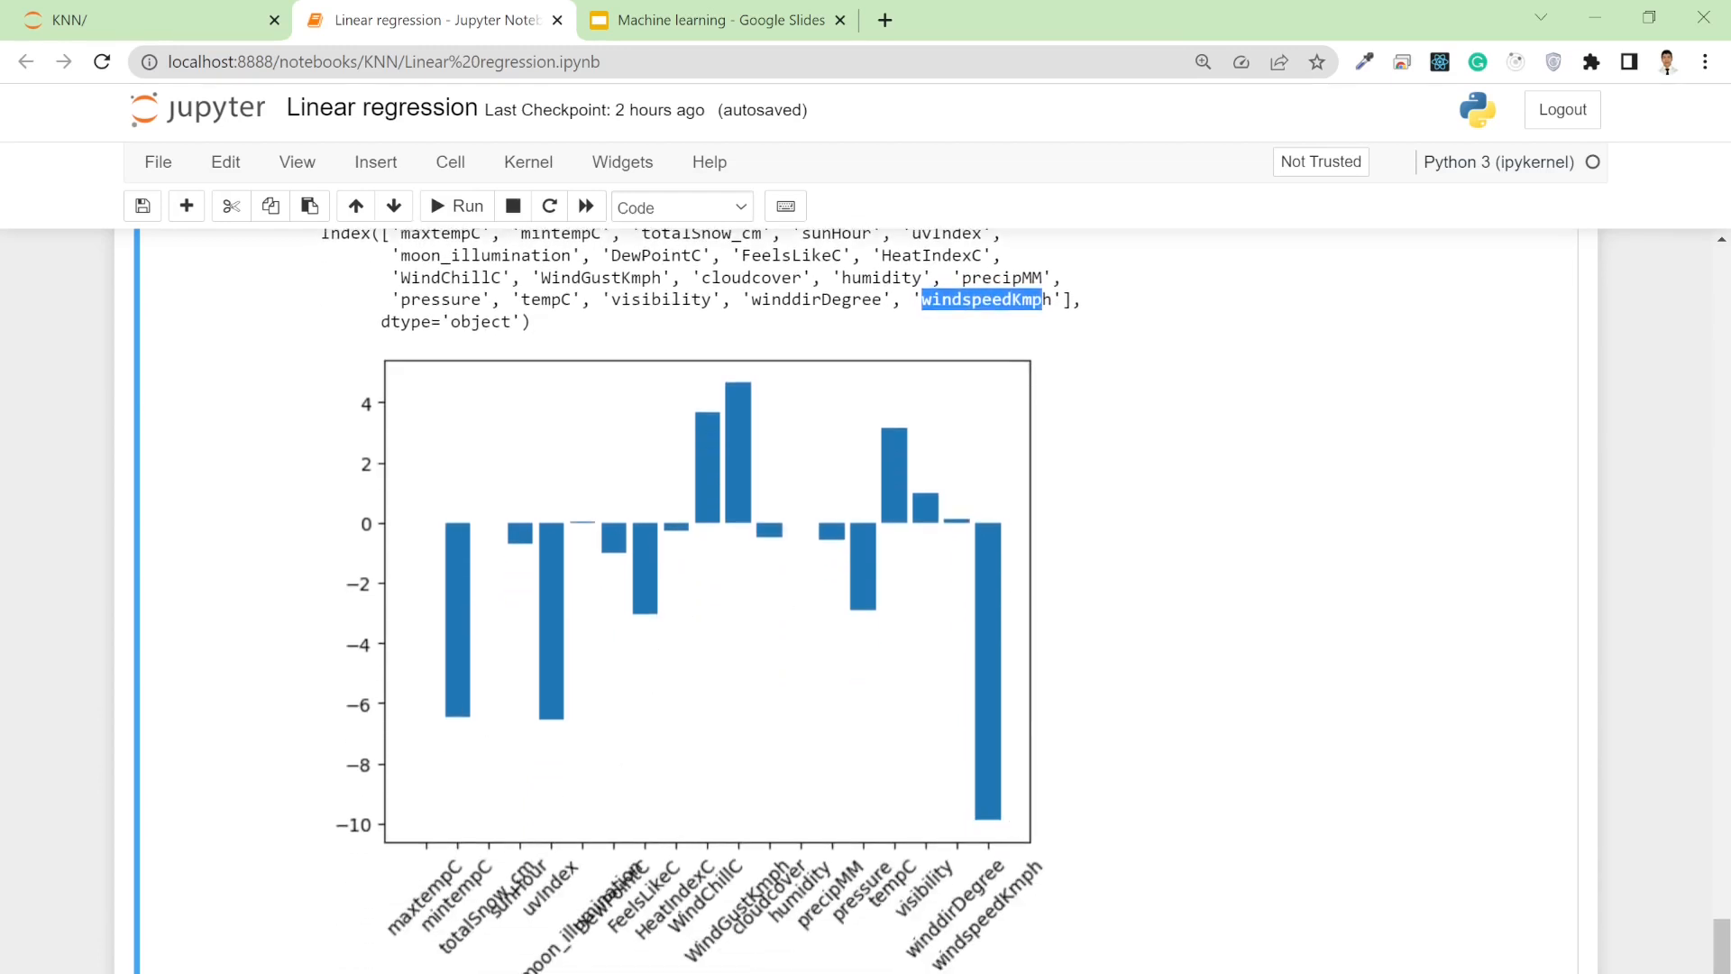
mouse_move(1024, 855)
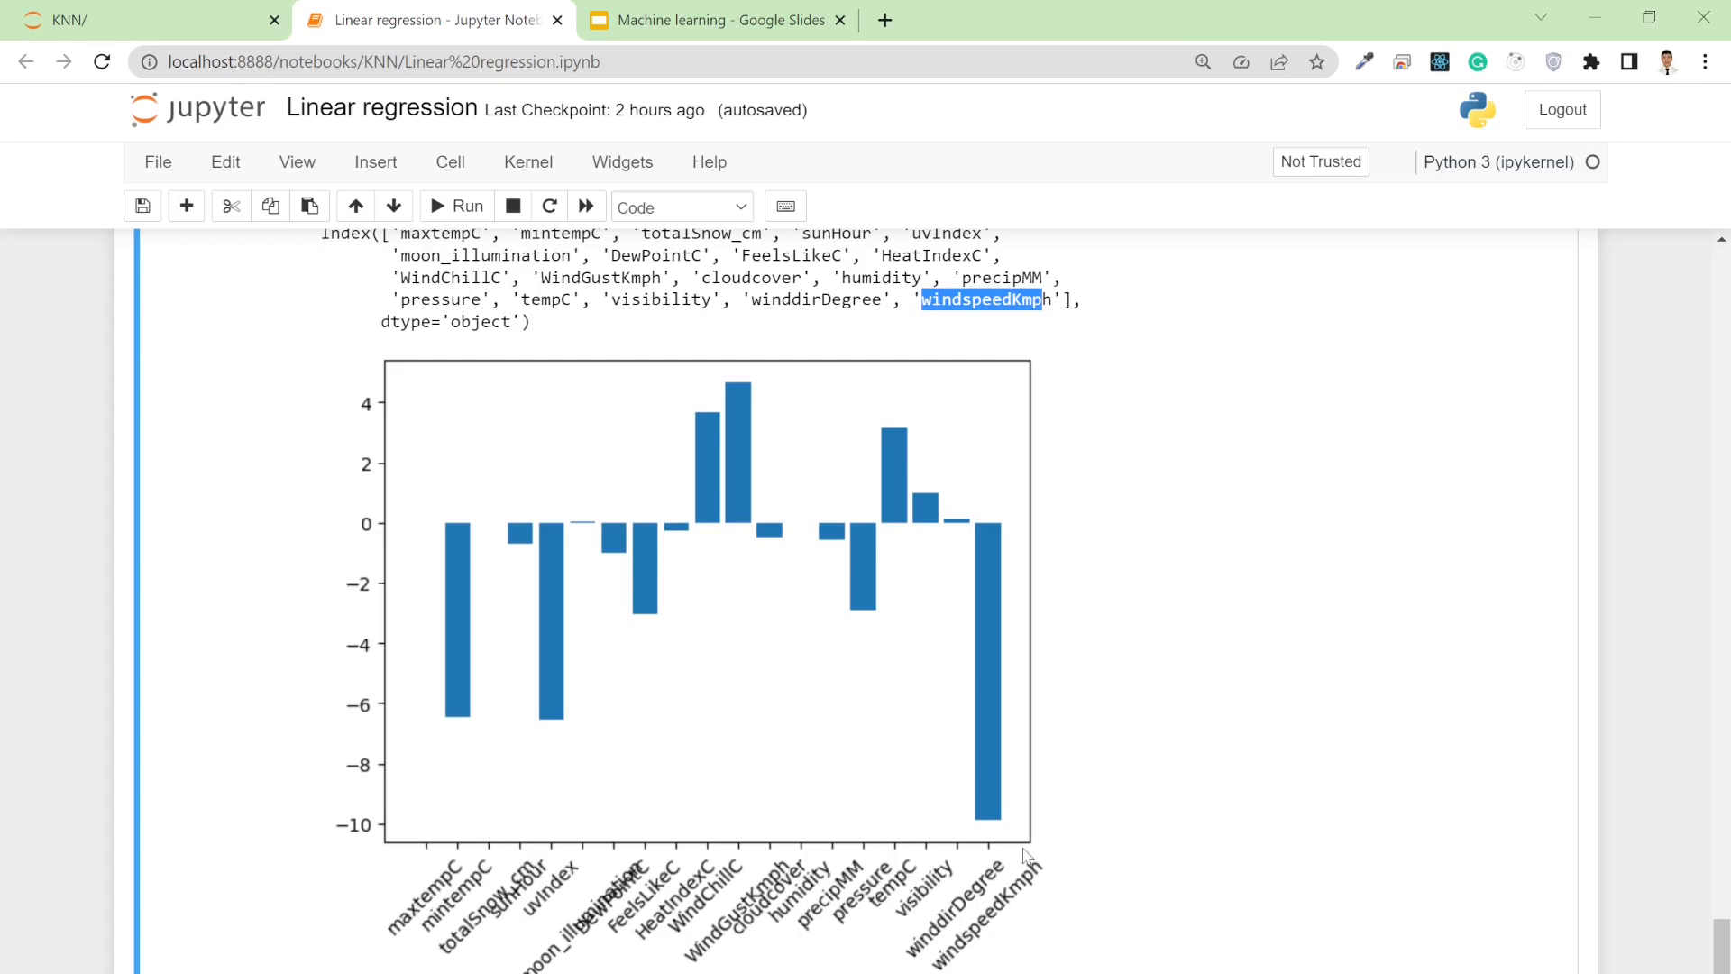
mouse_move(969, 944)
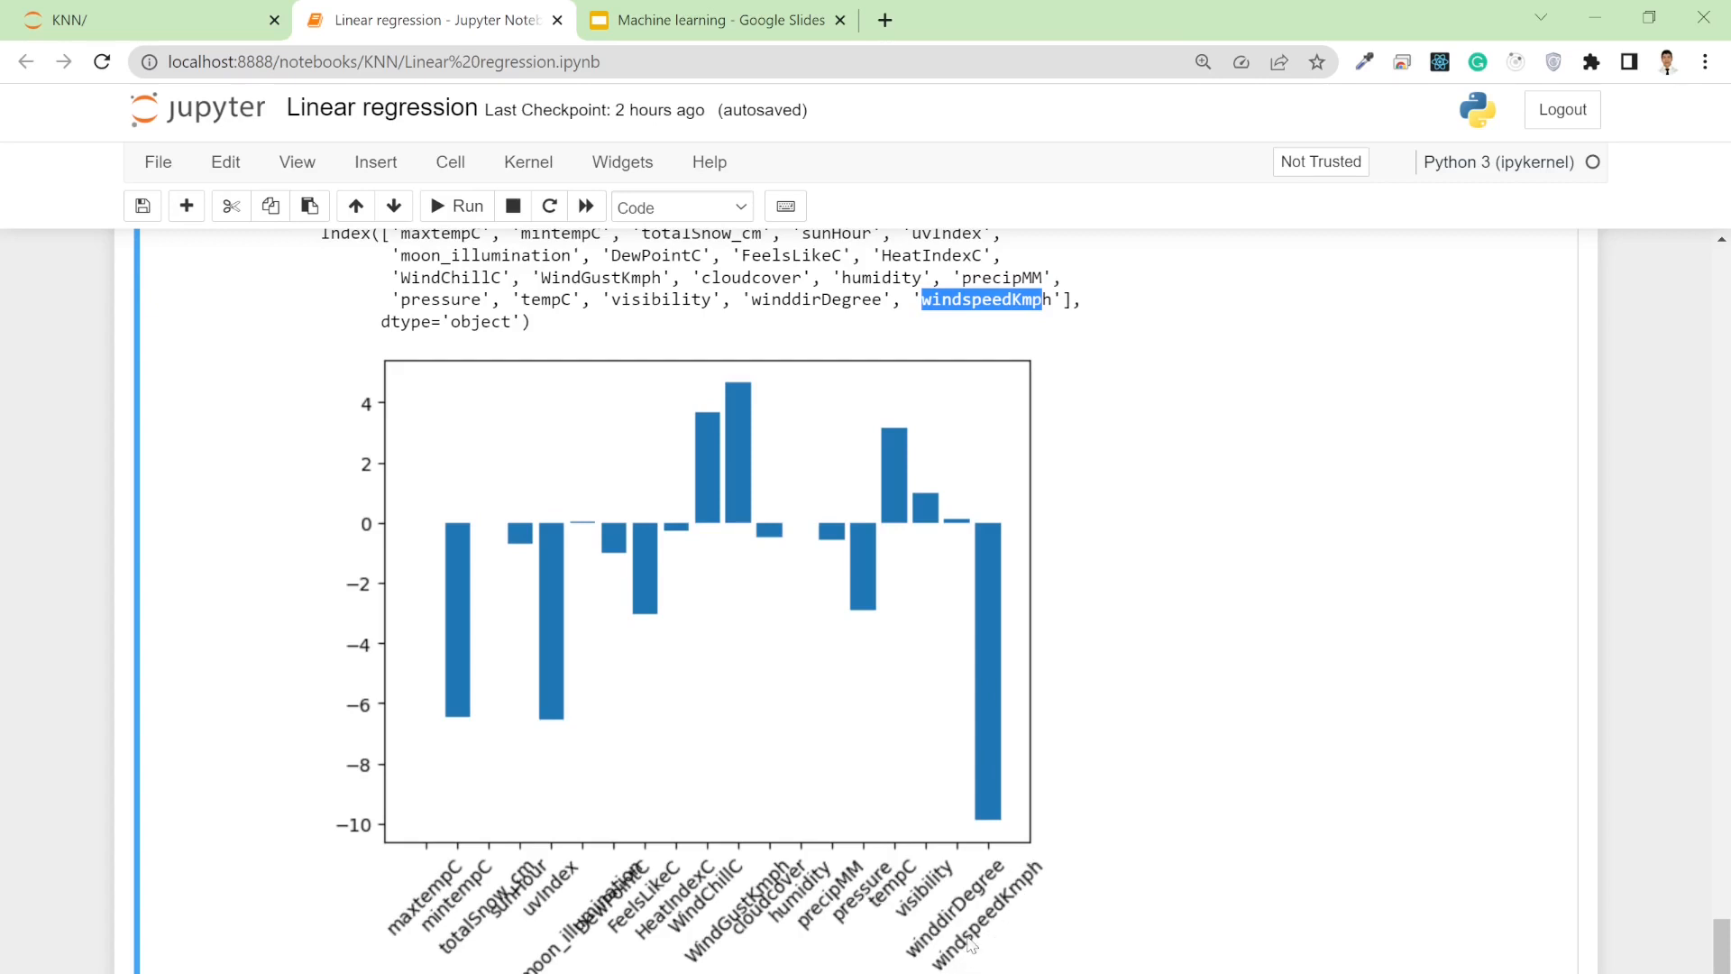
mouse_move(1047, 875)
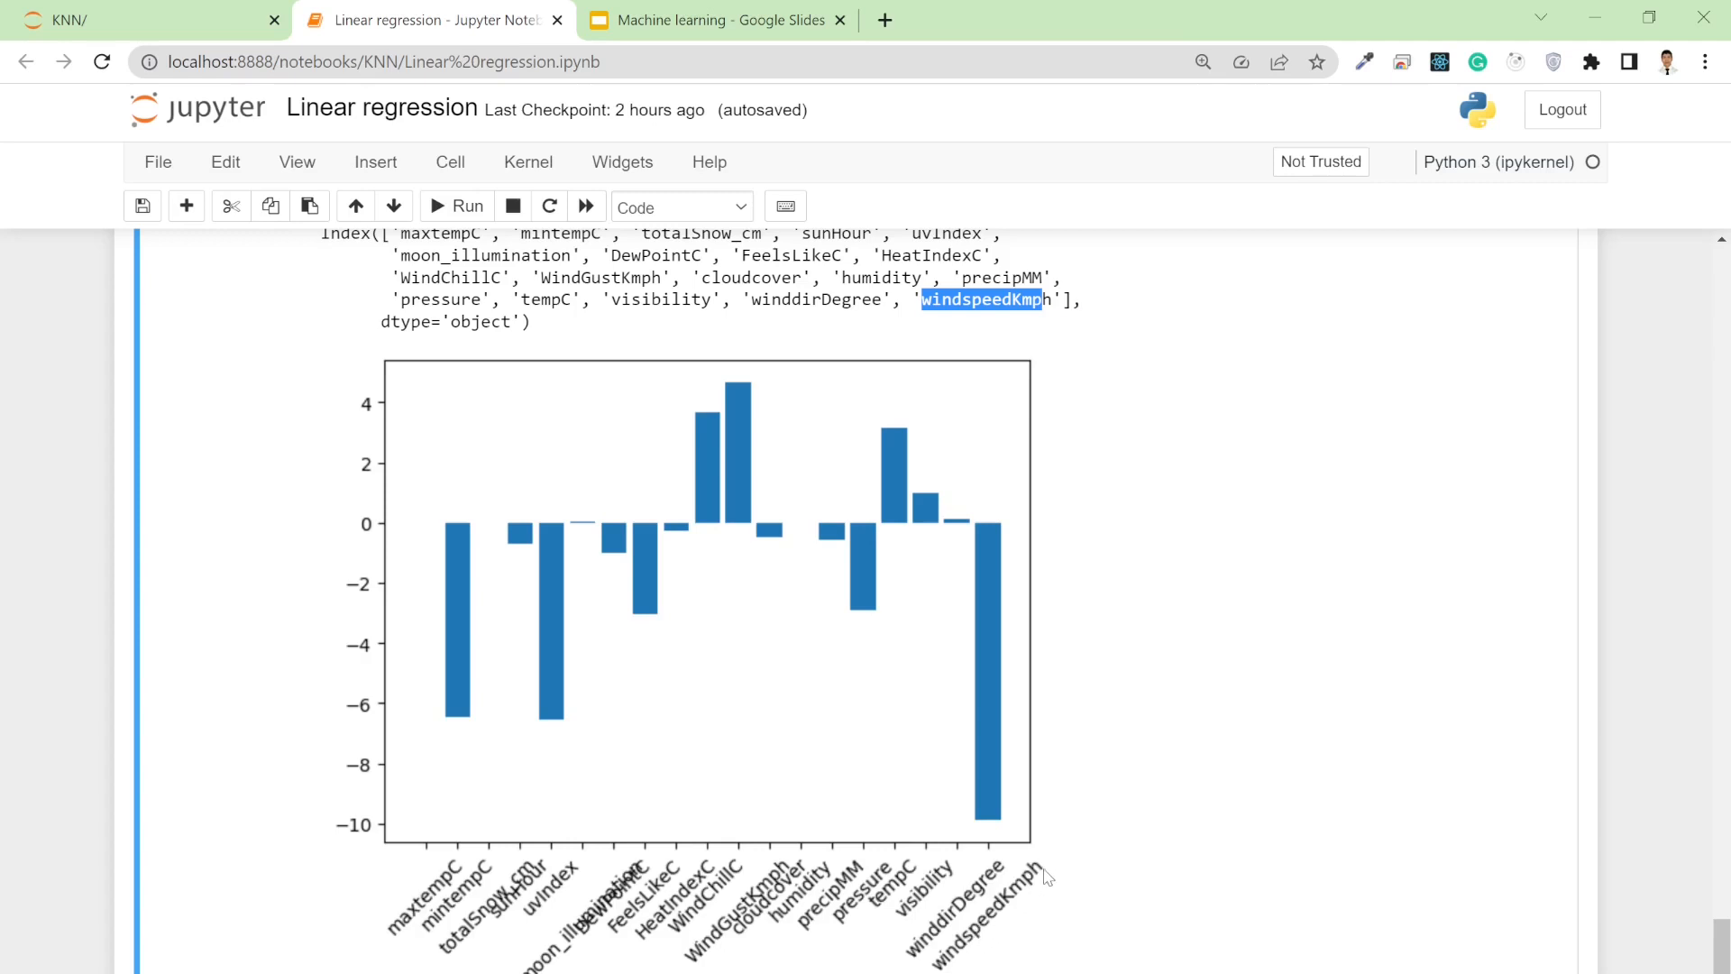
mouse_move(695, 806)
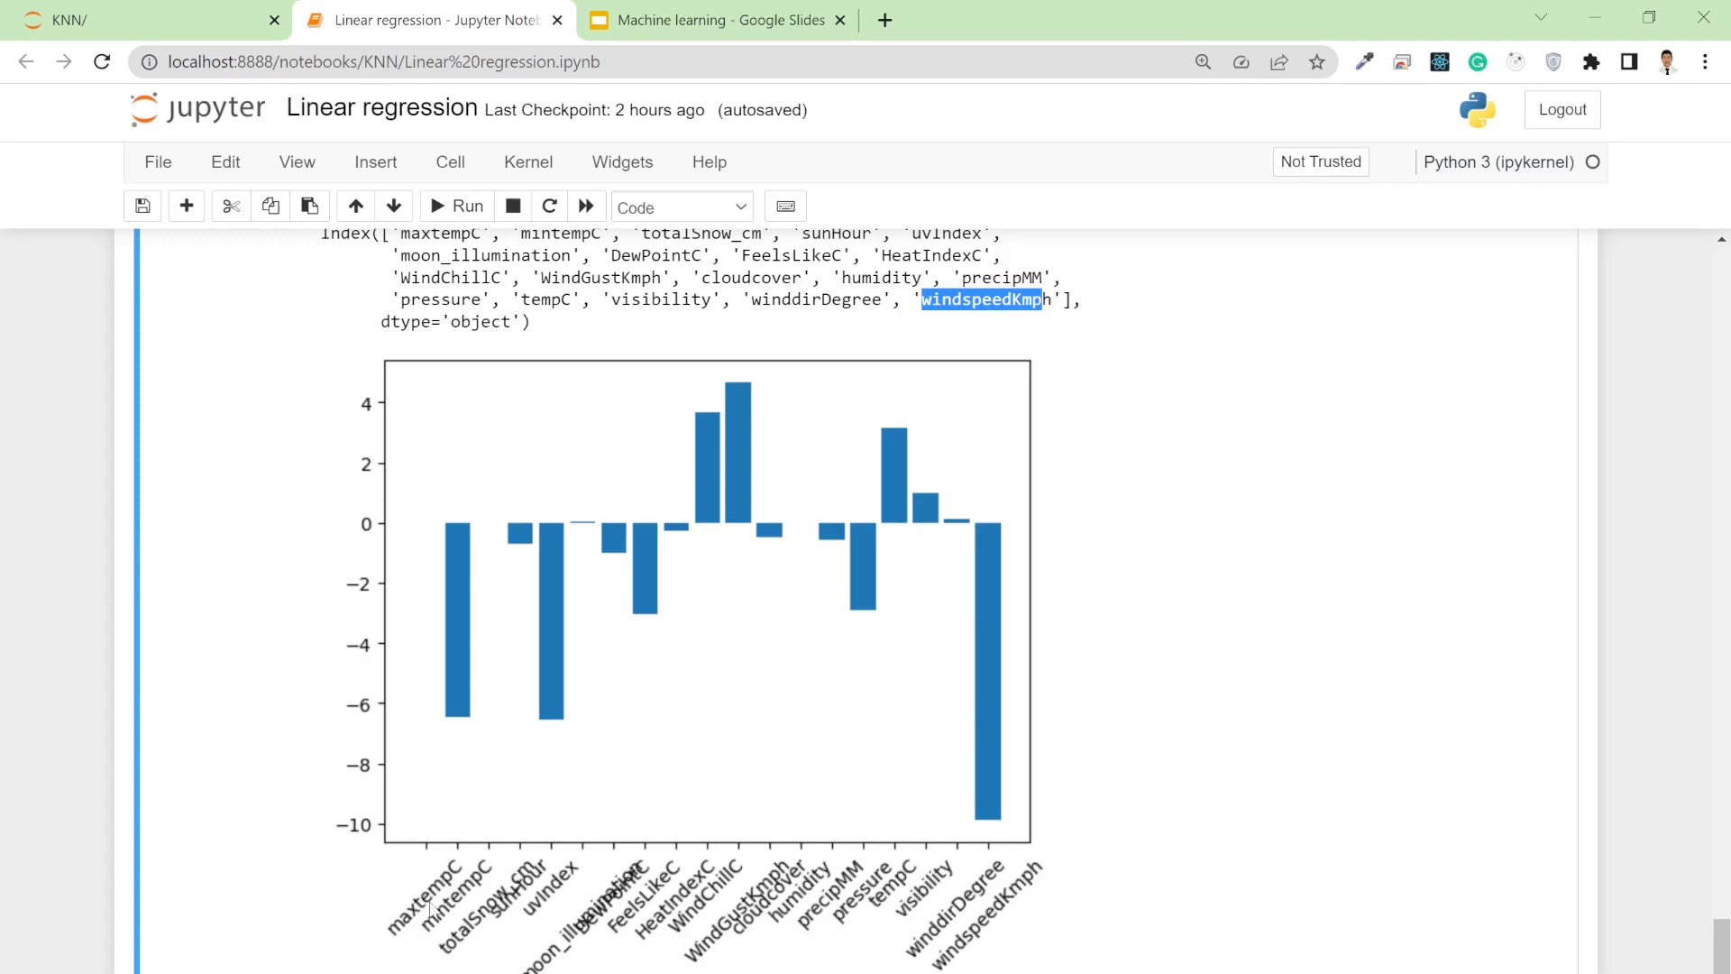
mouse_move(502, 930)
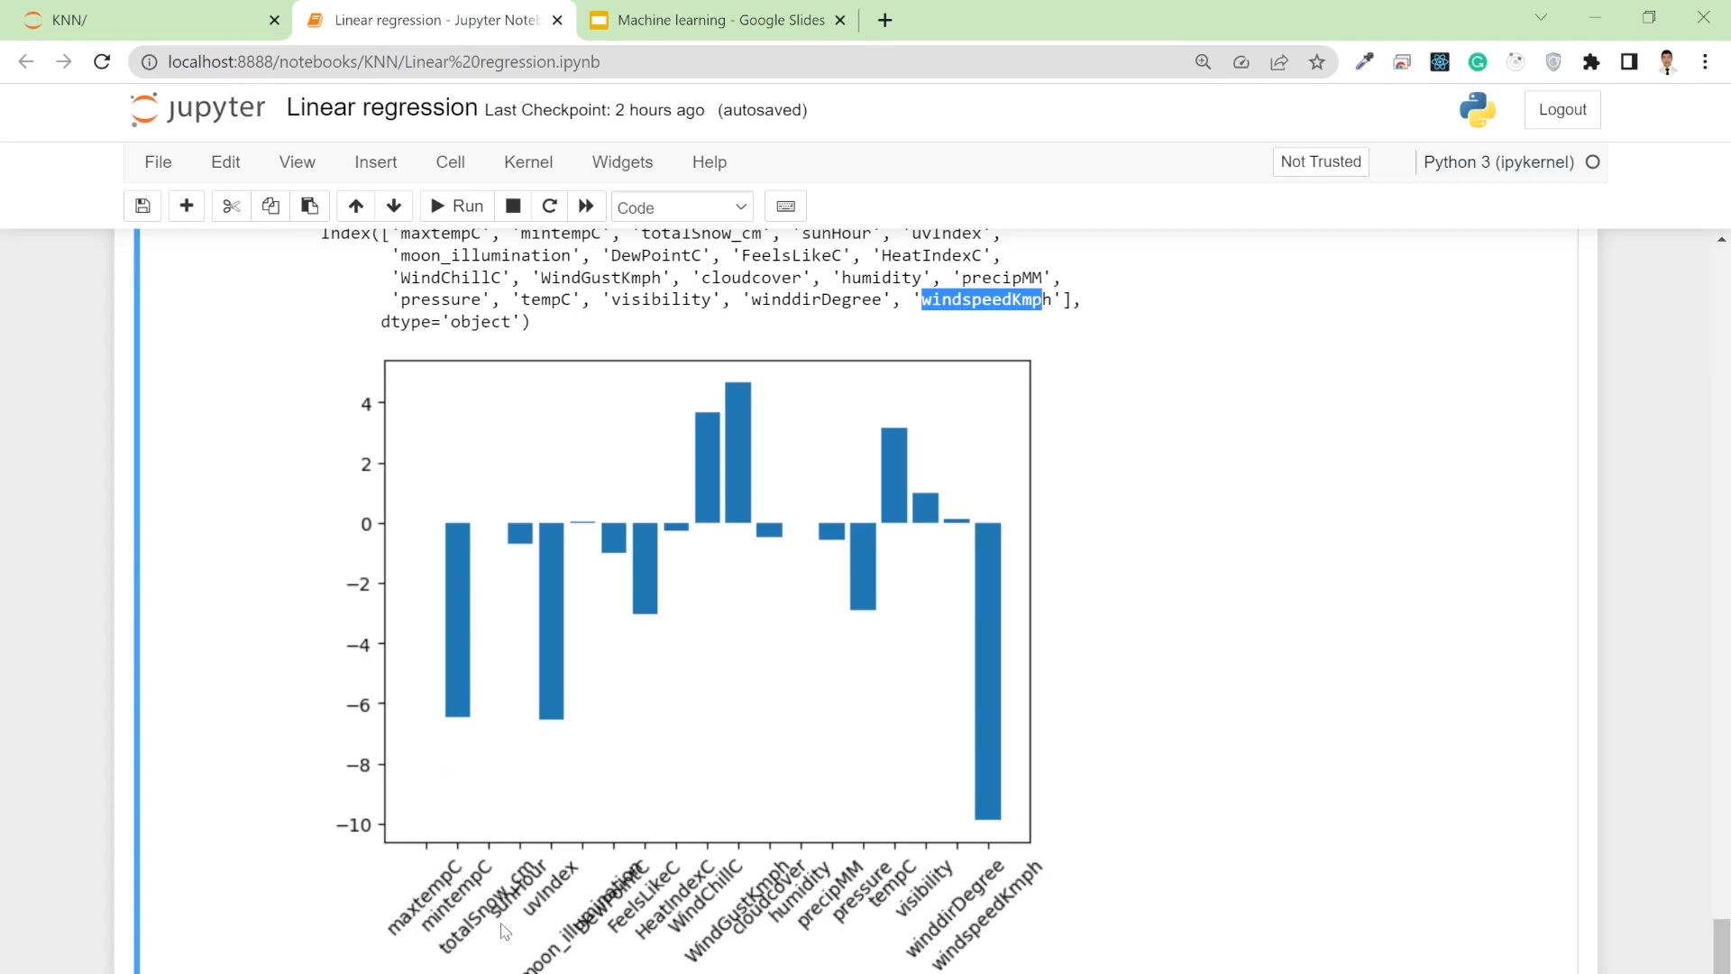
mouse_move(524, 908)
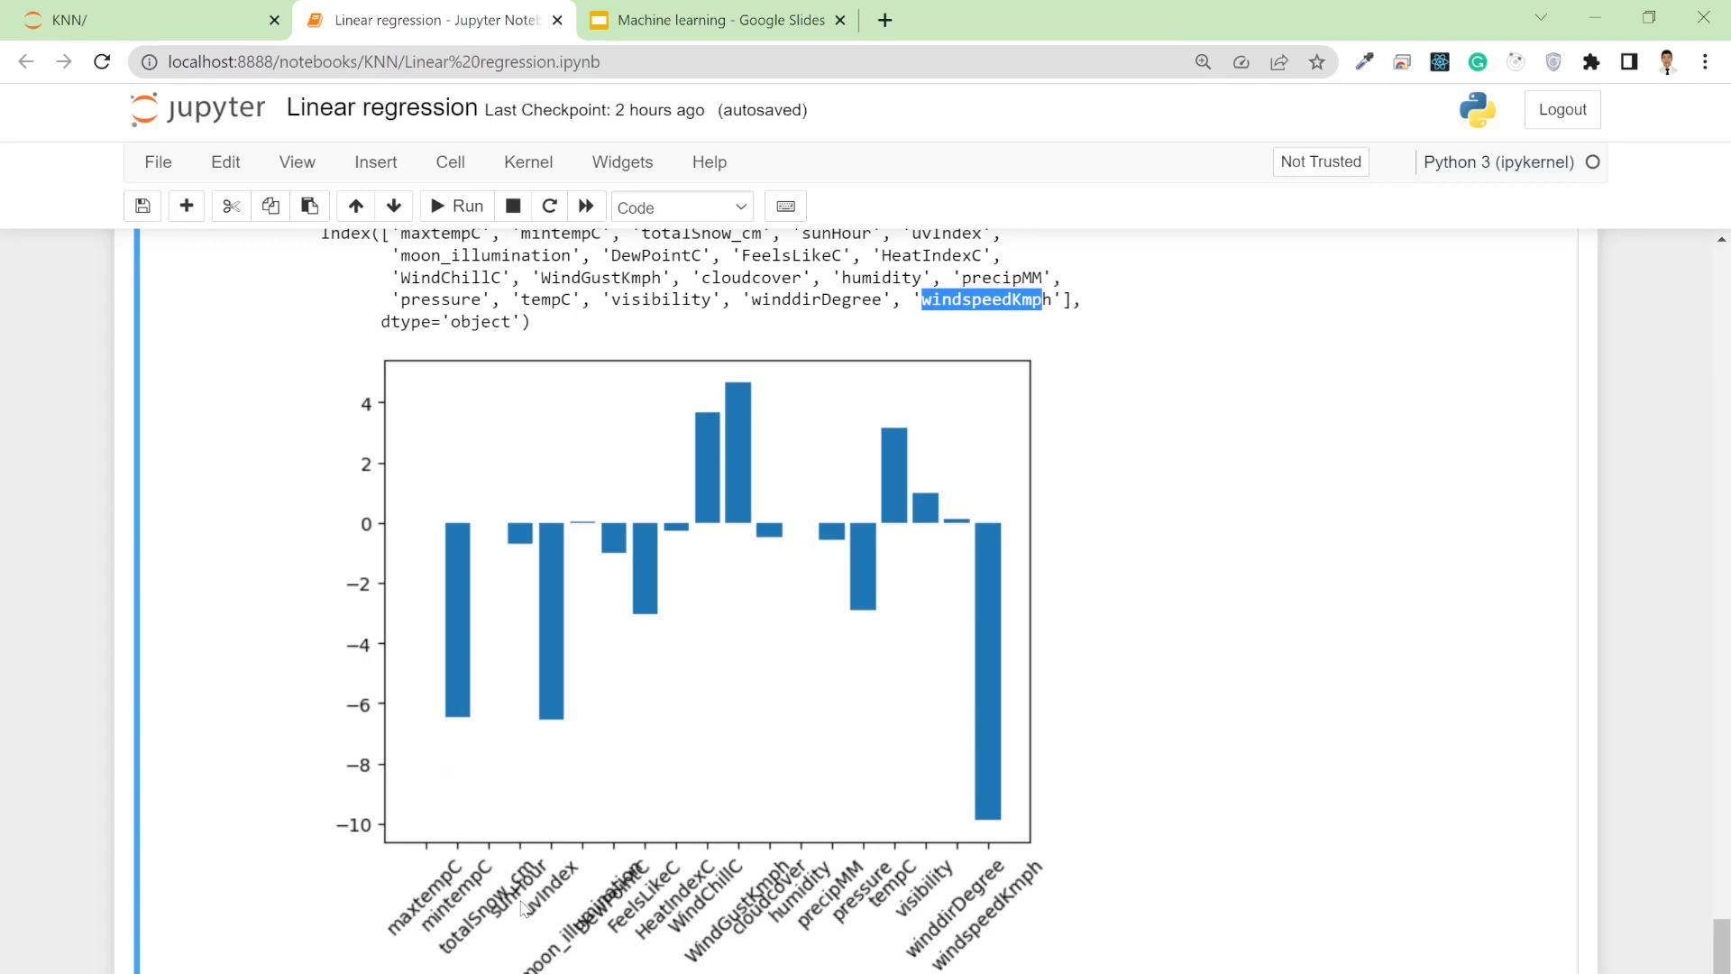
scroll(down, 3)
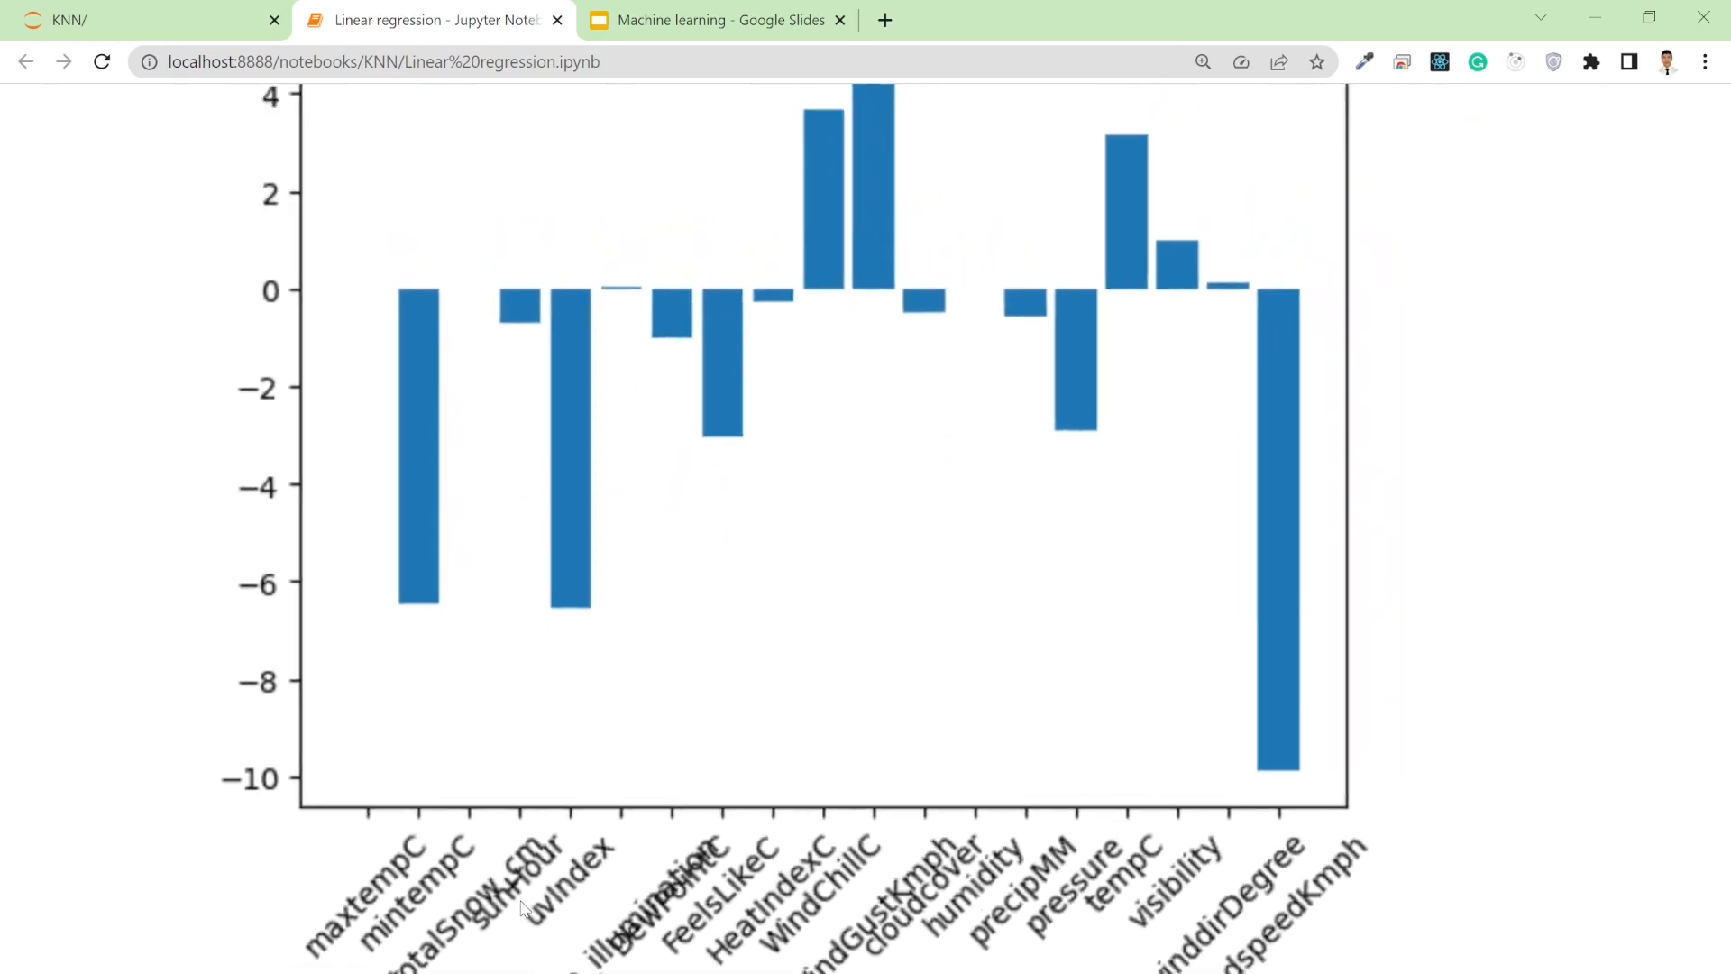
scroll(up, 3)
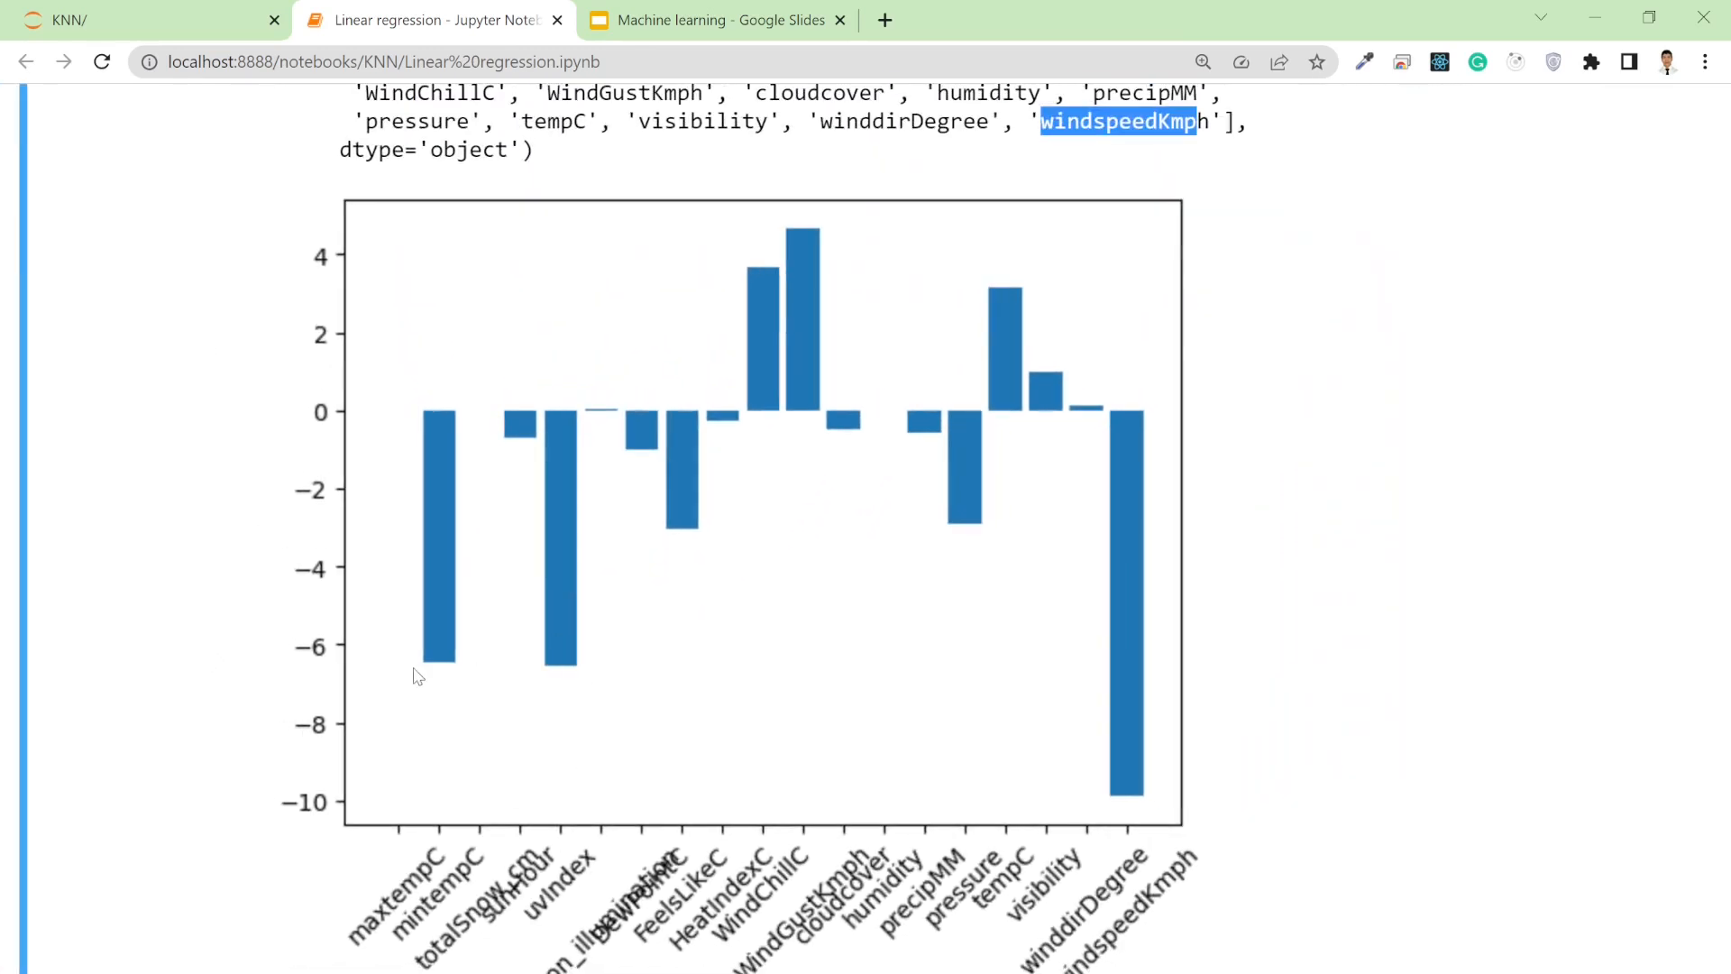
mouse_move(594, 673)
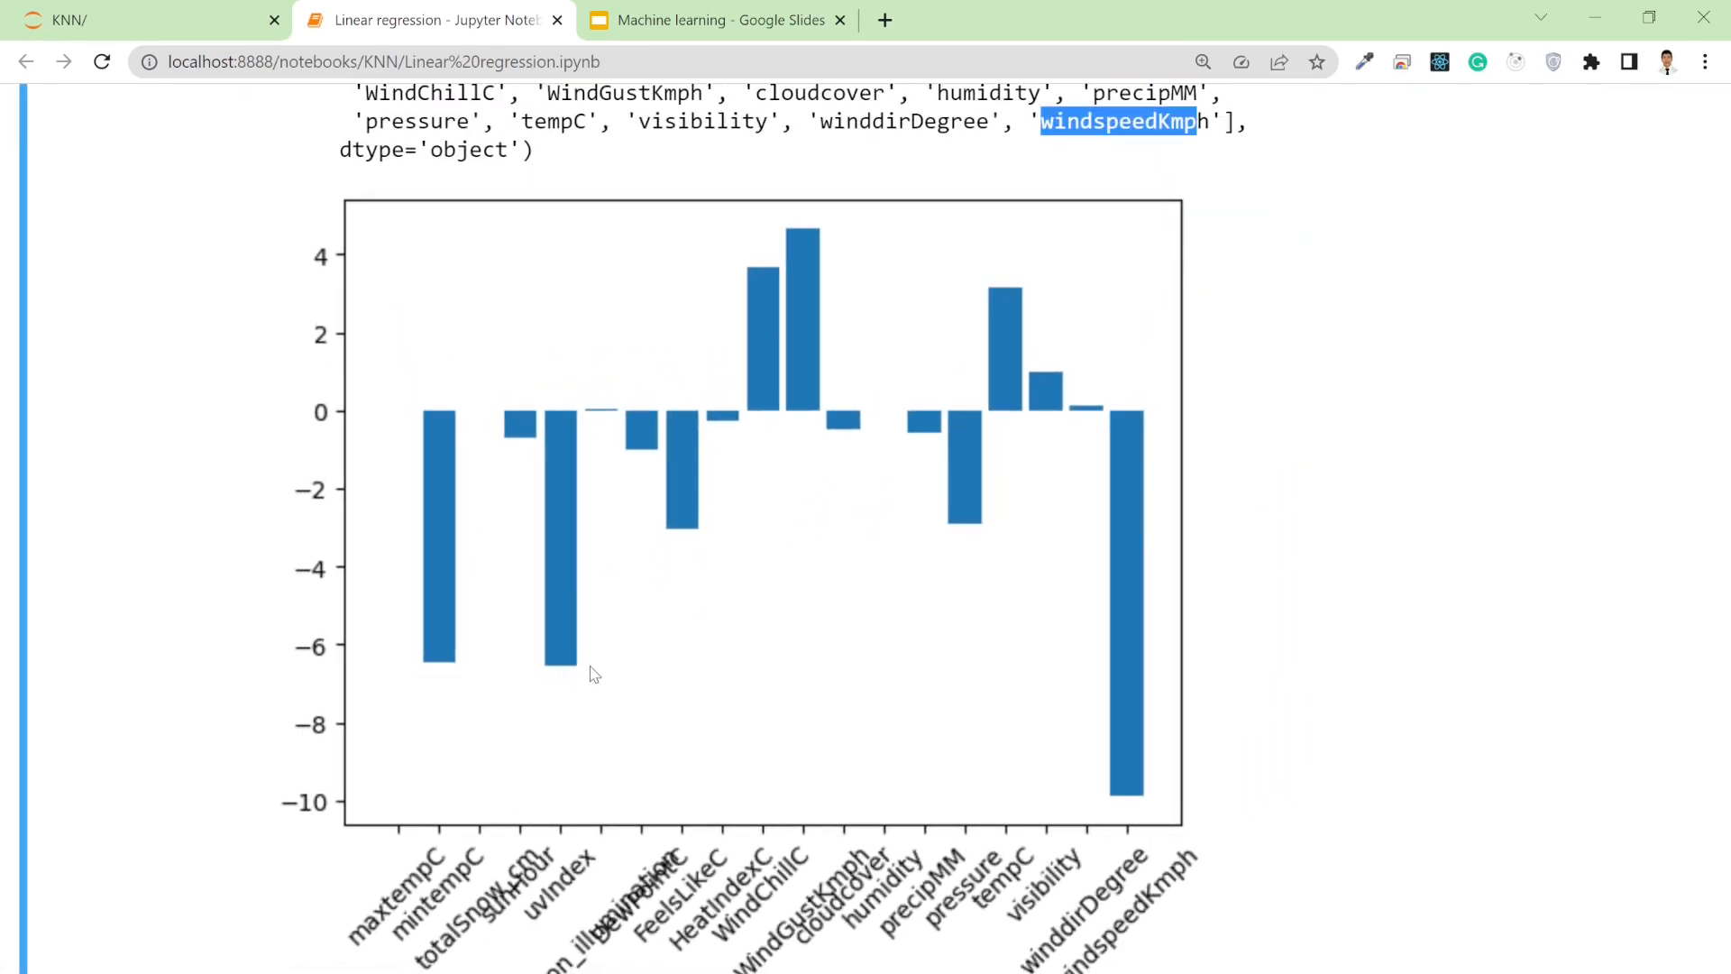
scroll(up, 3)
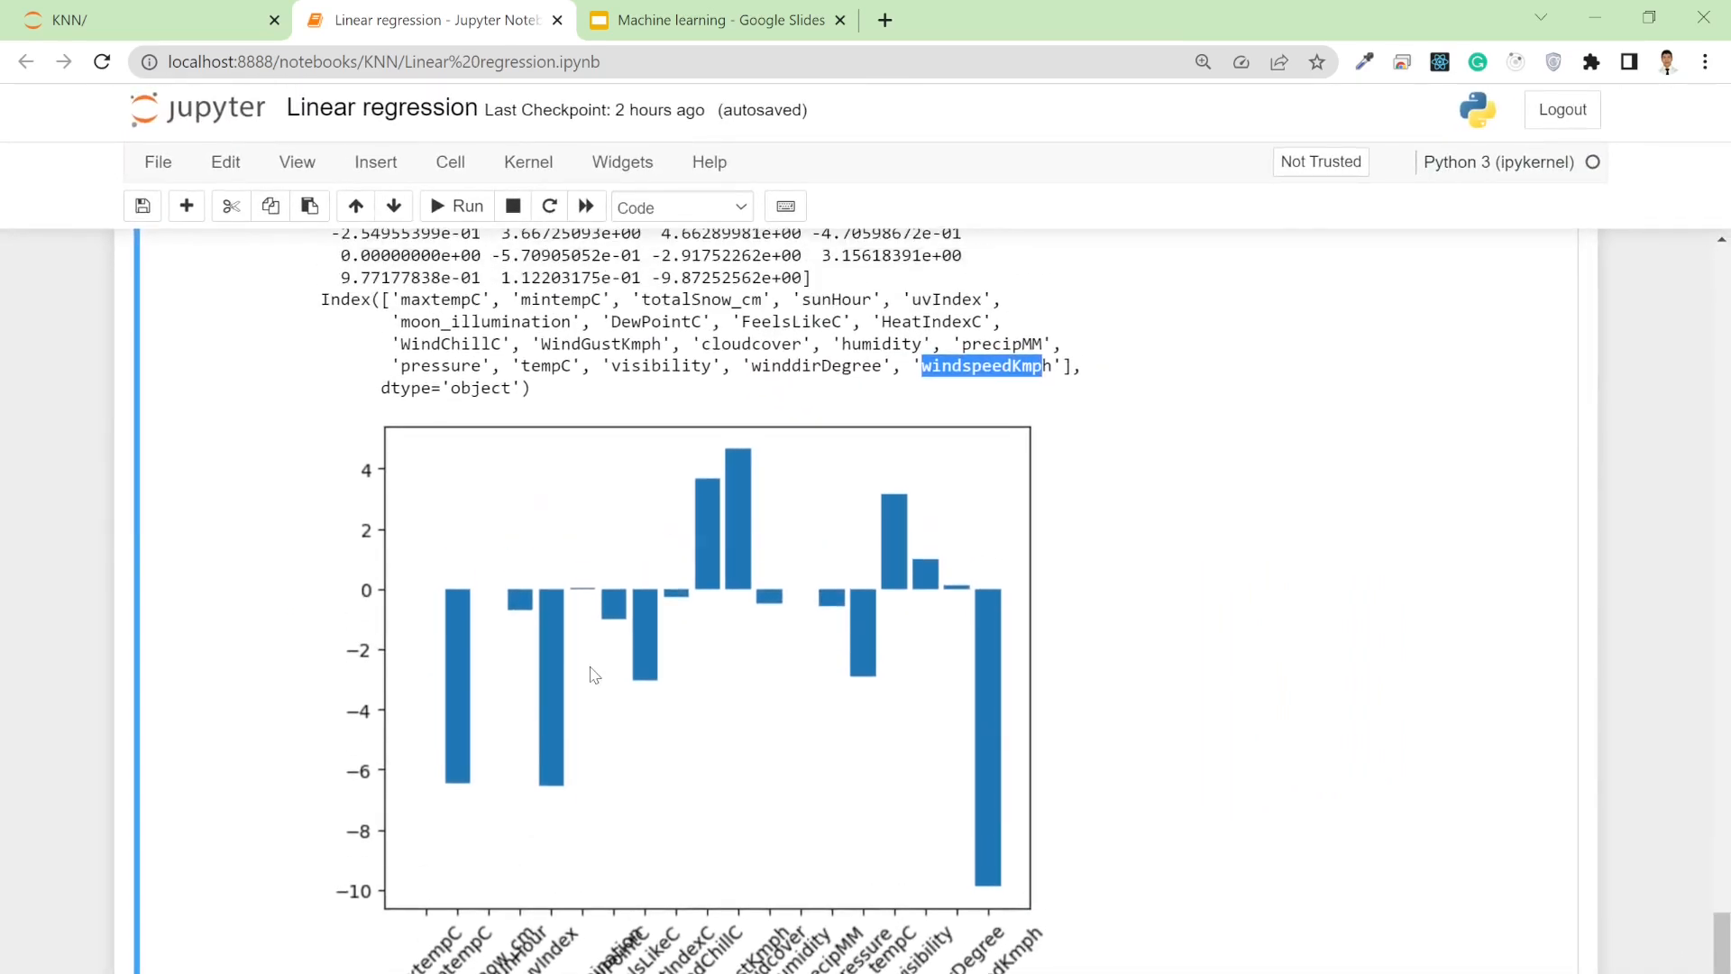
scroll(down, 3)
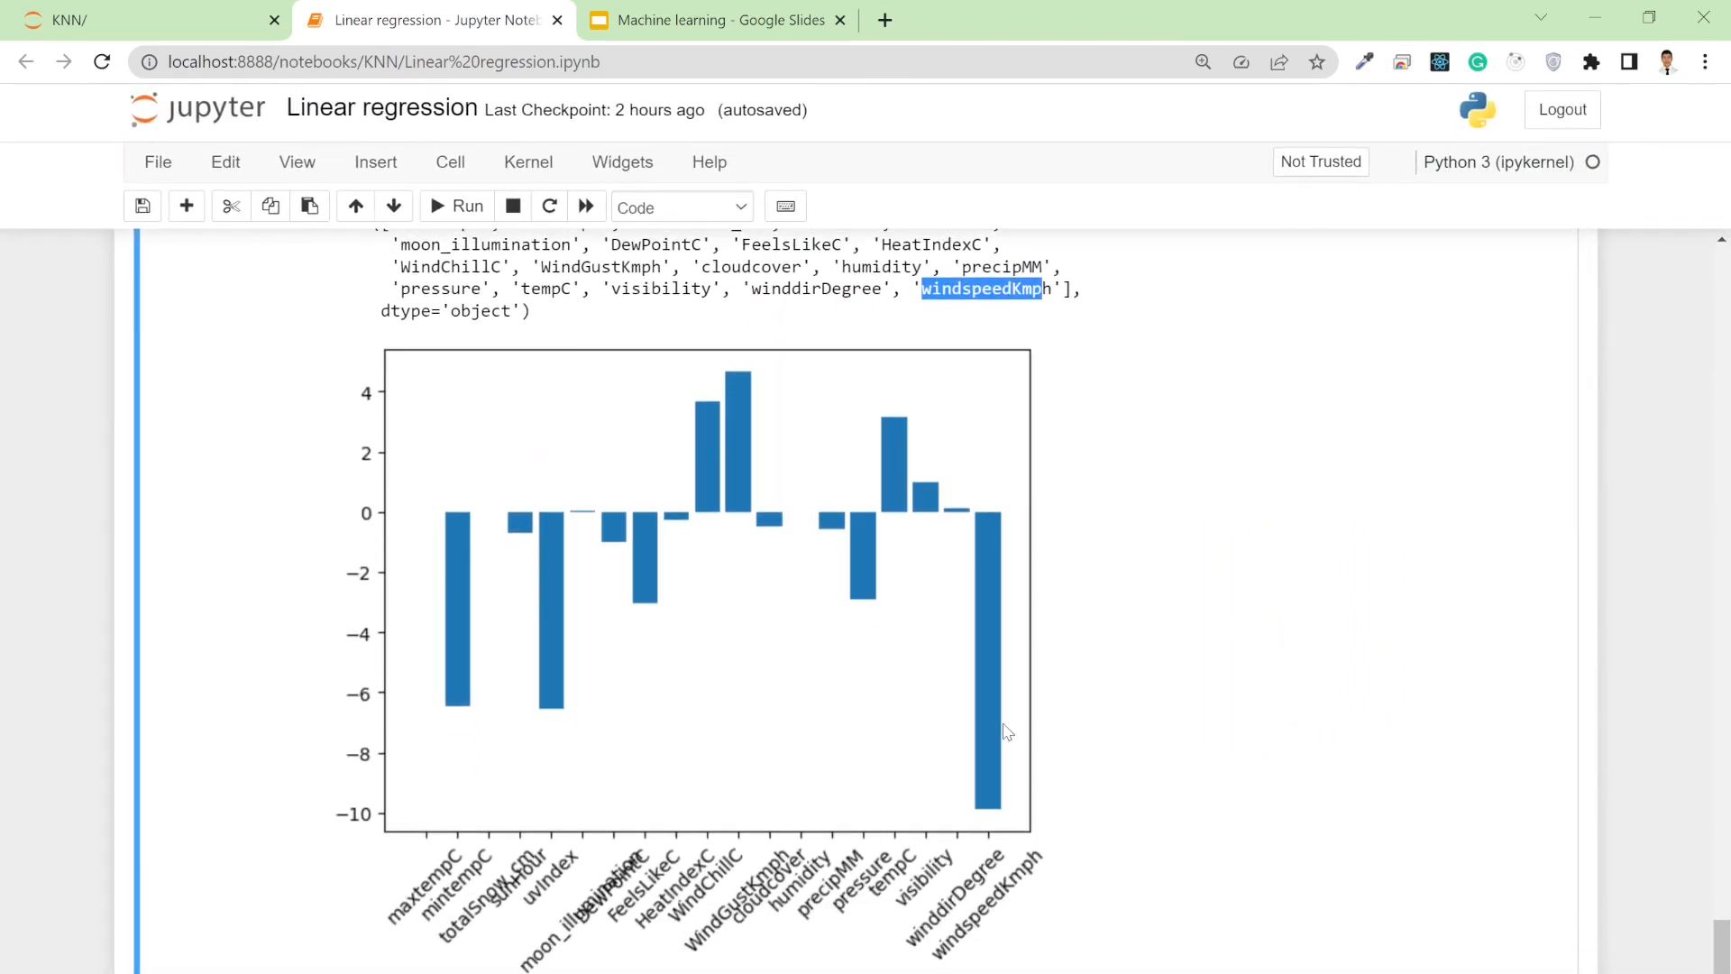
mouse_move(524, 759)
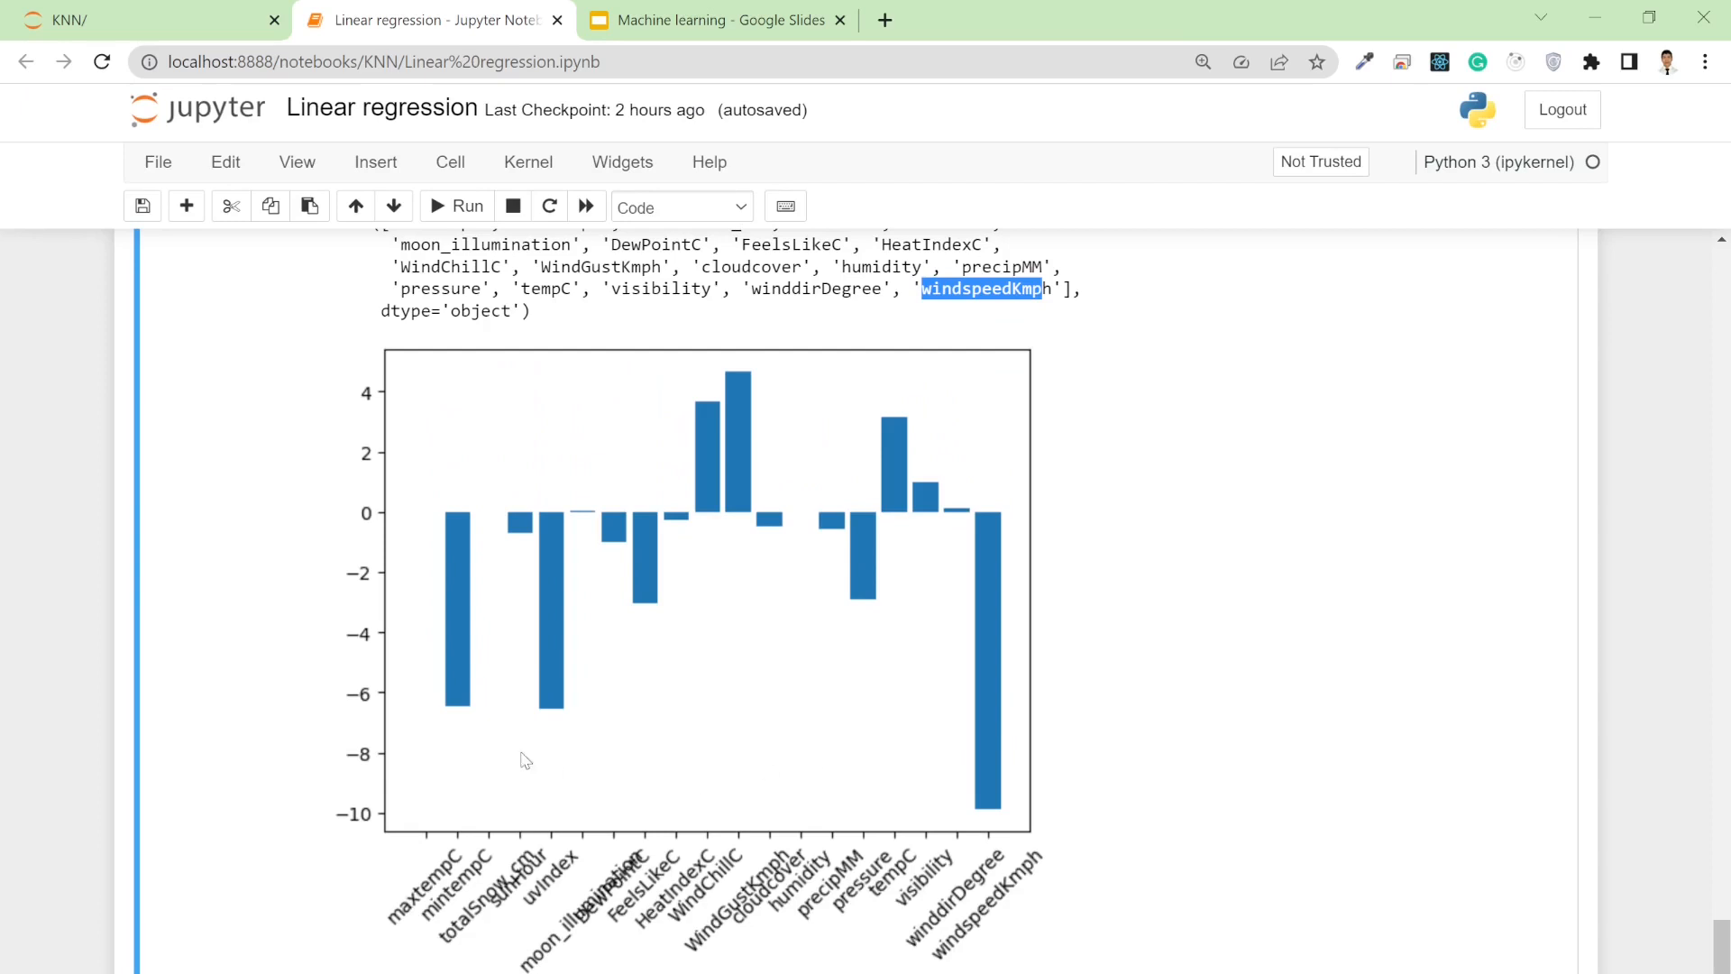
mouse_move(433, 712)
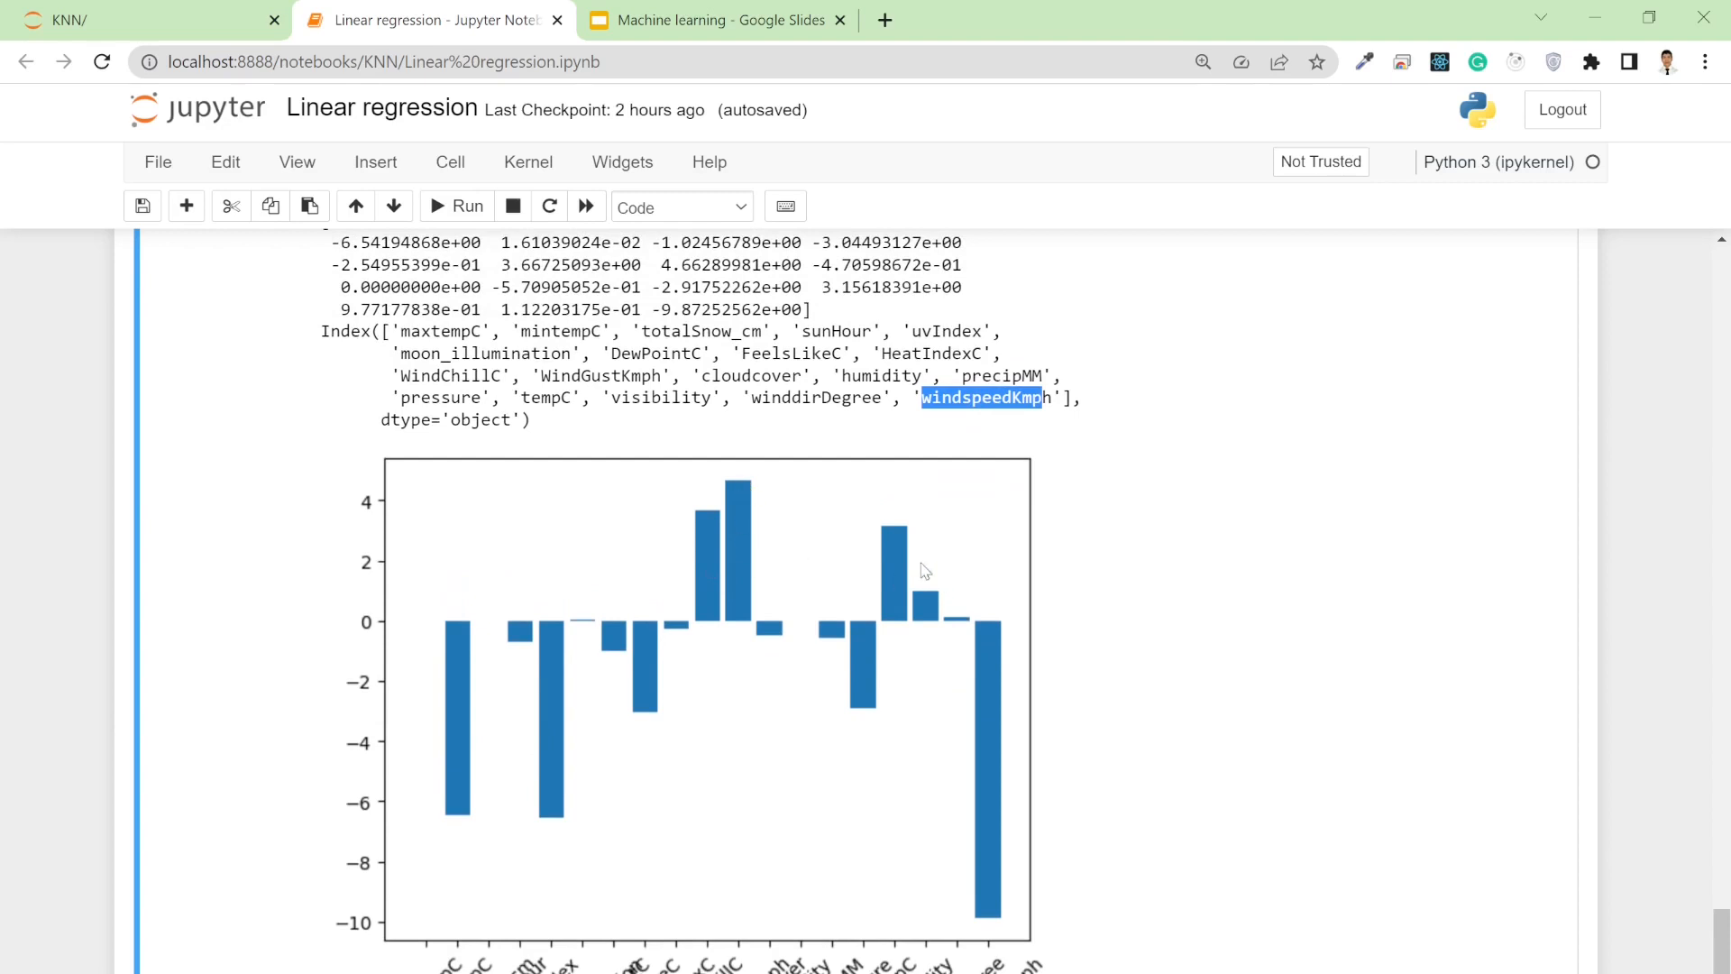
mouse_move(916, 575)
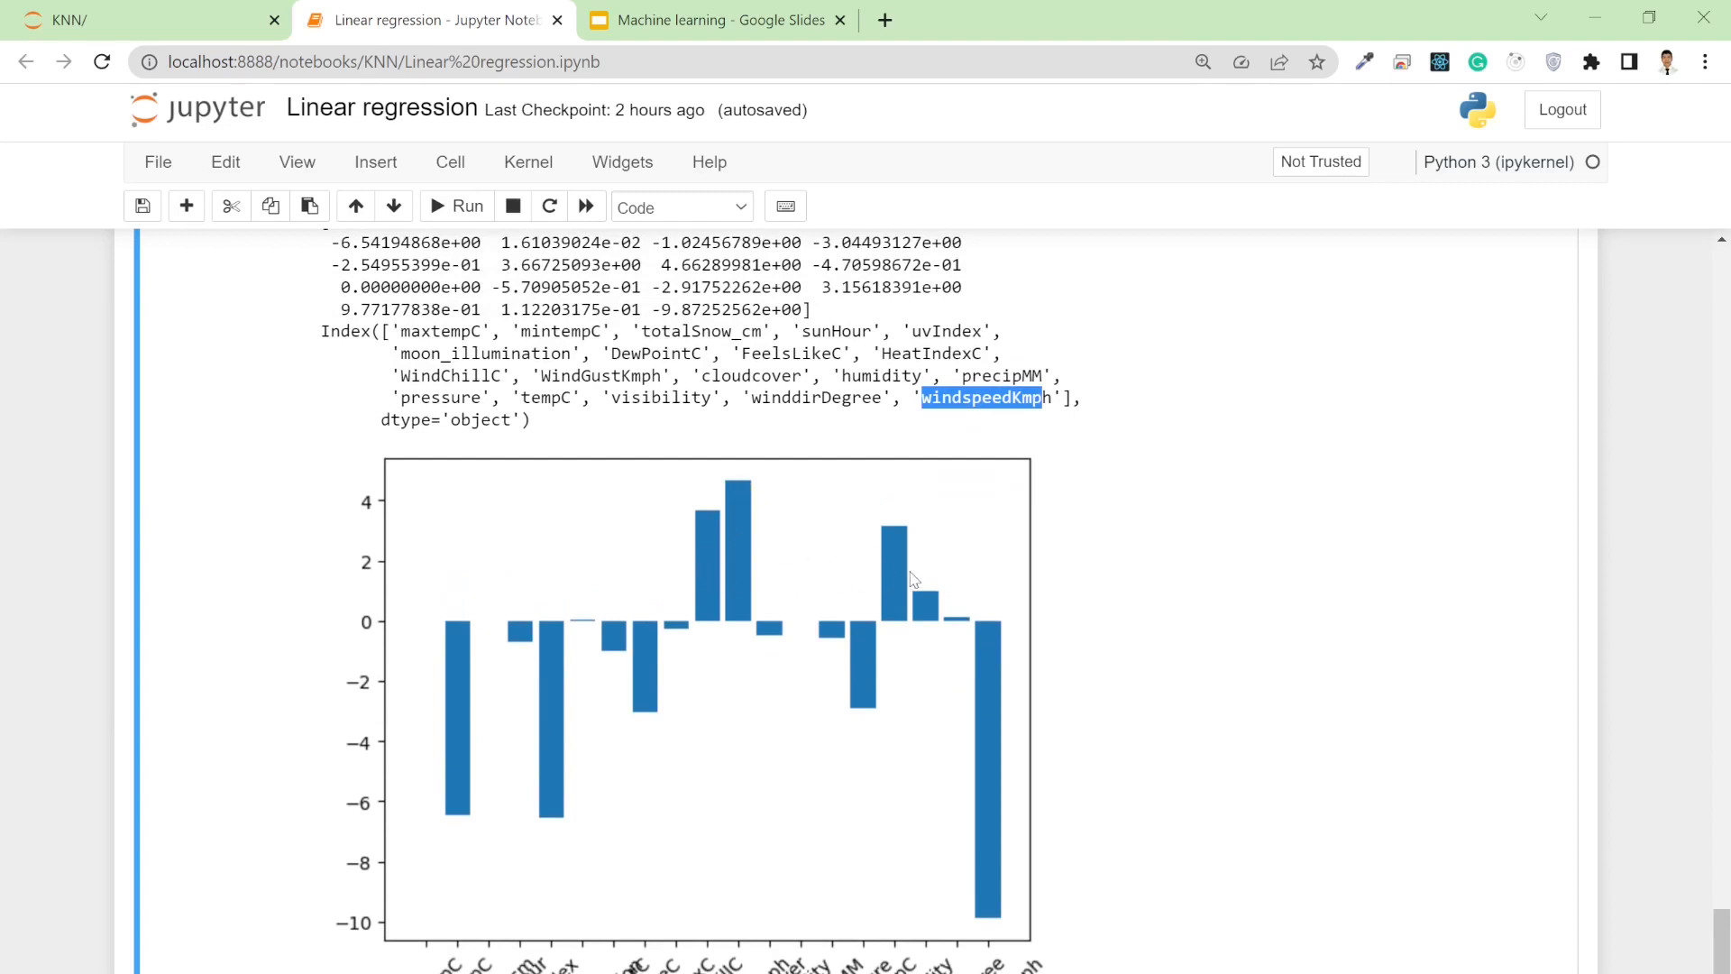
mouse_move(790, 585)
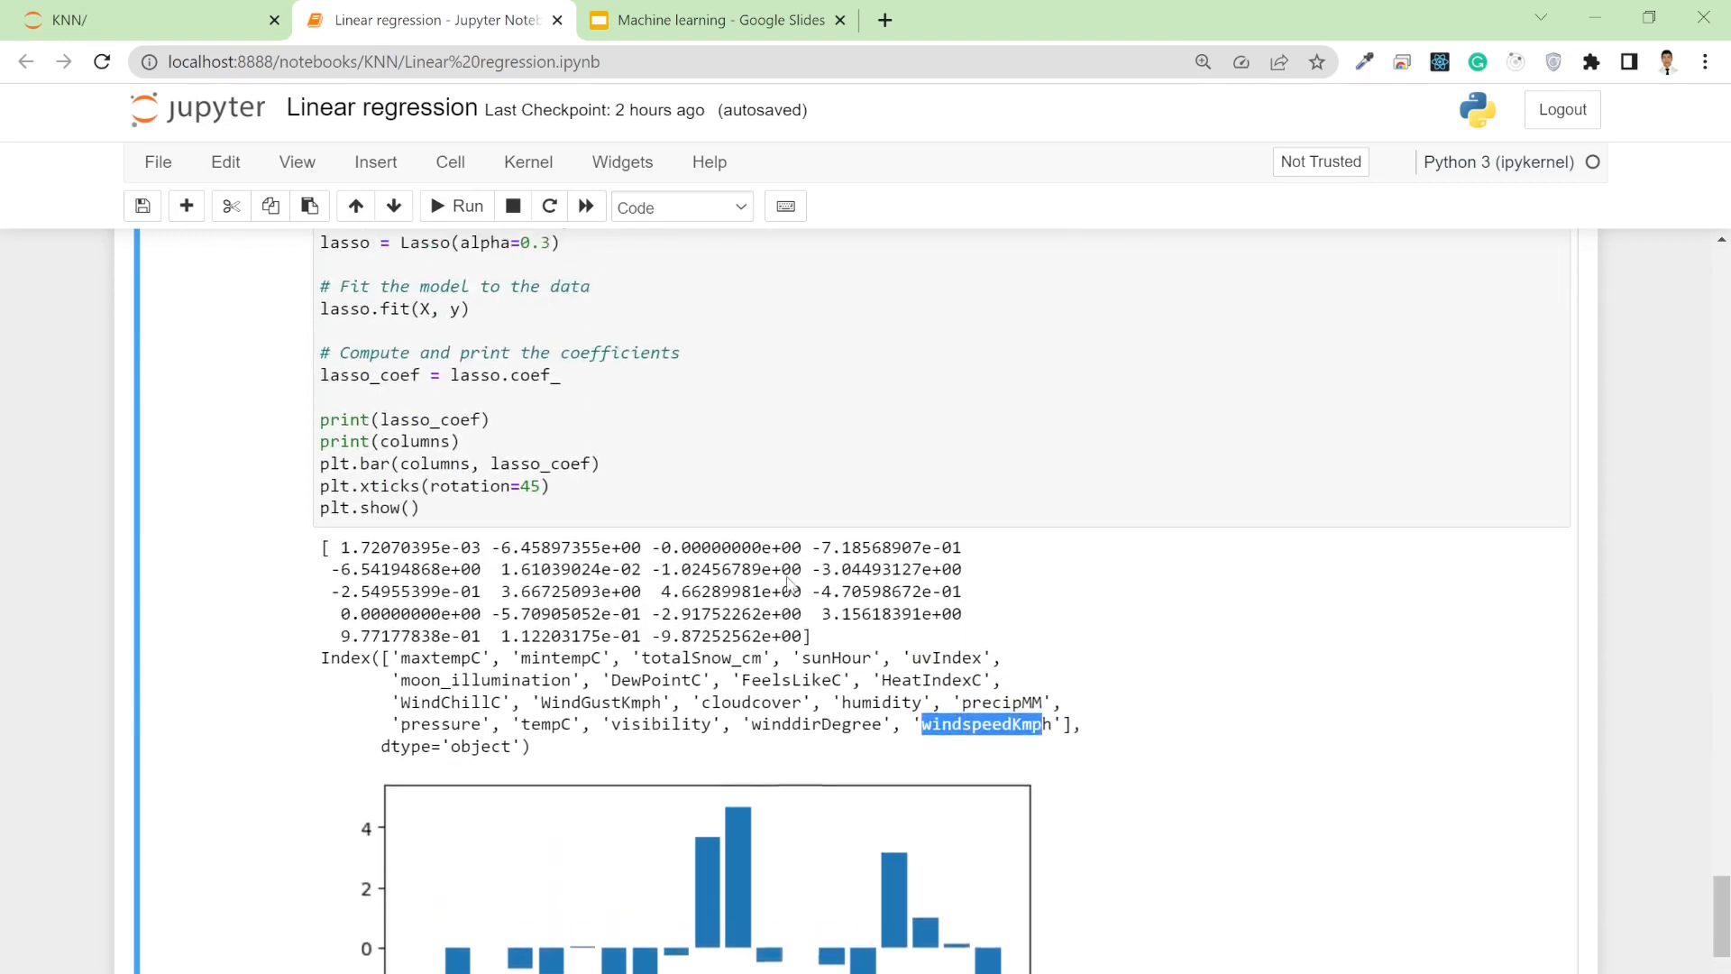
scroll(up, 3)
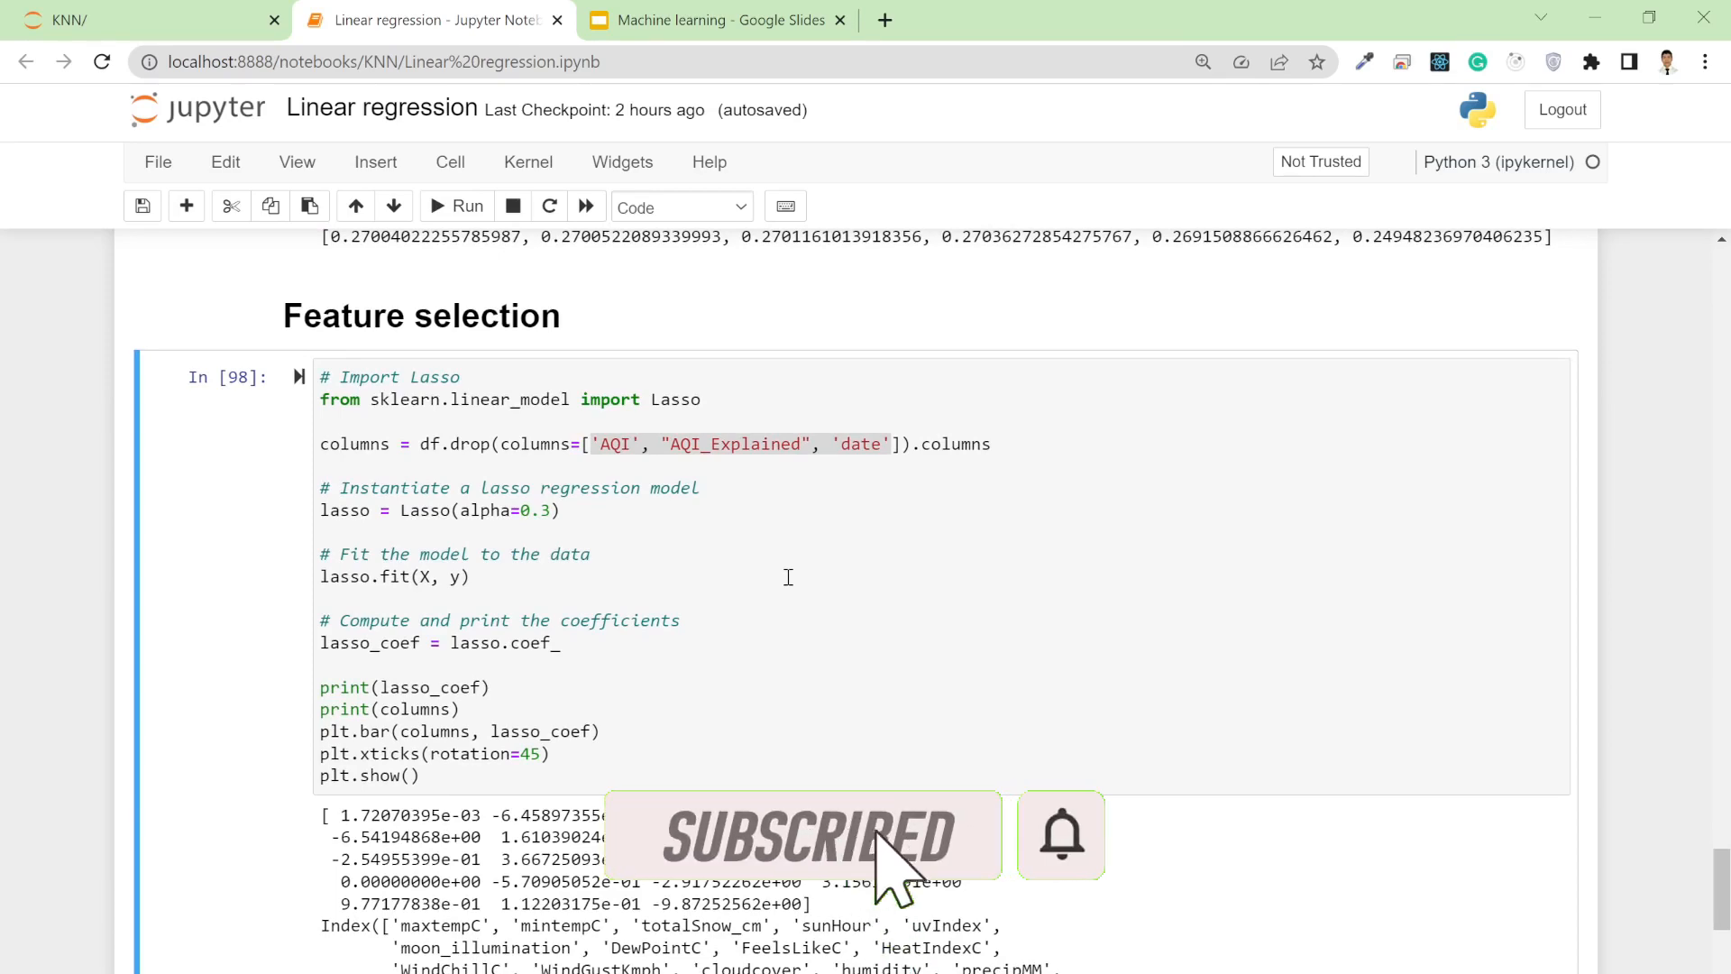
scroll(down, 3)
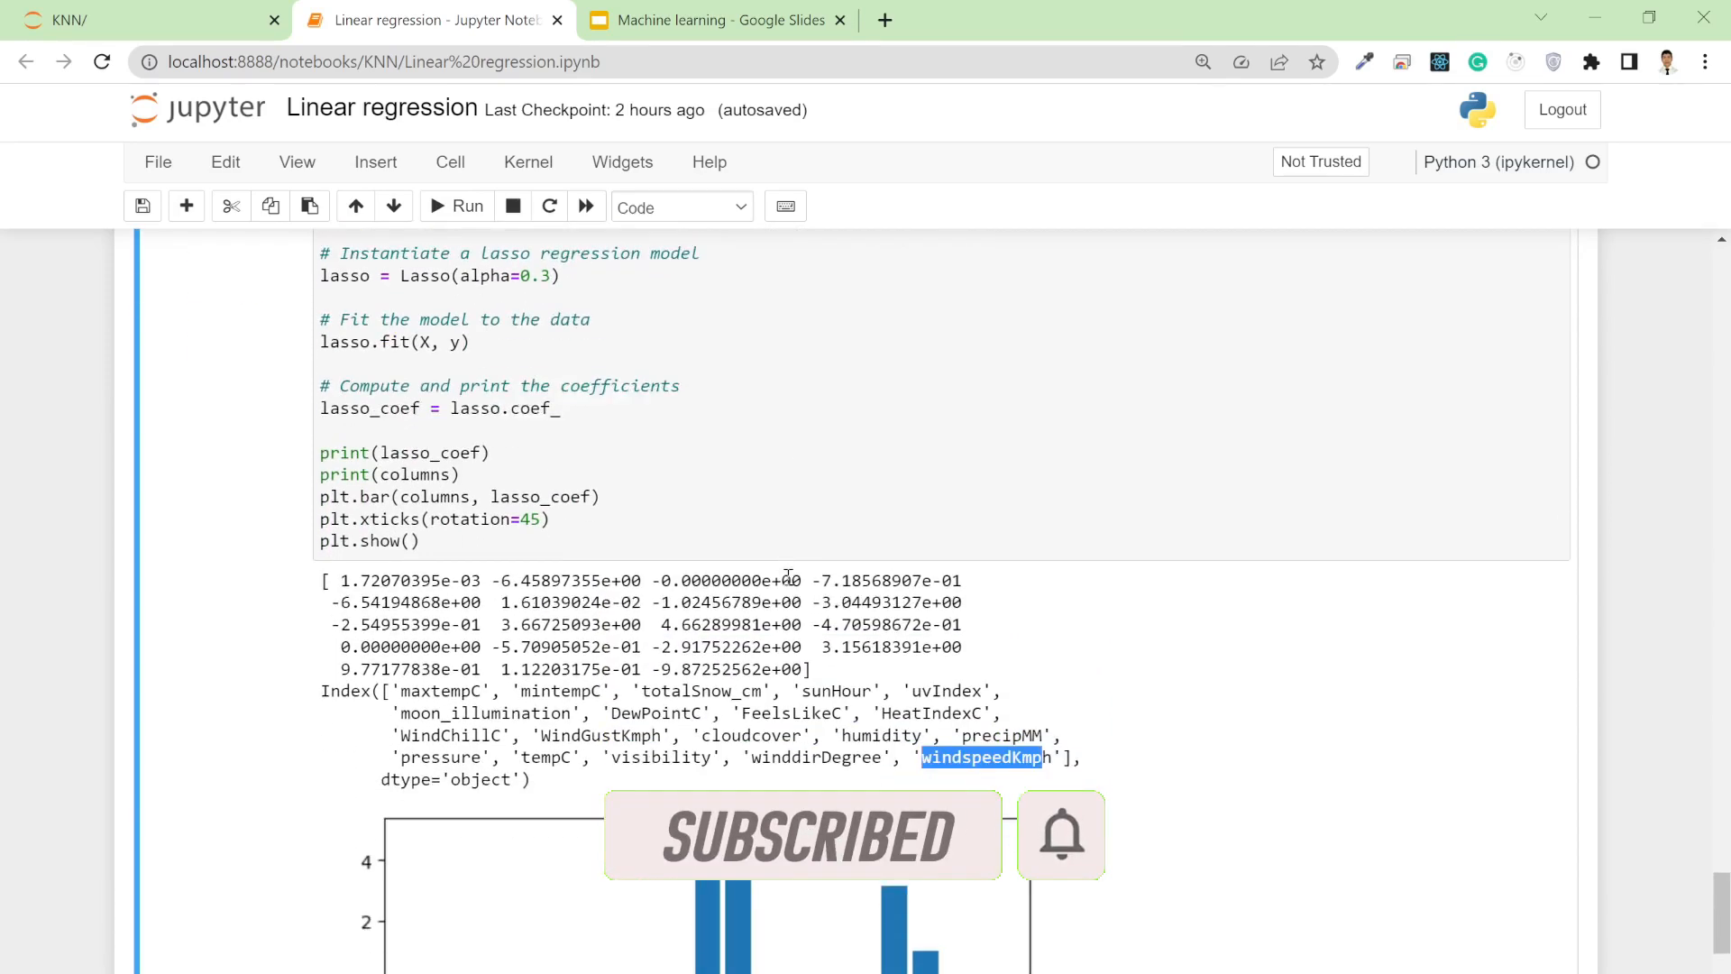
scroll(up, 3)
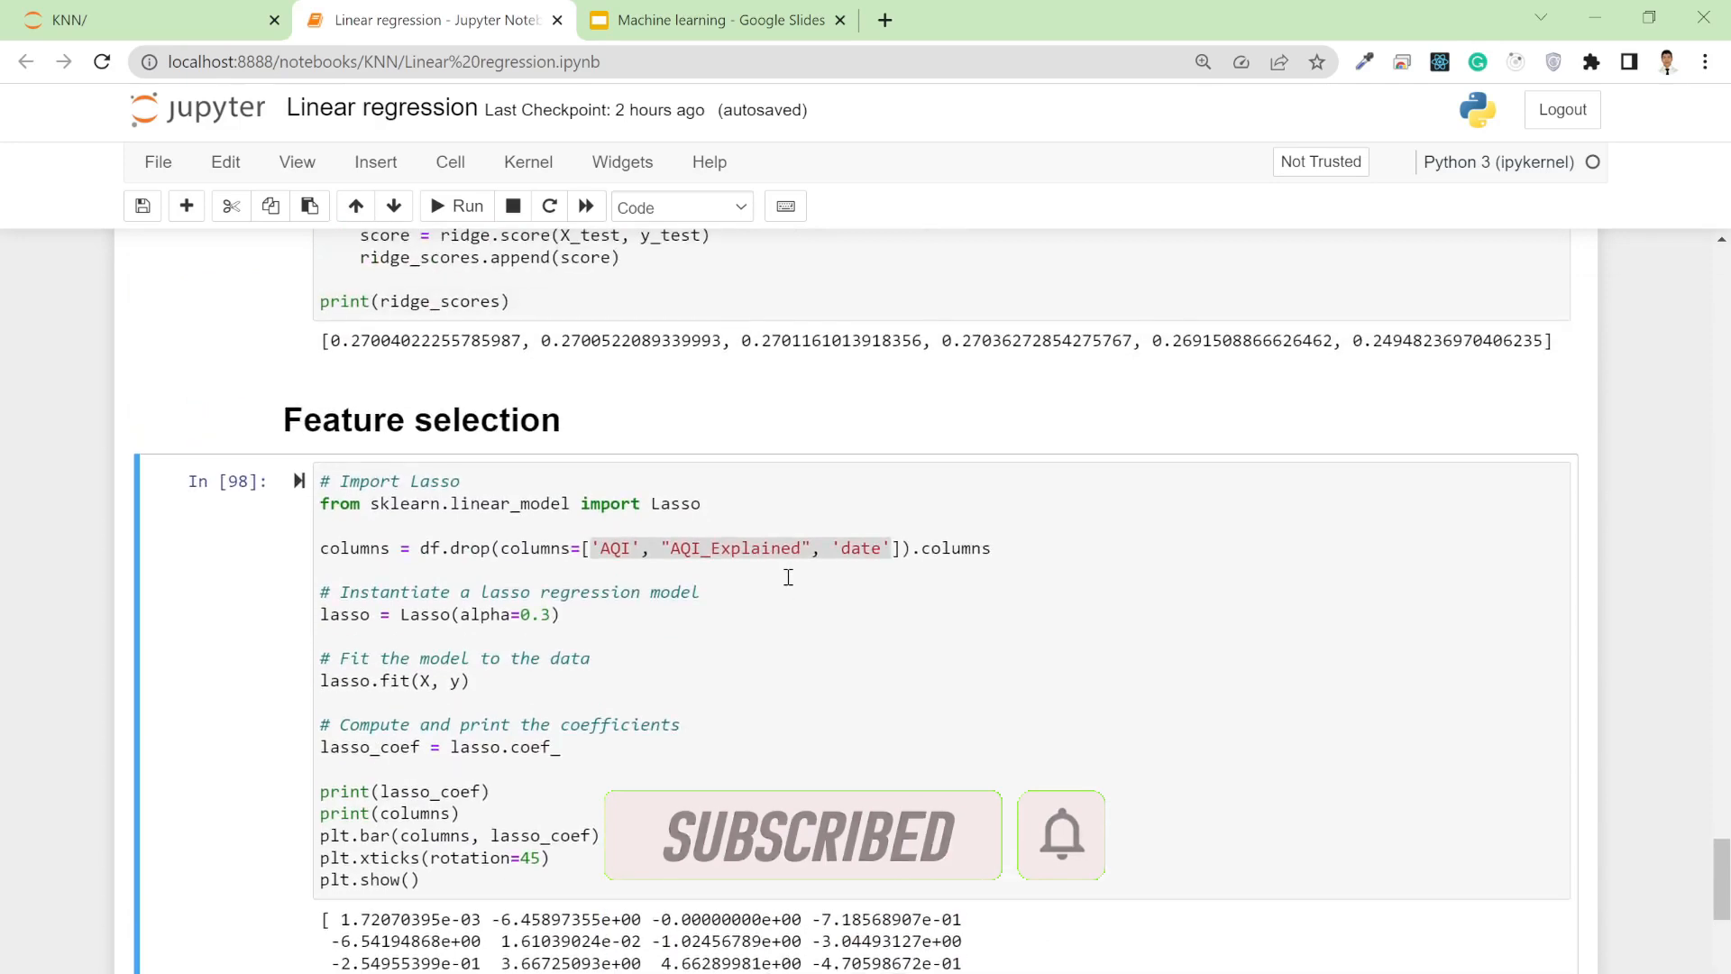
scroll(down, 3)
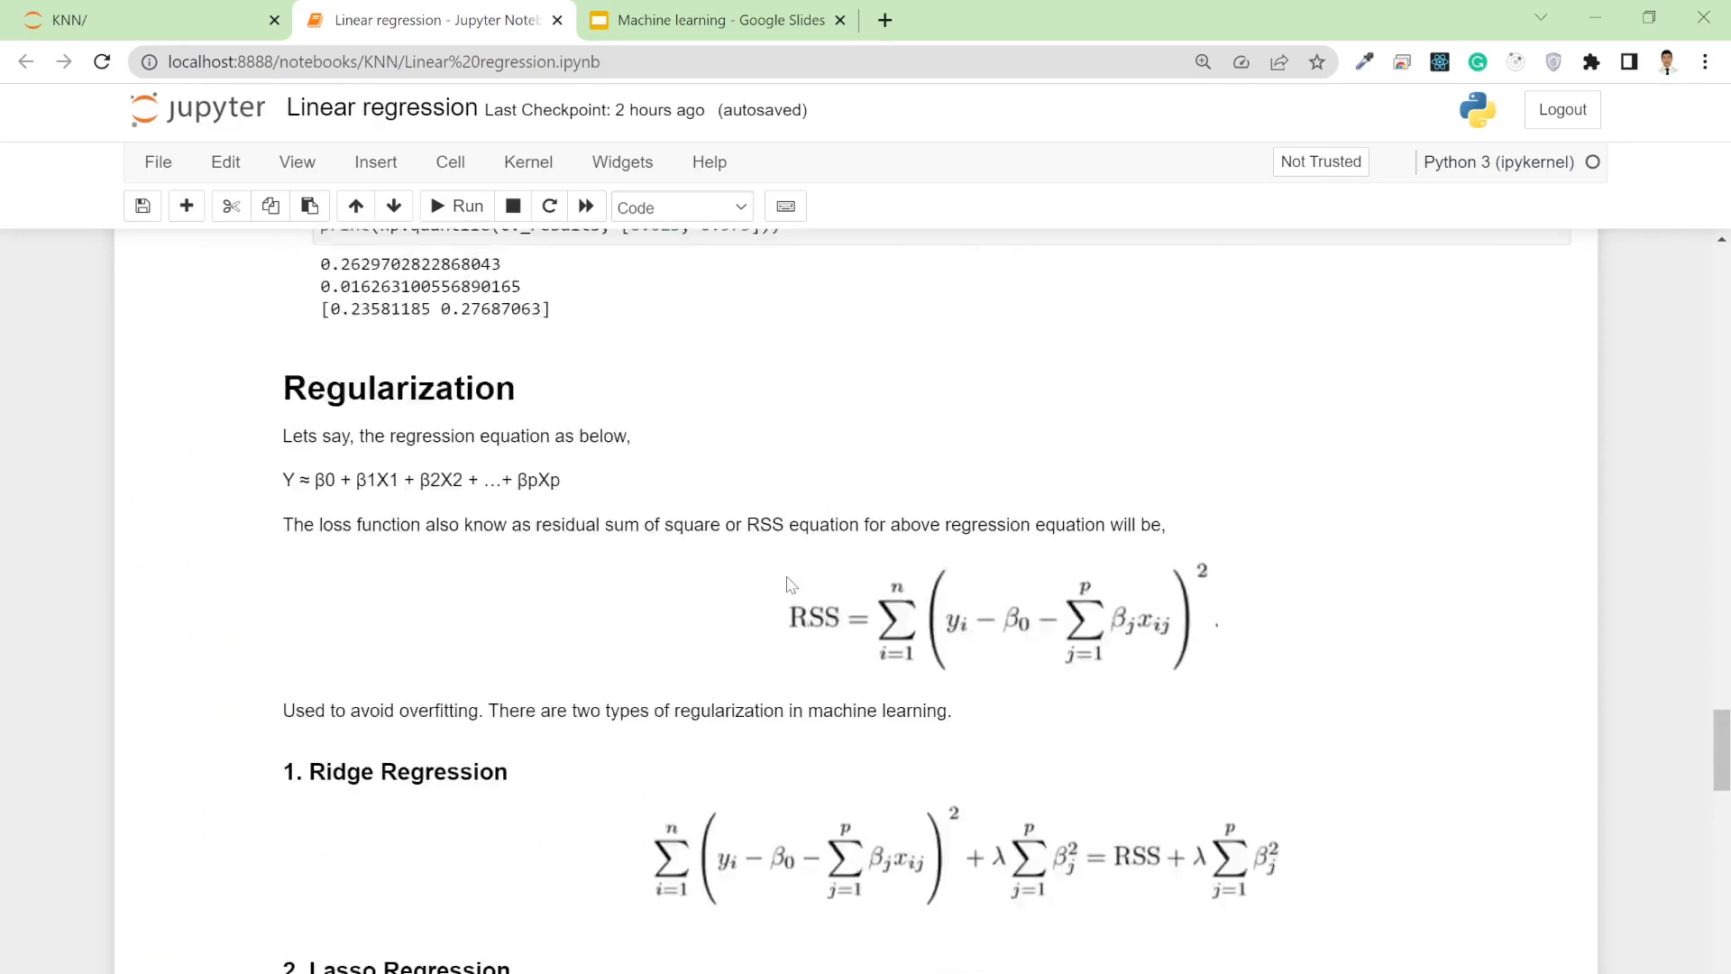
scroll(up, 3)
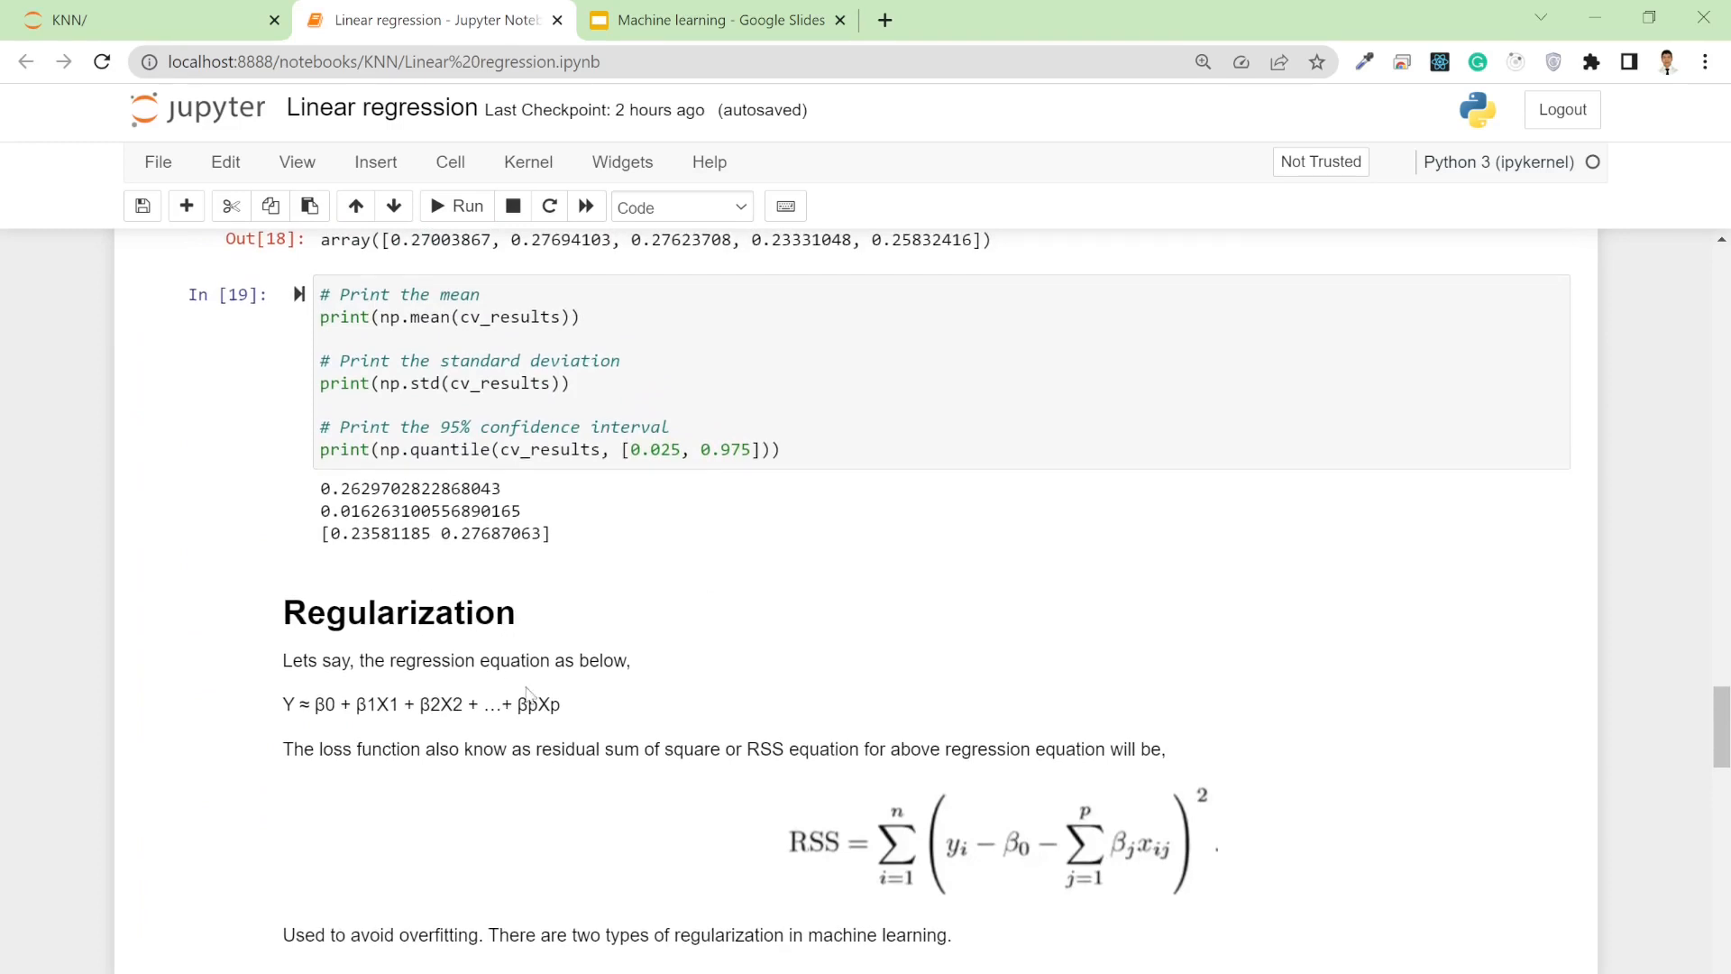
mouse_move(748, 727)
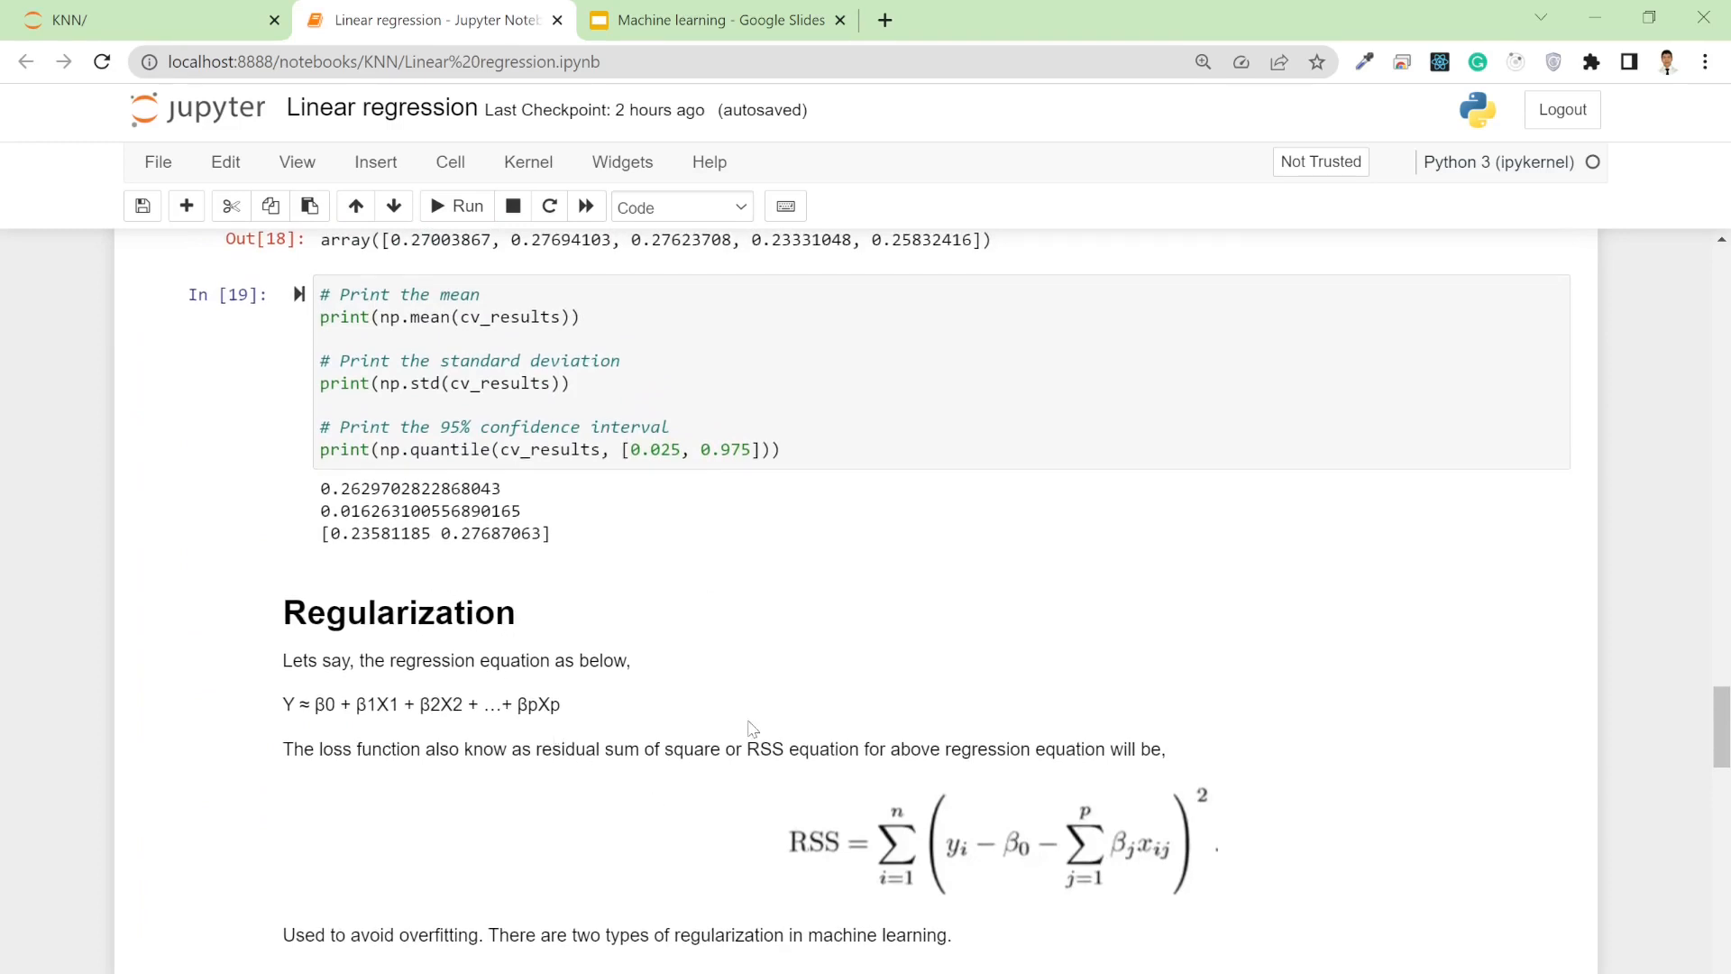